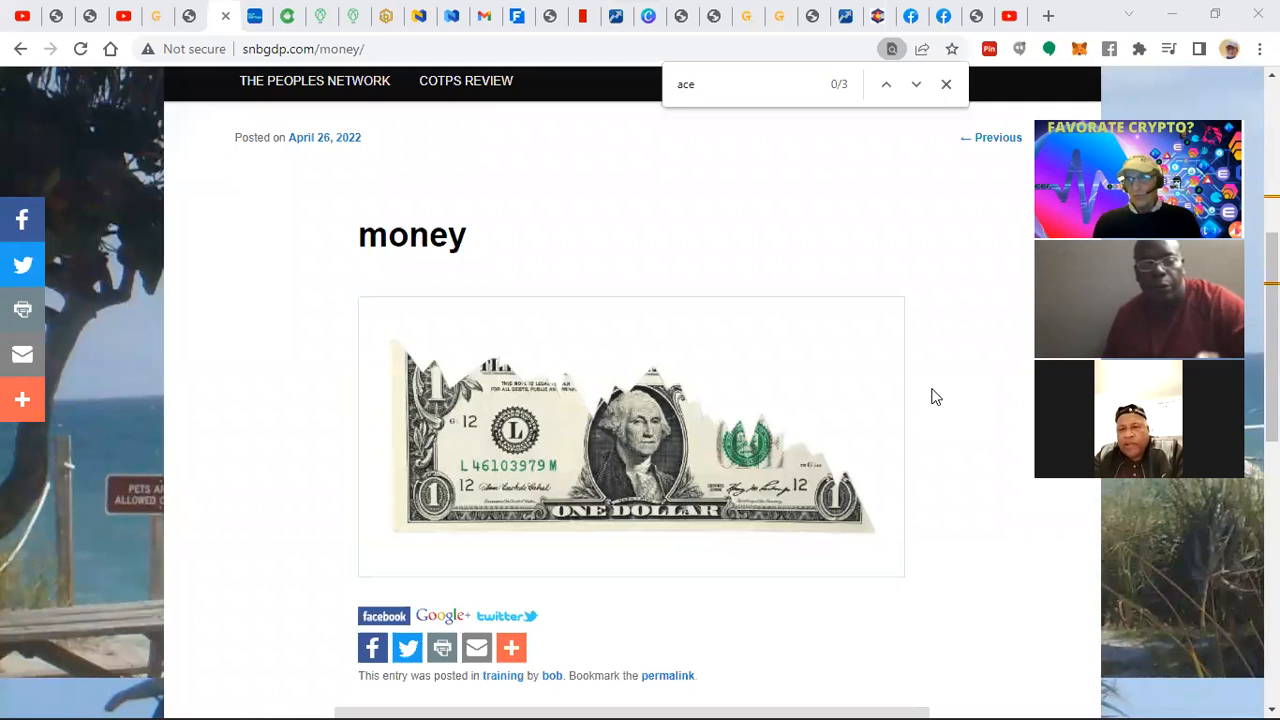
pyautogui.moveTo(897, 382)
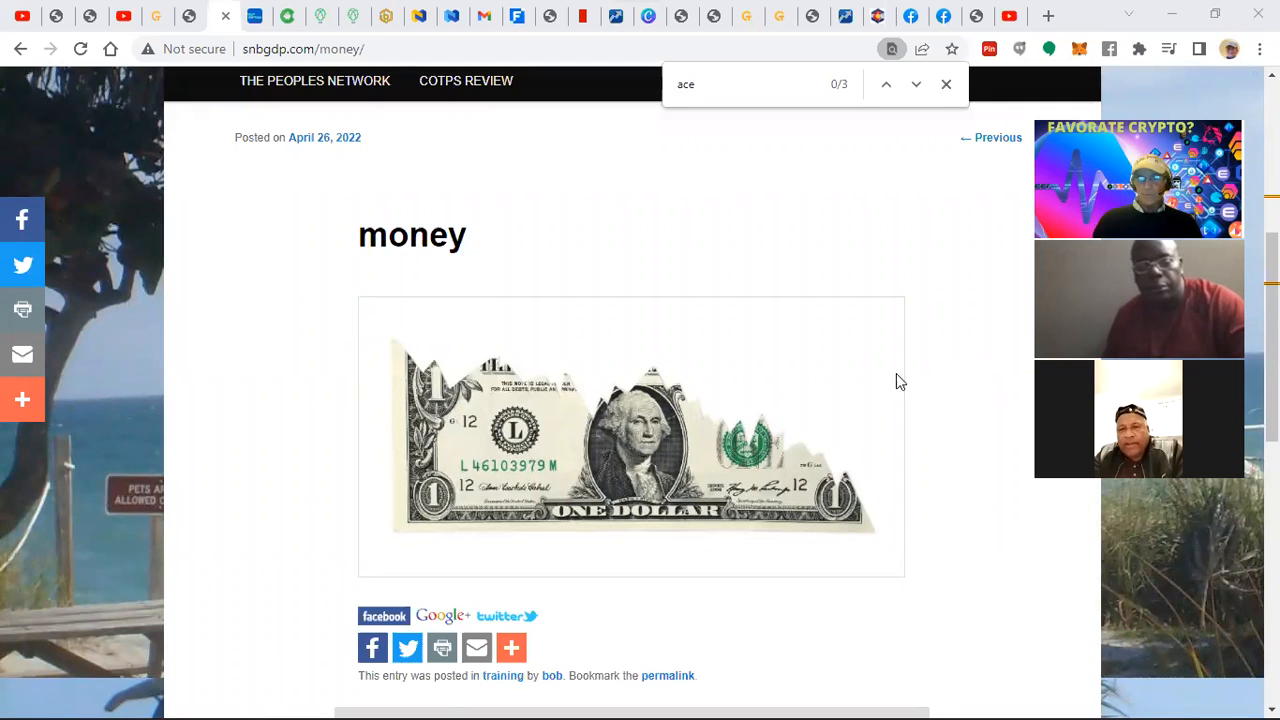
pyautogui.moveTo(519, 598)
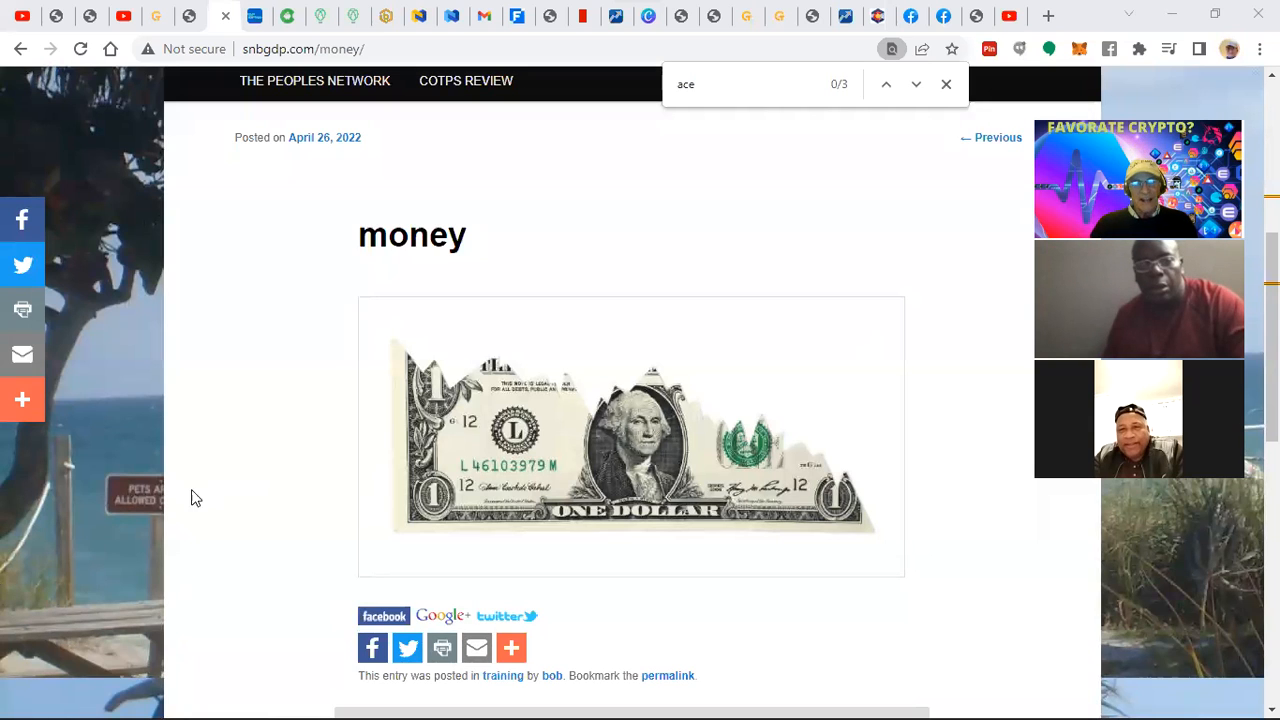
pyautogui.moveTo(183, 468)
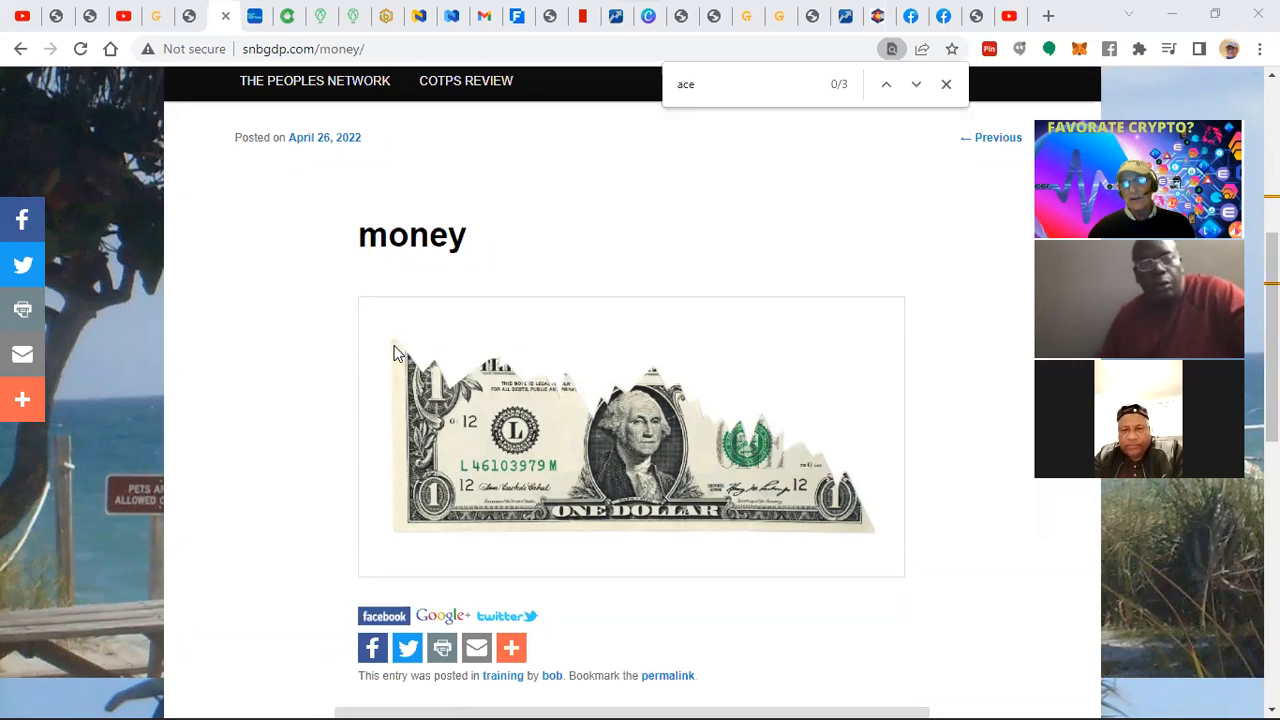
pyautogui.moveTo(585, 383)
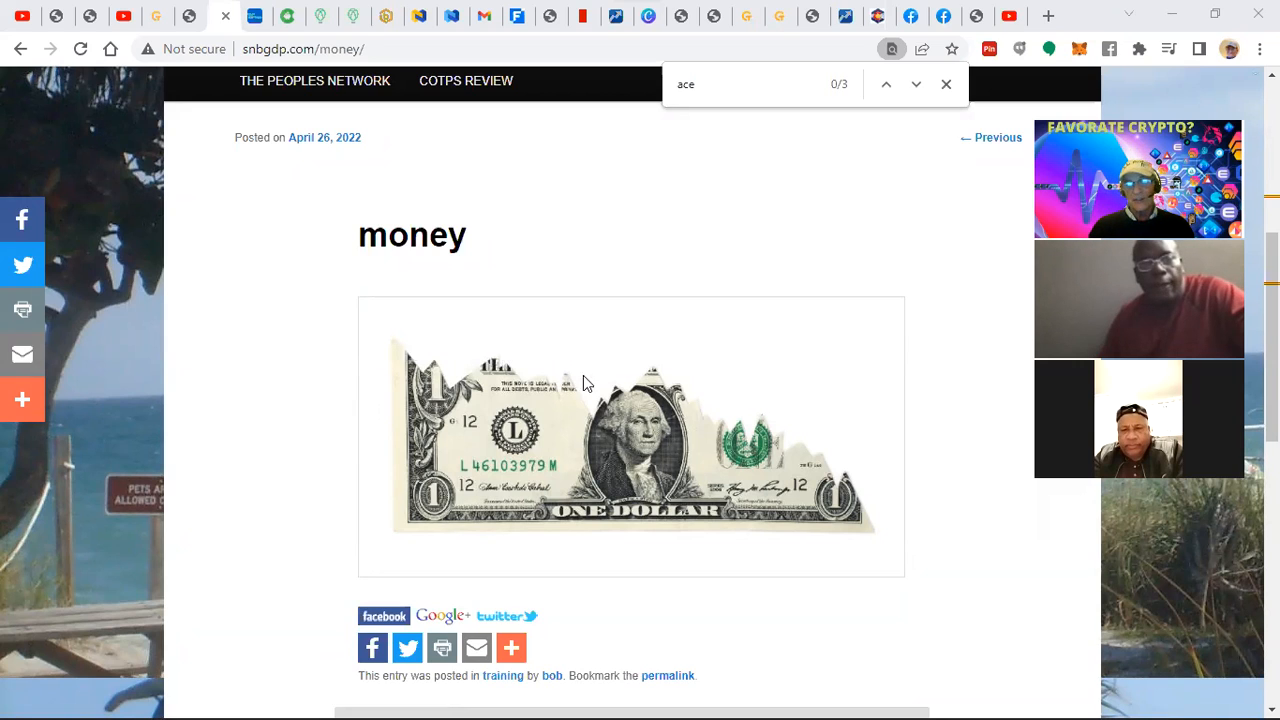
pyautogui.moveTo(840, 505)
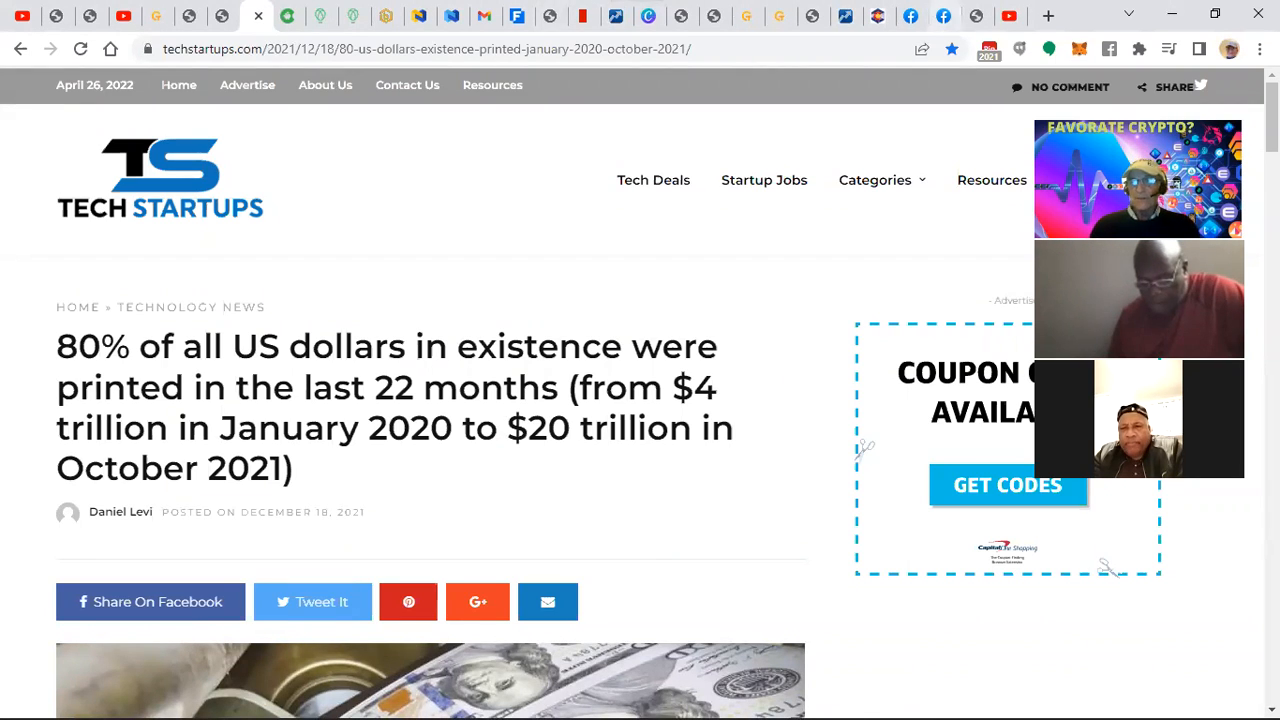
pyautogui.moveTo(768, 567)
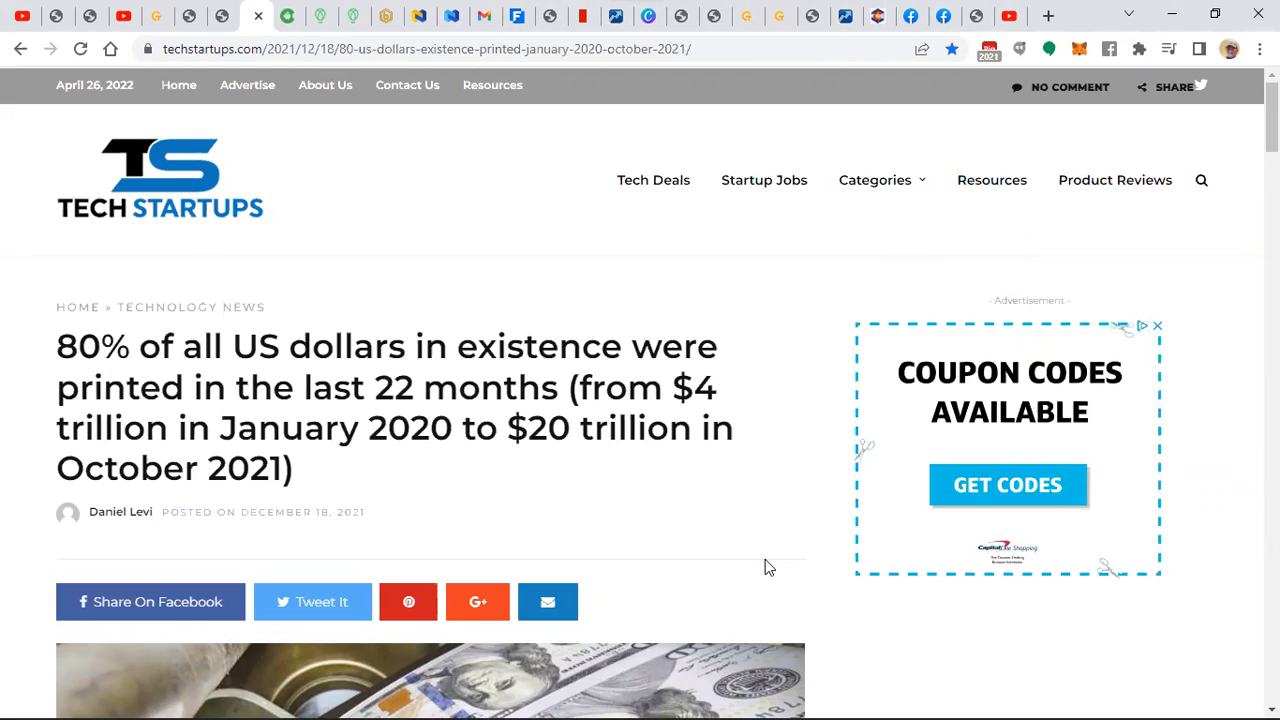
pyautogui.moveTo(193, 130)
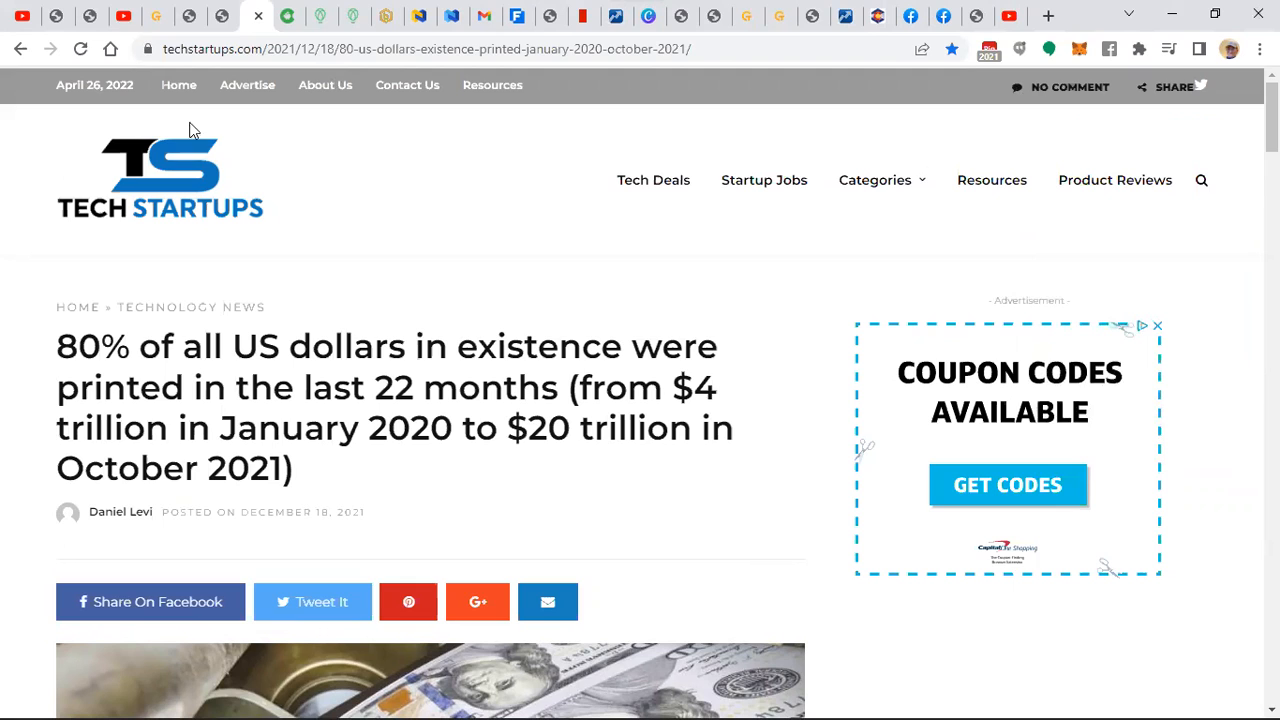
pyautogui.moveTo(289, 16)
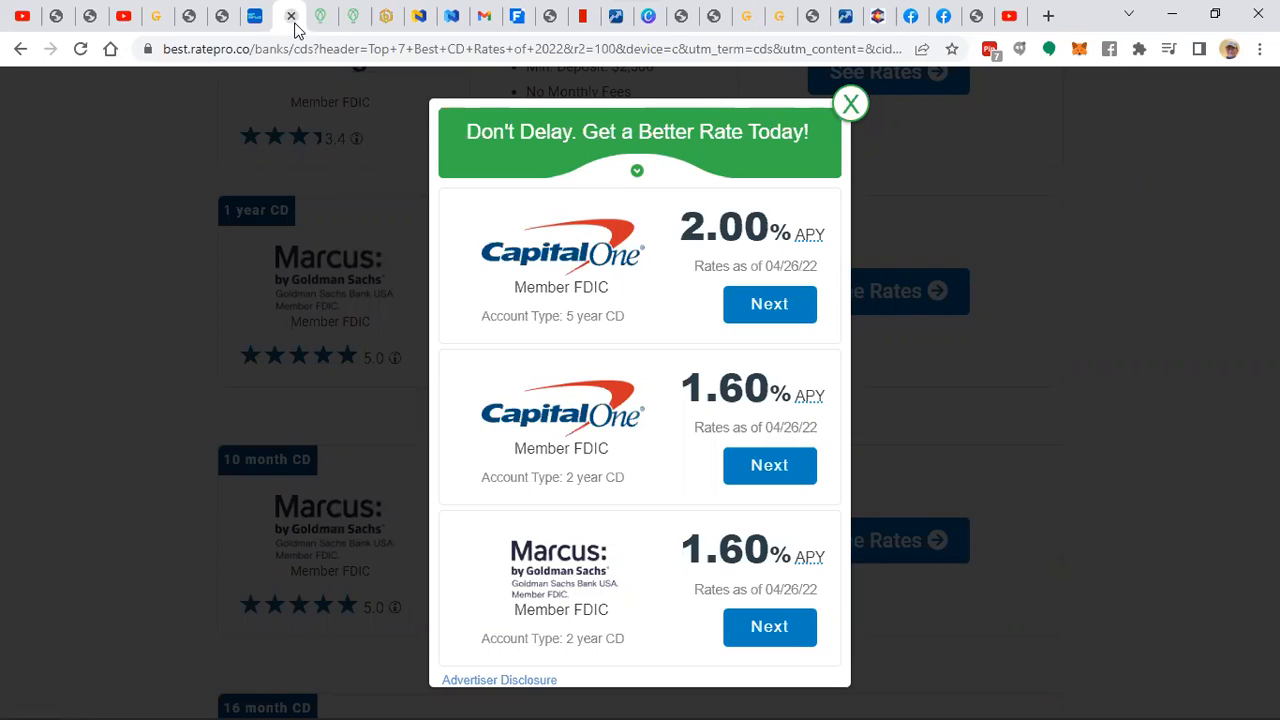
pyautogui.moveTo(20, 15)
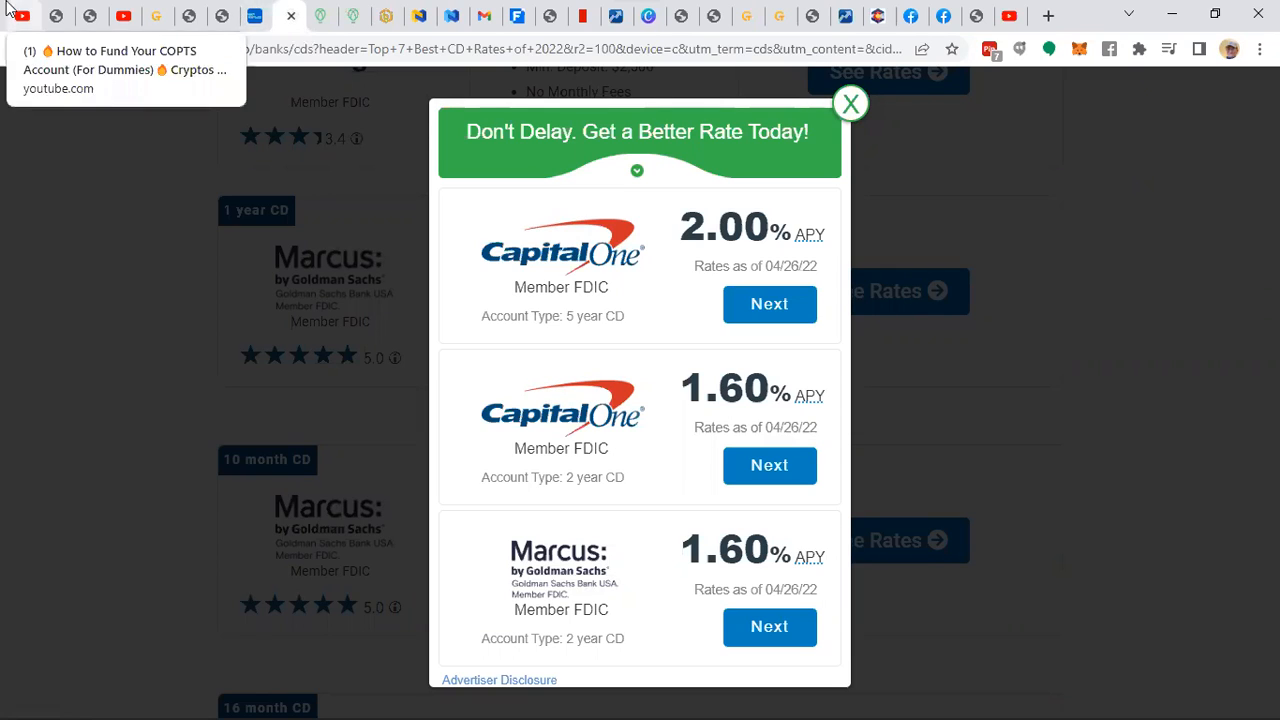
pyautogui.moveTo(362, 40)
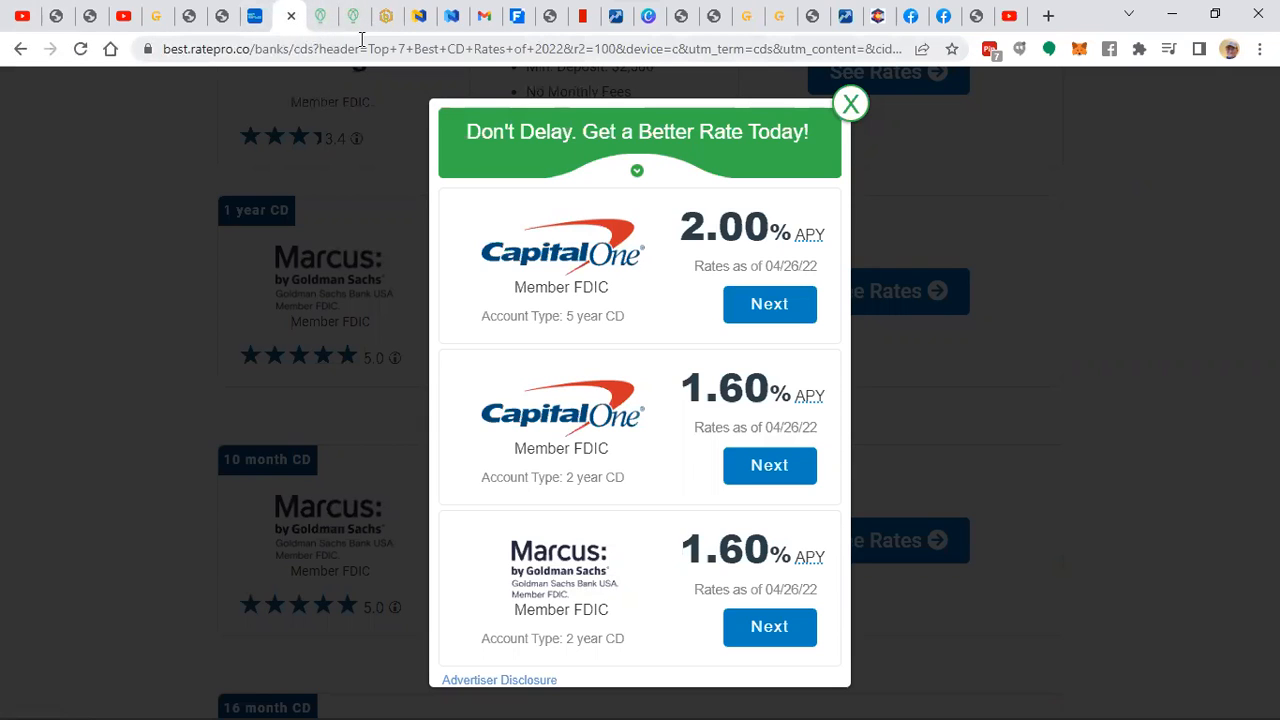
pyautogui.moveTo(353, 16)
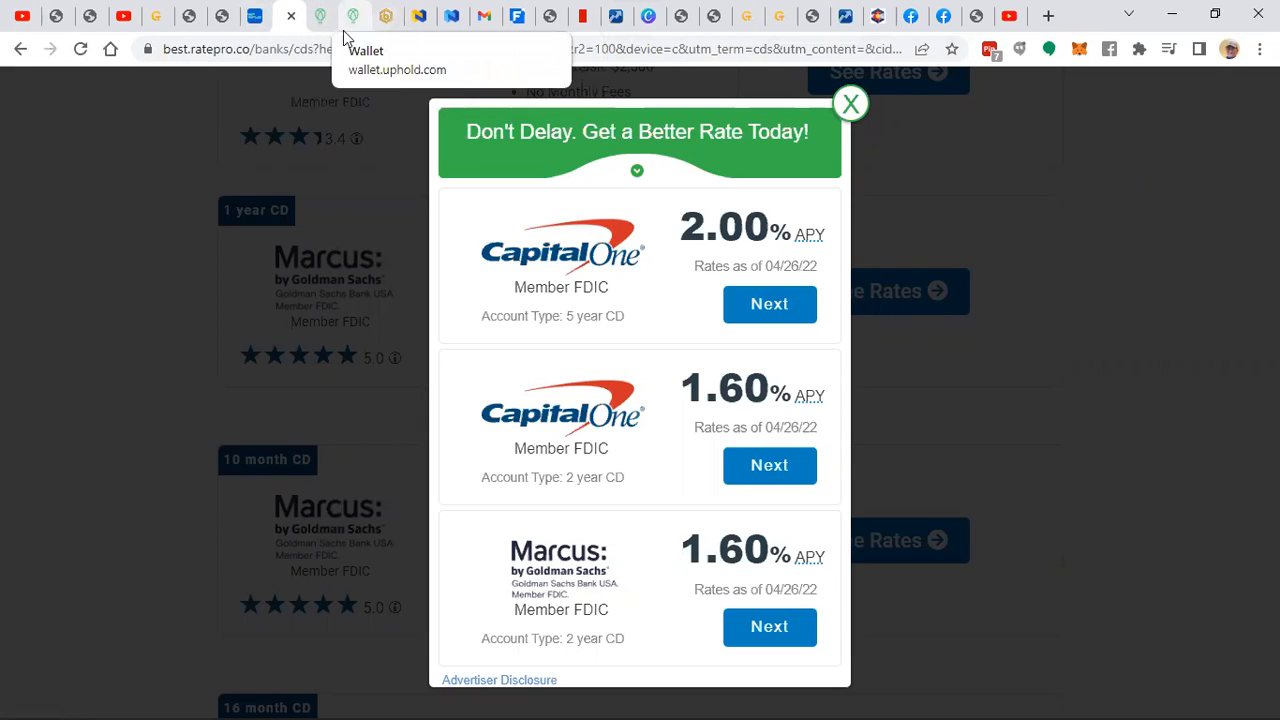
pyautogui.moveTo(322, 17)
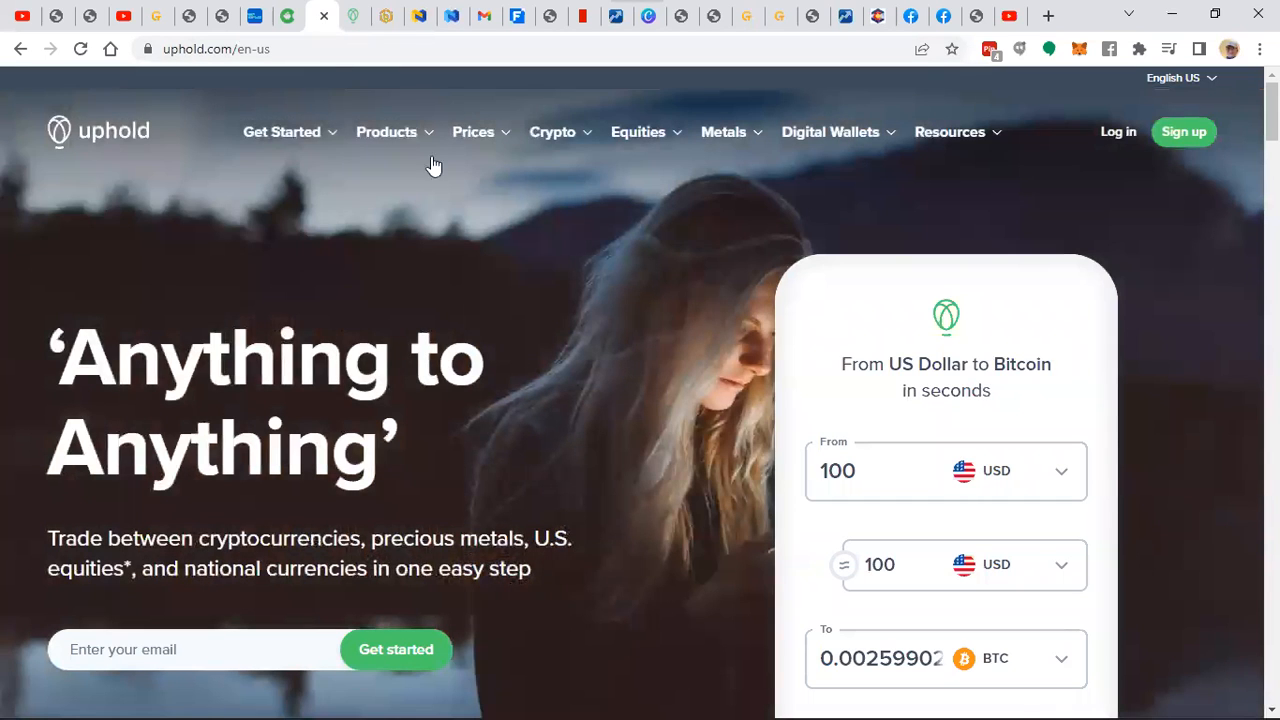
pyautogui.moveTo(344, 163)
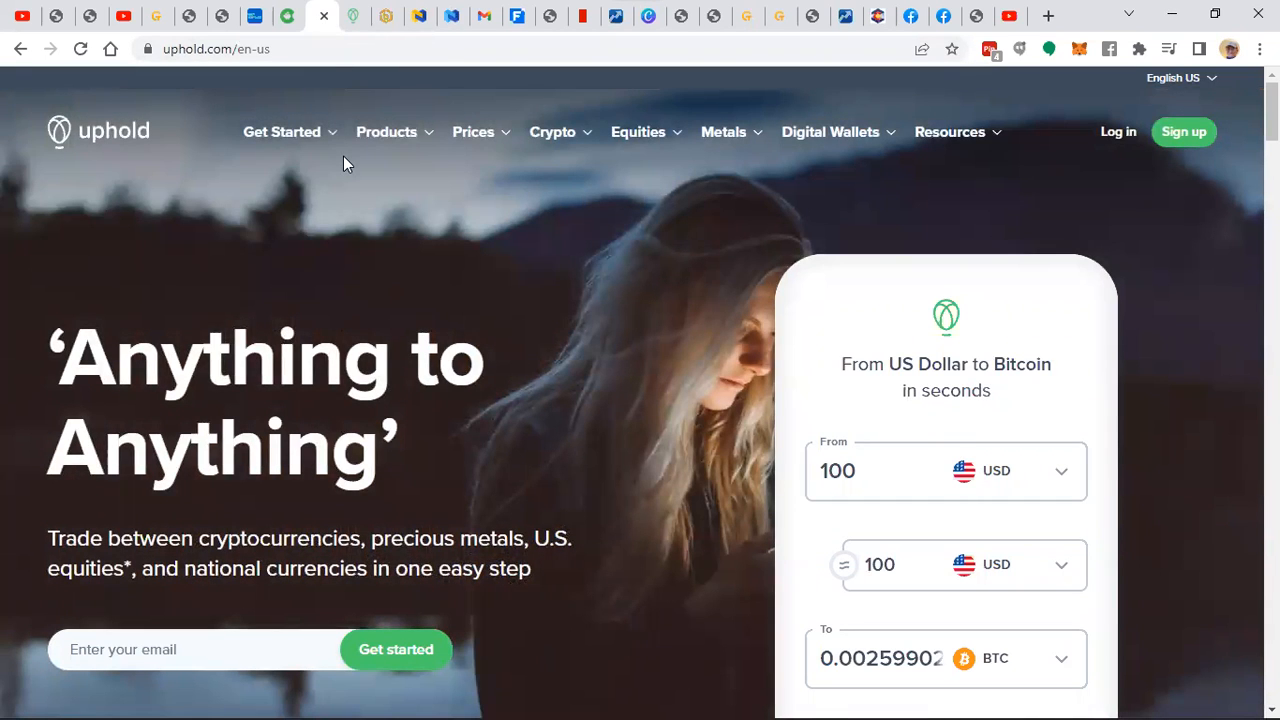
pyautogui.moveTo(92, 148)
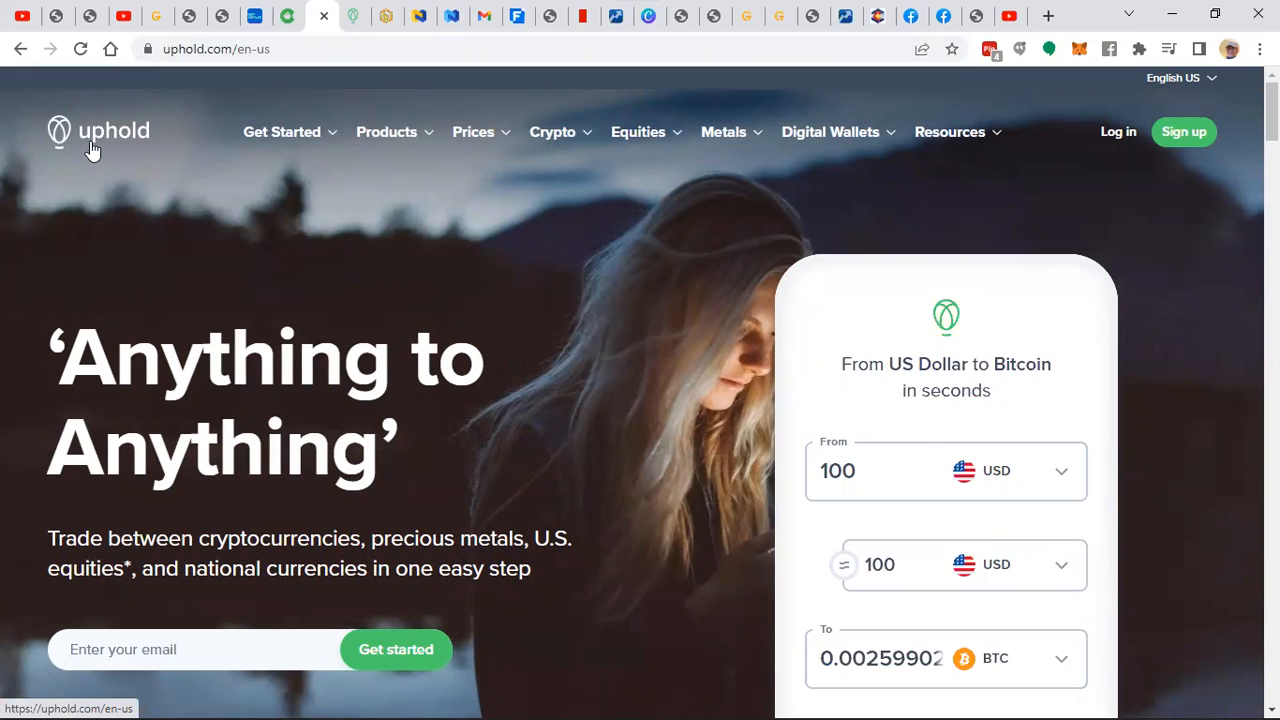
pyautogui.moveTo(92, 150)
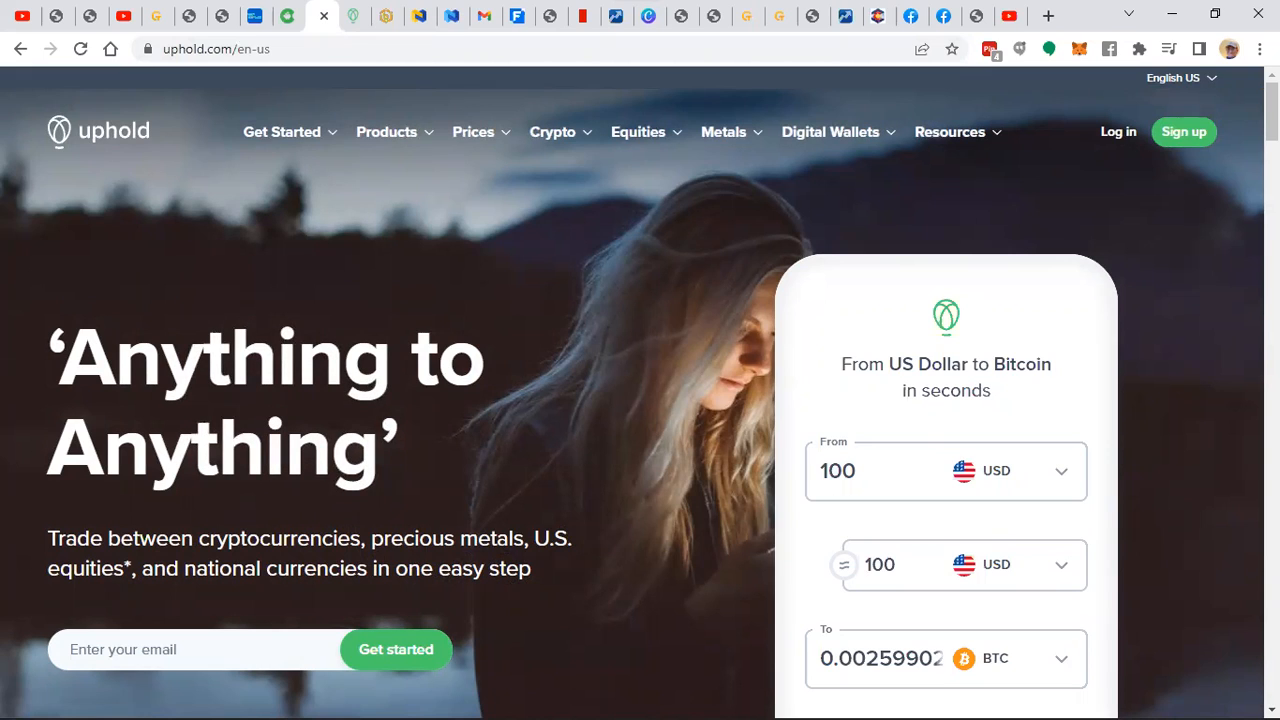
# - Scroll the Uphold home page to reveal the dollar-to-bitcoin converter showing 1 BTC ≈ $38,475.90
pyautogui.scroll(-3)
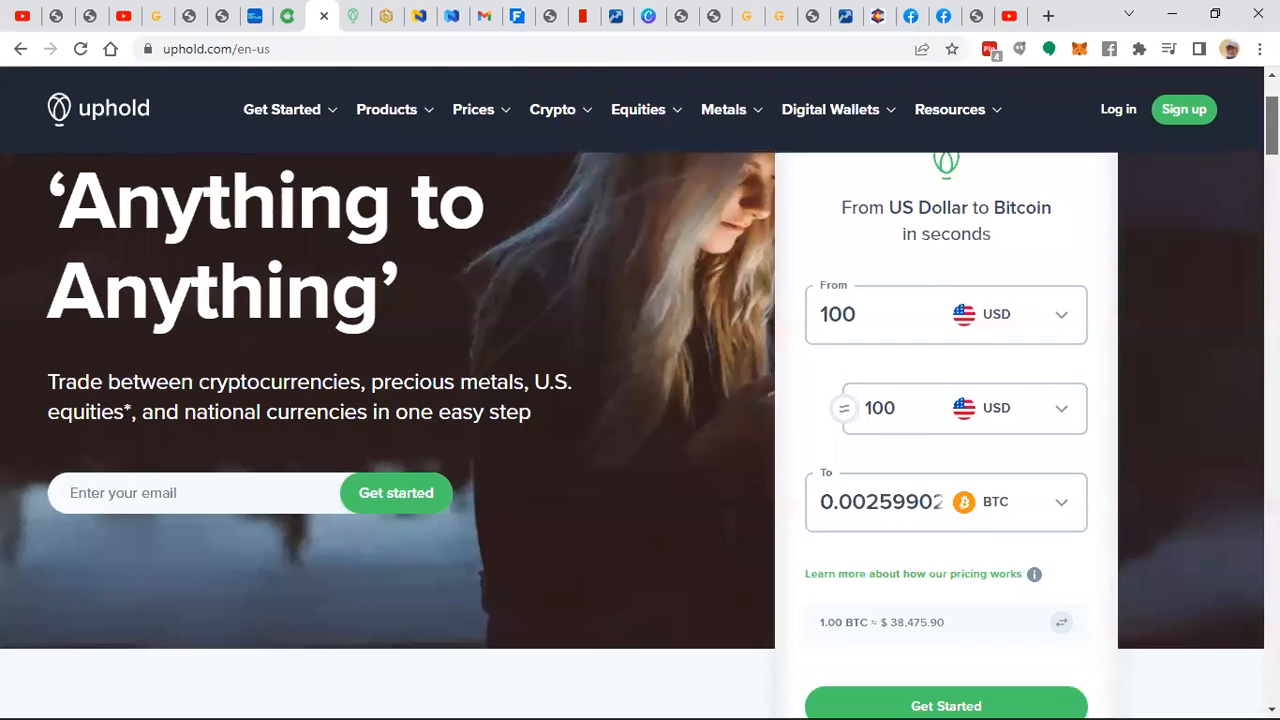
pyautogui.scroll(3)
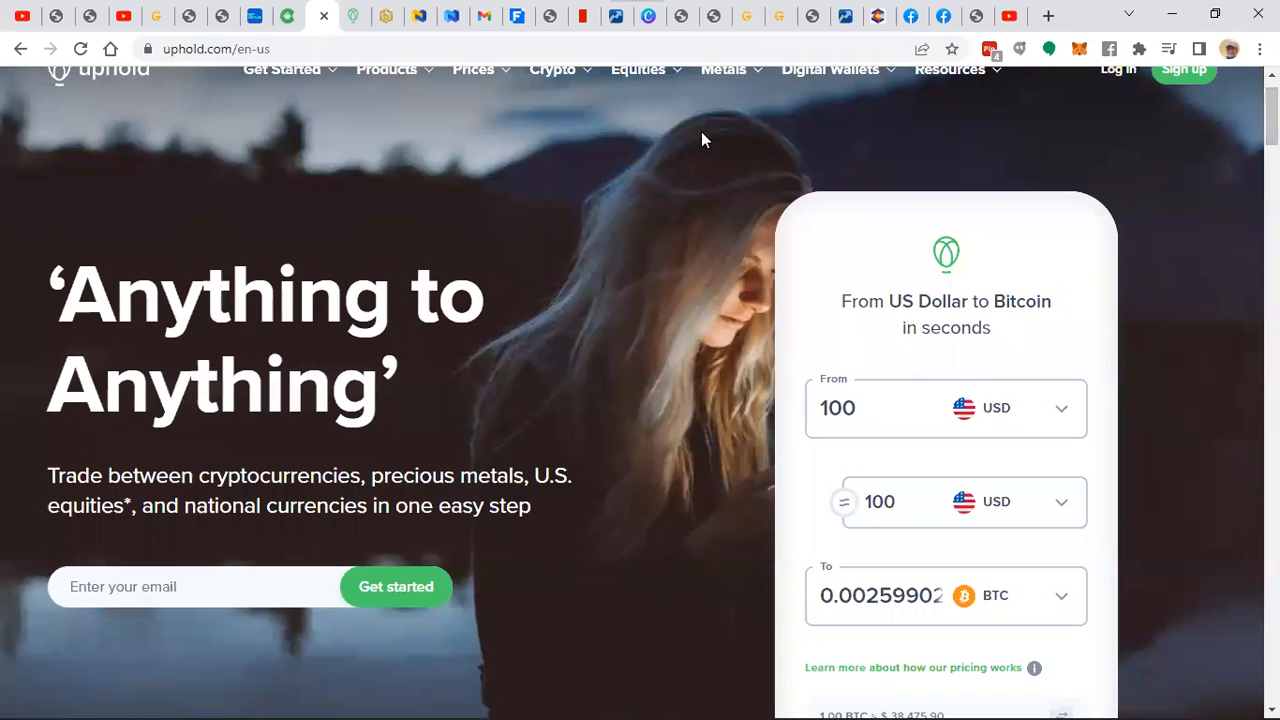
pyautogui.moveTo(323, 16)
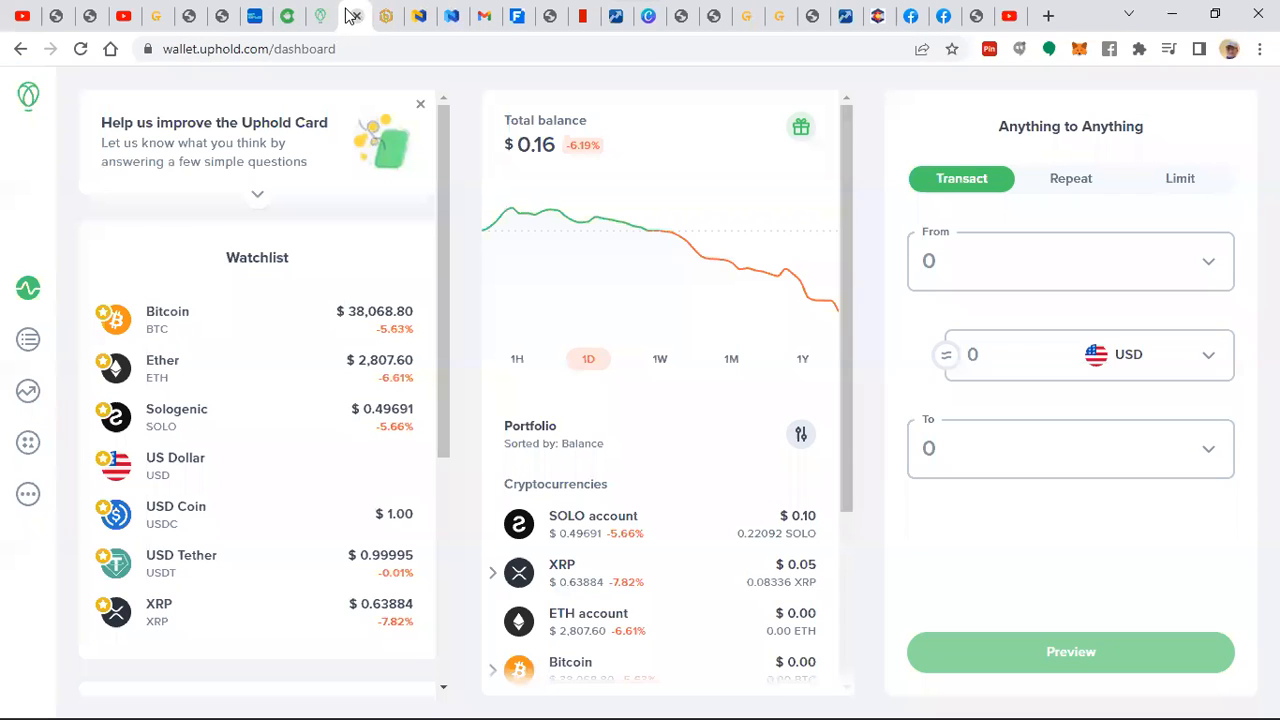
pyautogui.moveTo(15, 297)
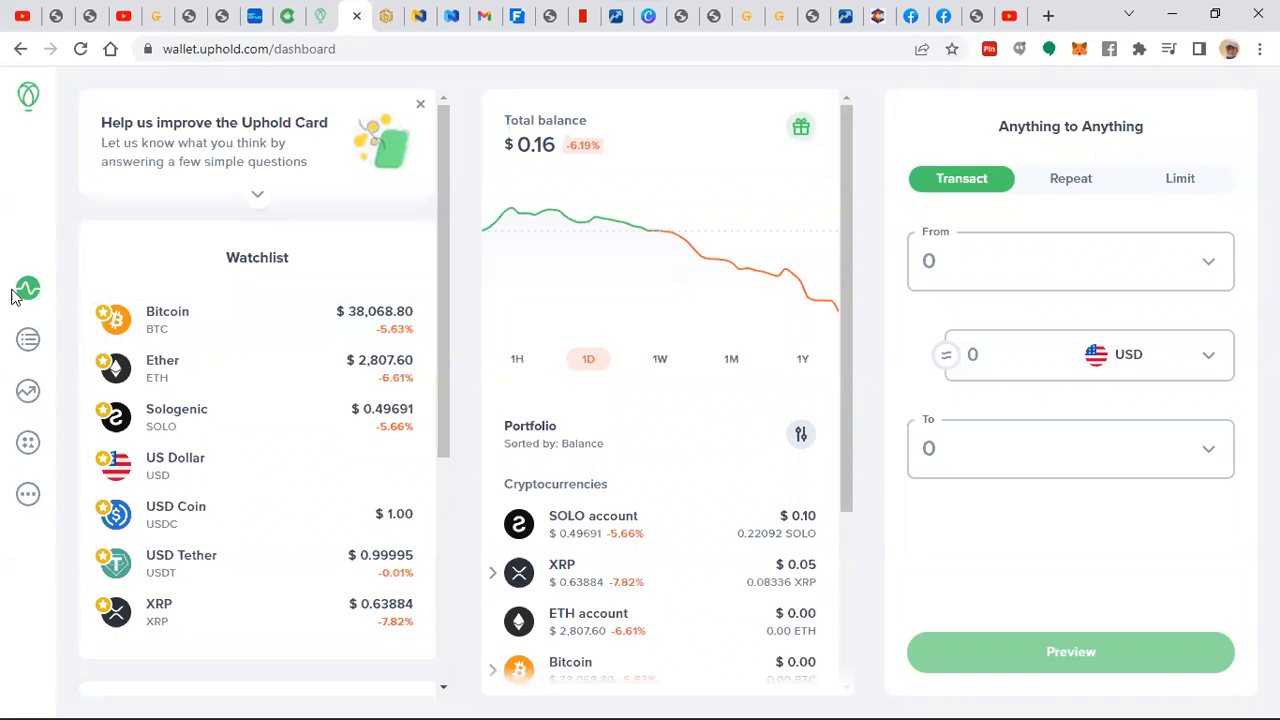
pyautogui.moveTo(27, 290)
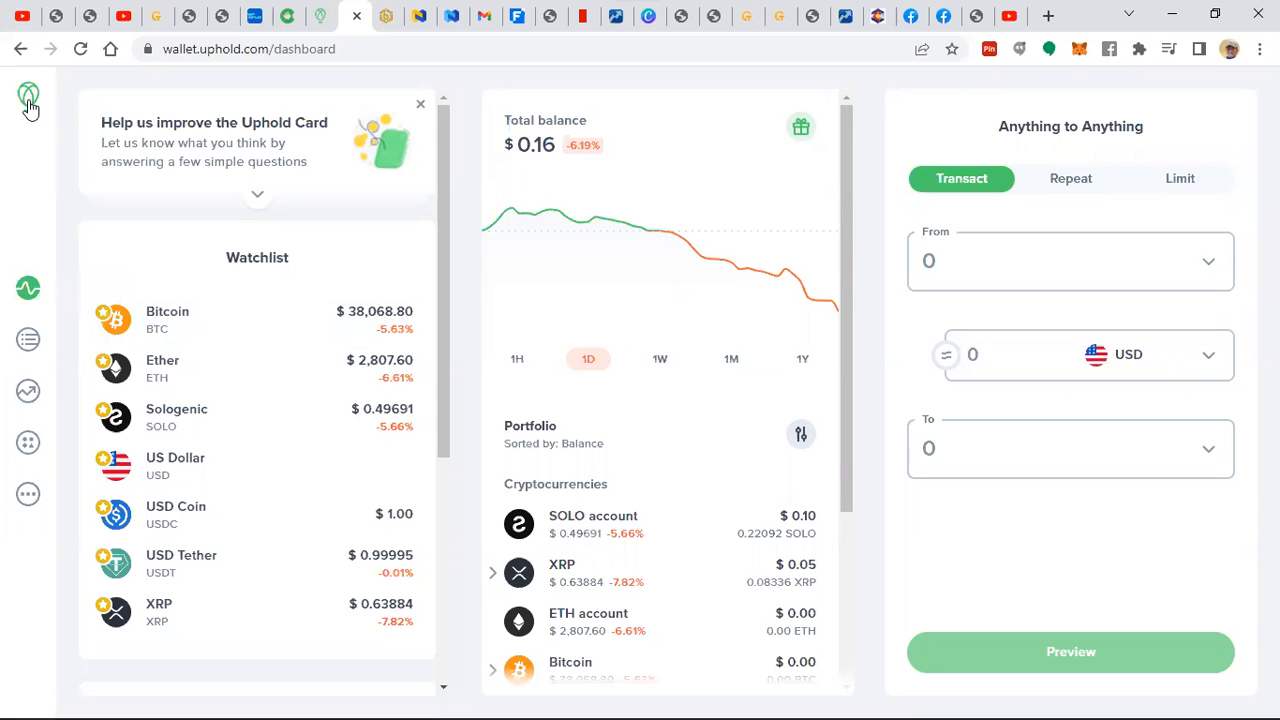
pyautogui.moveTo(5, 75)
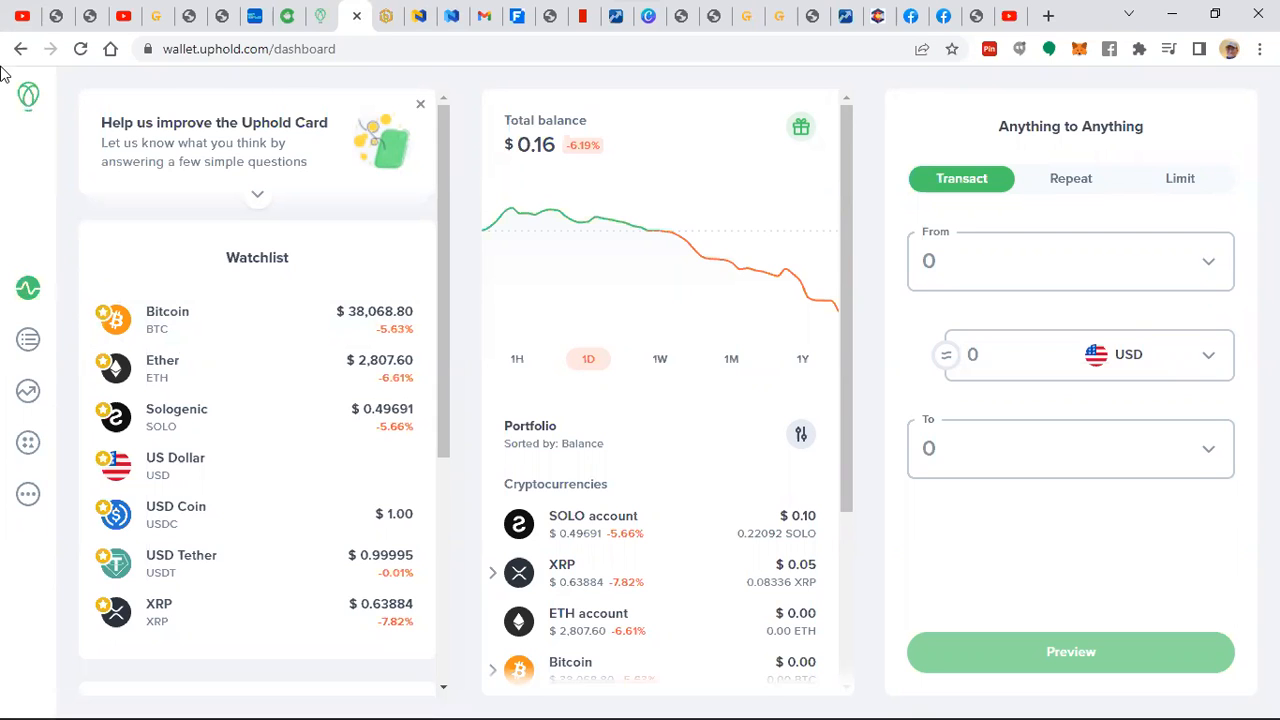
pyautogui.moveTo(315, 42)
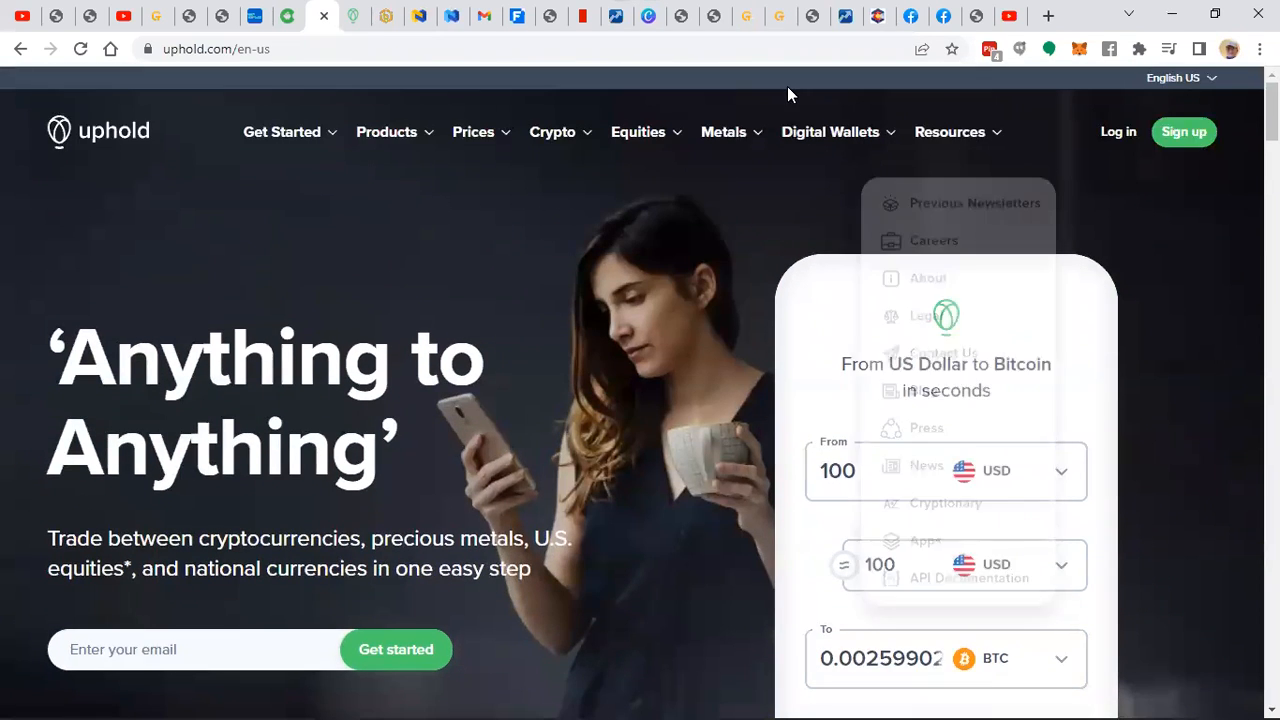
# - Show the Uphold wallet dashboard with its $0.16 total balance, watchlist and portfolio
pyautogui.click(949, 131)
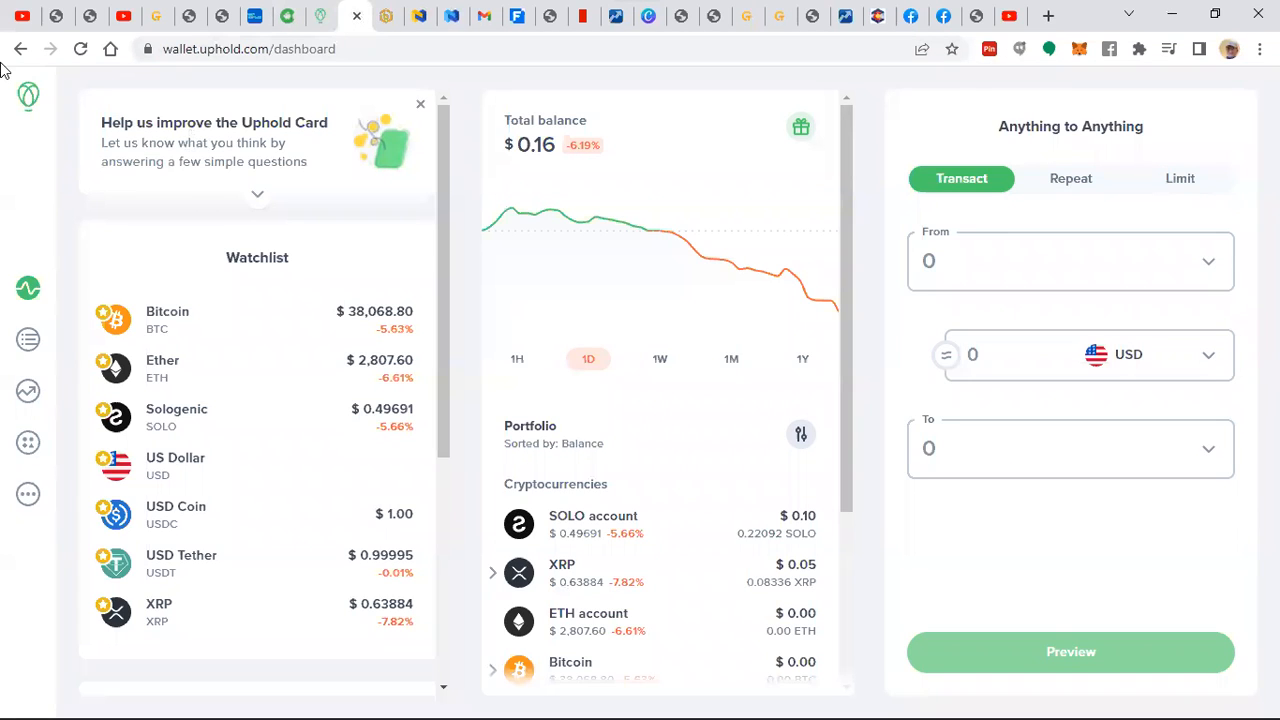
pyautogui.moveTo(230, 85)
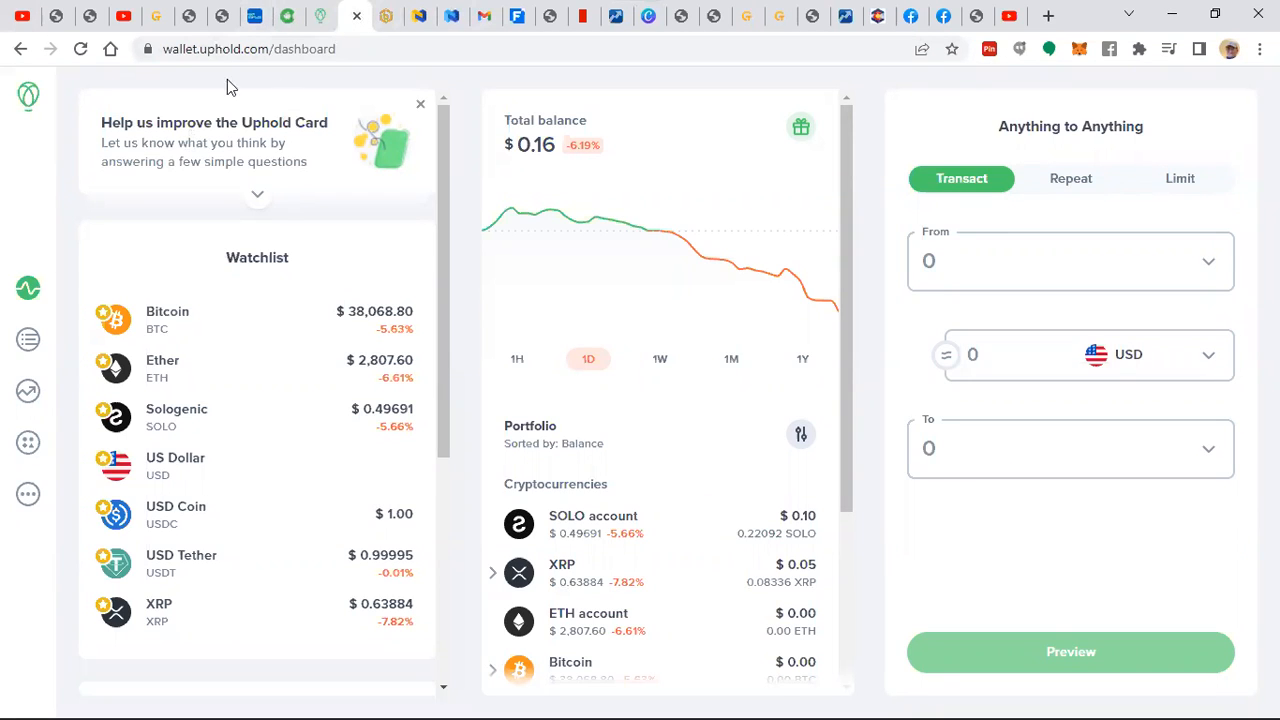
pyautogui.moveTo(256, 148)
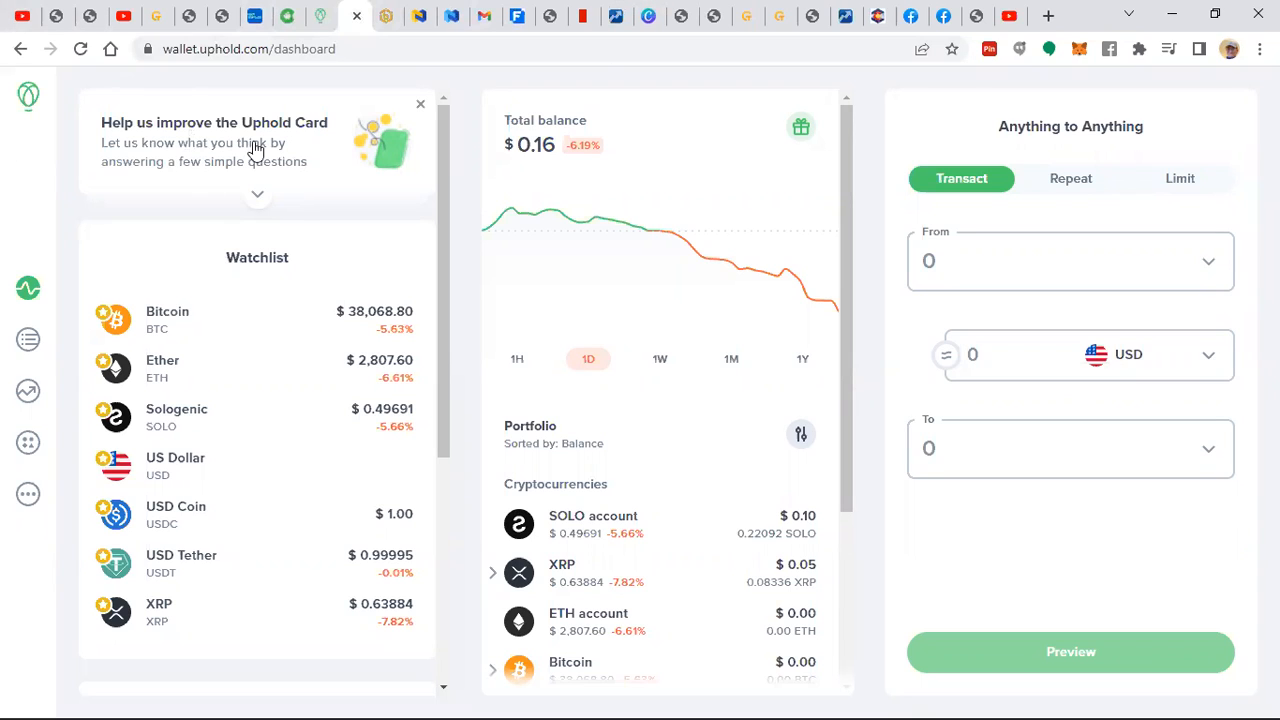
pyautogui.moveTo(5, 380)
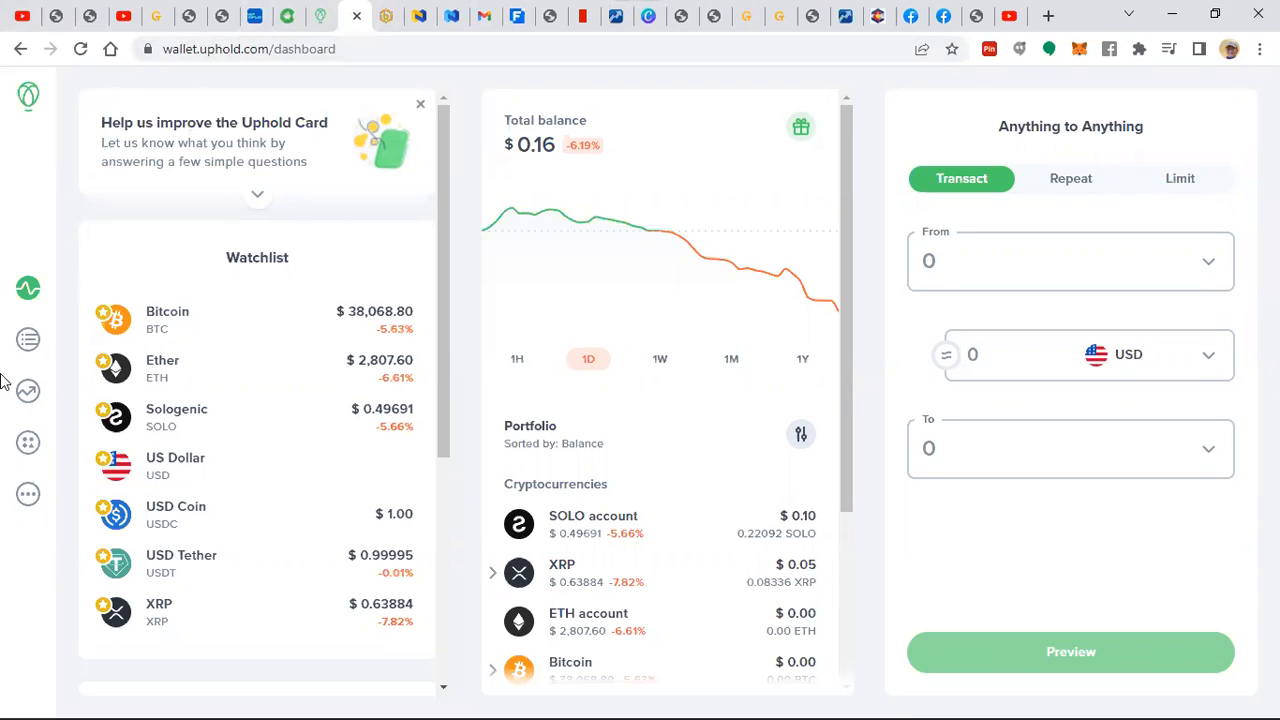
pyautogui.moveTo(27, 289)
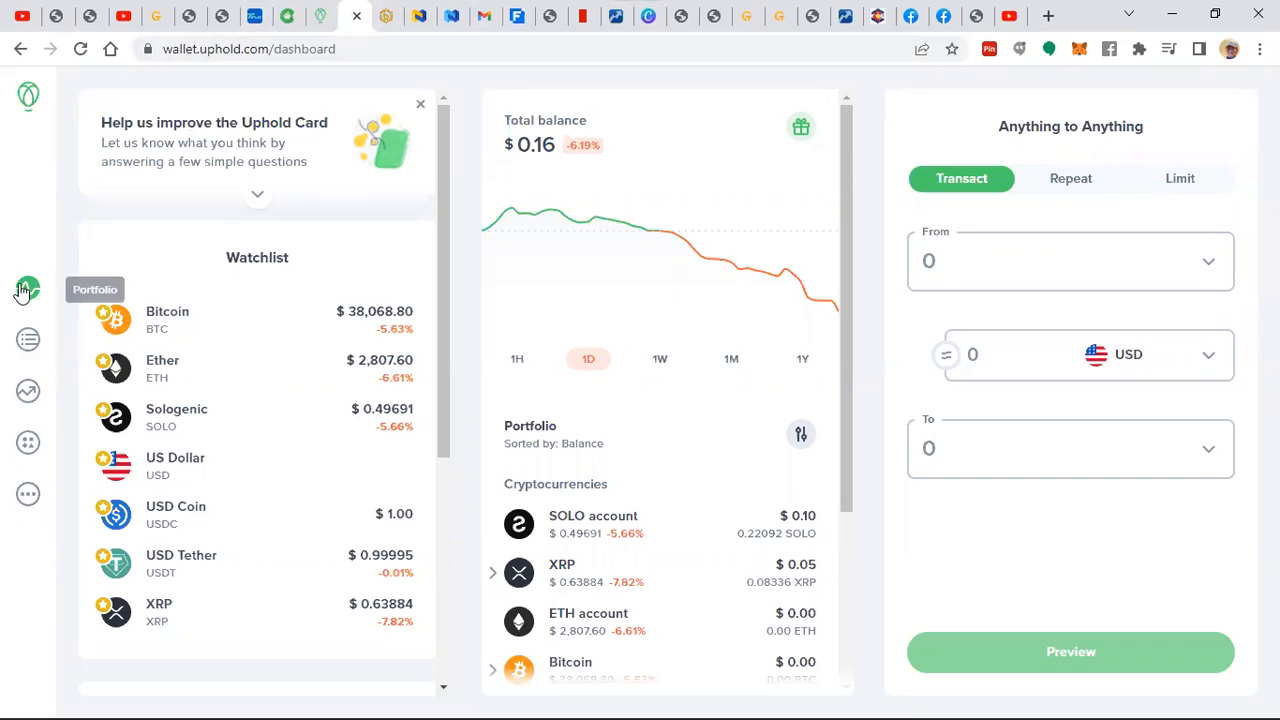
pyautogui.moveTo(28, 290)
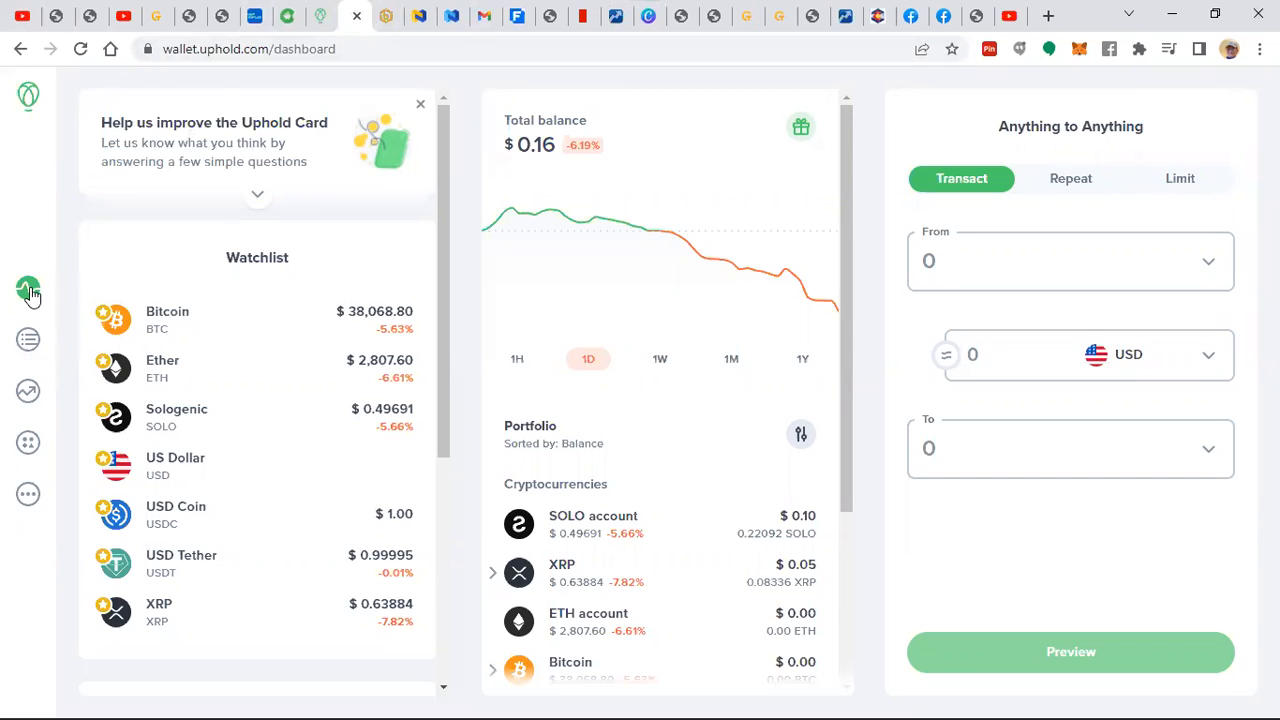
pyautogui.moveTo(28, 110)
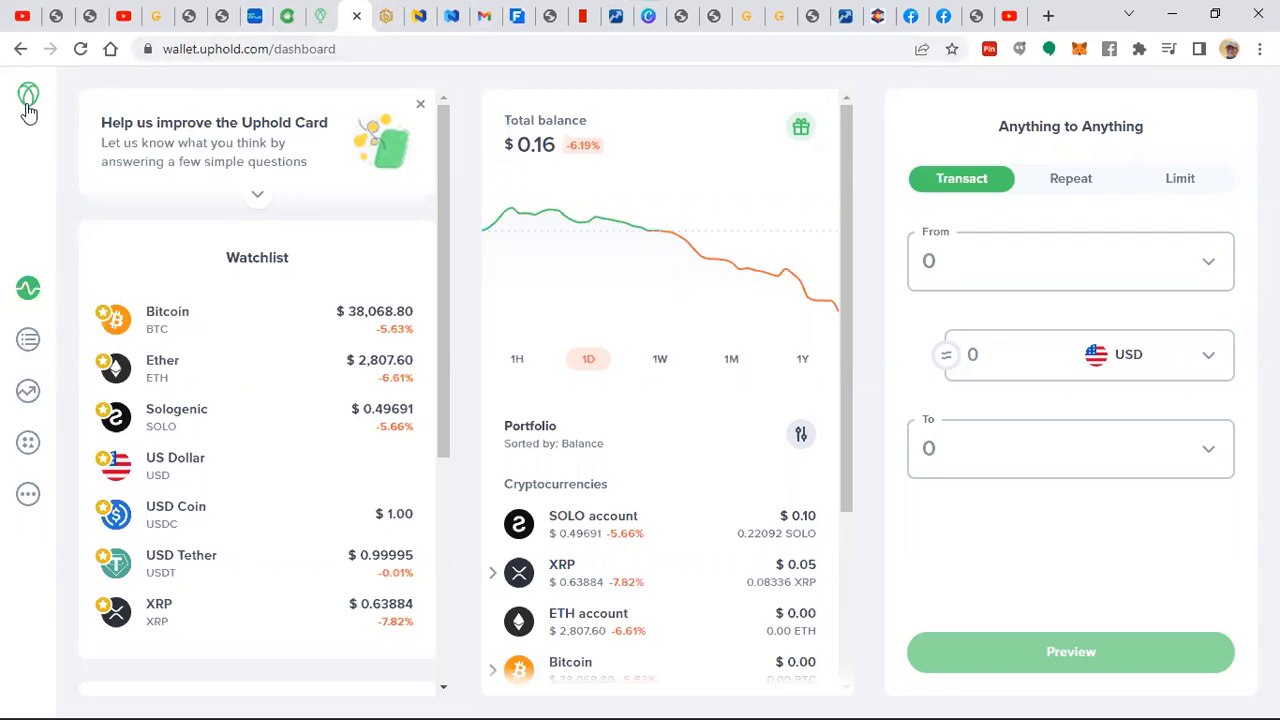
pyautogui.moveTo(5, 100)
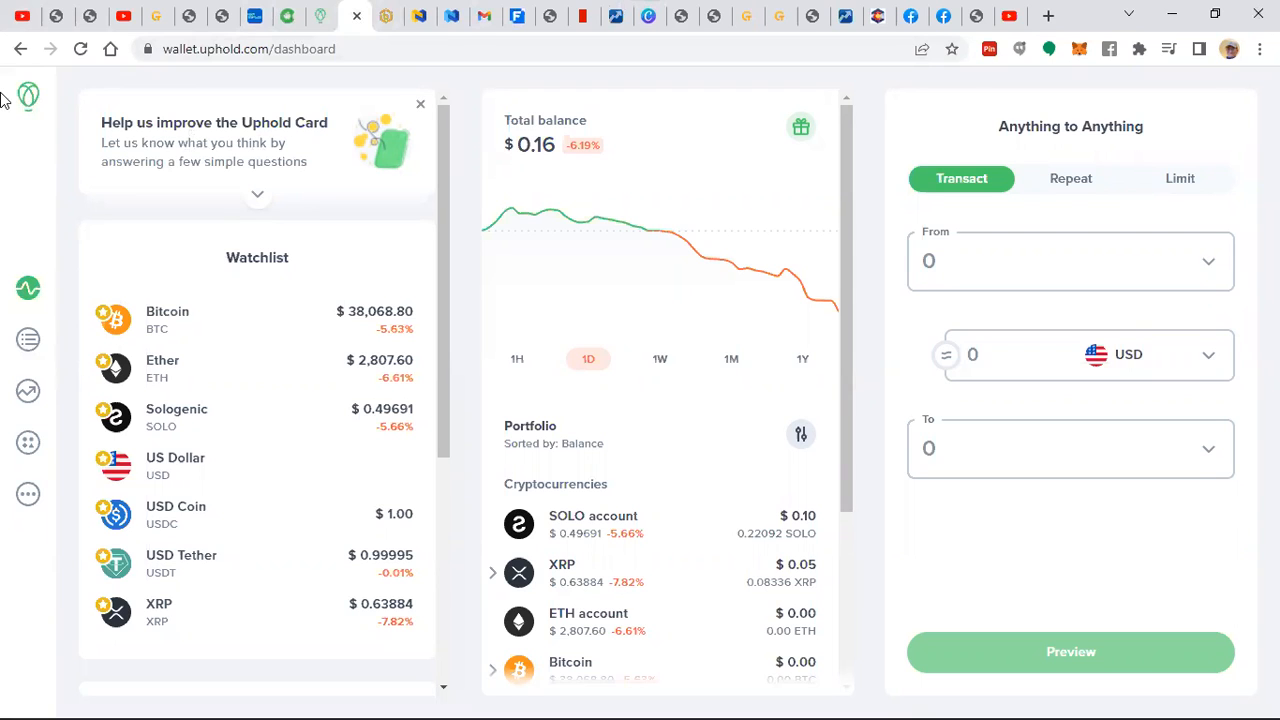
pyautogui.moveTo(356, 16)
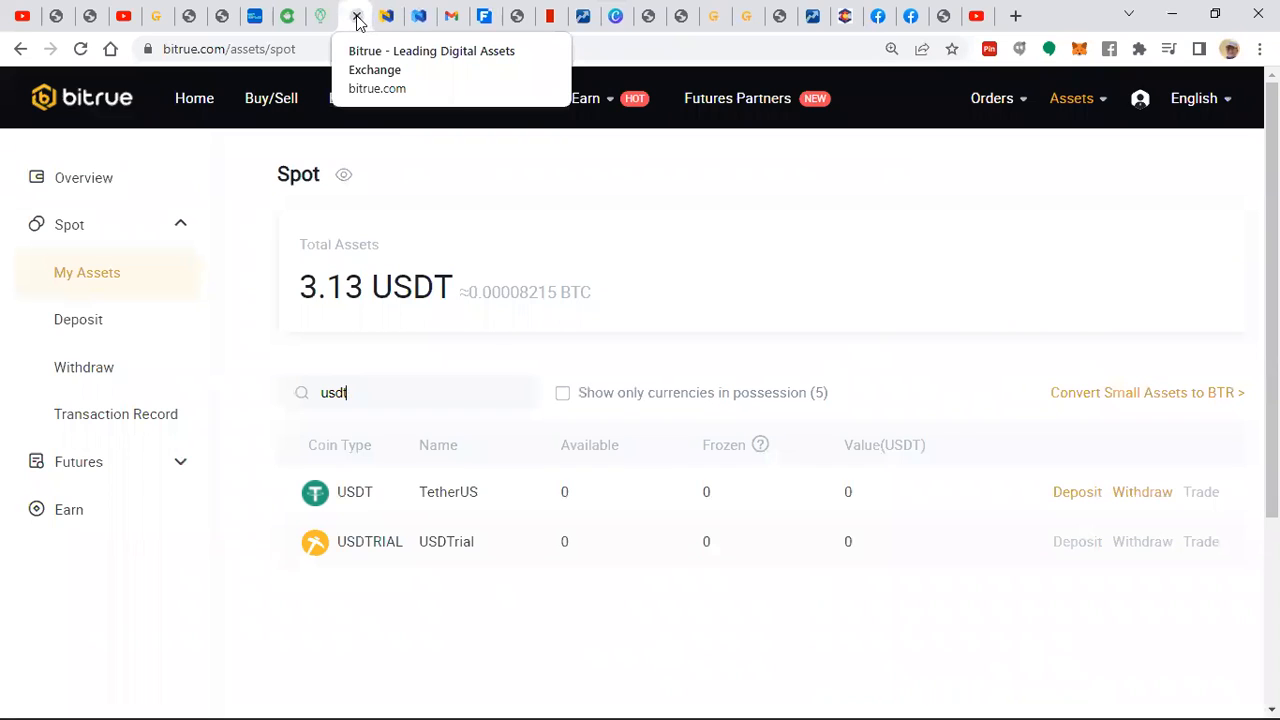
pyautogui.moveTo(137, 180)
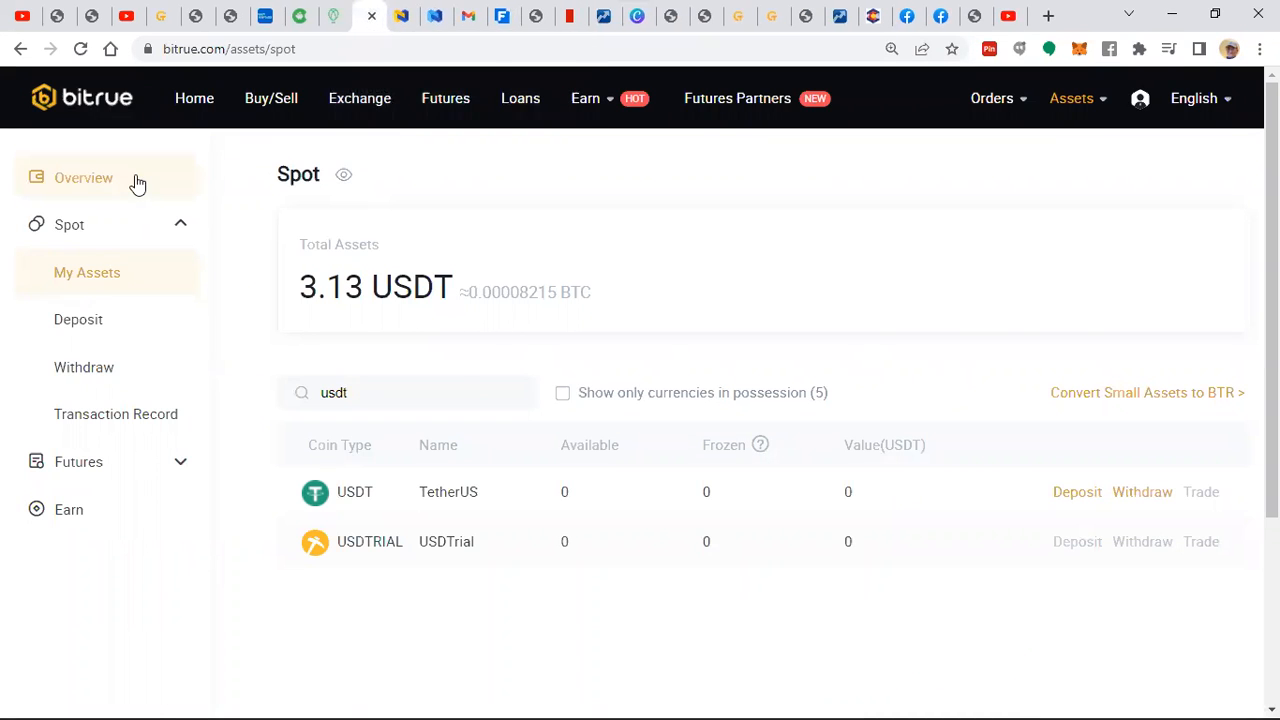
pyautogui.moveTo(483, 150)
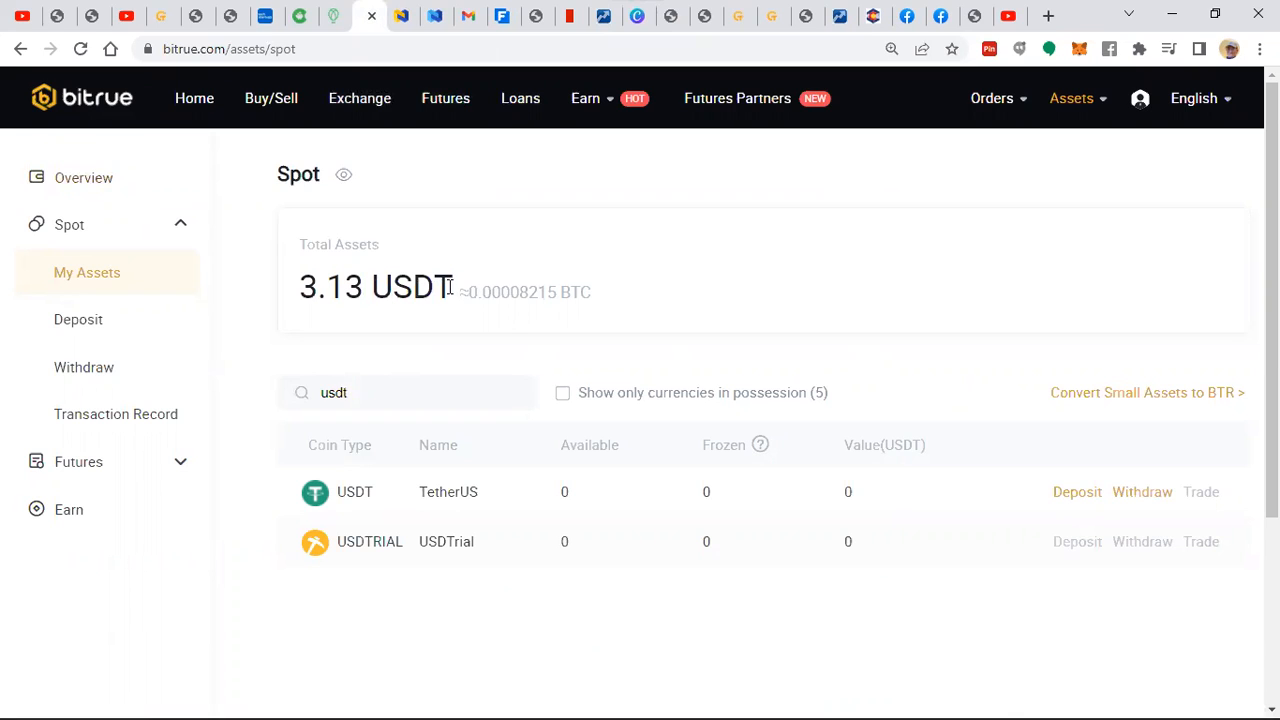
pyautogui.moveTo(107, 120)
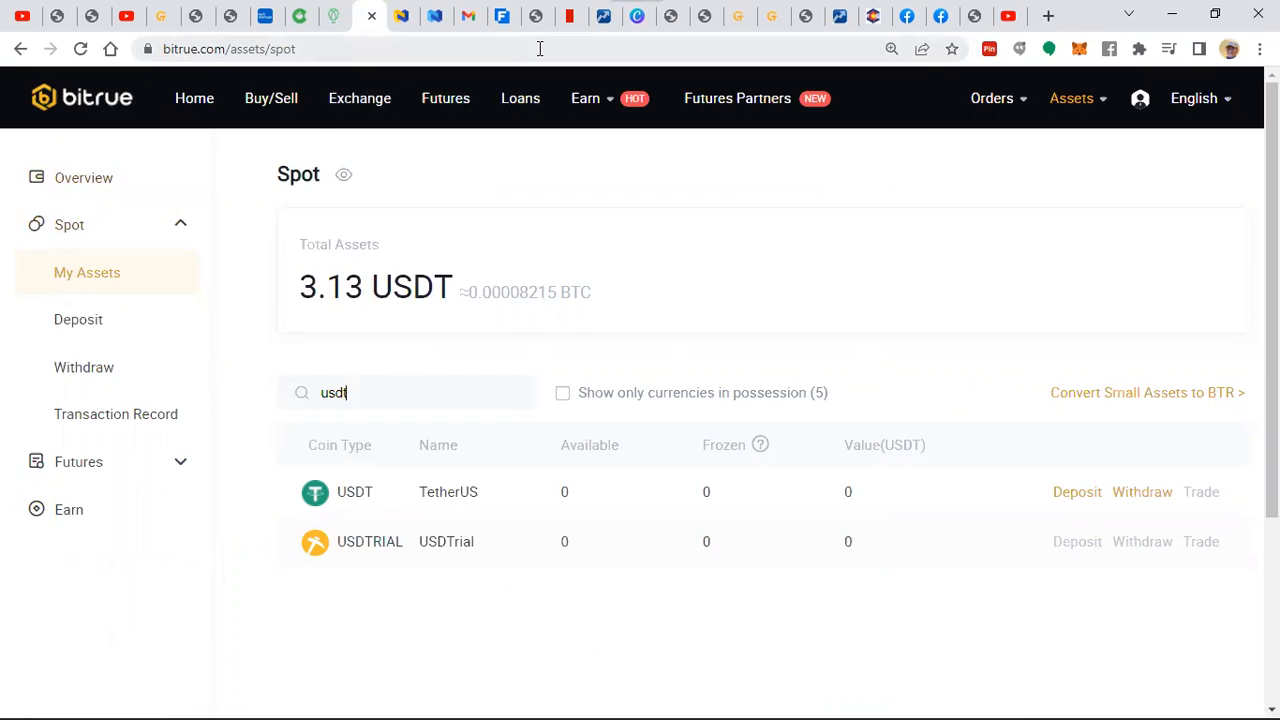
pyautogui.moveTo(358, 440)
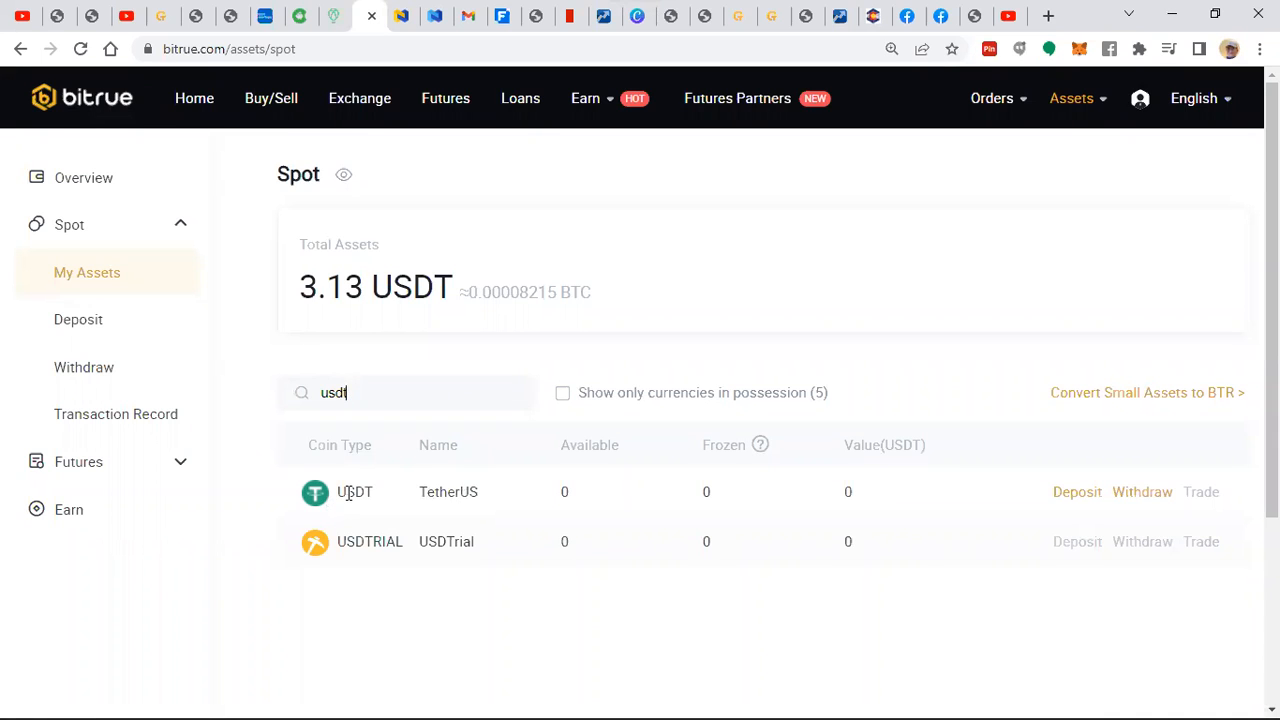
pyautogui.moveTo(425, 535)
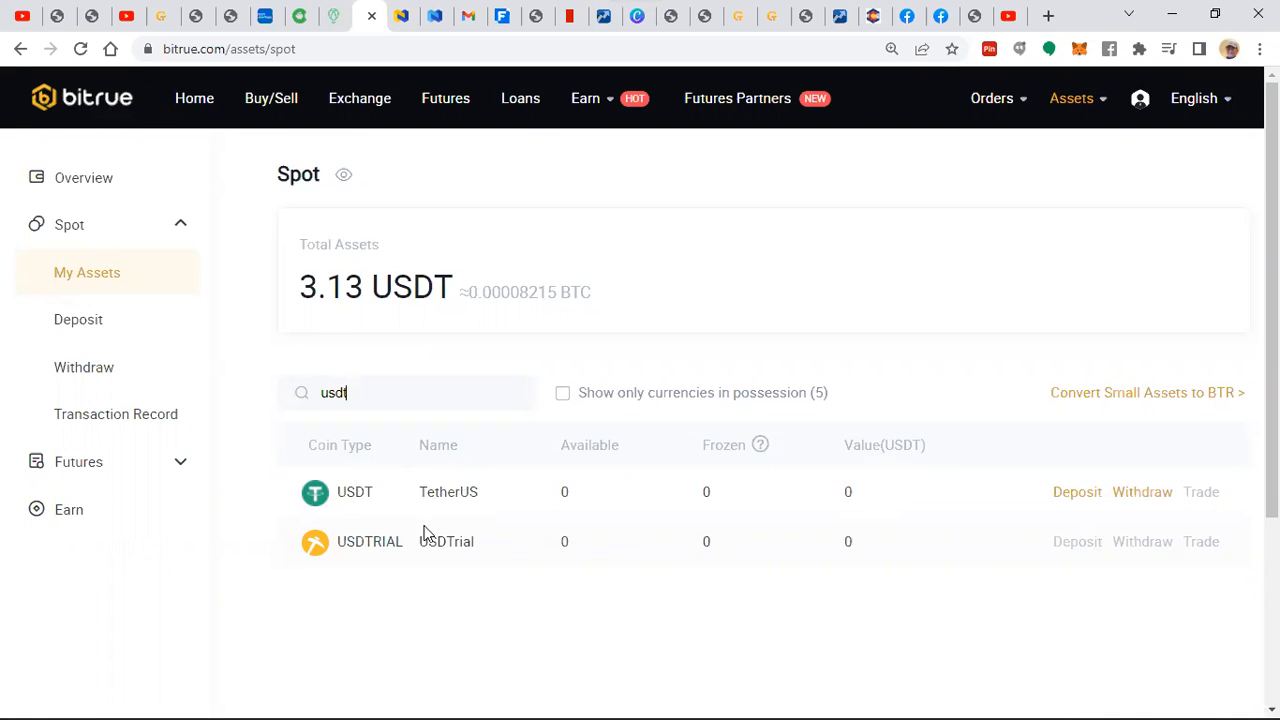
pyautogui.moveTo(5, 235)
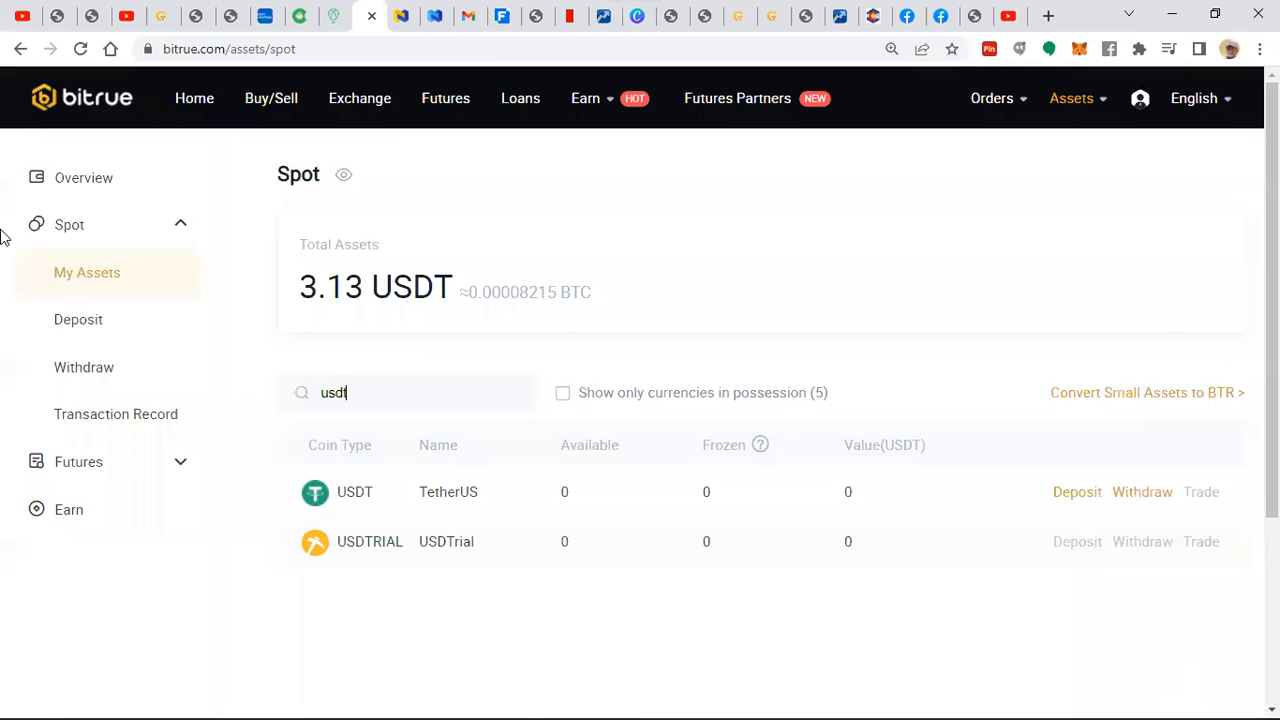
pyautogui.moveTo(14, 114)
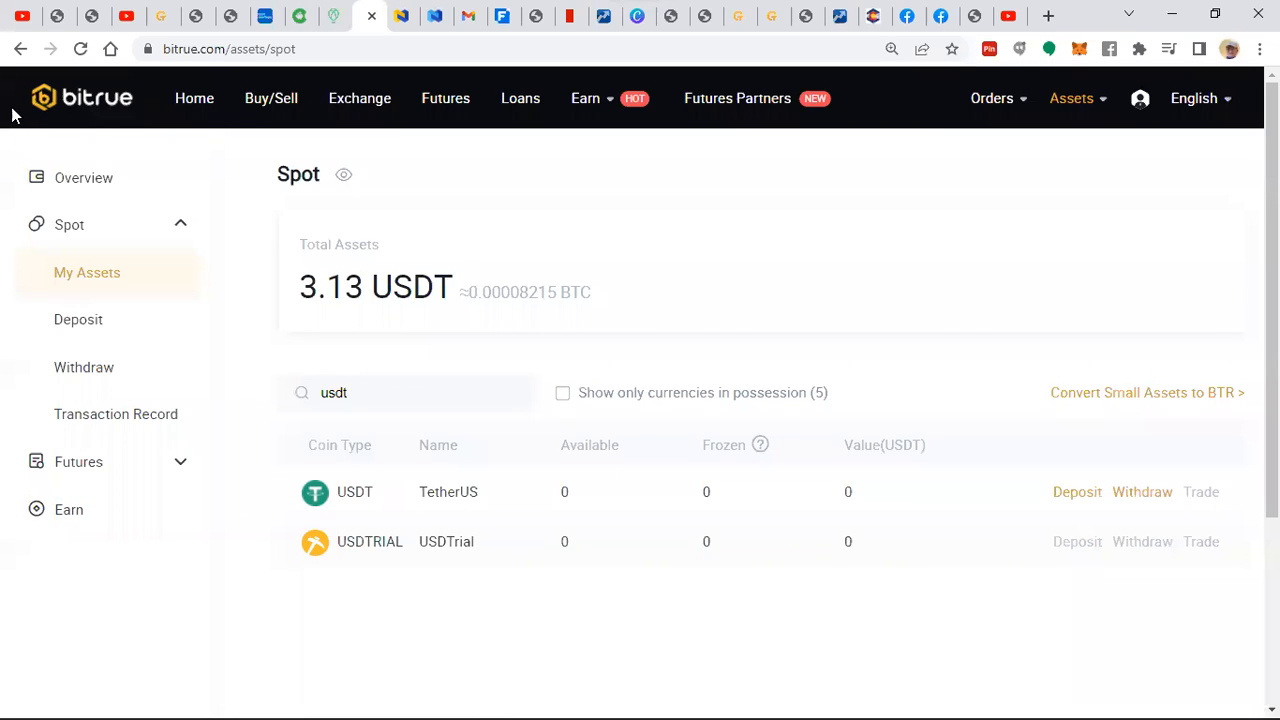
pyautogui.moveTo(393, 523)
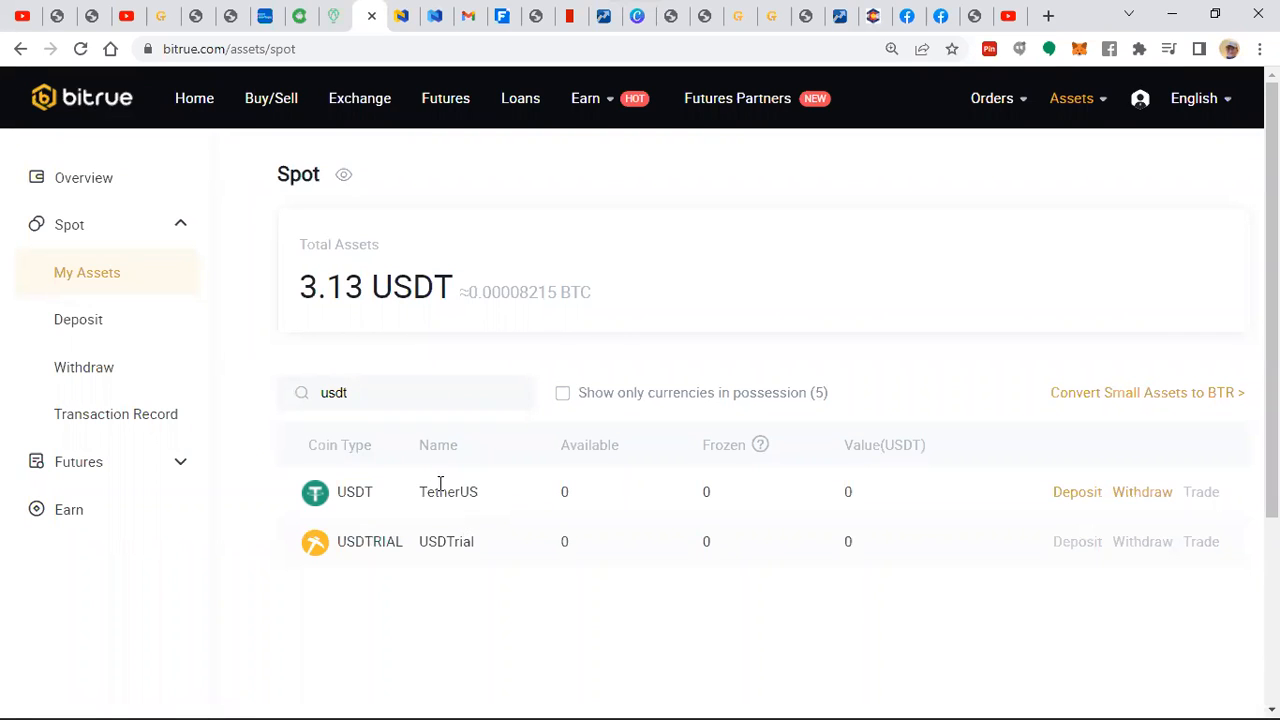
pyautogui.moveTo(1013, 503)
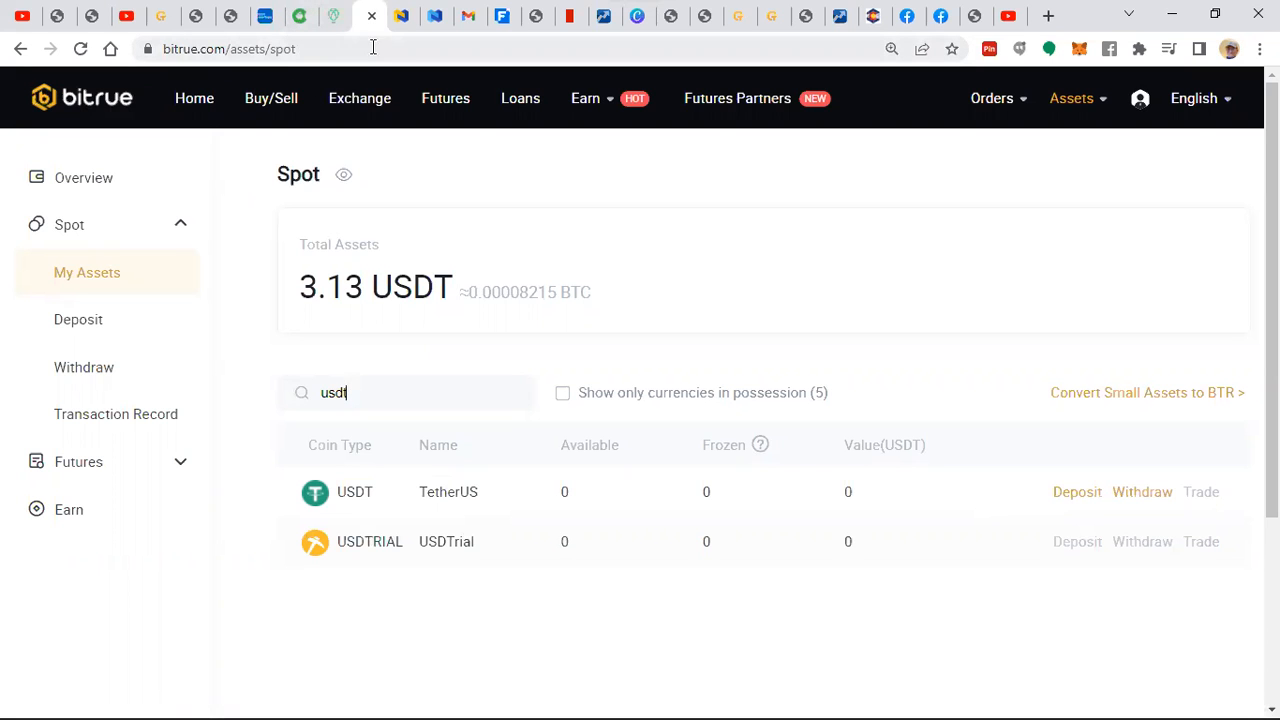
pyautogui.moveTo(402, 16)
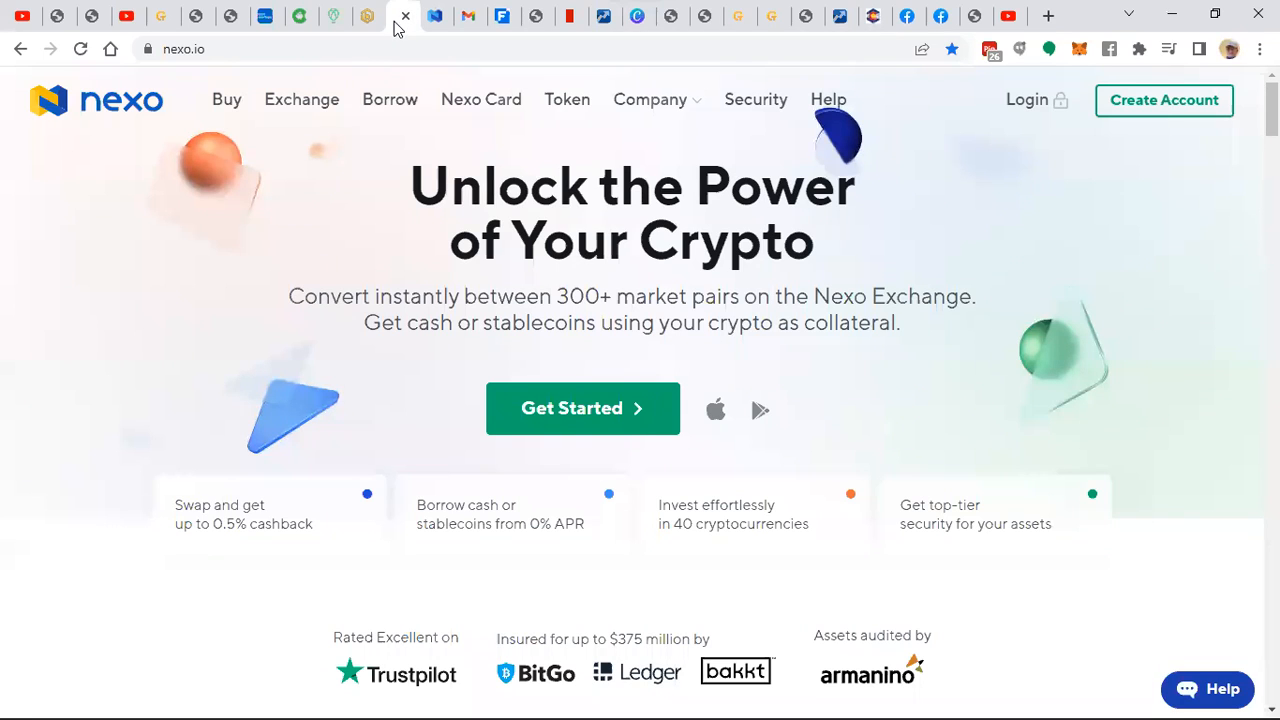
pyautogui.moveTo(538, 168)
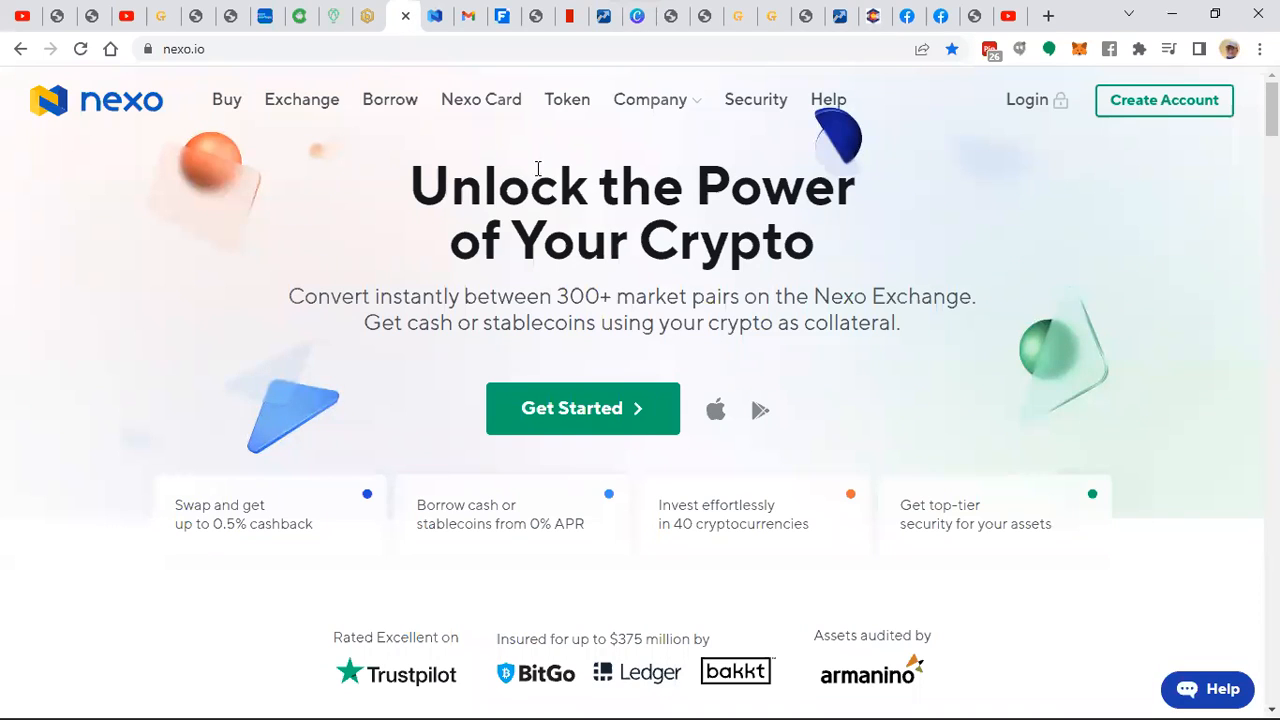
pyautogui.moveTo(302, 99)
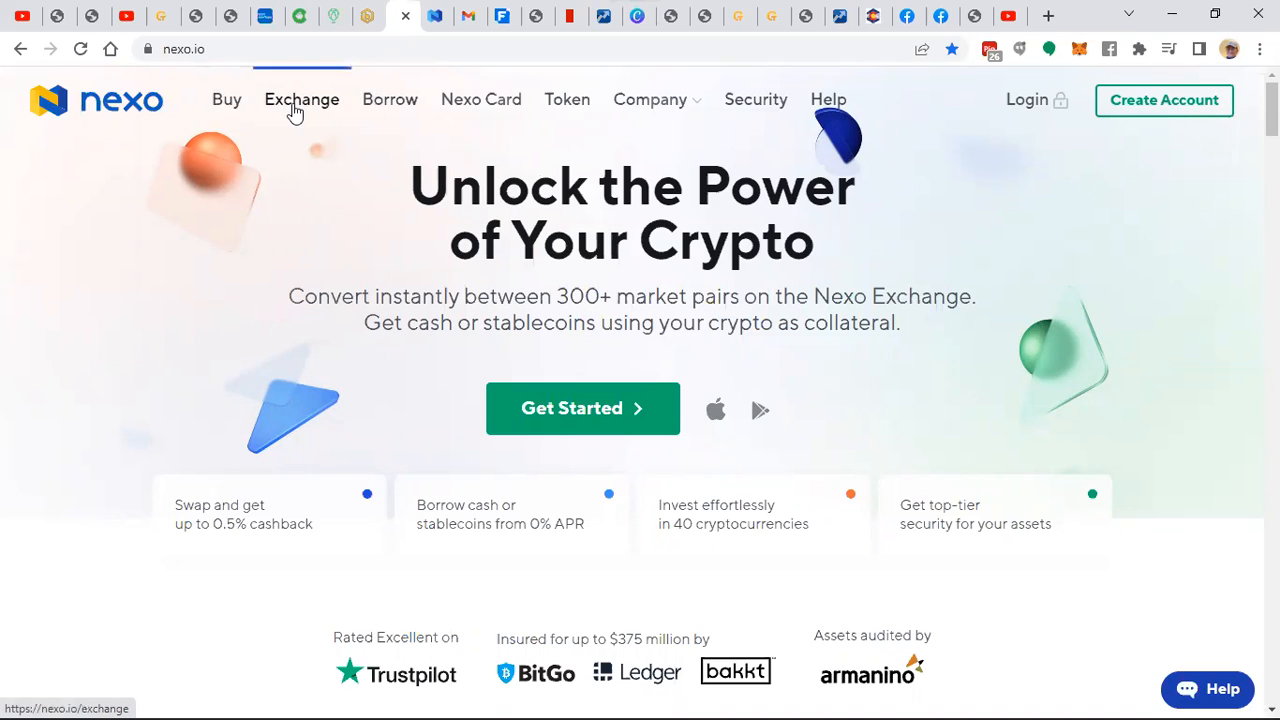
pyautogui.moveTo(390, 99)
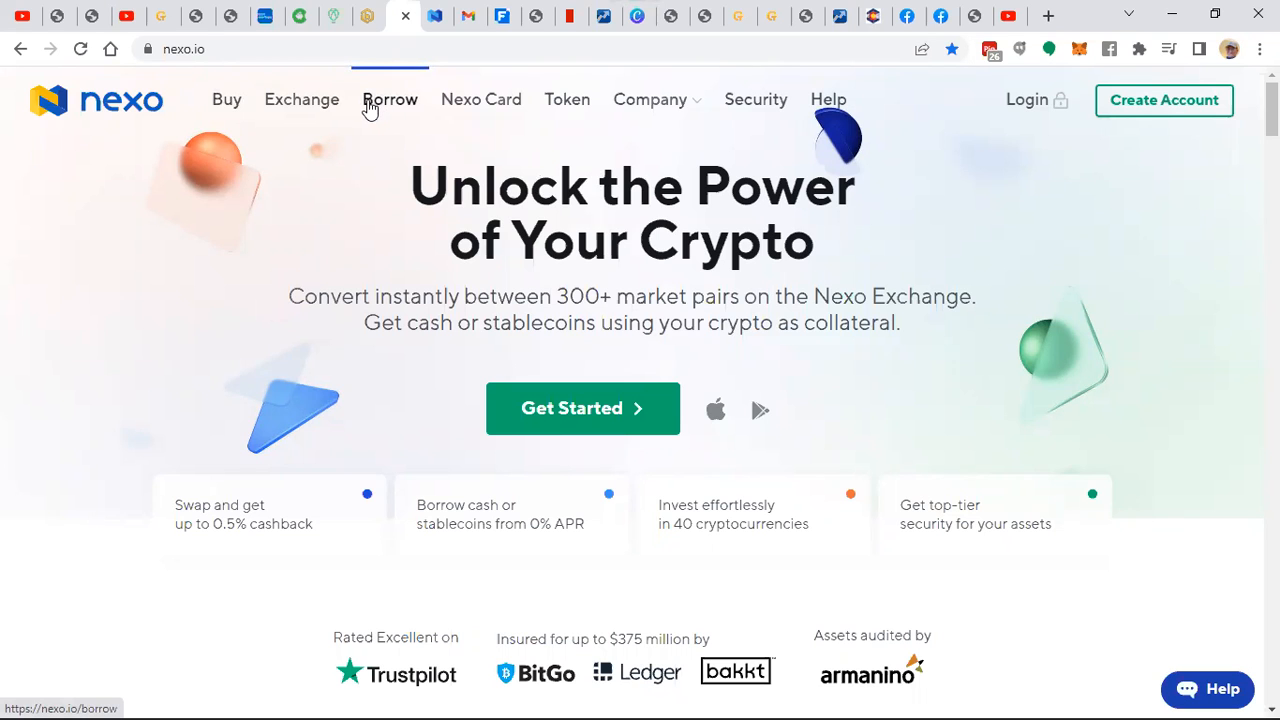
# - Scroll the Nexo account platform showing the Flexible Instant Crypto Credit Lines overview
pyautogui.scroll(-3)
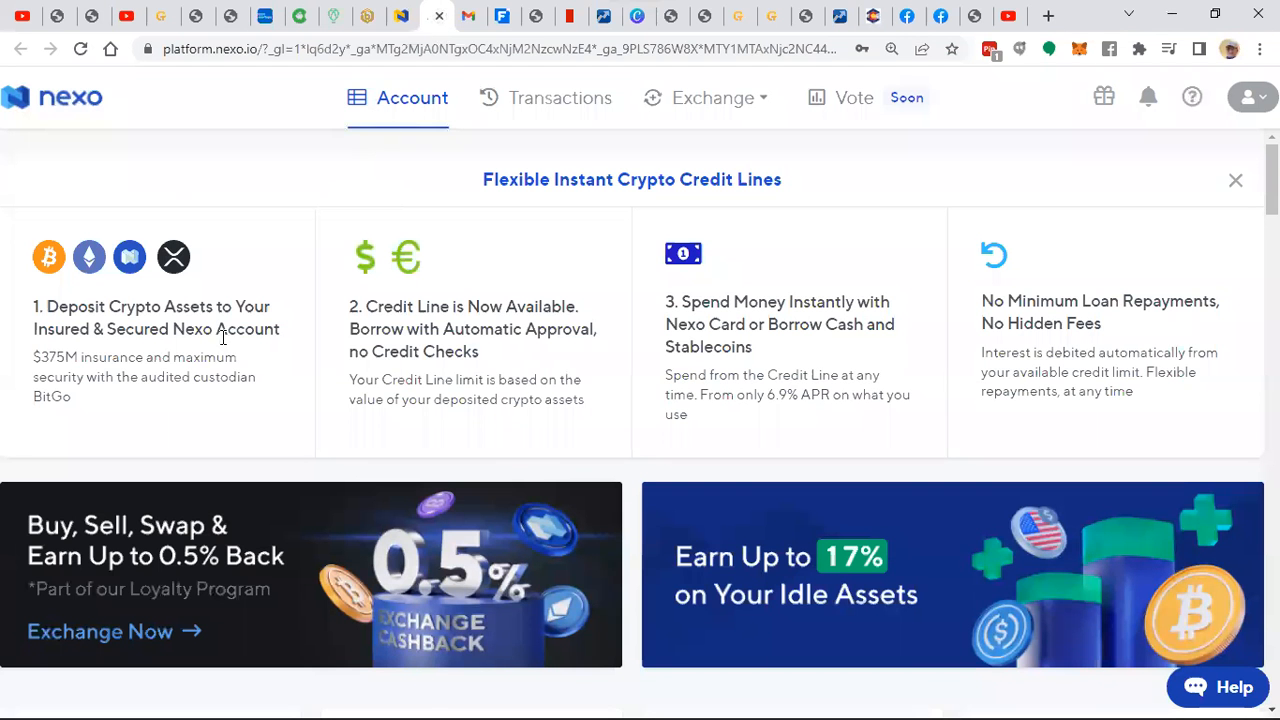
pyautogui.moveTo(583, 583)
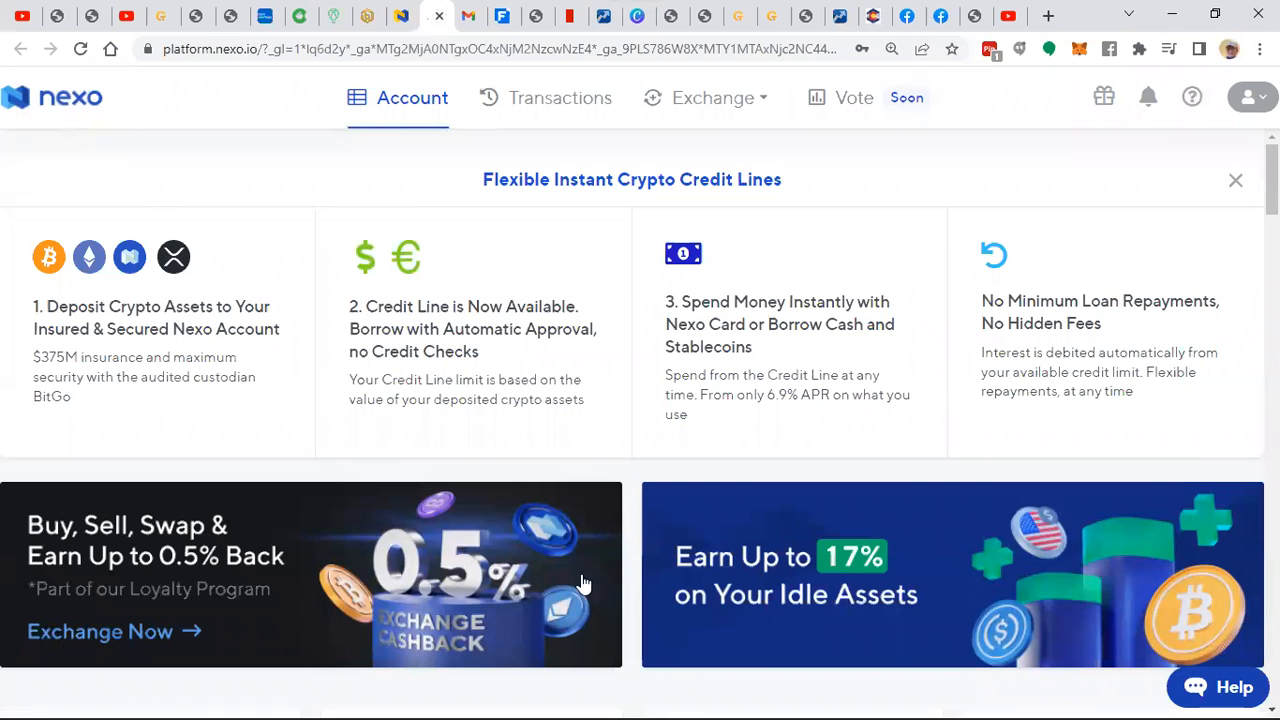
pyautogui.moveTo(808, 550)
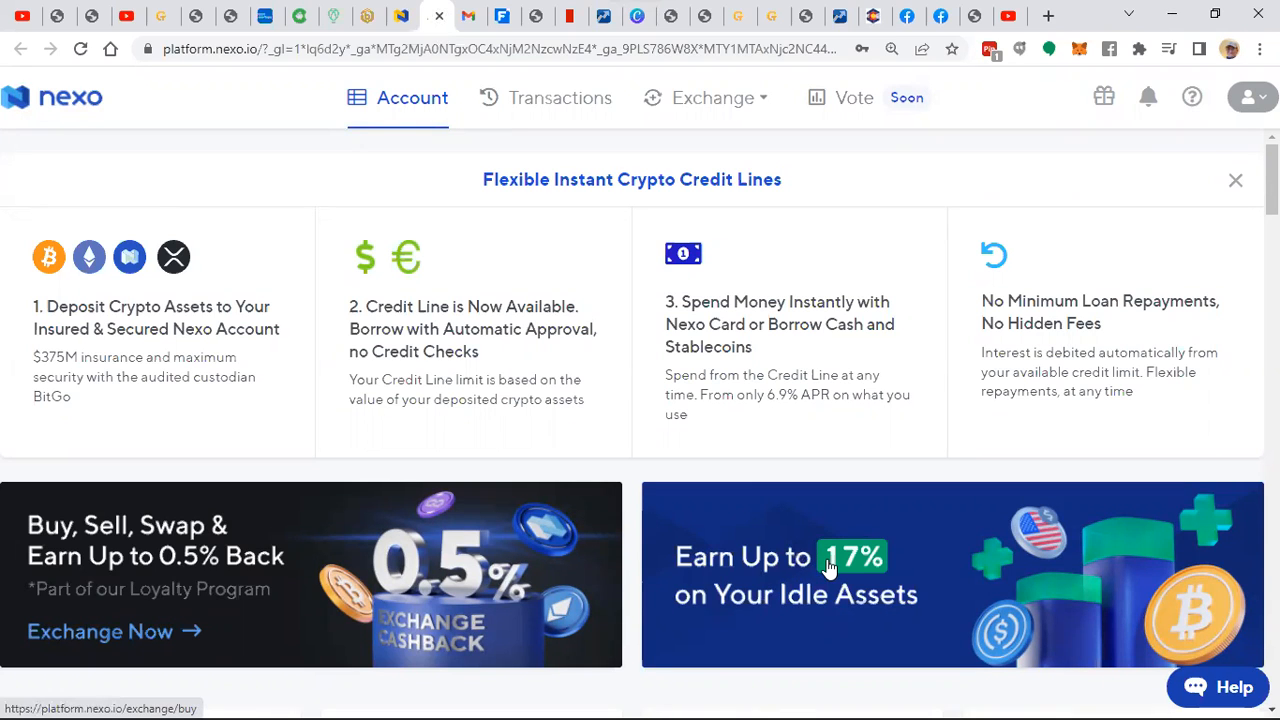
pyautogui.scroll(-3)
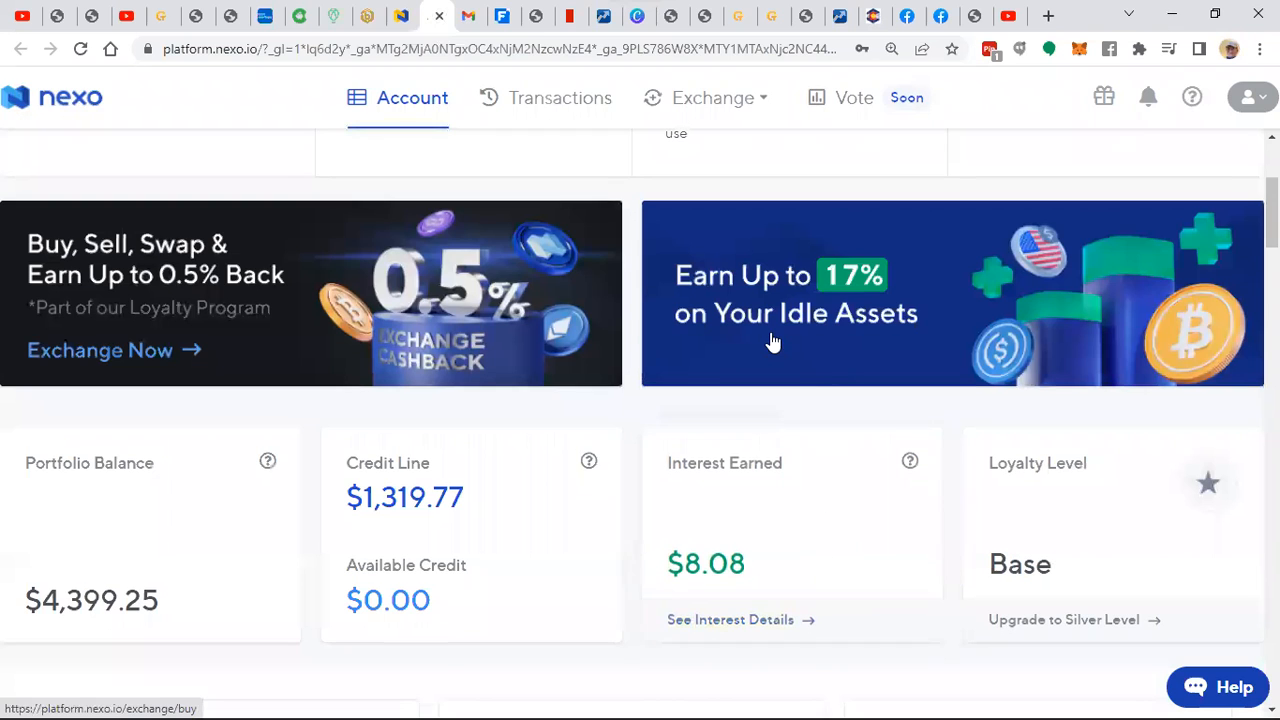
pyautogui.scroll(-3)
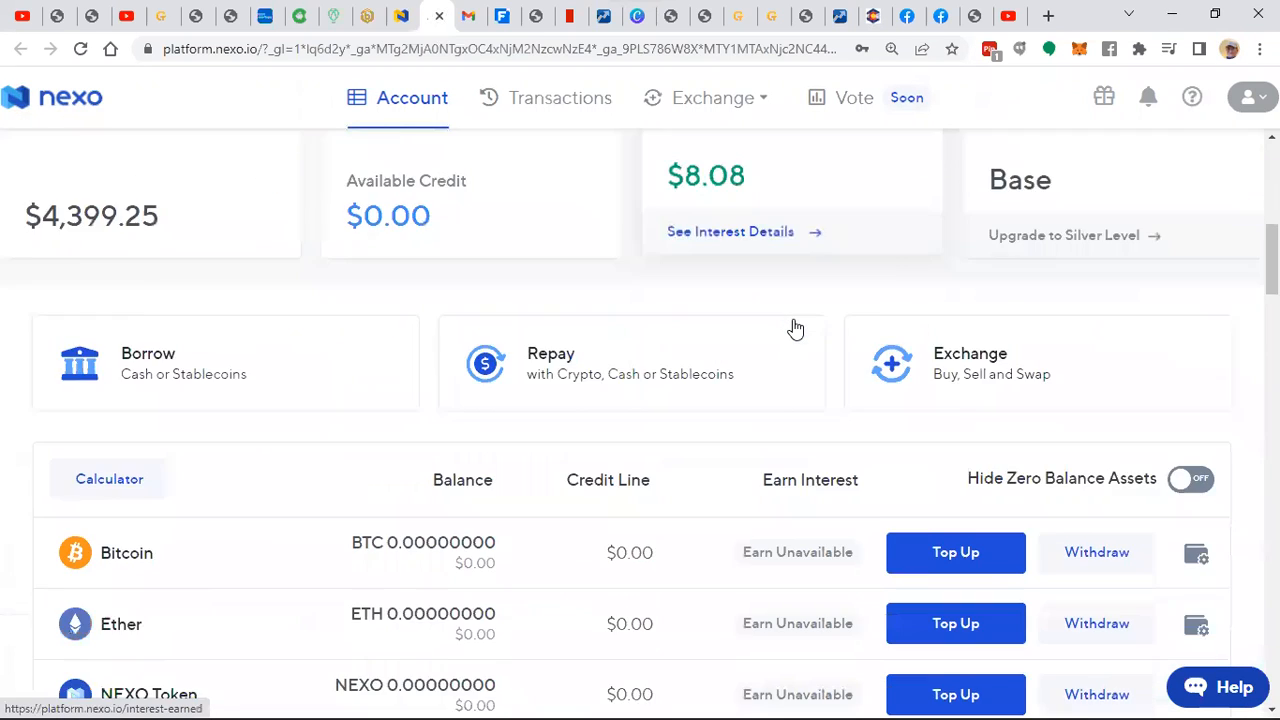
pyautogui.scroll(-3)
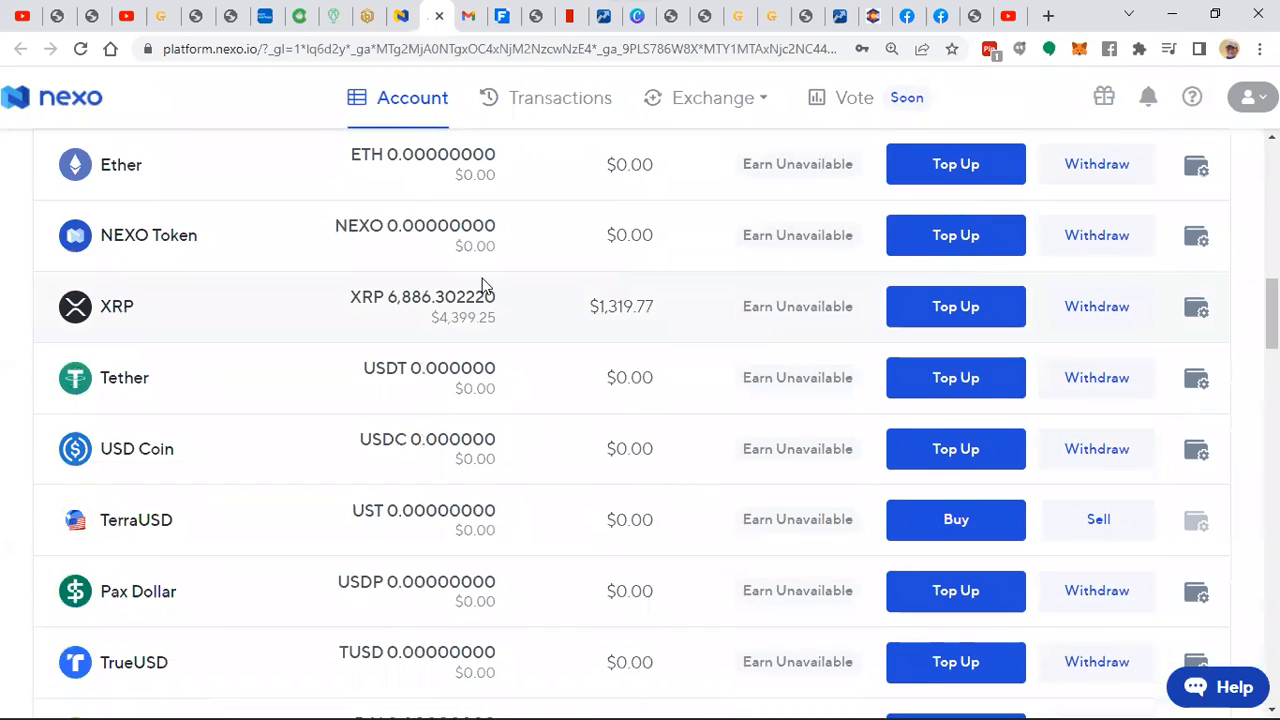
pyautogui.moveTo(726, 336)
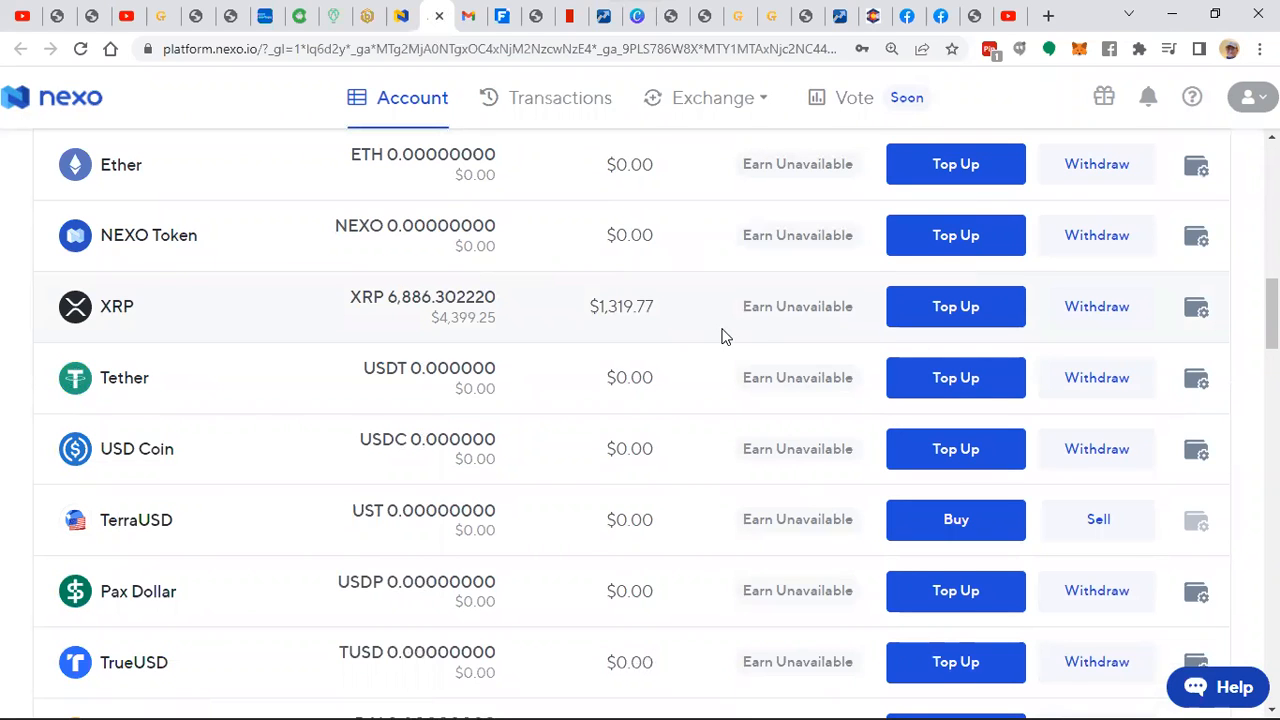
pyautogui.scroll(3)
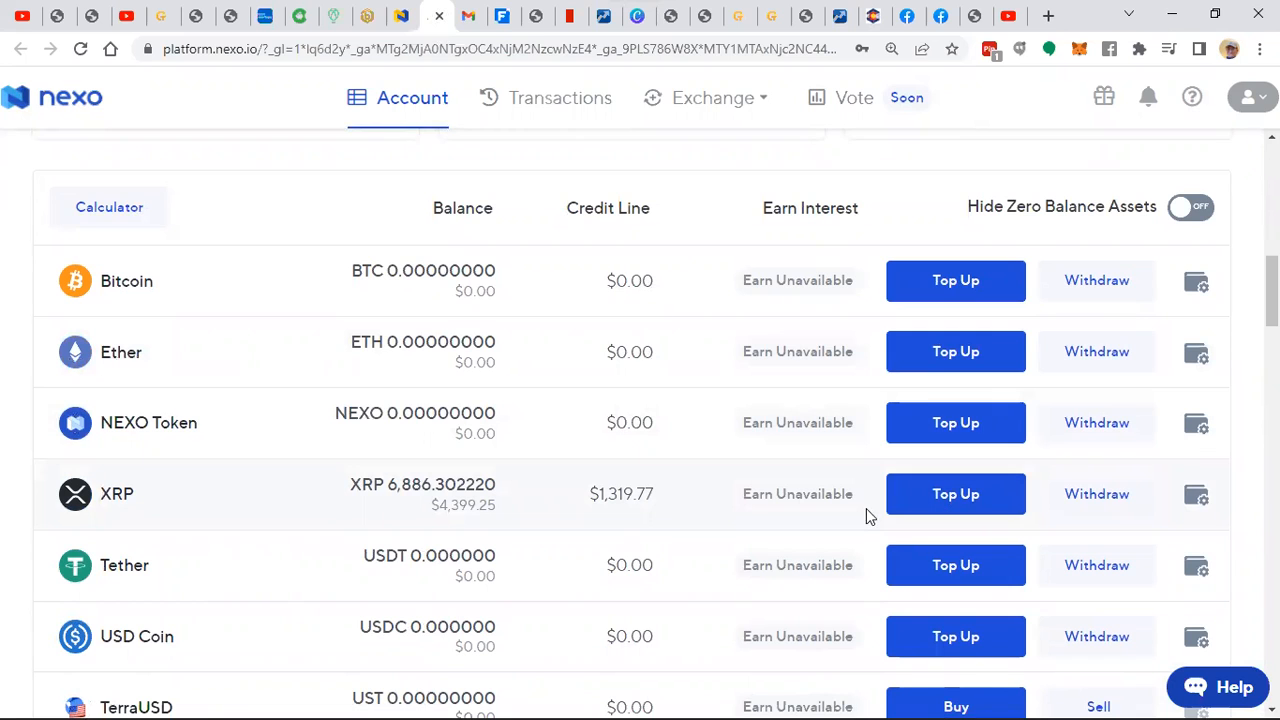
pyautogui.scroll(-3)
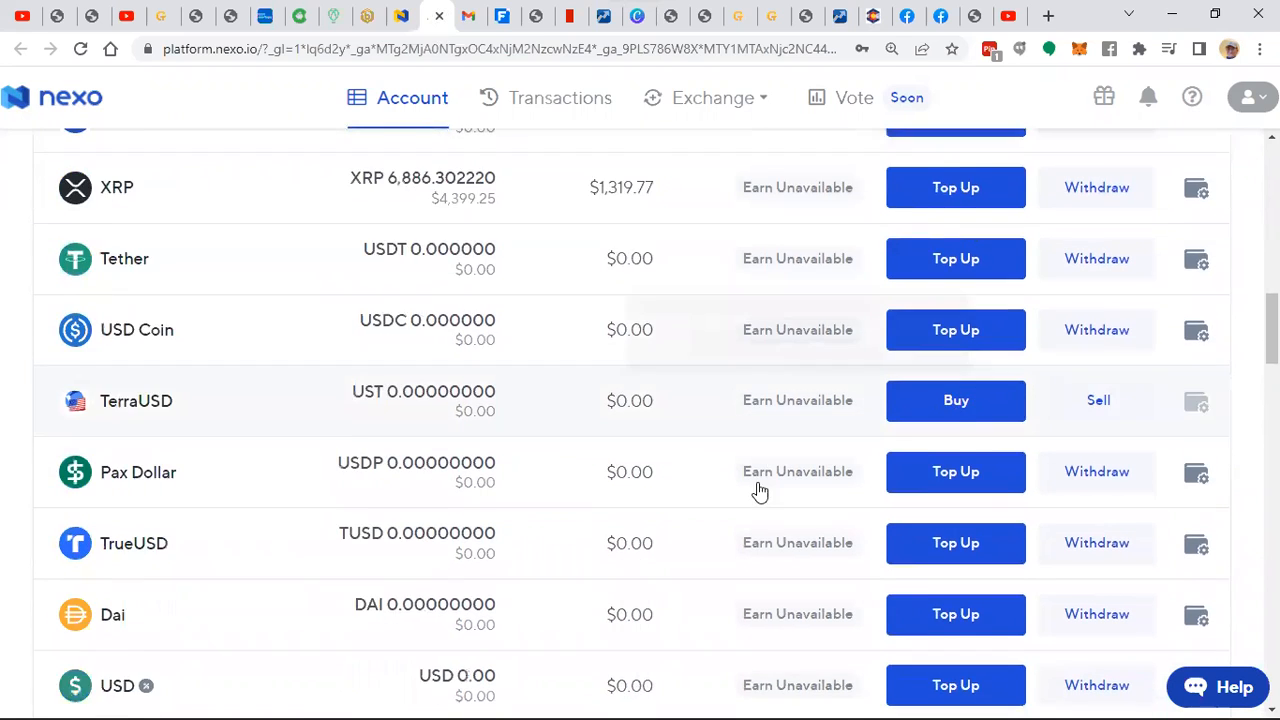
pyautogui.scroll(3)
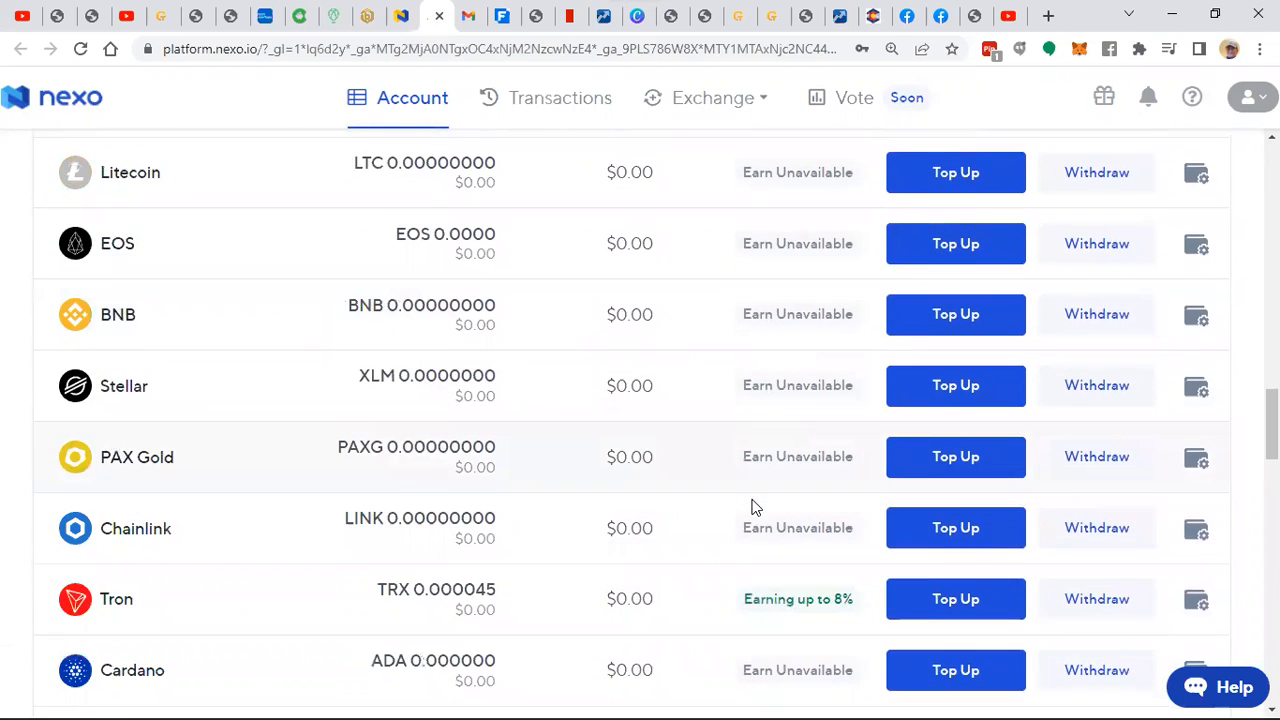
pyautogui.scroll(-3)
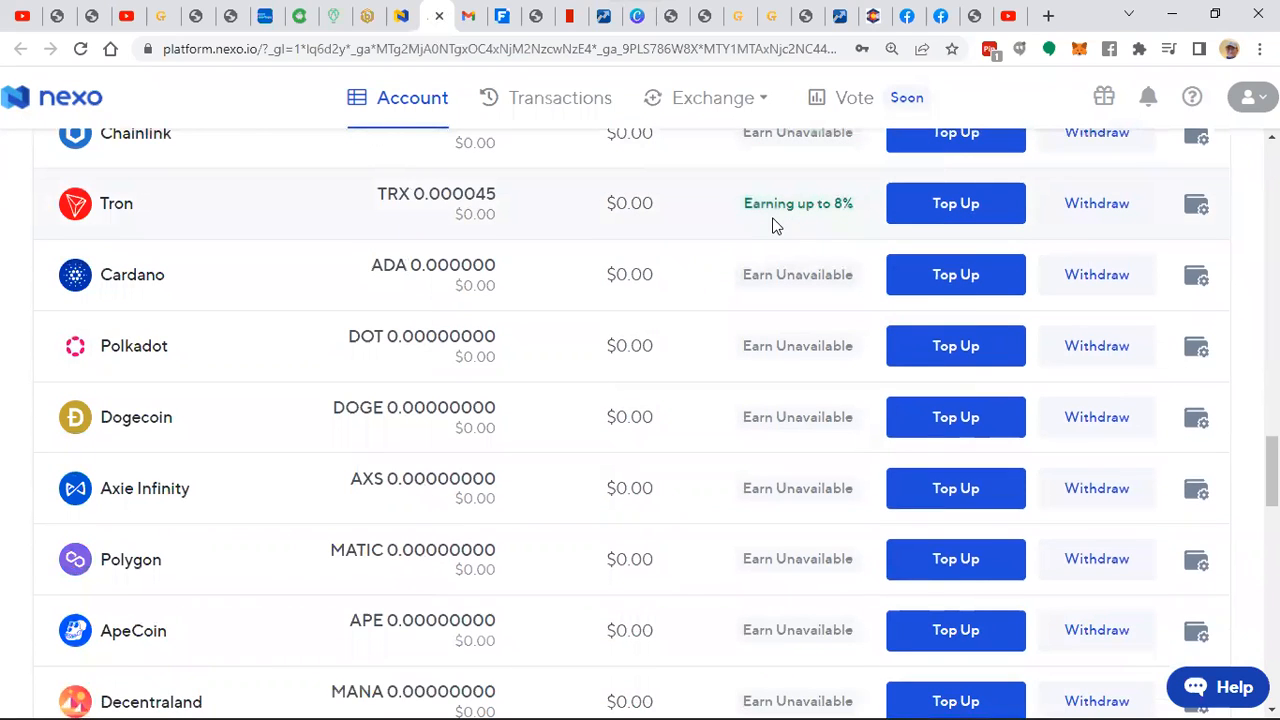
pyautogui.moveTo(697, 271)
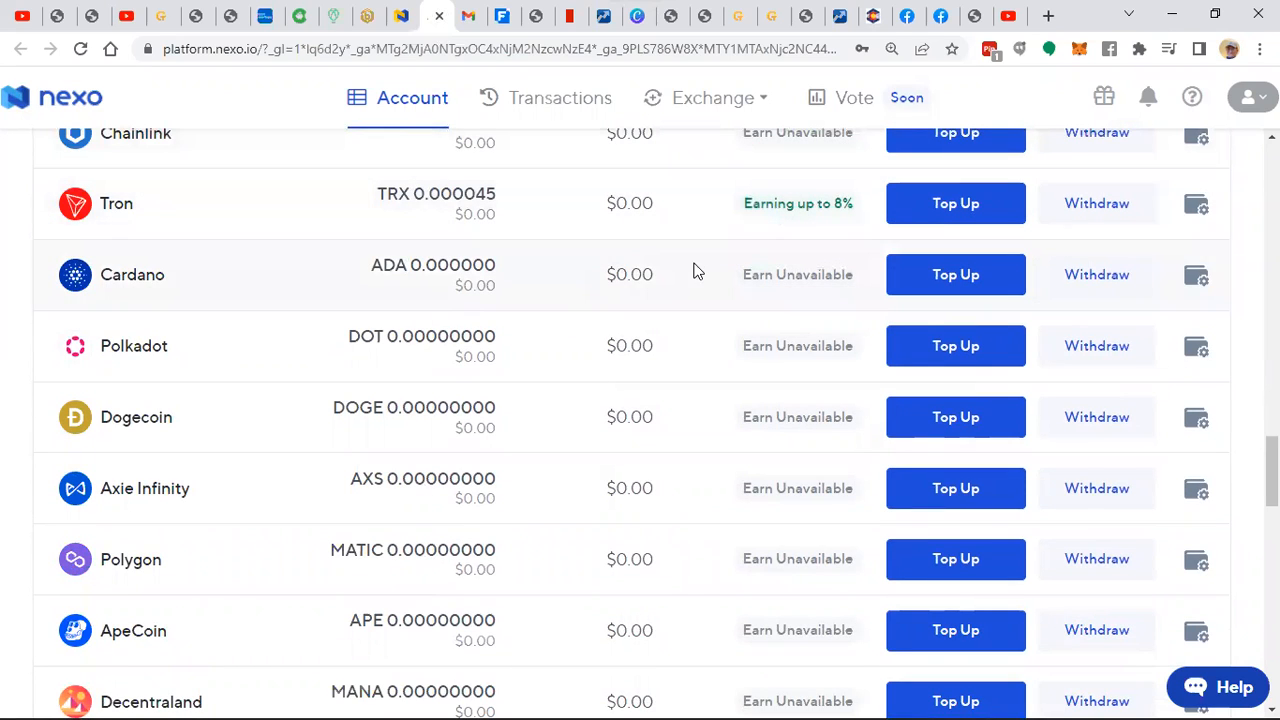
pyautogui.scroll(-3)
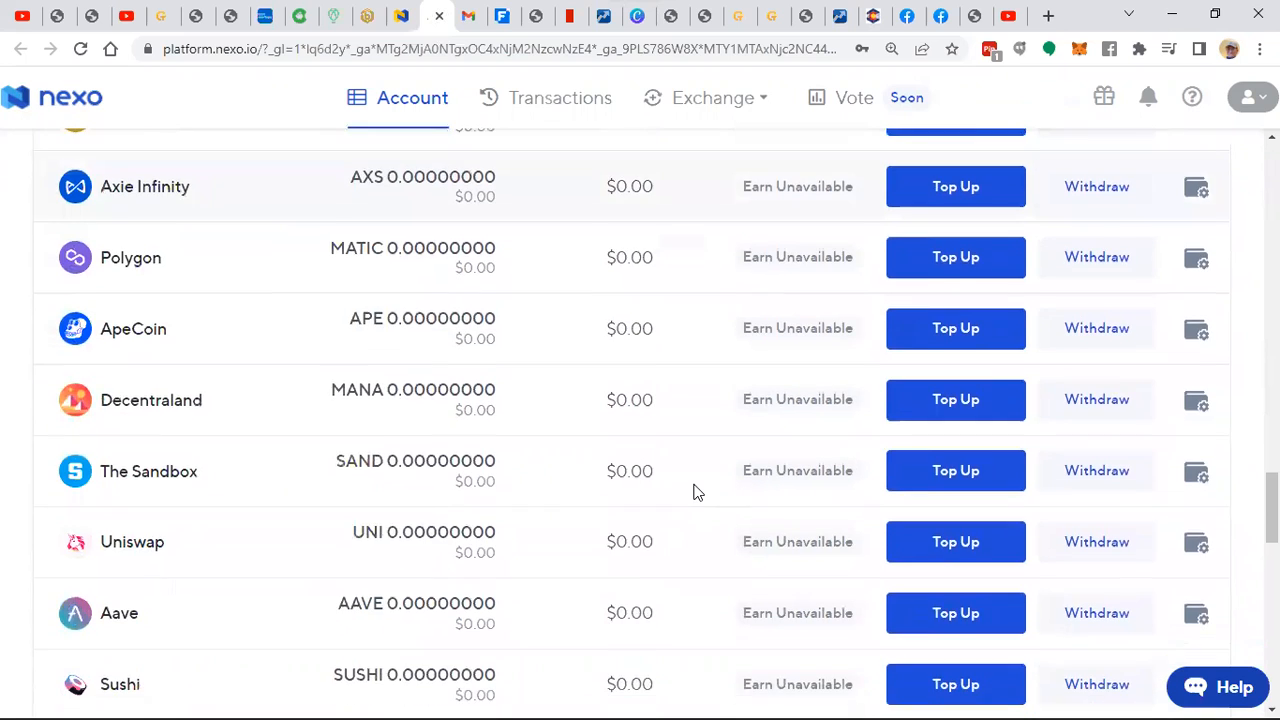
pyautogui.scroll(-3)
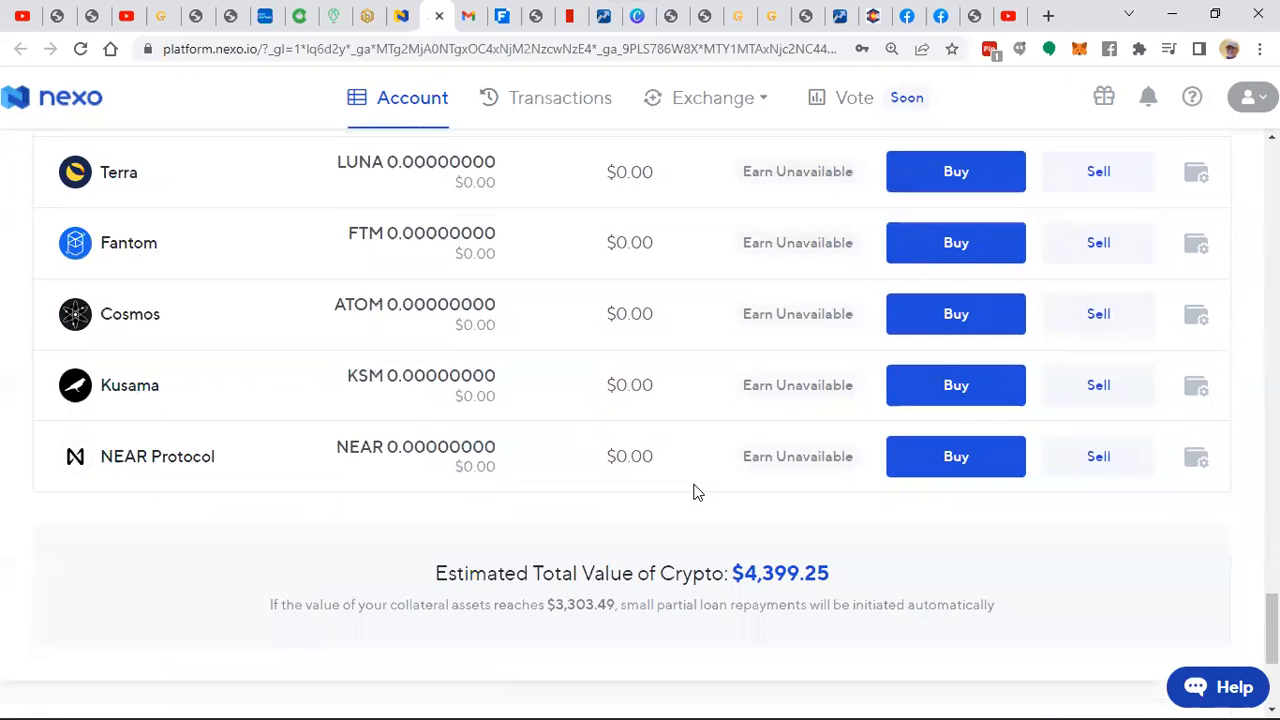
pyautogui.scroll(3)
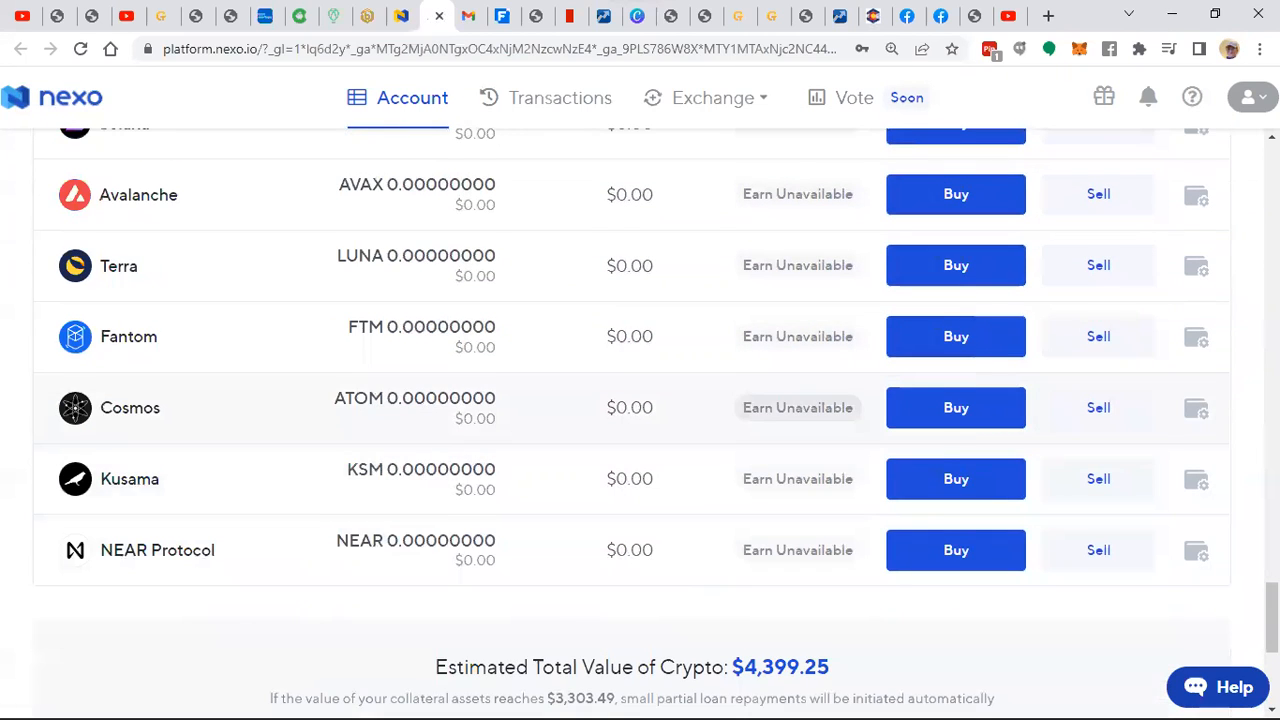
pyautogui.scroll(3)
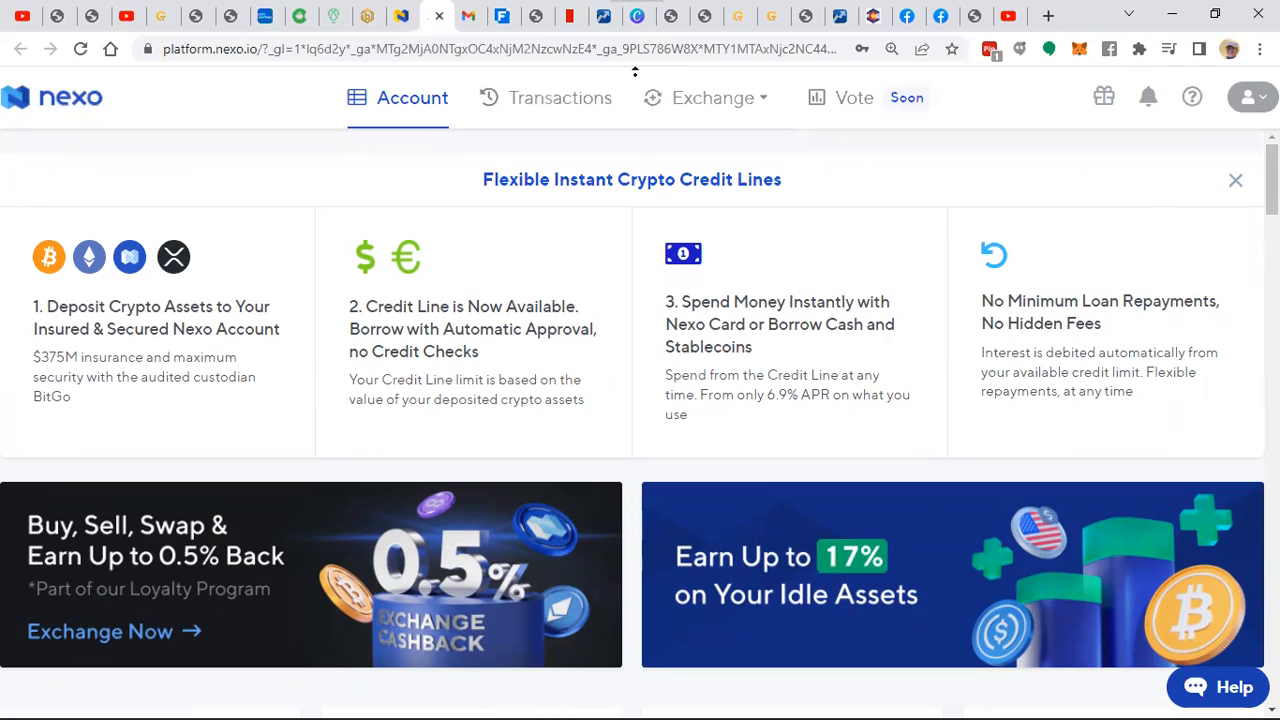
pyautogui.moveTo(703, 12)
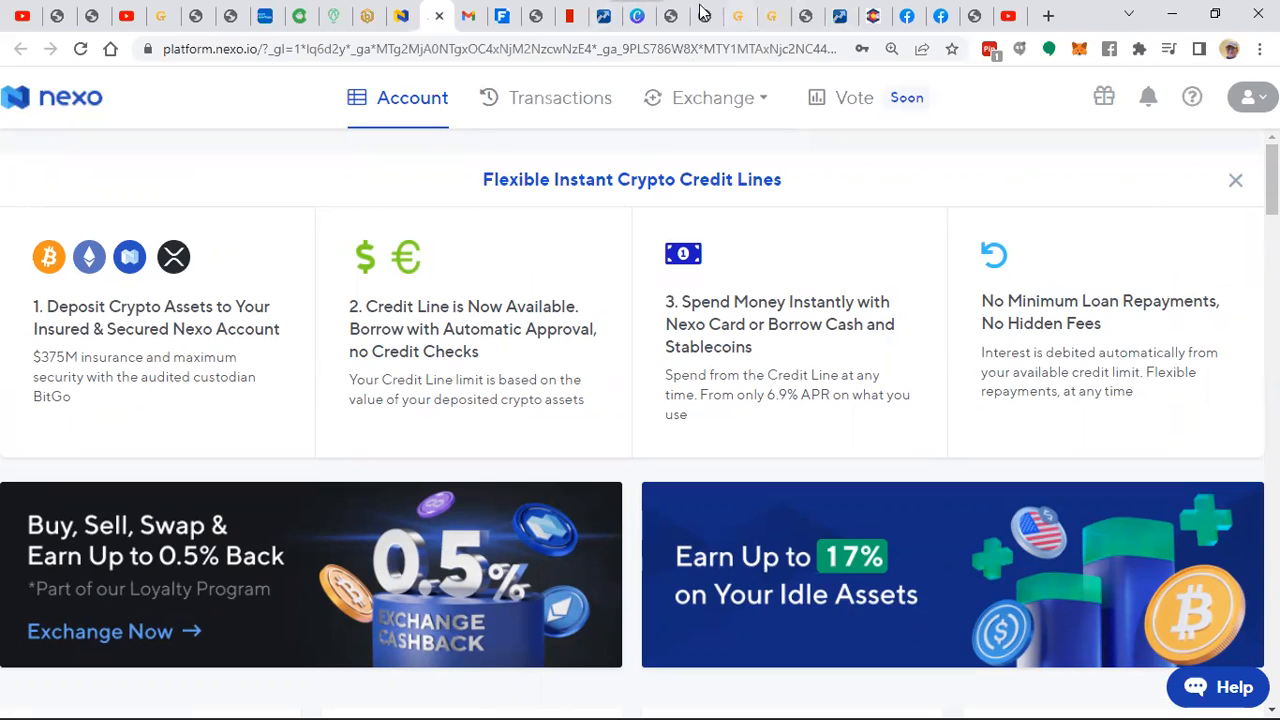
pyautogui.moveTo(502, 15)
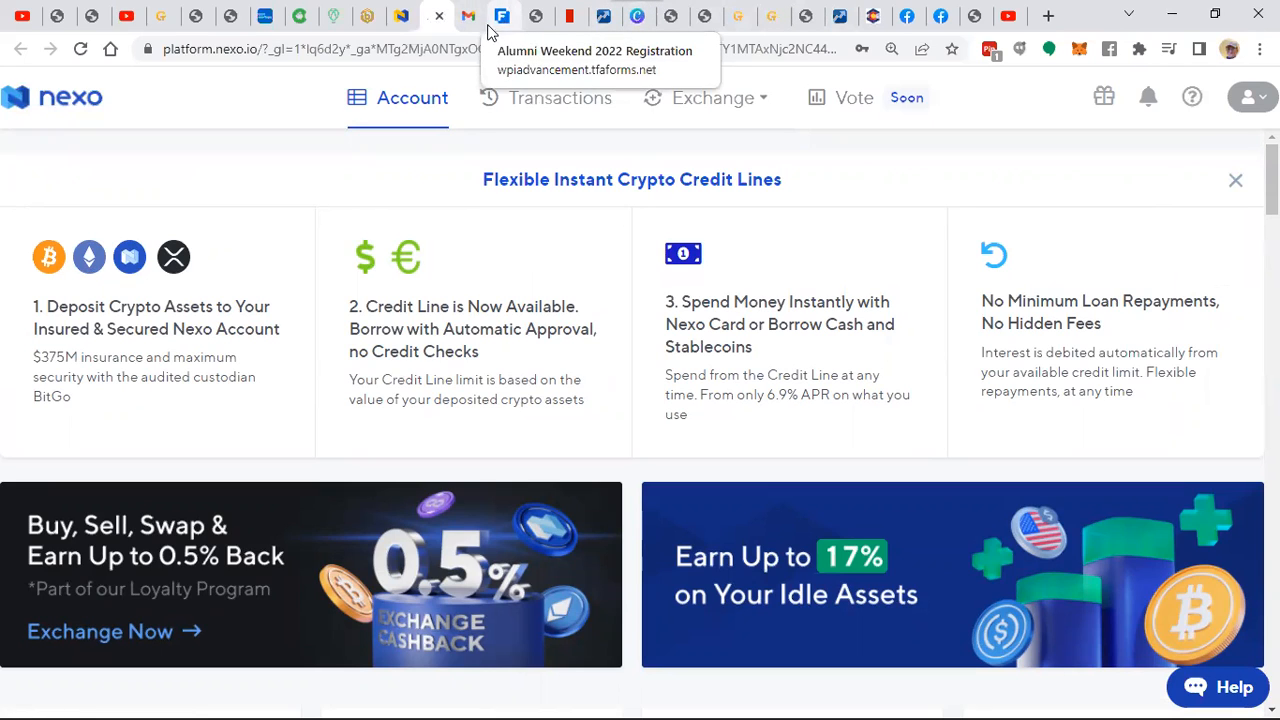
pyautogui.moveTo(570, 35)
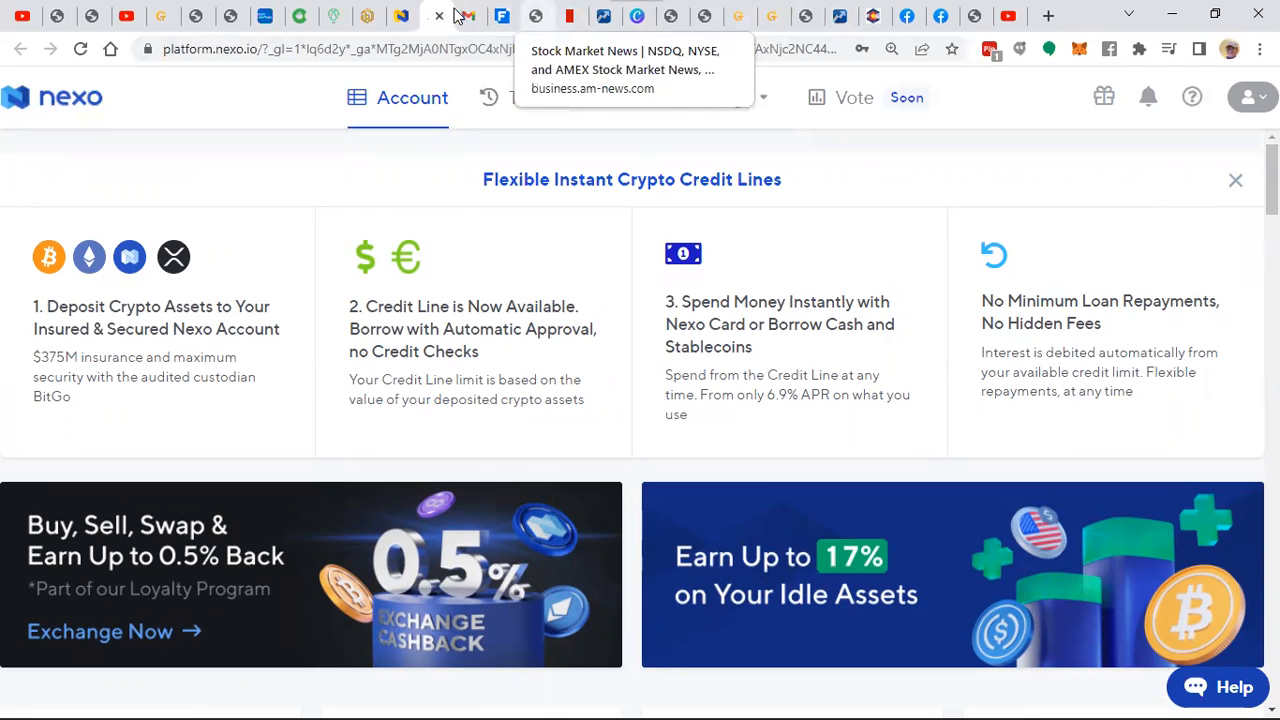
pyautogui.moveTo(230, 17)
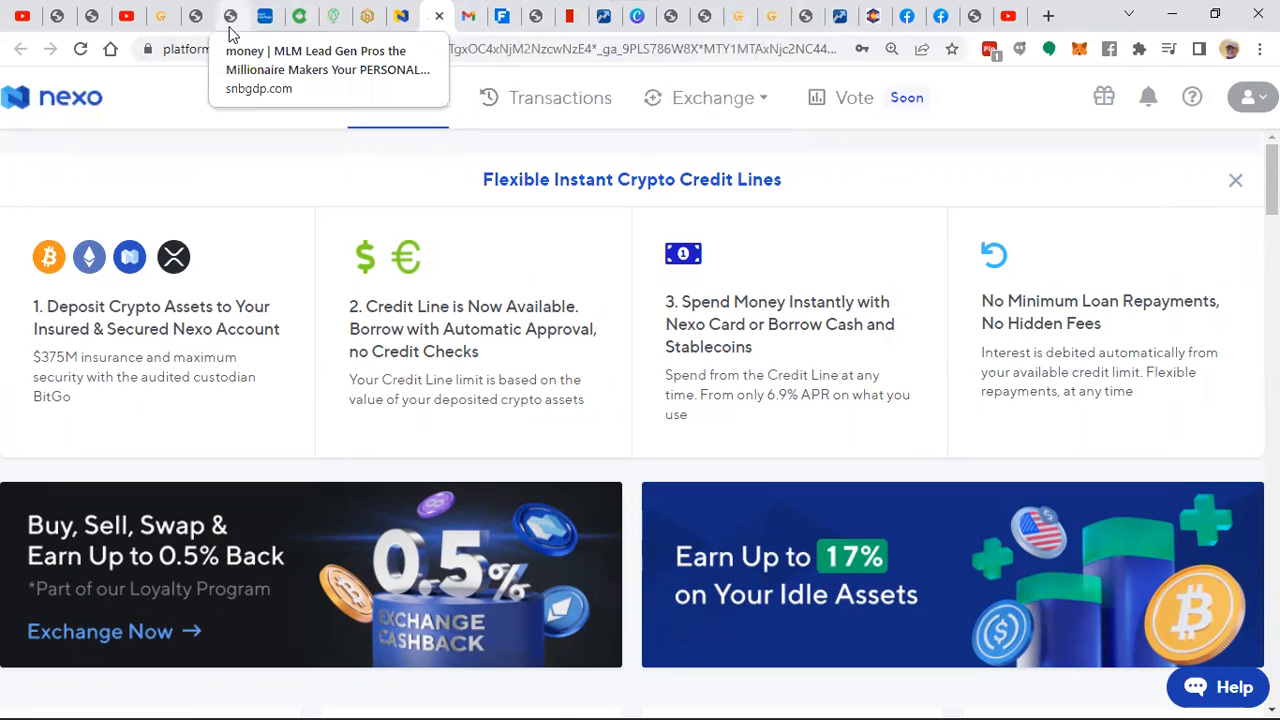
pyautogui.moveTo(197, 16)
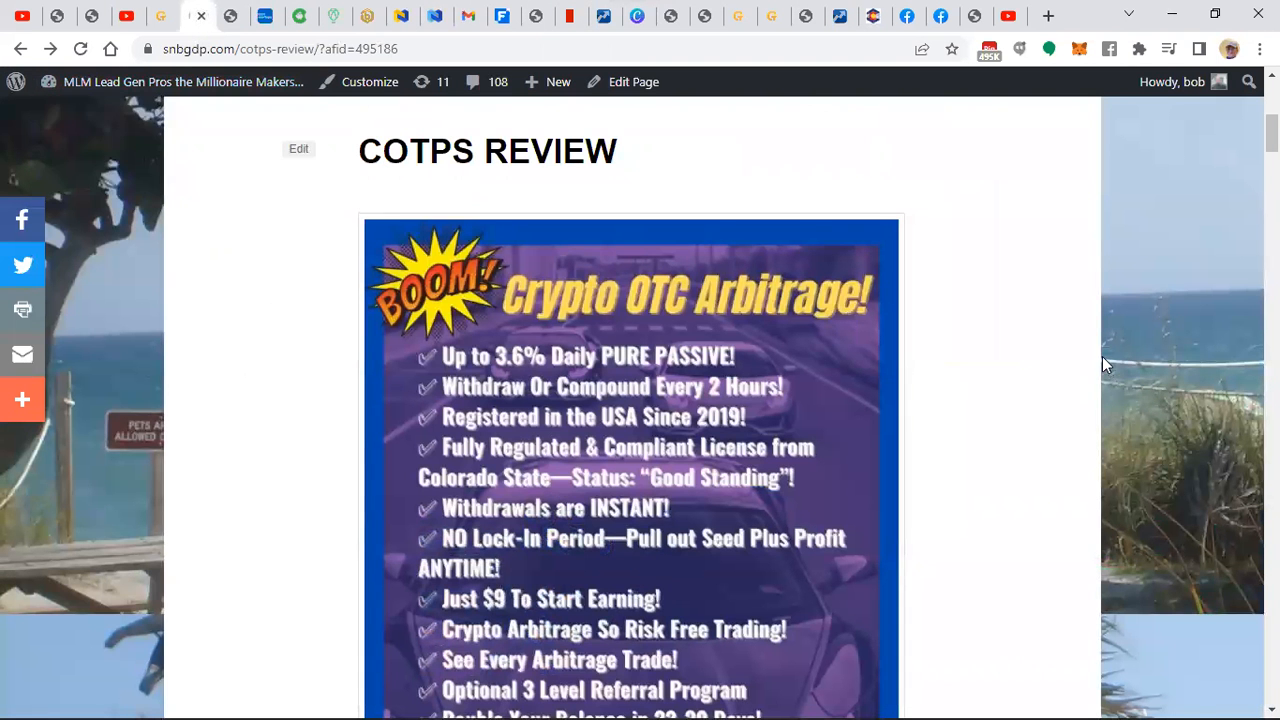
pyautogui.scroll(-3)
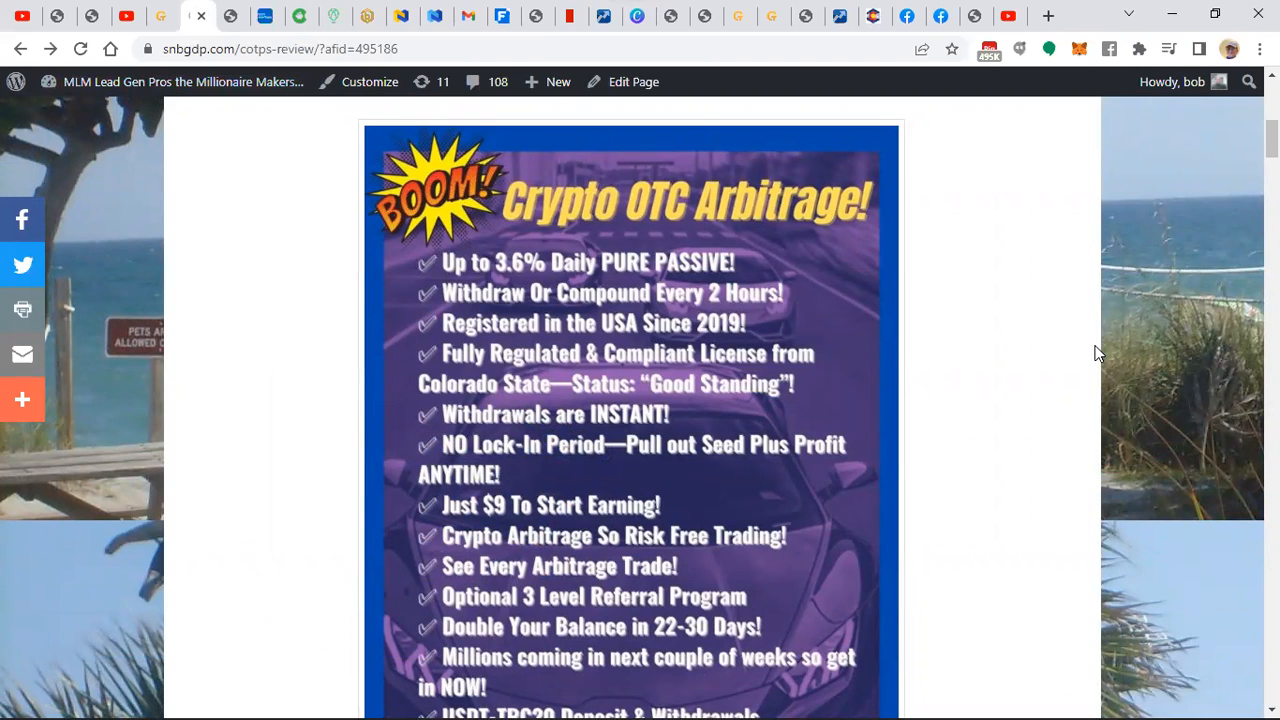
pyautogui.moveTo(732, 301)
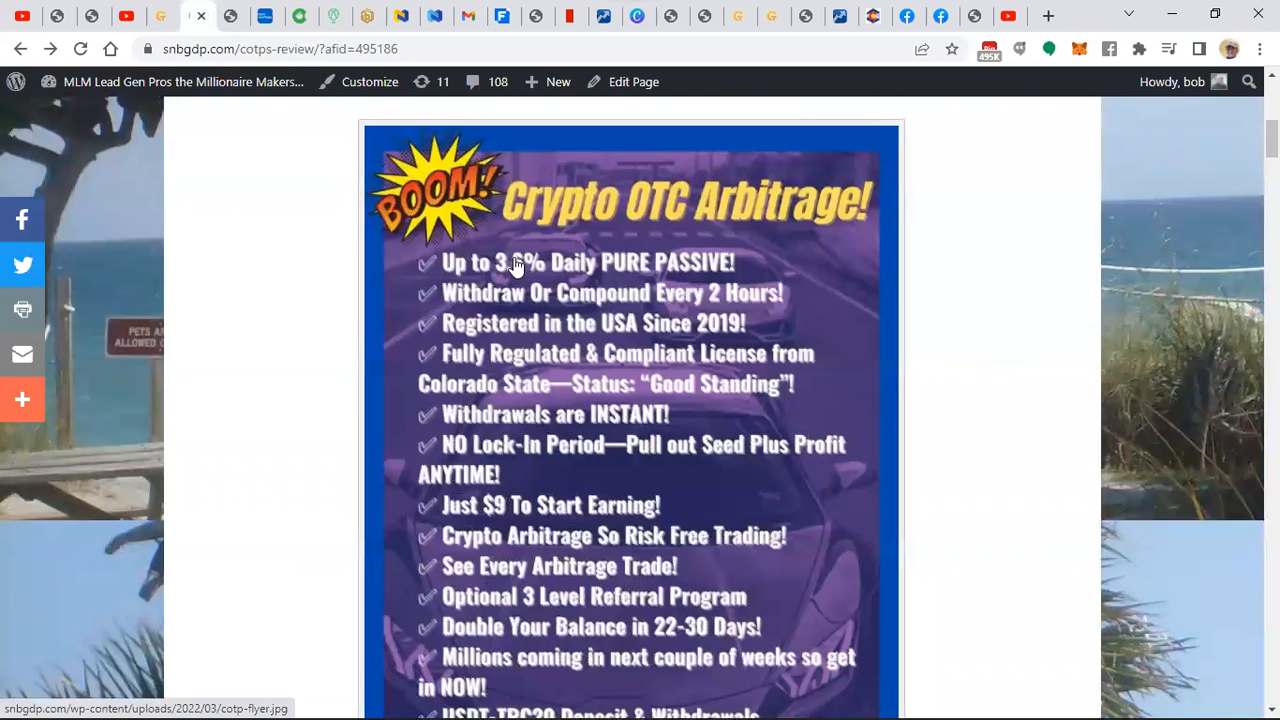
pyautogui.moveTo(728, 270)
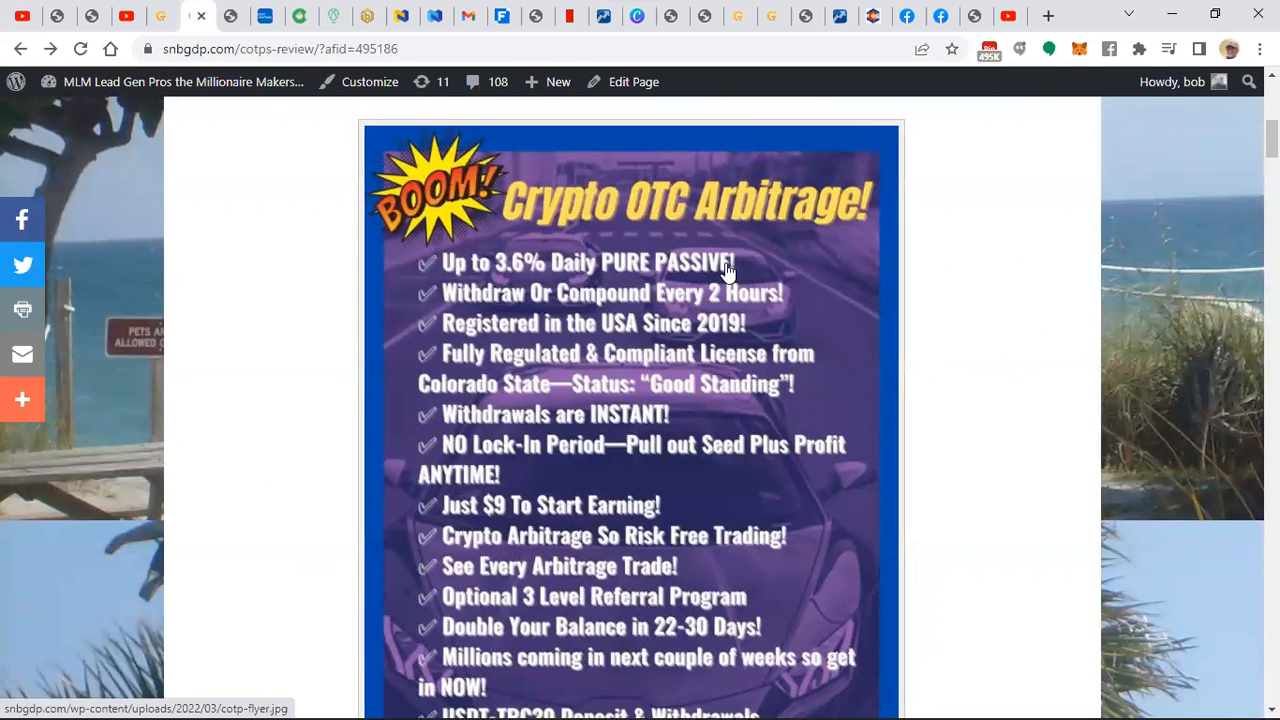
pyautogui.moveTo(710, 320)
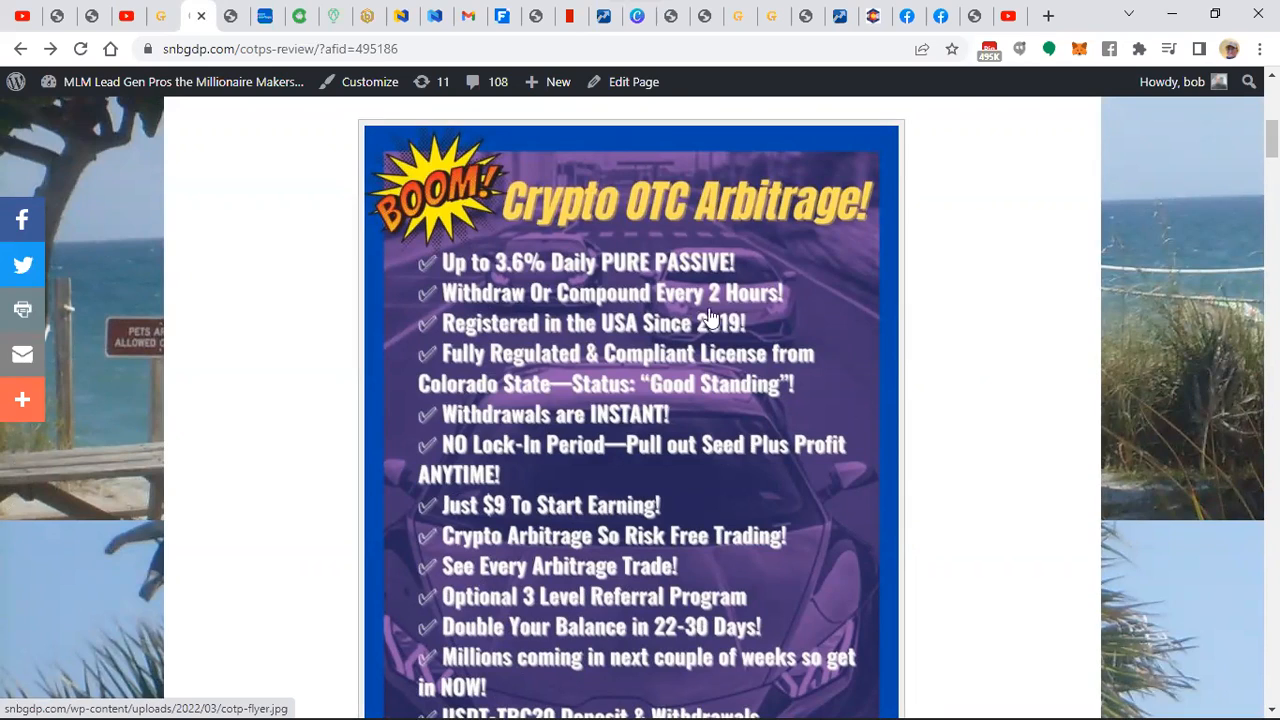
pyautogui.moveTo(763, 315)
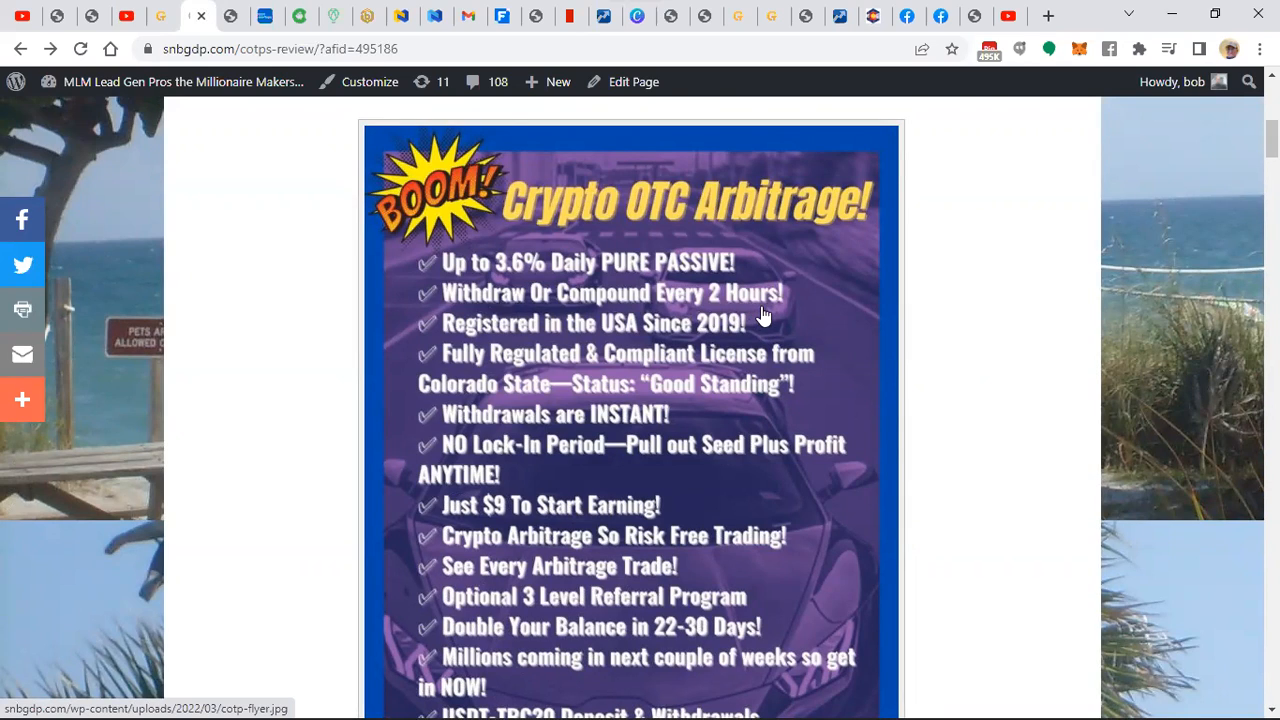
pyautogui.moveTo(515, 341)
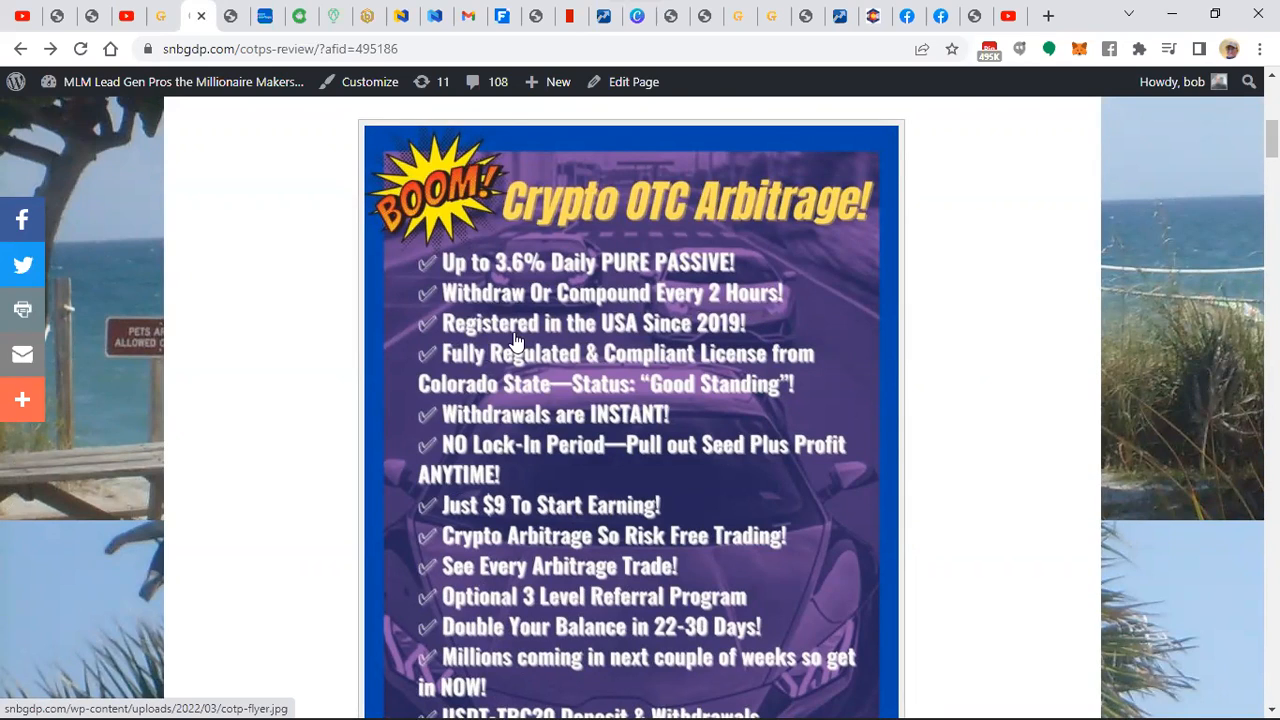
pyautogui.moveTo(703, 340)
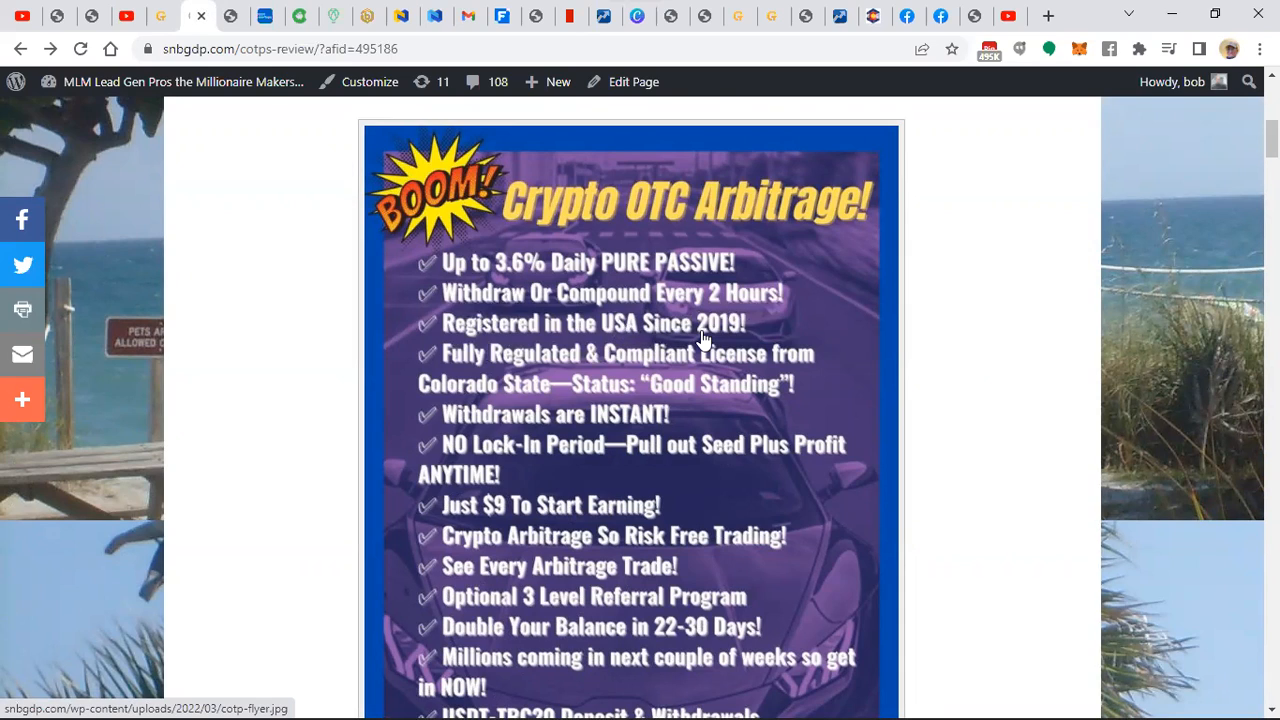
pyautogui.moveTo(710, 348)
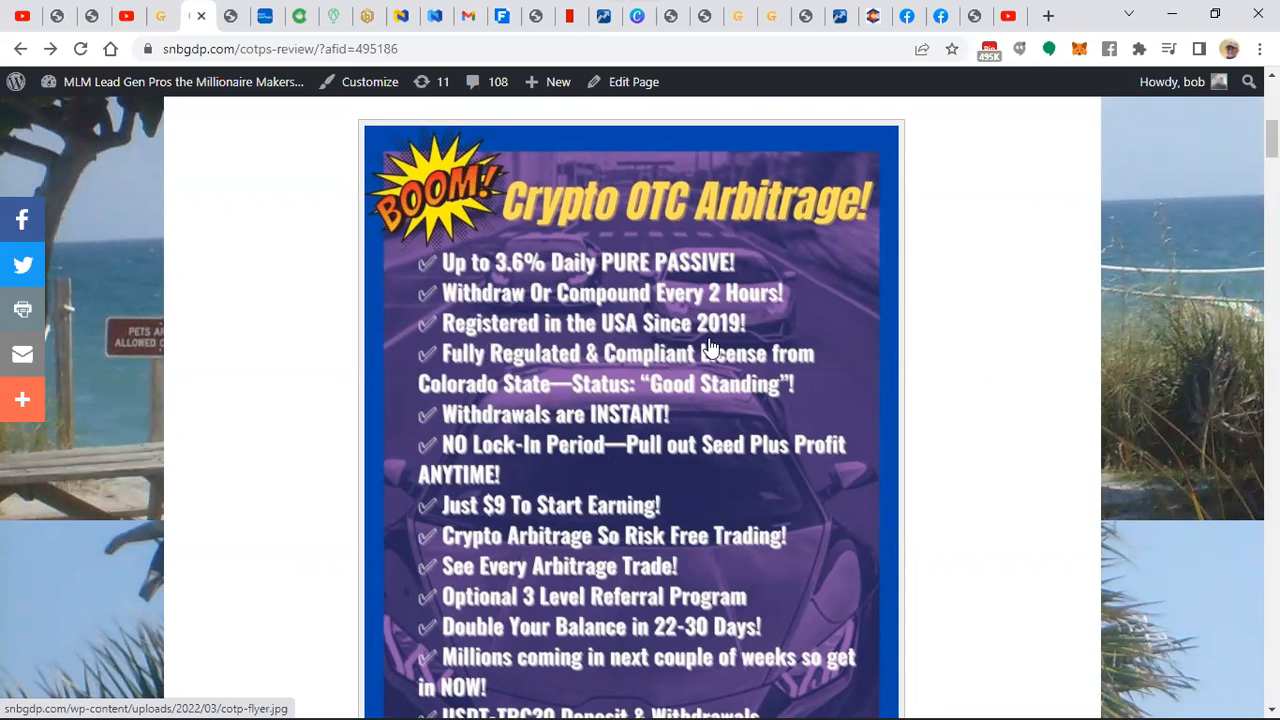
pyautogui.moveTo(773, 385)
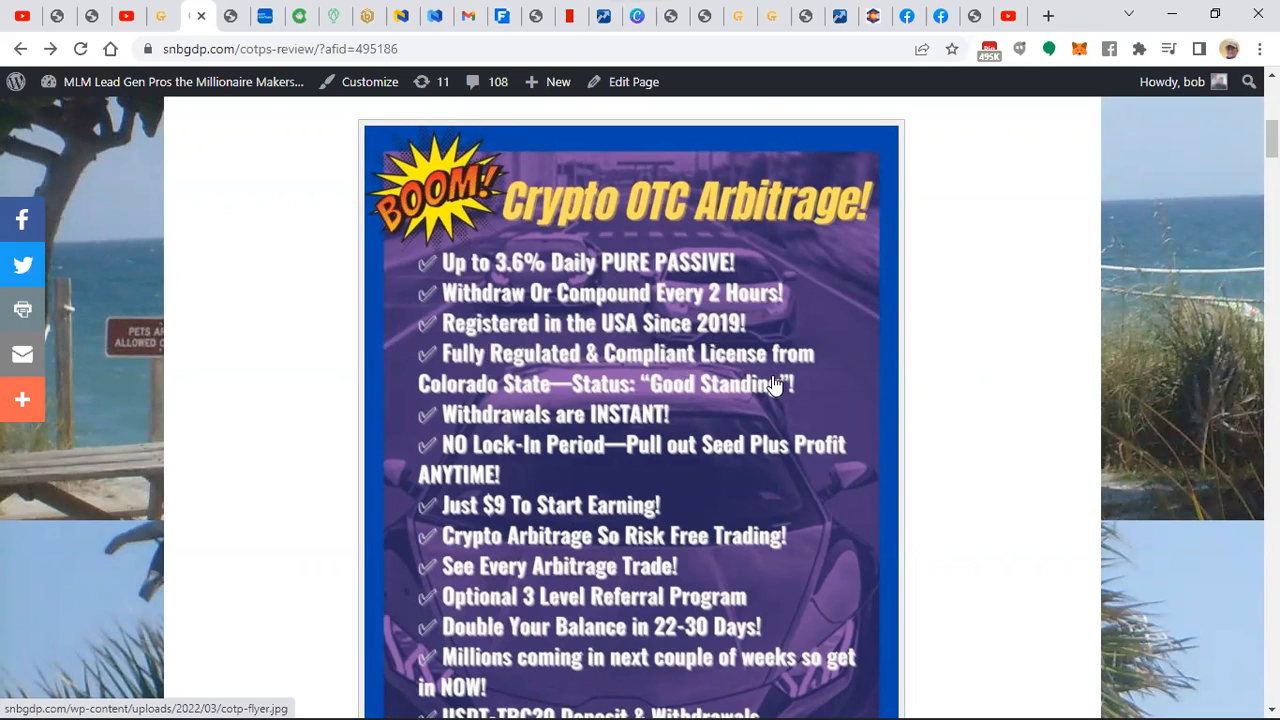
pyautogui.moveTo(678, 383)
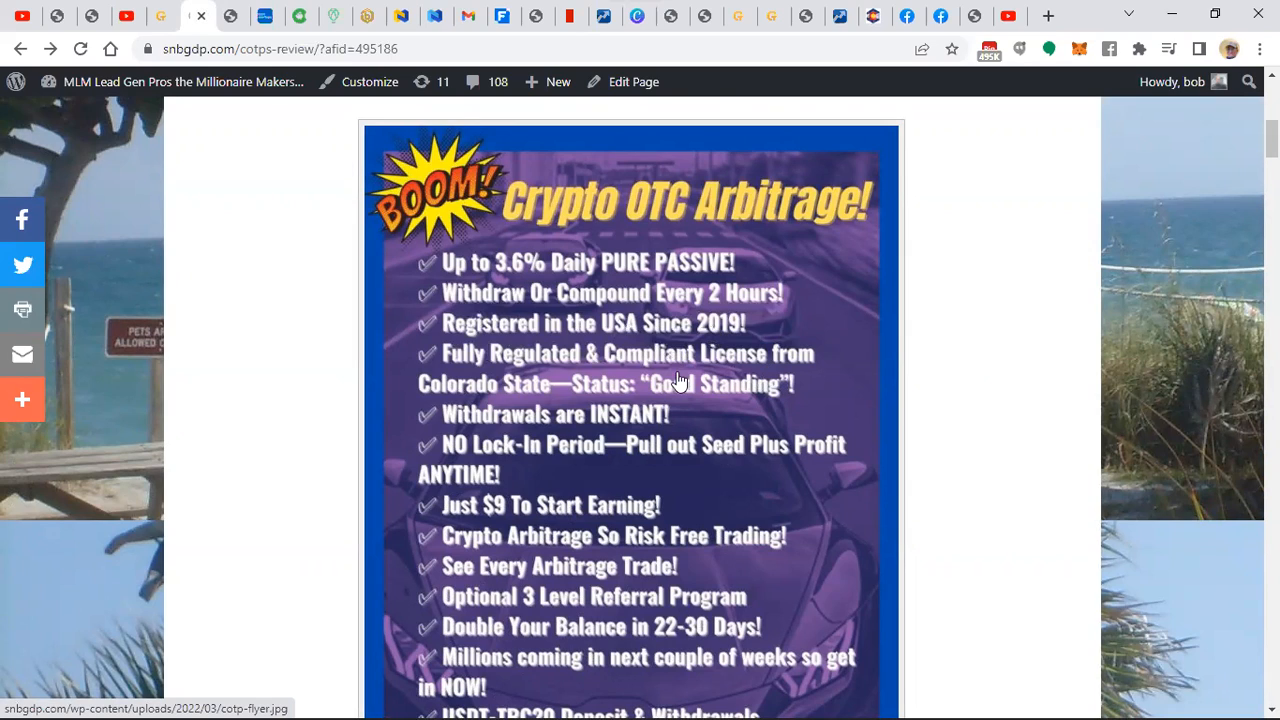
pyautogui.moveTo(727, 407)
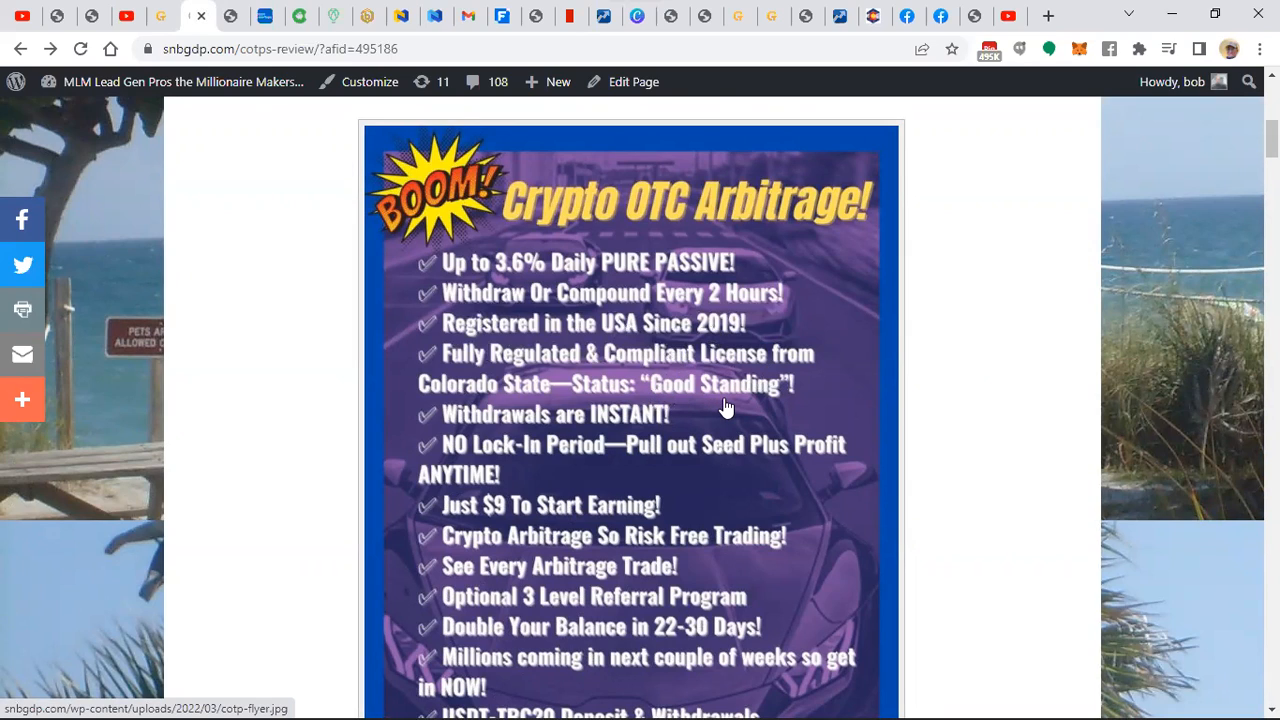
pyautogui.moveTo(699, 390)
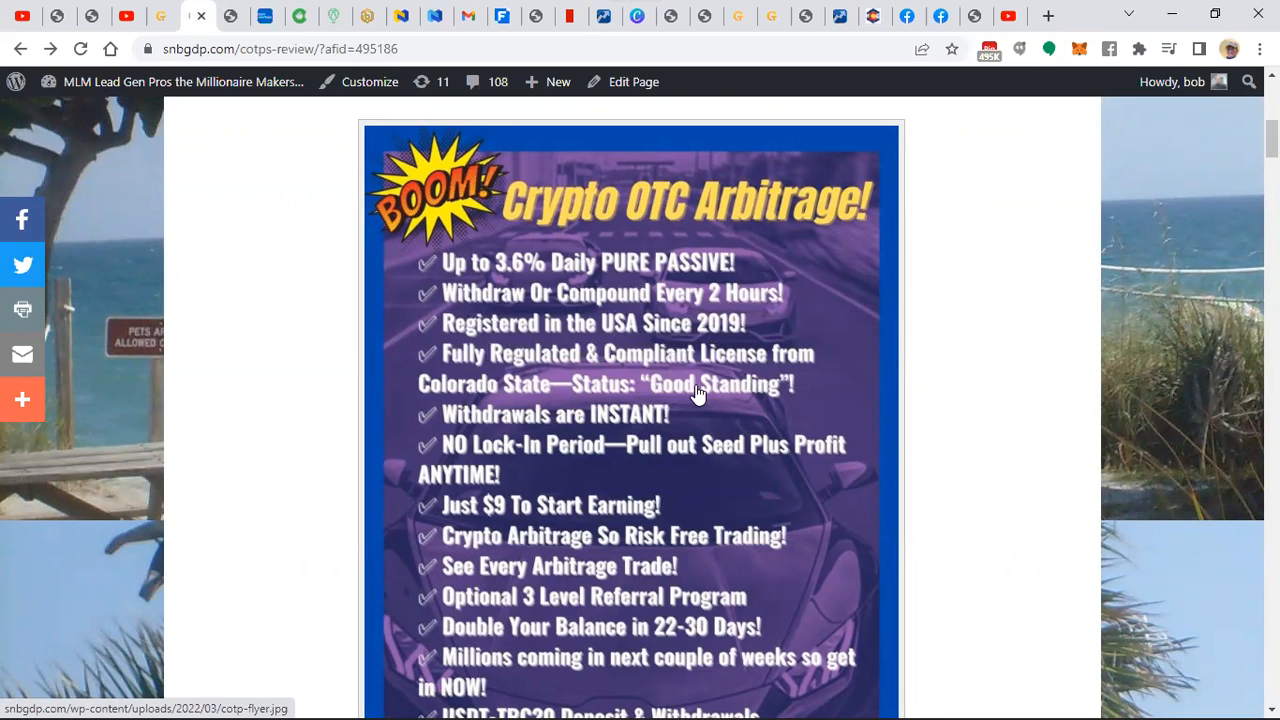
pyautogui.moveTo(570, 437)
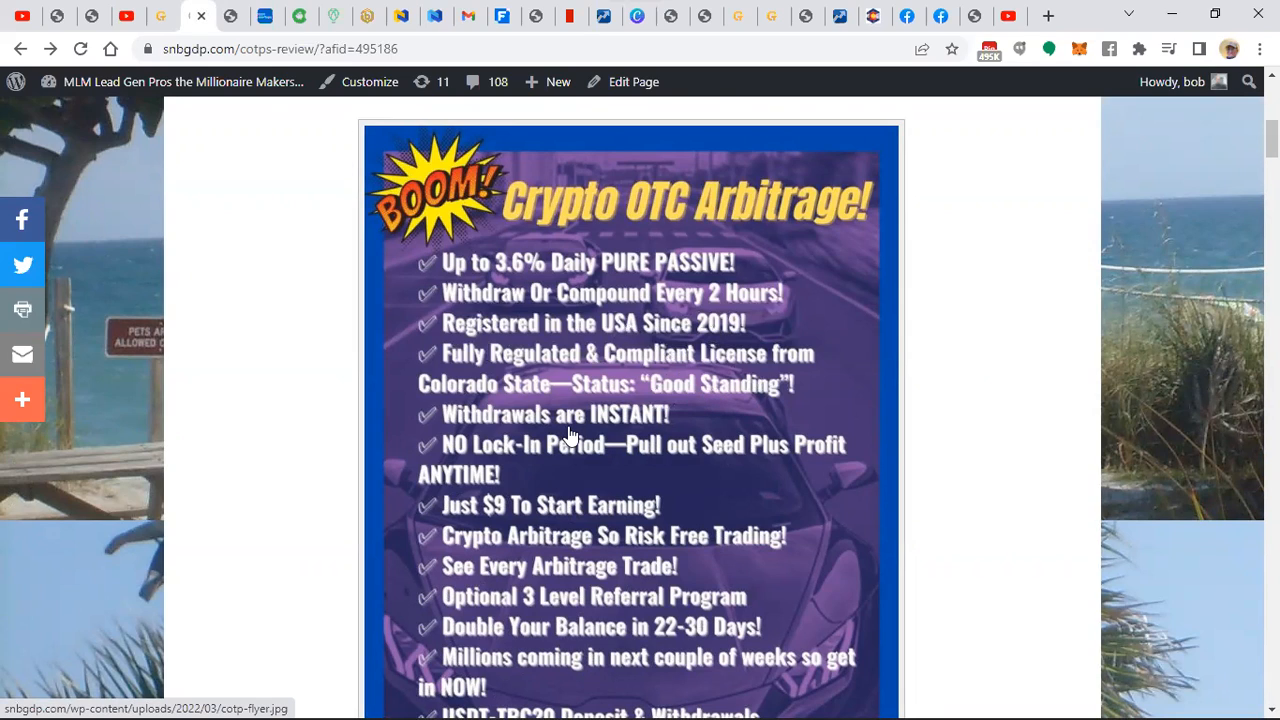
pyautogui.moveTo(675, 465)
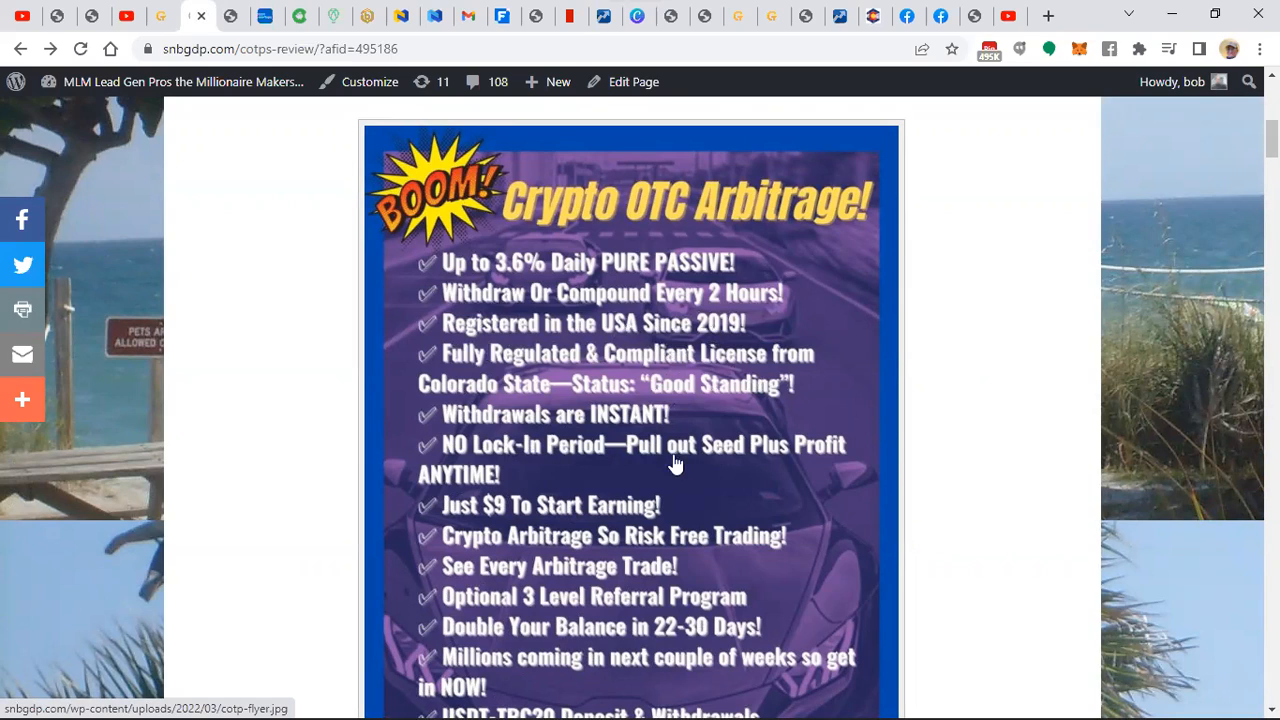
pyautogui.moveTo(618, 458)
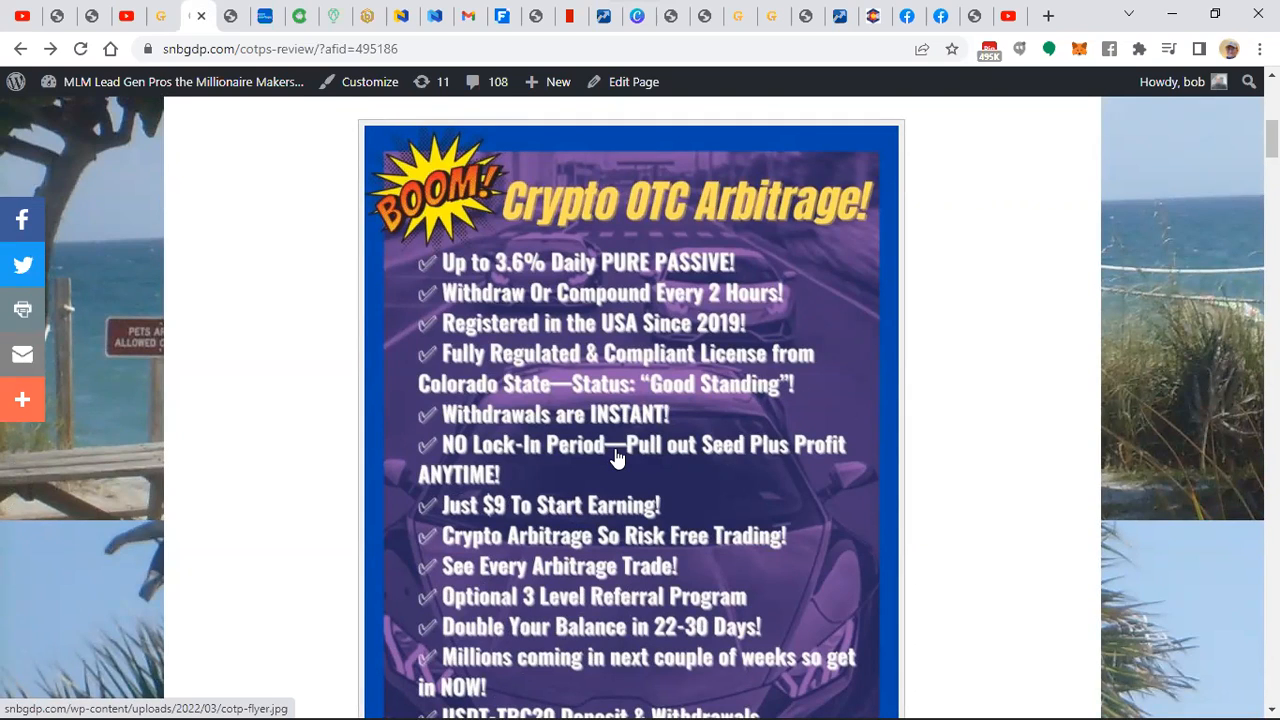
pyautogui.moveTo(621, 288)
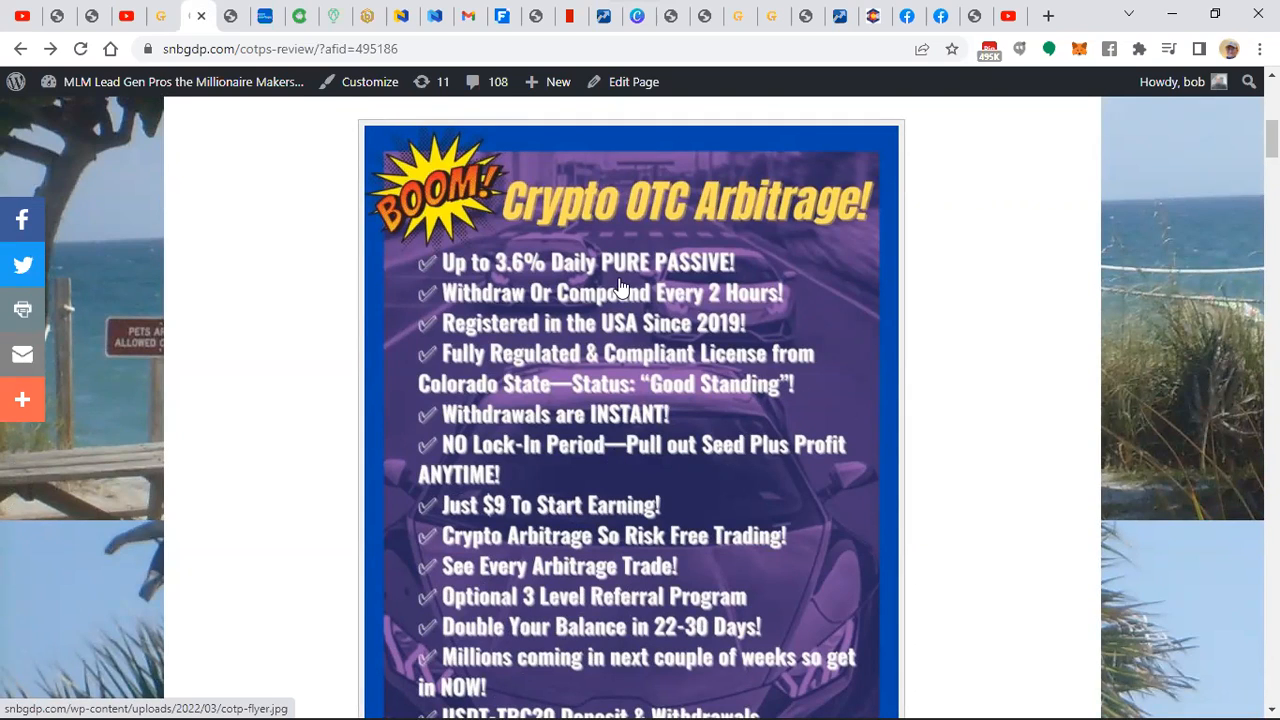
pyautogui.moveTo(655, 348)
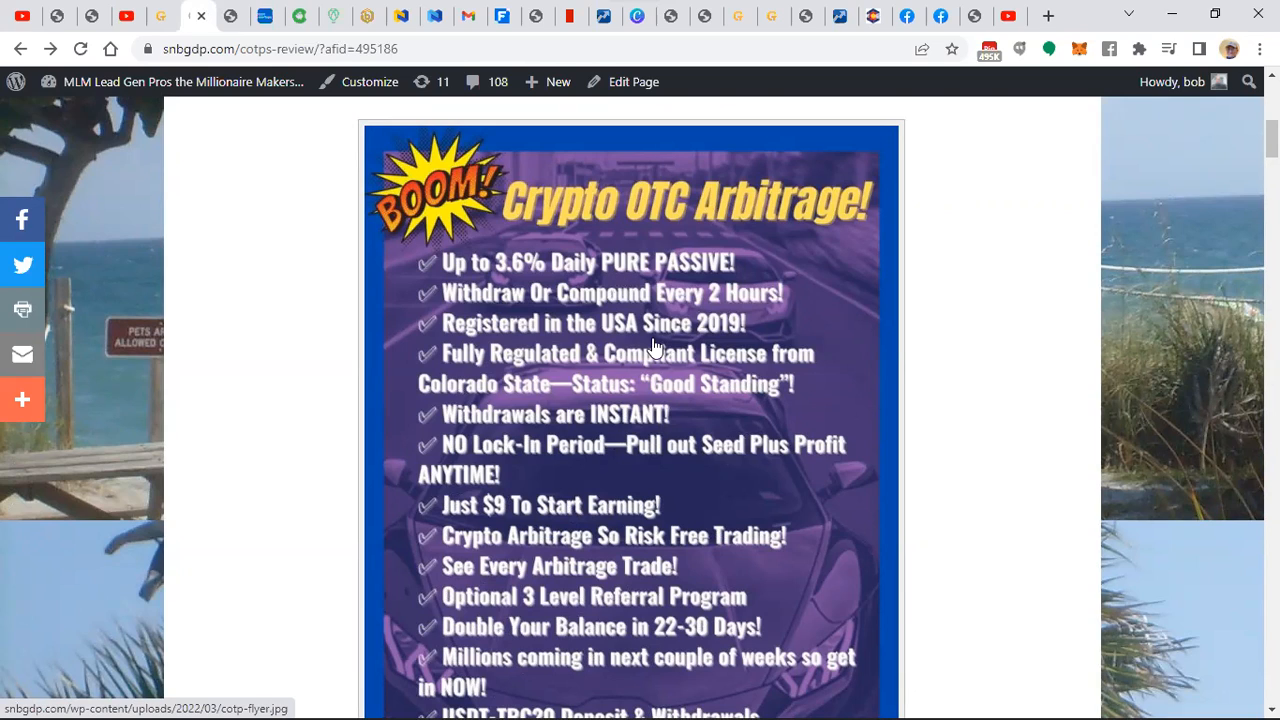
pyautogui.moveTo(660, 312)
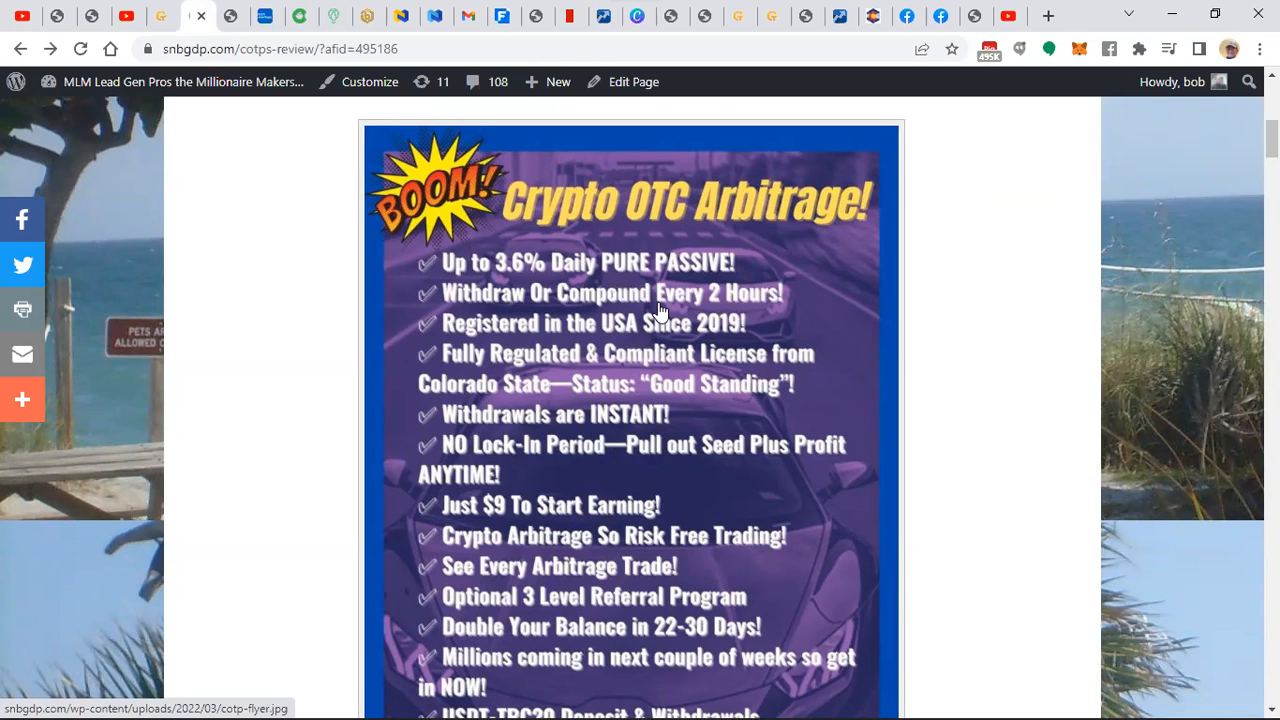
pyautogui.moveTo(522, 508)
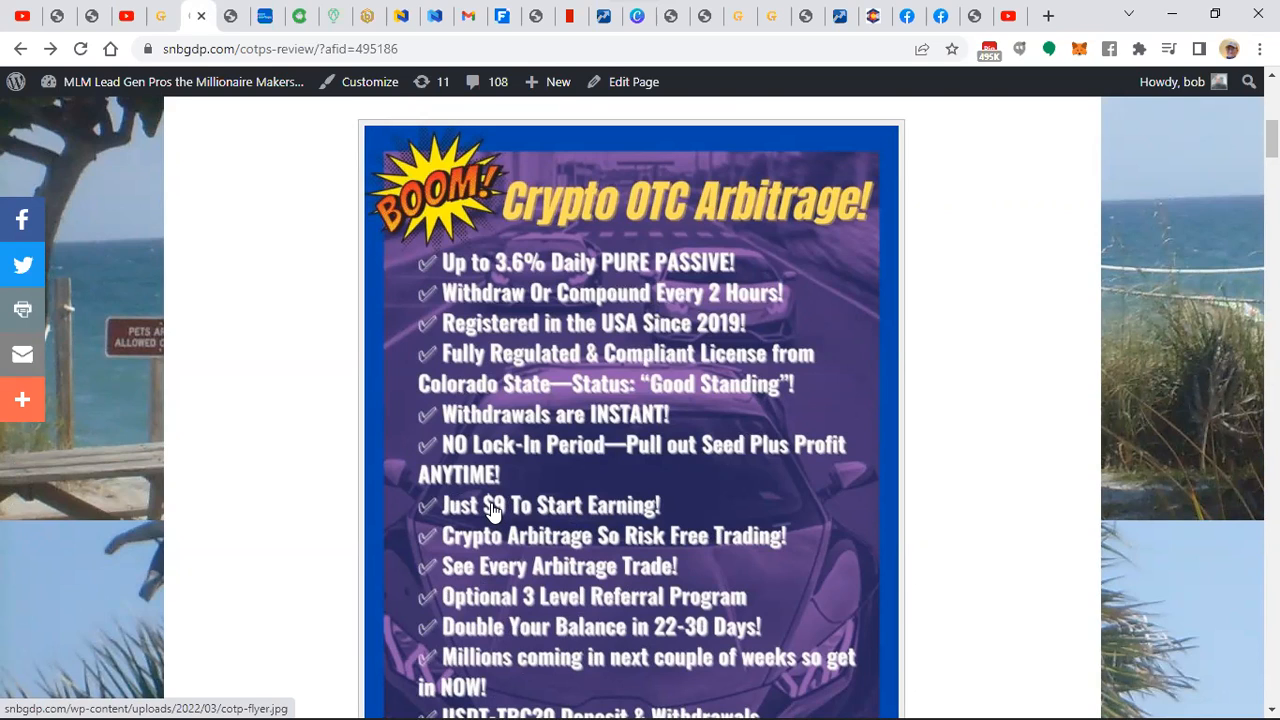
pyautogui.moveTo(615, 578)
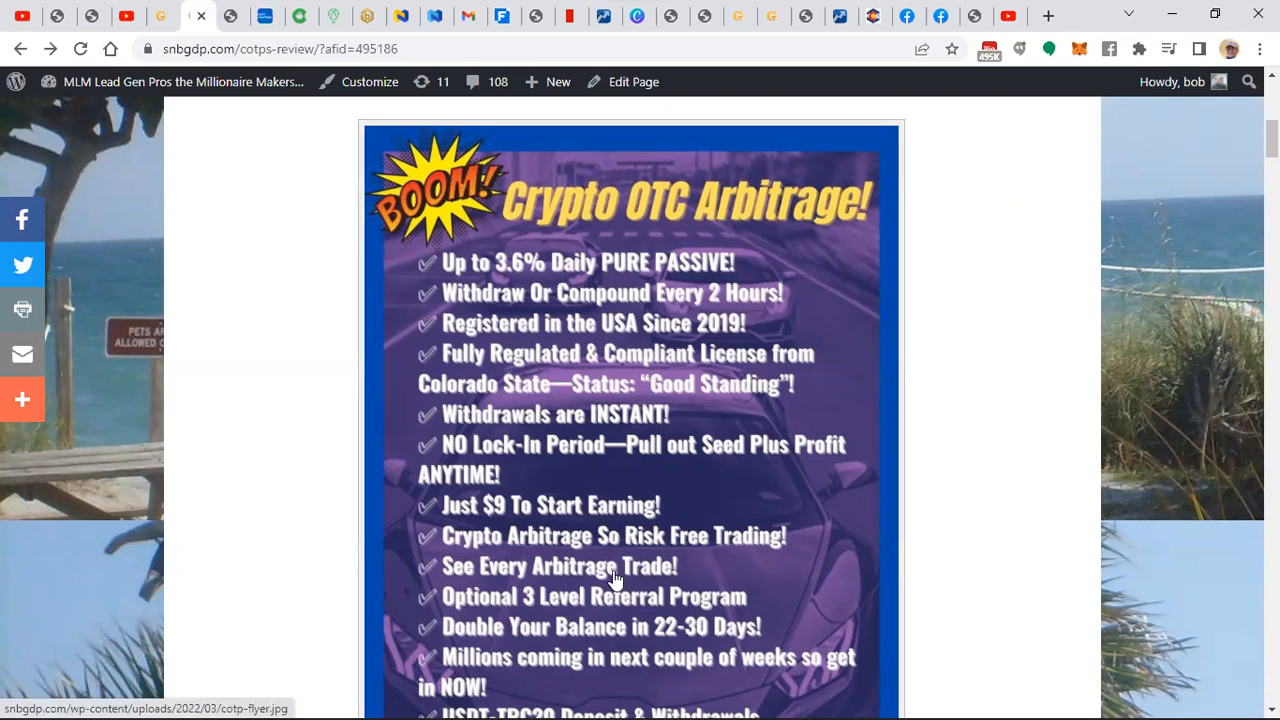
pyautogui.moveTo(580, 530)
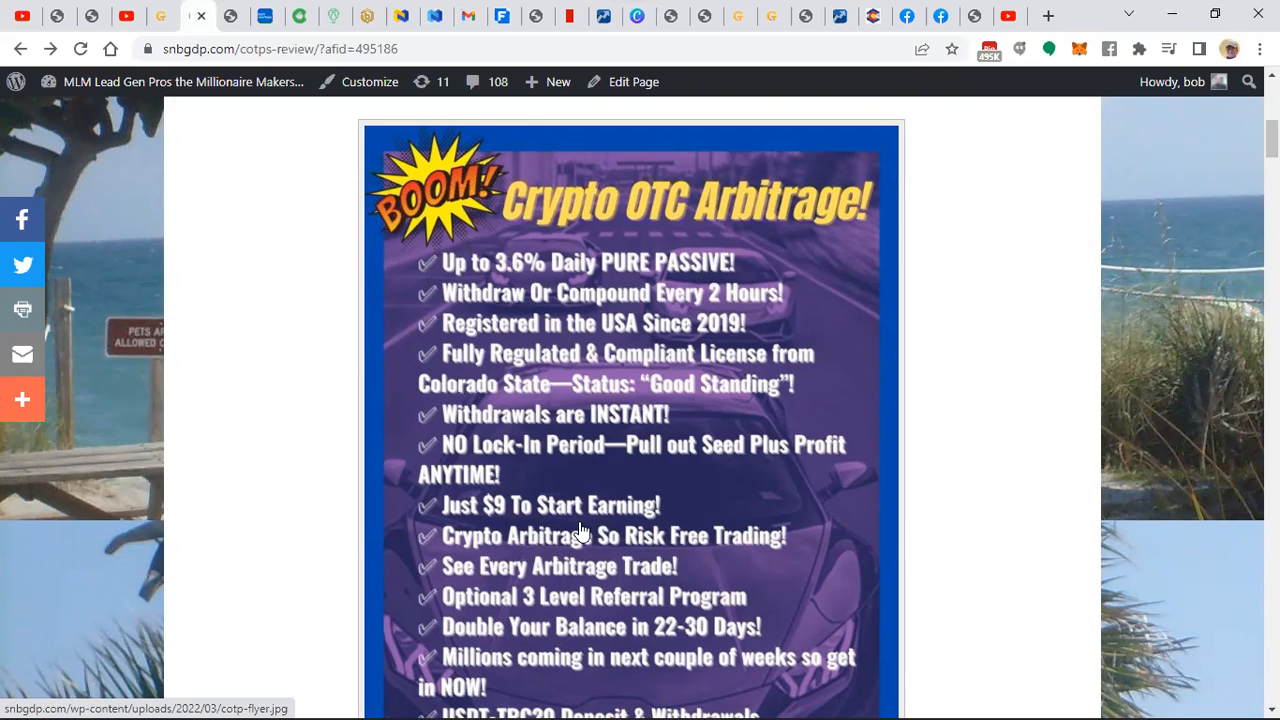
pyautogui.moveTo(593, 510)
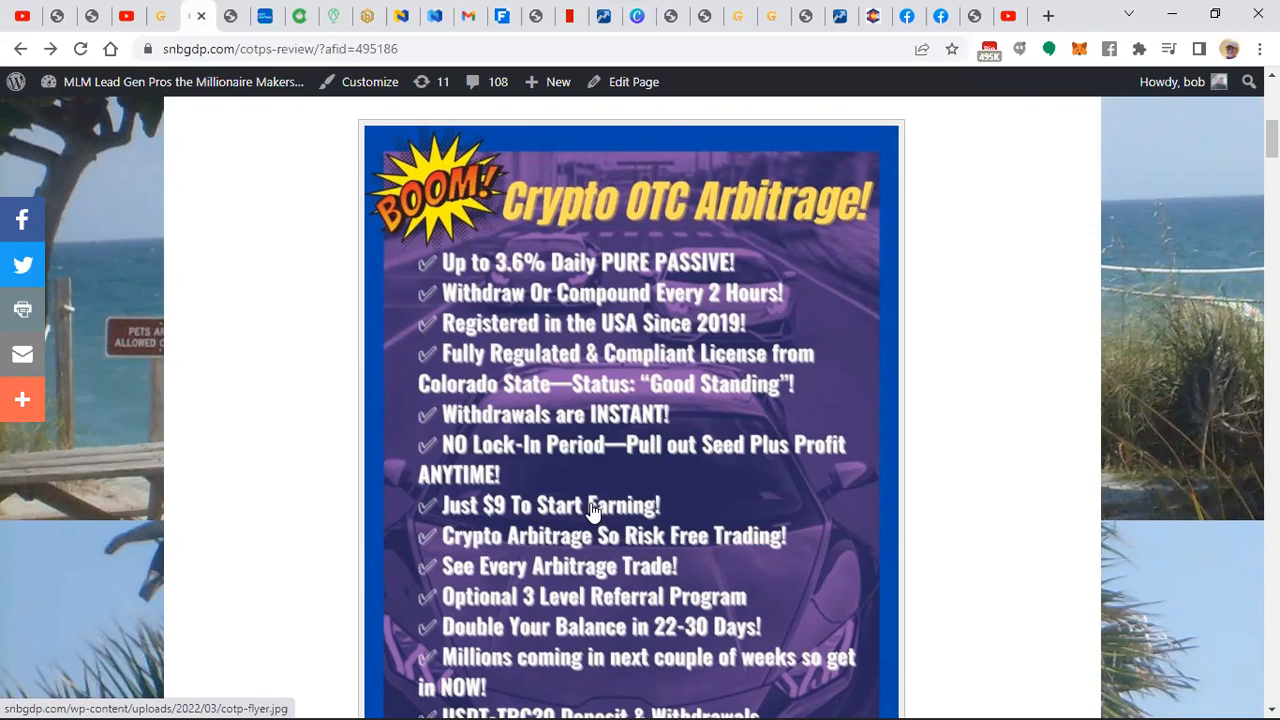
pyautogui.moveTo(536, 536)
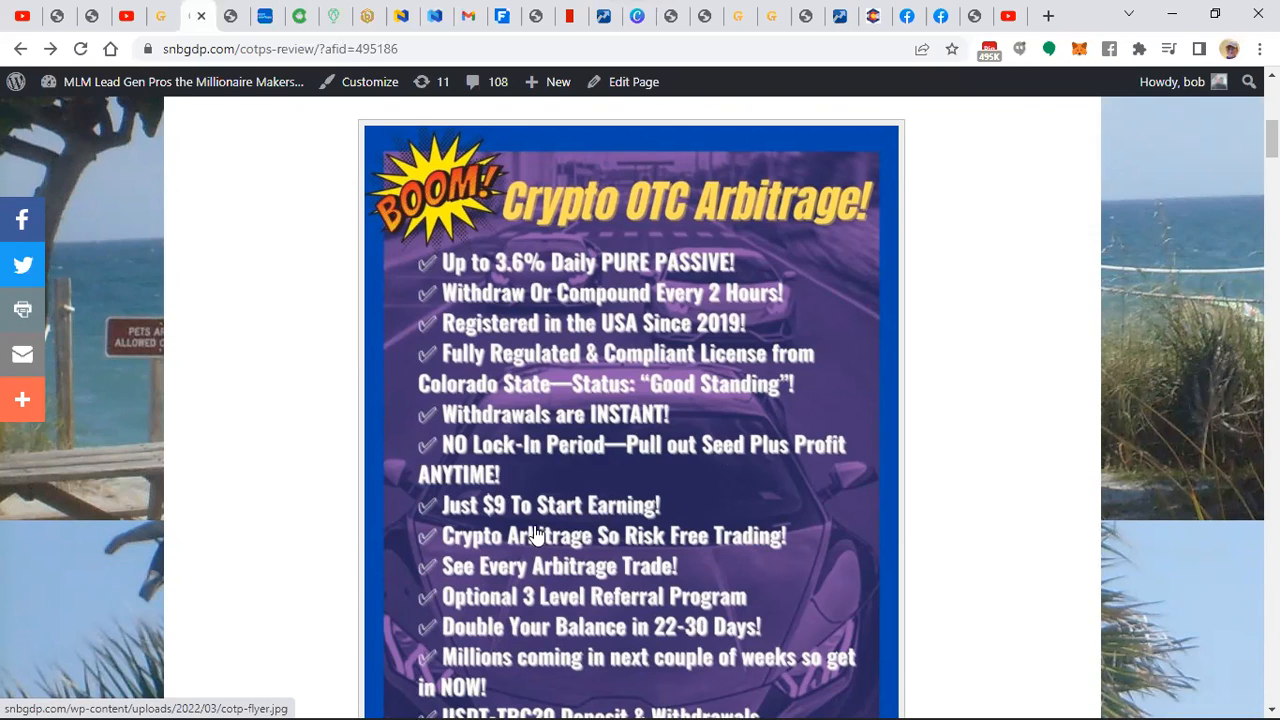
pyautogui.moveTo(548, 570)
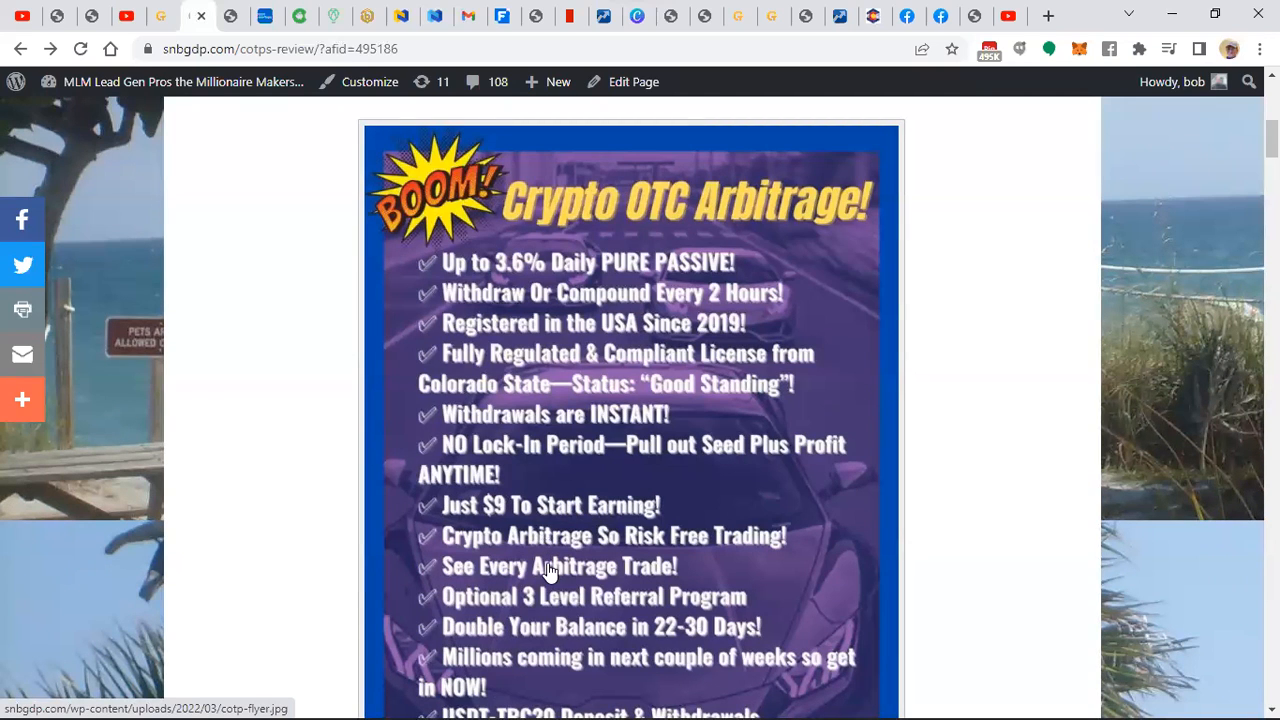
pyautogui.scroll(-3)
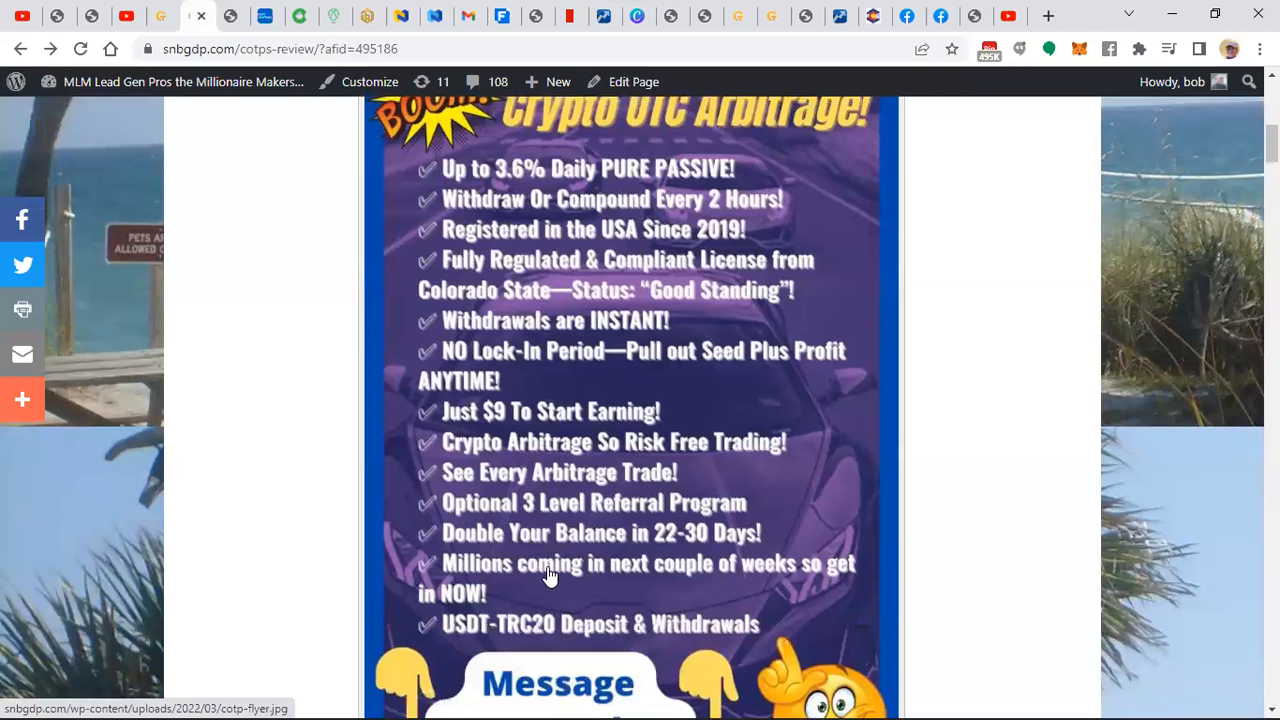
pyautogui.moveTo(583, 503)
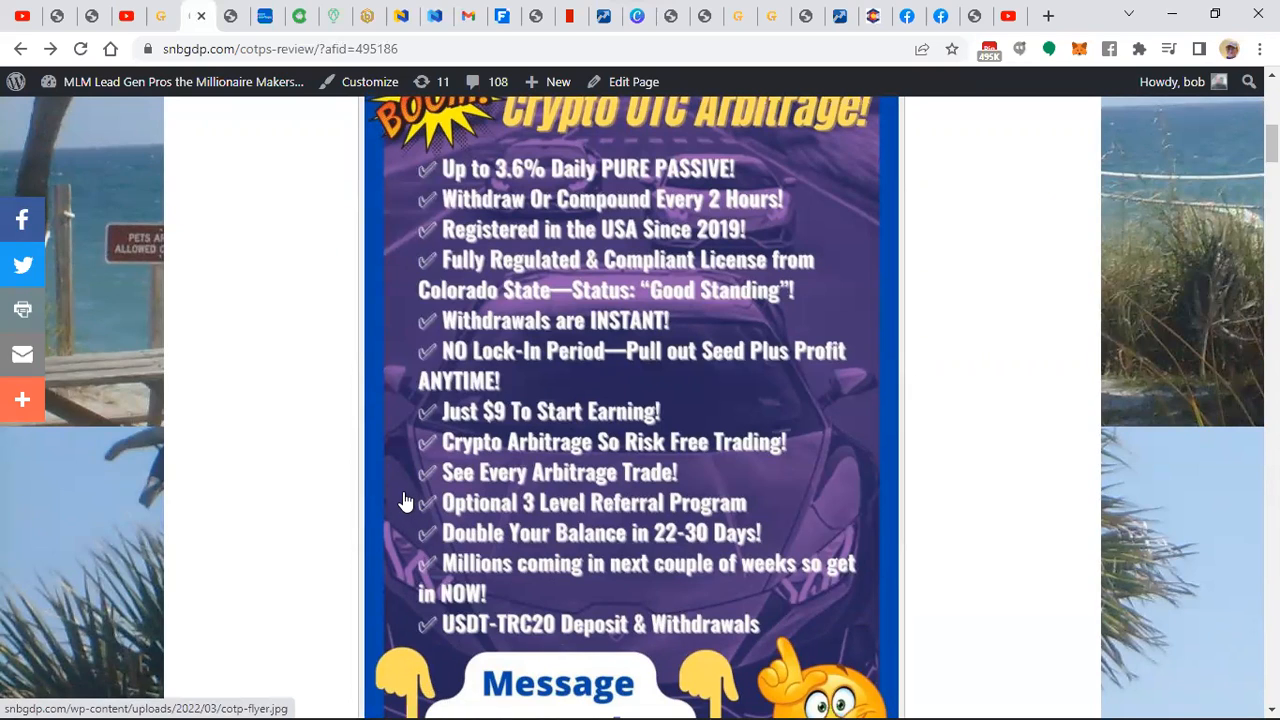
pyautogui.moveTo(648, 518)
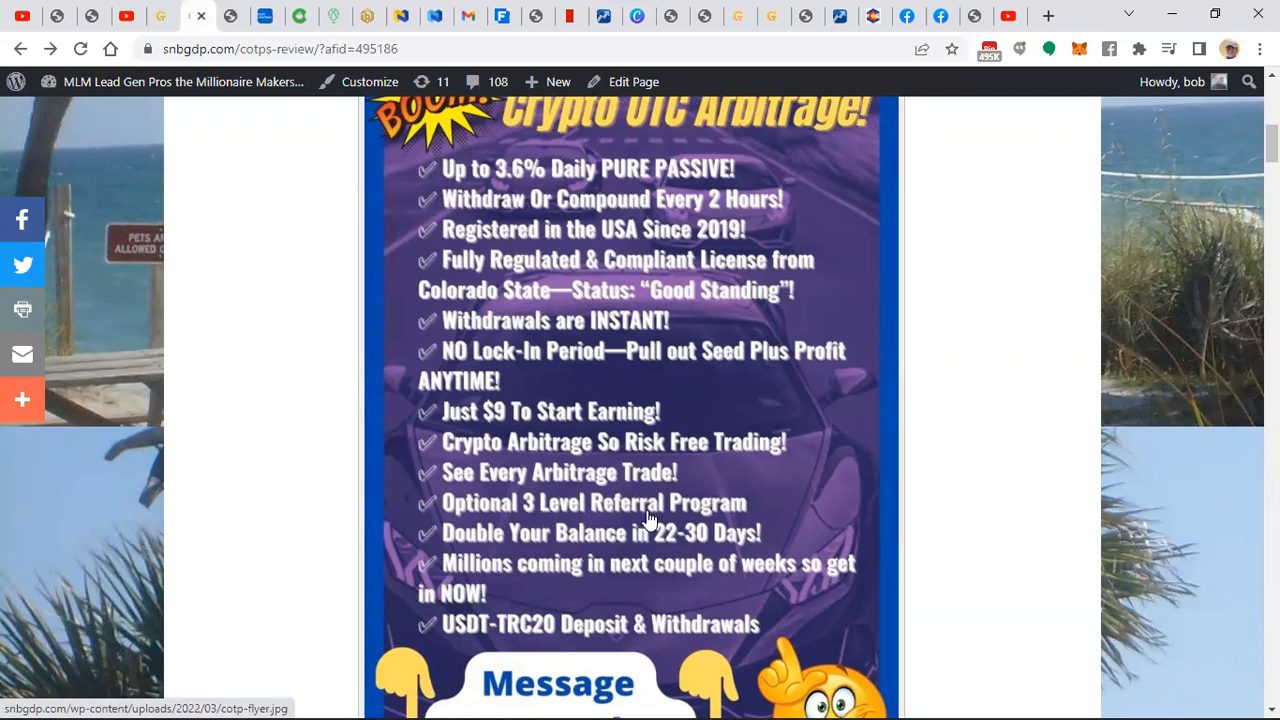
pyautogui.moveTo(743, 512)
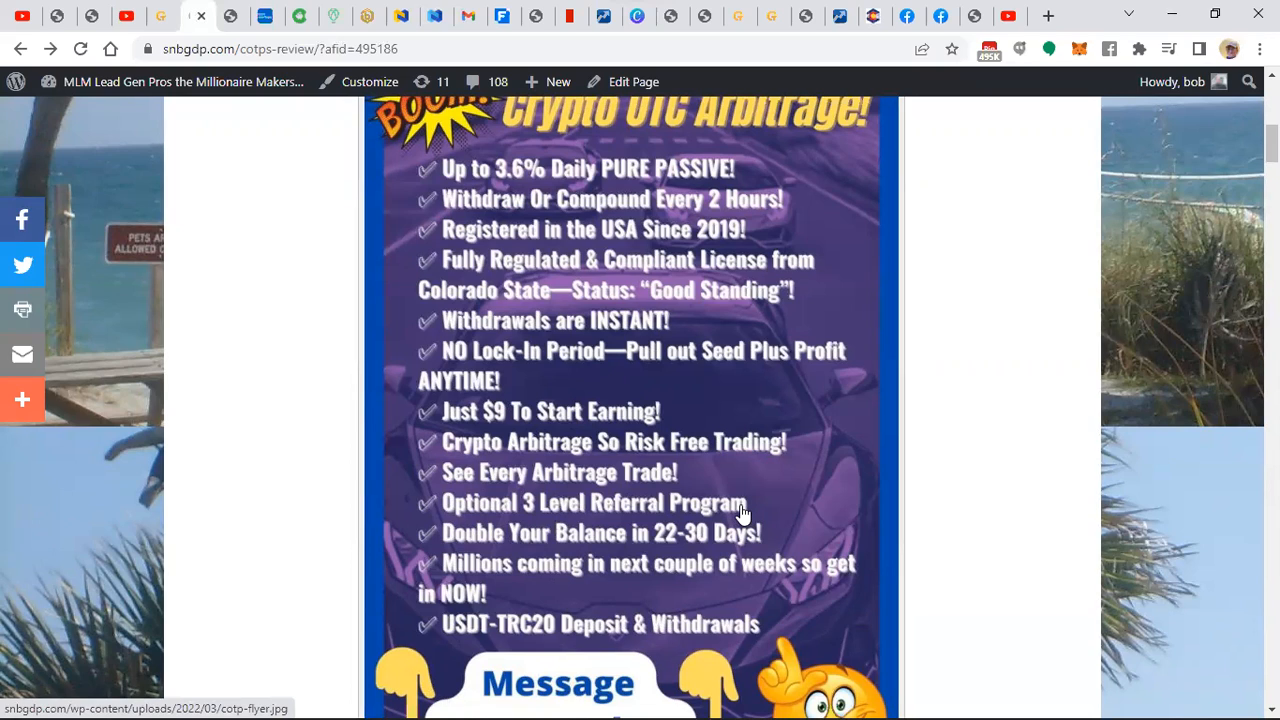
pyautogui.moveTo(730, 507)
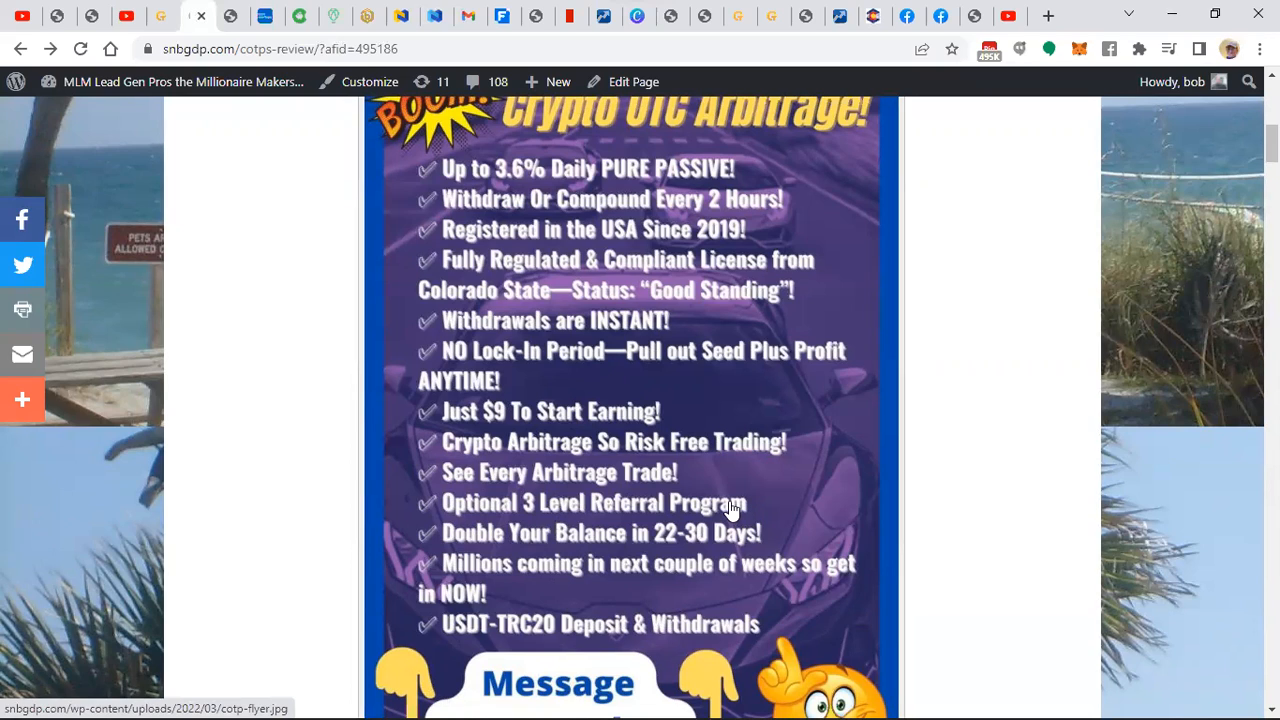
pyautogui.moveTo(738, 513)
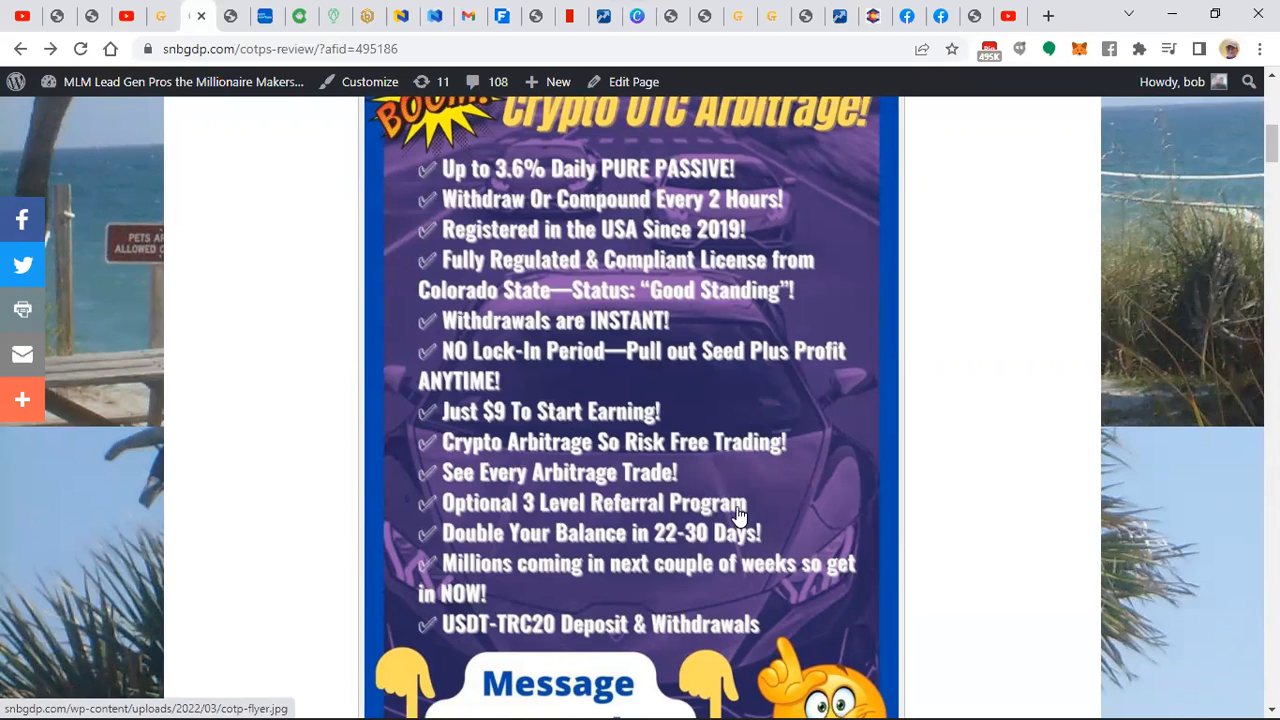
pyautogui.moveTo(767, 497)
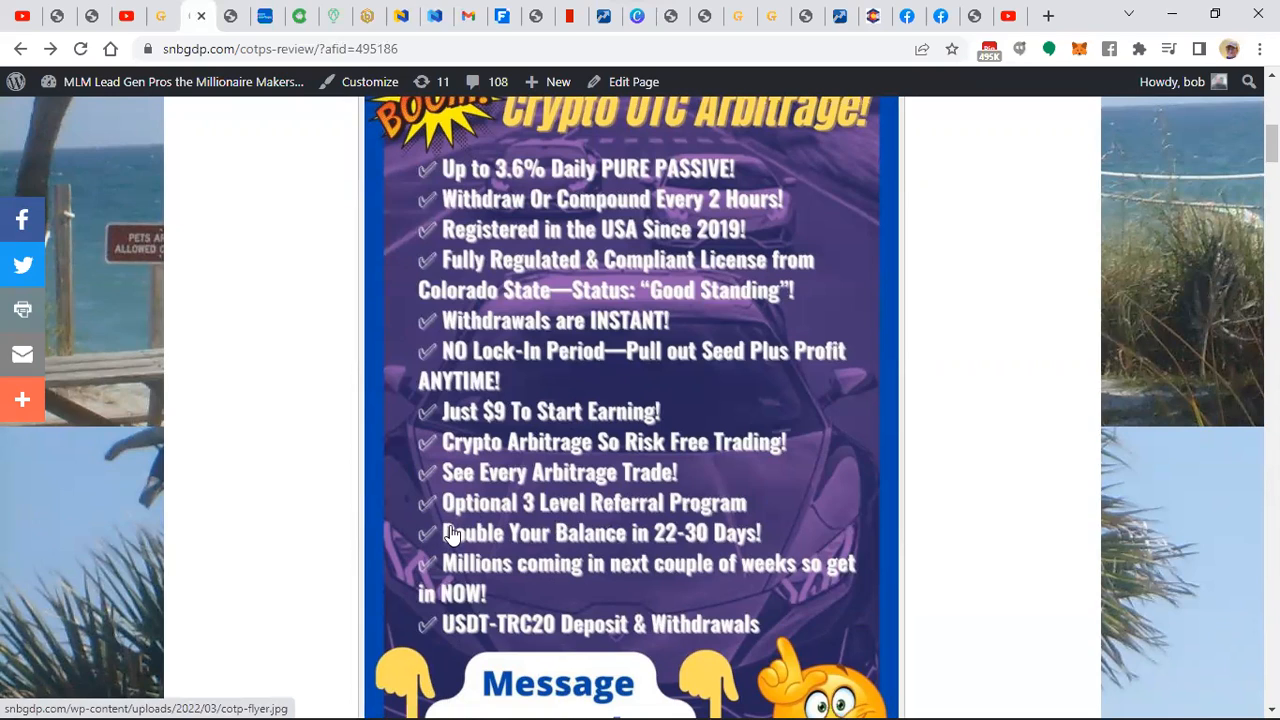
pyautogui.moveTo(611, 541)
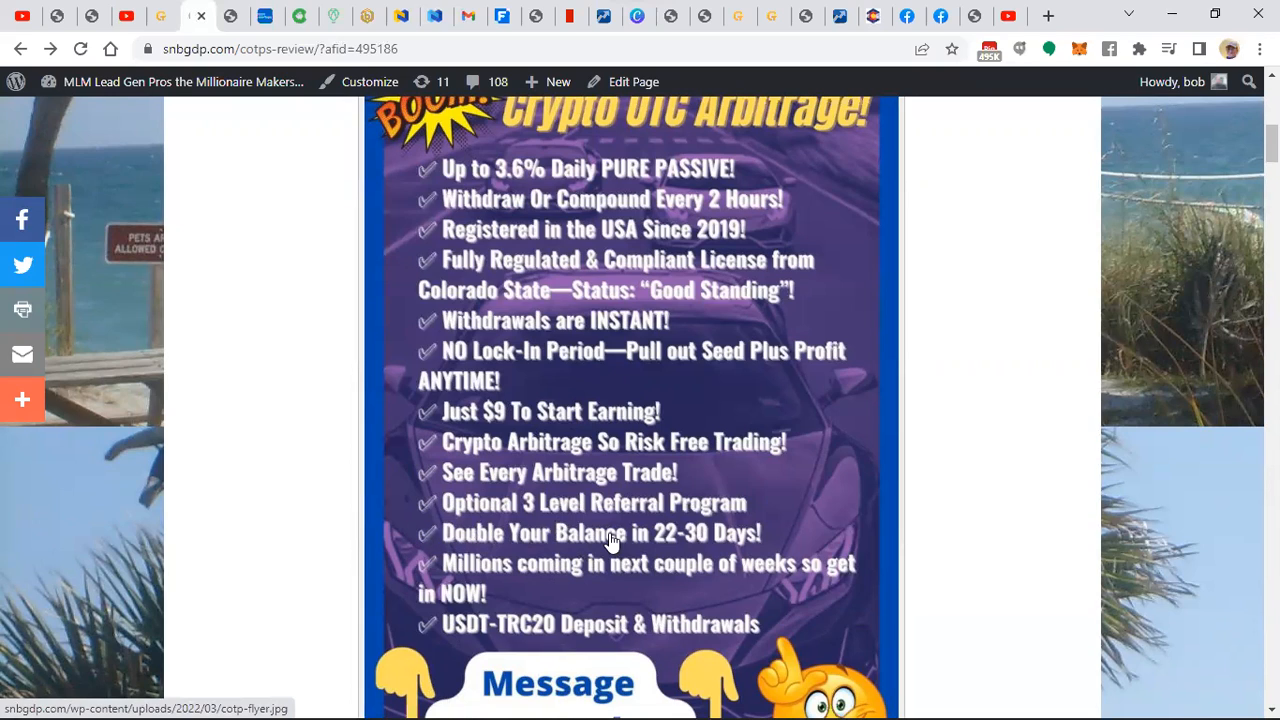
pyautogui.moveTo(680, 545)
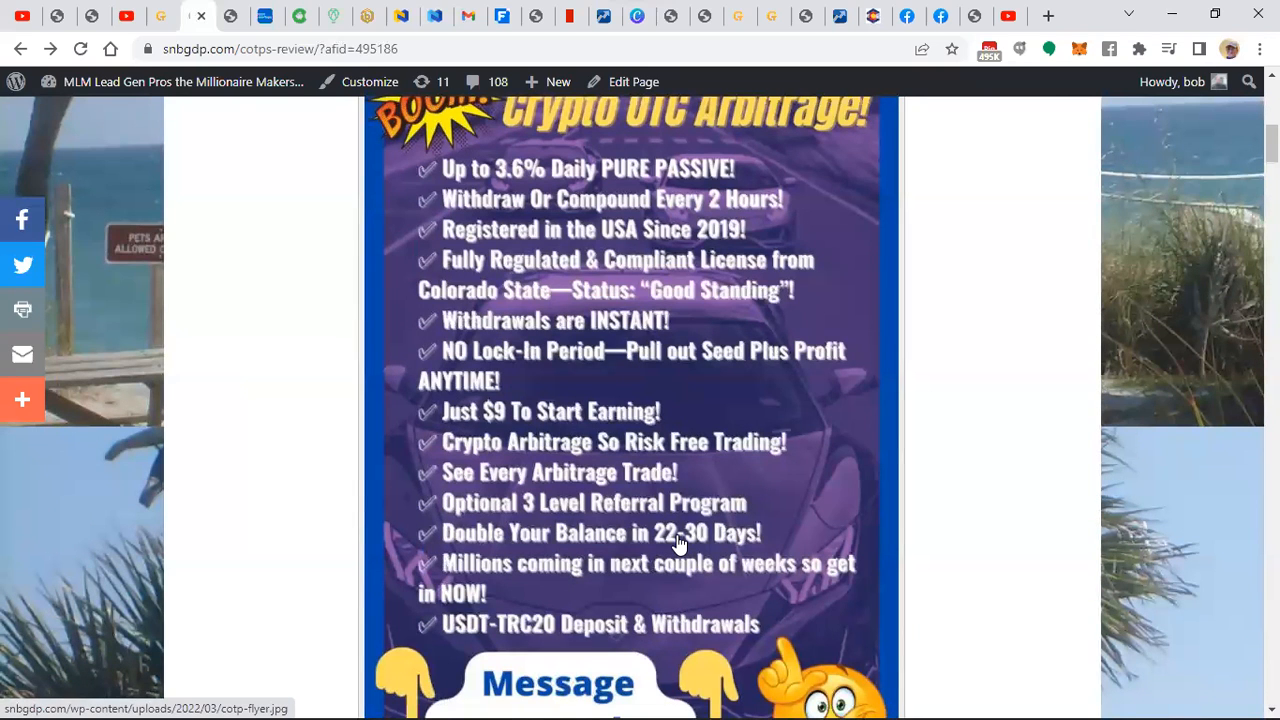
pyautogui.moveTo(673, 550)
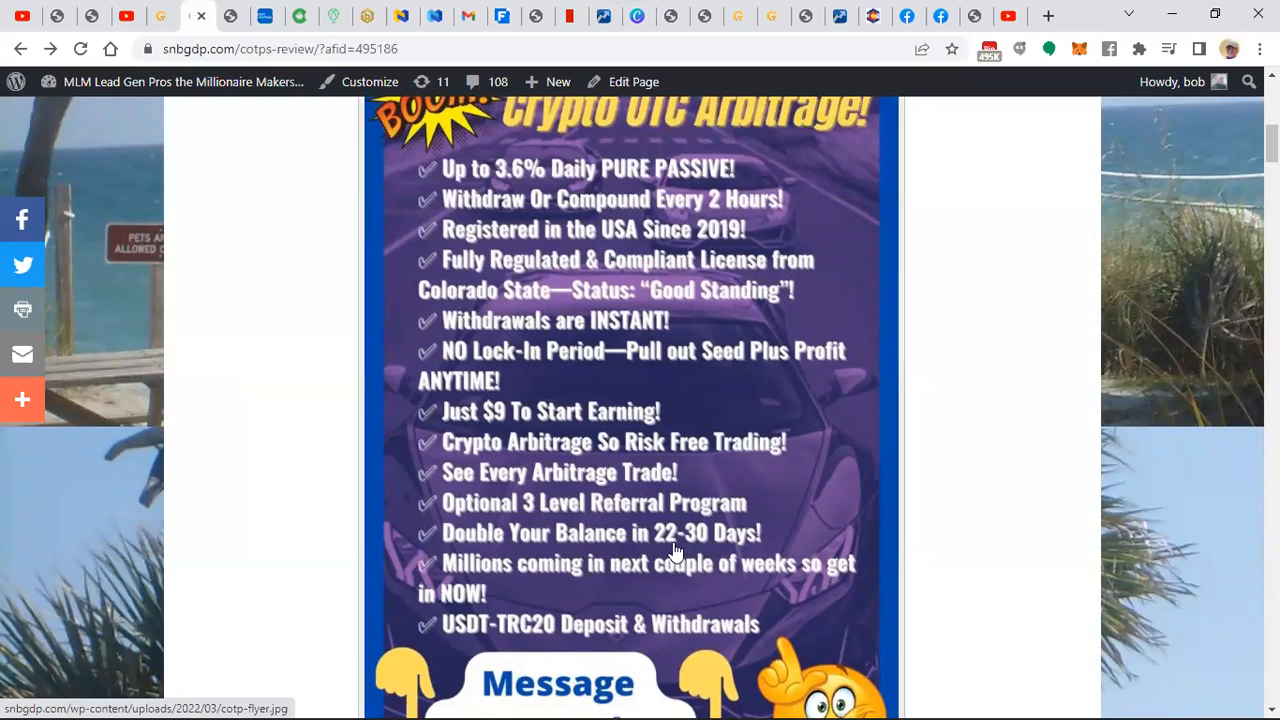
pyautogui.moveTo(668, 550)
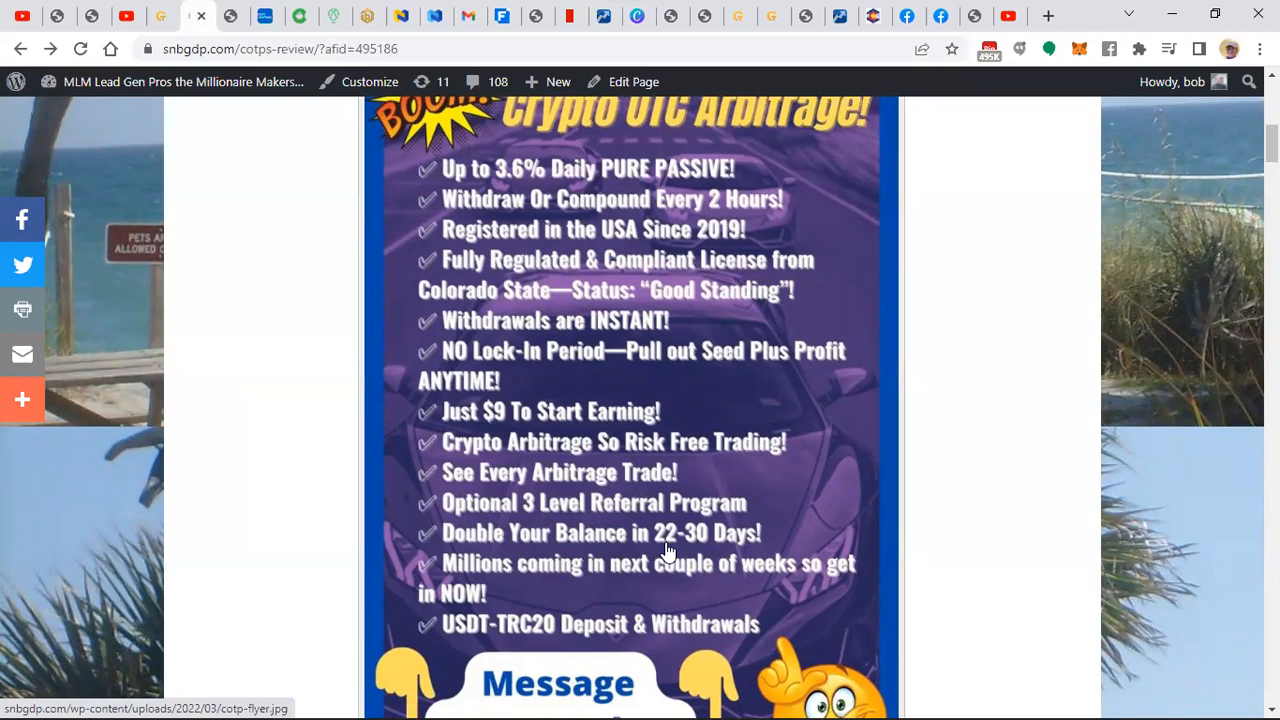
pyautogui.moveTo(698, 545)
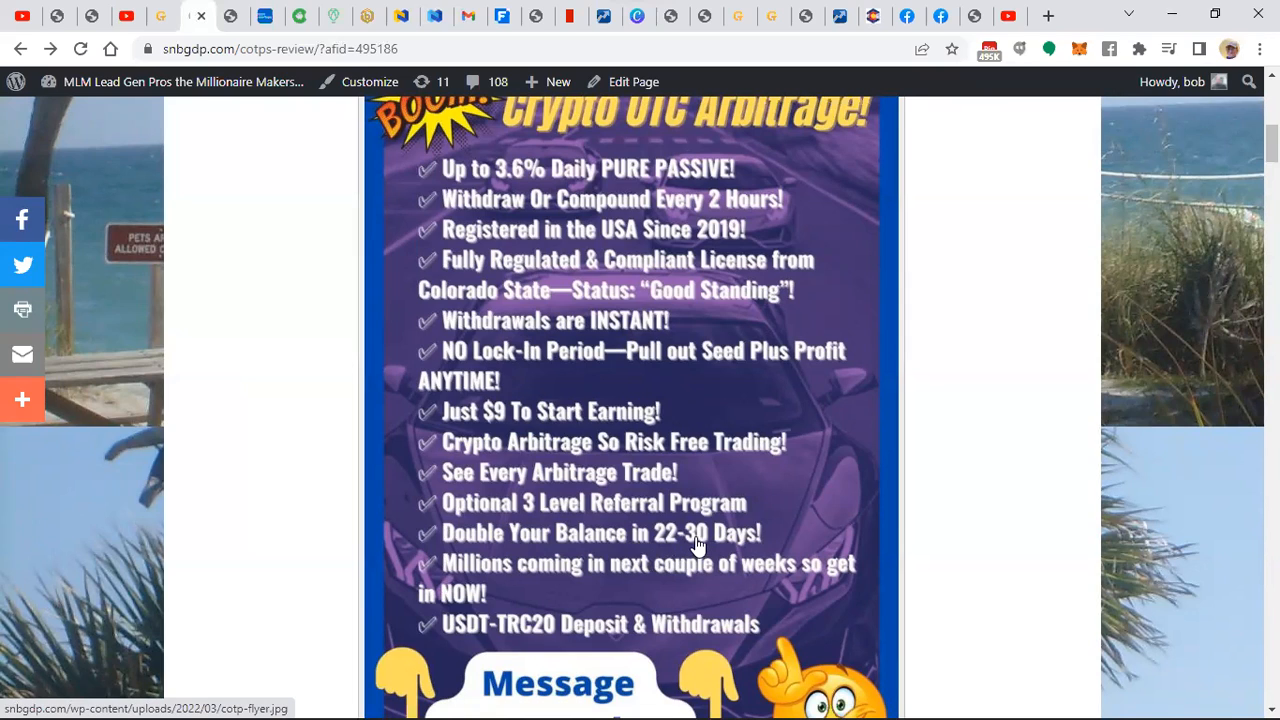
pyautogui.moveTo(597, 598)
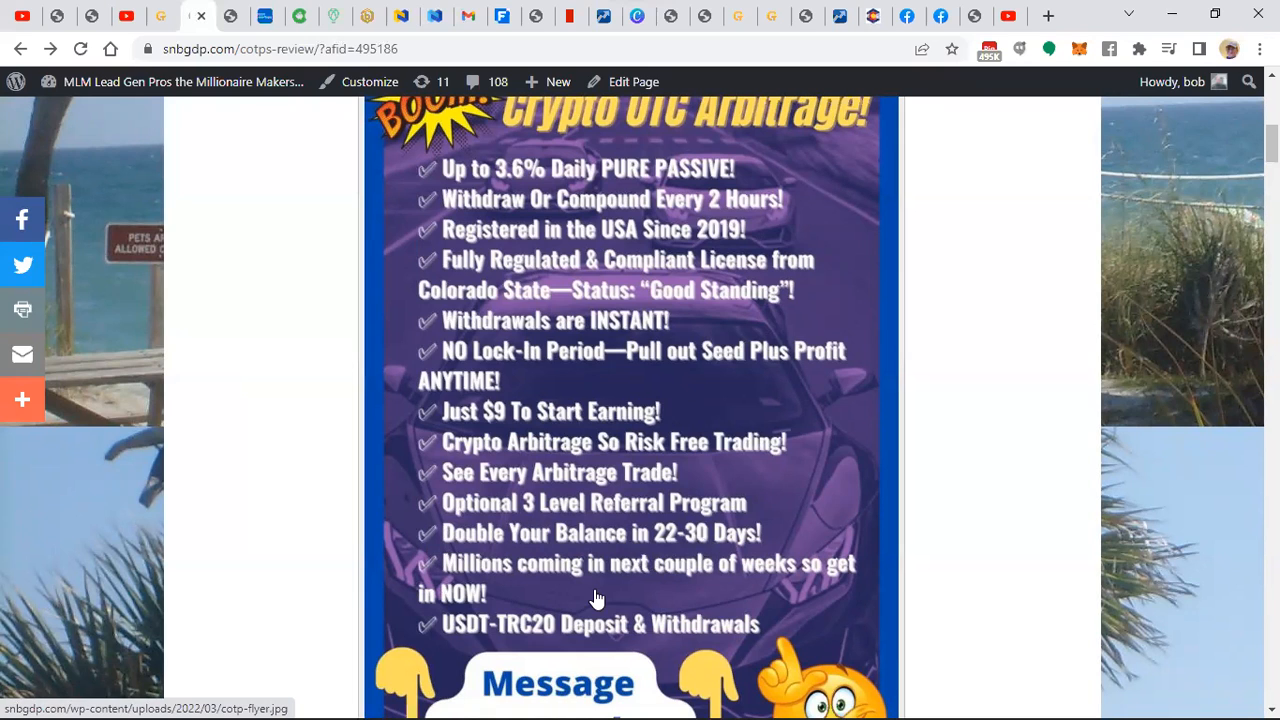
# - Scroll down the COTPS review past the embedded Vimeo videos and order-profit screenshots
pyautogui.scroll(-3)
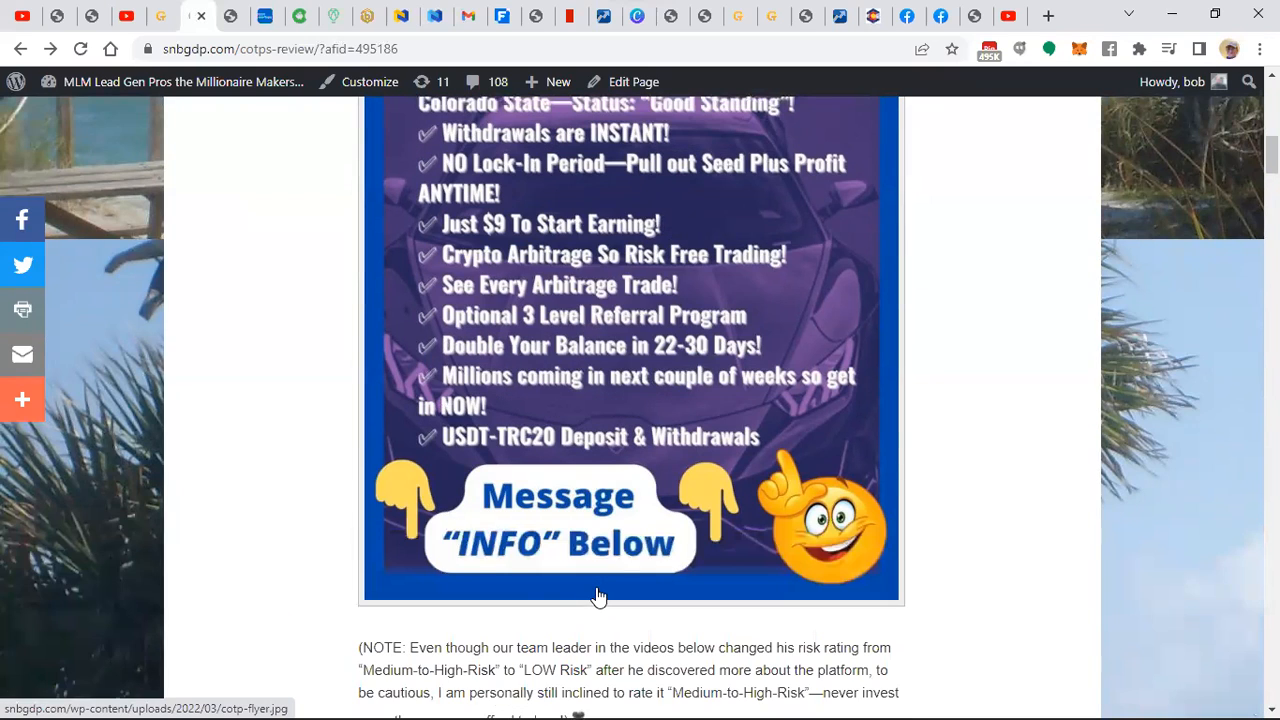
pyautogui.scroll(-3)
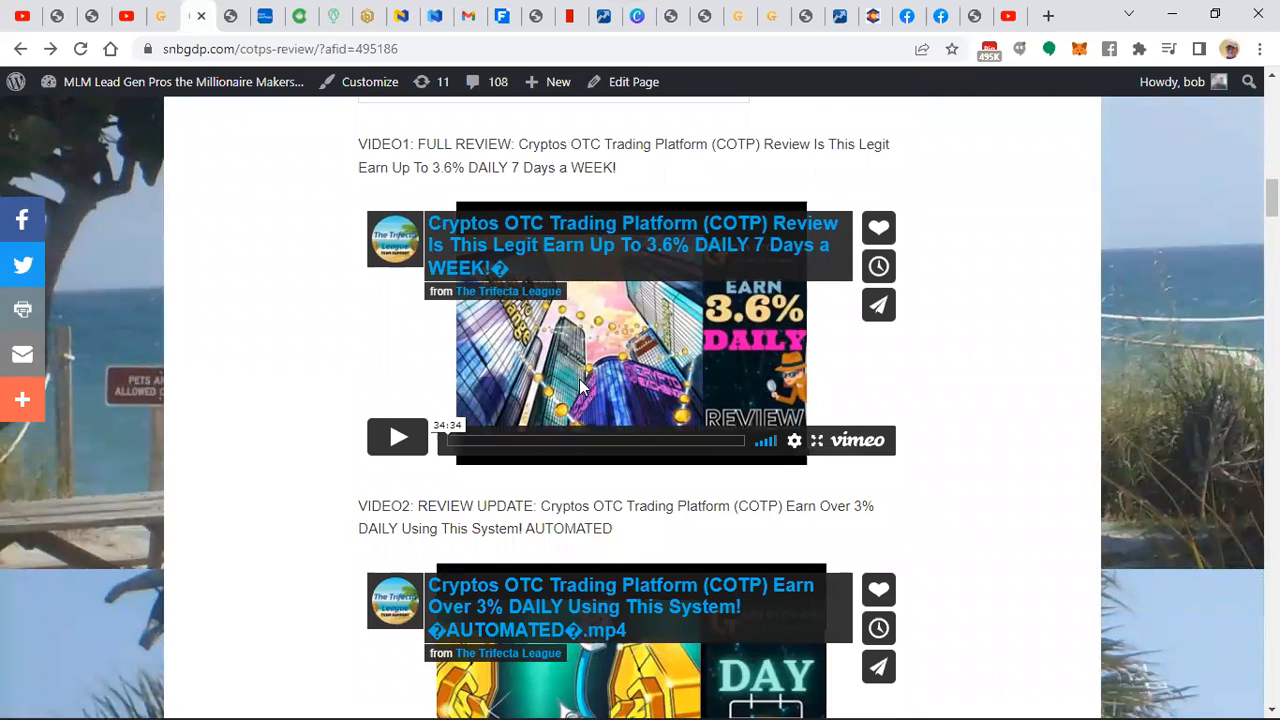
pyautogui.moveTo(765, 267)
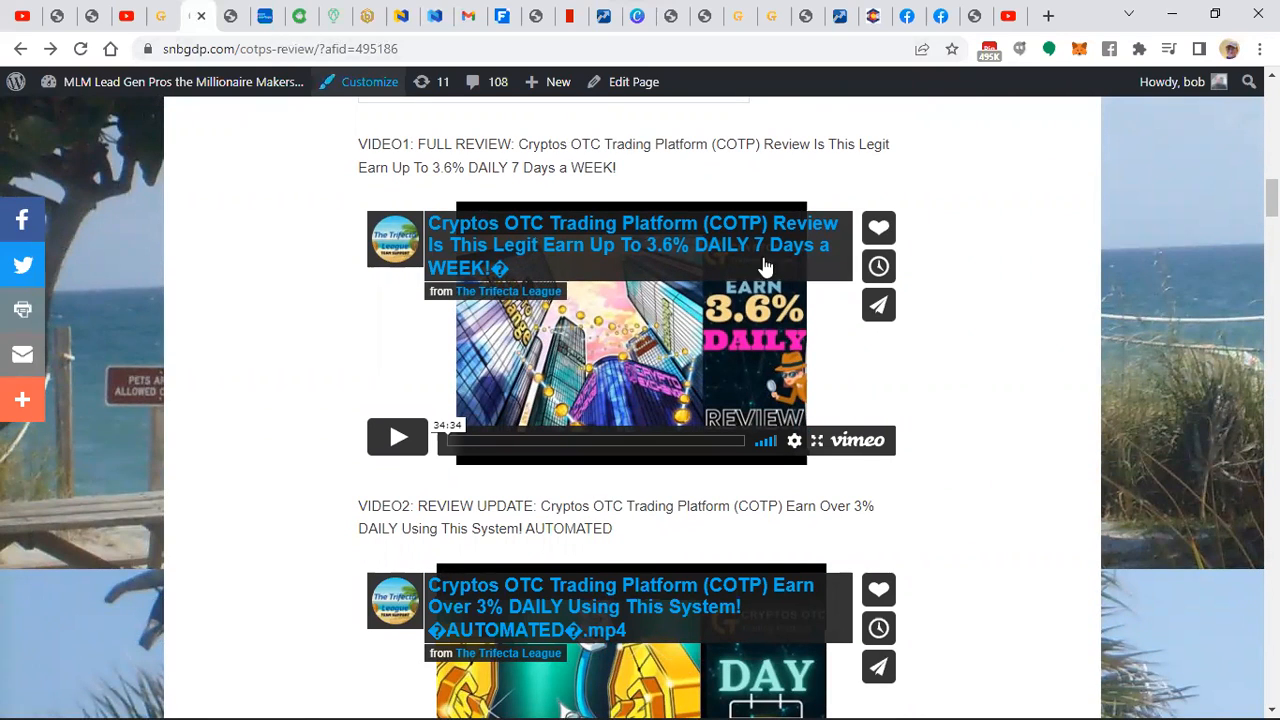
pyautogui.scroll(3)
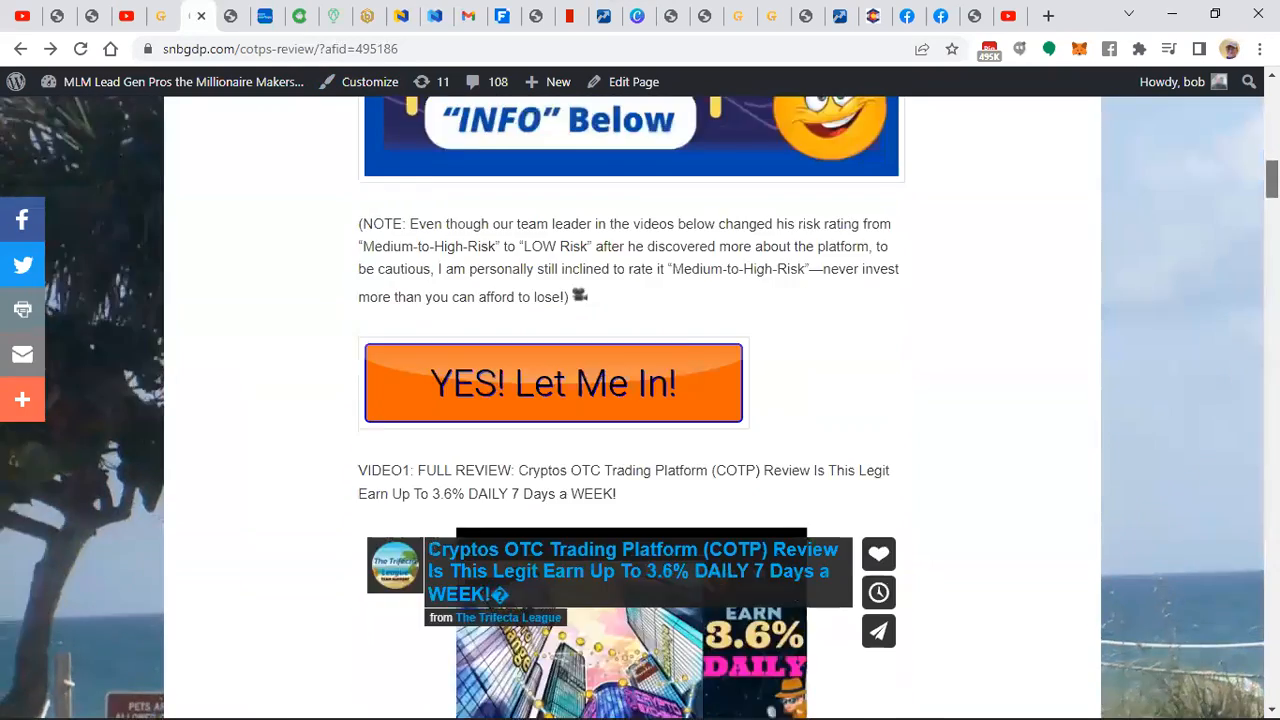
pyautogui.scroll(-3)
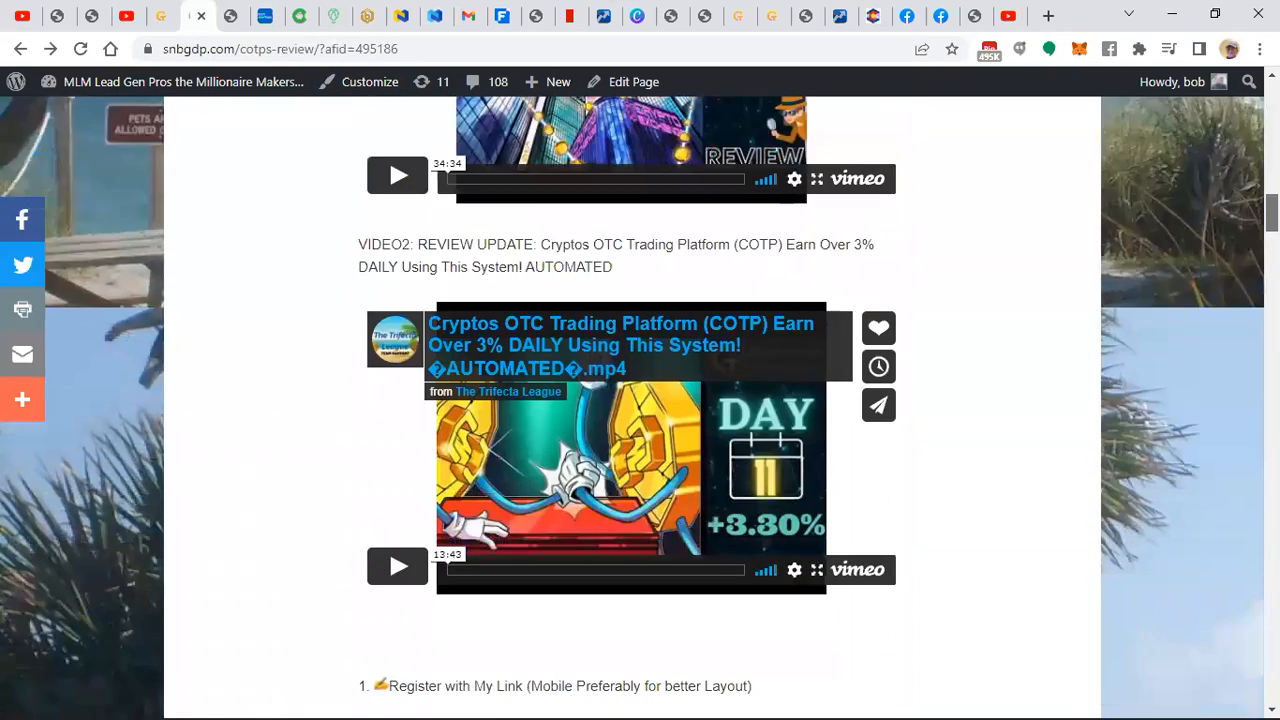
pyautogui.scroll(-3)
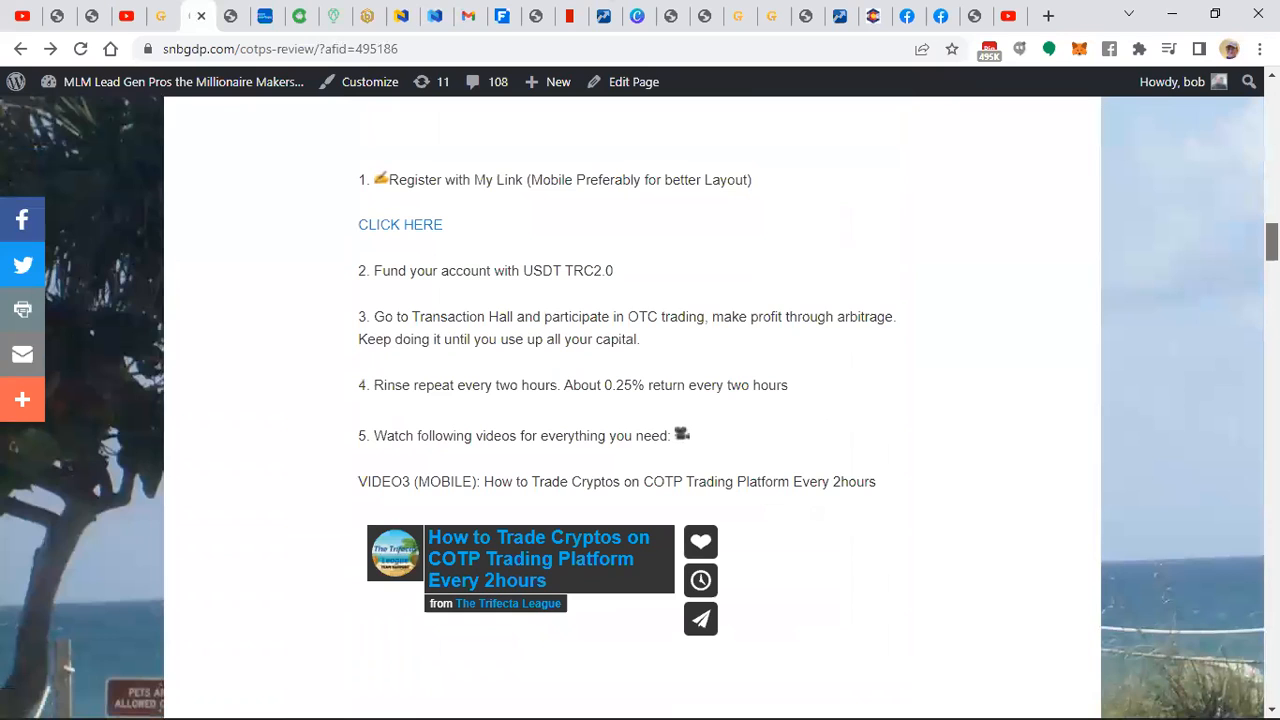
pyautogui.scroll(-3)
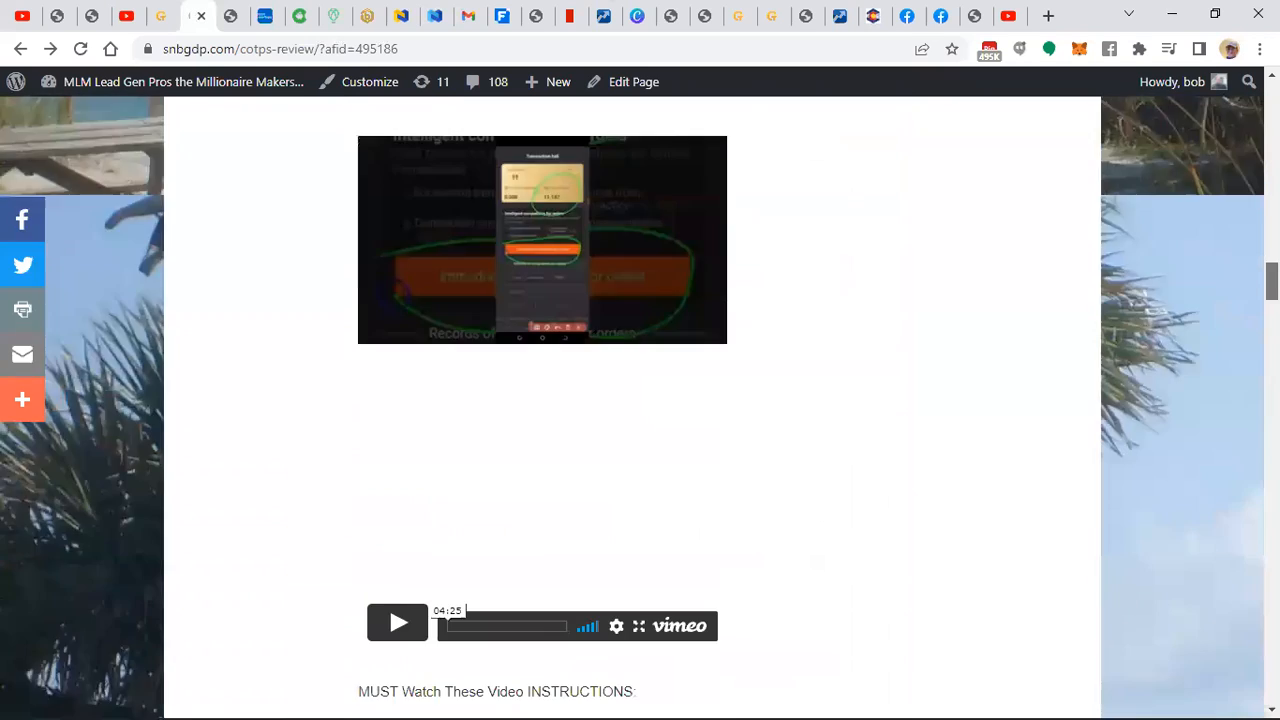
pyautogui.scroll(-3)
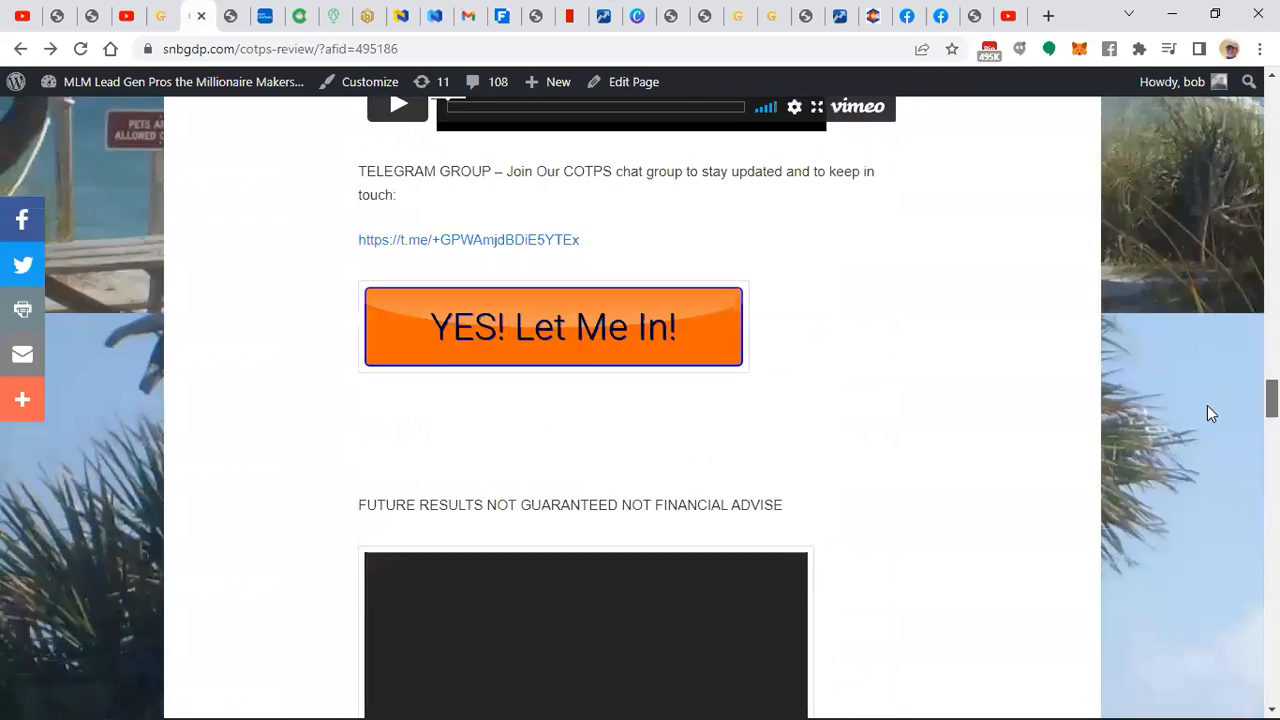
pyautogui.scroll(-3)
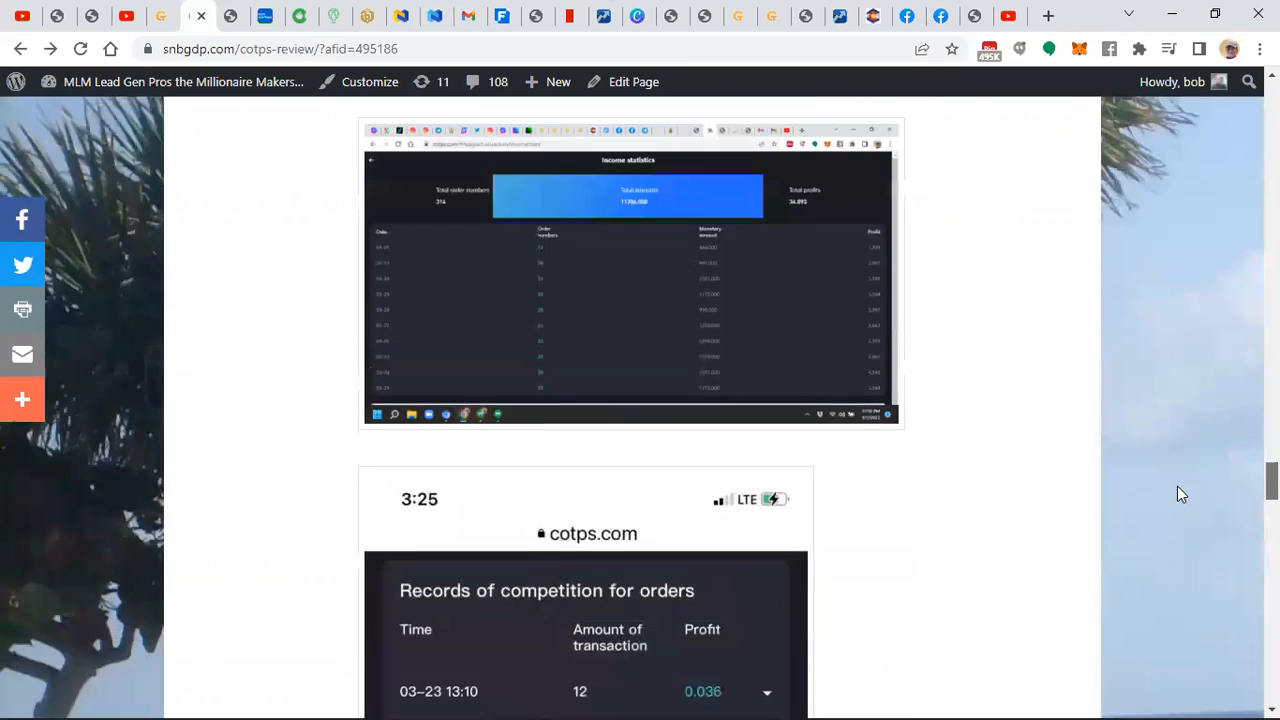
# - Continue down past the income statistics to the 'YES! Let Me In!' button and handshake photo
pyautogui.scroll(-3)
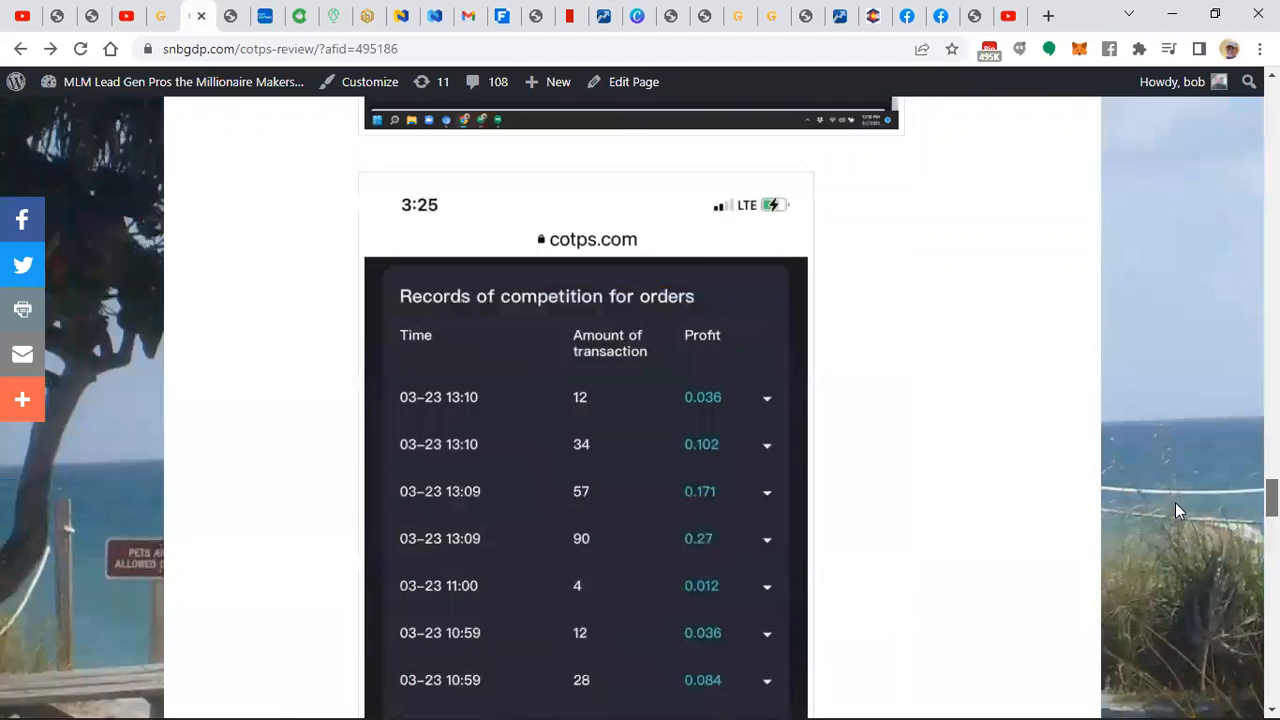
pyautogui.scroll(-3)
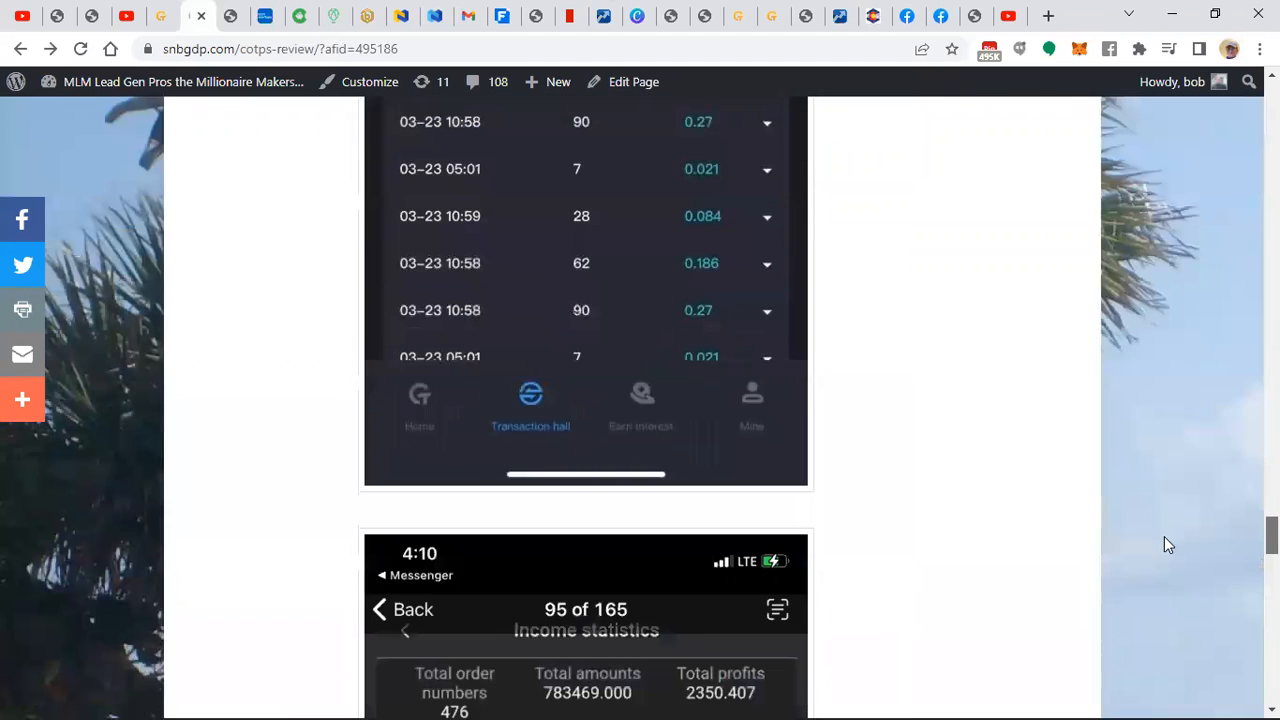
pyautogui.scroll(-3)
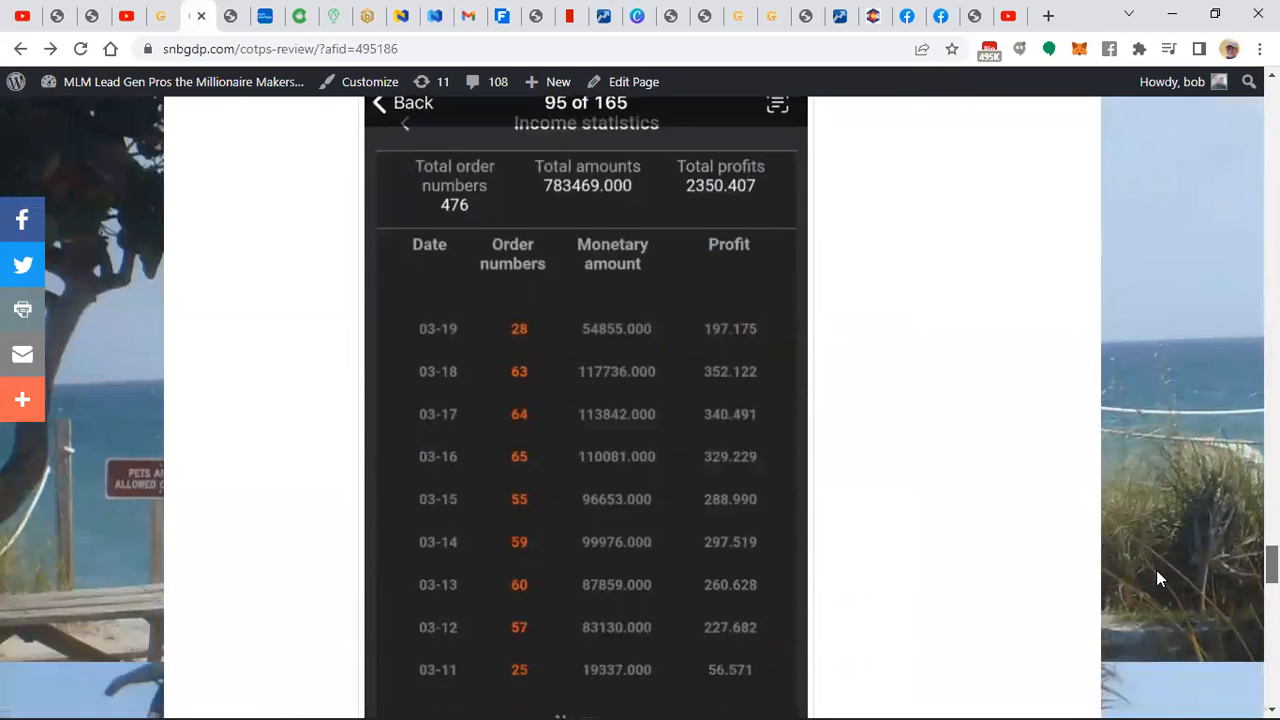
pyautogui.scroll(-3)
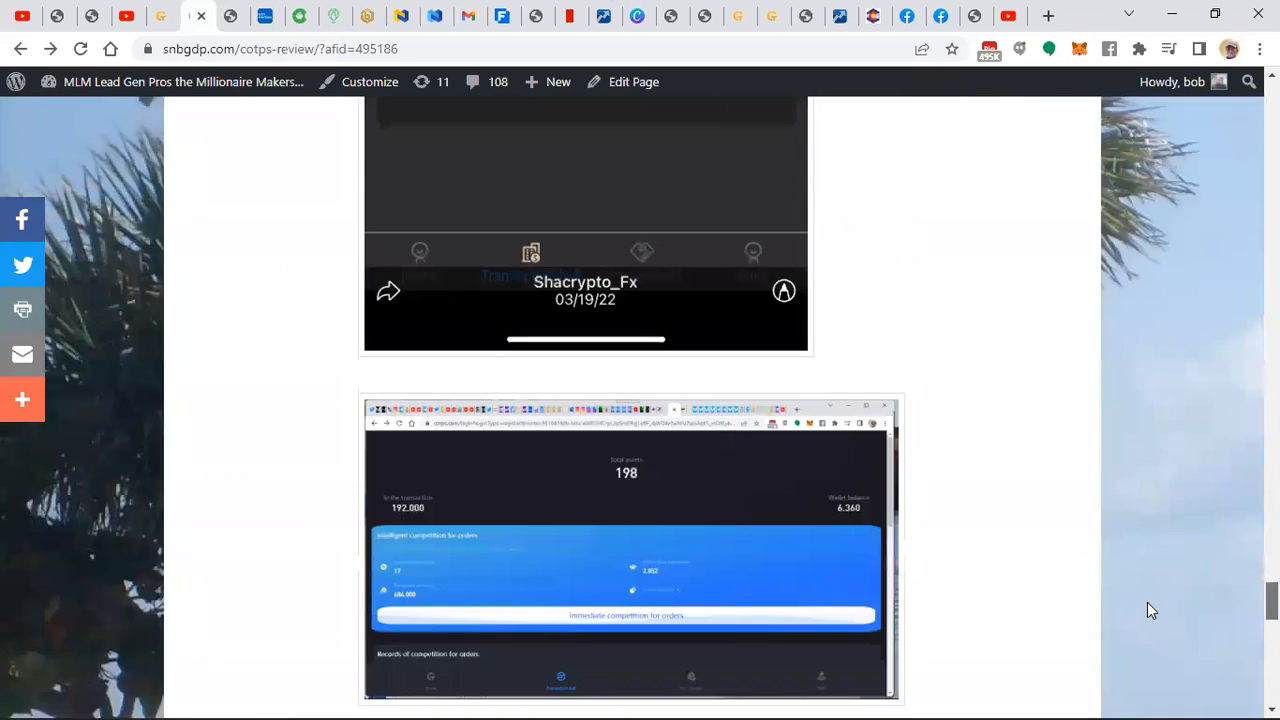
pyautogui.scroll(-3)
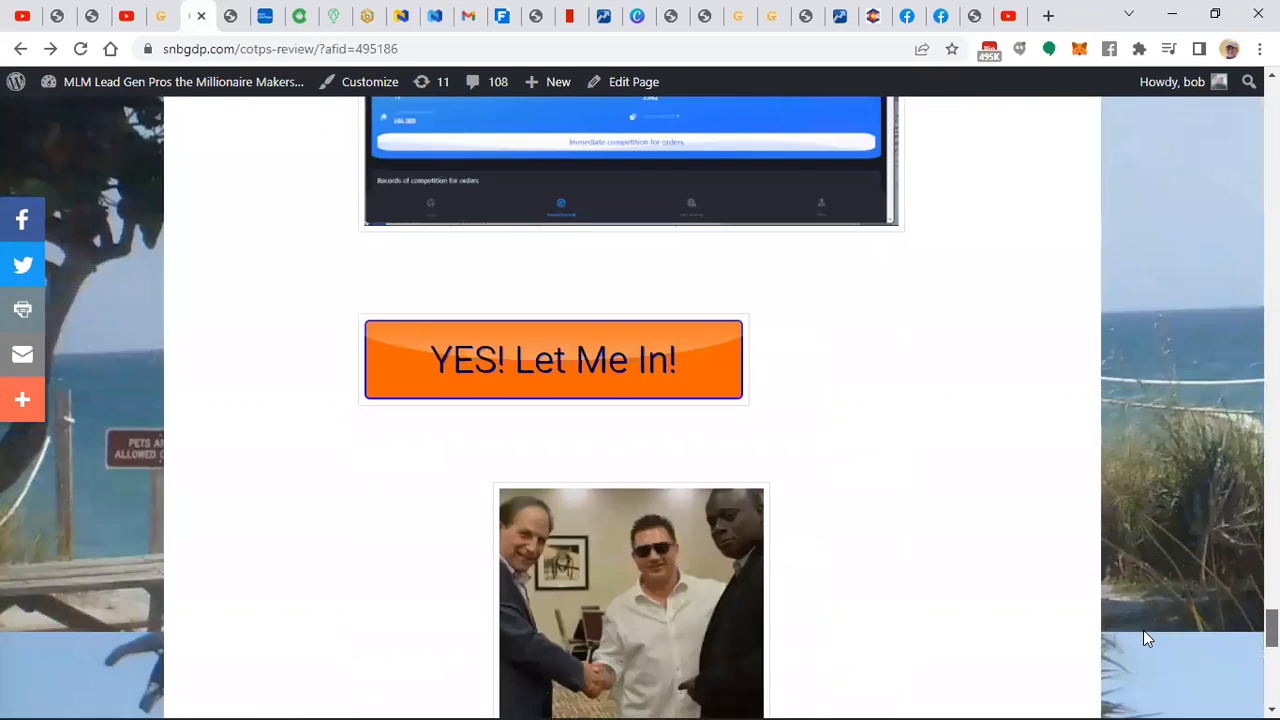
pyautogui.scroll(-3)
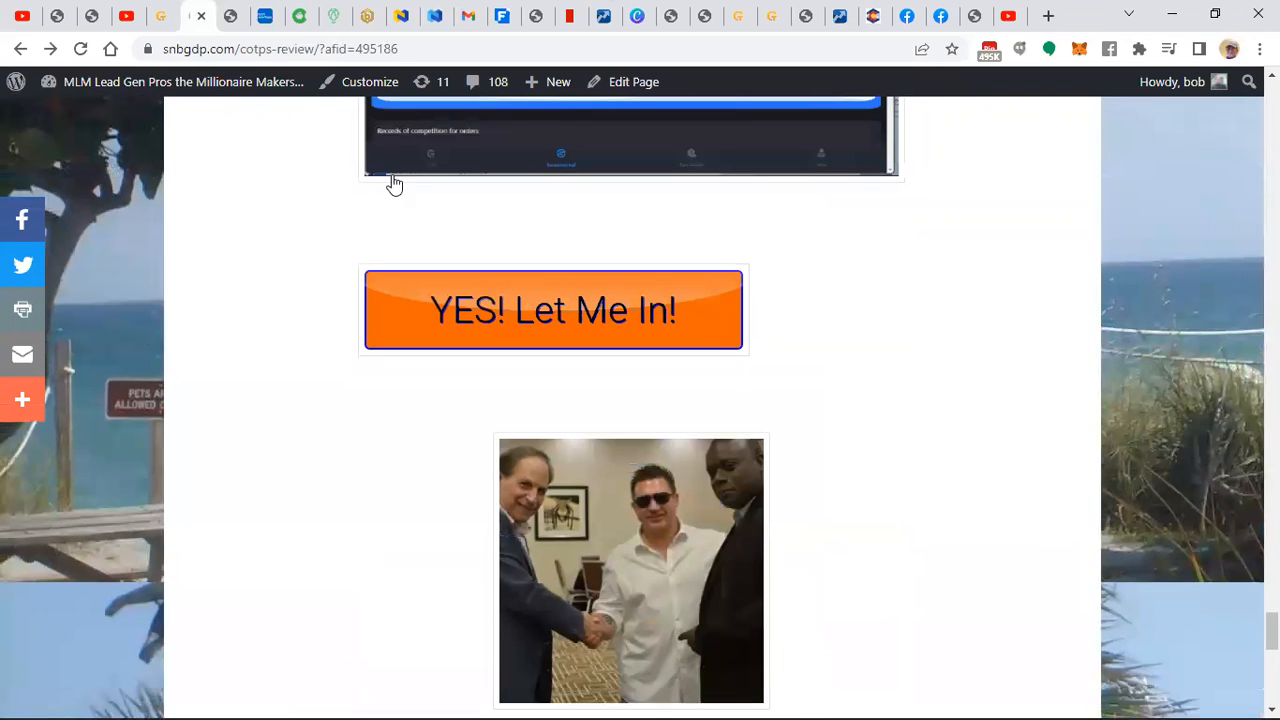
pyautogui.moveTo(465, 16)
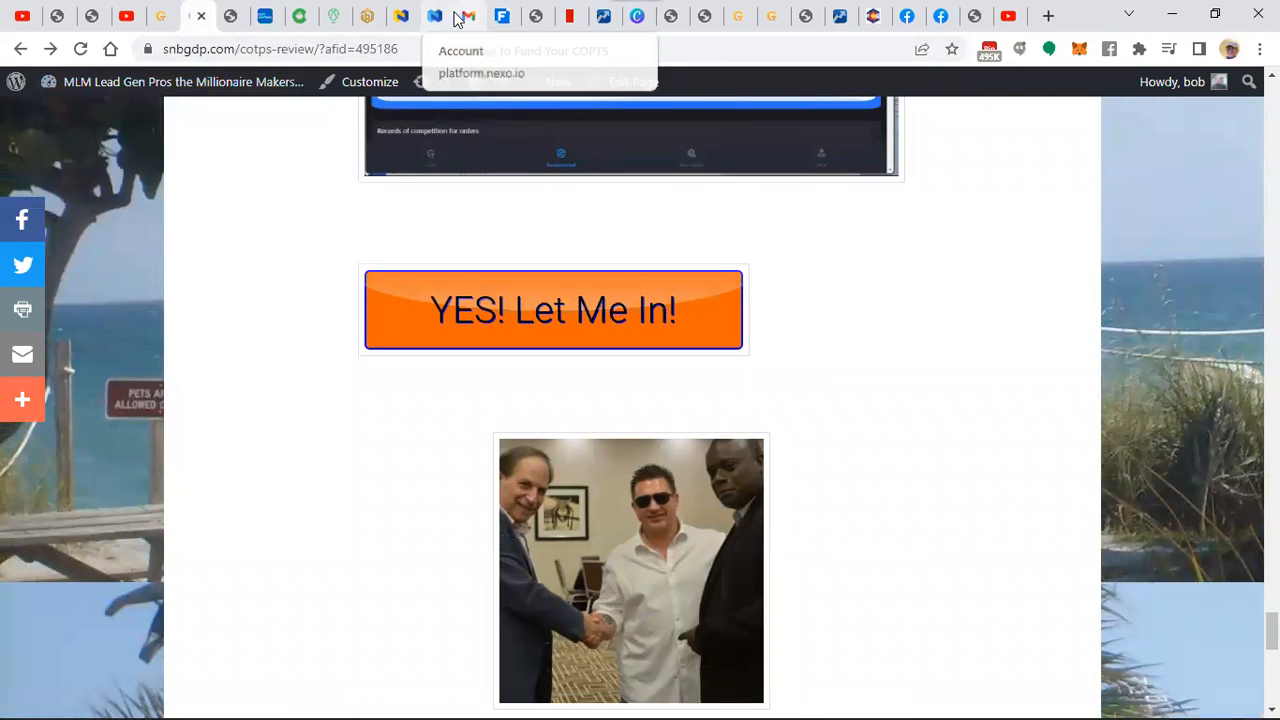
pyautogui.moveTo(367, 15)
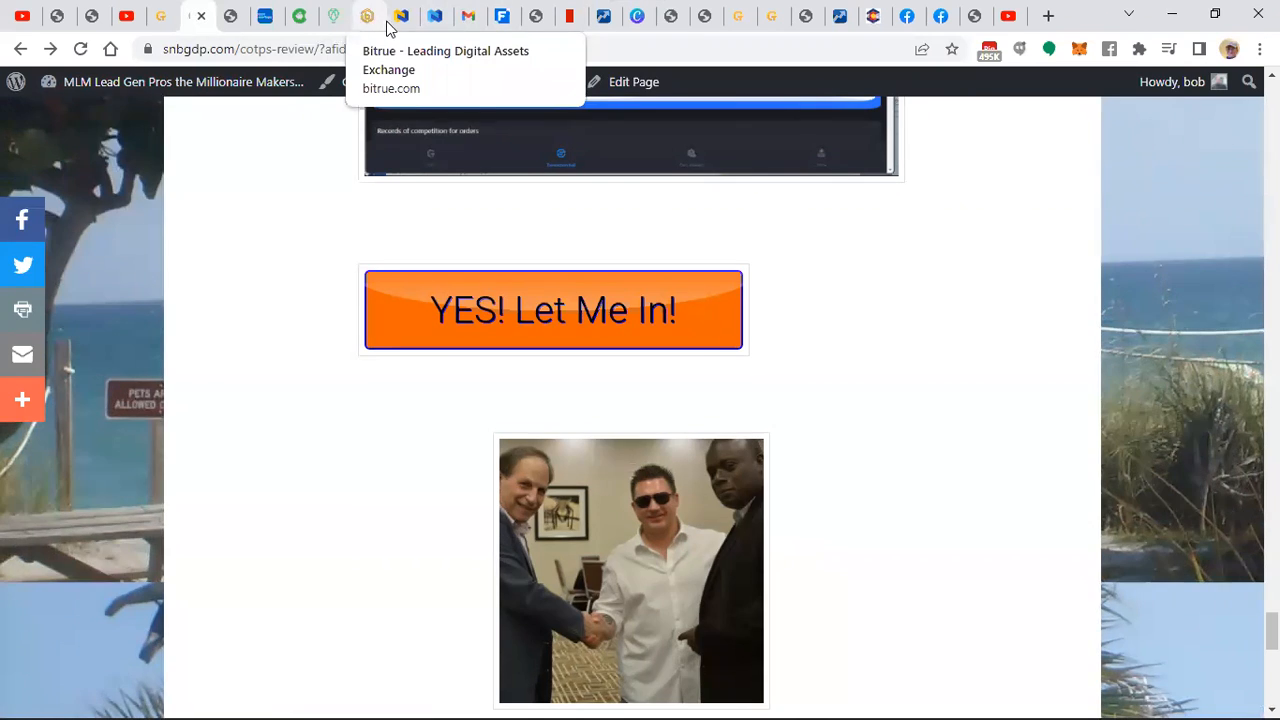
# - Via the Nexo tab, show the Digital Journal COTP matching-engine press release and scroll it
pyautogui.click(435, 15)
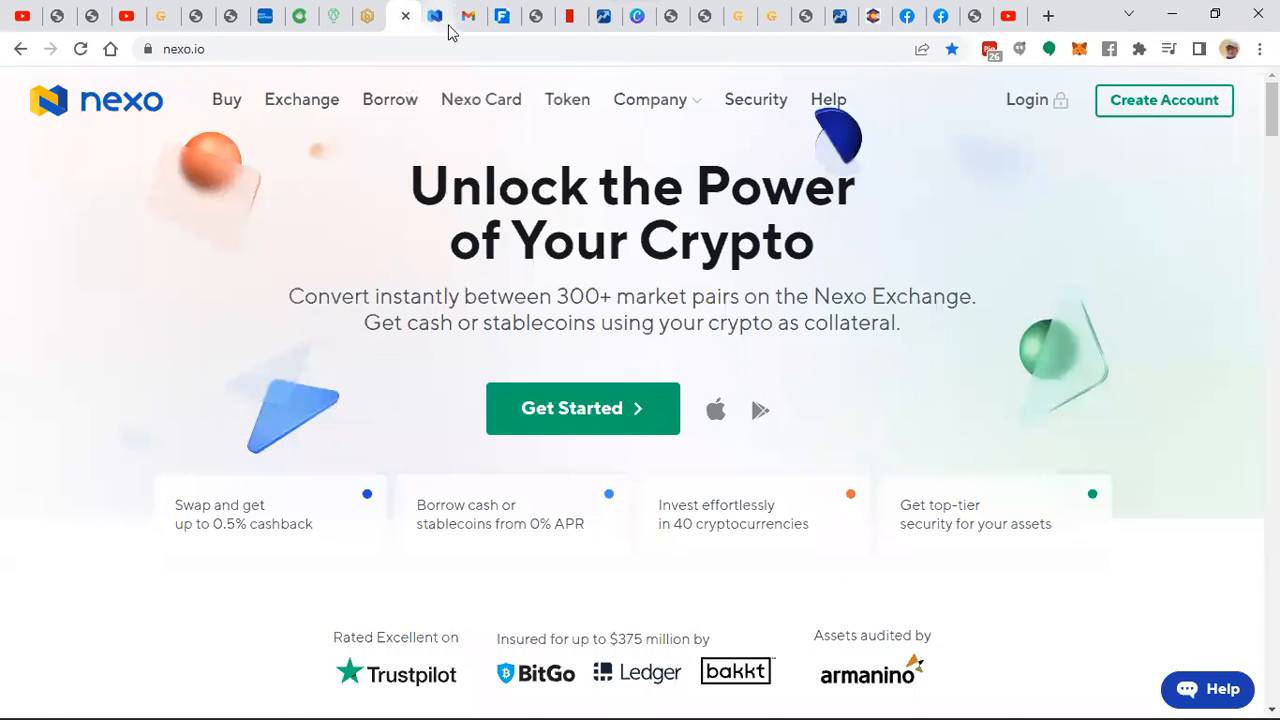
pyautogui.click(549, 16)
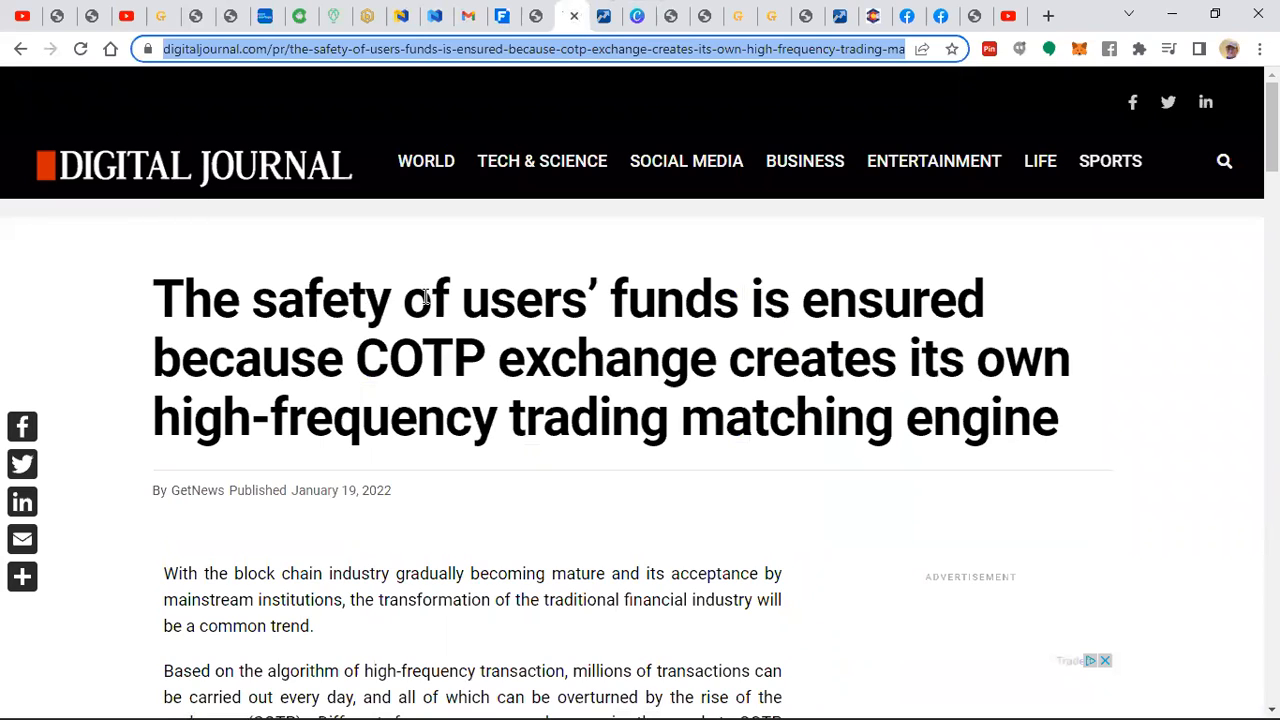
pyautogui.moveTo(337, 375)
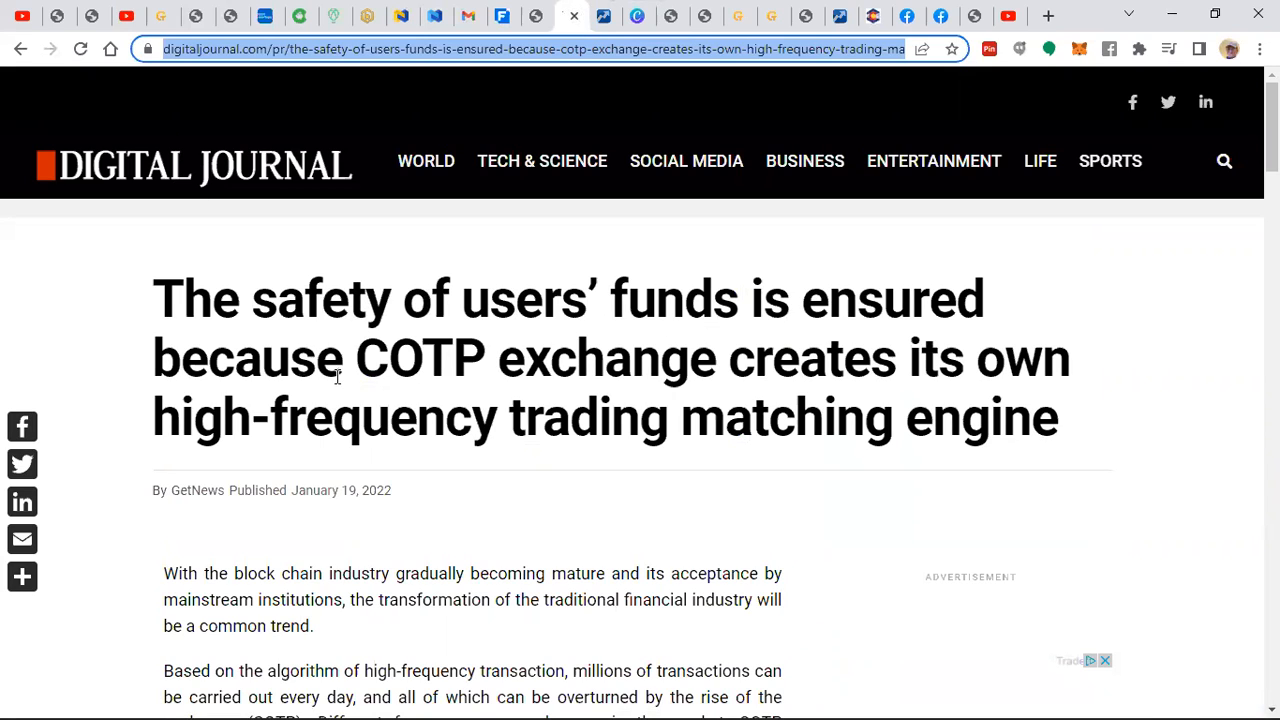
pyautogui.moveTo(285, 487)
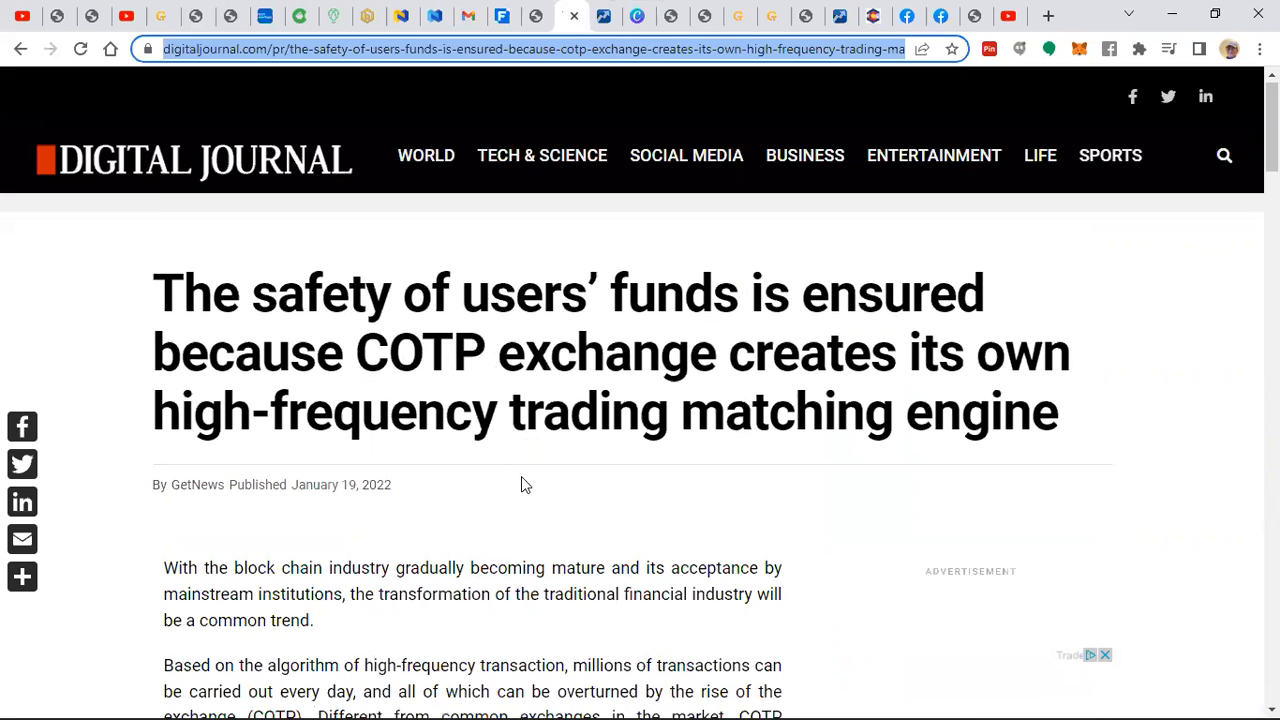
pyautogui.scroll(-3)
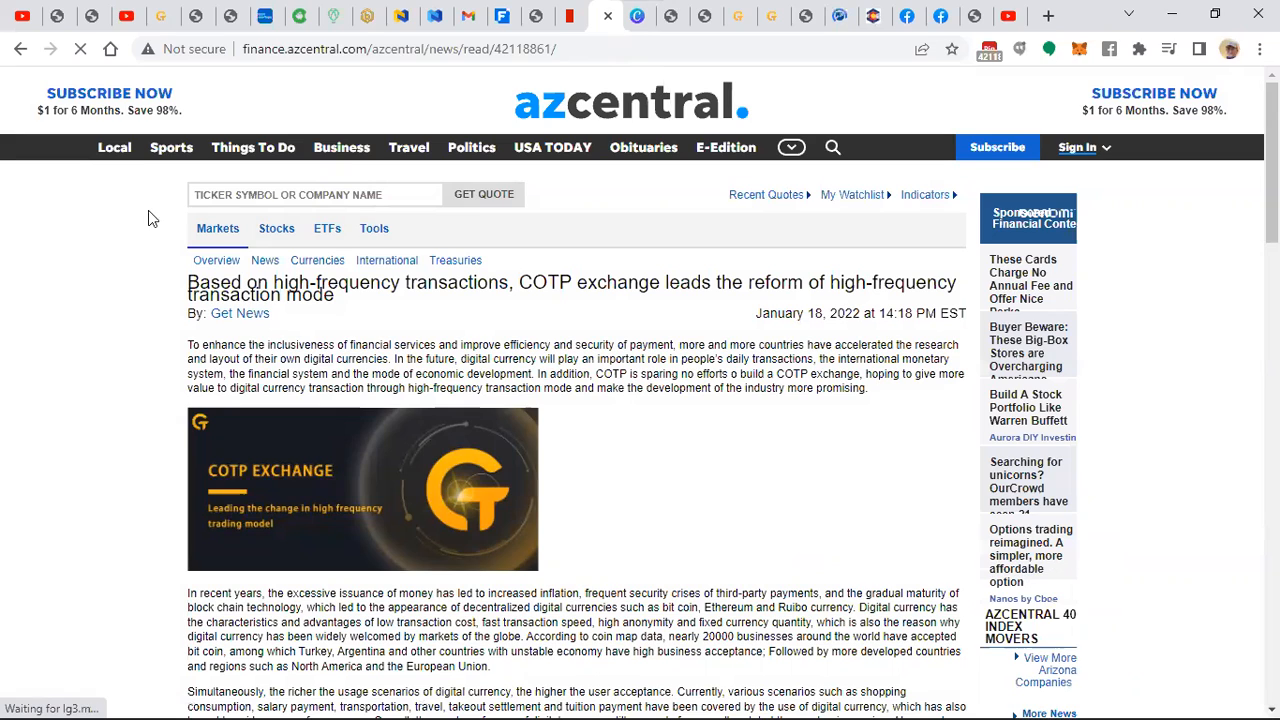
pyautogui.moveTo(607, 173)
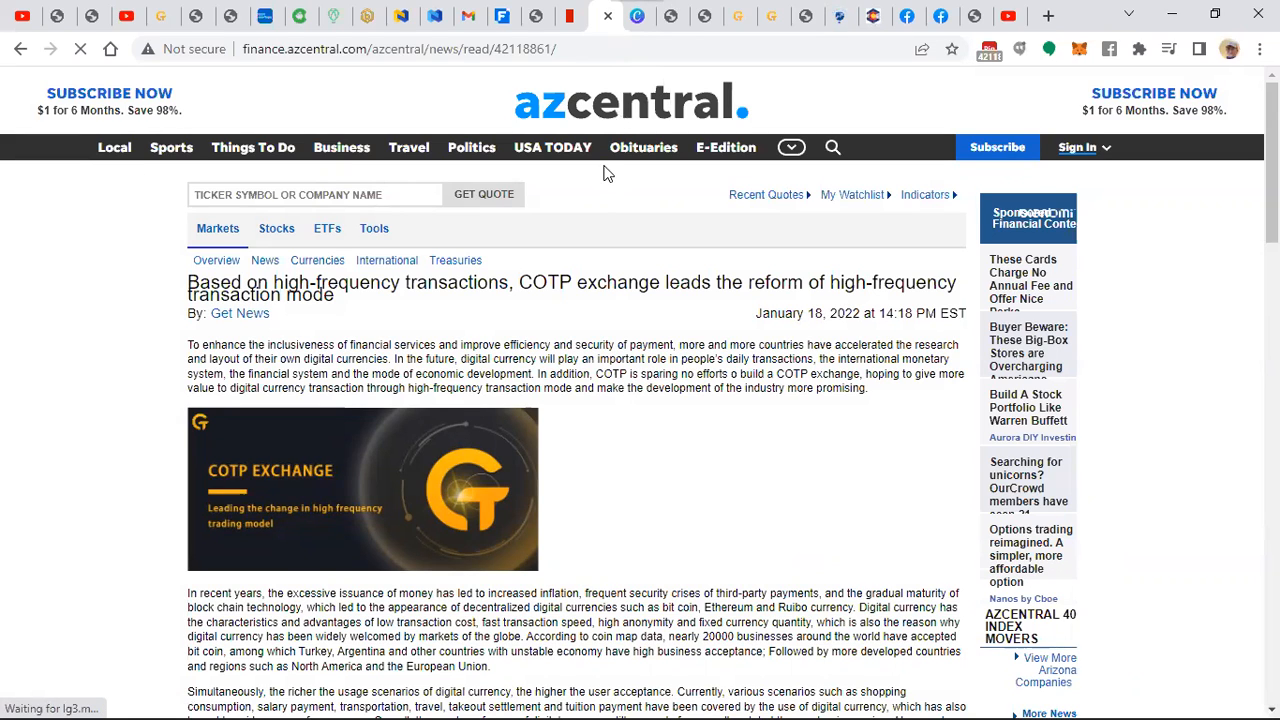
pyautogui.moveTo(447, 316)
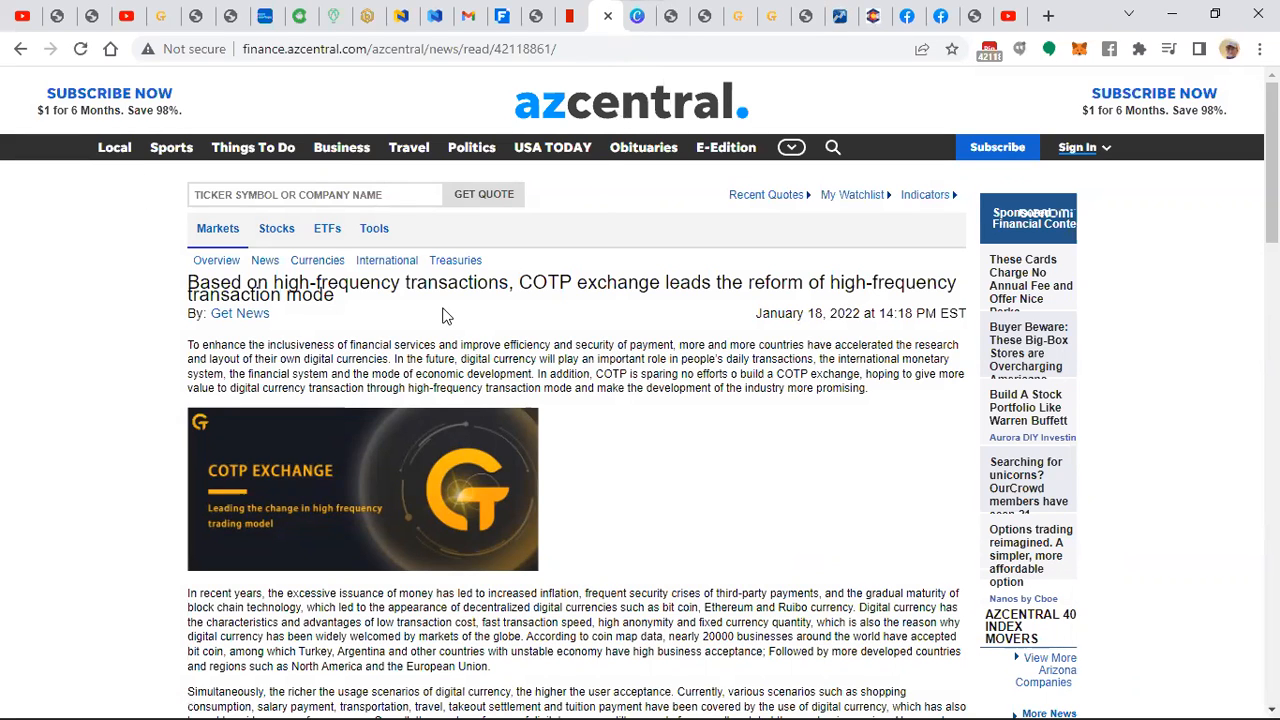
pyautogui.moveTo(840, 307)
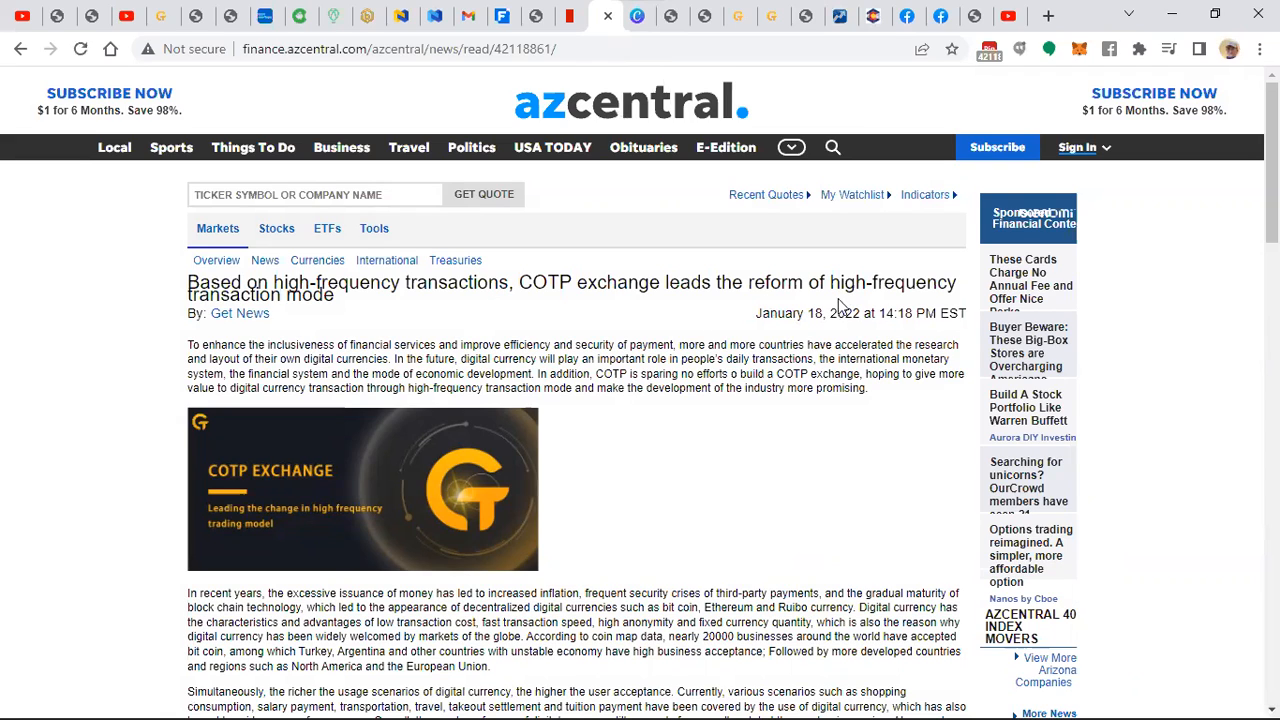
pyautogui.moveTo(315, 315)
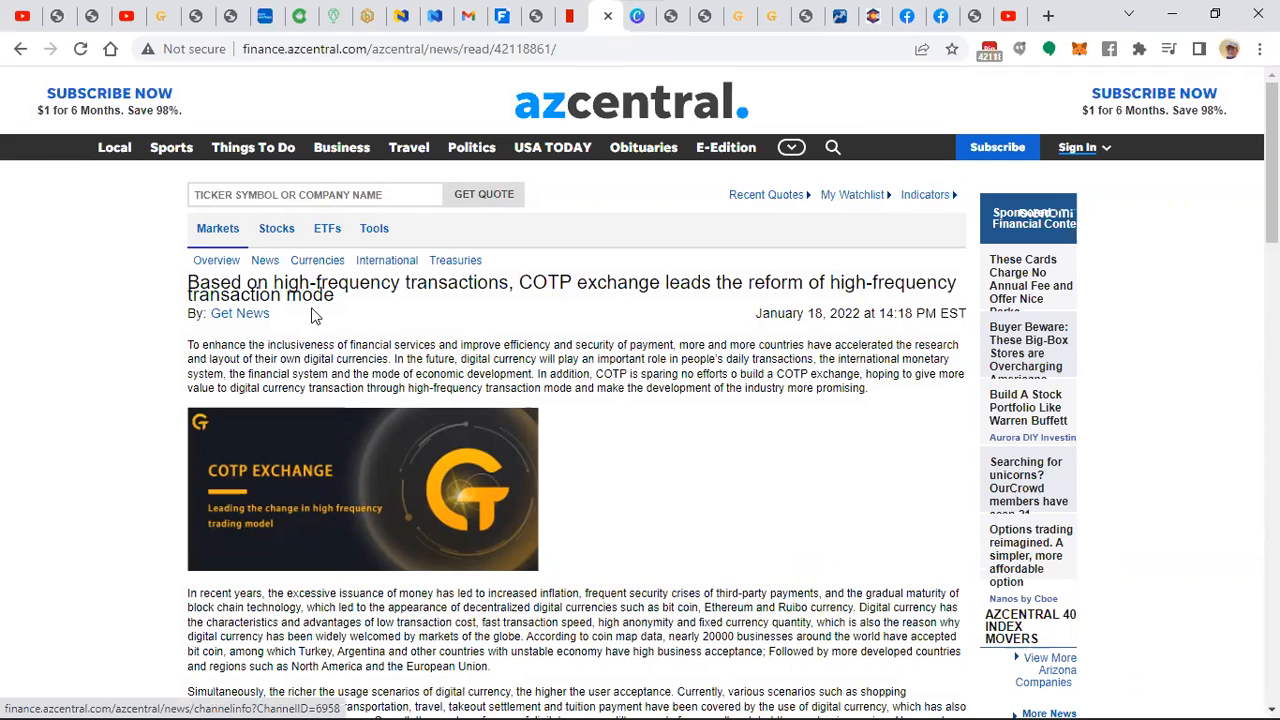
pyautogui.moveTo(325, 540)
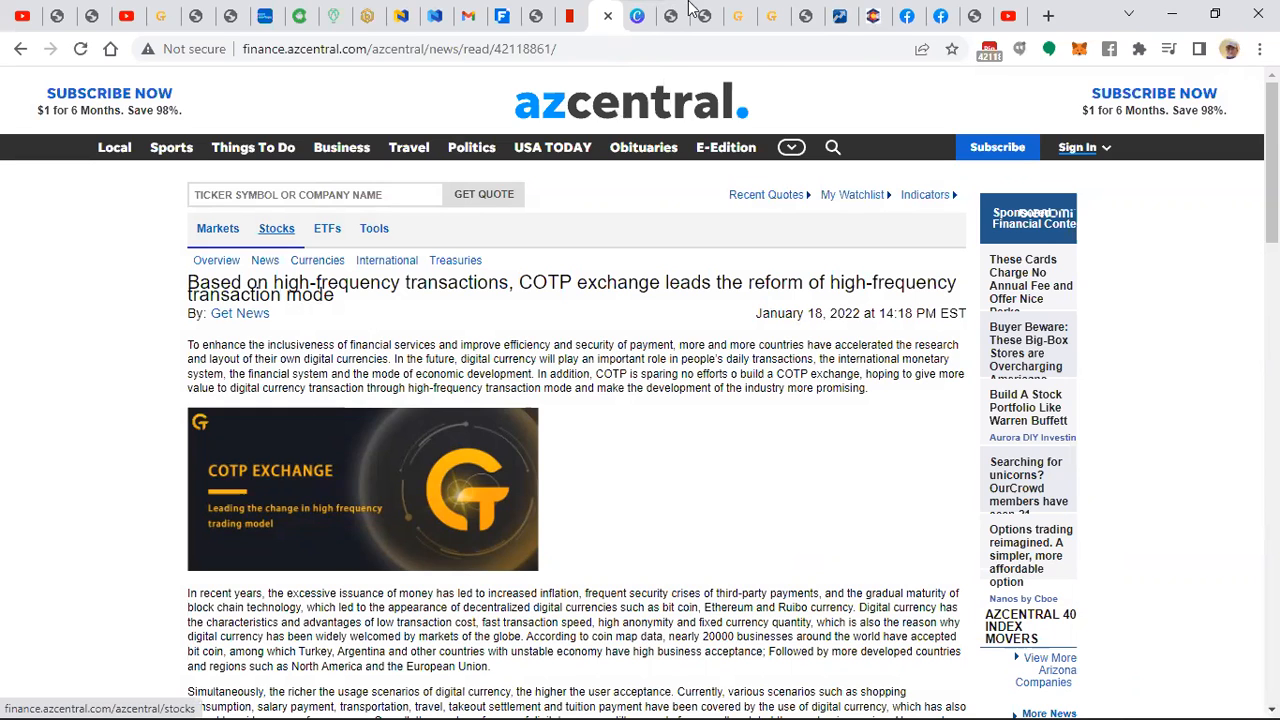
# - View the Canva COTPSREVIEW design, then return to the snbgdp.com COTPS review's income statistics
pyautogui.click(638, 16)
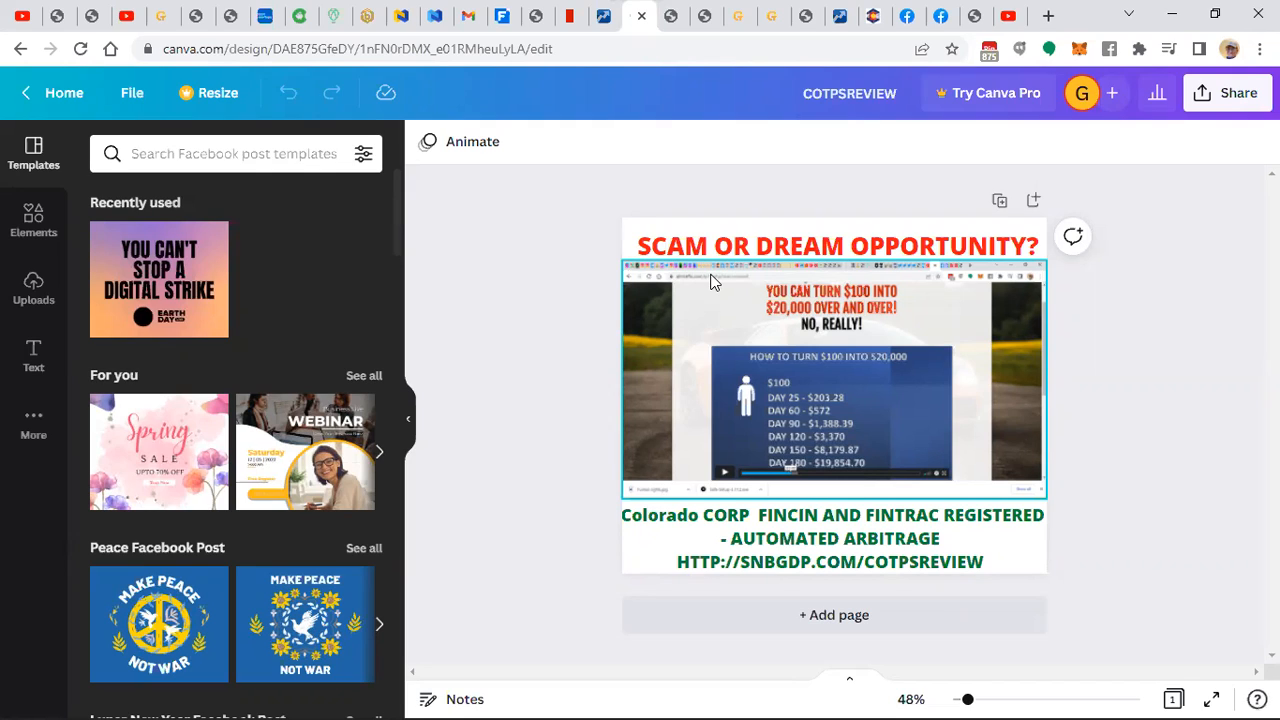
pyautogui.moveTo(765, 286)
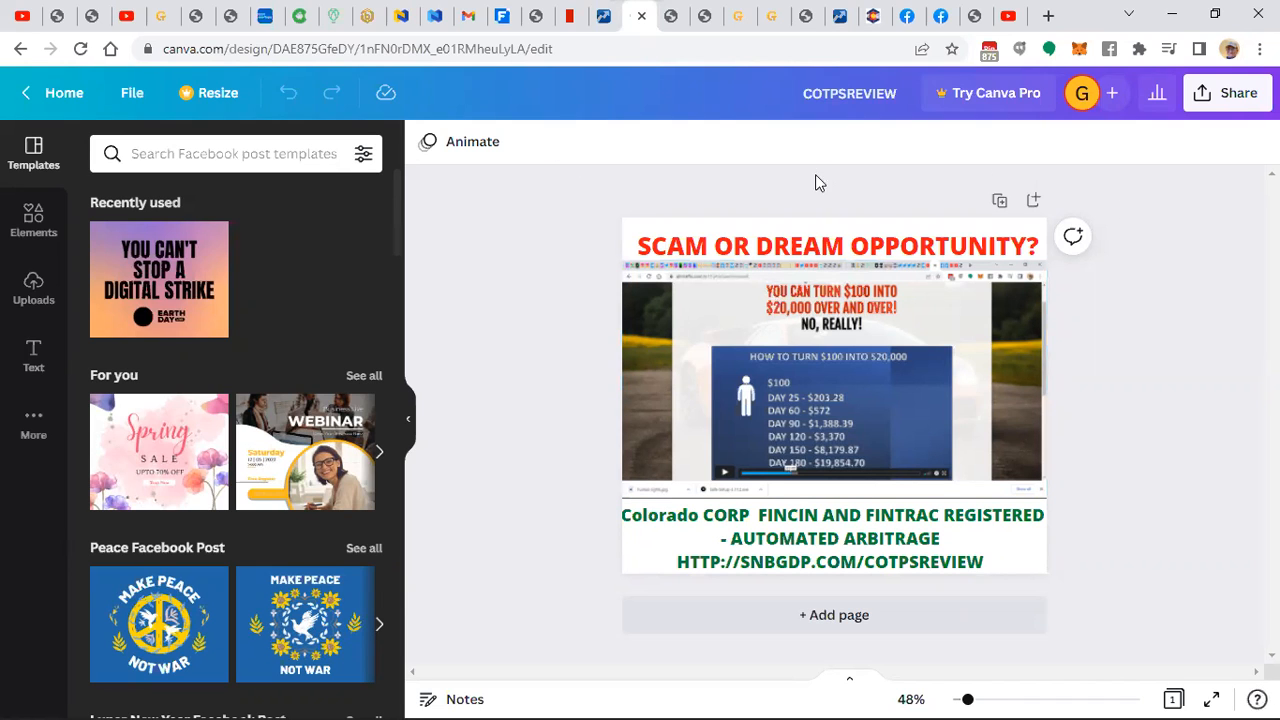
pyautogui.click(637, 16)
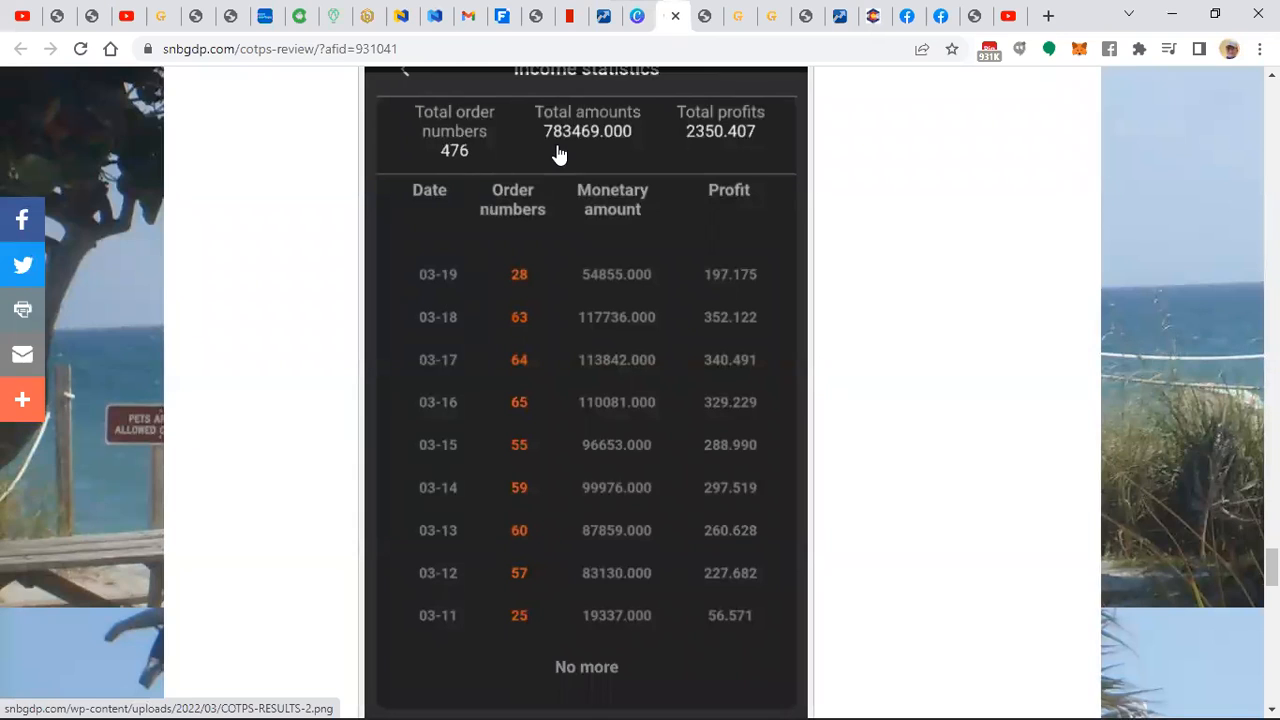
pyautogui.moveTo(537, 140)
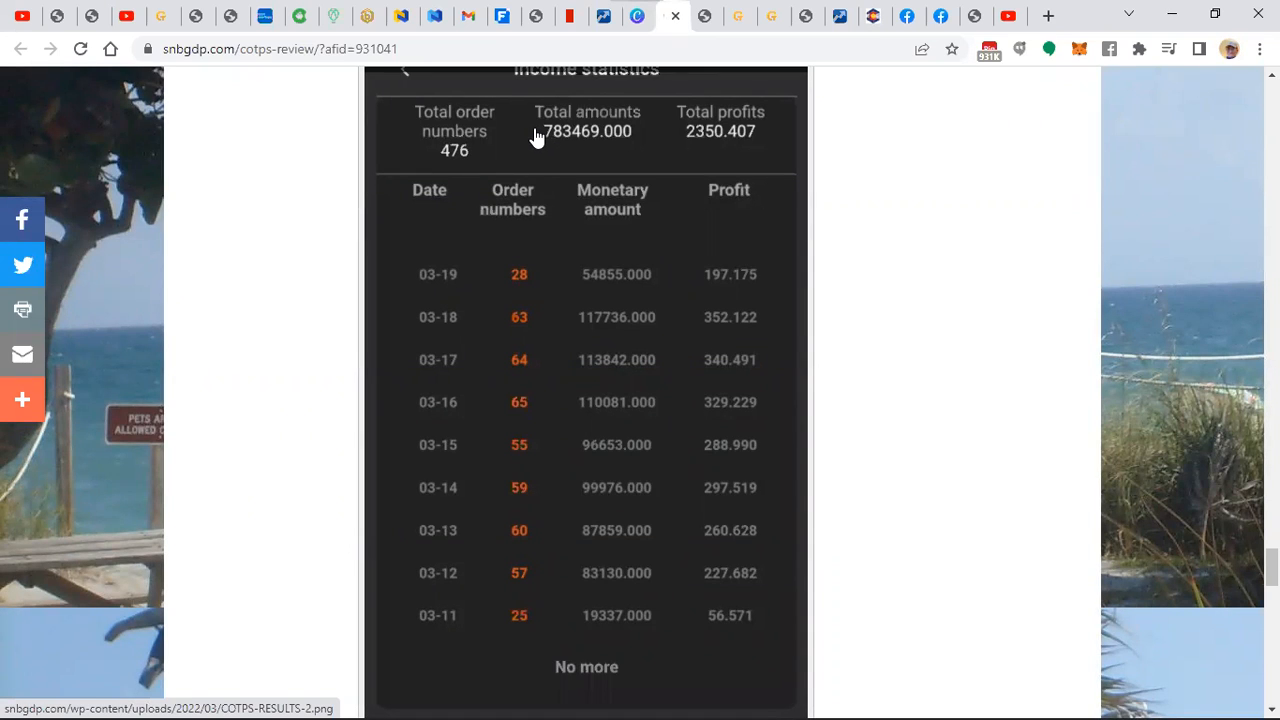
pyautogui.moveTo(595, 289)
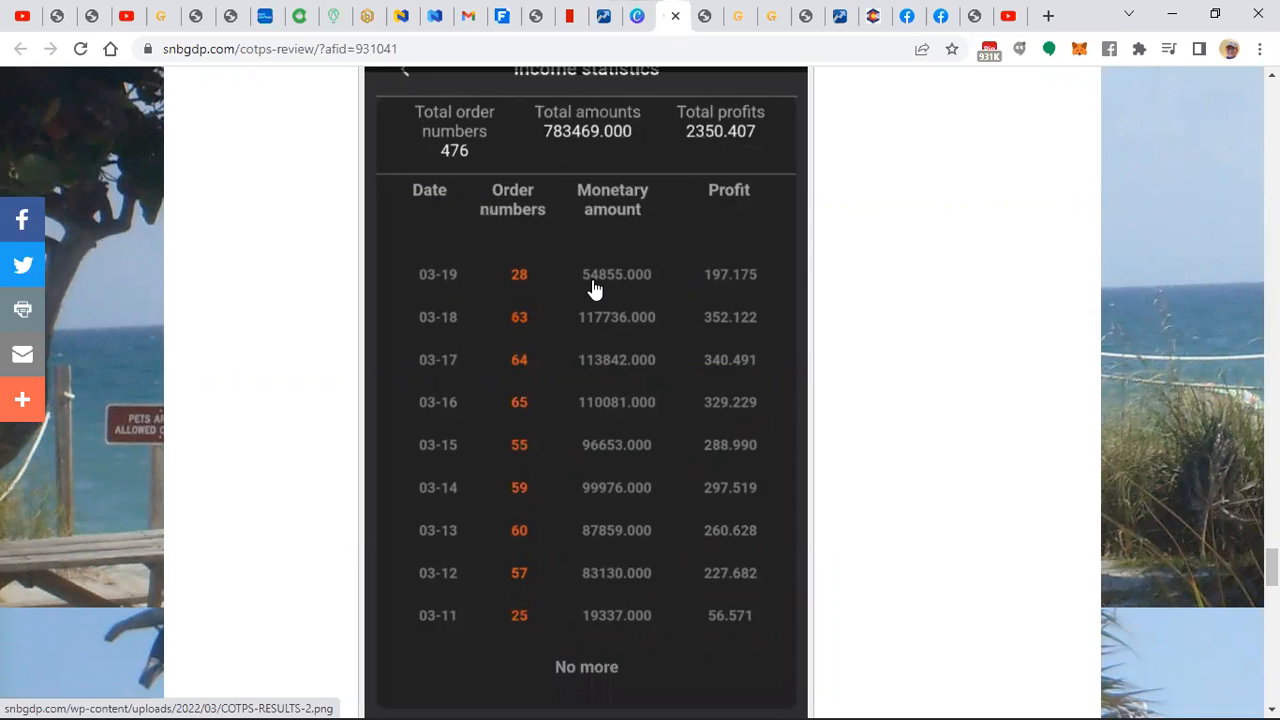
pyautogui.moveTo(616, 289)
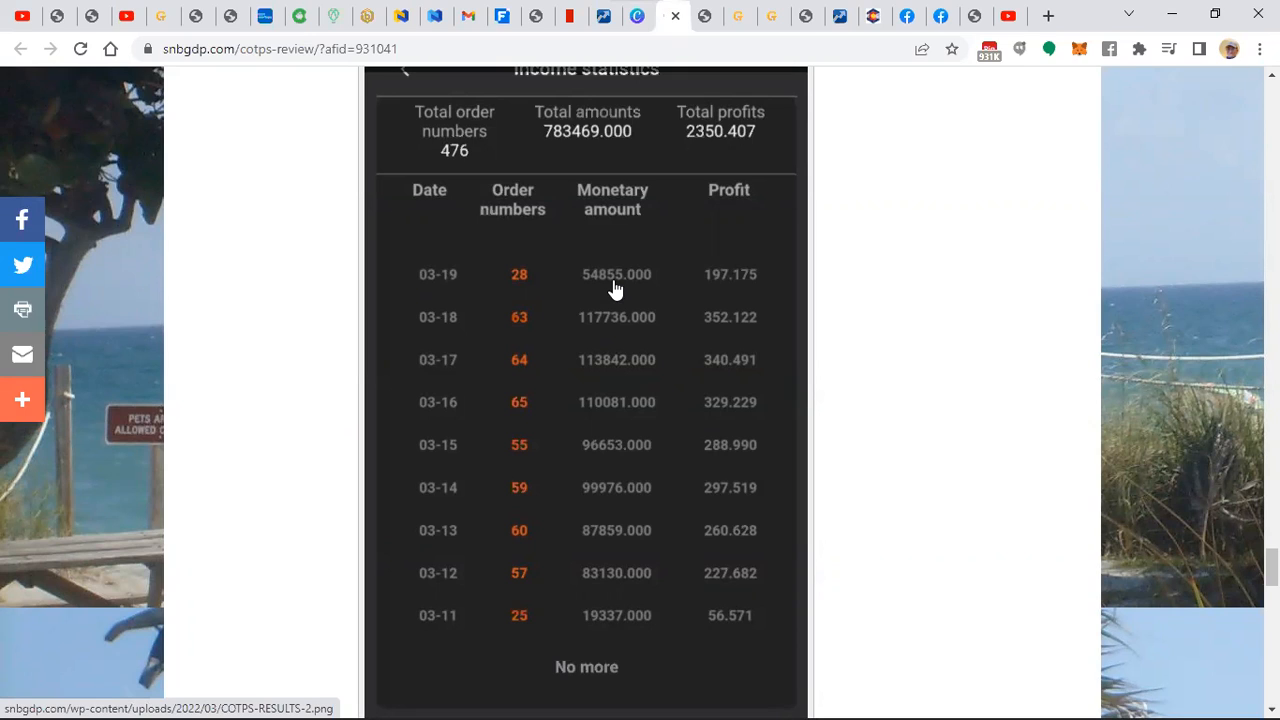
pyautogui.moveTo(418, 585)
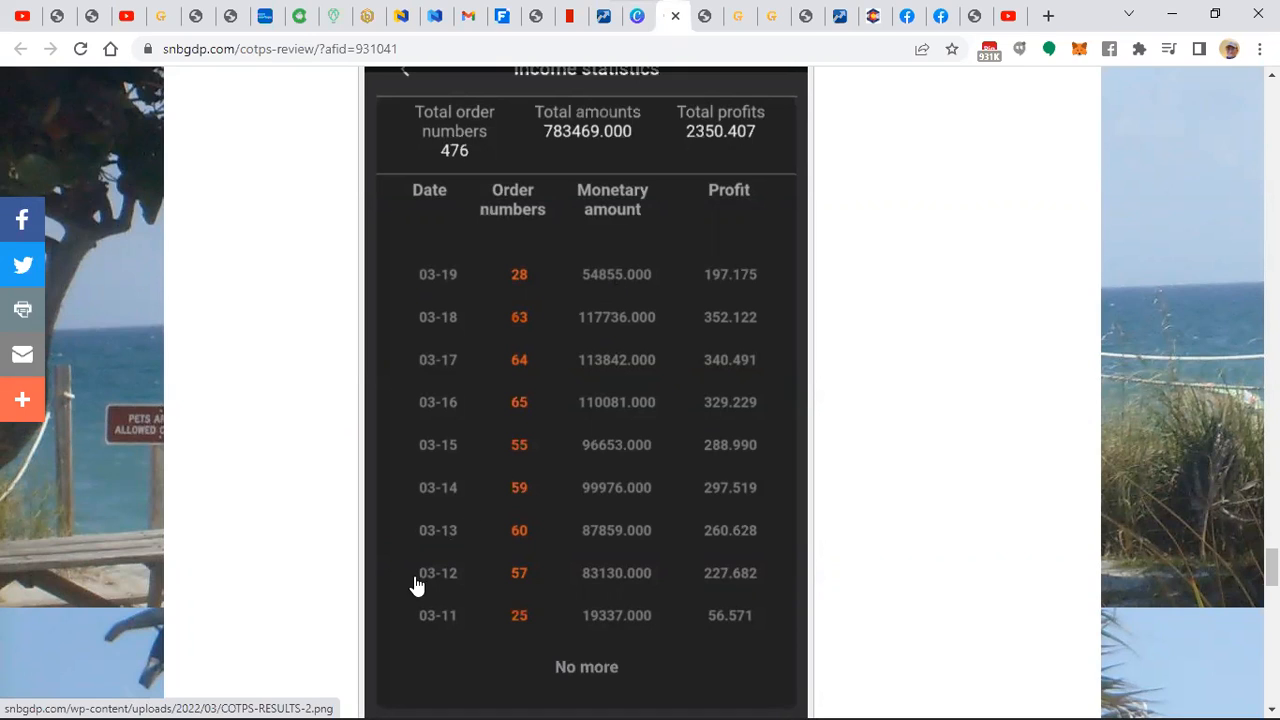
pyautogui.moveTo(720, 291)
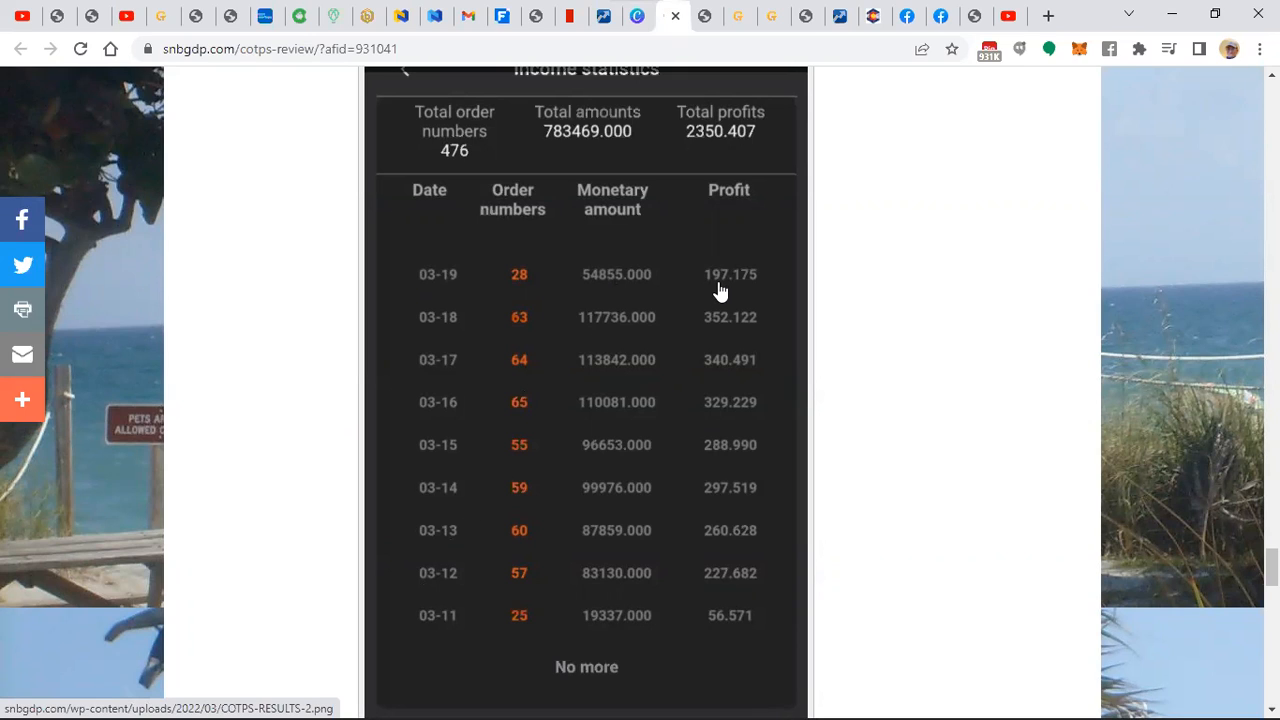
pyautogui.moveTo(603, 365)
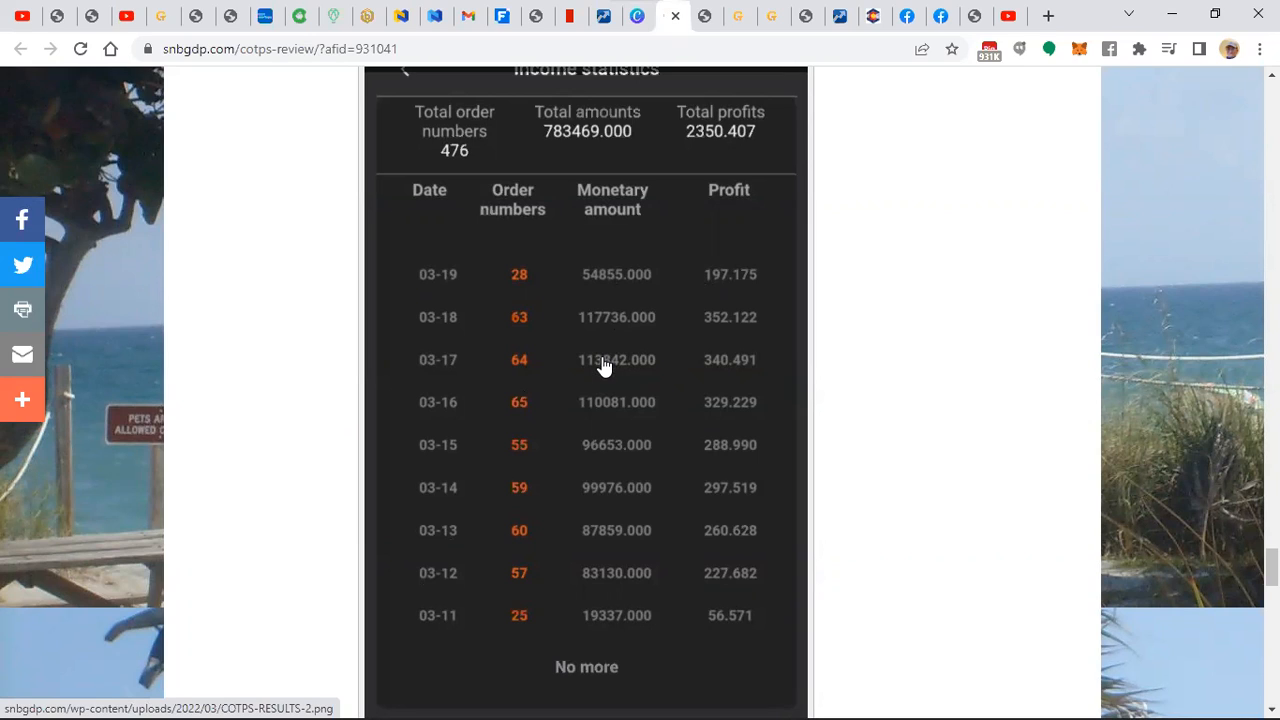
pyautogui.moveTo(468, 284)
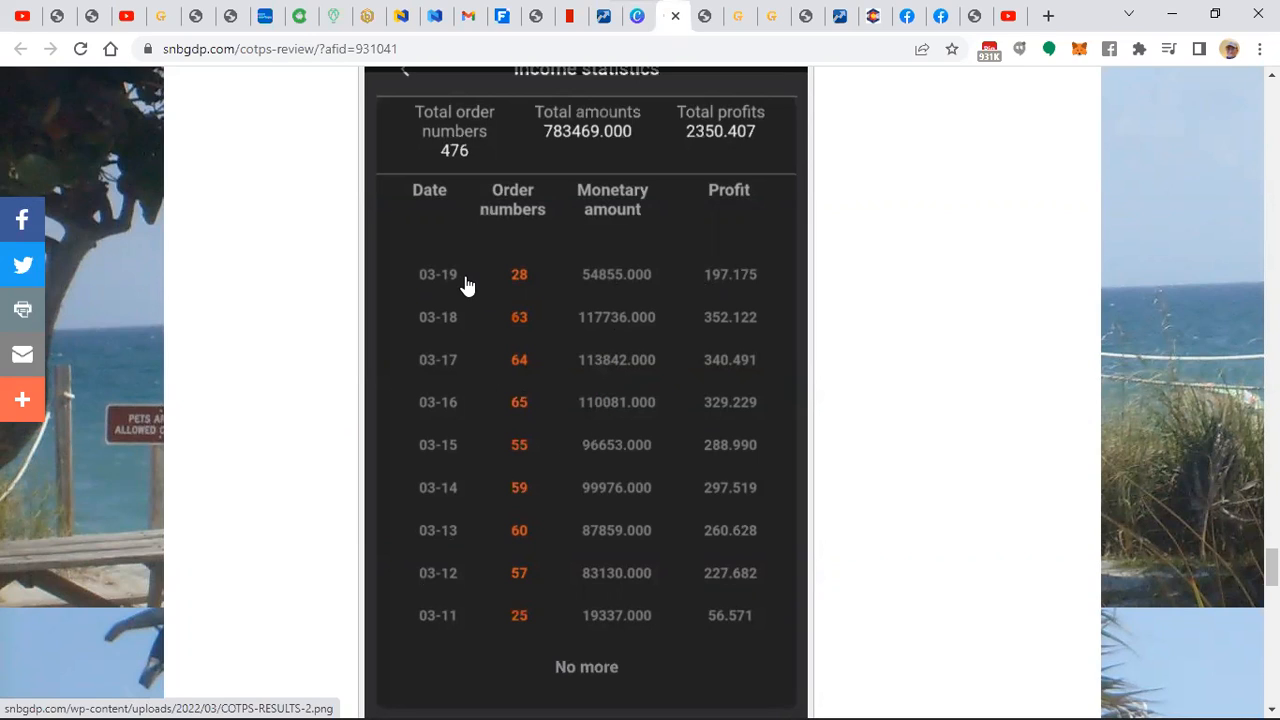
pyautogui.moveTo(523, 292)
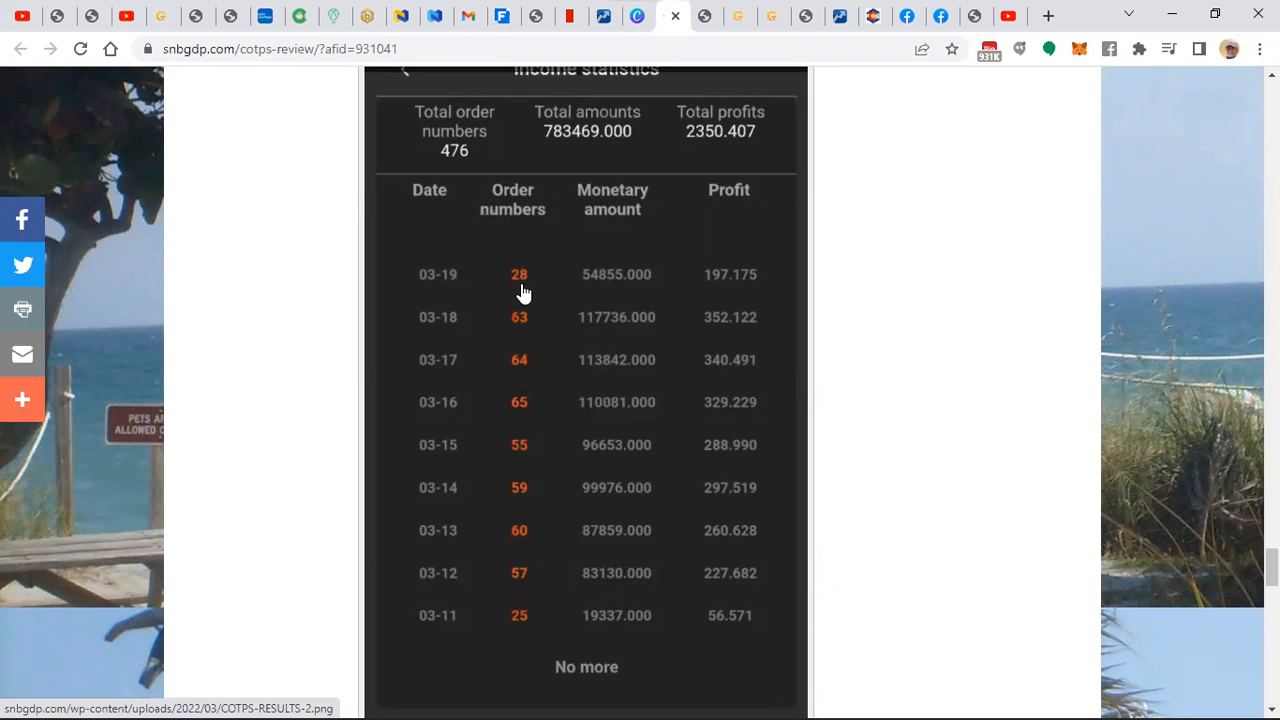
pyautogui.moveTo(611, 300)
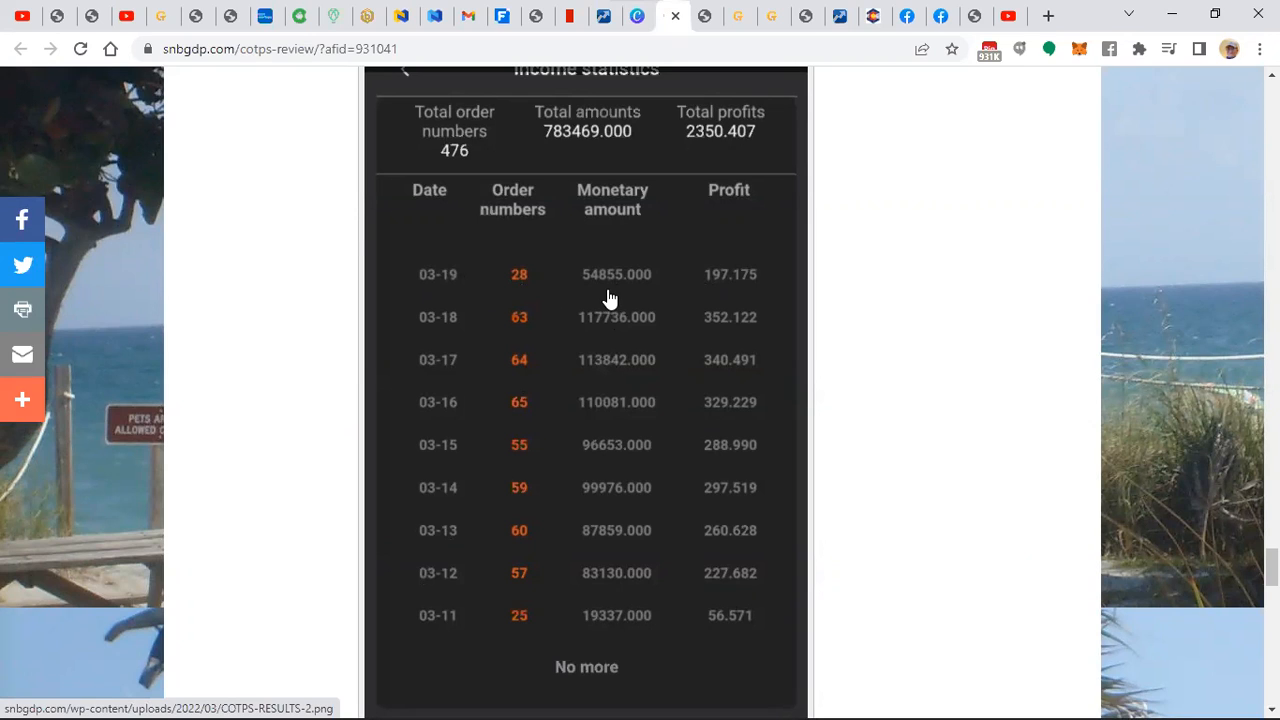
pyautogui.moveTo(728, 296)
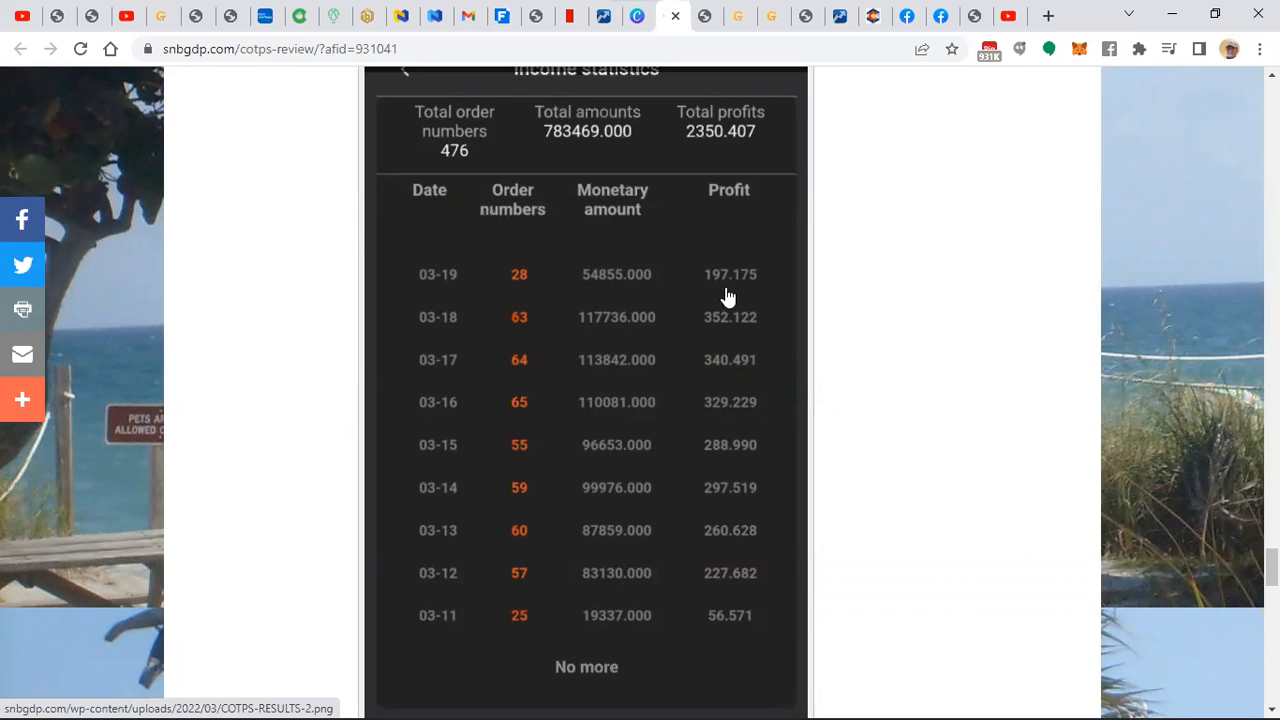
pyautogui.moveTo(530, 336)
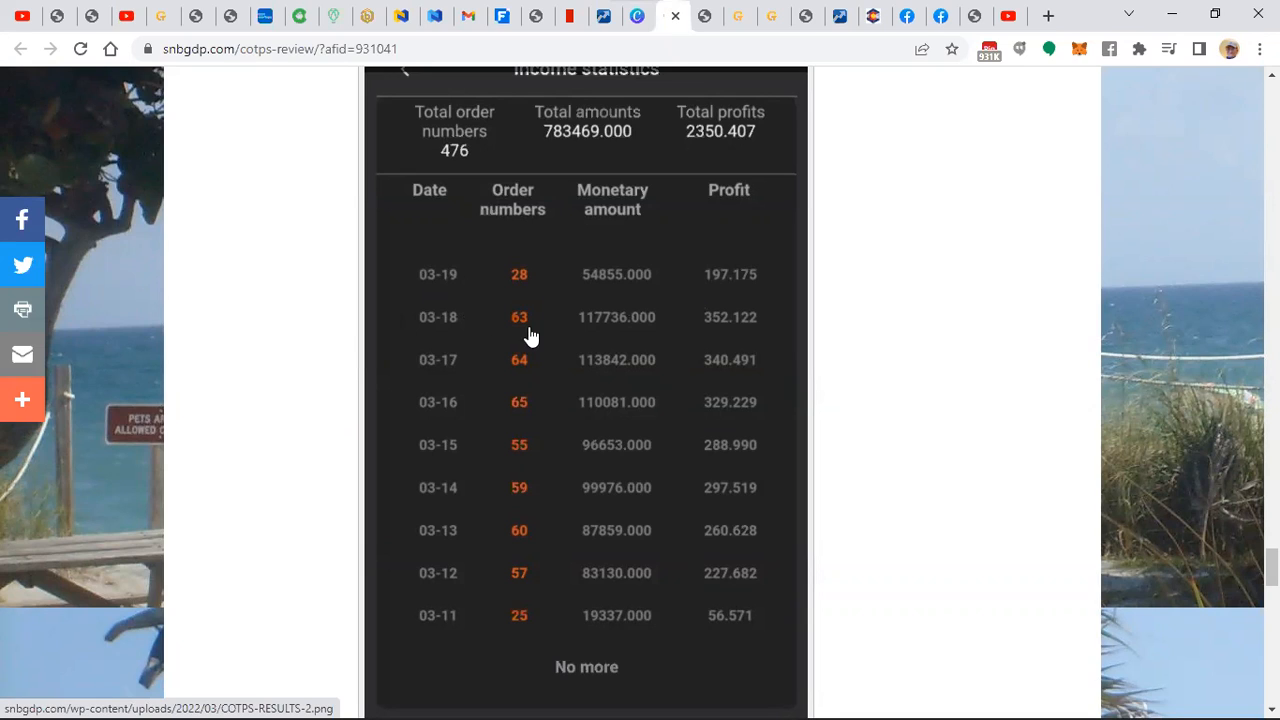
pyautogui.moveTo(603, 337)
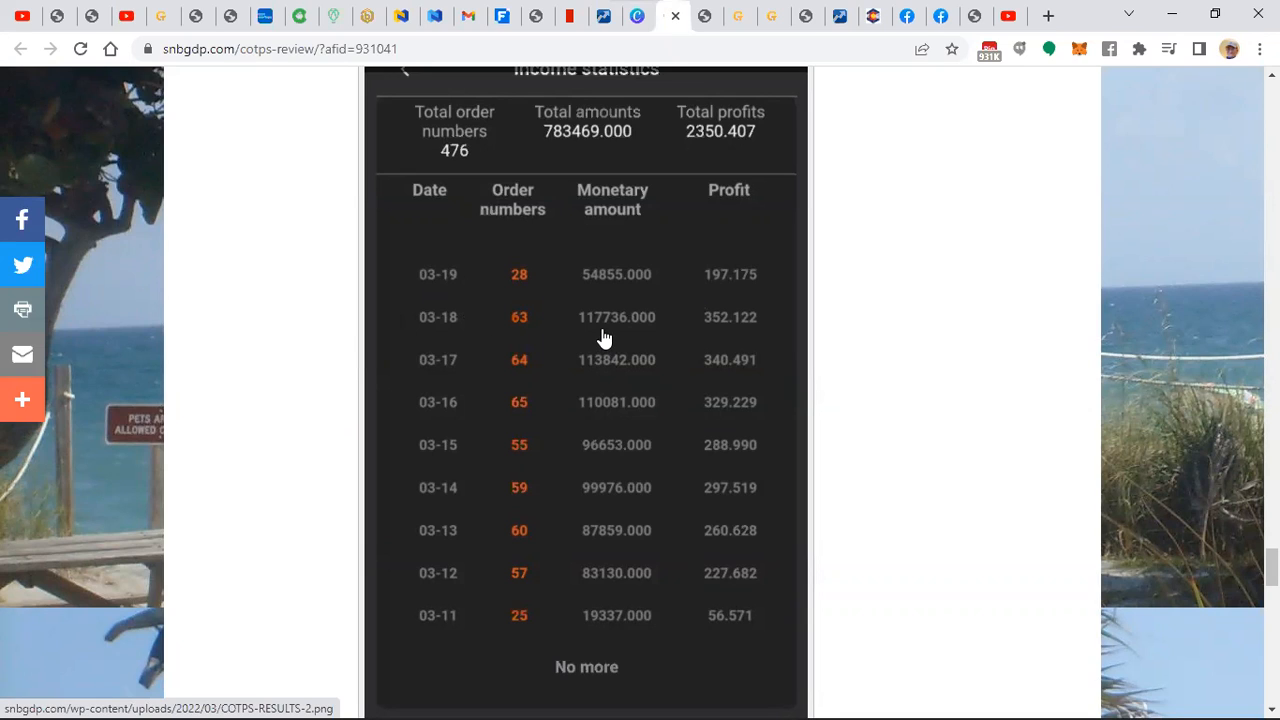
pyautogui.moveTo(630, 413)
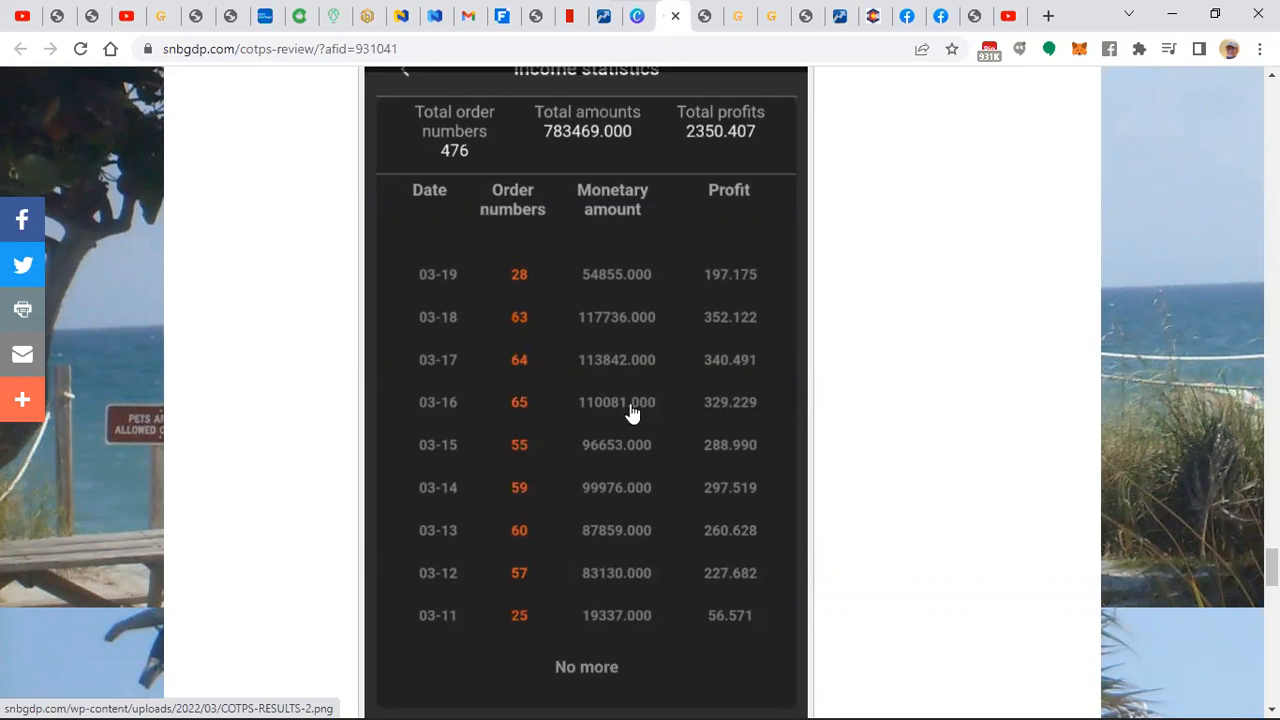
pyautogui.moveTo(705, 16)
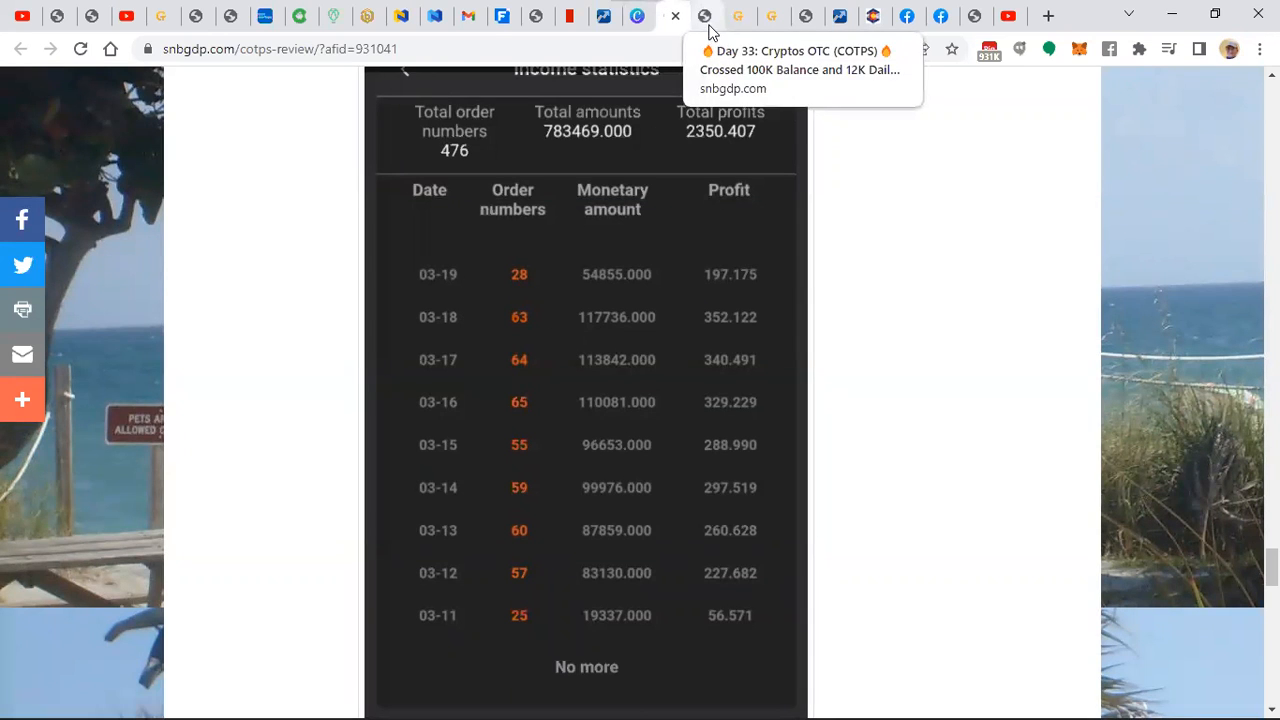
# - Switch to the Day 33 COTPS post about crossing 100K balance and 12K daily profit
pyautogui.click(800, 69)
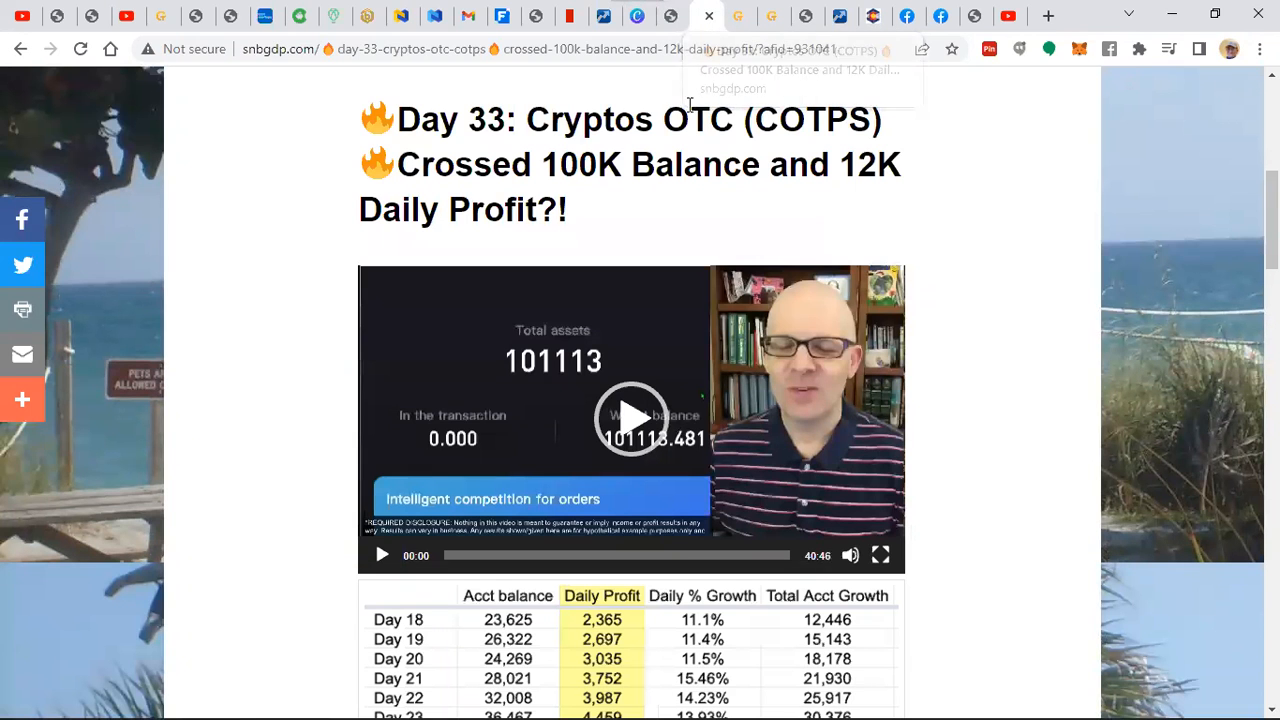
pyautogui.moveTo(285, 357)
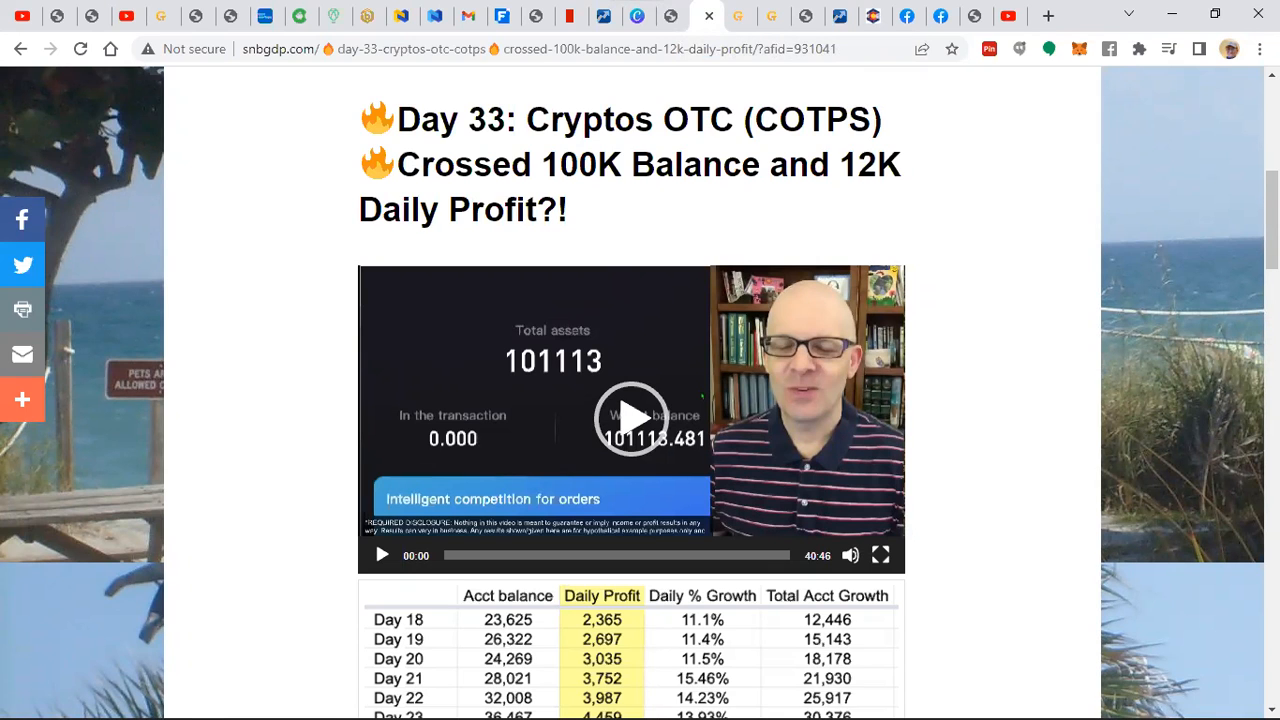
# - Scroll through the Day 33 daily table to 101,113 balance and 12,109 profit, then back to the top
pyautogui.scroll(3)
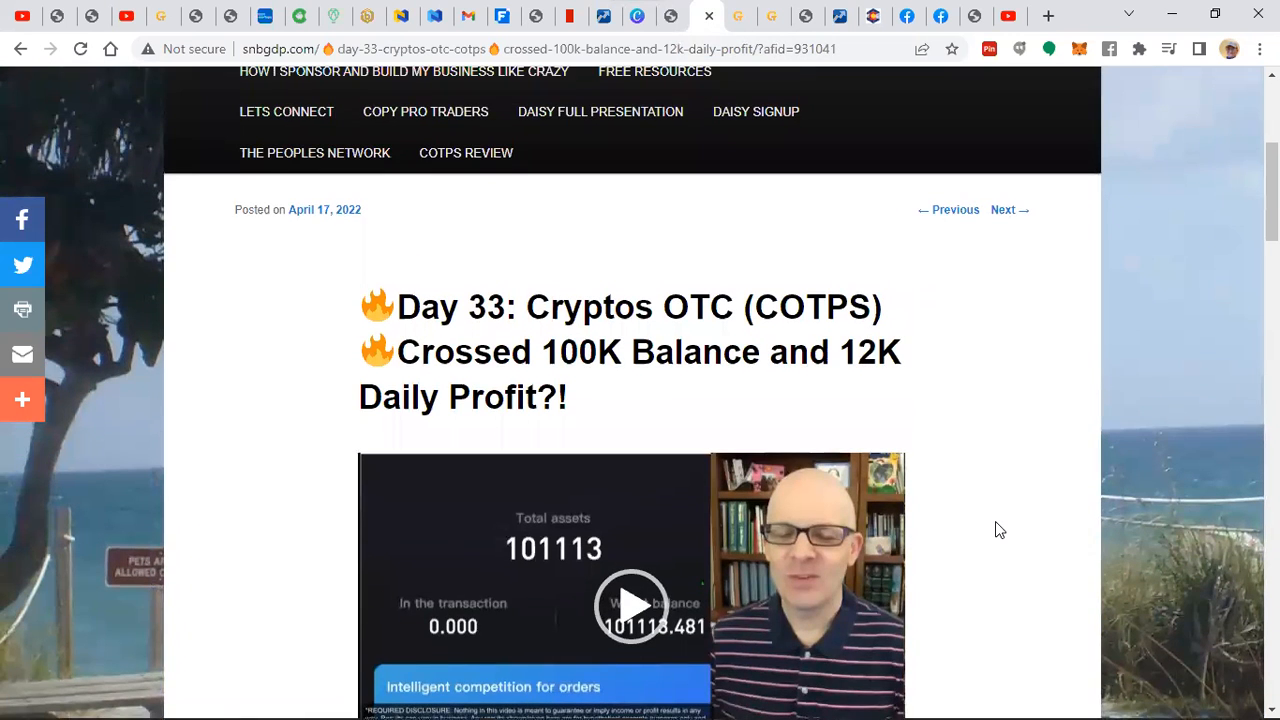
pyautogui.scroll(-3)
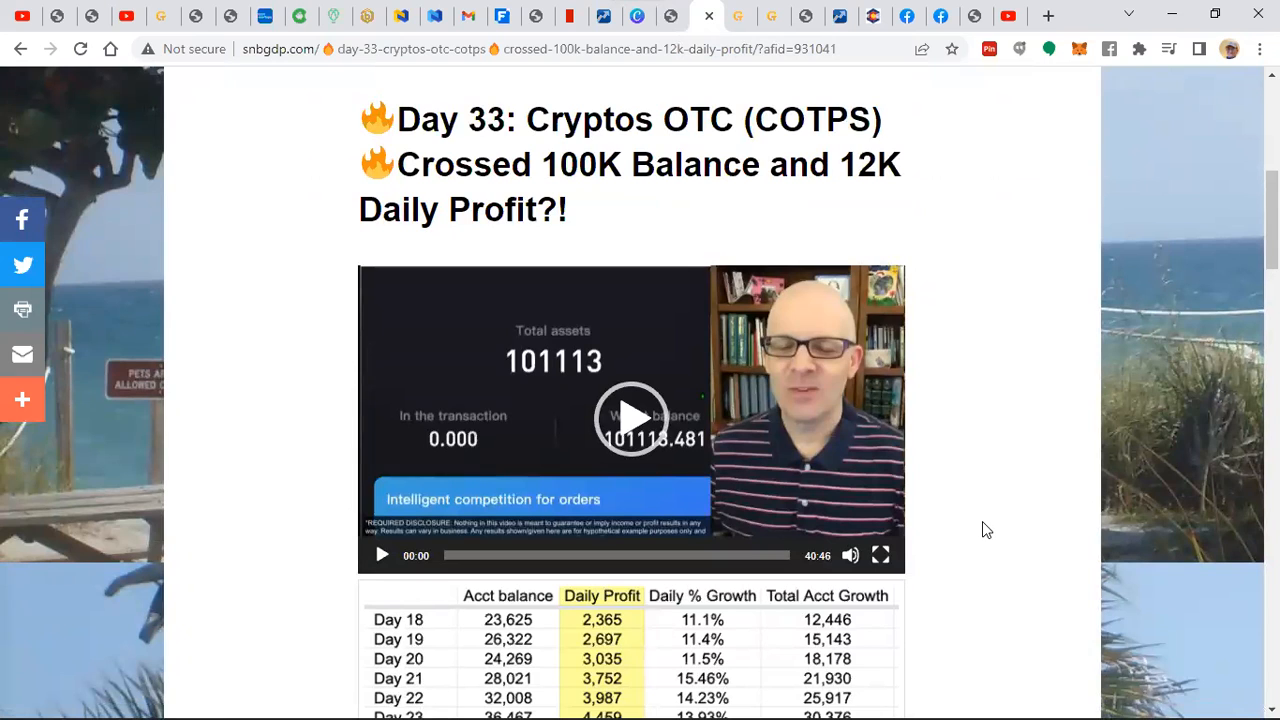
pyautogui.scroll(-3)
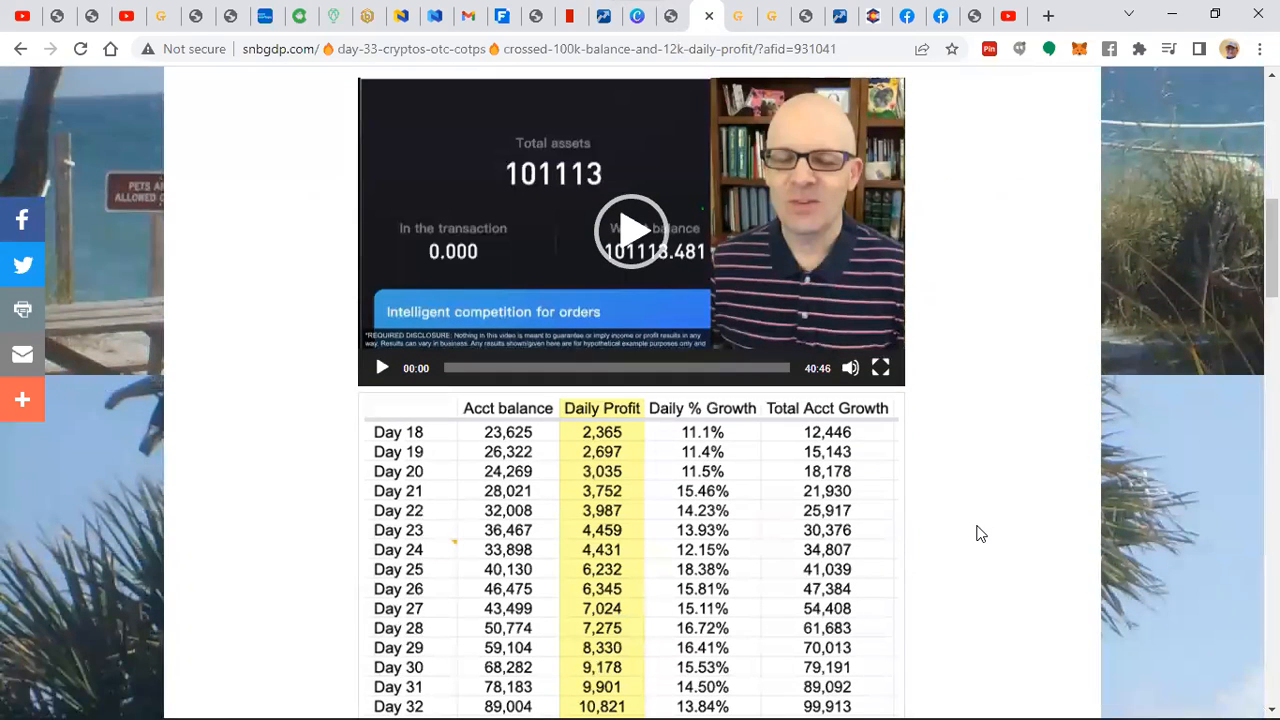
pyautogui.moveTo(1067, 600)
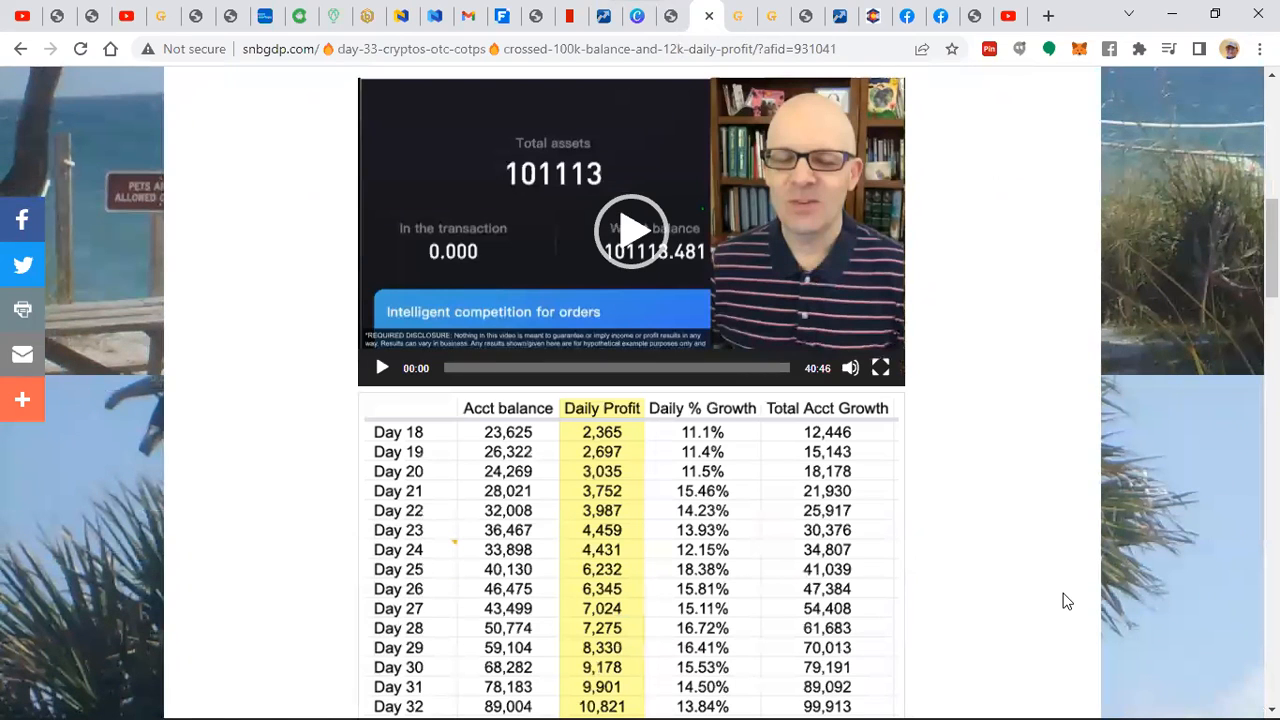
pyautogui.moveTo(740, 598)
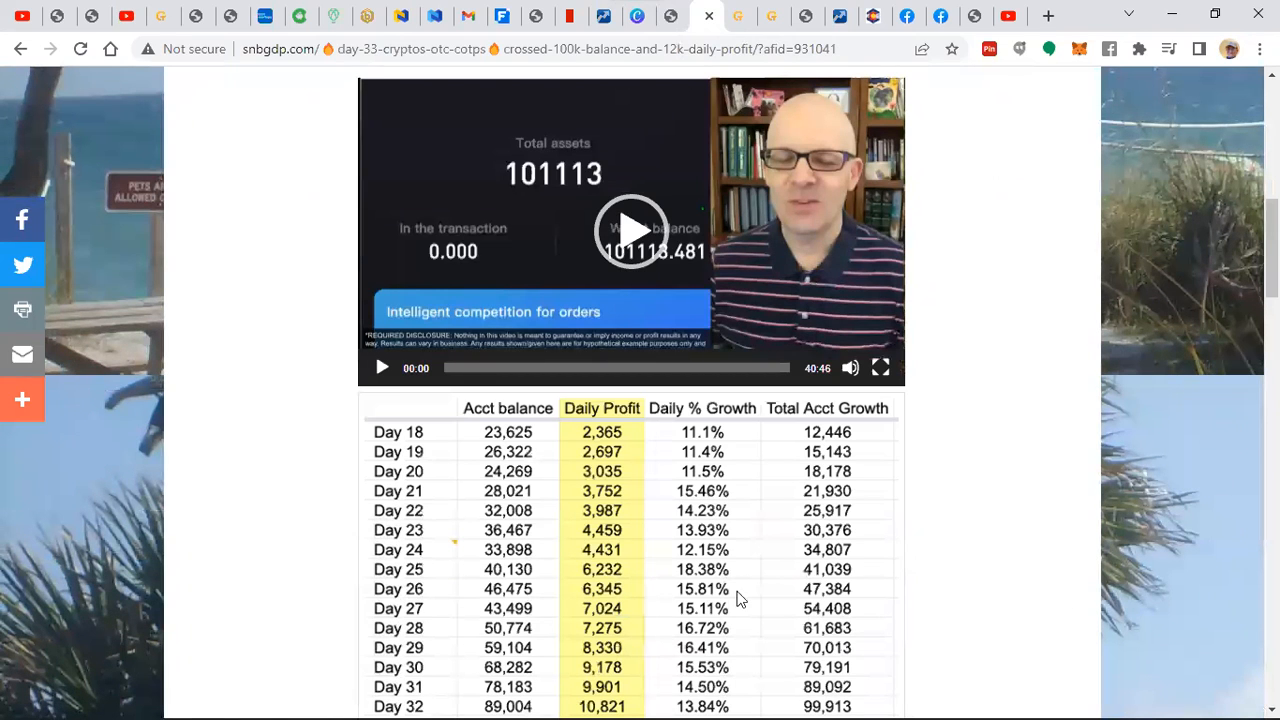
pyautogui.scroll(-3)
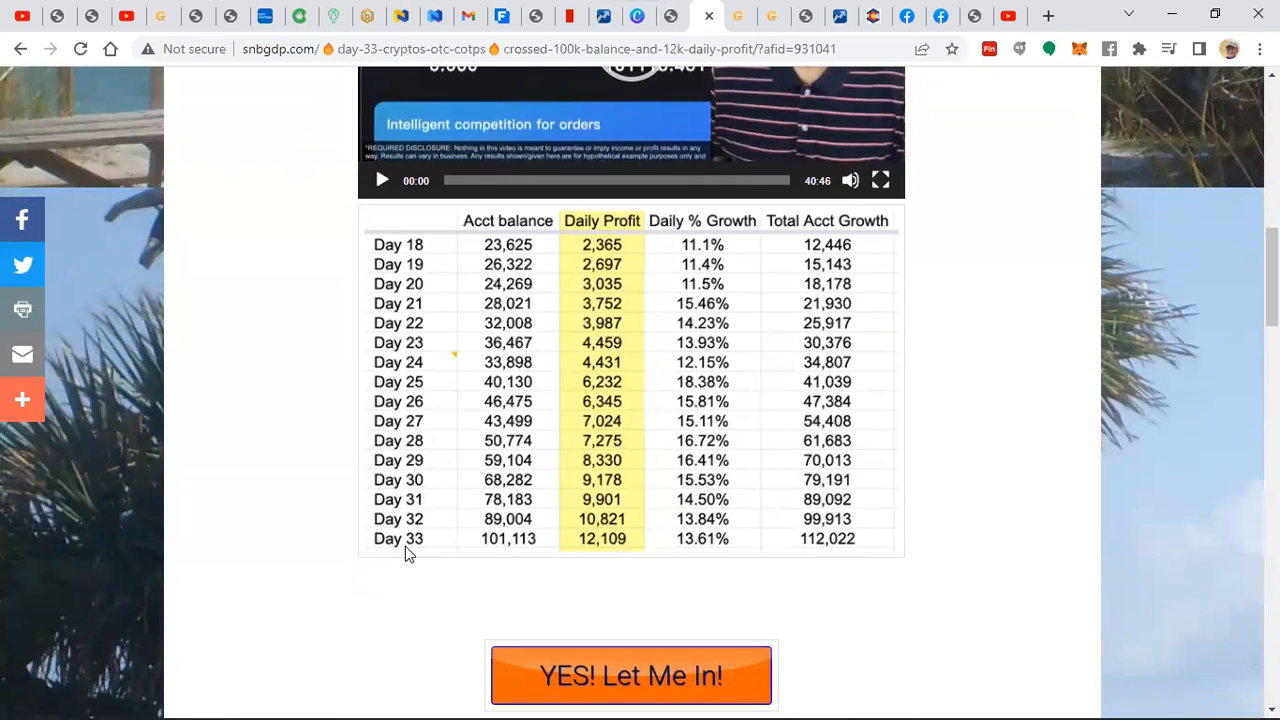
pyautogui.moveTo(508, 545)
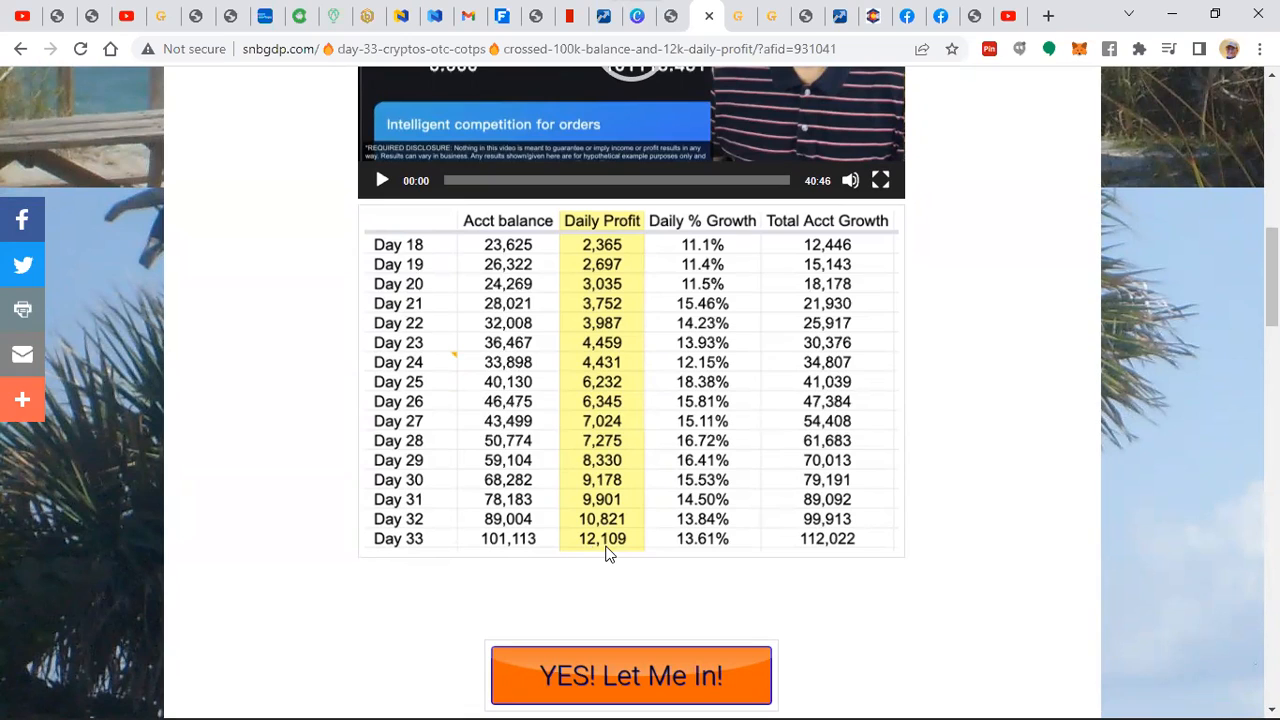
pyautogui.moveTo(710, 548)
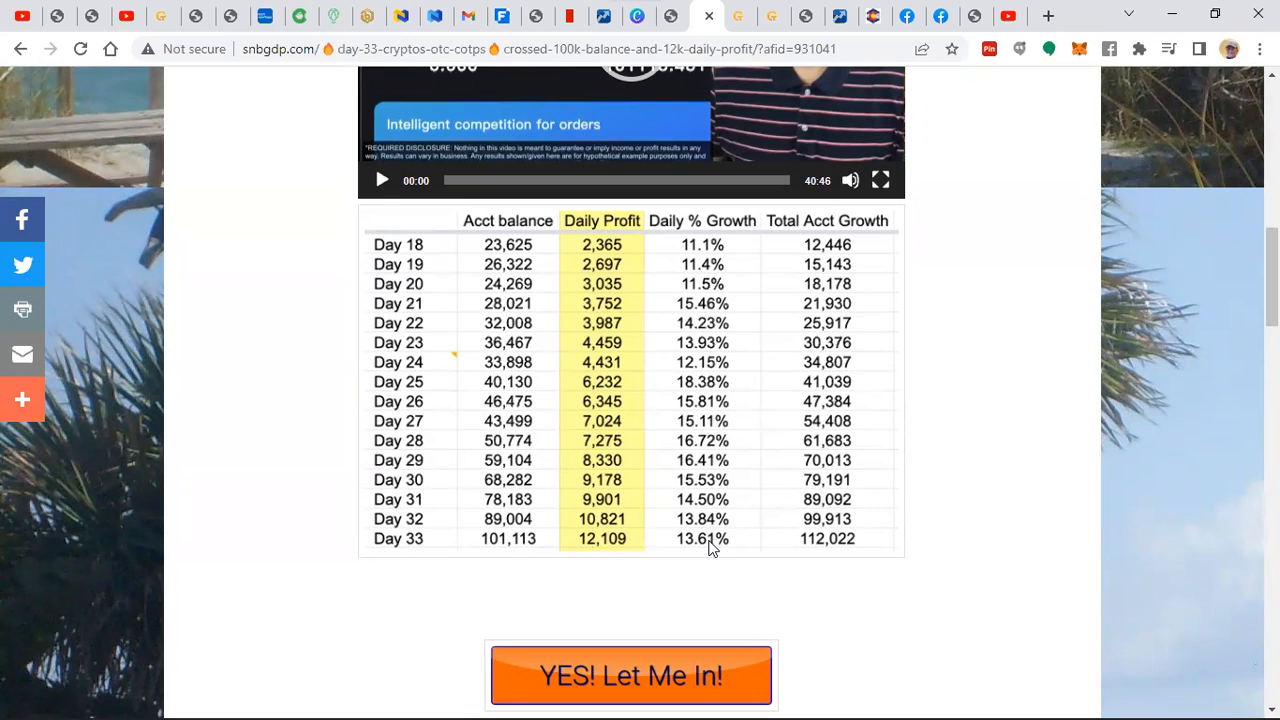
pyautogui.moveTo(773, 275)
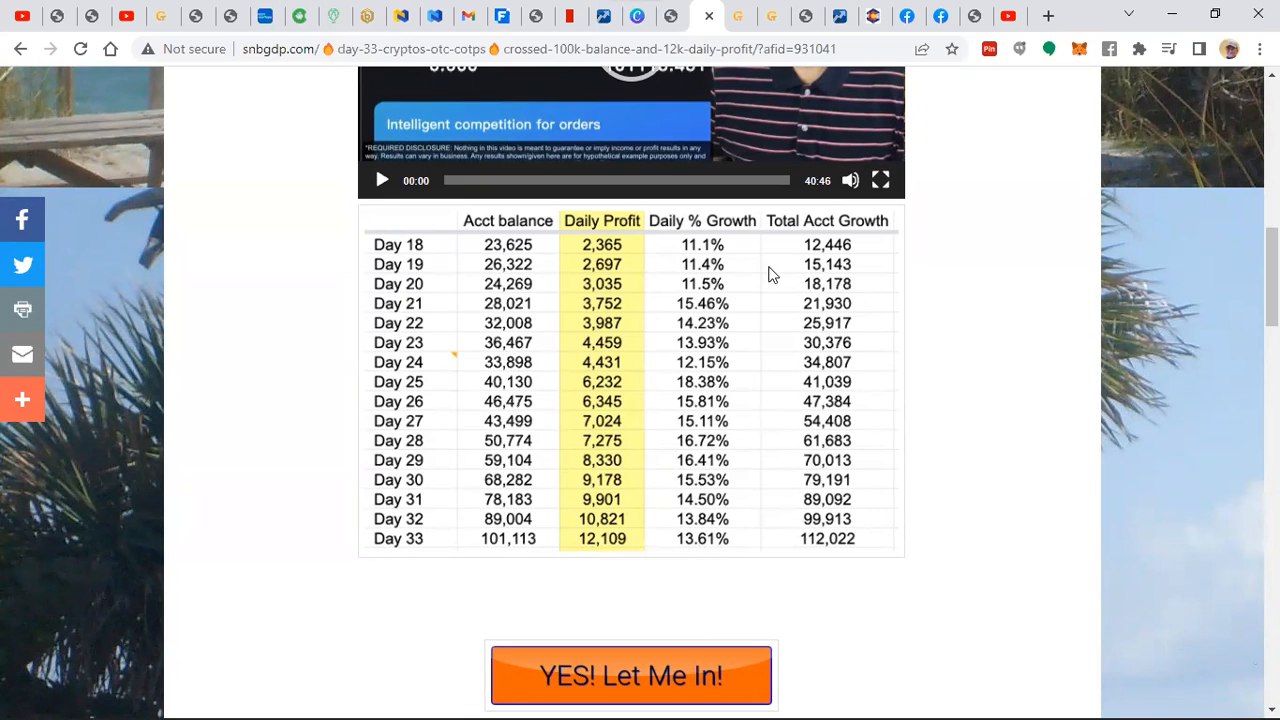
pyautogui.moveTo(839, 556)
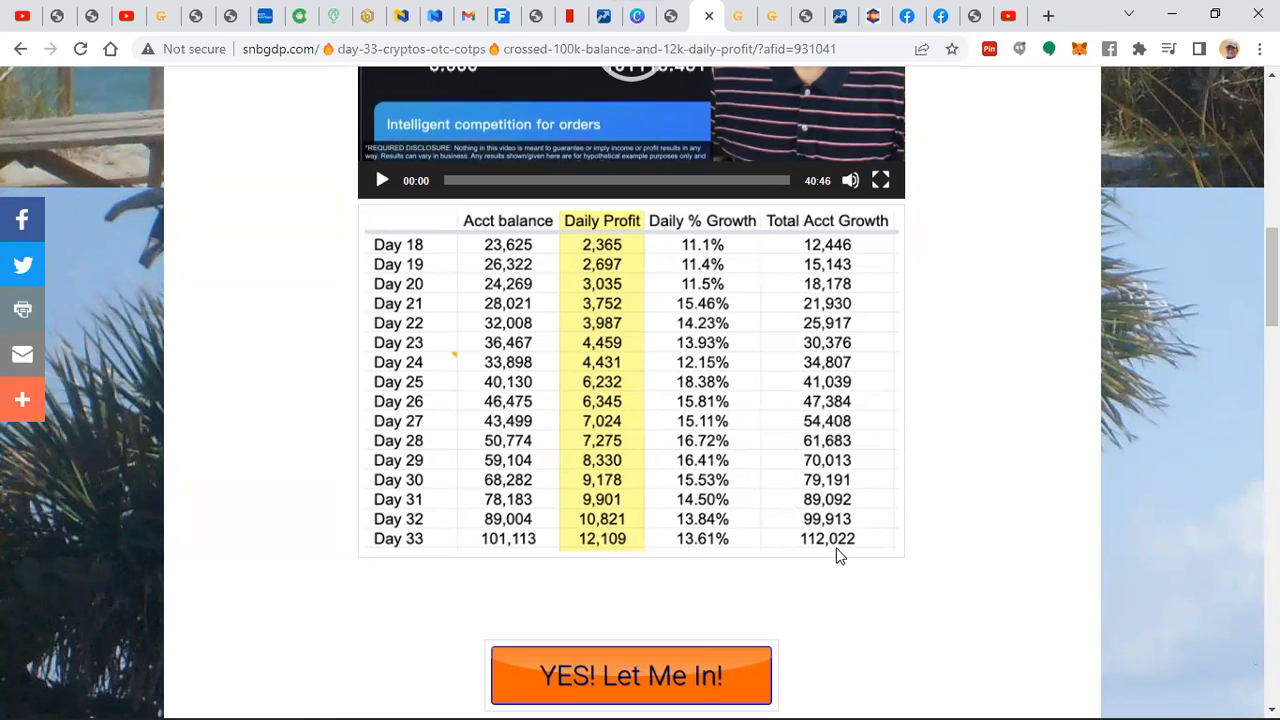
pyautogui.moveTo(837, 586)
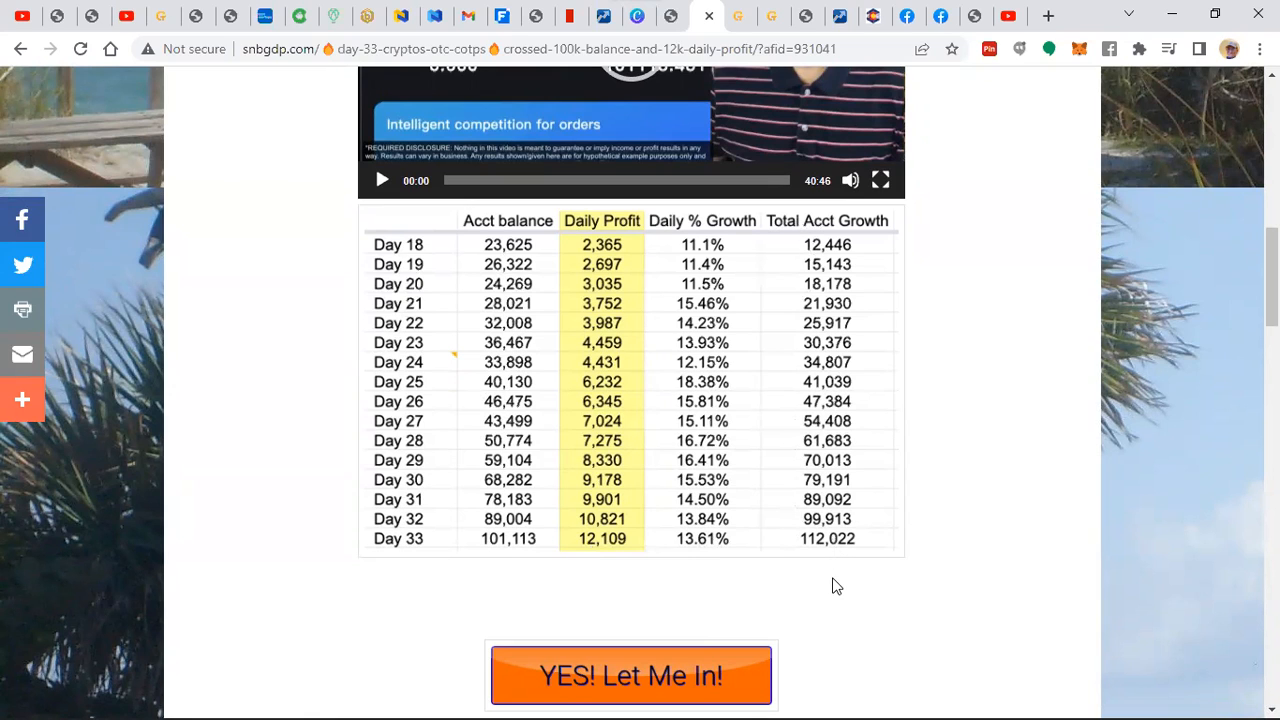
pyautogui.moveTo(848, 604)
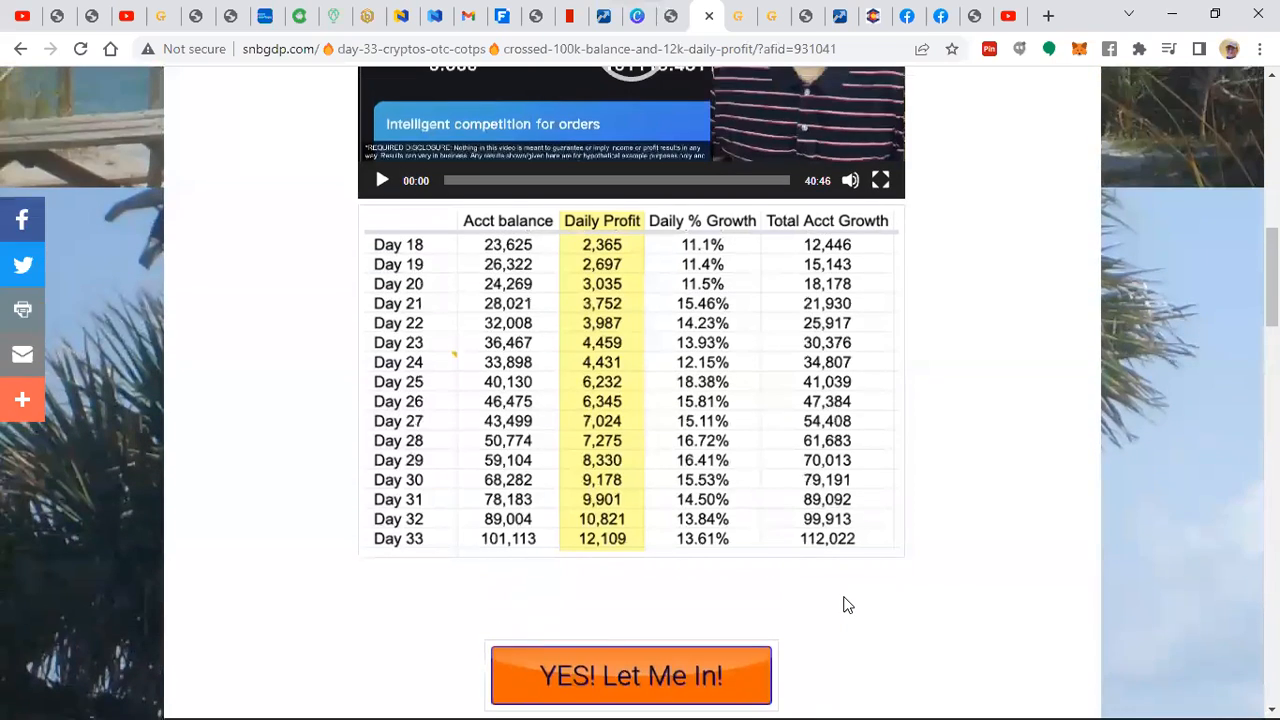
pyautogui.scroll(3)
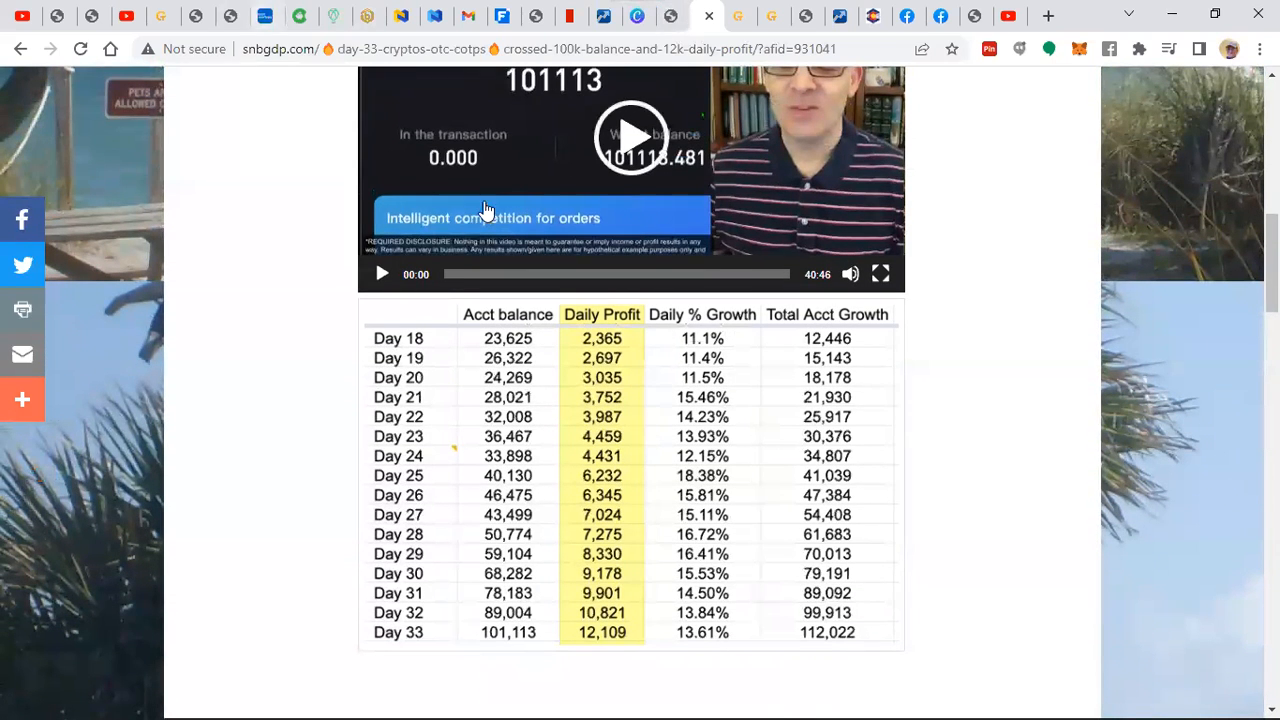
pyautogui.scroll(3)
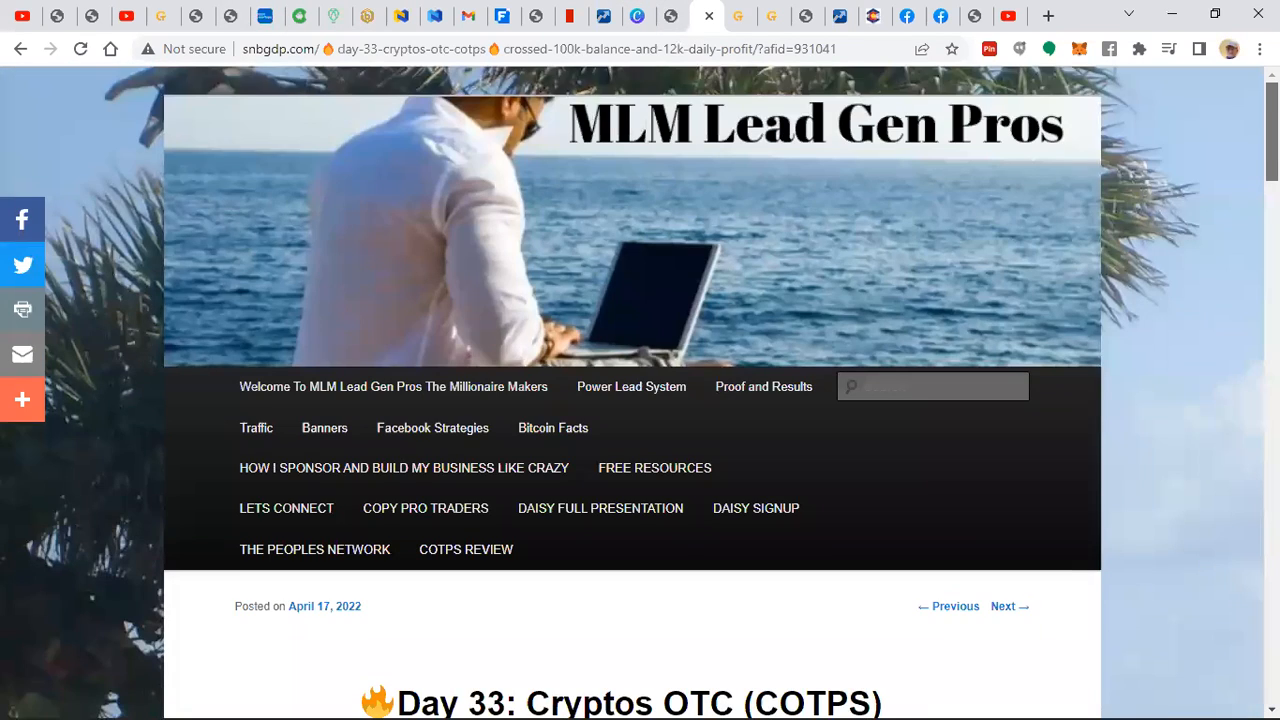
# - Try editing the afid referral id in the address bar, then discard the change
pyautogui.scroll(-3)
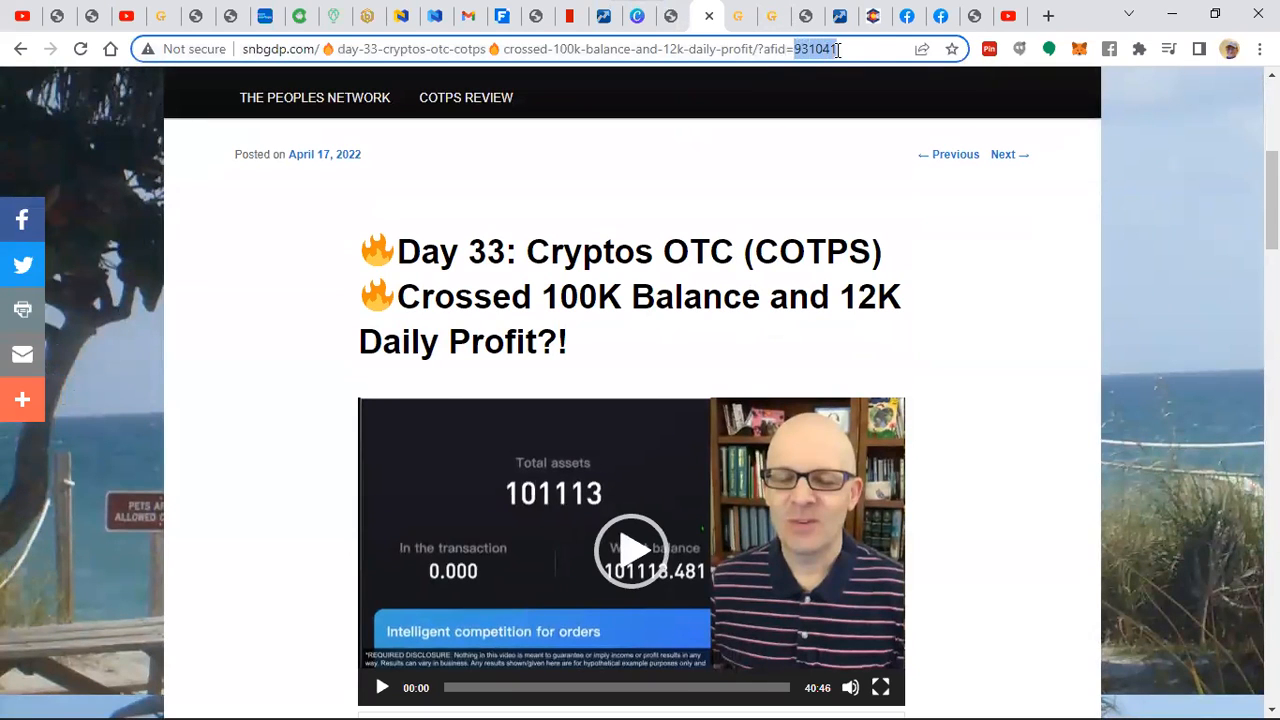
pyautogui.moveTo(921, 49)
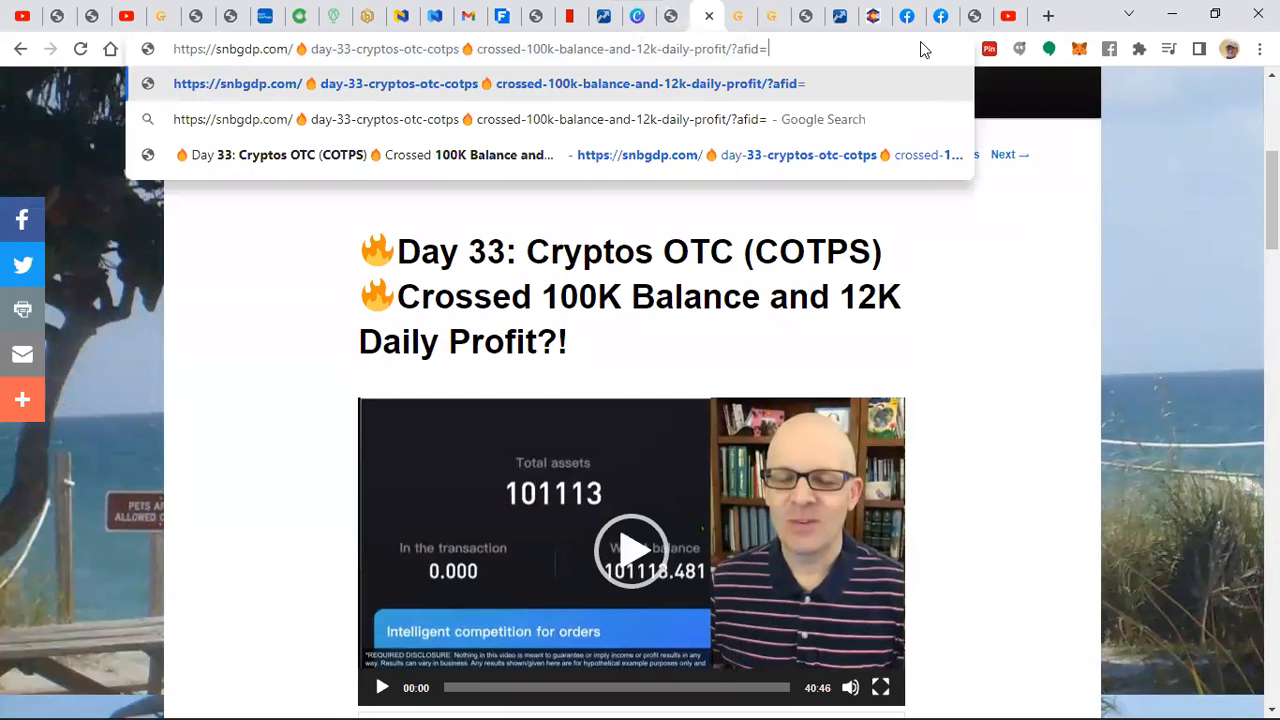
pyautogui.write('4')
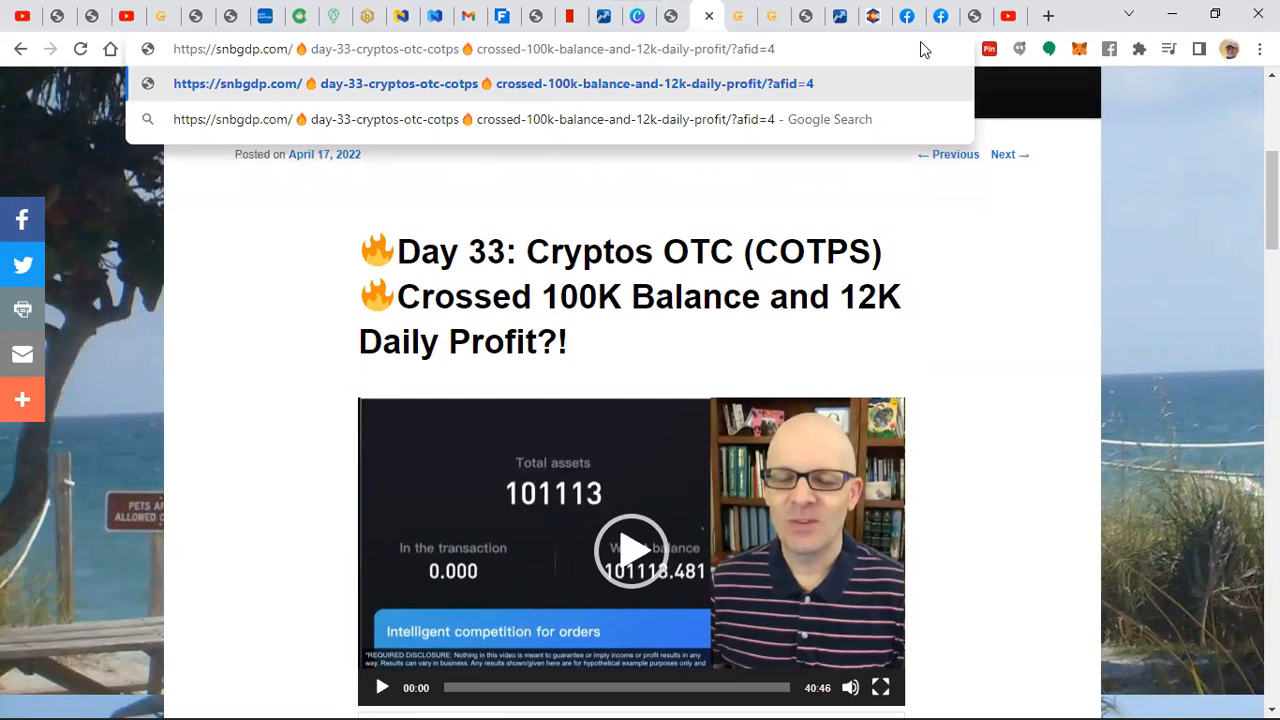
pyautogui.press('Backspace')
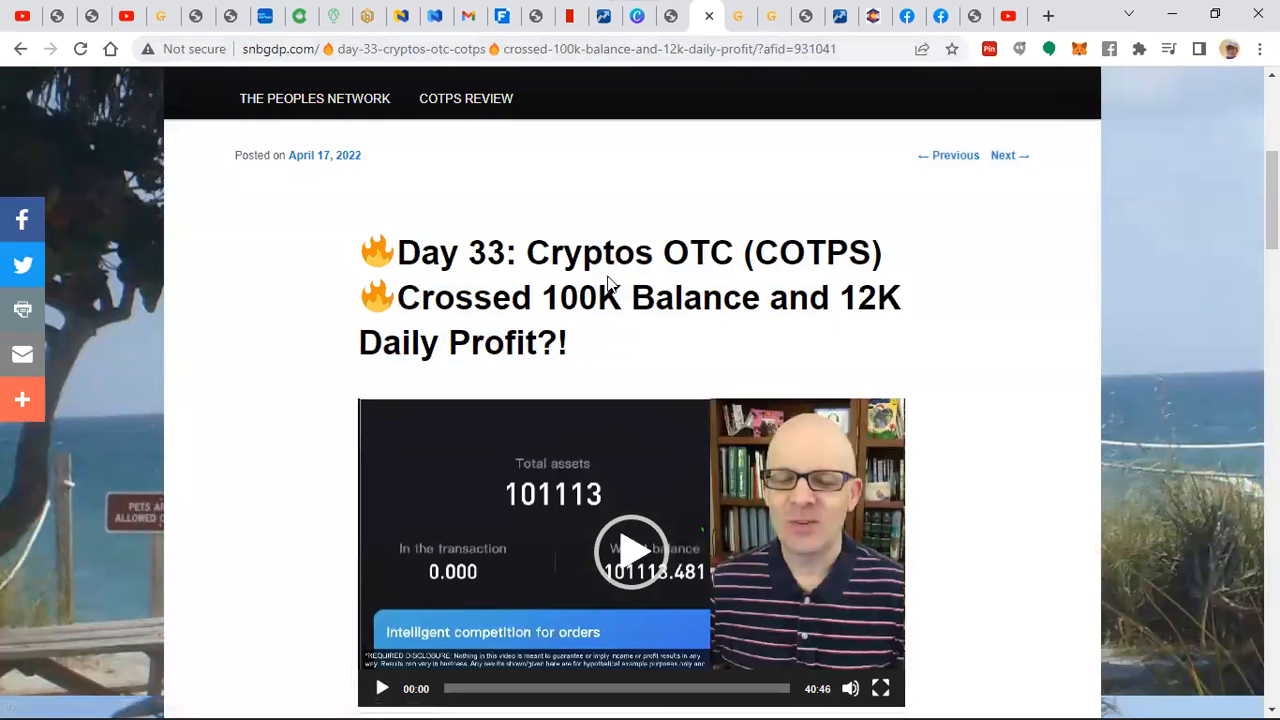
# - Follow the post's 'YES! Let Me In!' link to the COTPS user center showing 3.444 total assets
pyautogui.scroll(-3)
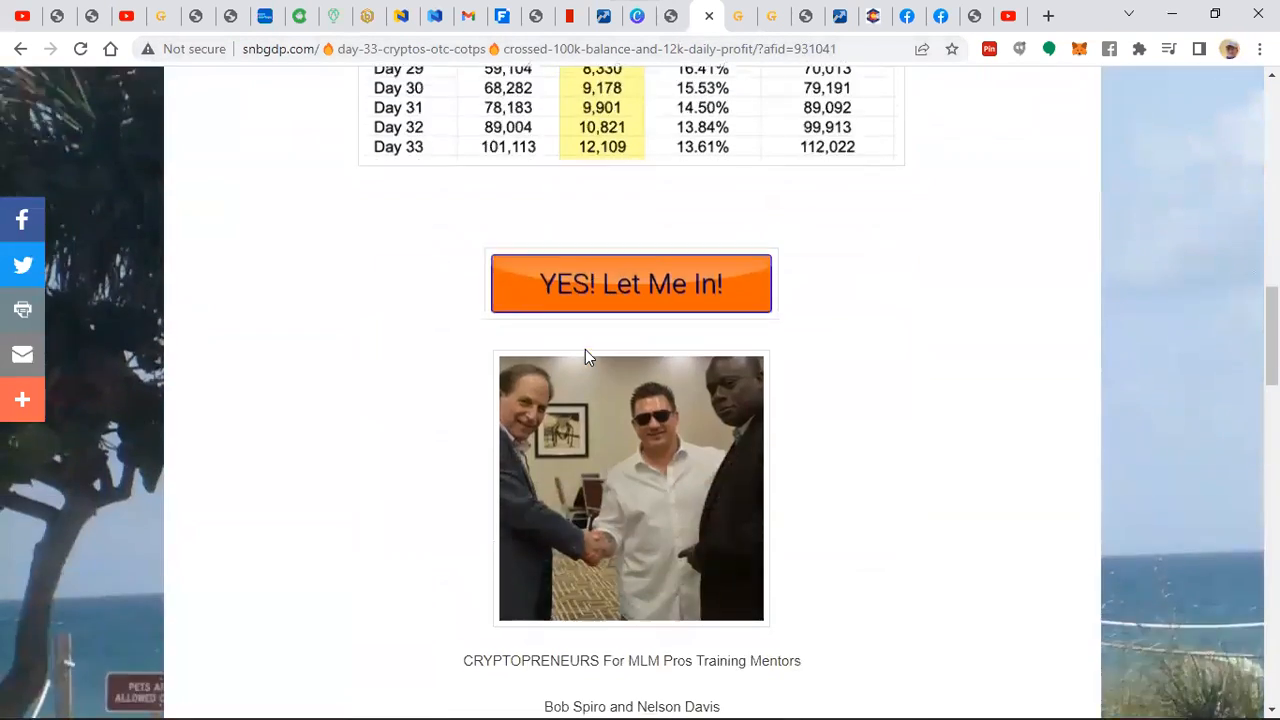
pyautogui.scroll(-3)
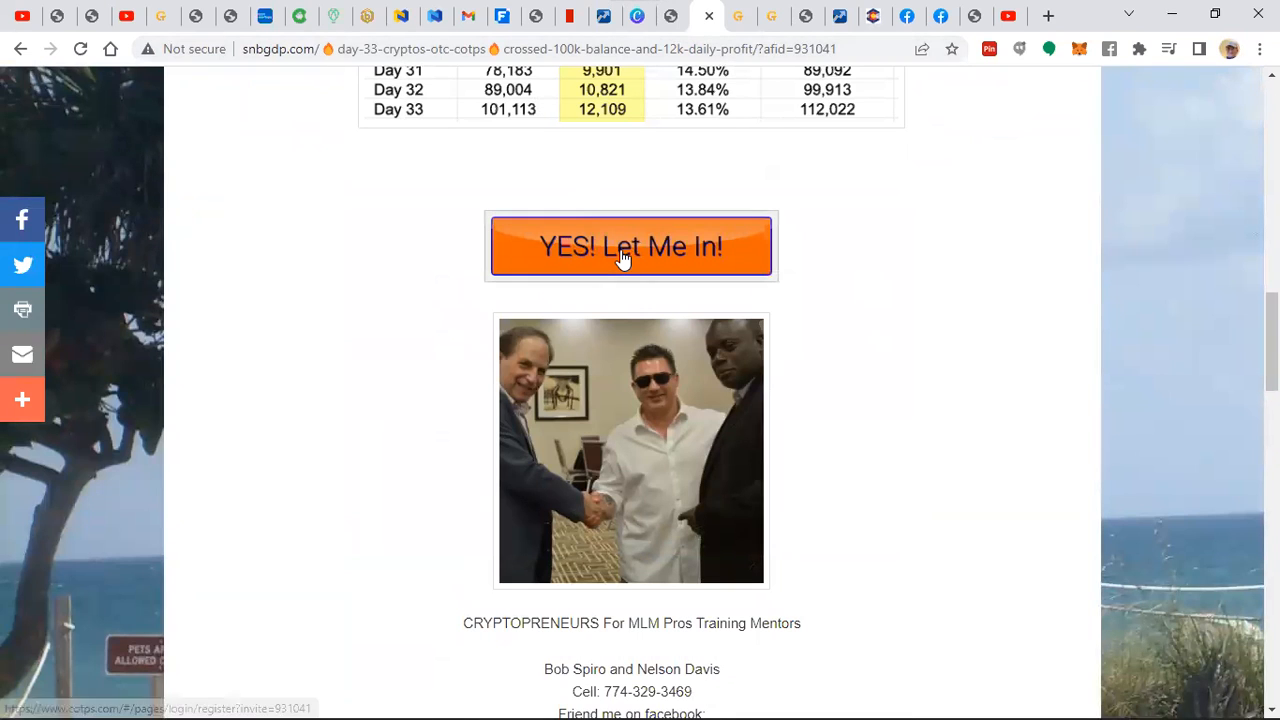
pyautogui.click(631, 246)
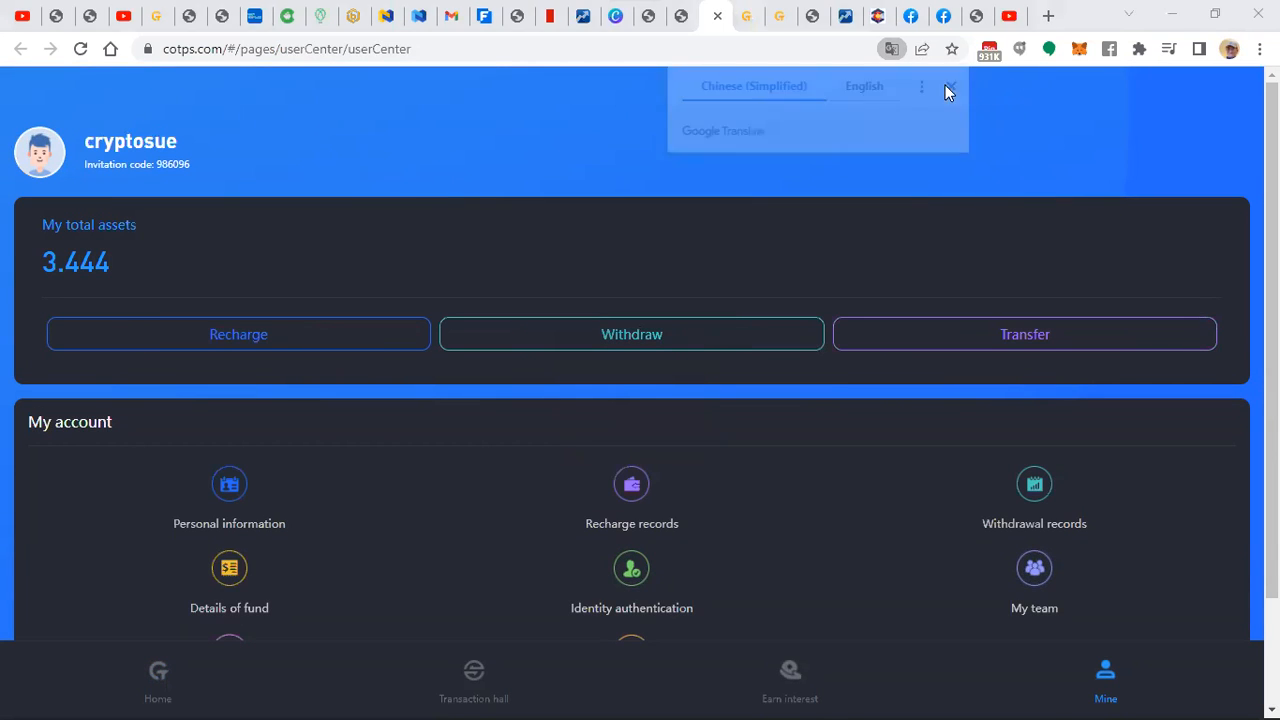
# - Dismiss the translation offer and go to the COTPS transaction hall showing 223 total assets
pyautogui.click(949, 87)
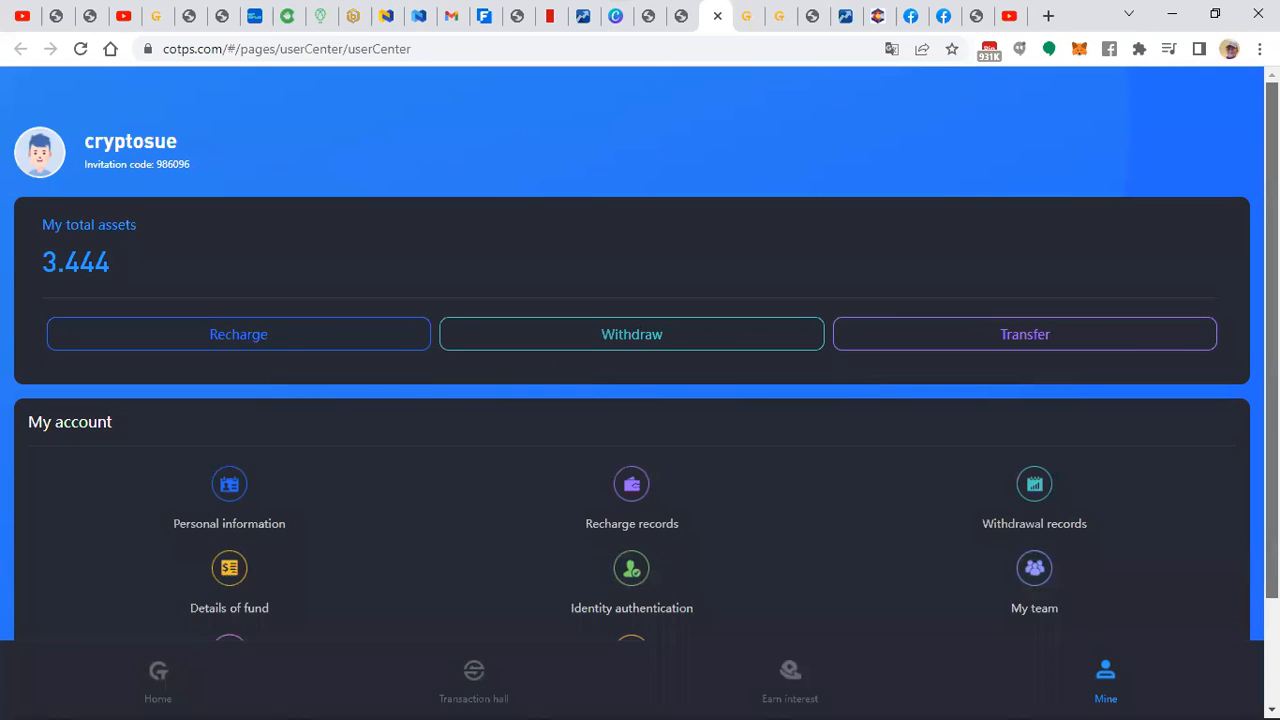
pyautogui.scroll(-3)
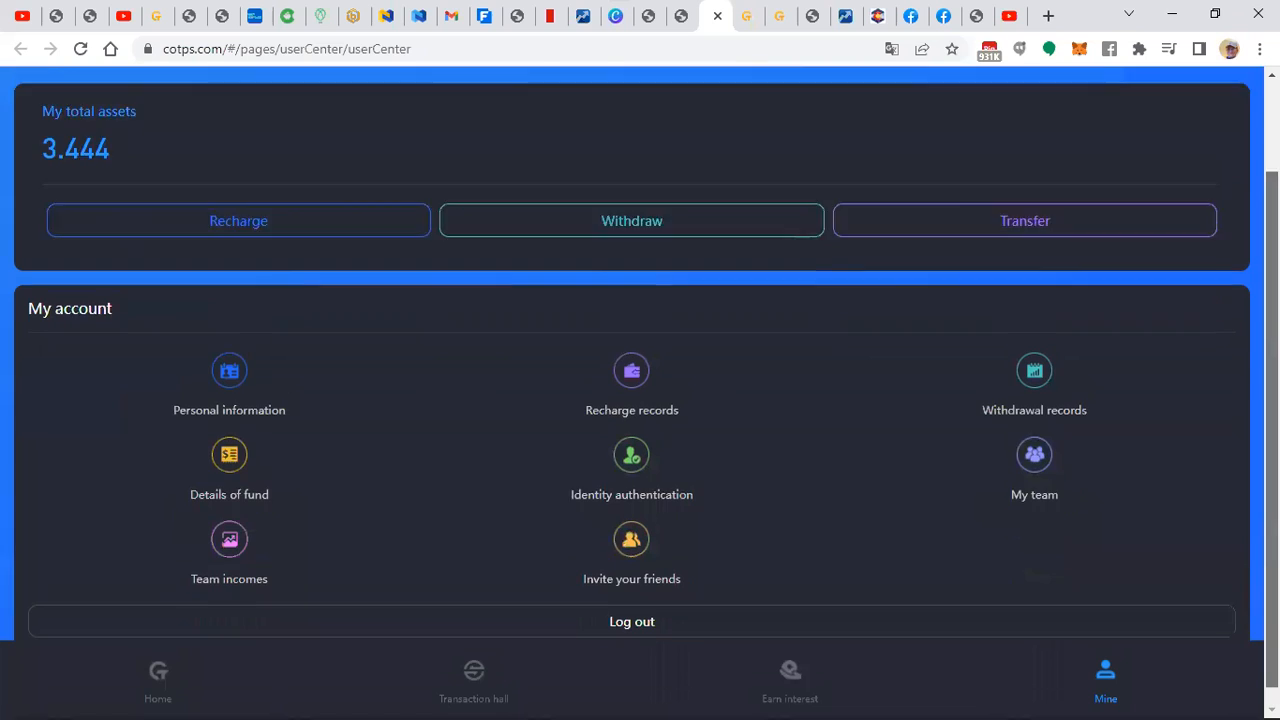
pyautogui.scroll(3)
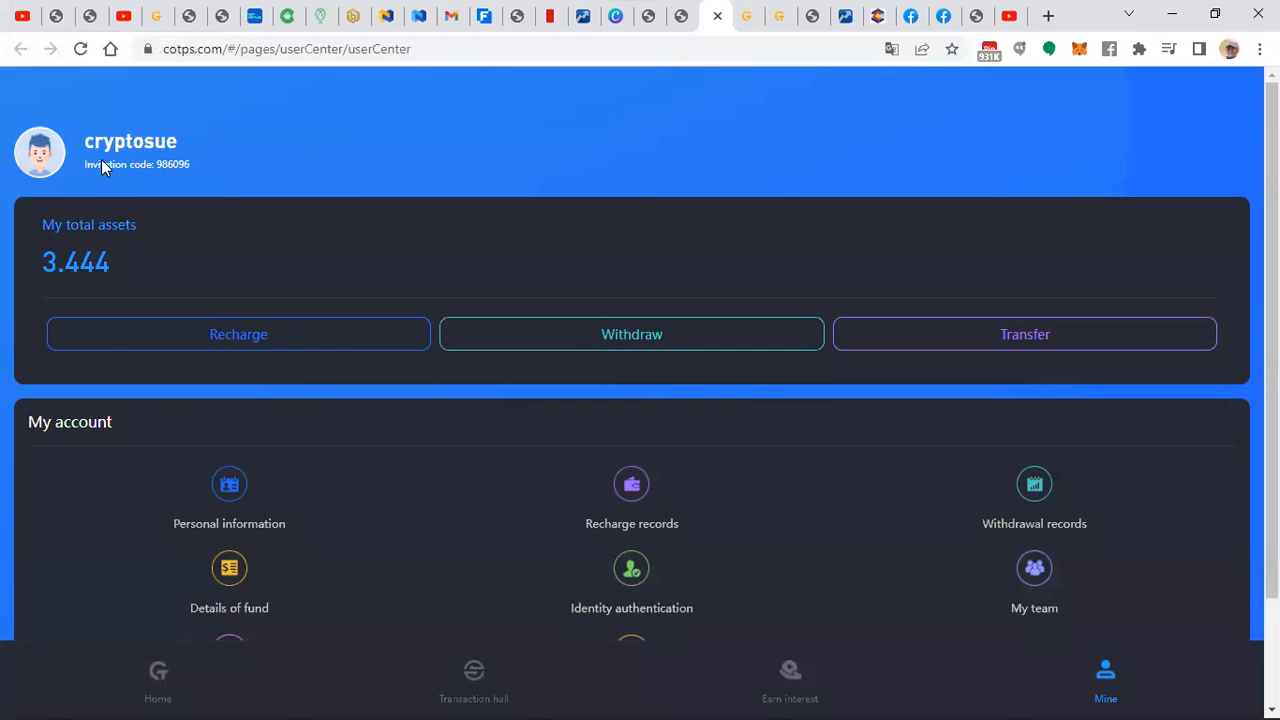
pyautogui.moveTo(82, 263)
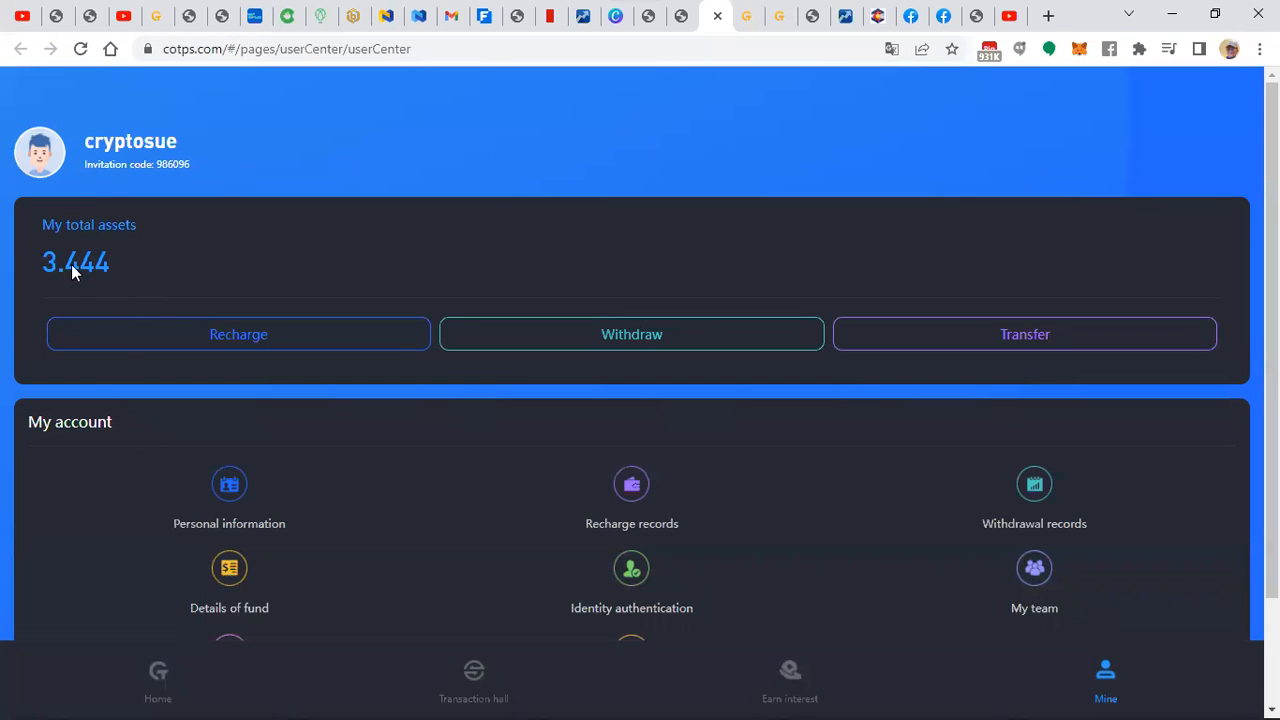
pyautogui.moveTo(1100, 688)
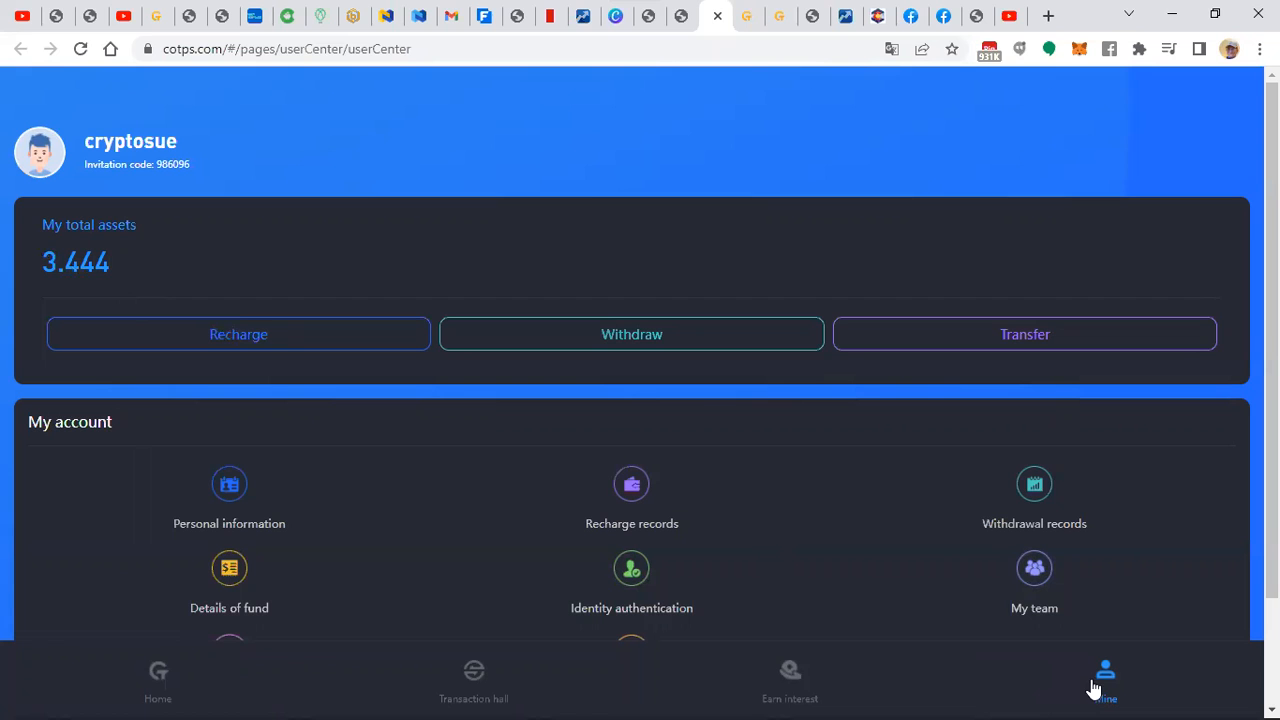
pyautogui.moveTo(460, 695)
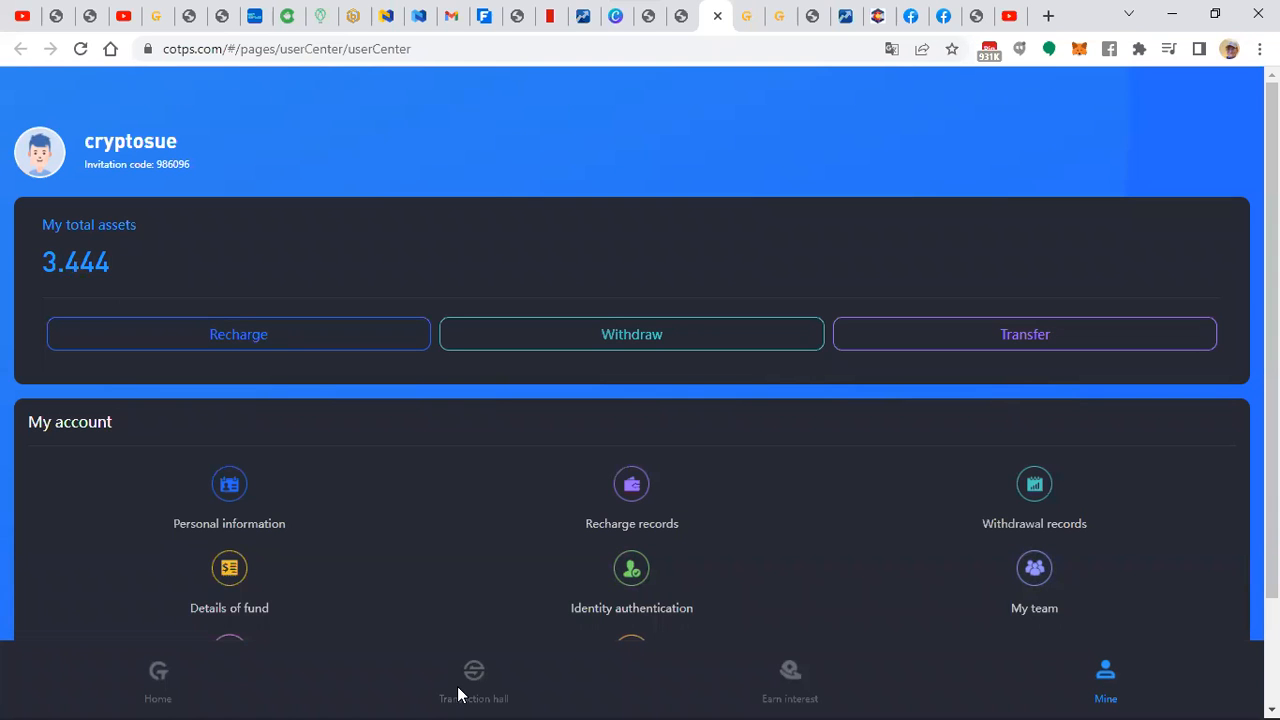
pyautogui.click(473, 680)
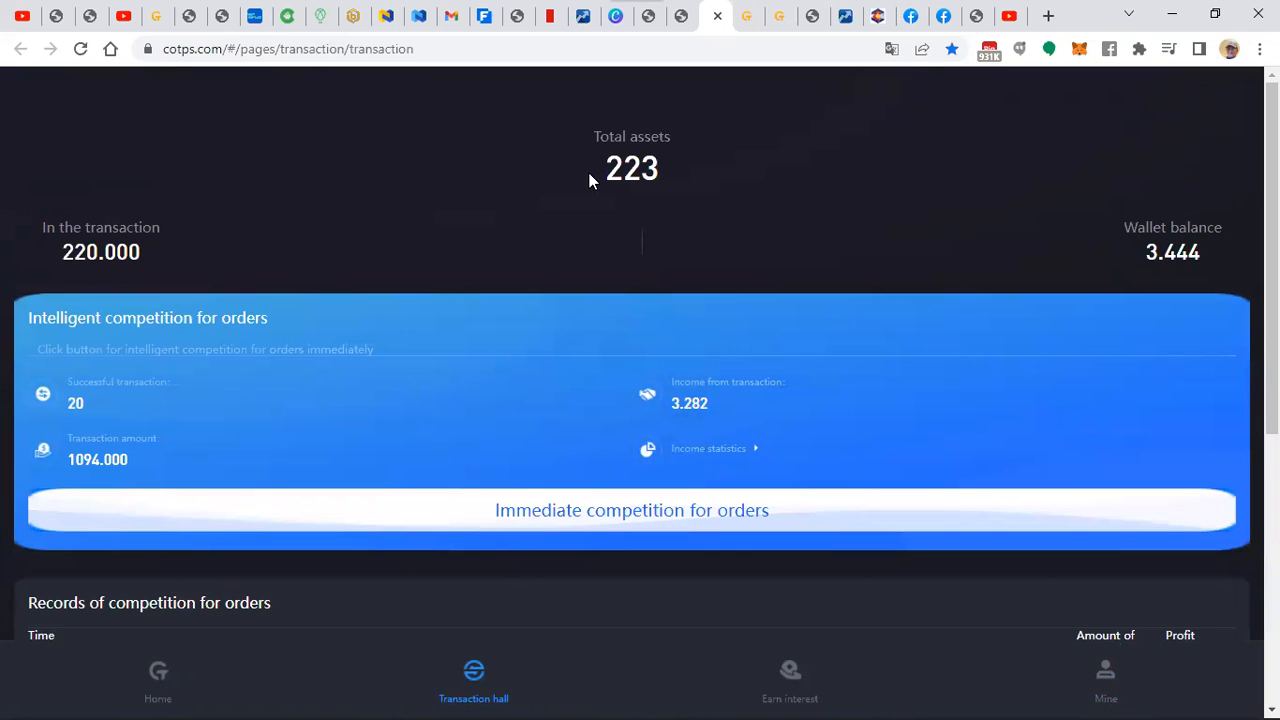
# - View the Income statistics page listing 218 total orders, 11368.000 amount and 33.444 profits
pyautogui.scroll(-3)
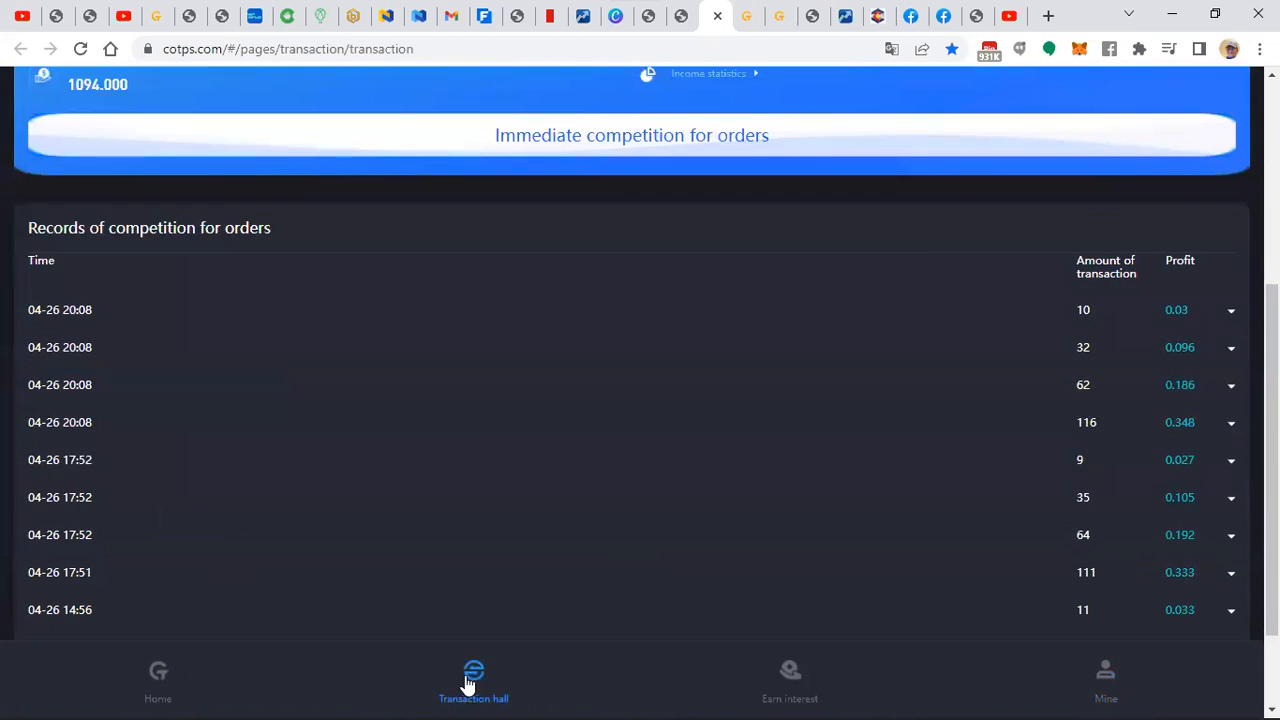
pyautogui.moveTo(65, 697)
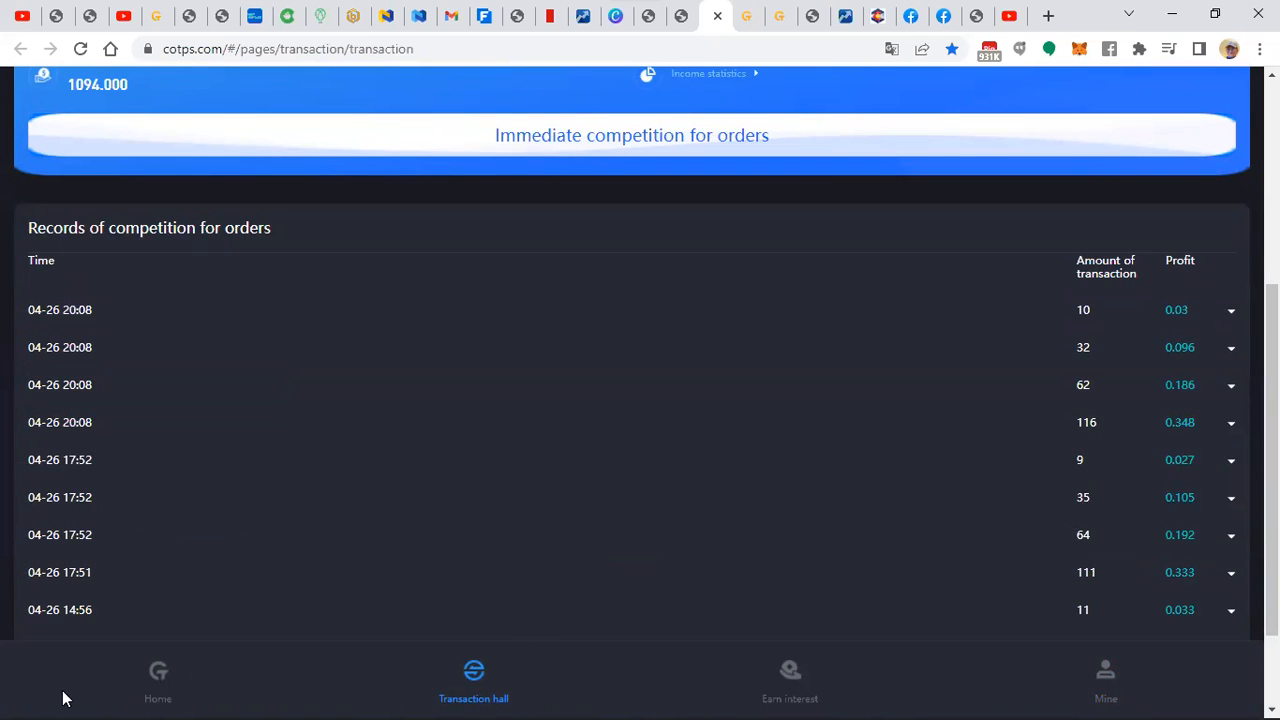
pyautogui.moveTo(38, 610)
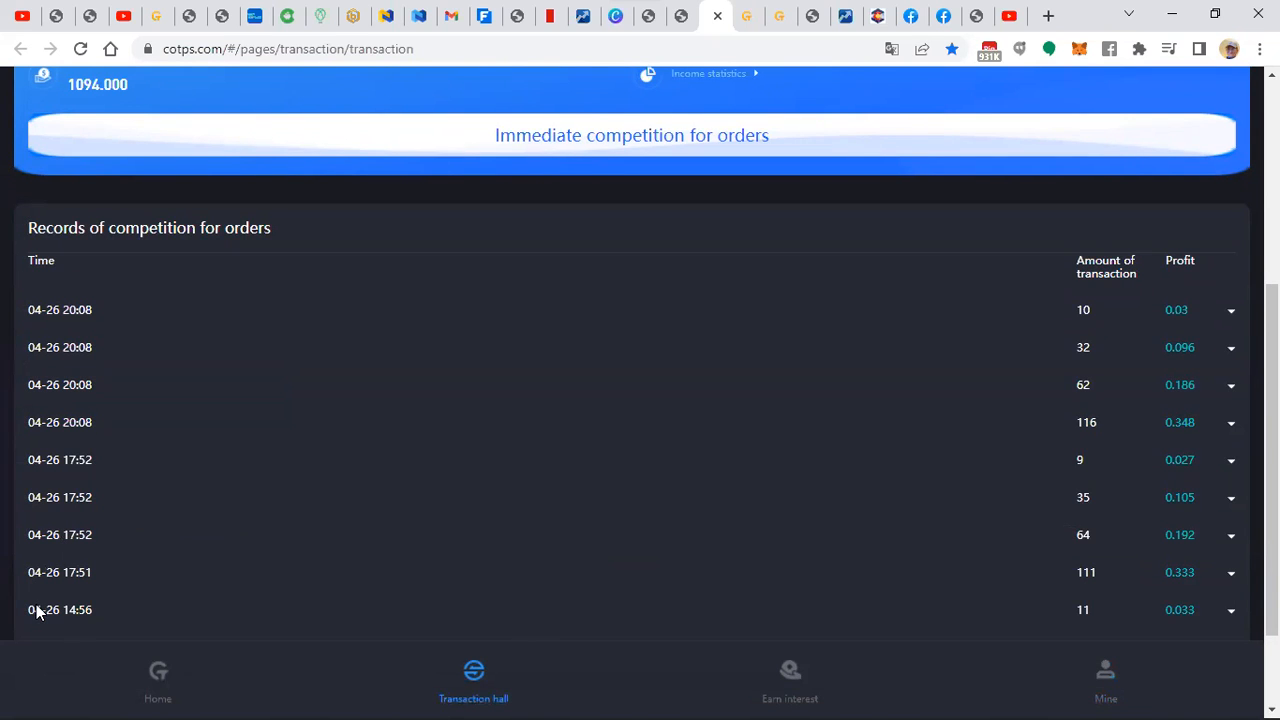
pyautogui.moveTo(28, 357)
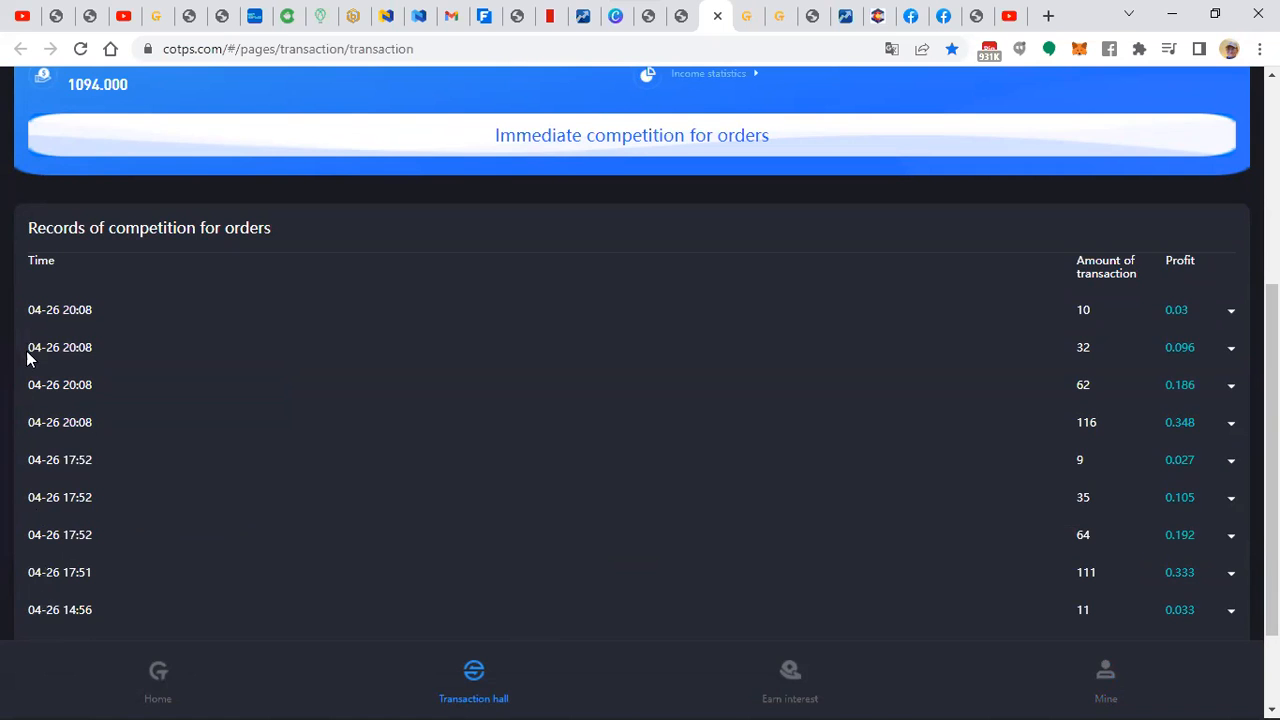
pyautogui.scroll(3)
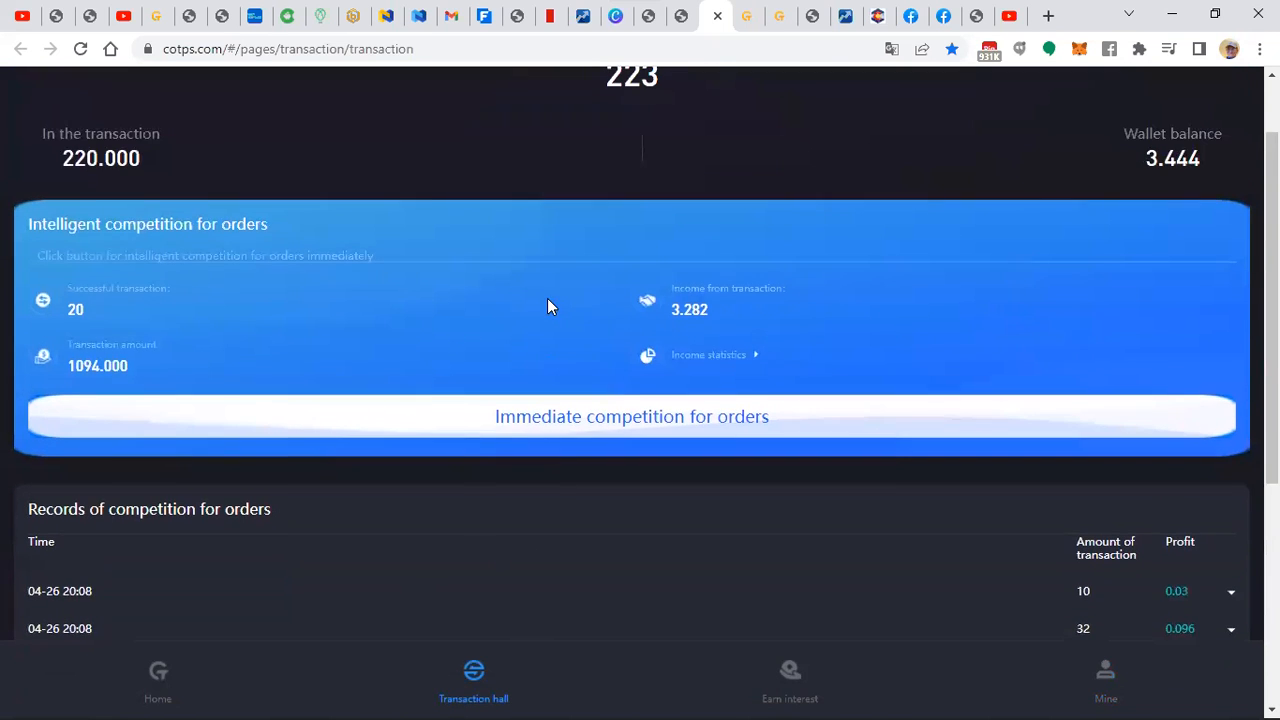
pyautogui.click(710, 355)
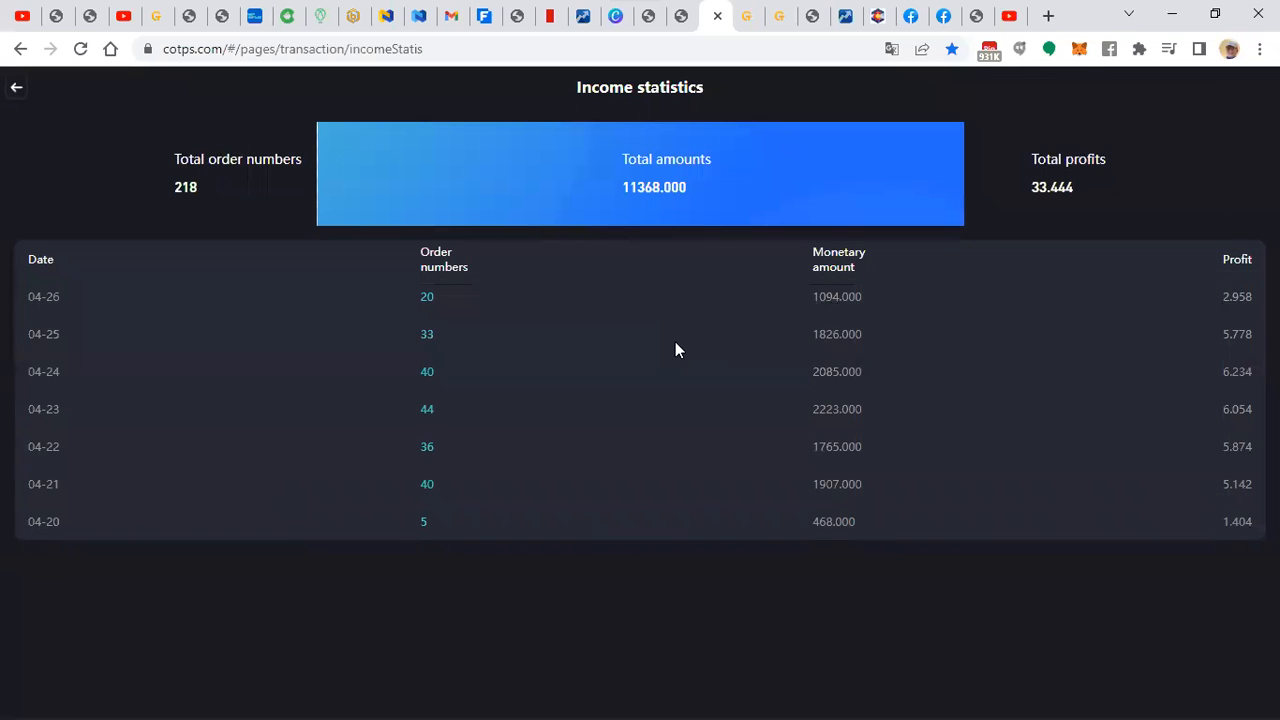
pyautogui.moveTo(43, 521)
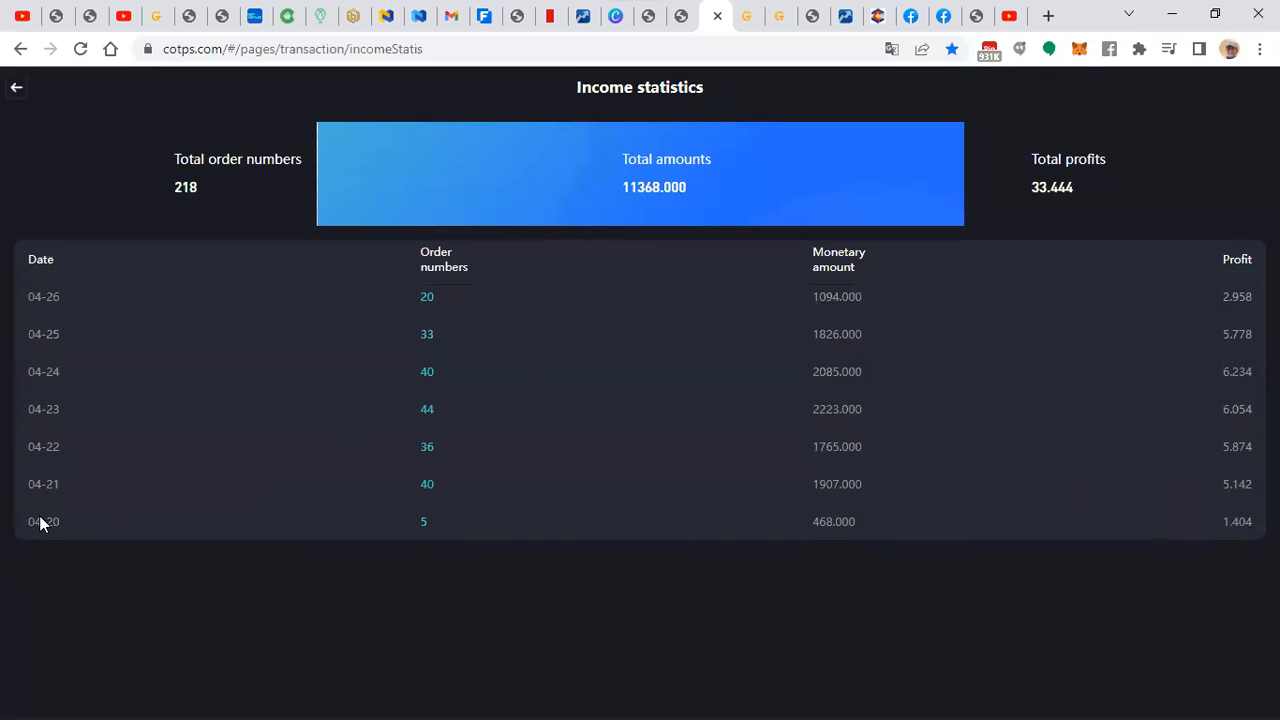
pyautogui.moveTo(1120, 523)
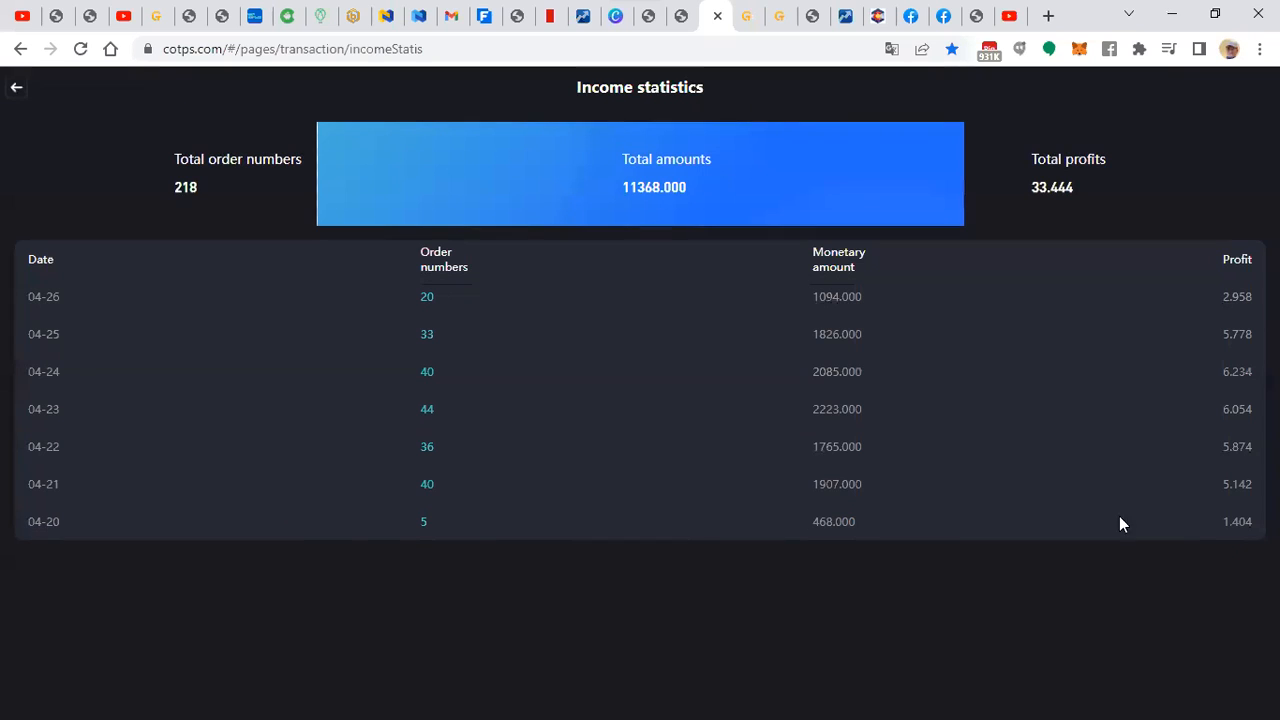
pyautogui.moveTo(681, 504)
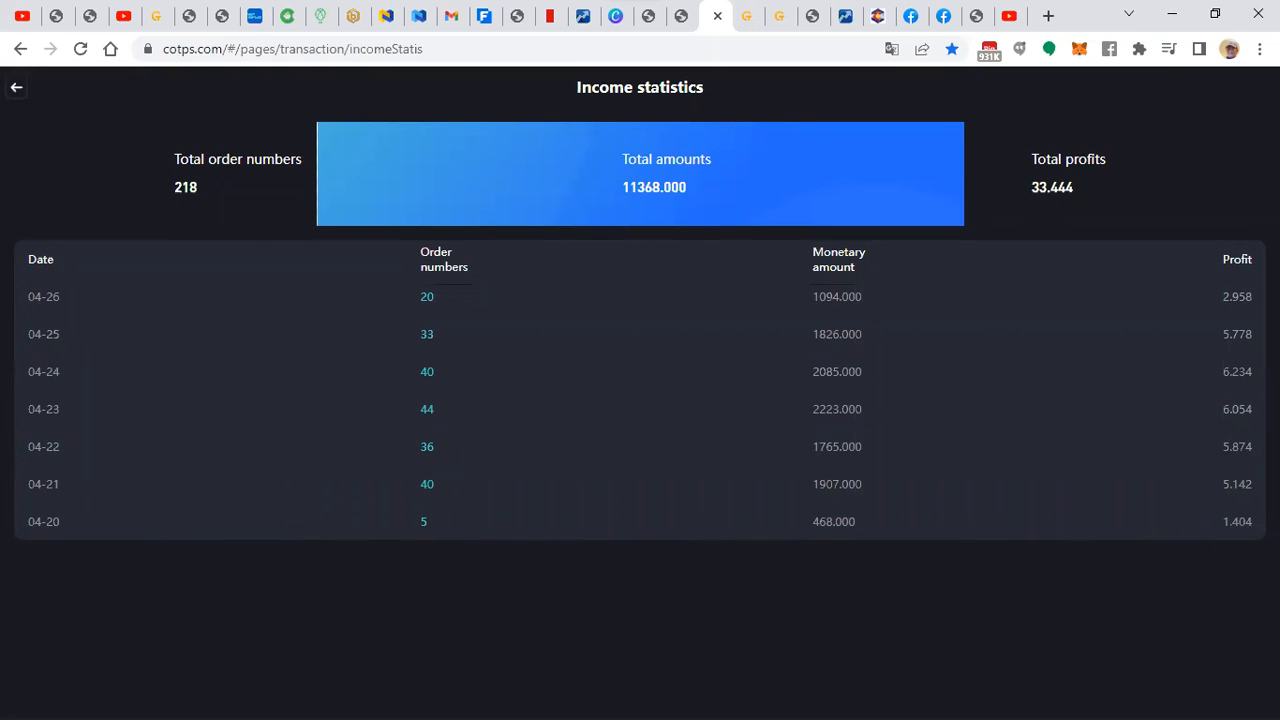
pyautogui.moveTo(1235, 473)
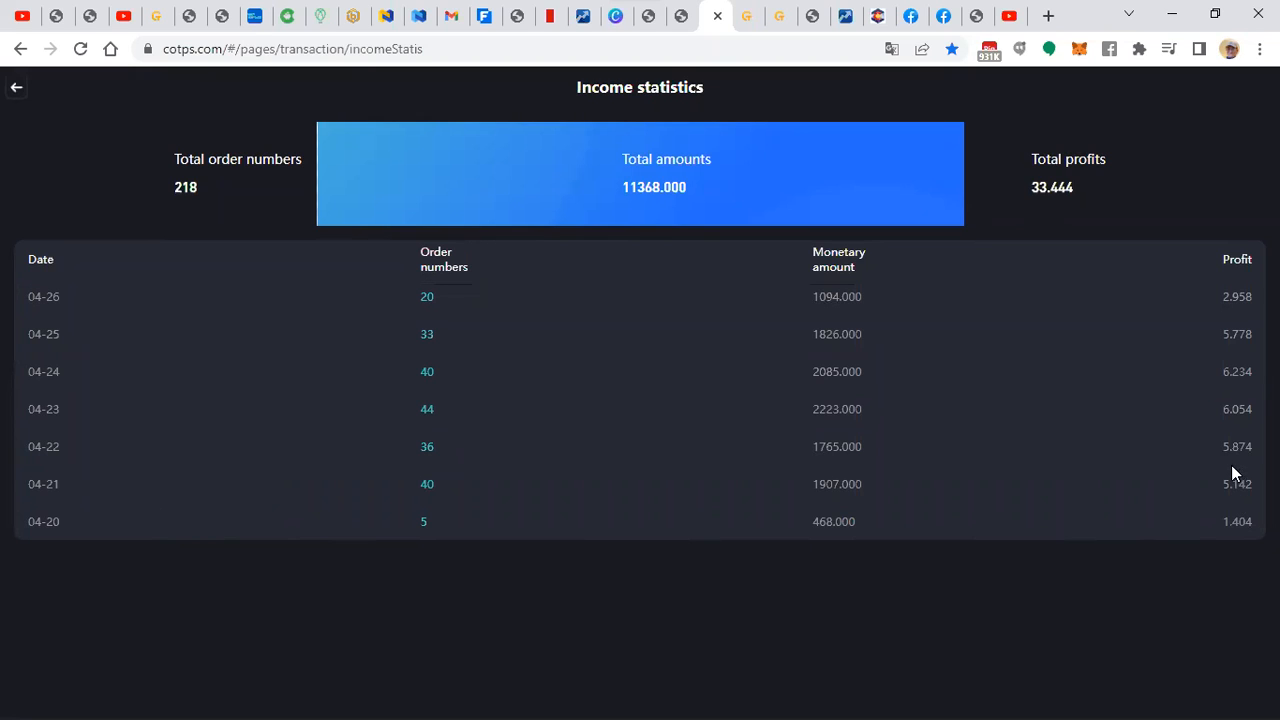
pyautogui.moveTo(1222, 377)
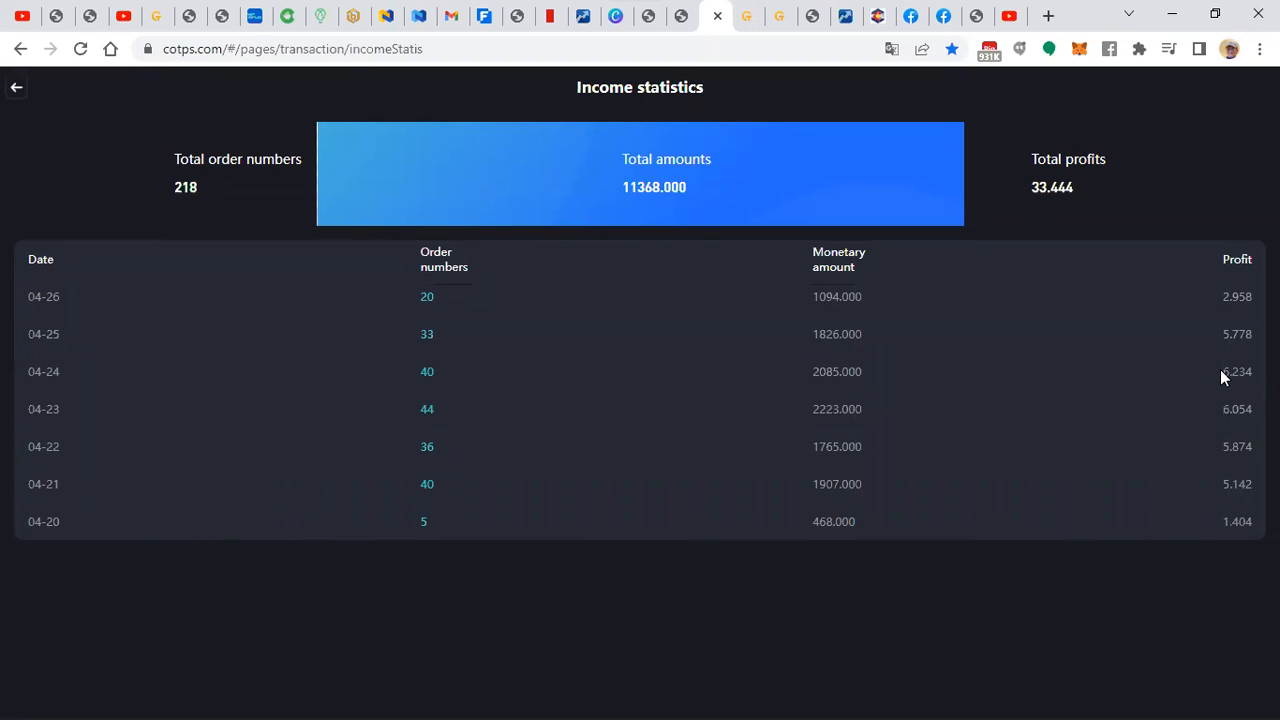
pyautogui.moveTo(1218, 343)
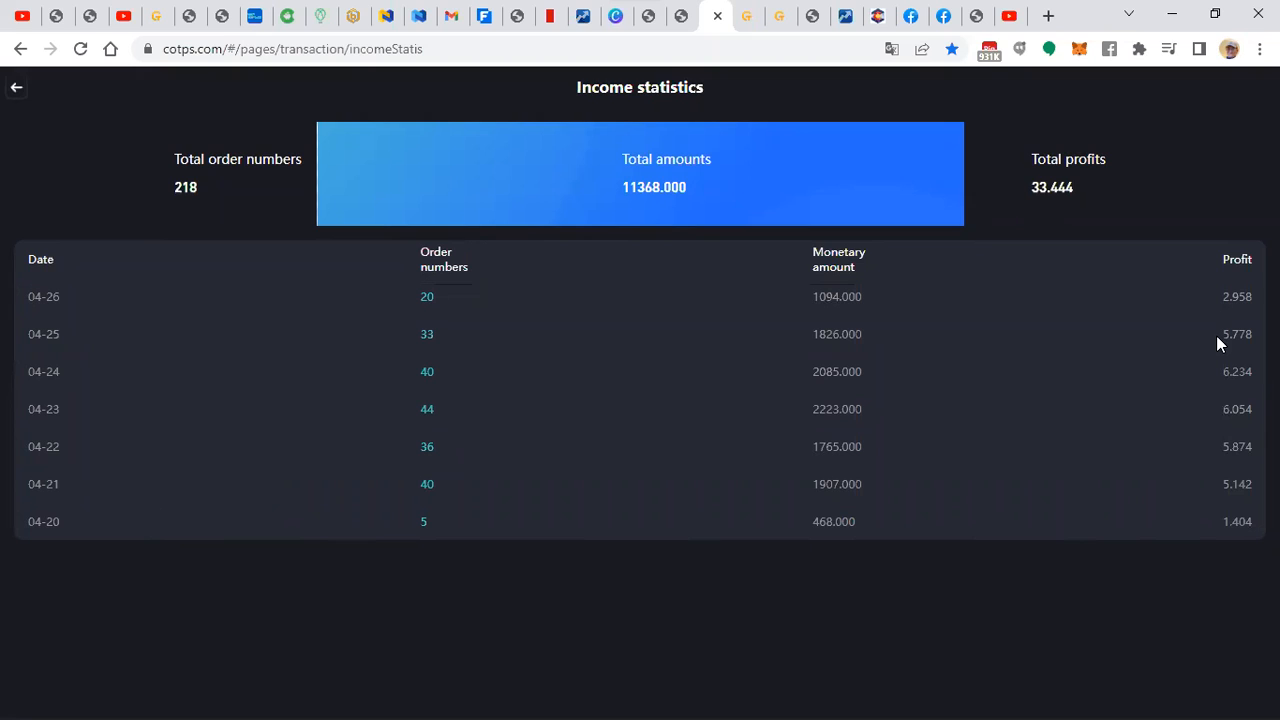
pyautogui.moveTo(390, 316)
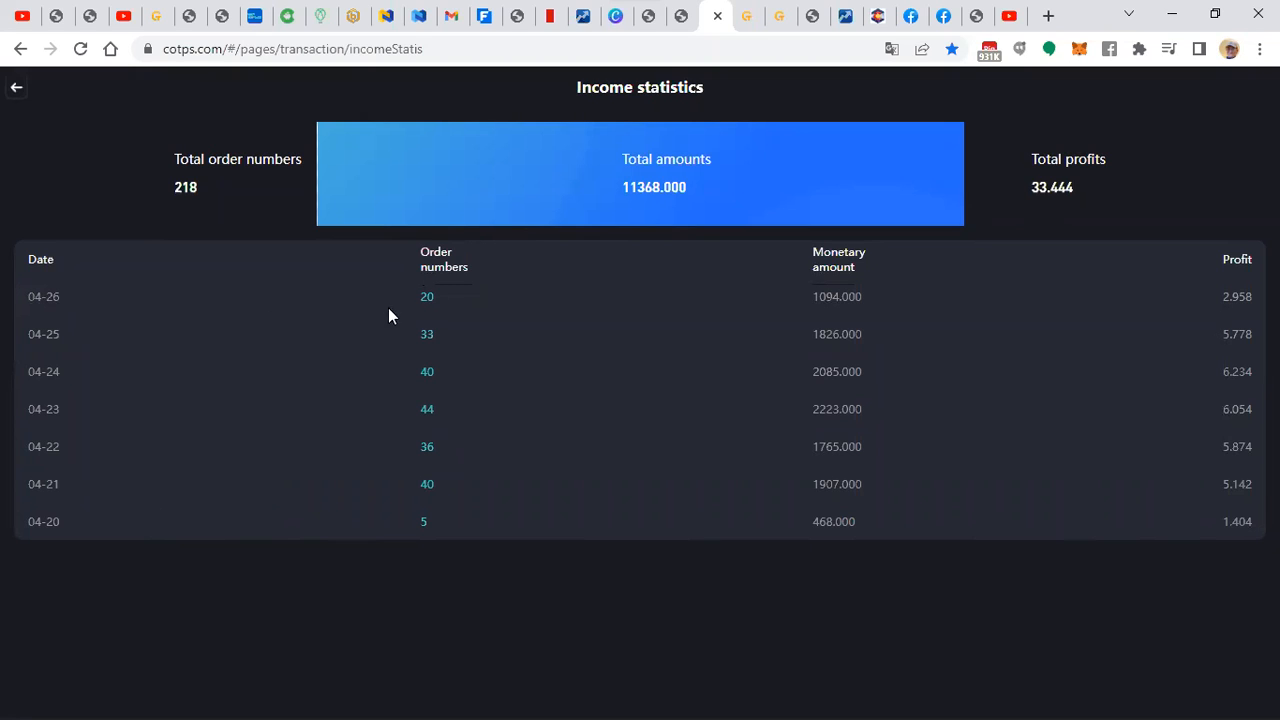
pyautogui.moveTo(1235, 311)
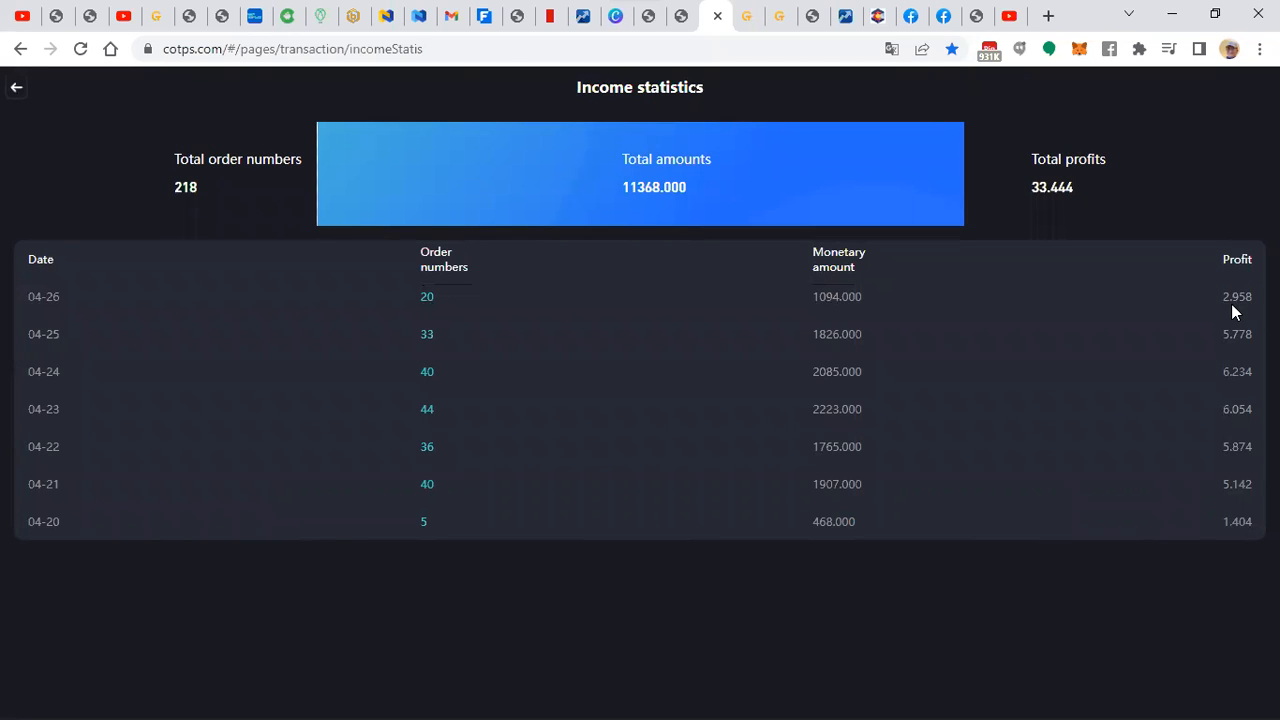
pyautogui.moveTo(787, 393)
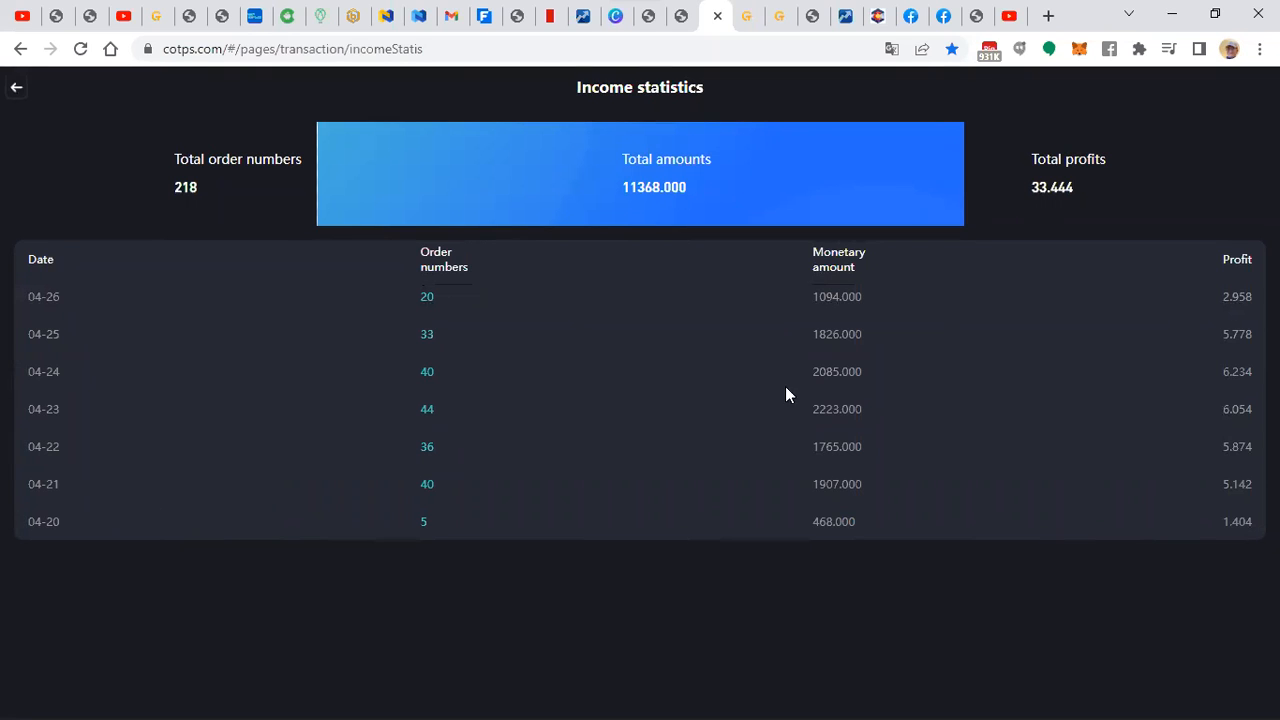
pyautogui.moveTo(565, 516)
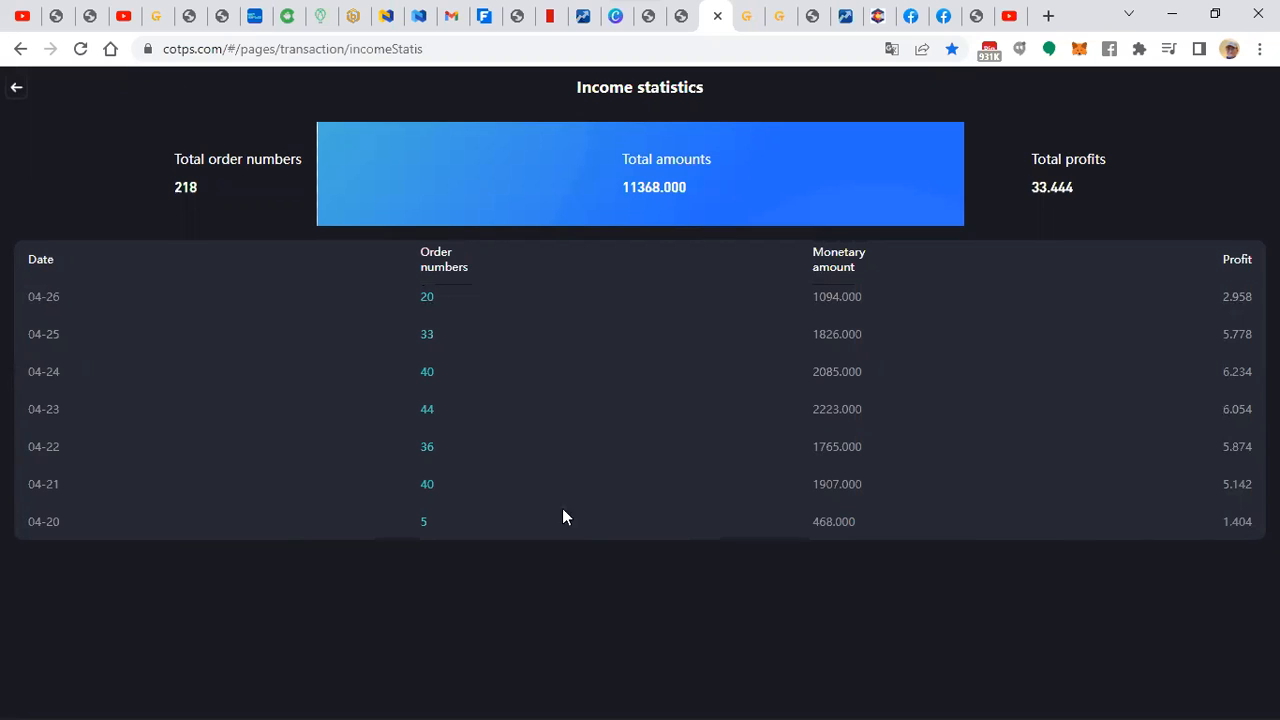
pyautogui.moveTo(1146, 603)
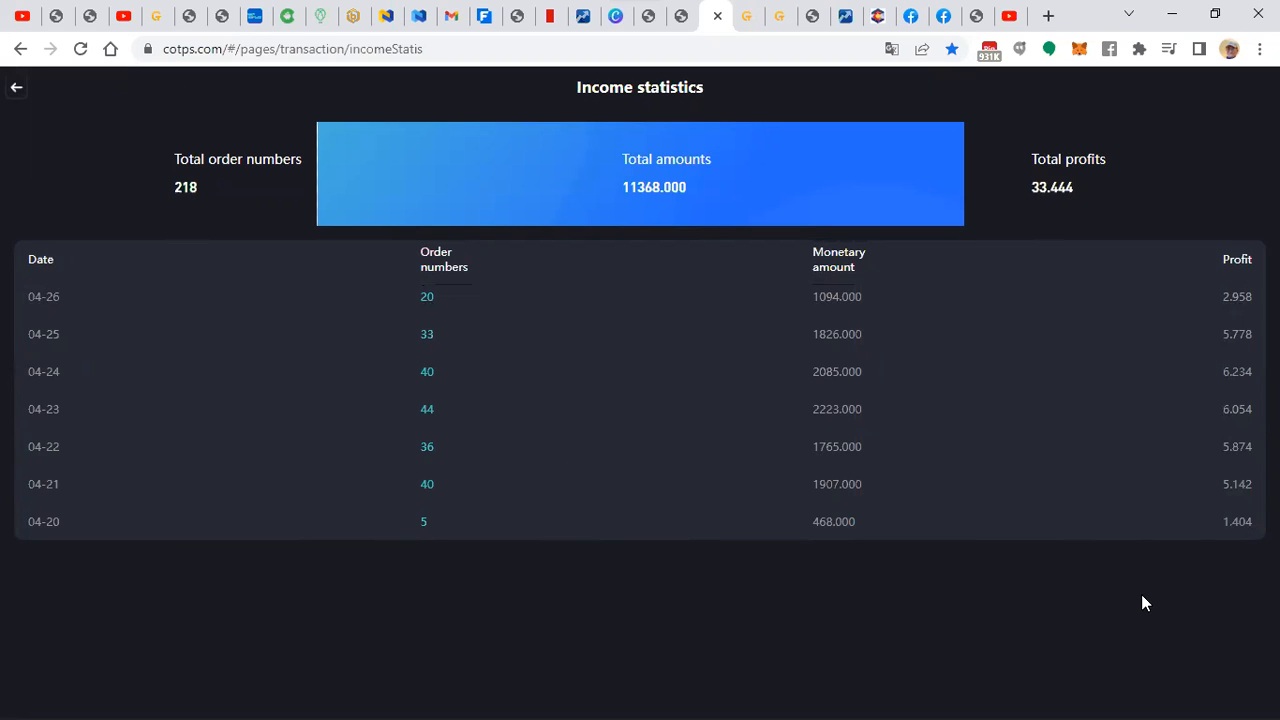
pyautogui.moveTo(555, 593)
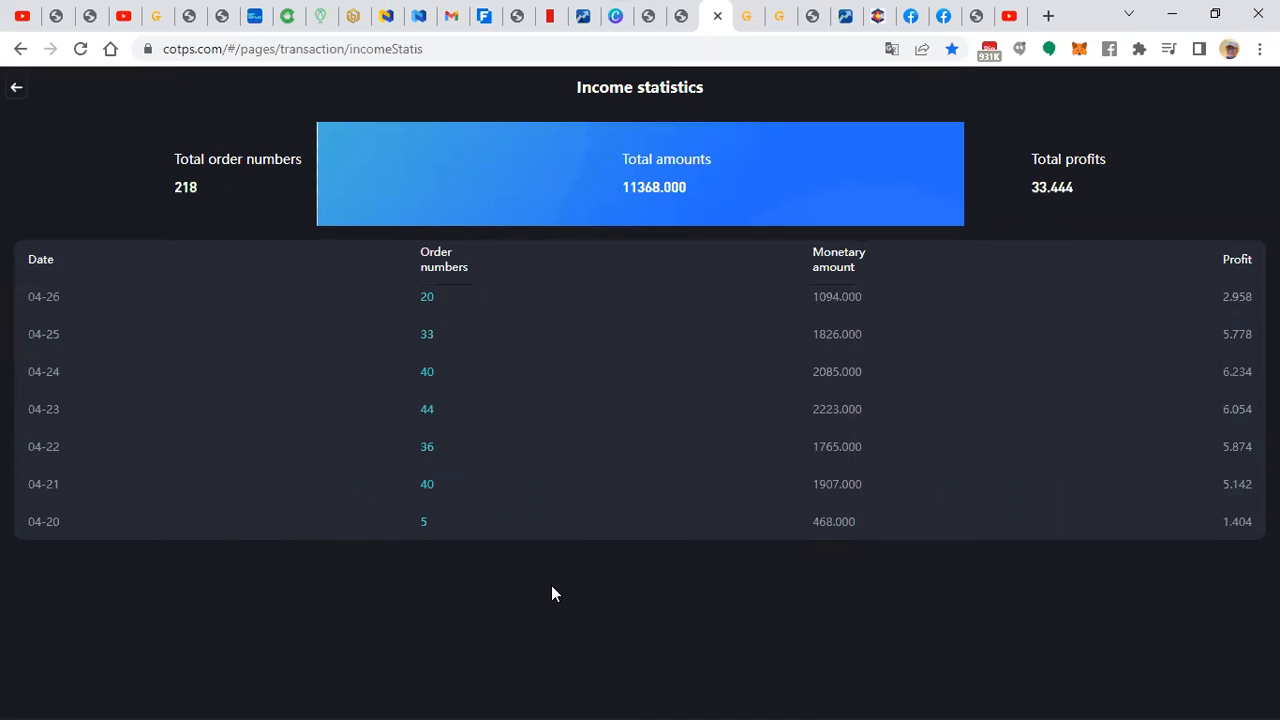
pyautogui.moveTo(18, 92)
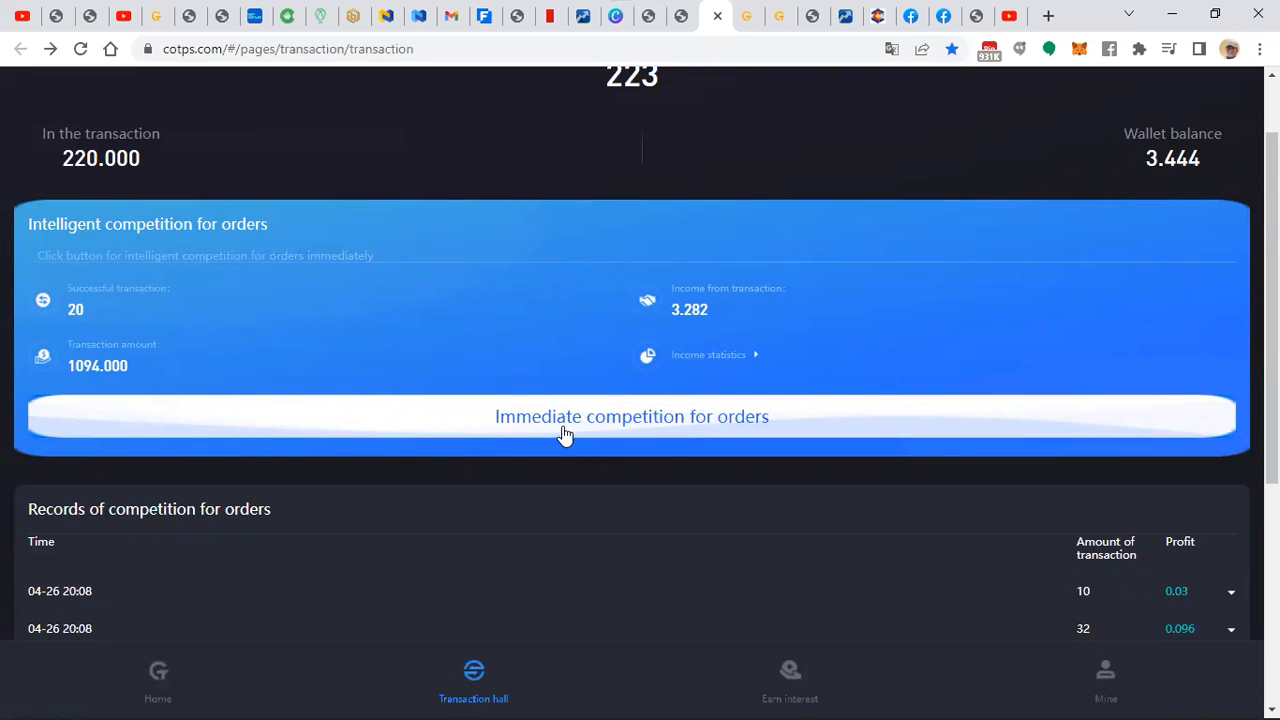
pyautogui.moveTo(667, 413)
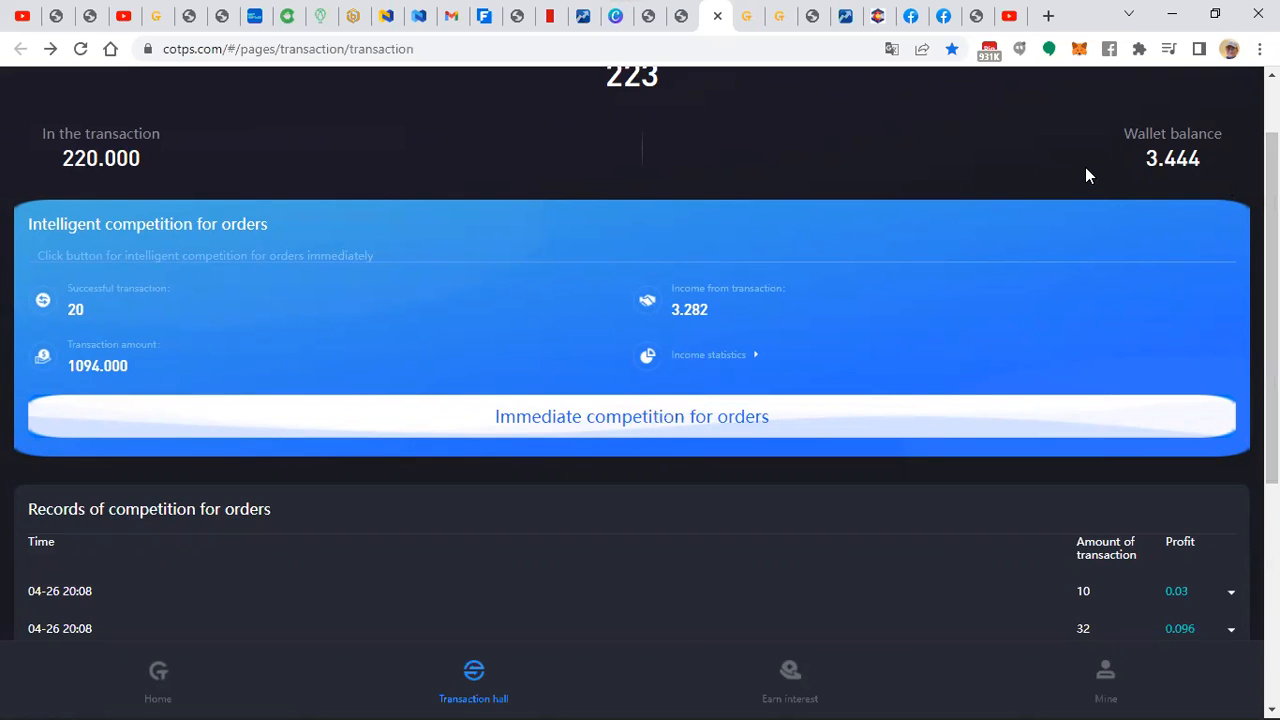
# - Scroll through the transaction hall's 04-26 order records and back to the top
pyautogui.scroll(-3)
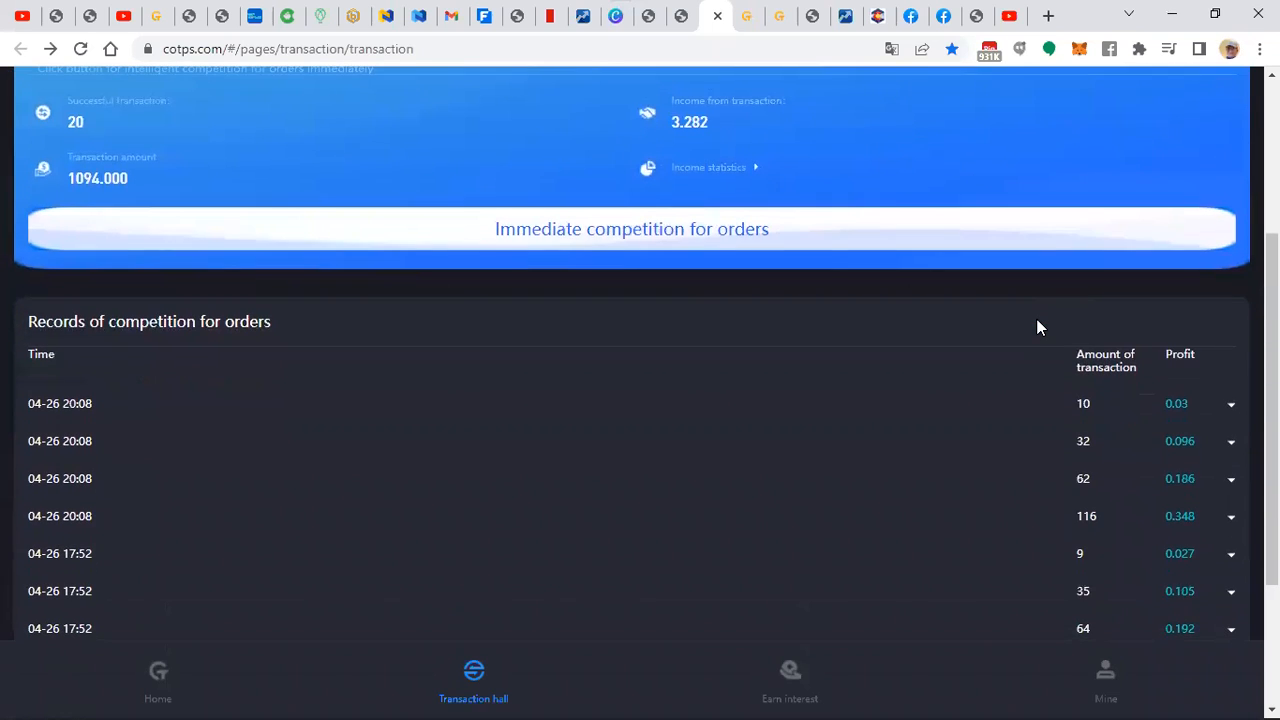
pyautogui.scroll(3)
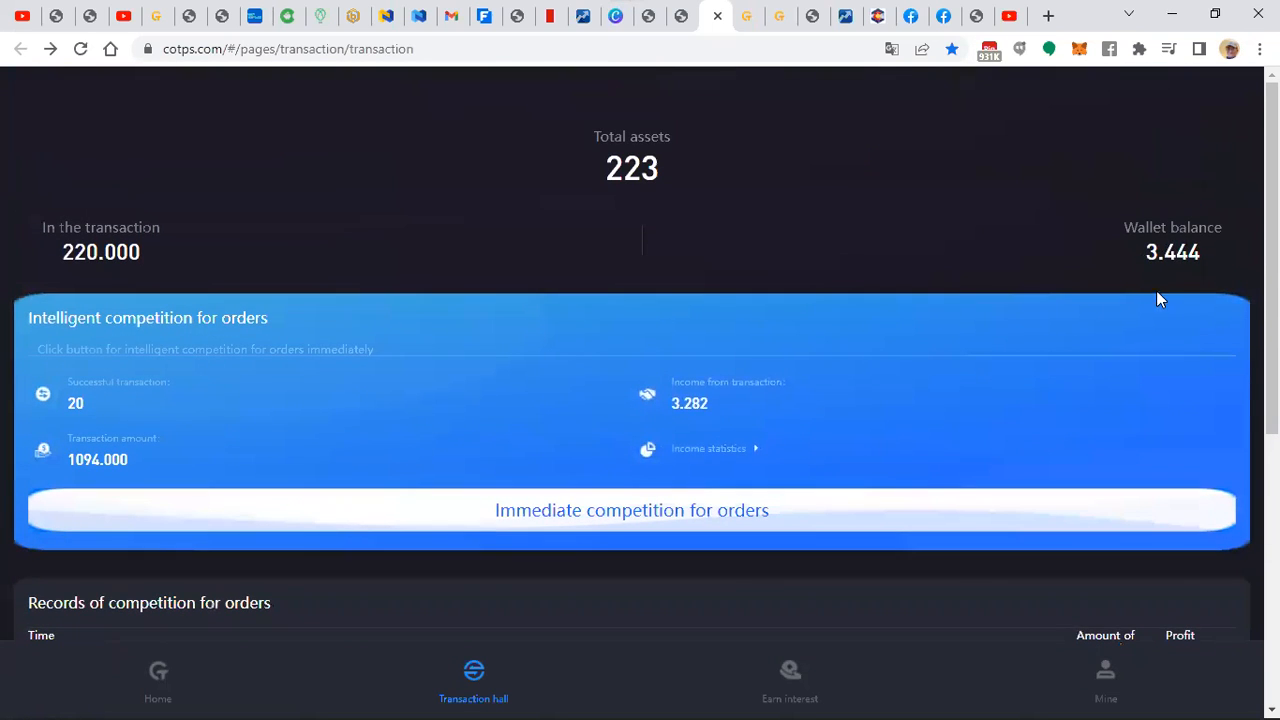
pyautogui.moveTo(82, 277)
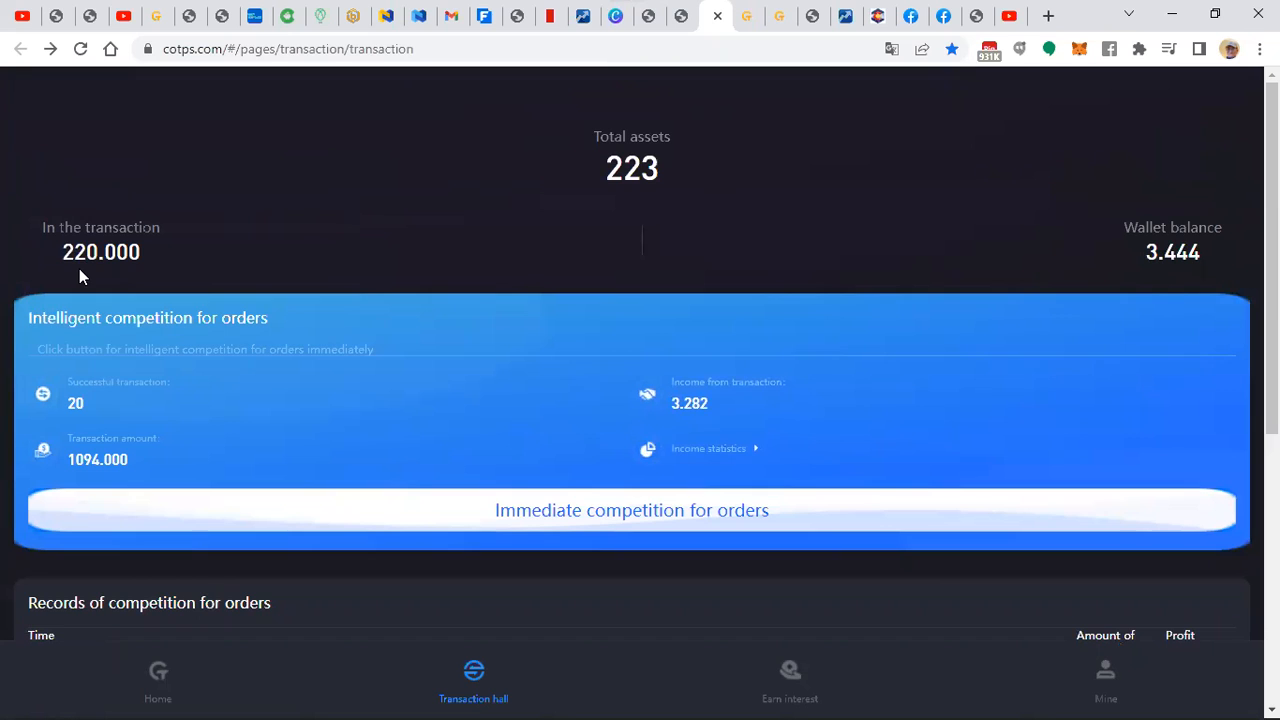
pyautogui.moveTo(150, 253)
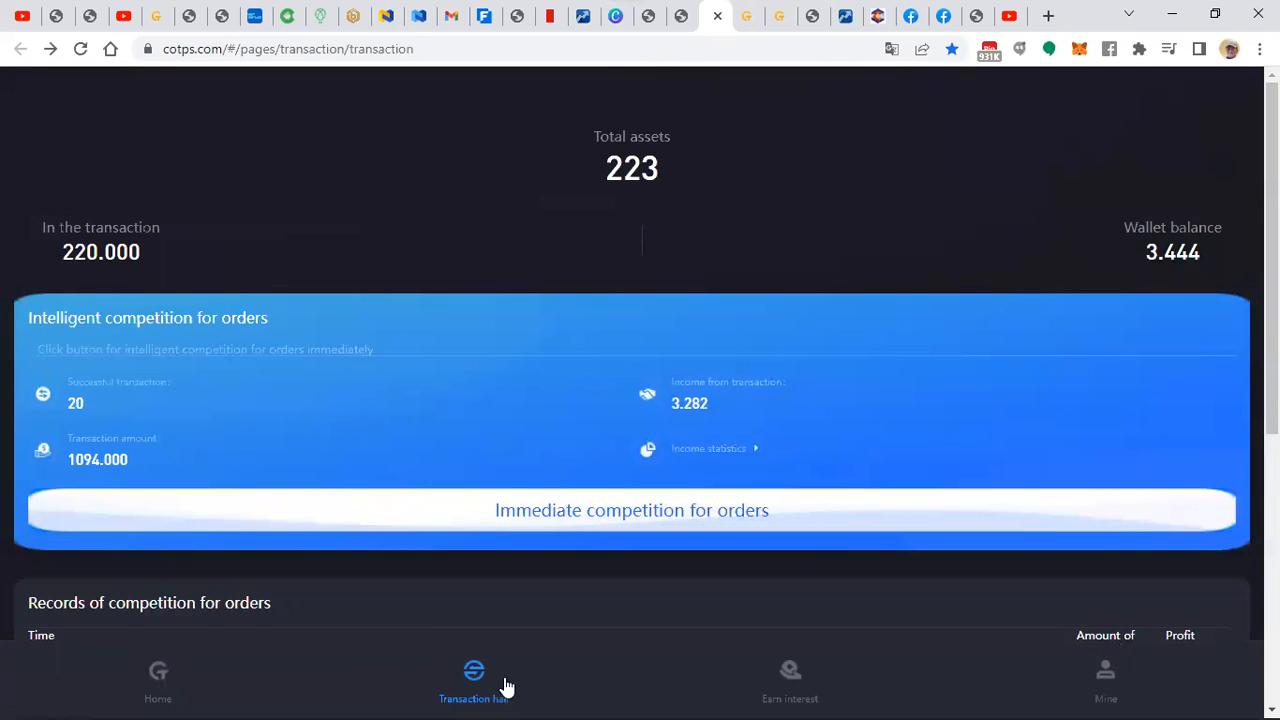
pyautogui.moveTo(198, 452)
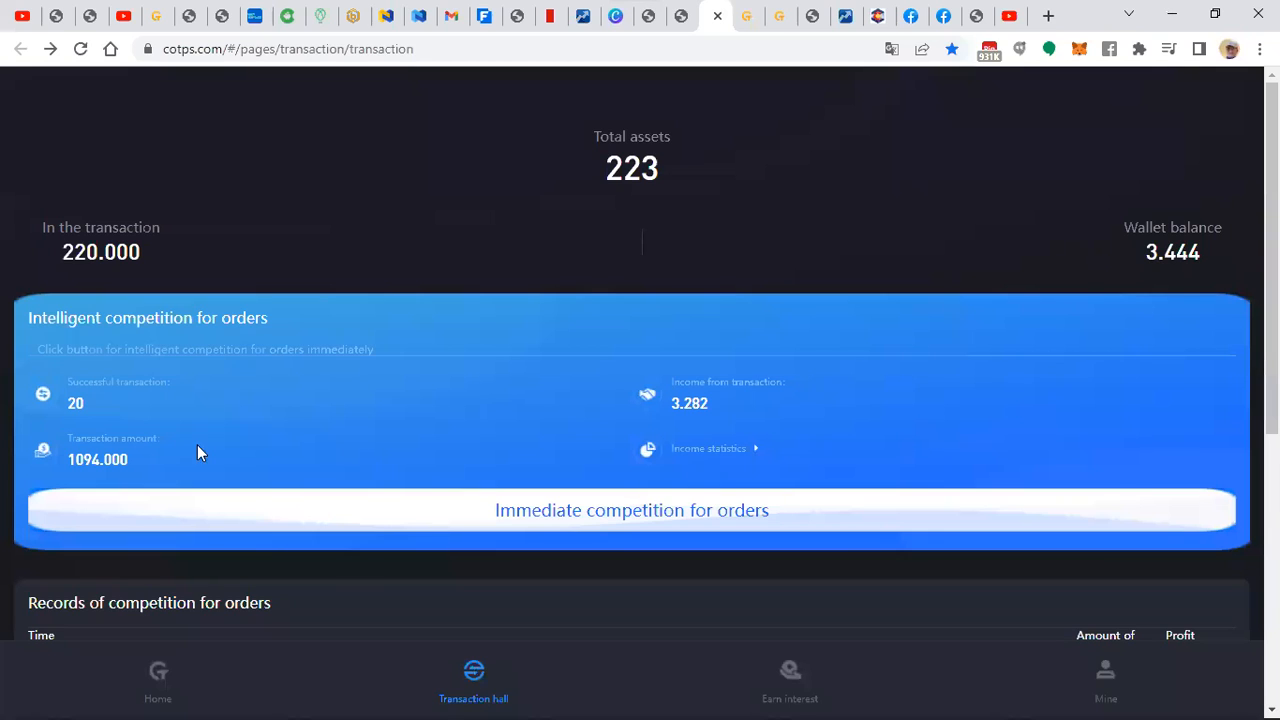
pyautogui.moveTo(1030, 277)
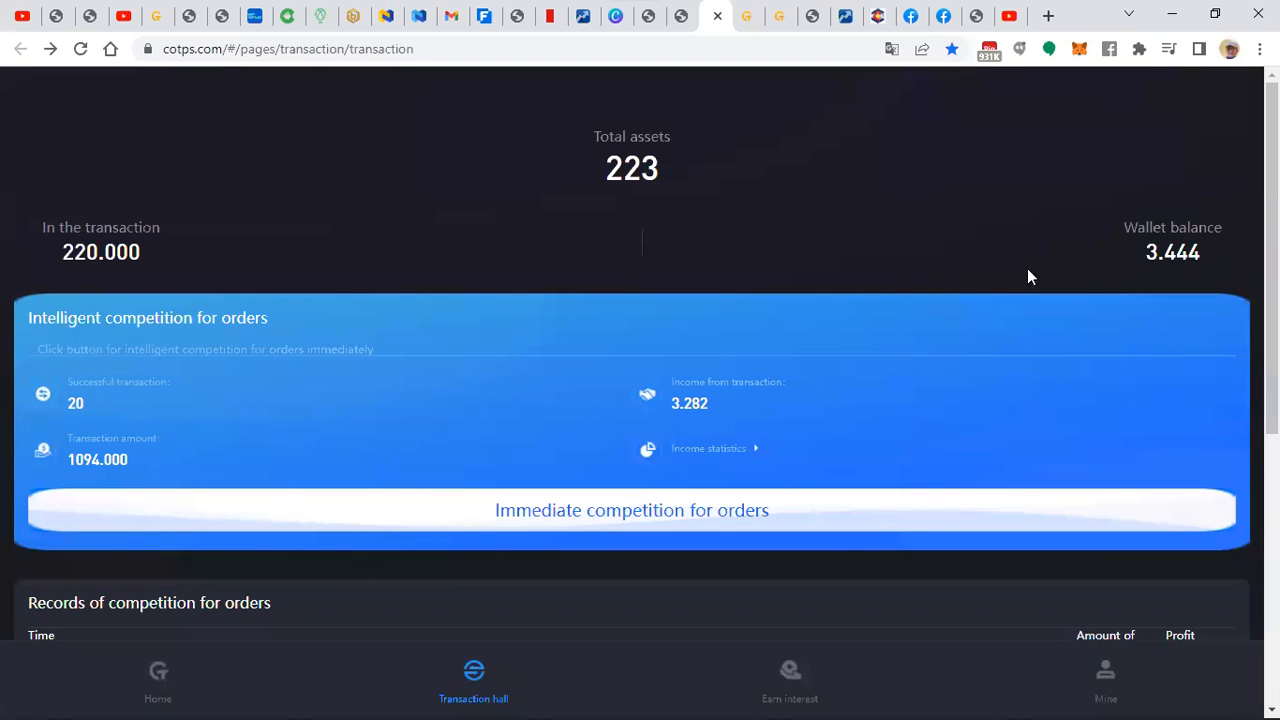
pyautogui.moveTo(1165, 267)
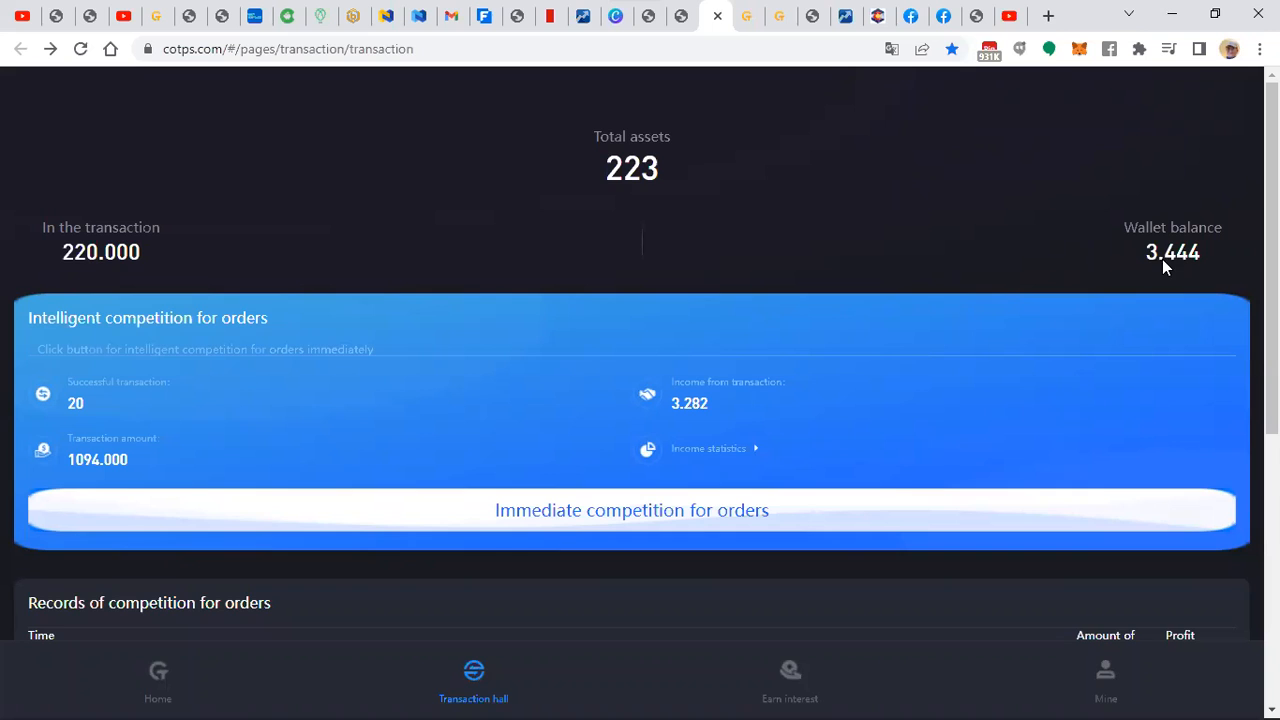
pyautogui.scroll(-3)
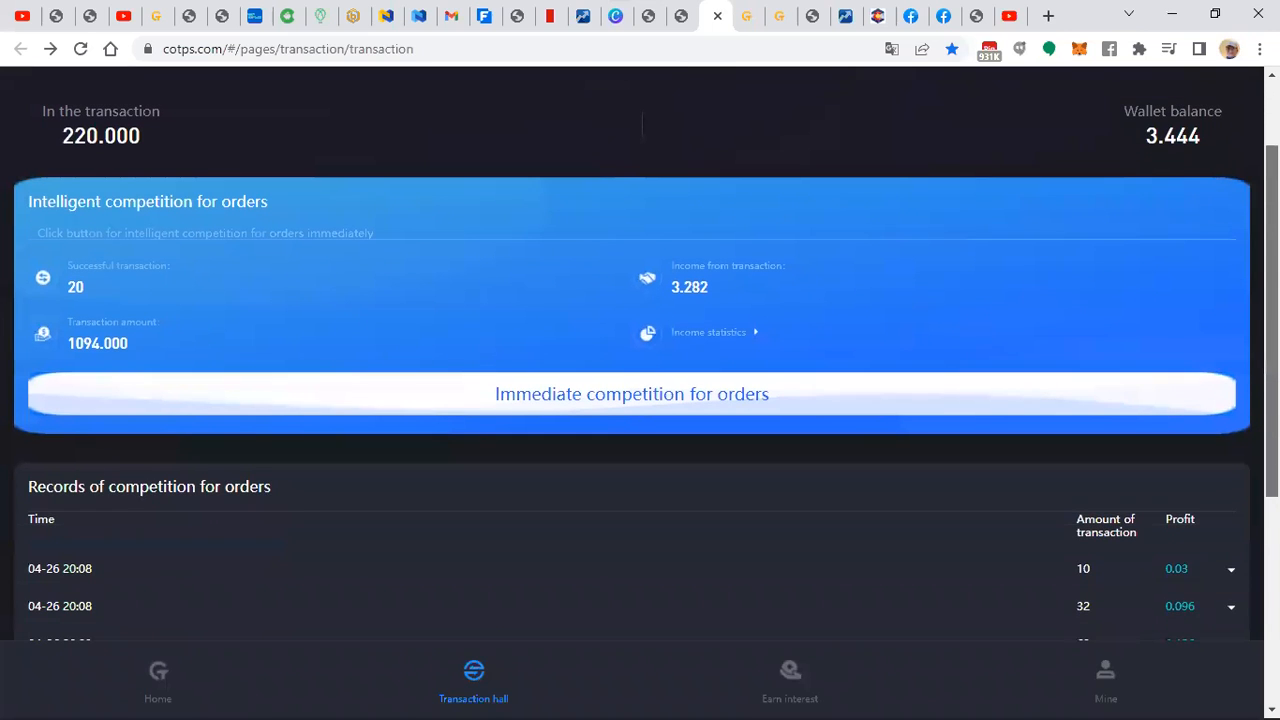
pyautogui.scroll(-3)
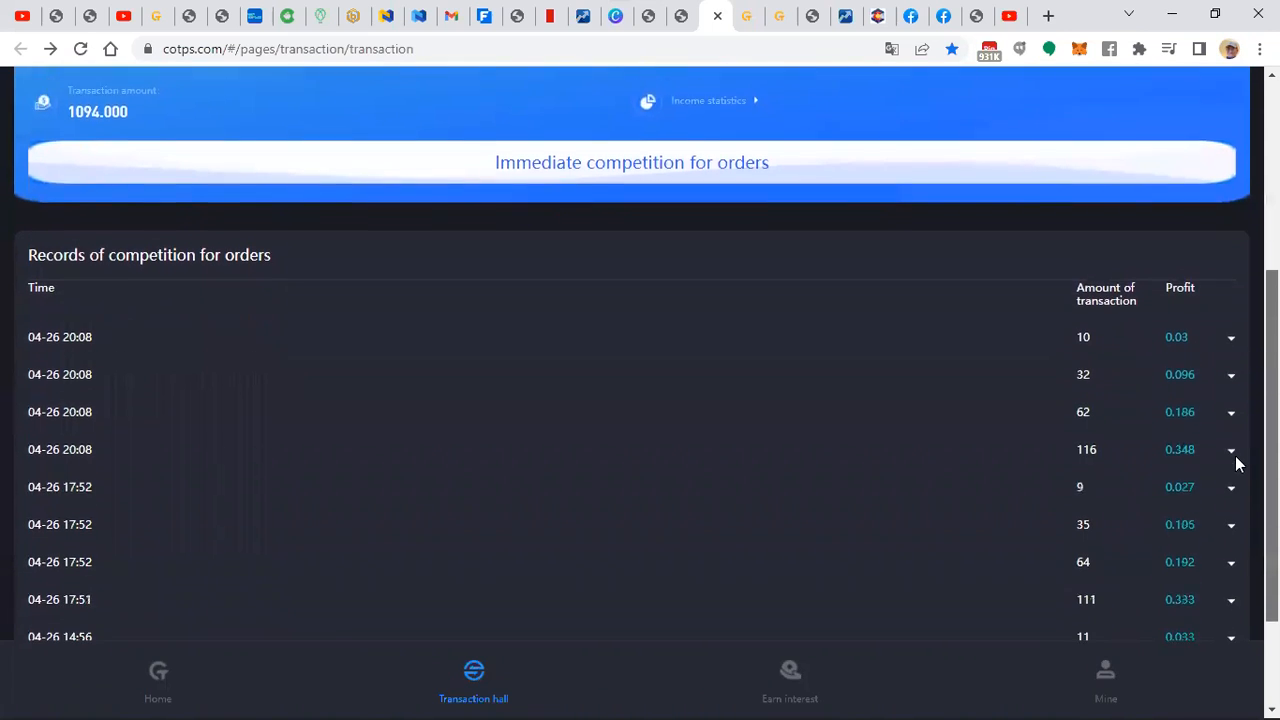
pyautogui.scroll(-3)
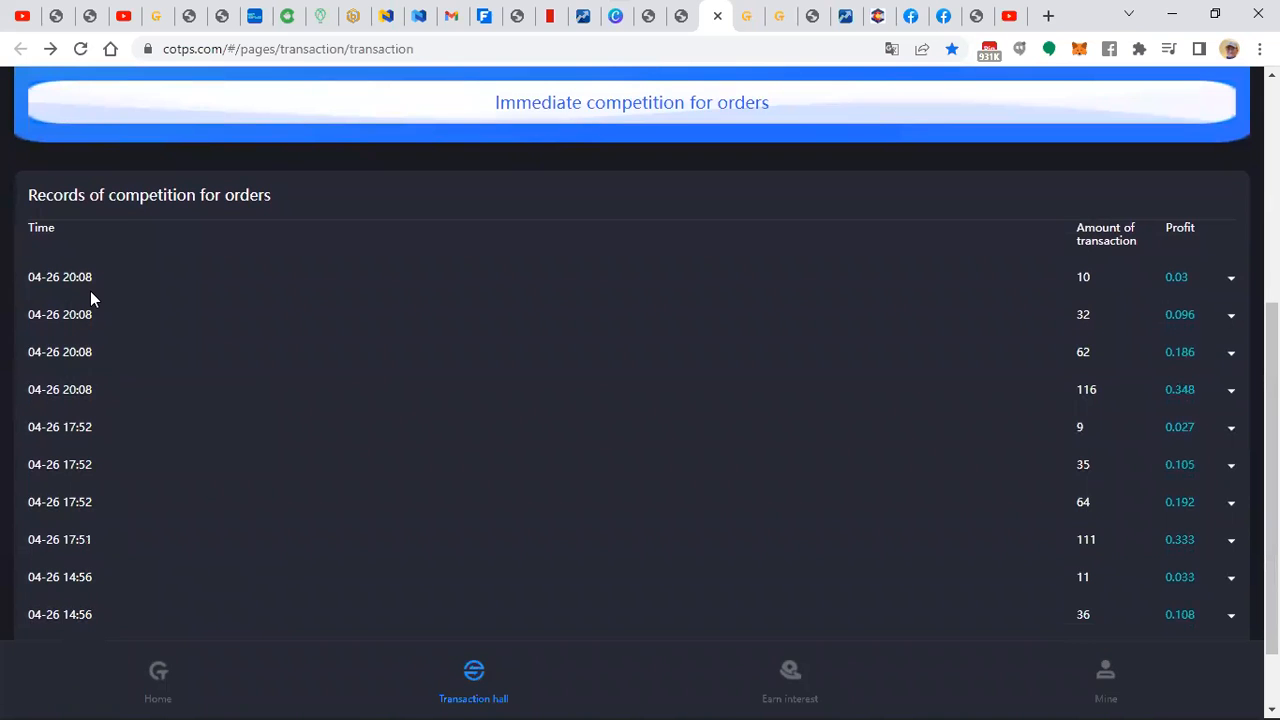
pyautogui.scroll(3)
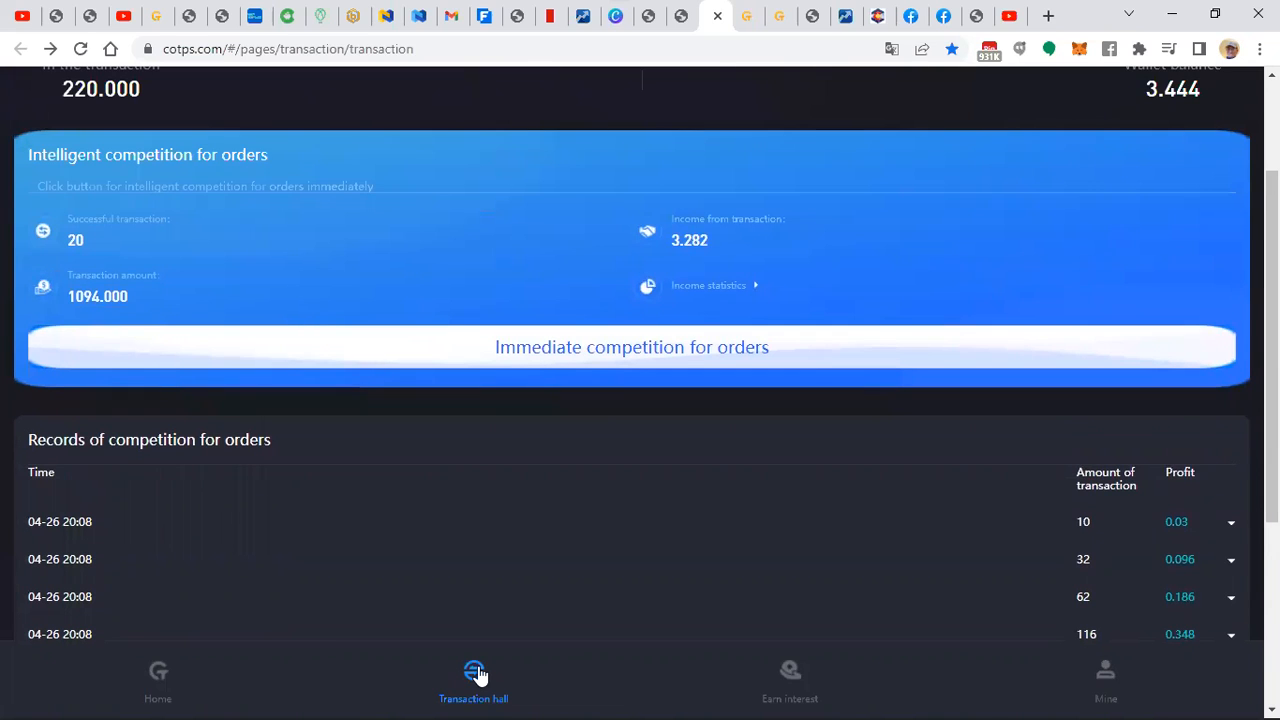
pyautogui.moveTo(128, 634)
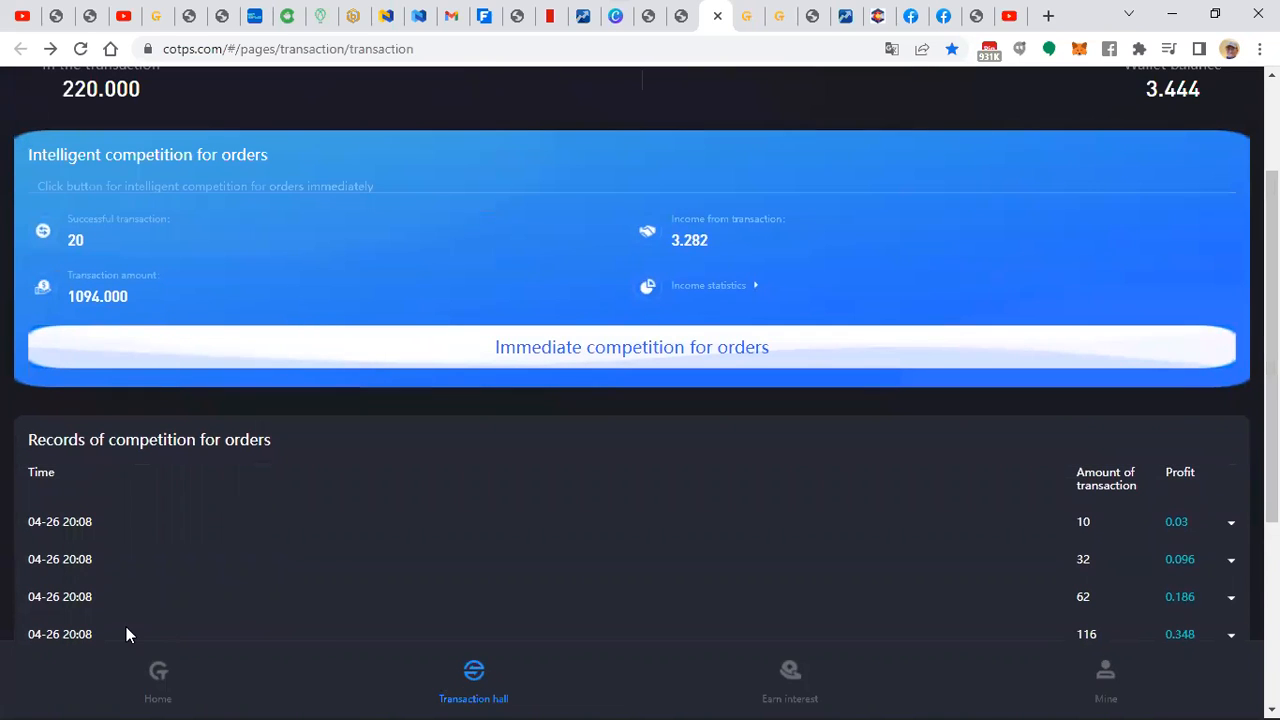
pyautogui.scroll(-3)
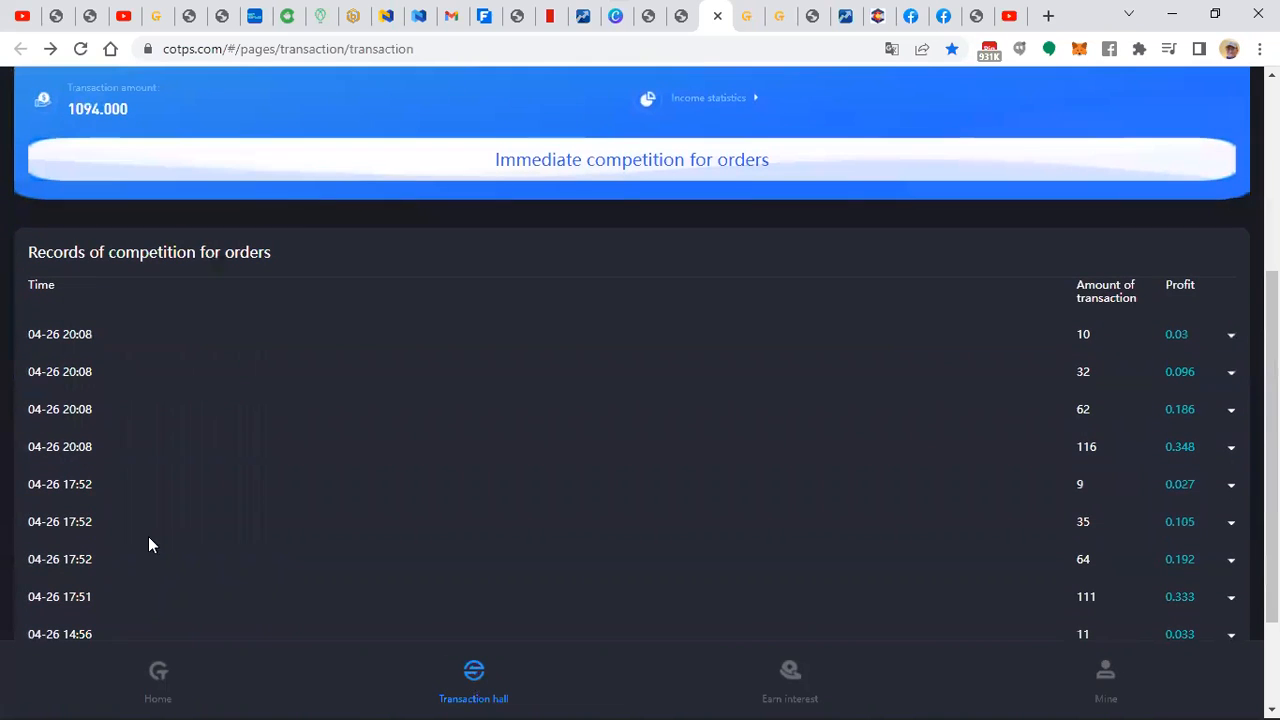
pyautogui.moveTo(143, 348)
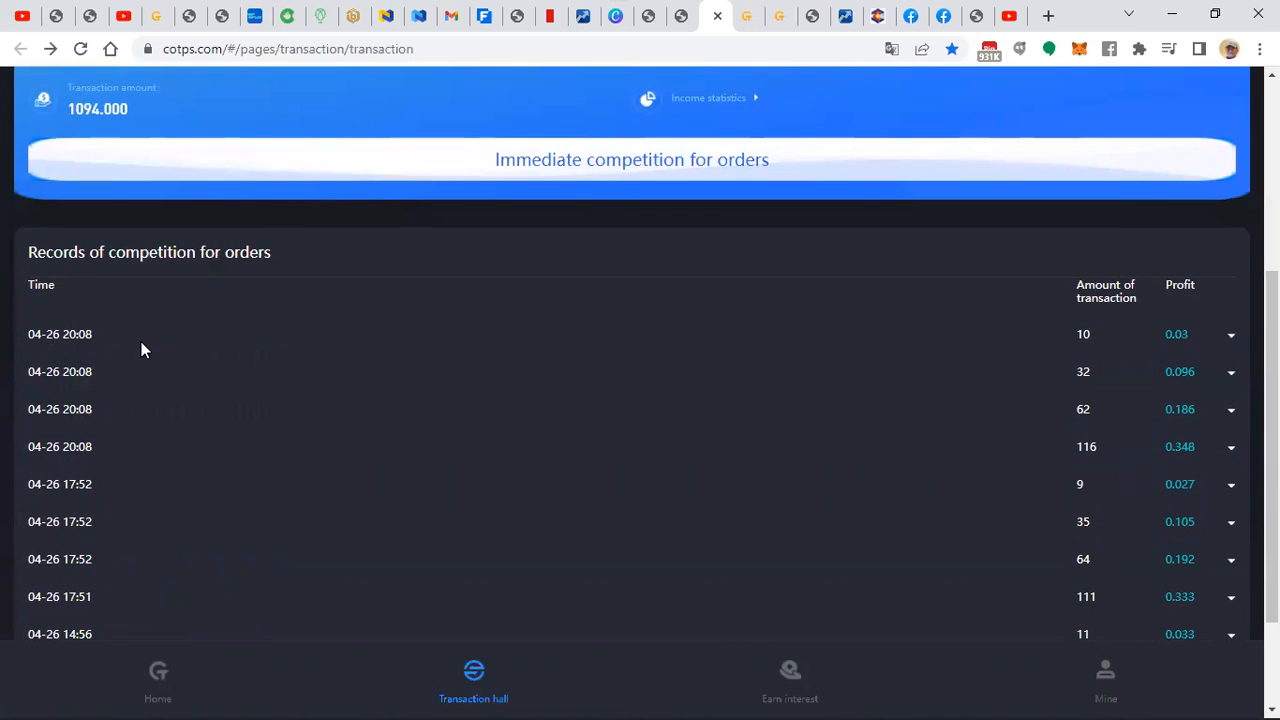
pyautogui.moveTo(88, 348)
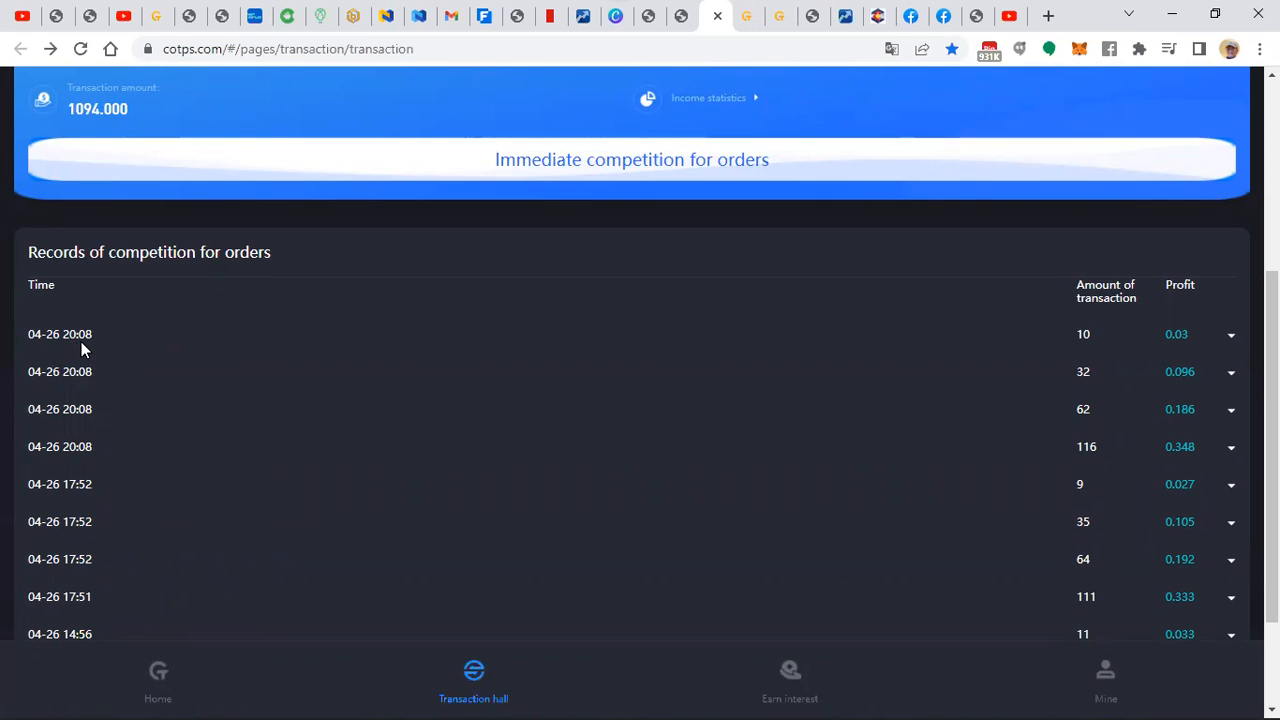
pyautogui.moveTo(90, 424)
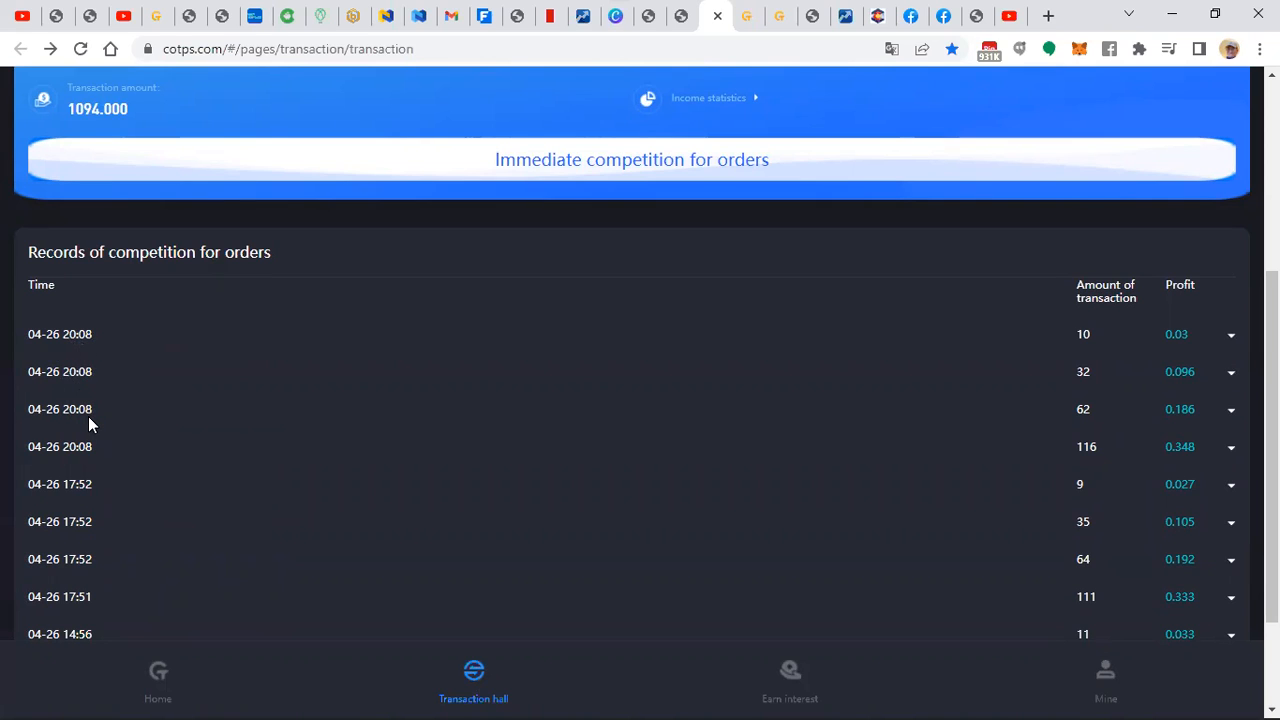
pyautogui.moveTo(90, 488)
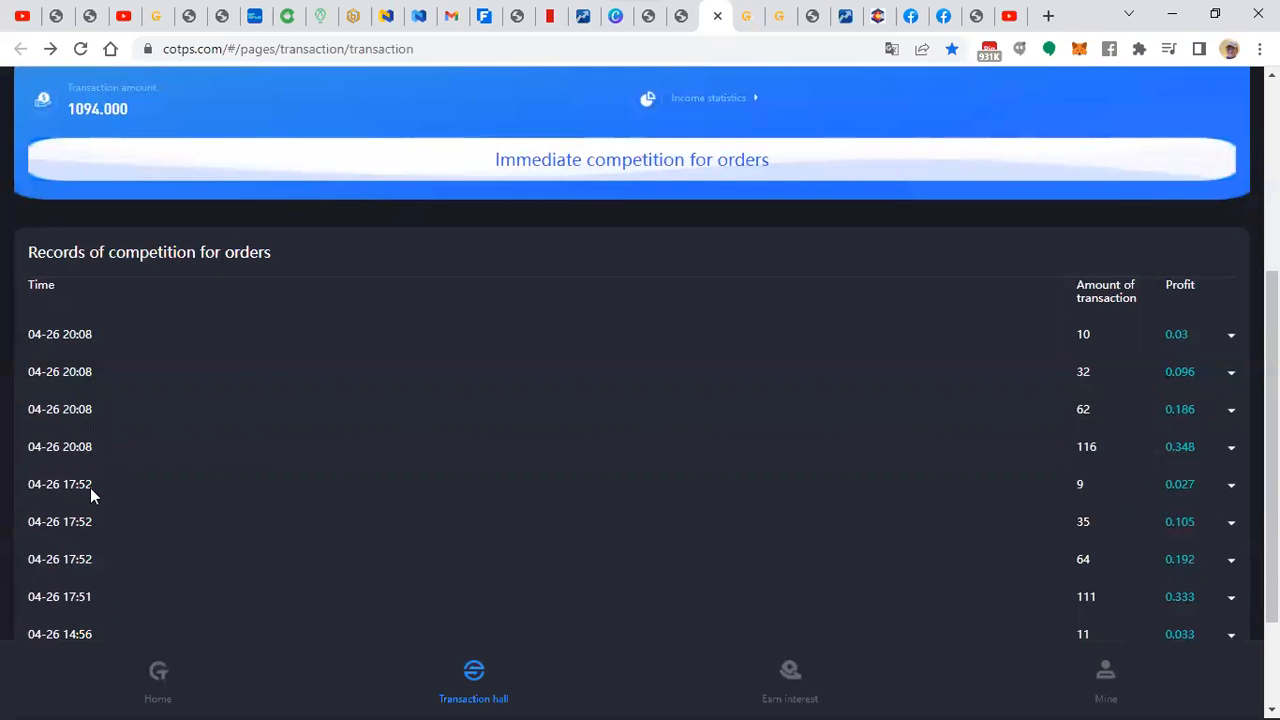
pyautogui.scroll(-3)
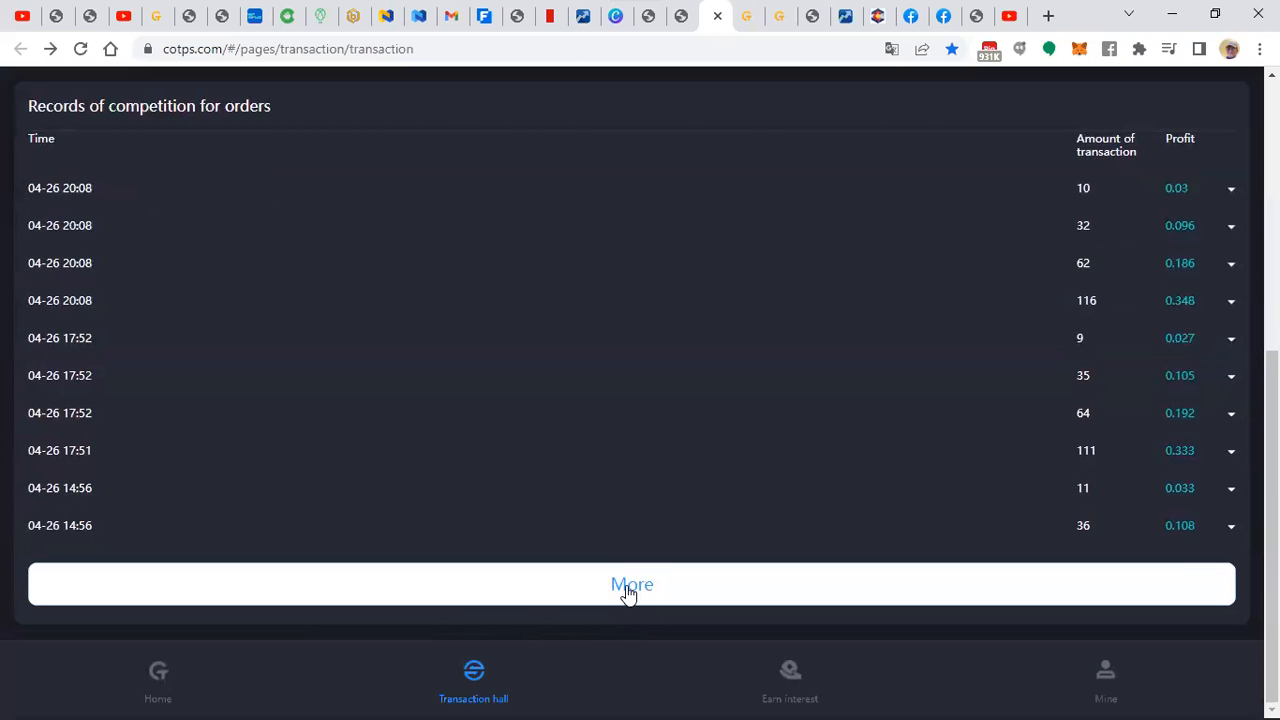
# - Load older competition records with More repeatedly until the 04-25 02:06 entry appears
pyautogui.click(631, 584)
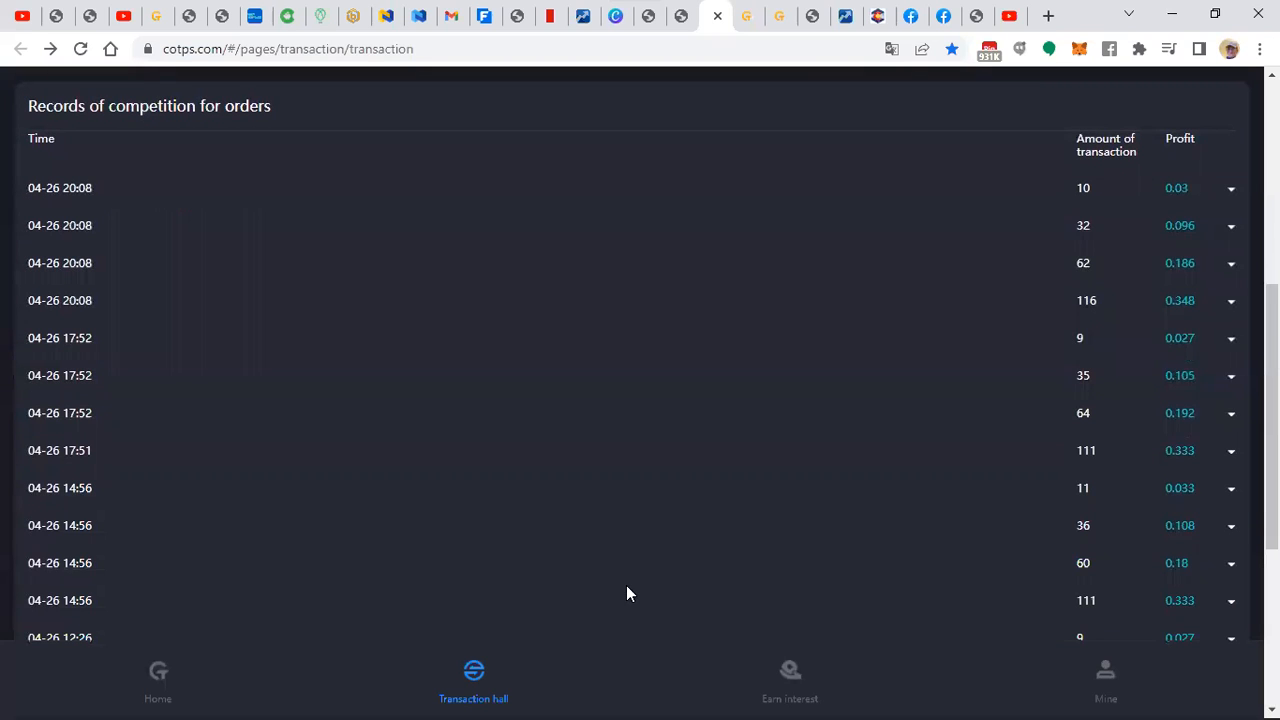
pyautogui.scroll(-3)
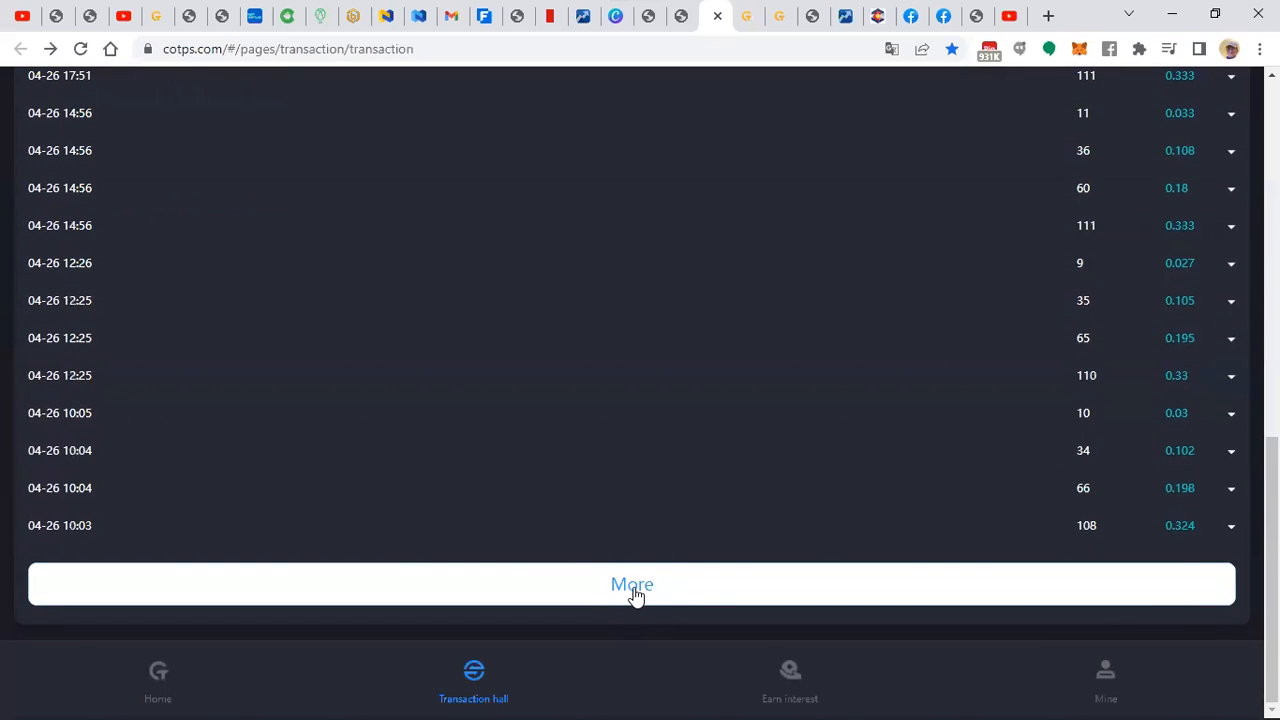
pyautogui.click(631, 584)
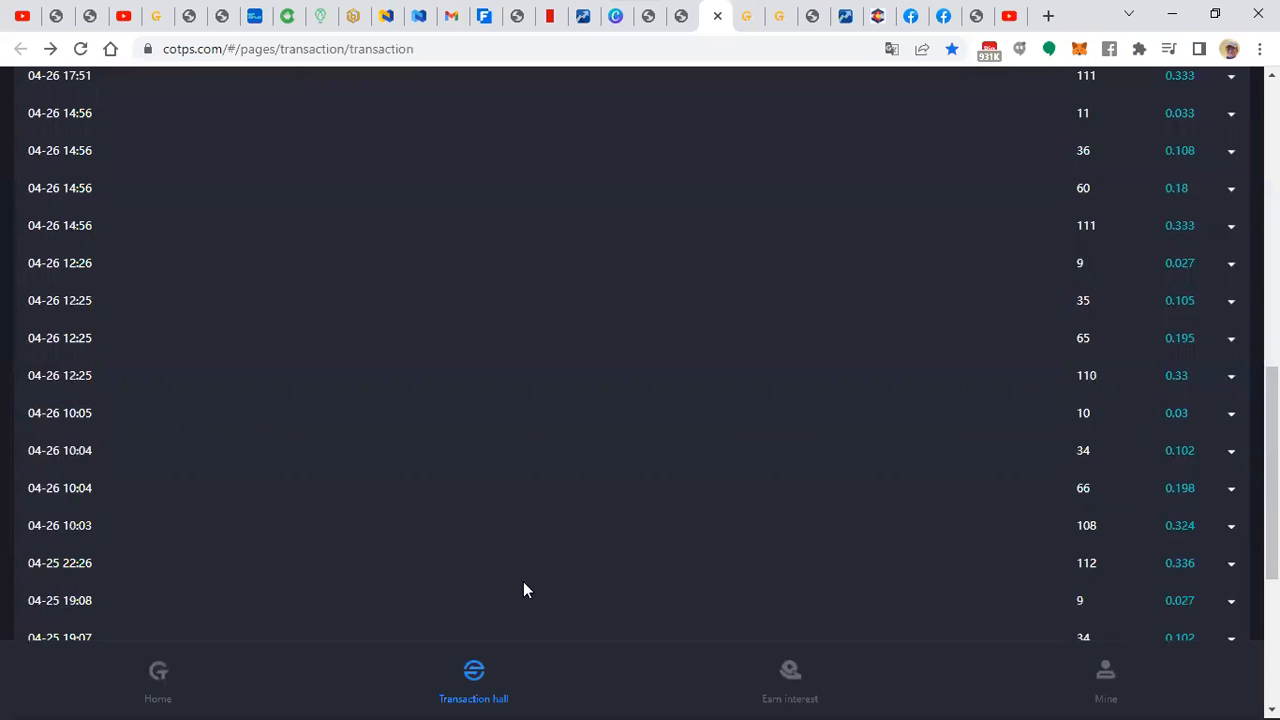
pyautogui.scroll(-3)
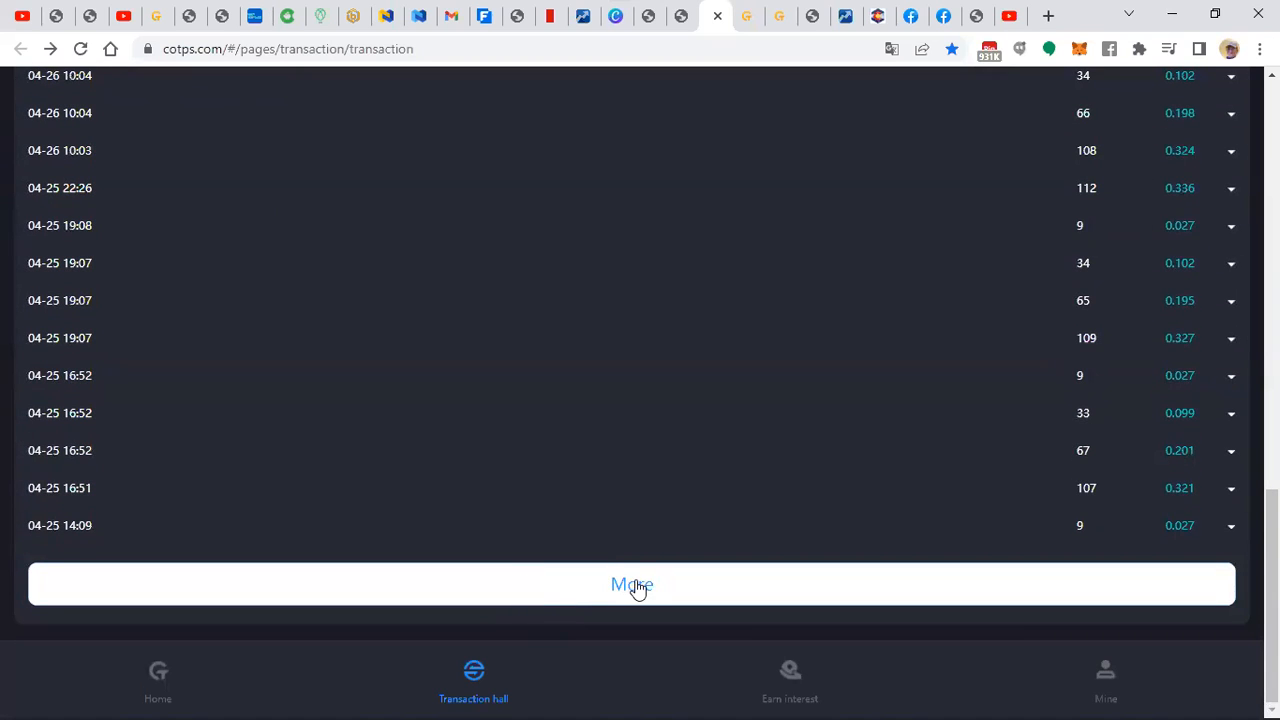
pyautogui.click(631, 584)
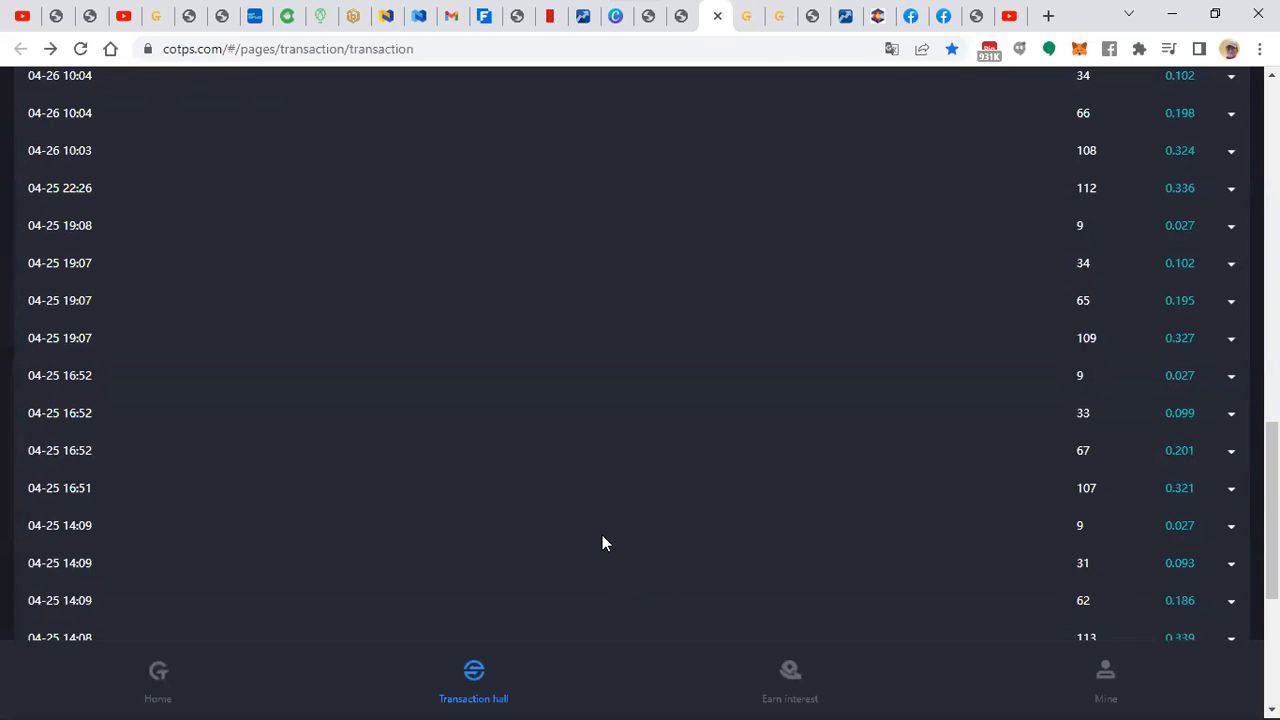
pyautogui.scroll(-3)
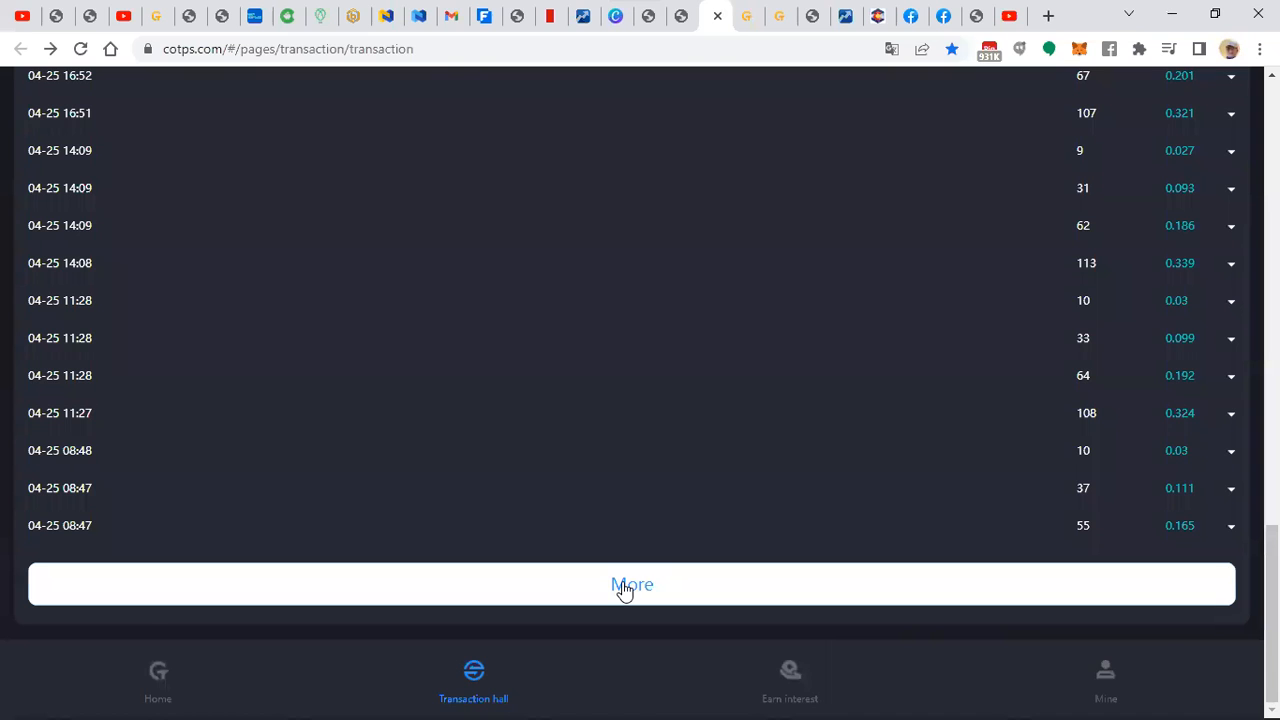
pyautogui.click(631, 584)
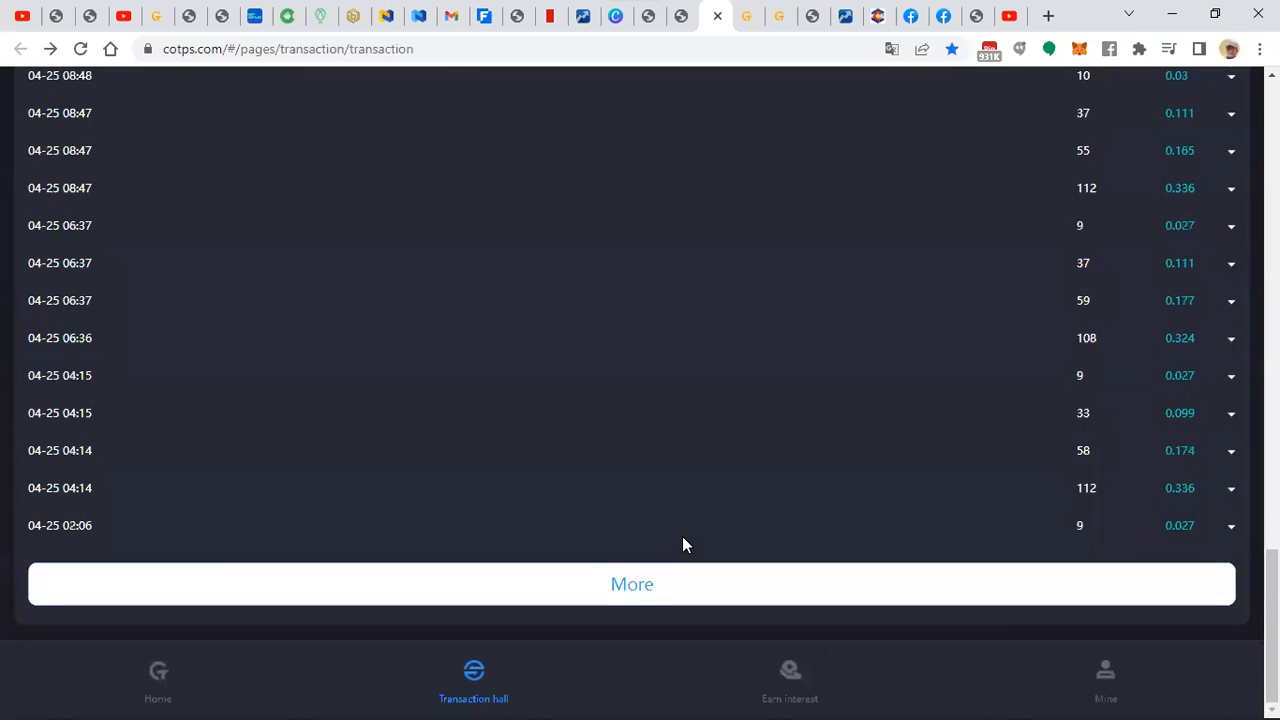
pyautogui.click(632, 584)
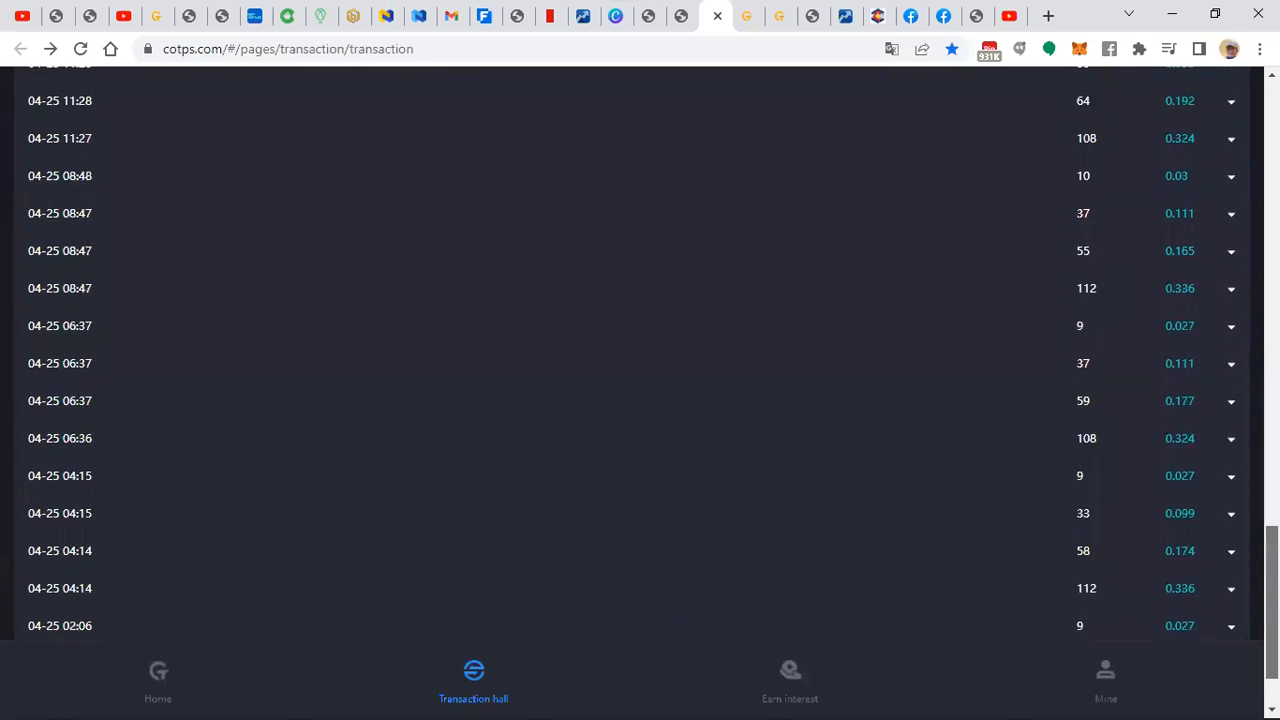
pyautogui.rightClick(995, 70)
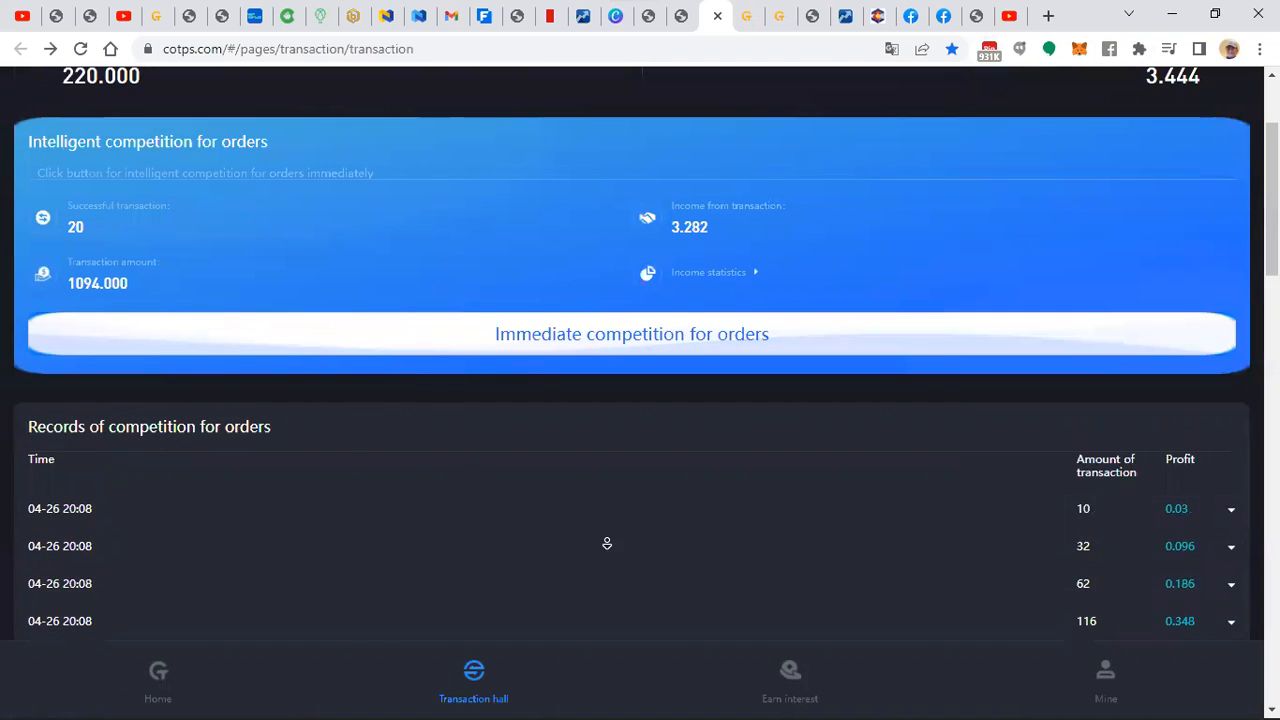
pyautogui.scroll(-3)
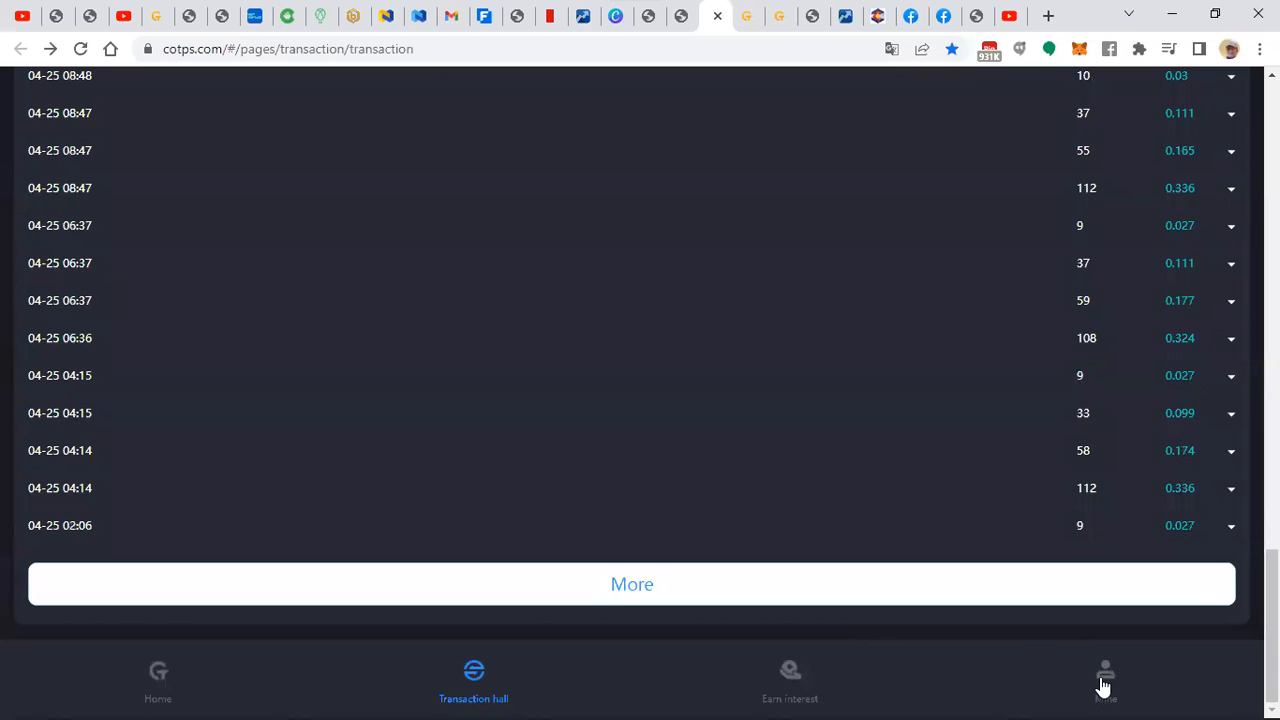
# - From Mine, view the single completed 190 recharge record and go back
pyautogui.click(1105, 680)
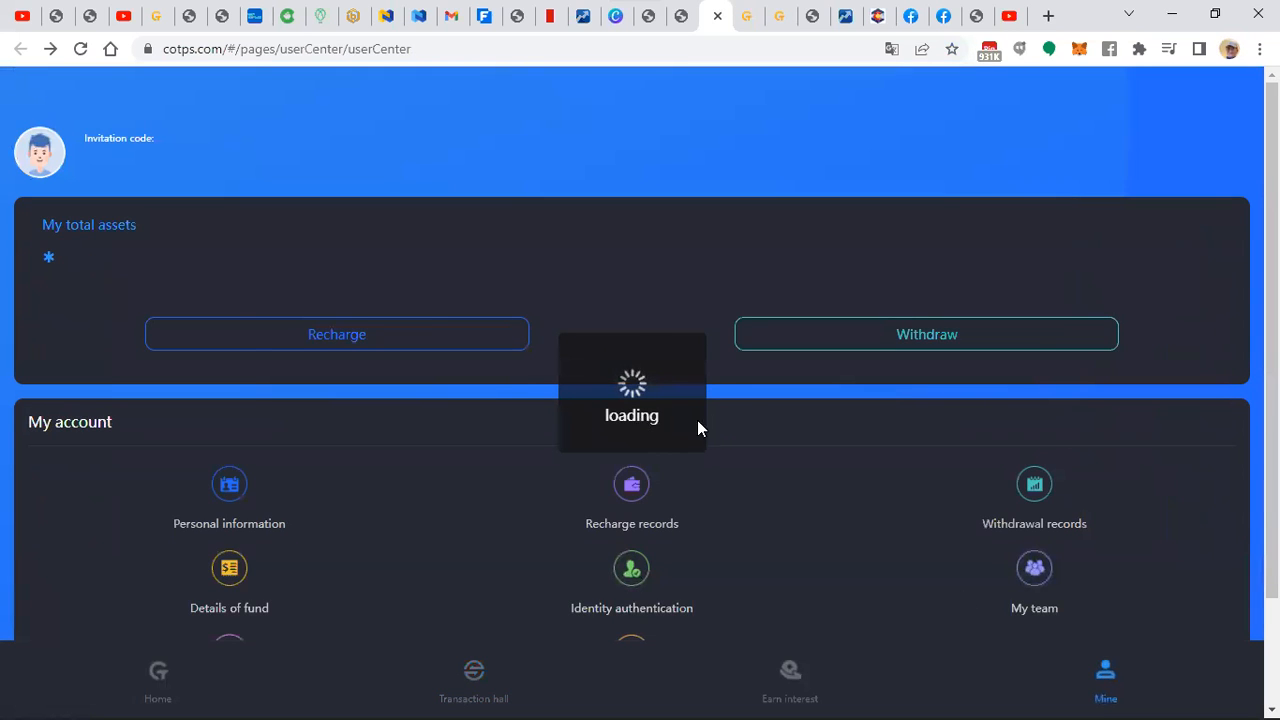
pyautogui.click(631, 500)
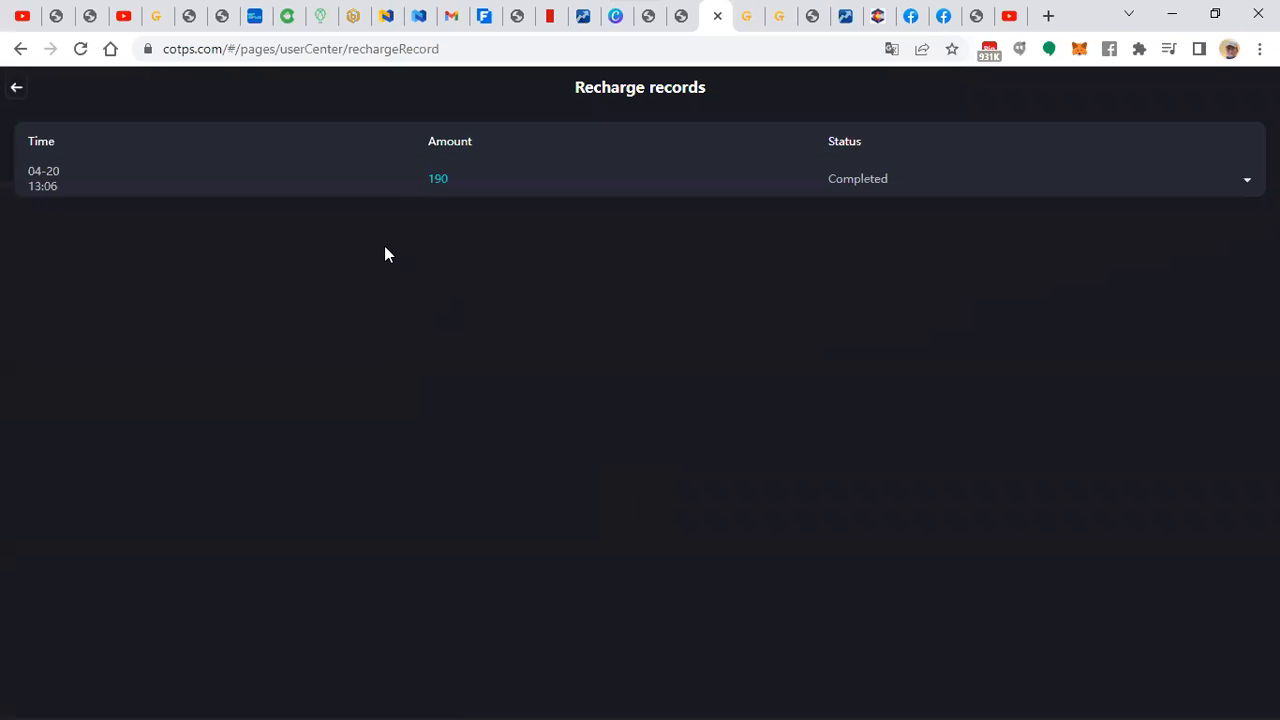
pyautogui.moveTo(154, 203)
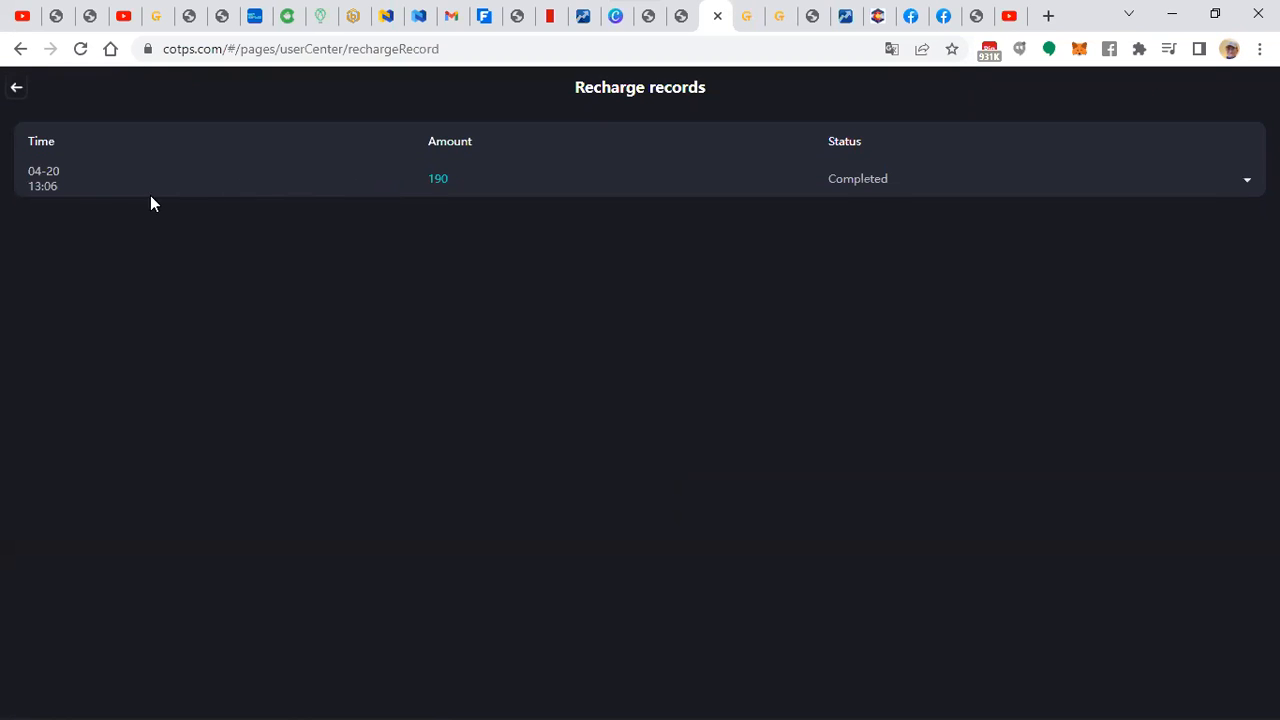
pyautogui.click(16, 87)
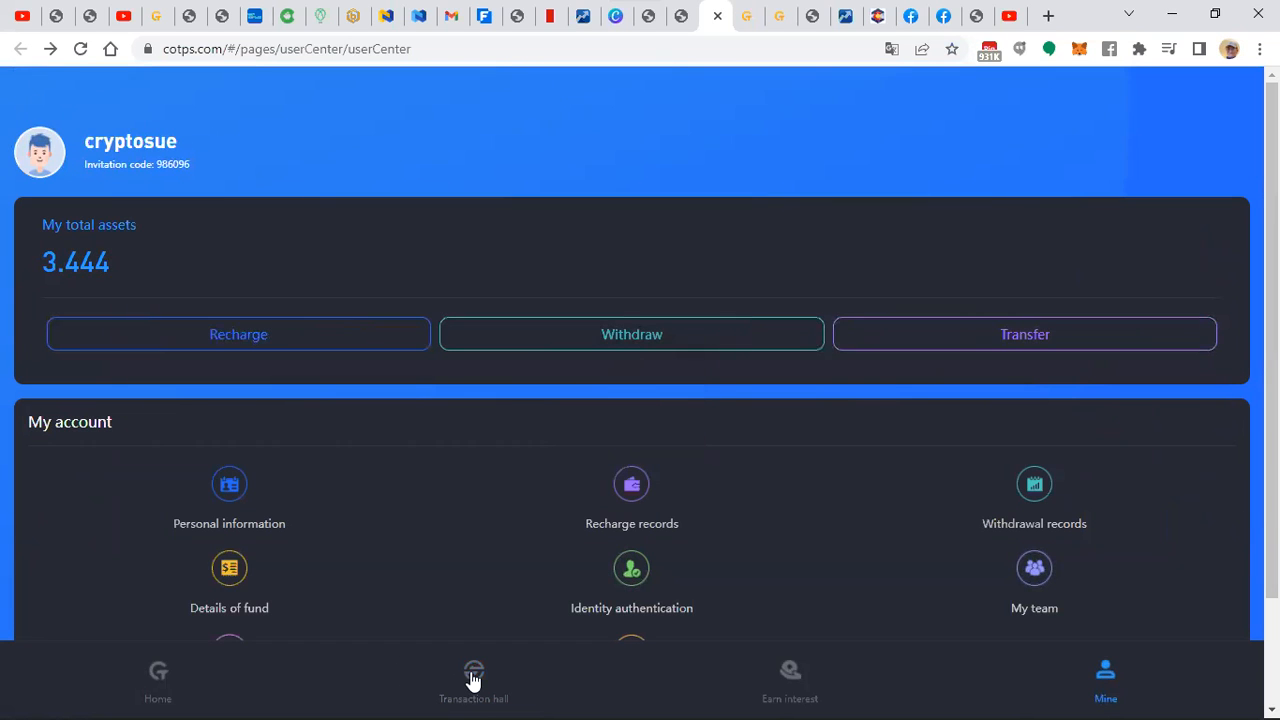
# - Return to the transaction hall's order records, then head to Mine, which requests login
pyautogui.click(473, 680)
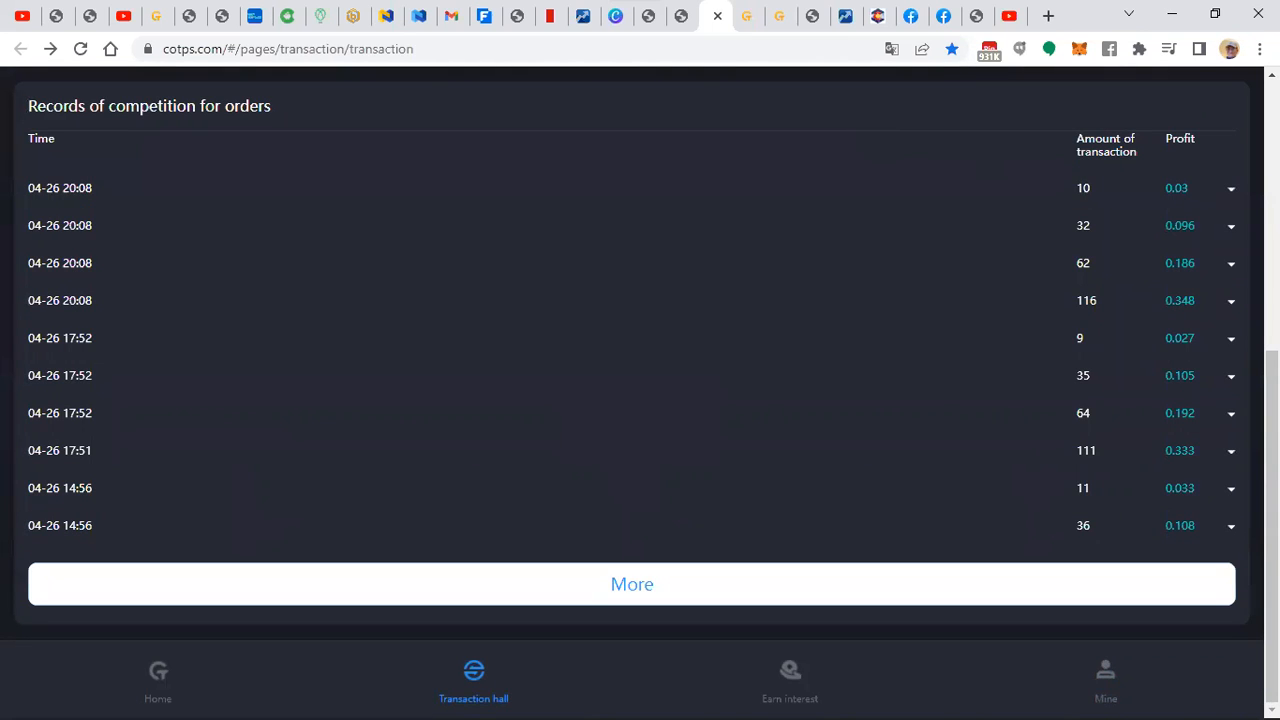
pyautogui.scroll(3)
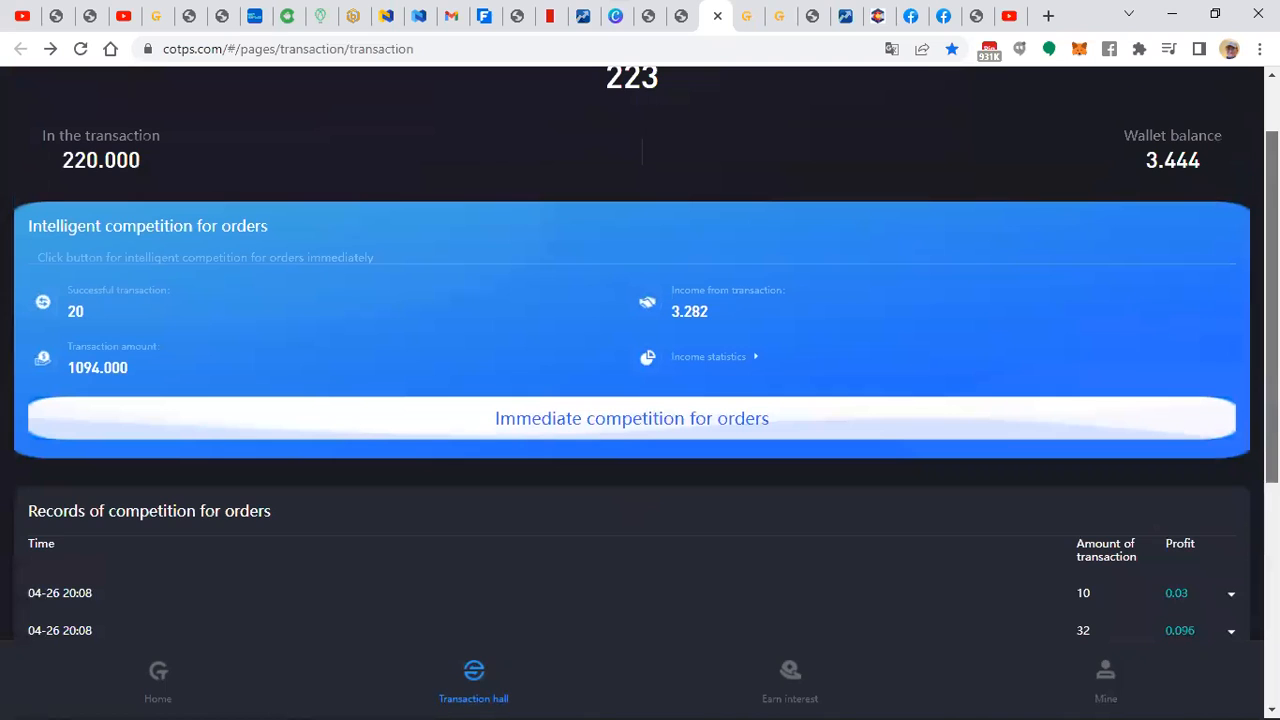
pyautogui.moveTo(747, 16)
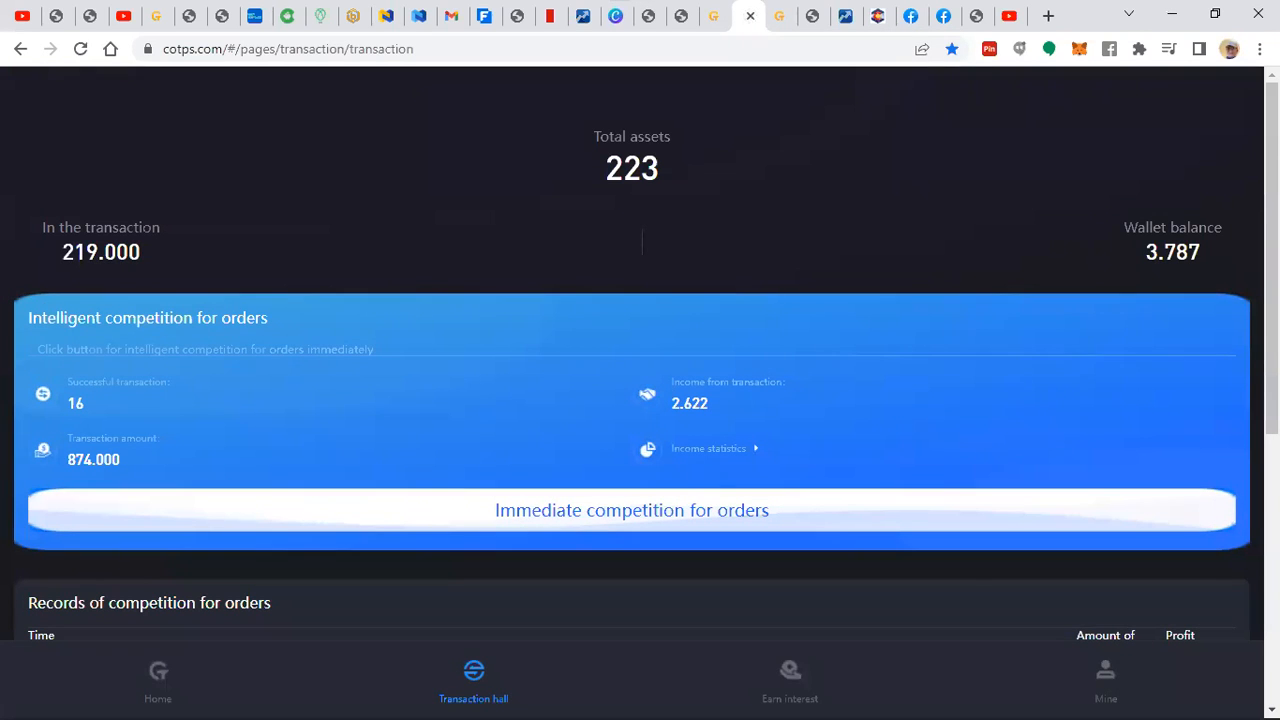
pyautogui.scroll(-3)
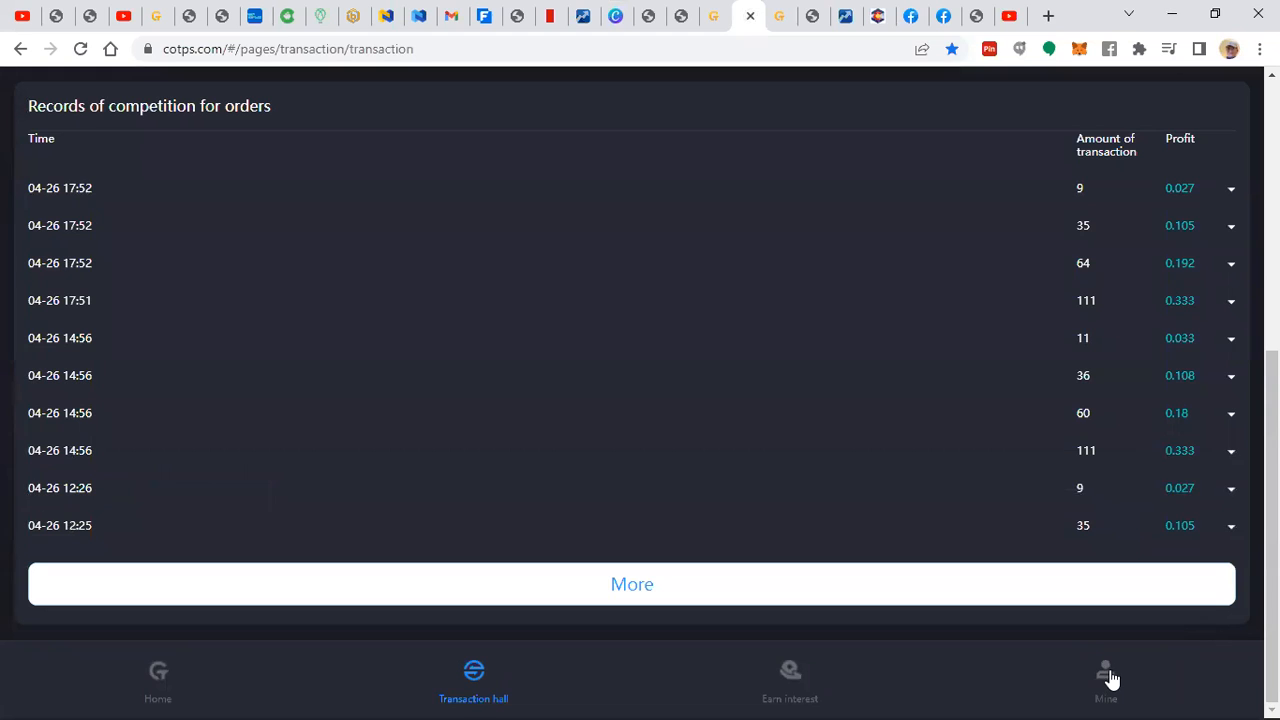
pyautogui.click(1106, 680)
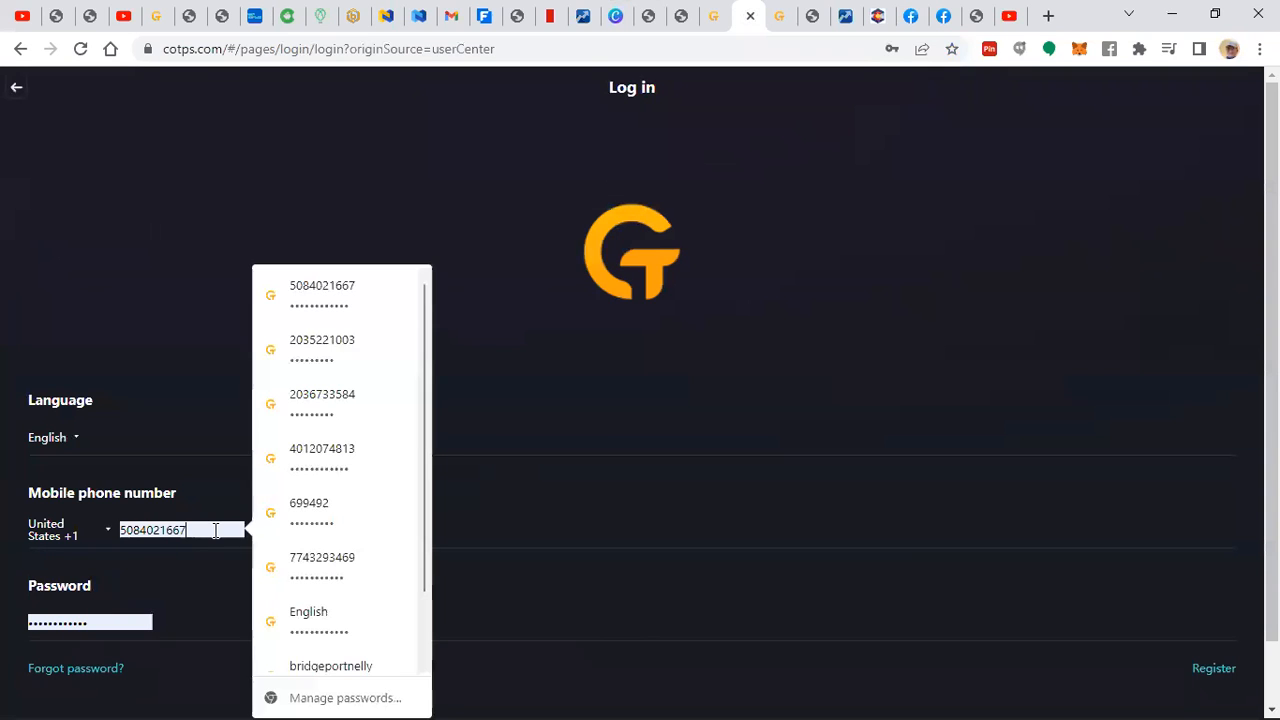
# - Log in with another saved phone number and go to that account's recharge records
pyautogui.click(322, 400)
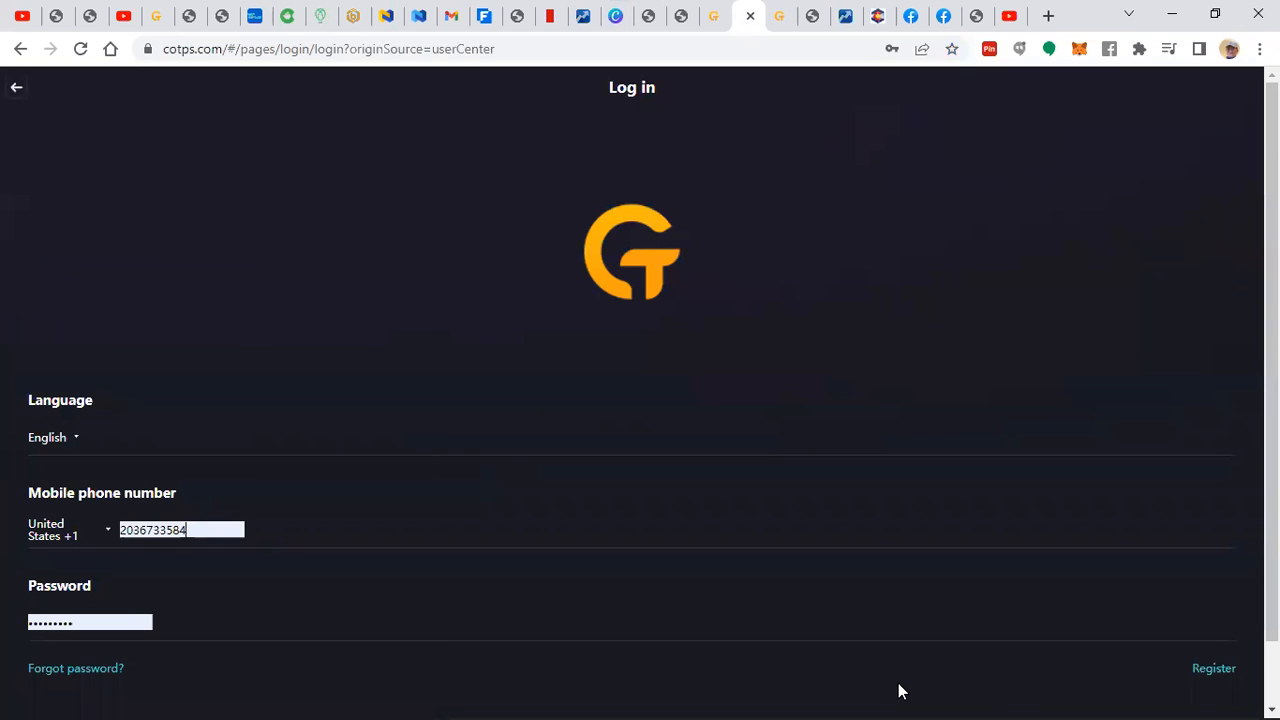
pyautogui.click(631, 683)
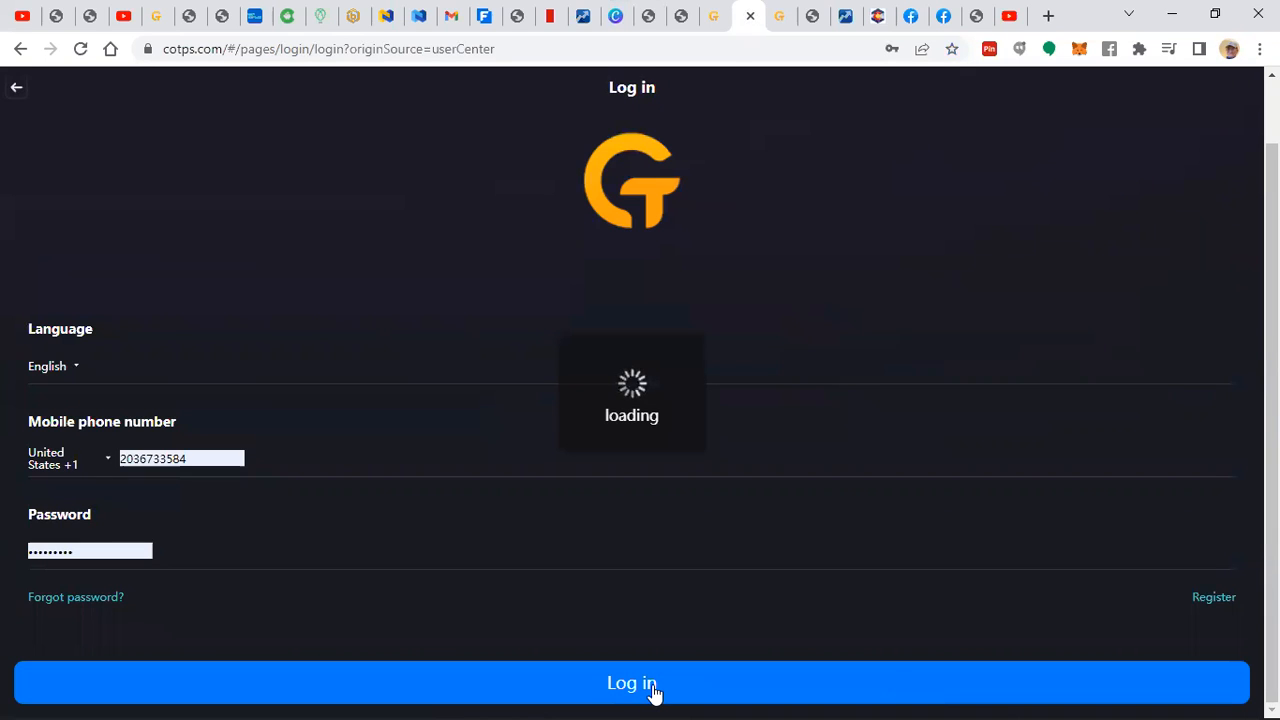
pyautogui.click(631, 683)
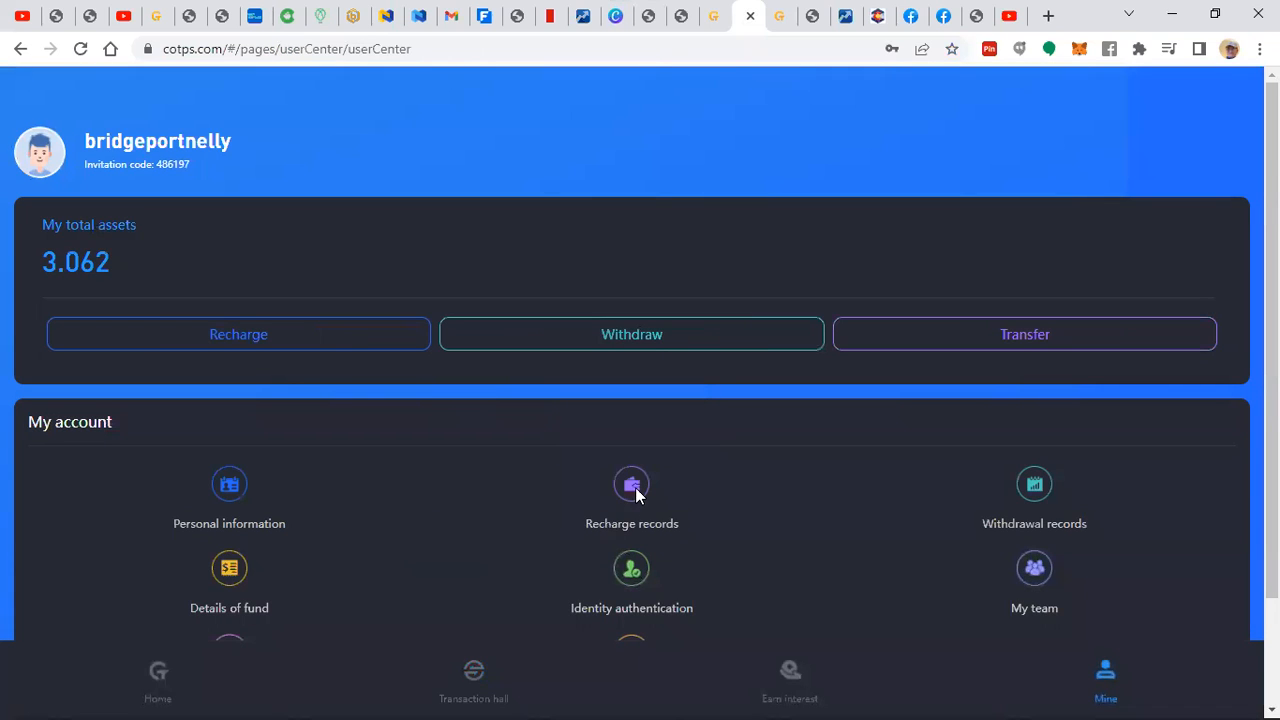
pyautogui.click(631, 497)
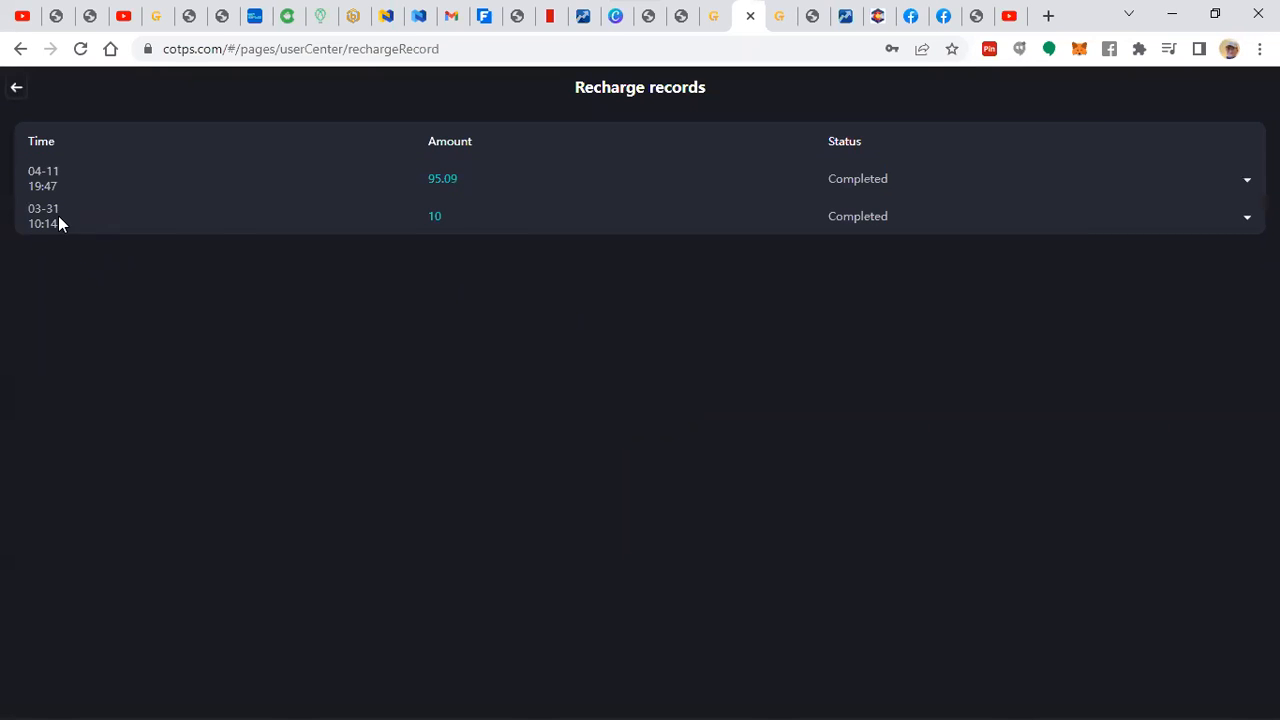
pyautogui.moveTo(84, 211)
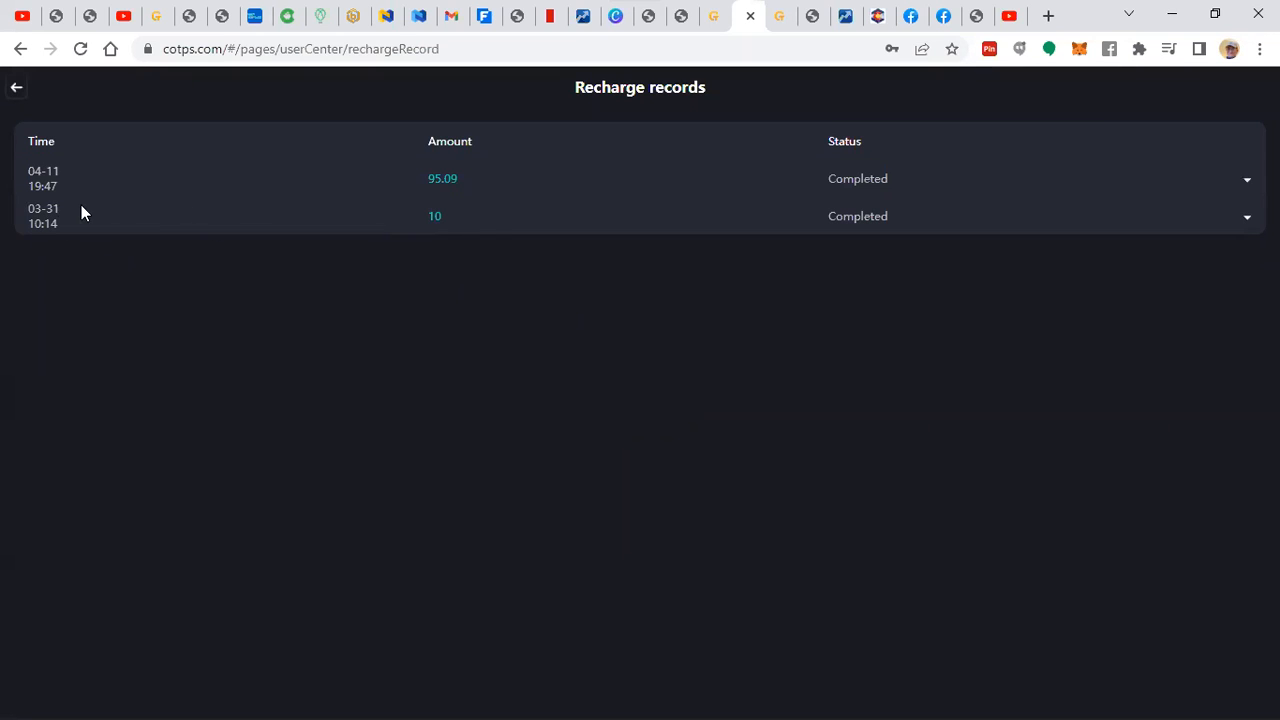
pyautogui.moveTo(490, 227)
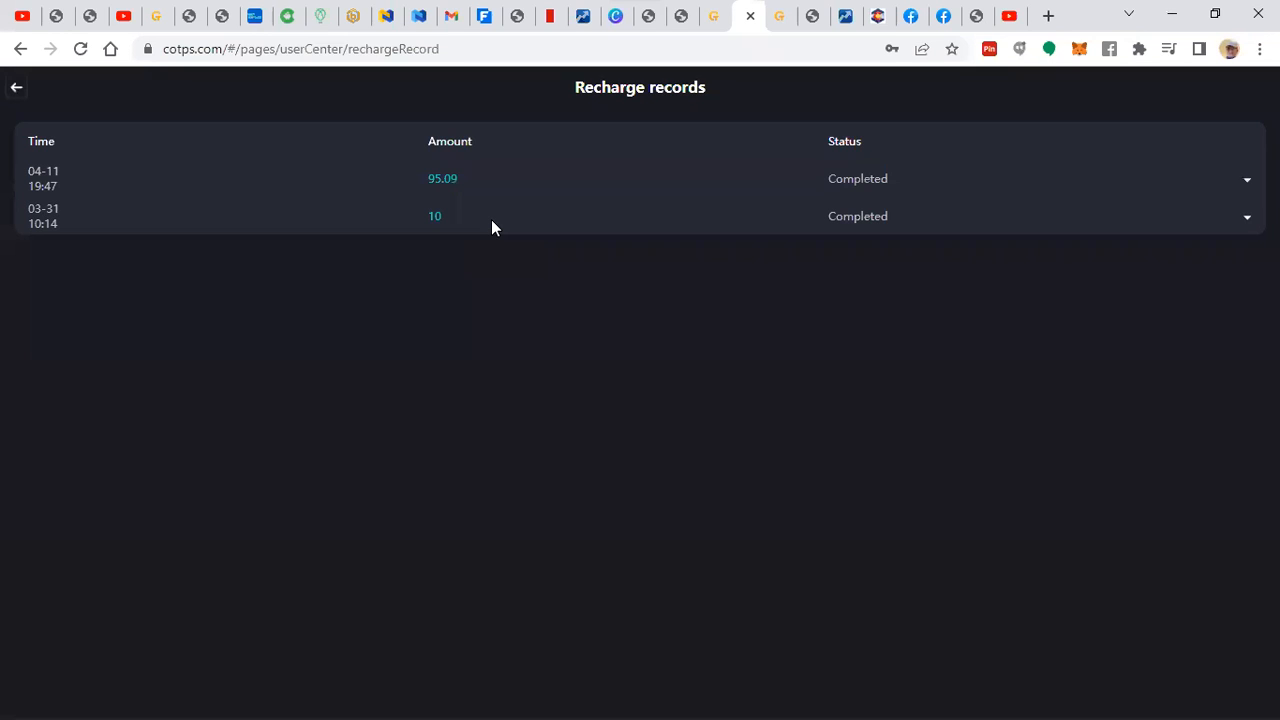
pyautogui.moveTo(462, 215)
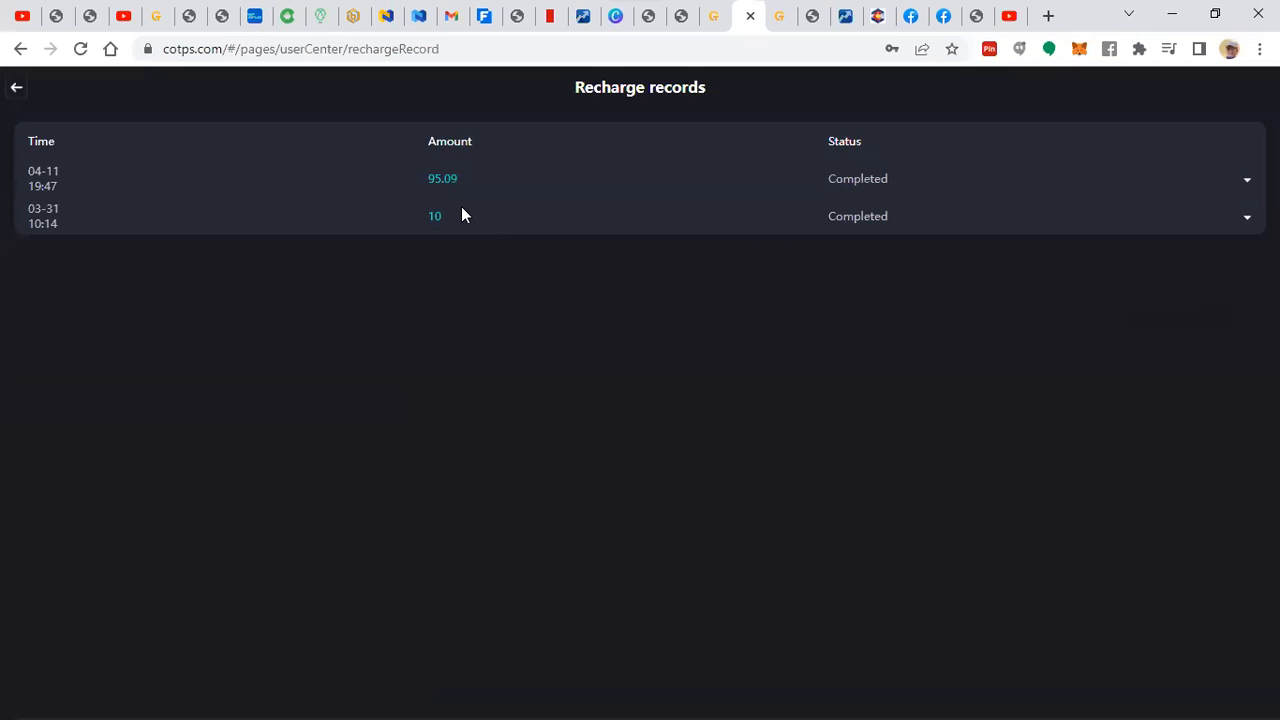
pyautogui.moveTo(15, 190)
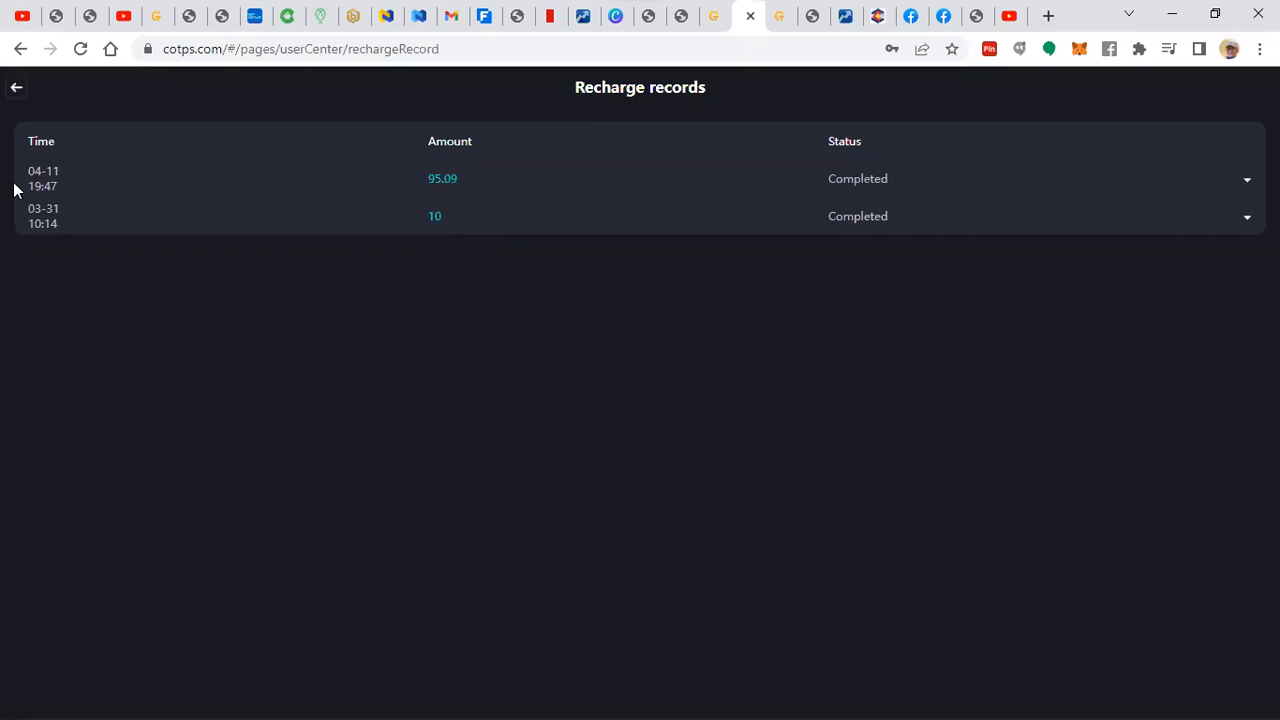
pyautogui.moveTo(444, 201)
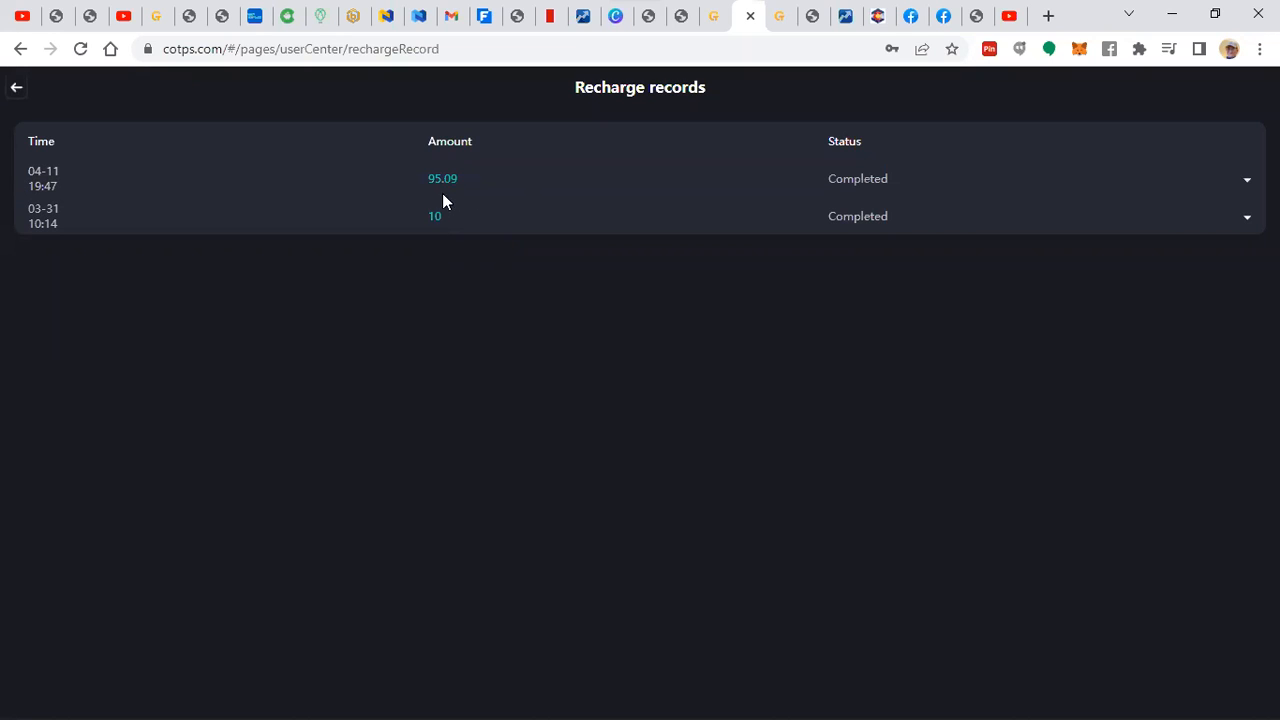
pyautogui.moveTo(37, 150)
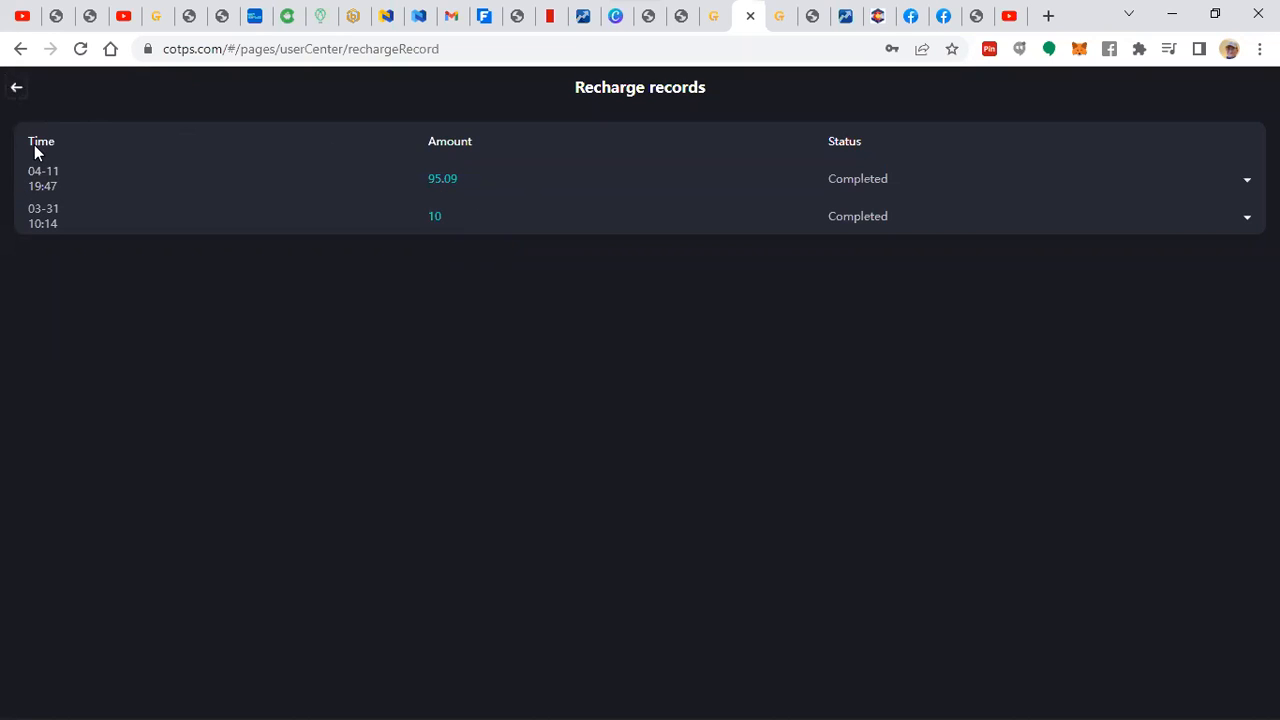
pyautogui.moveTo(322, 664)
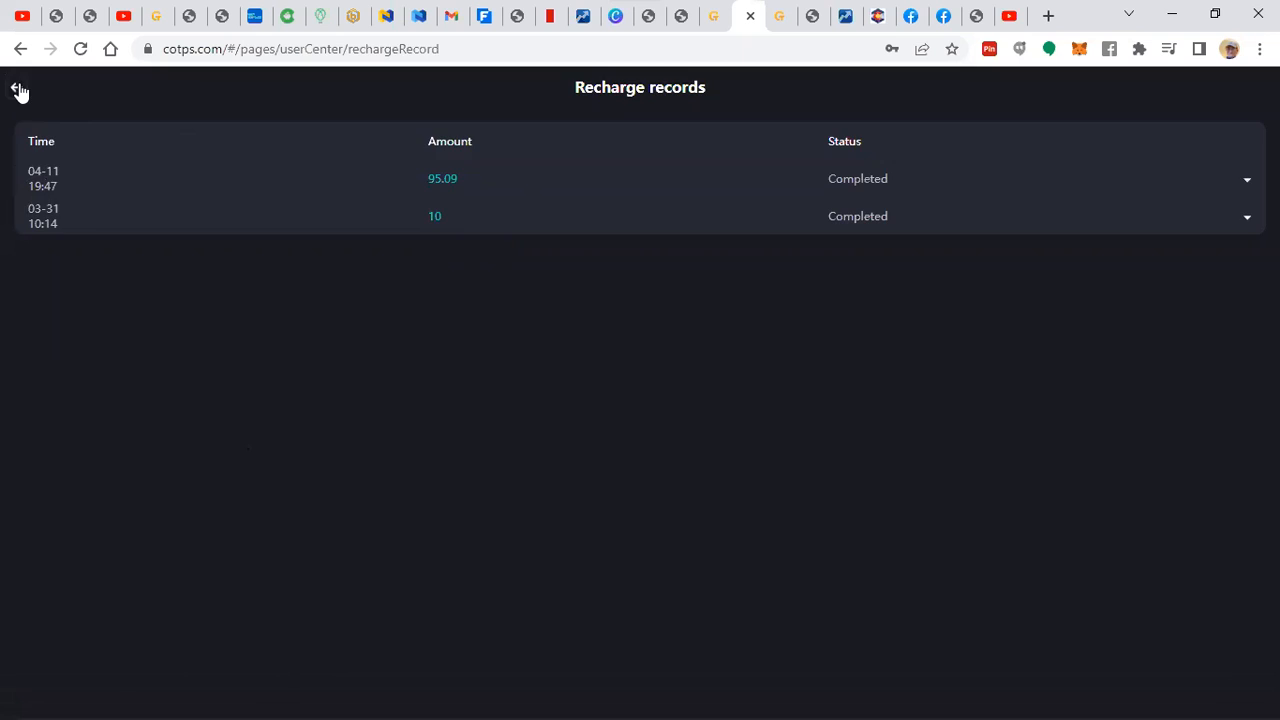
# - Leave the 95.09 and 10 recharge records back to the overview showing 3.062 total assets
pyautogui.click(20, 90)
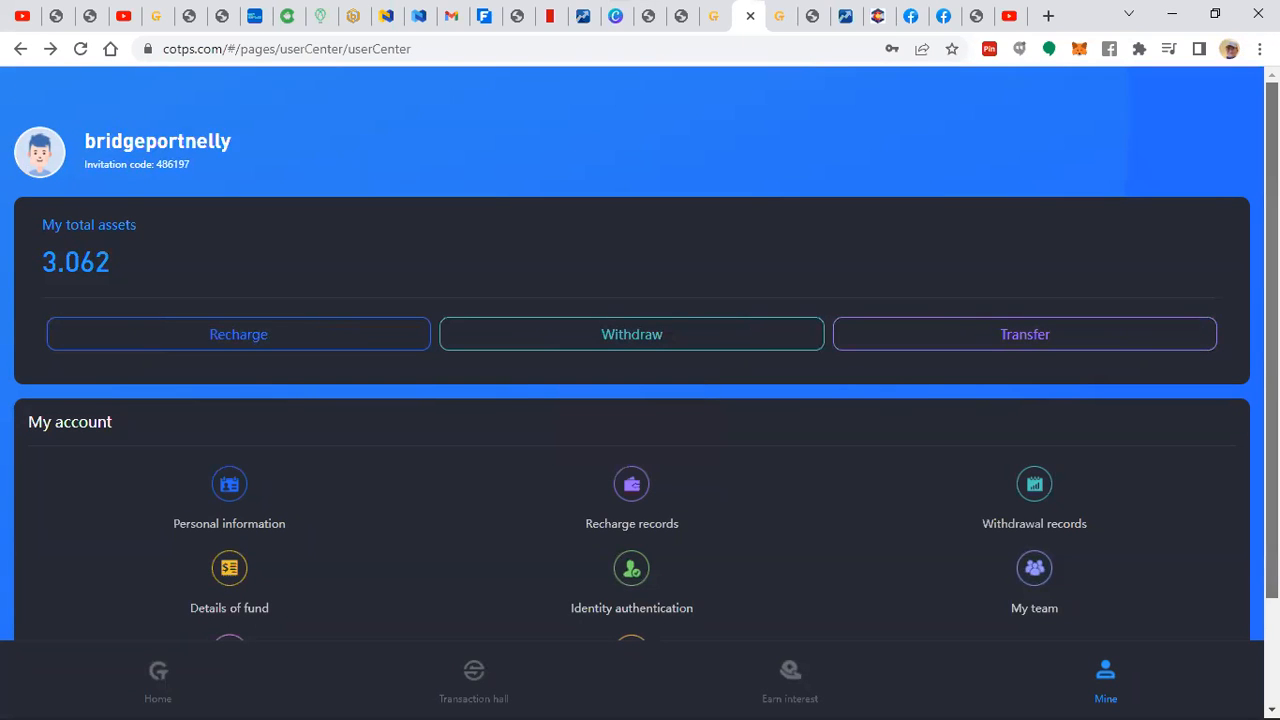
pyautogui.moveTo(518, 672)
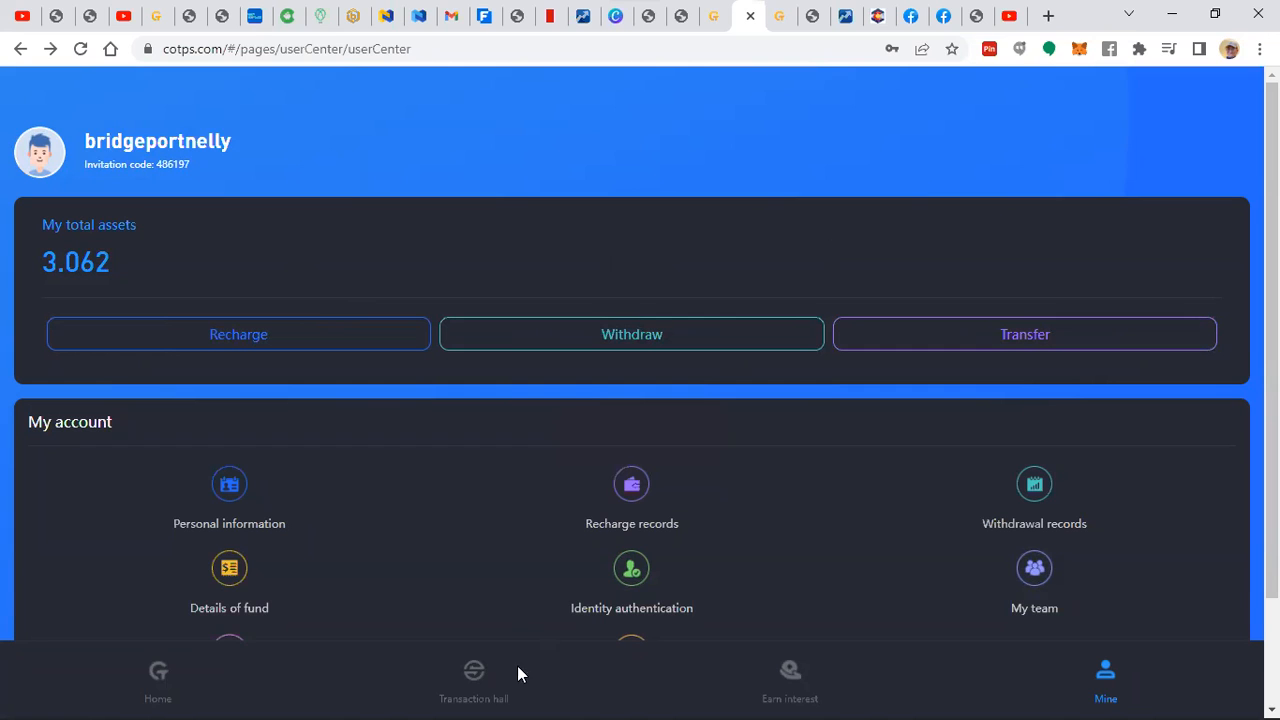
# - Review the transaction hall with 154 total assets and 48.197 wallet balance, then return to Mine
pyautogui.scroll(-3)
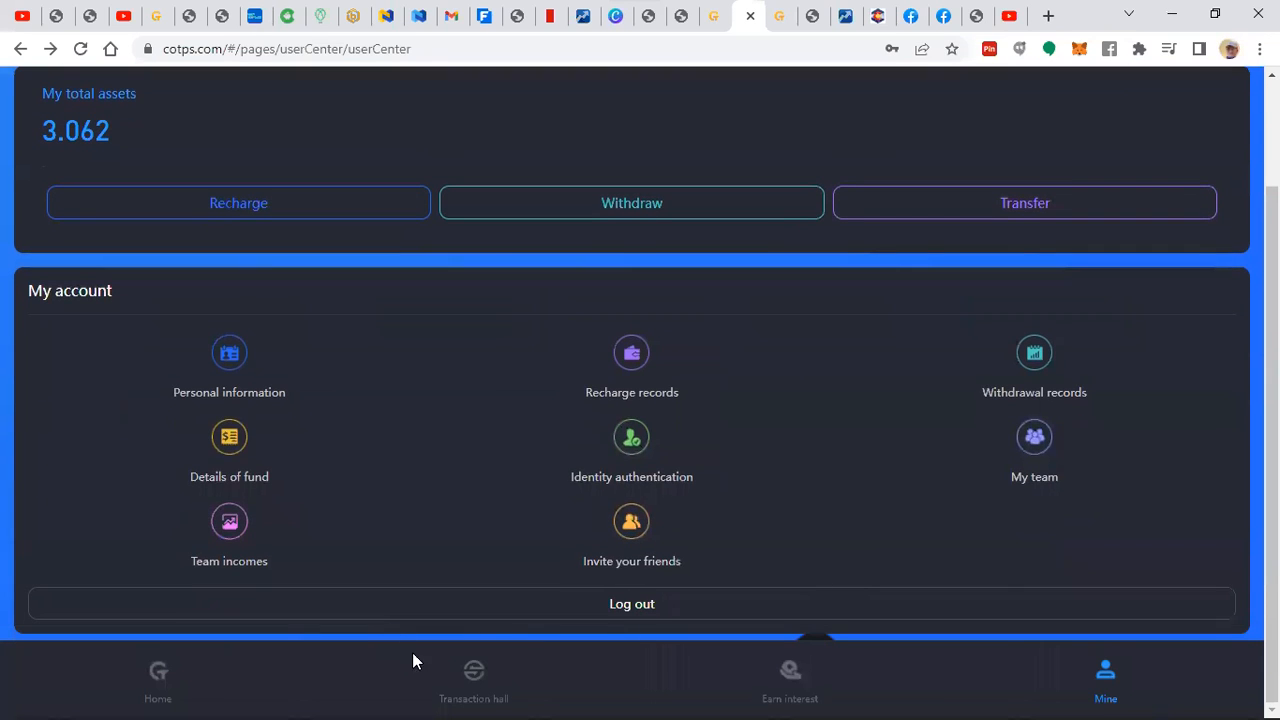
pyautogui.moveTo(473, 672)
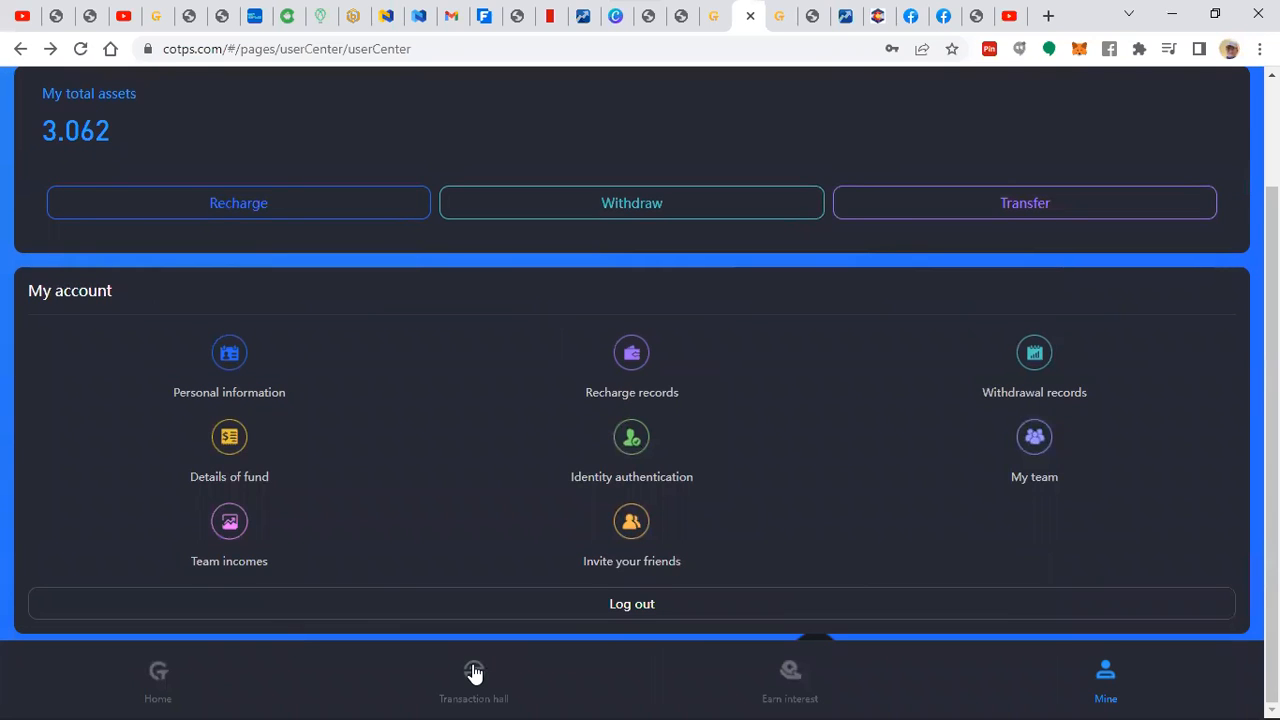
pyautogui.click(473, 680)
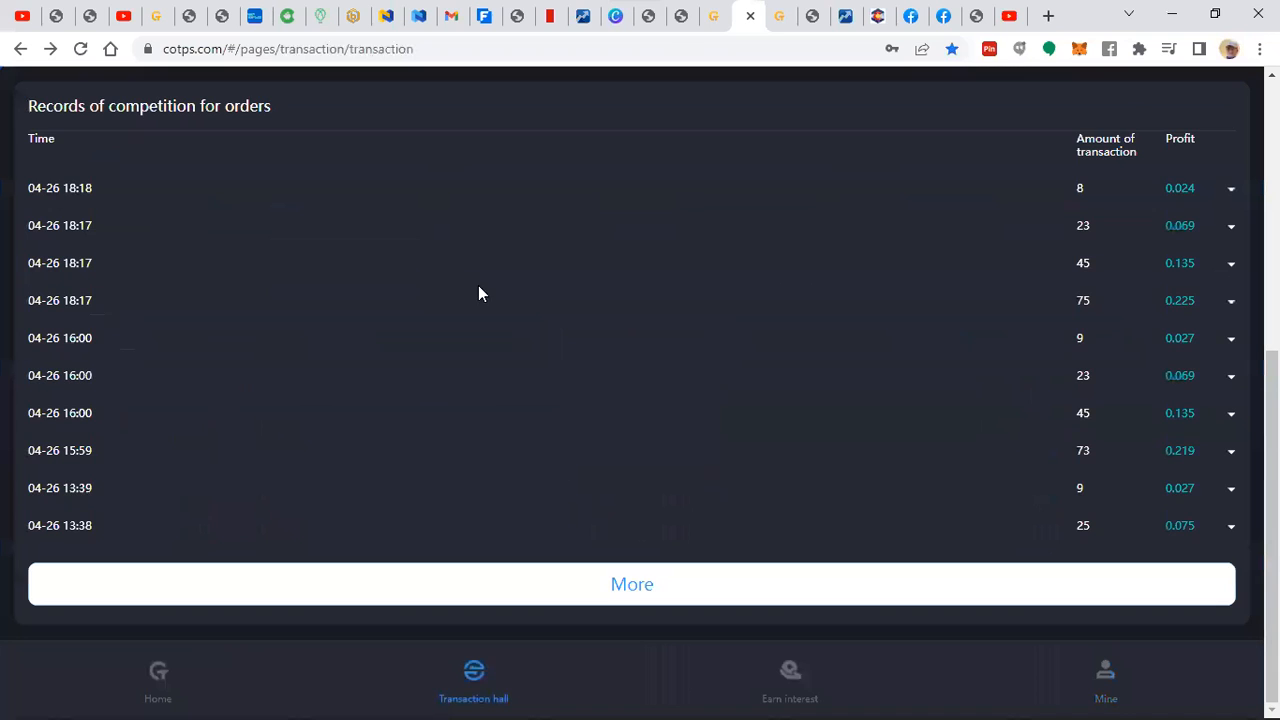
pyautogui.scroll(3)
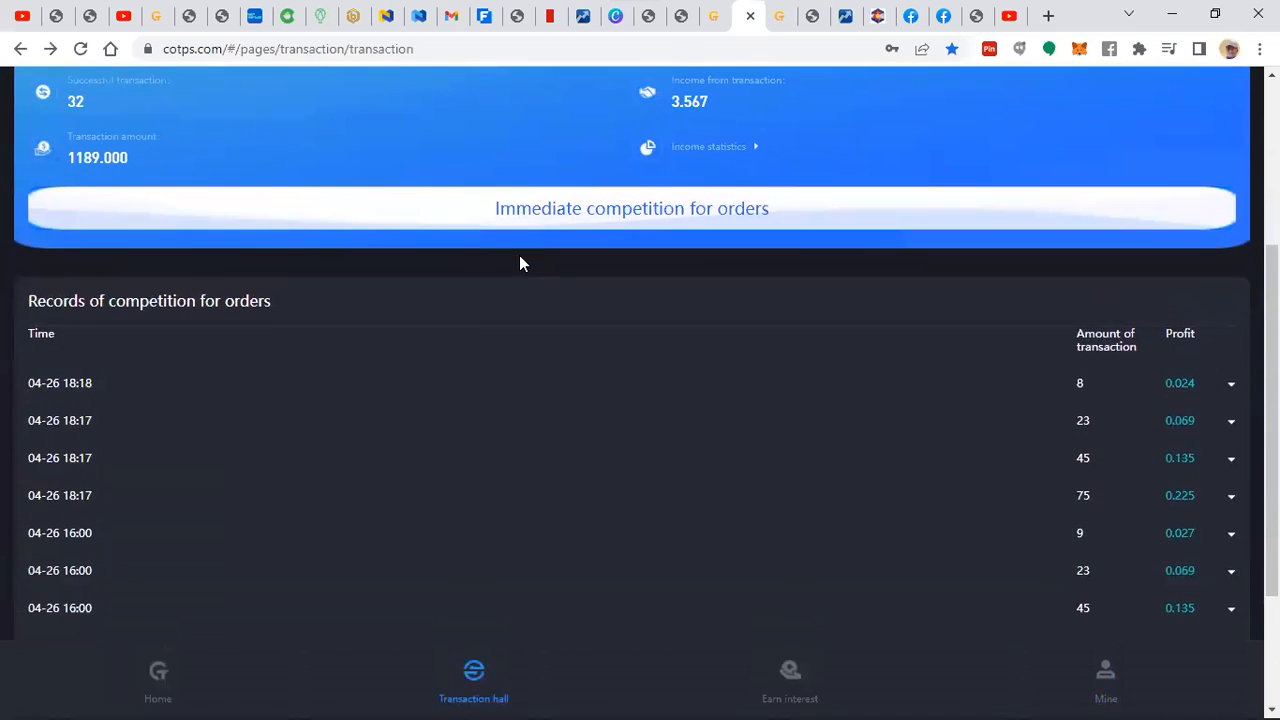
pyautogui.scroll(-3)
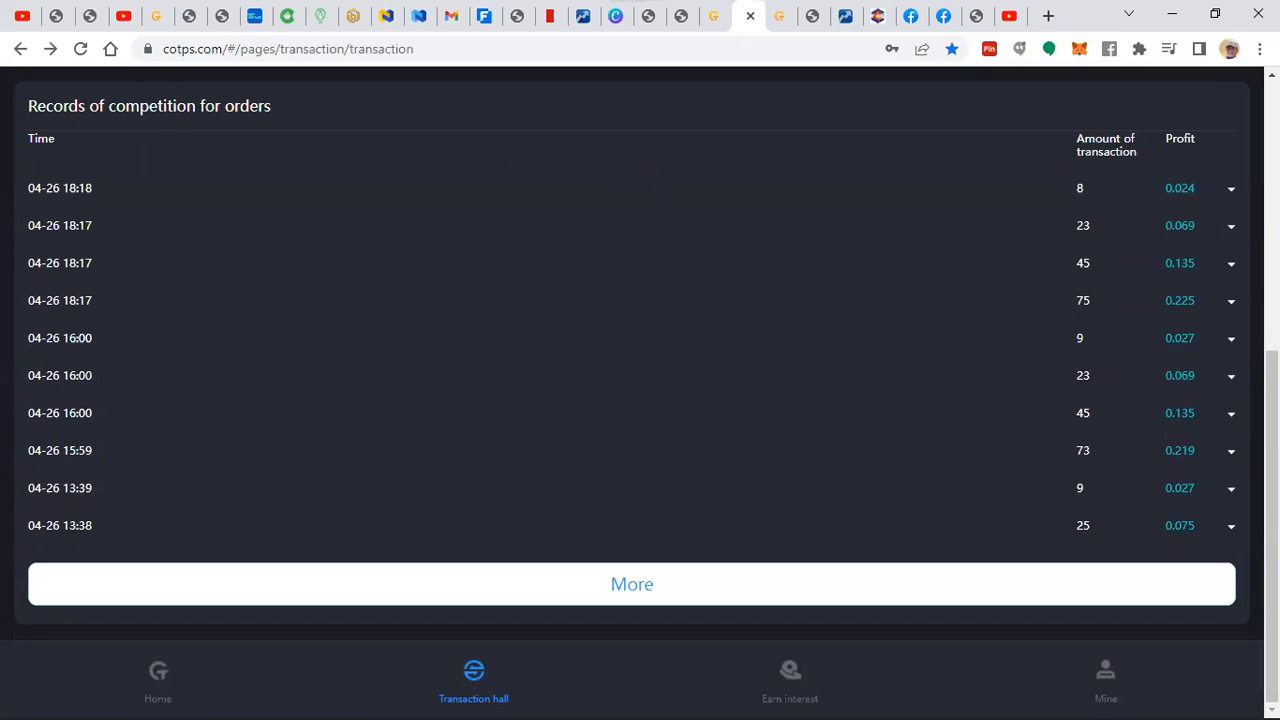
pyautogui.moveTo(554, 161)
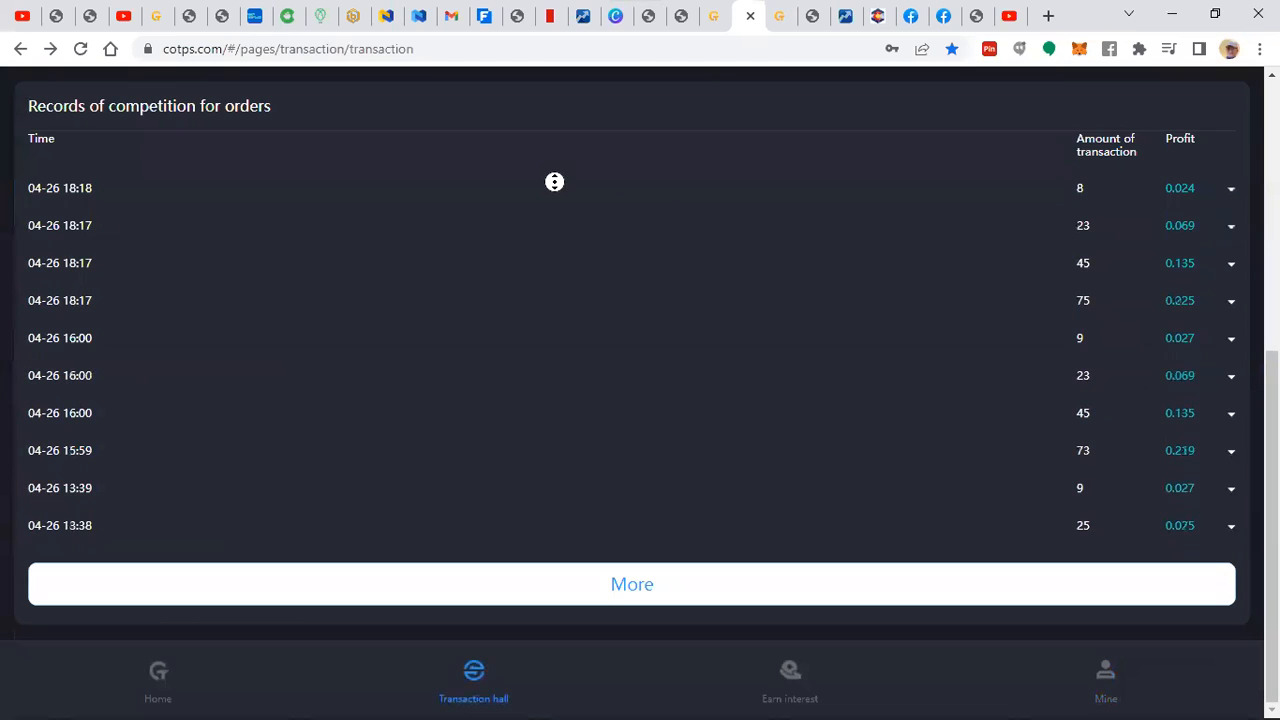
pyautogui.moveTo(425, 251)
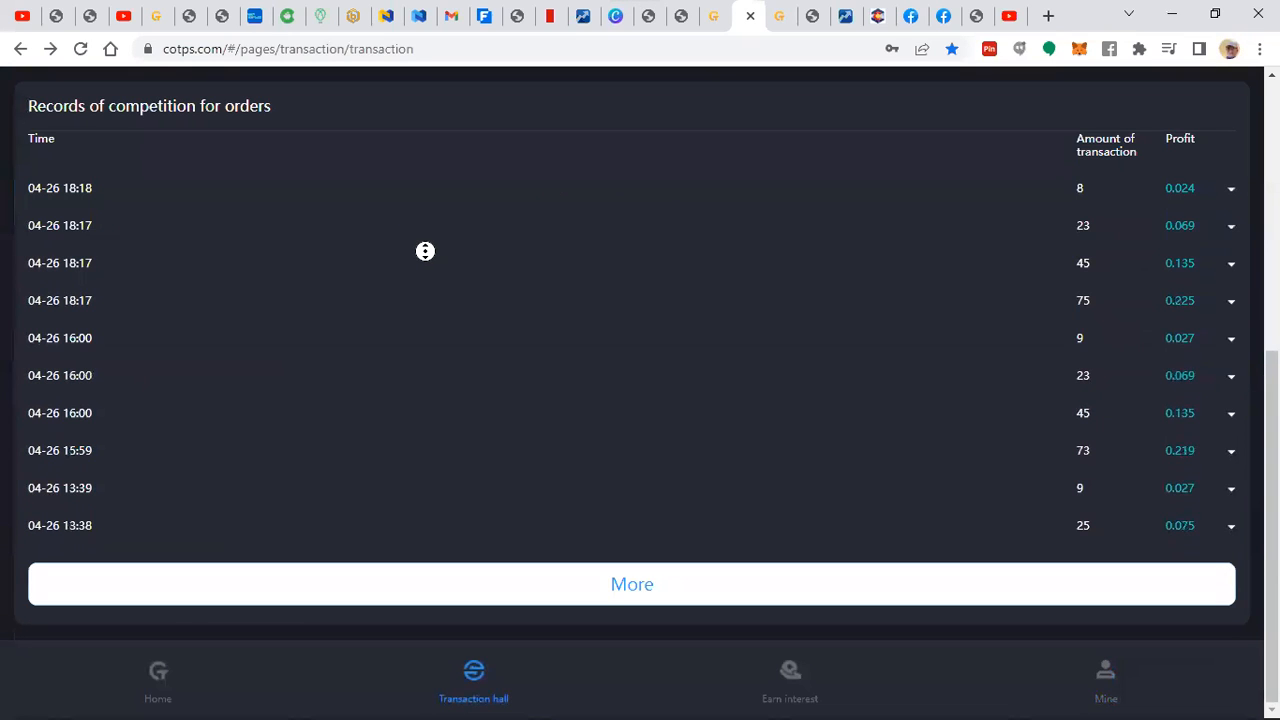
pyautogui.moveTo(437, 250)
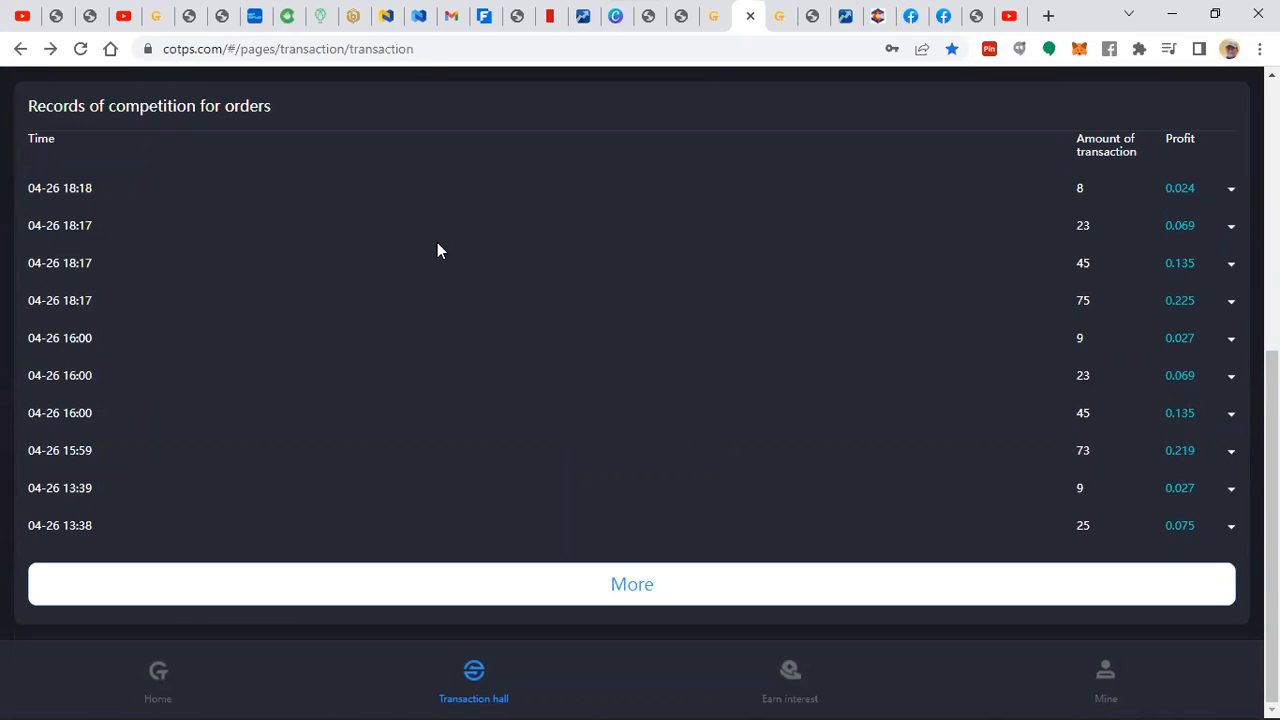
pyautogui.moveTo(745, 430)
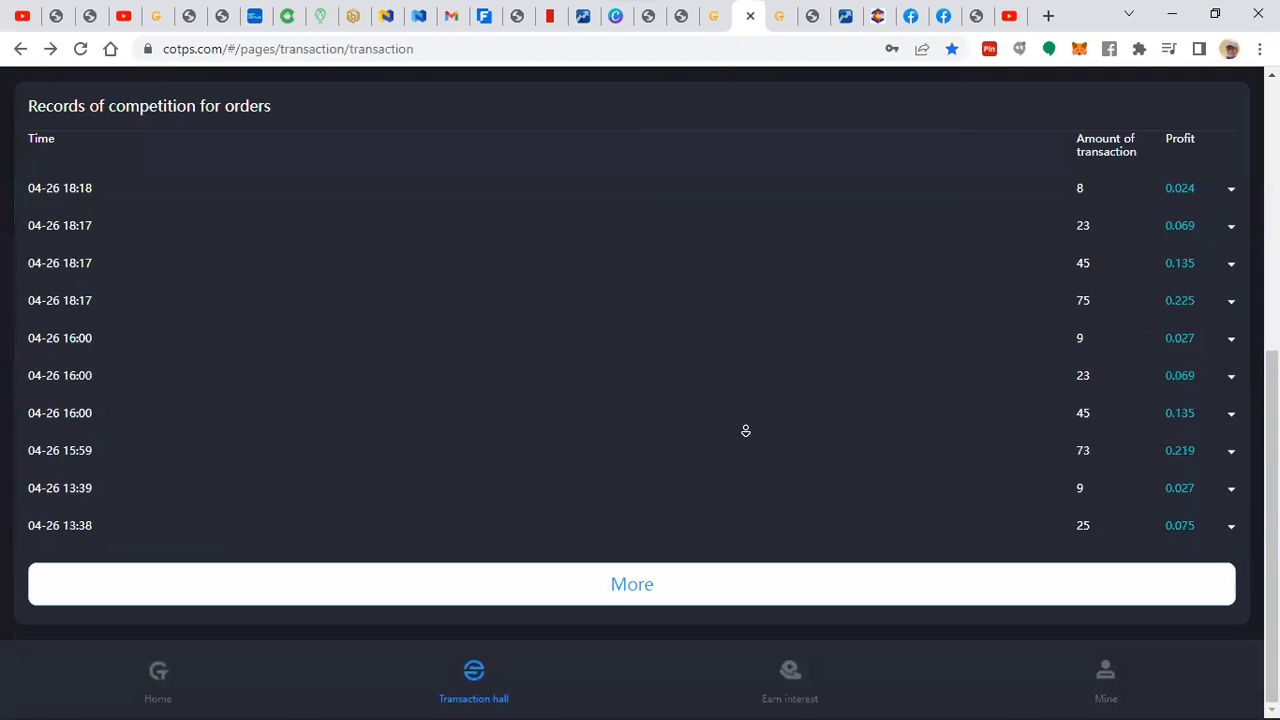
pyautogui.scroll(3)
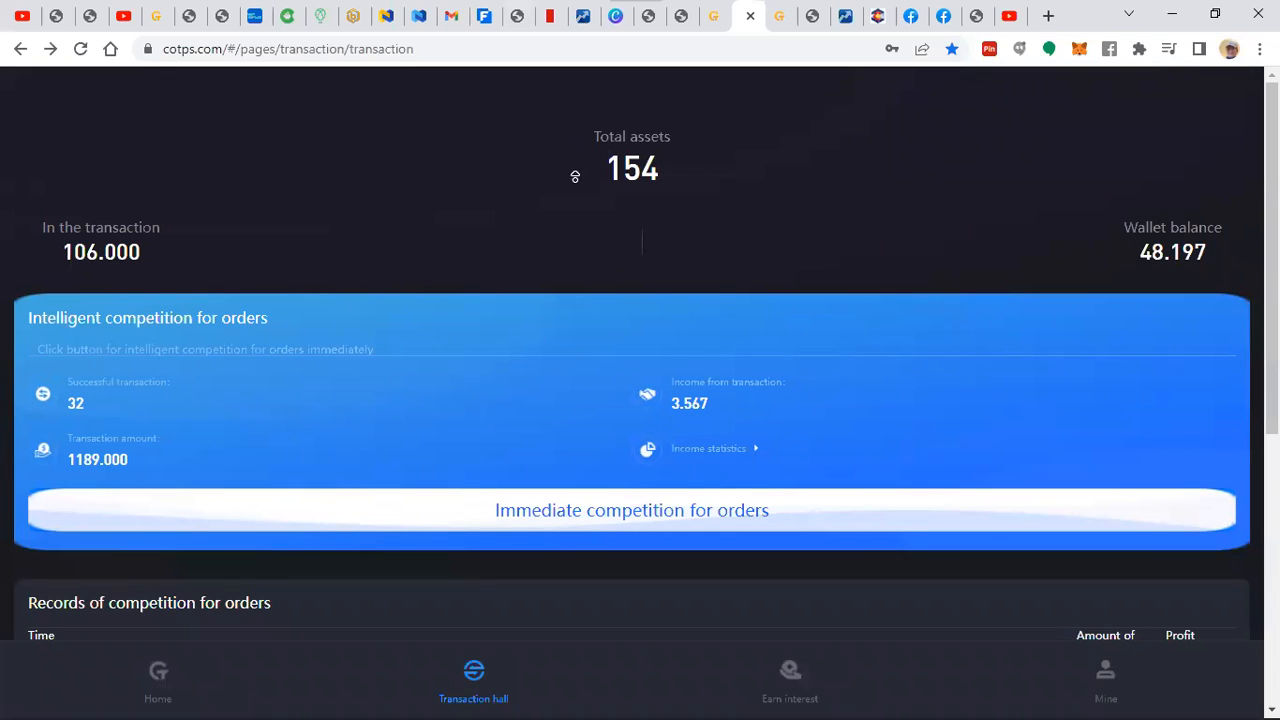
pyautogui.moveTo(955, 225)
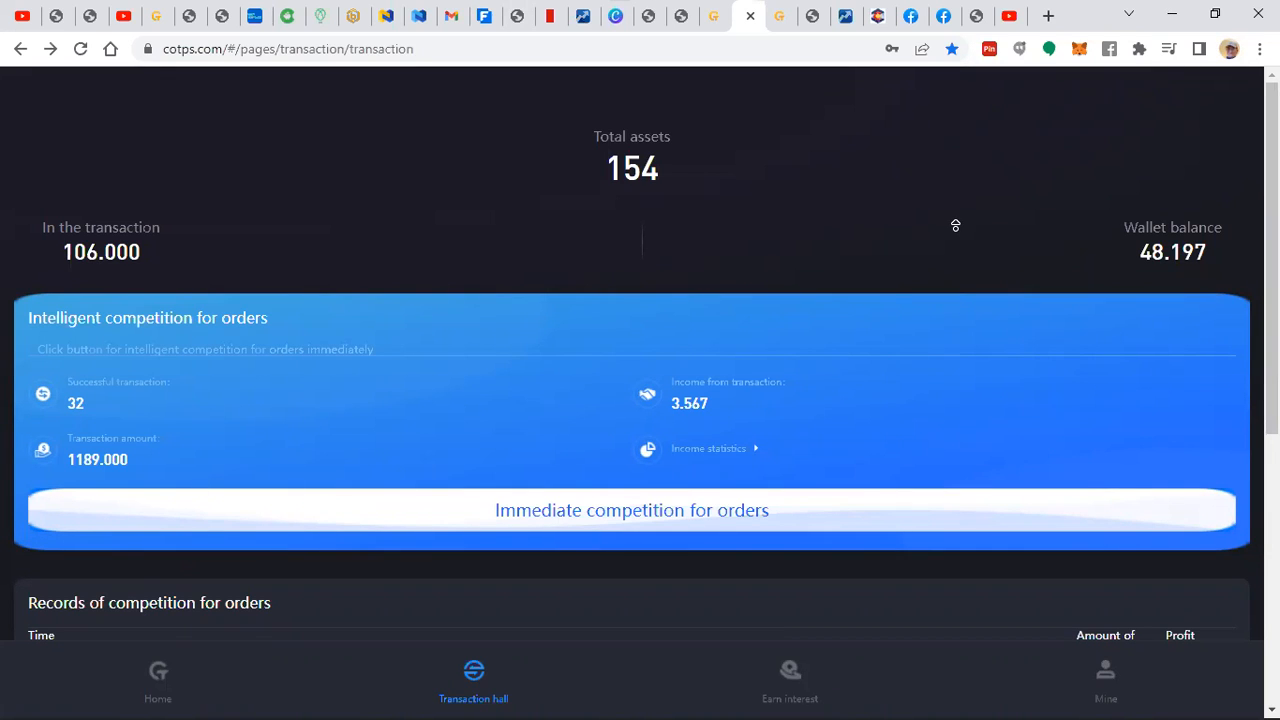
pyautogui.moveTo(955, 225)
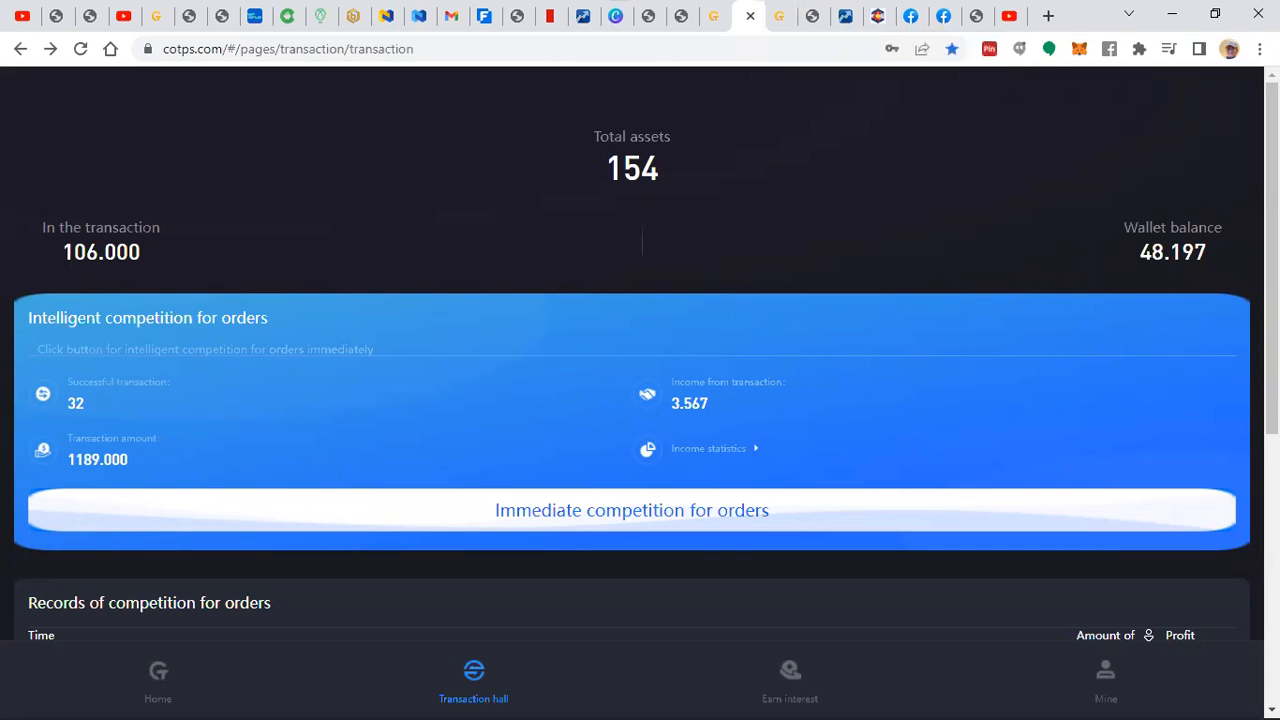
pyautogui.click(1105, 680)
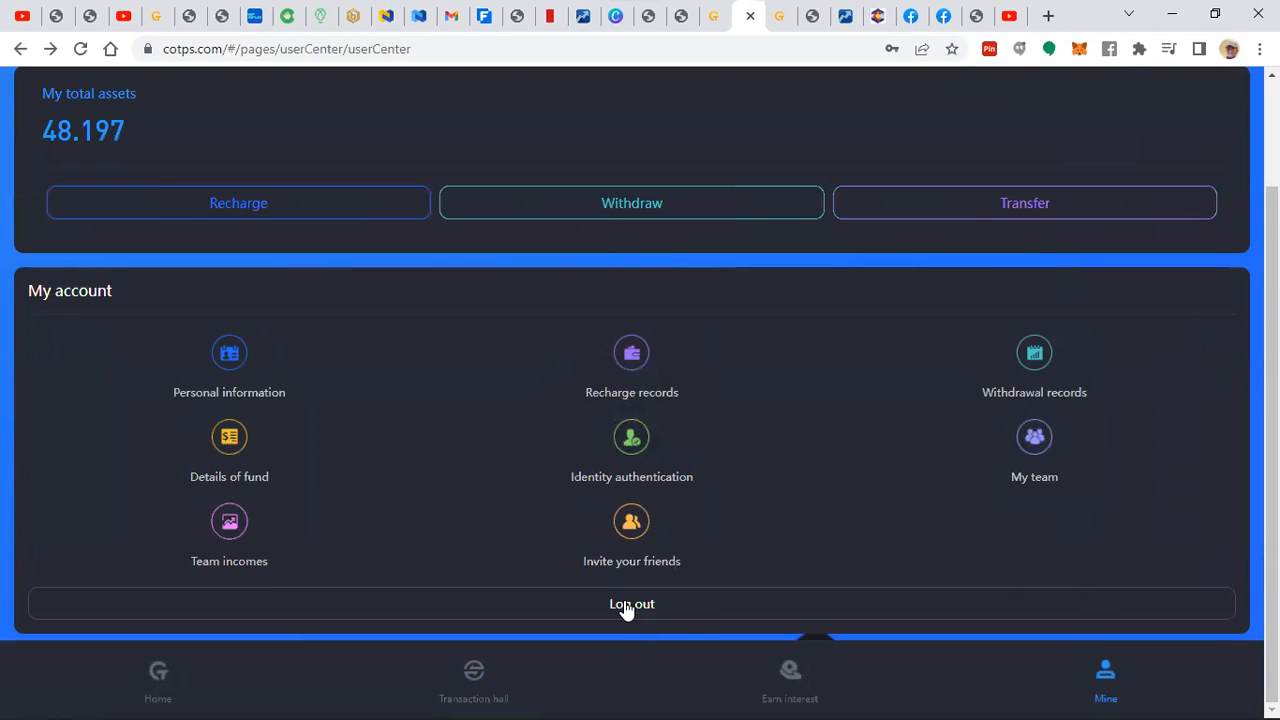
# - Log out and sign in with another saved number, reaching Cryptob's overview with 527.822 total assets
pyautogui.click(631, 603)
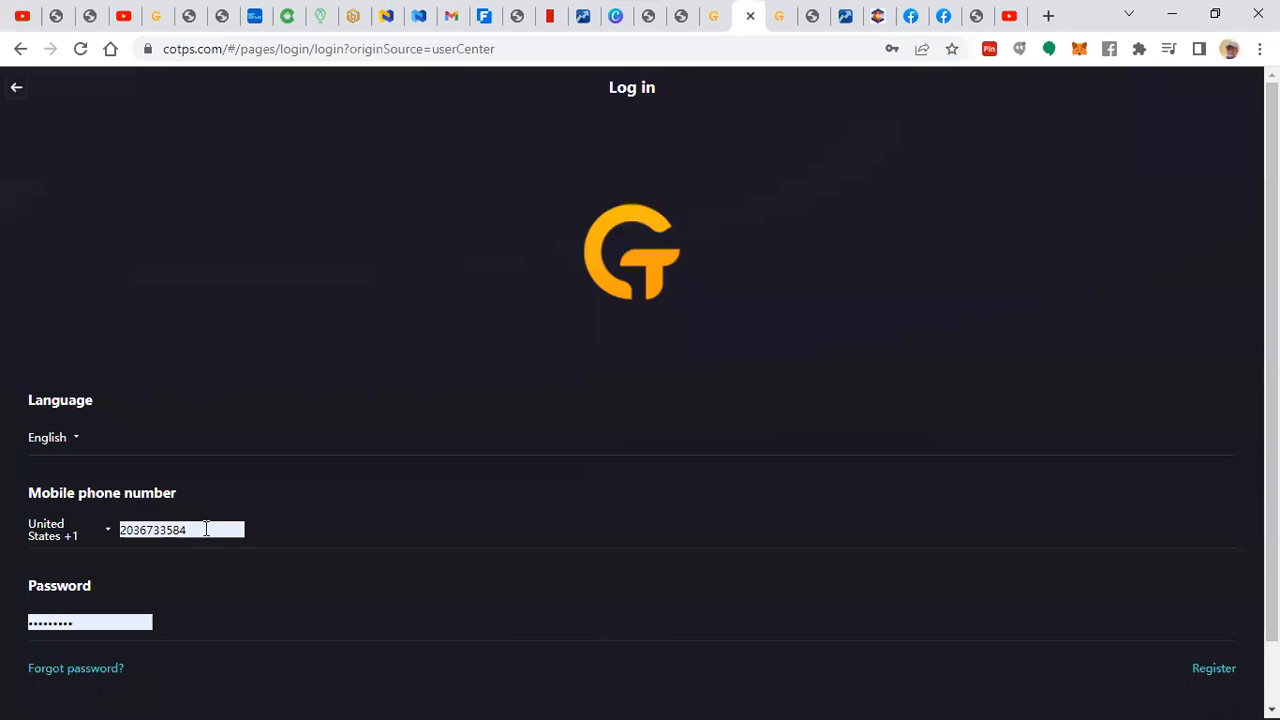
pyautogui.click(322, 345)
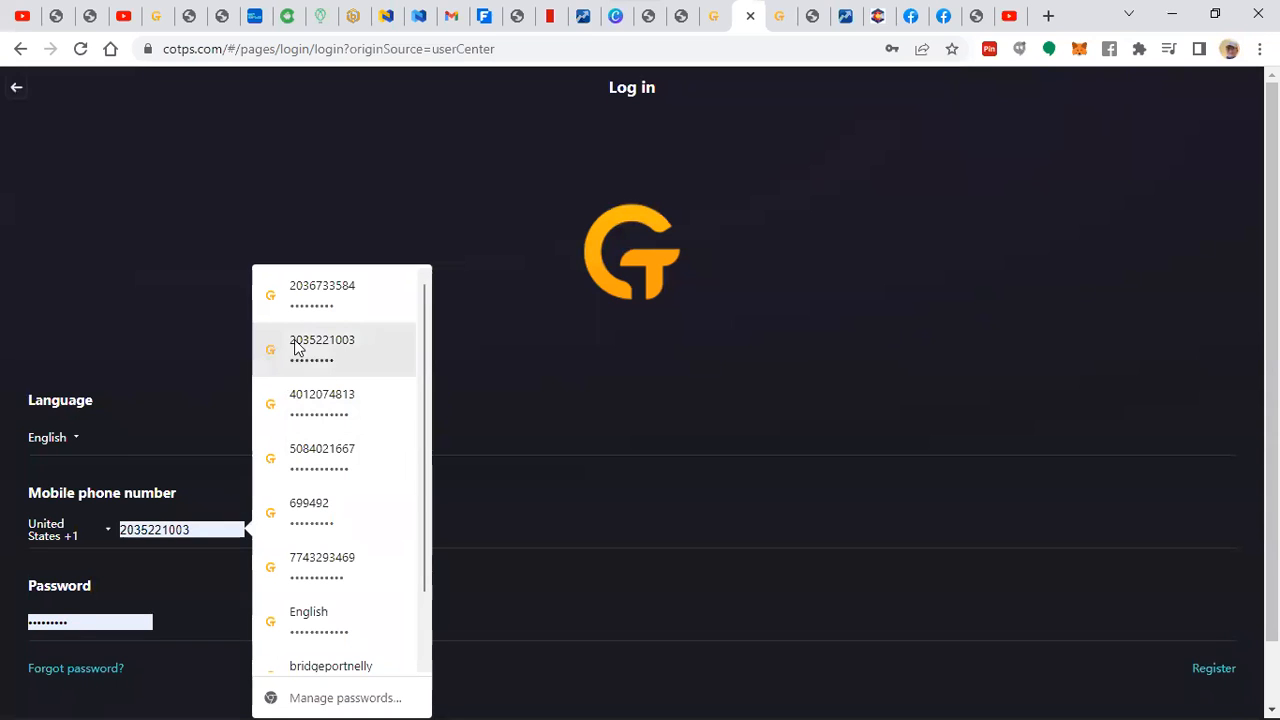
pyautogui.click(330, 565)
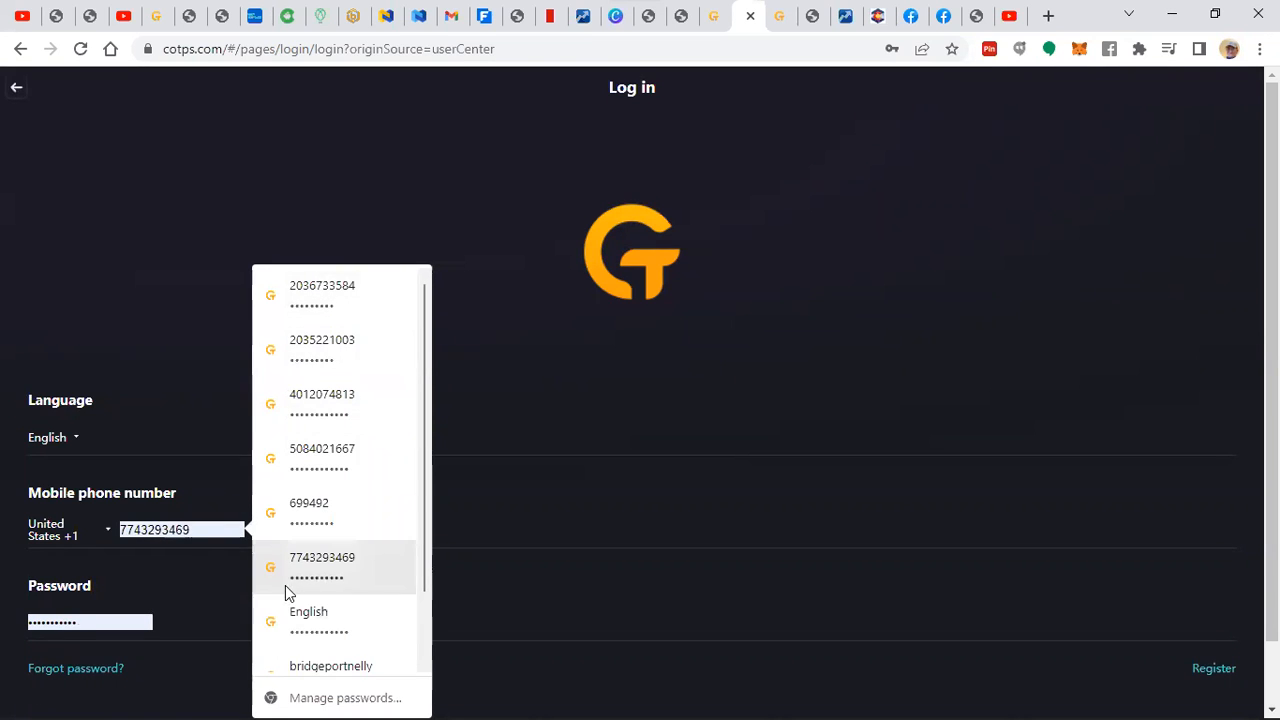
pyautogui.click(322, 565)
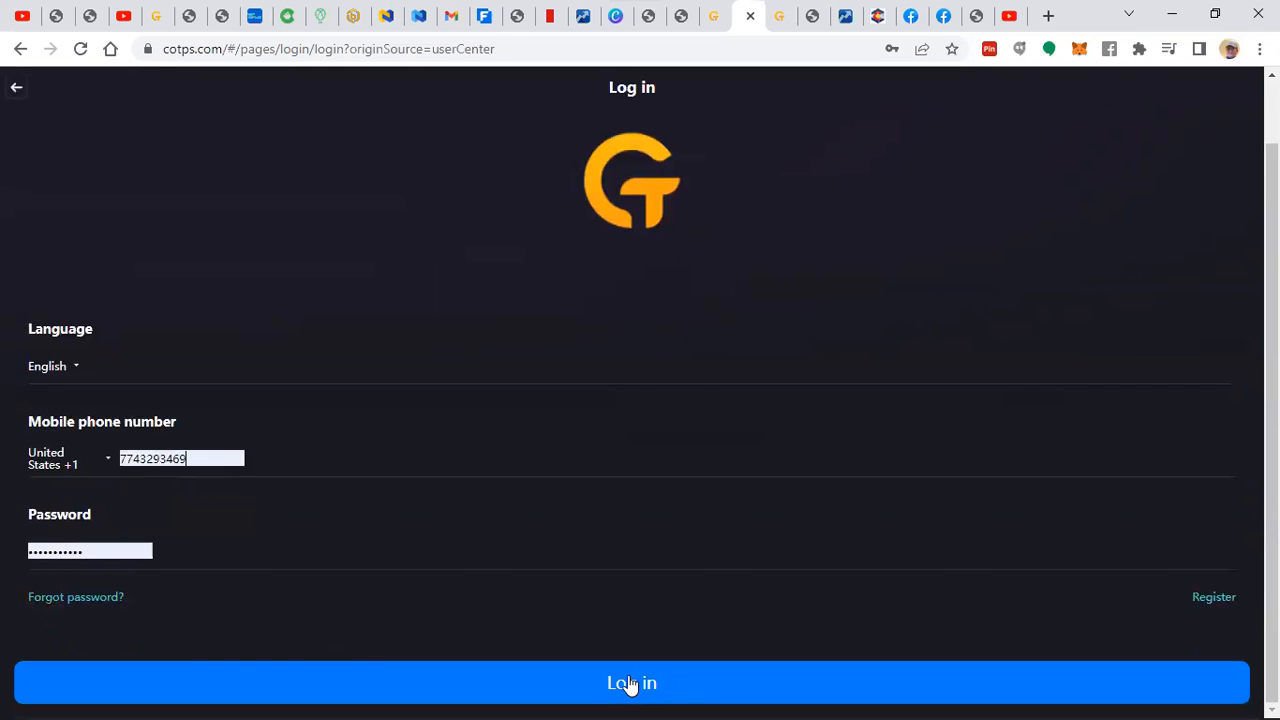
pyautogui.click(631, 683)
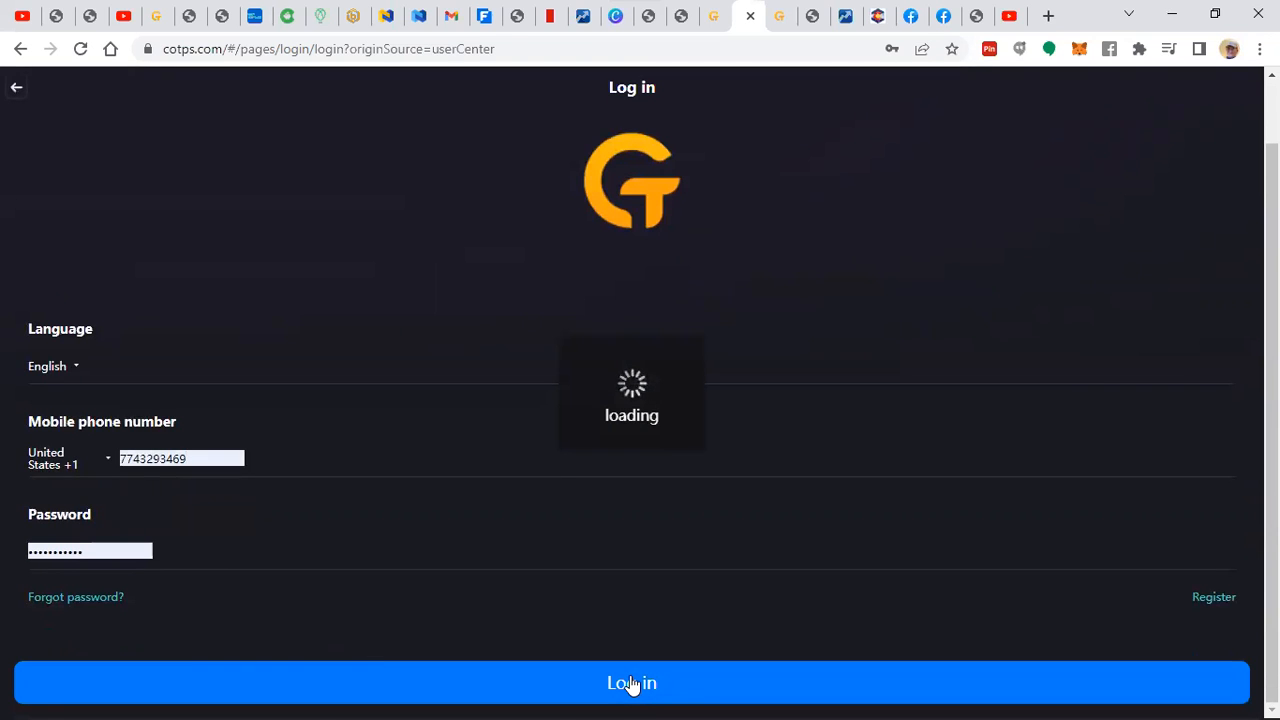
pyautogui.click(631, 683)
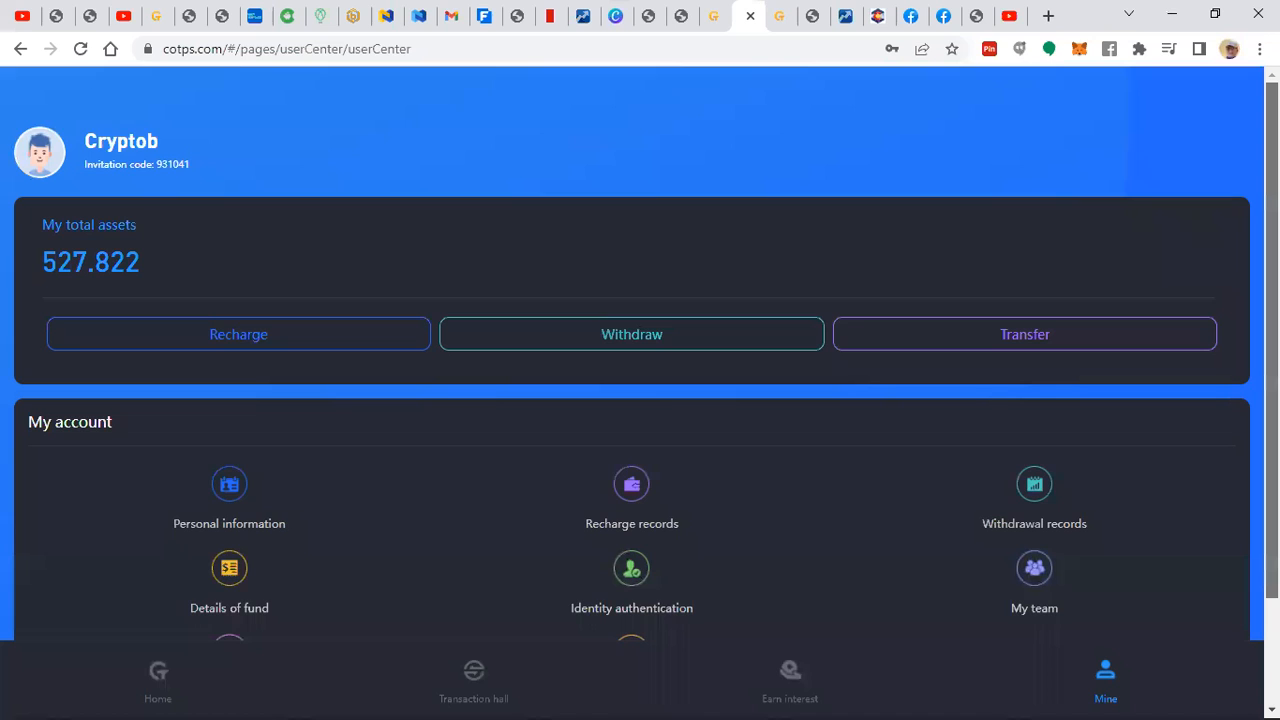
# - View the Details of fund history of recharges and withdrawals and load older entries
pyautogui.scroll(-3)
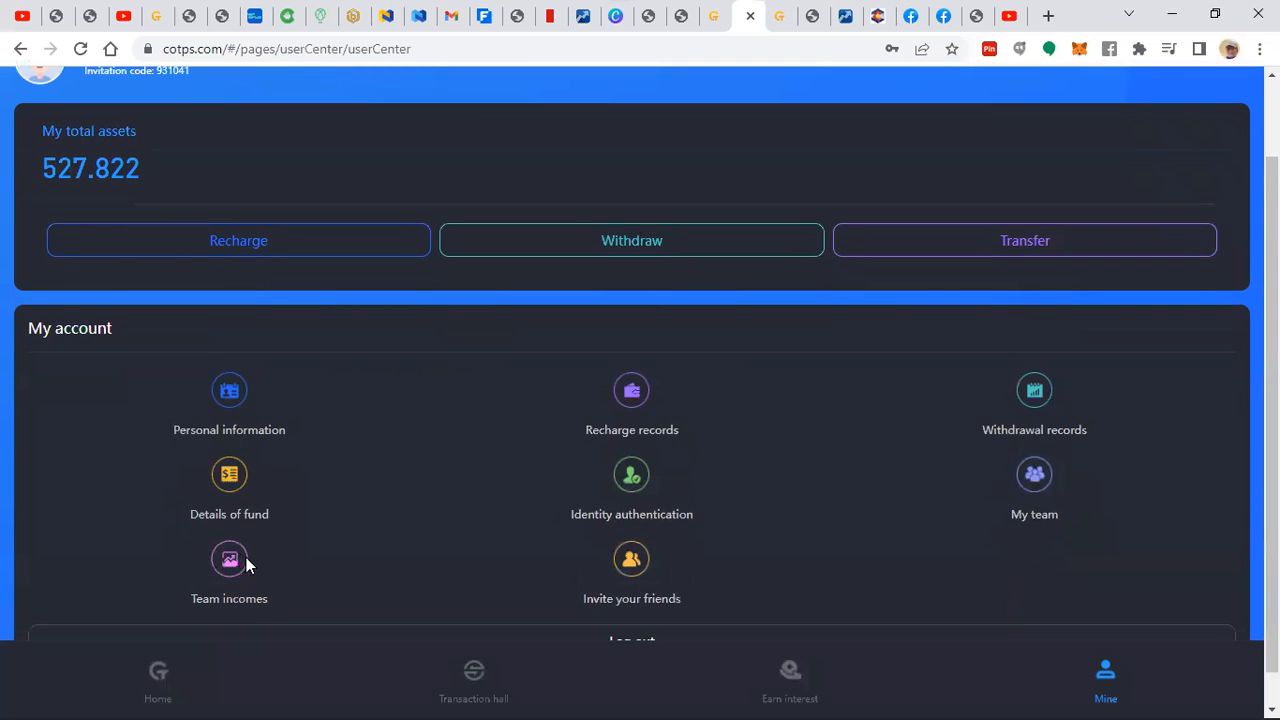
pyautogui.moveTo(270, 505)
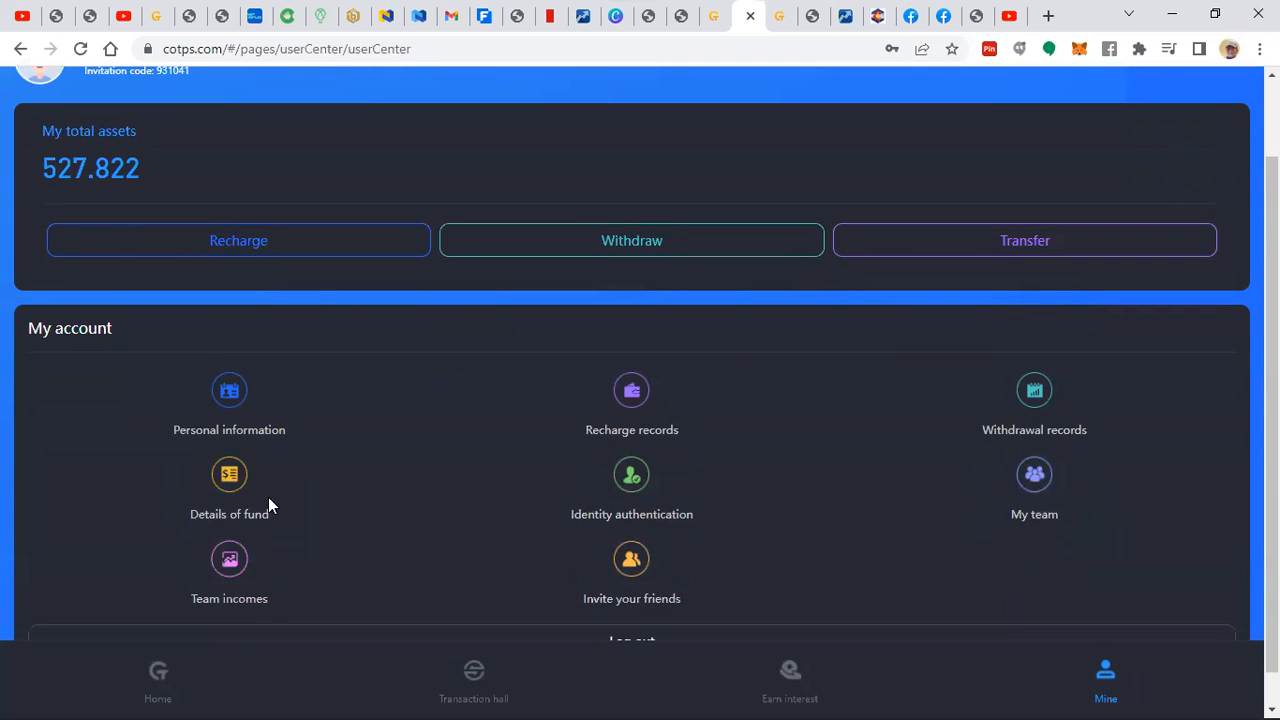
pyautogui.moveTo(248, 566)
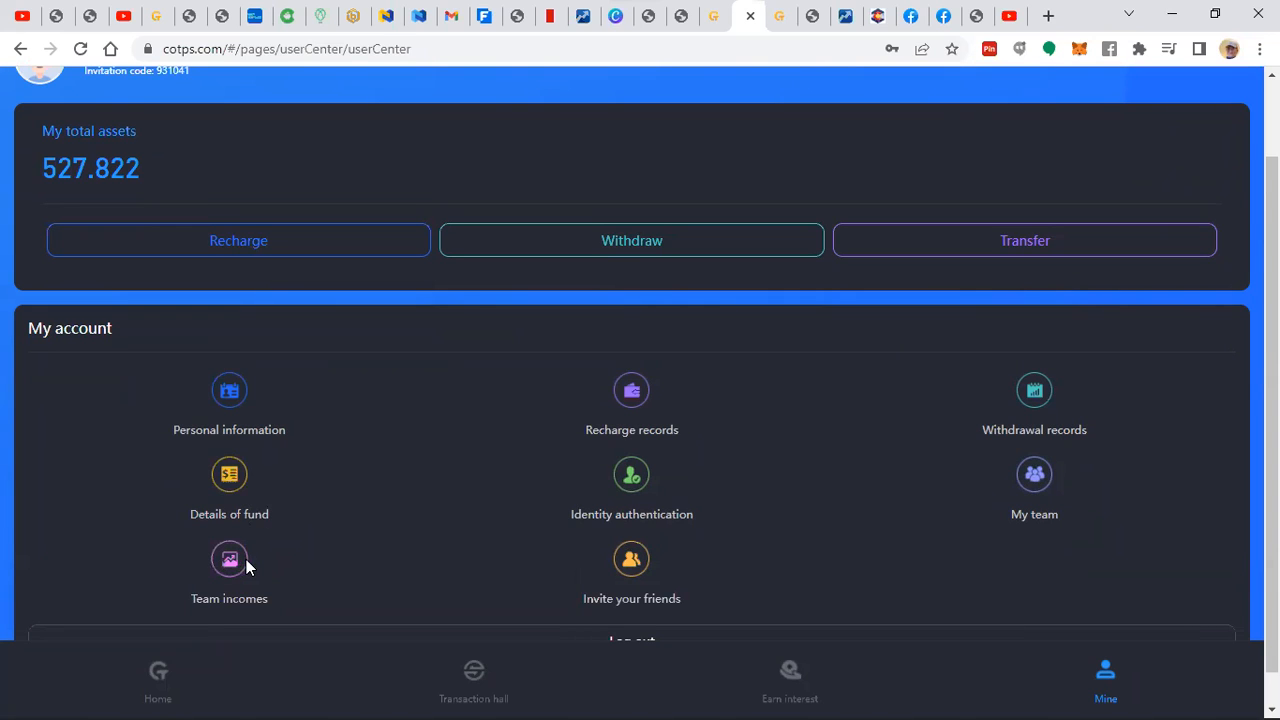
pyautogui.click(229, 474)
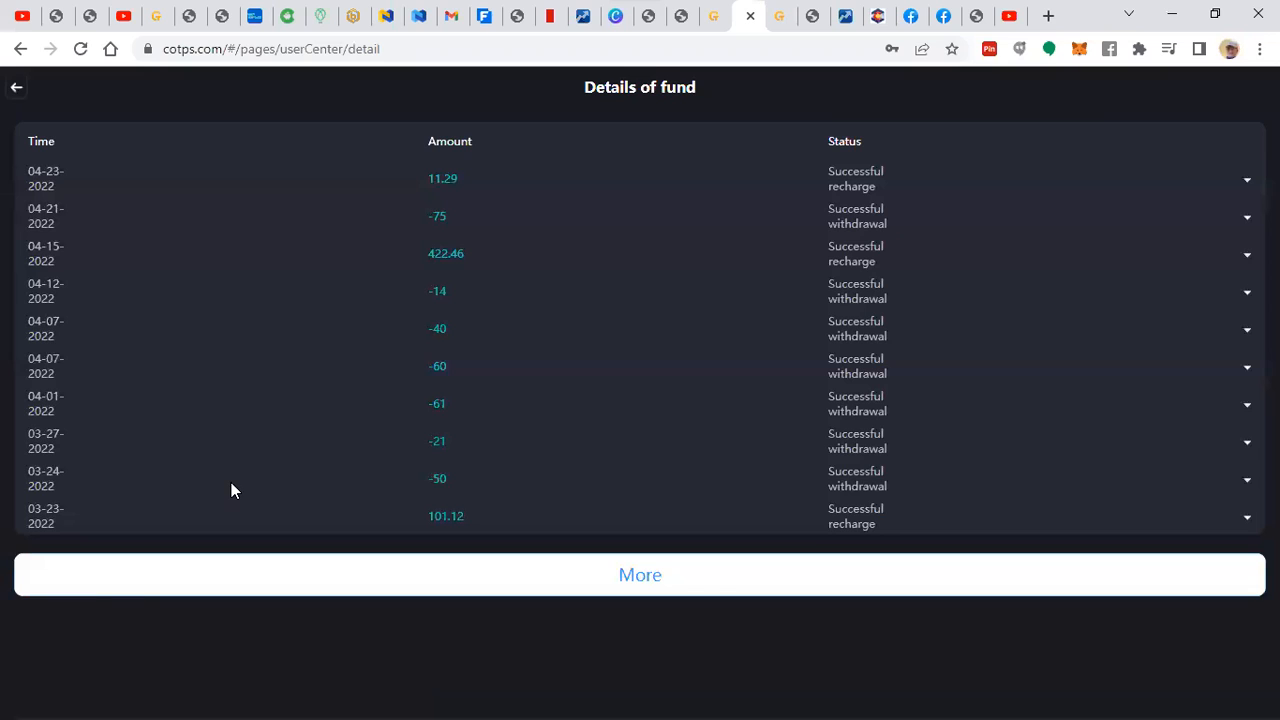
pyautogui.moveTo(407, 522)
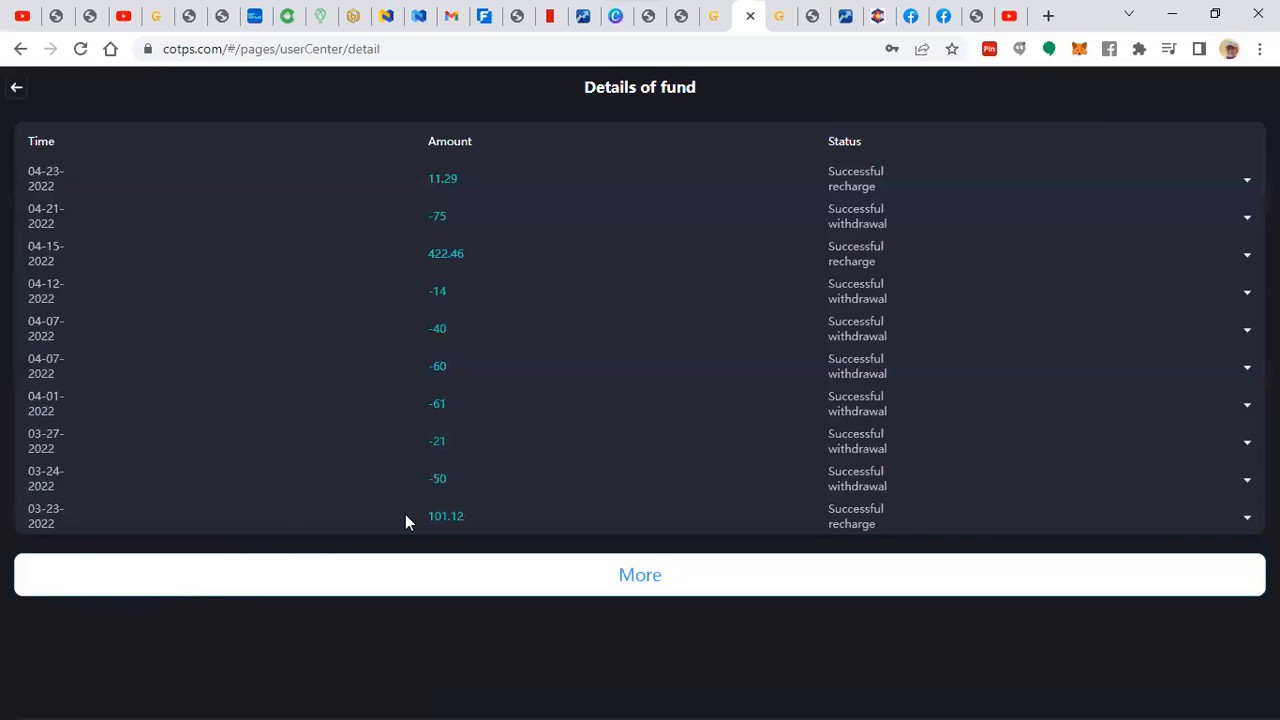
pyautogui.moveTo(602, 490)
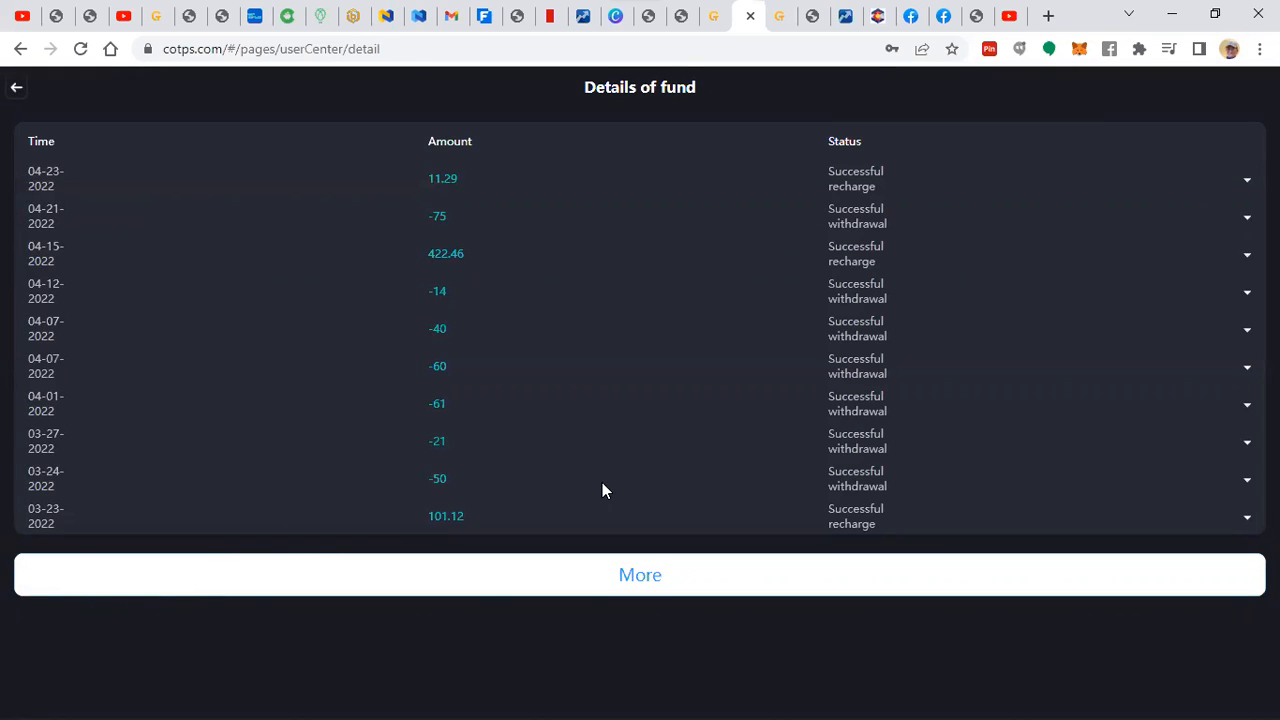
pyautogui.moveTo(630, 575)
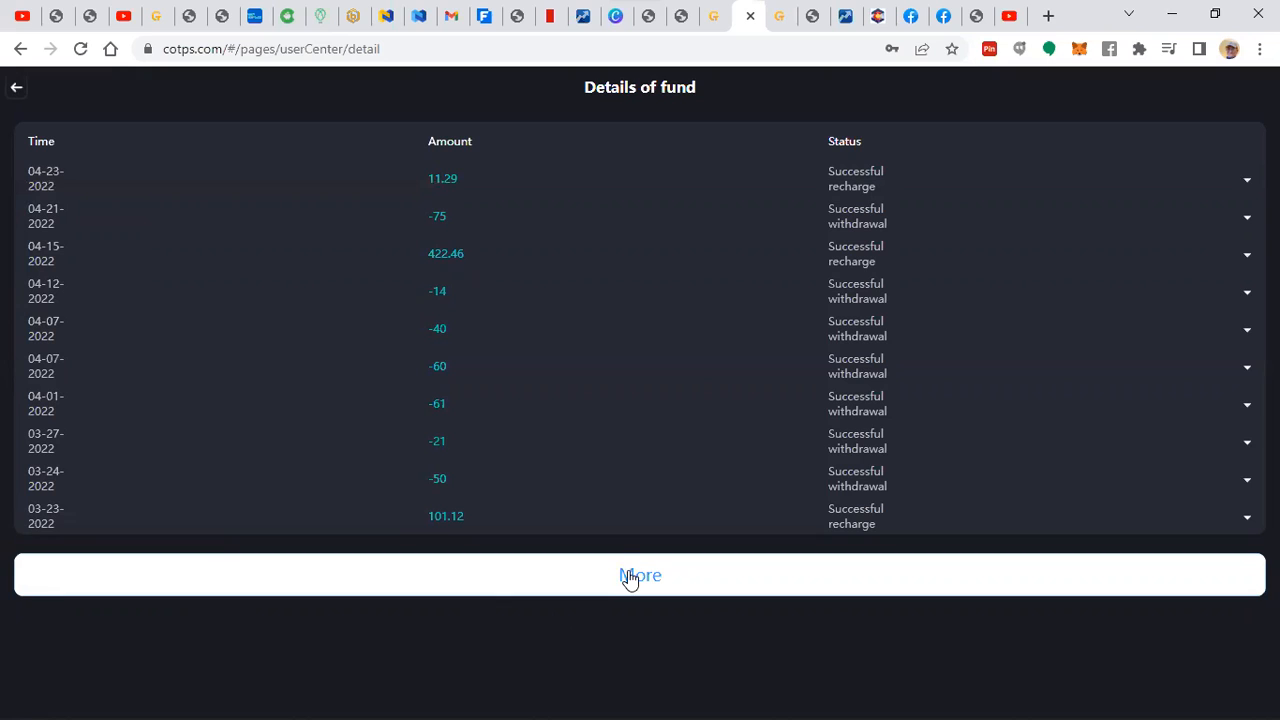
pyautogui.click(639, 574)
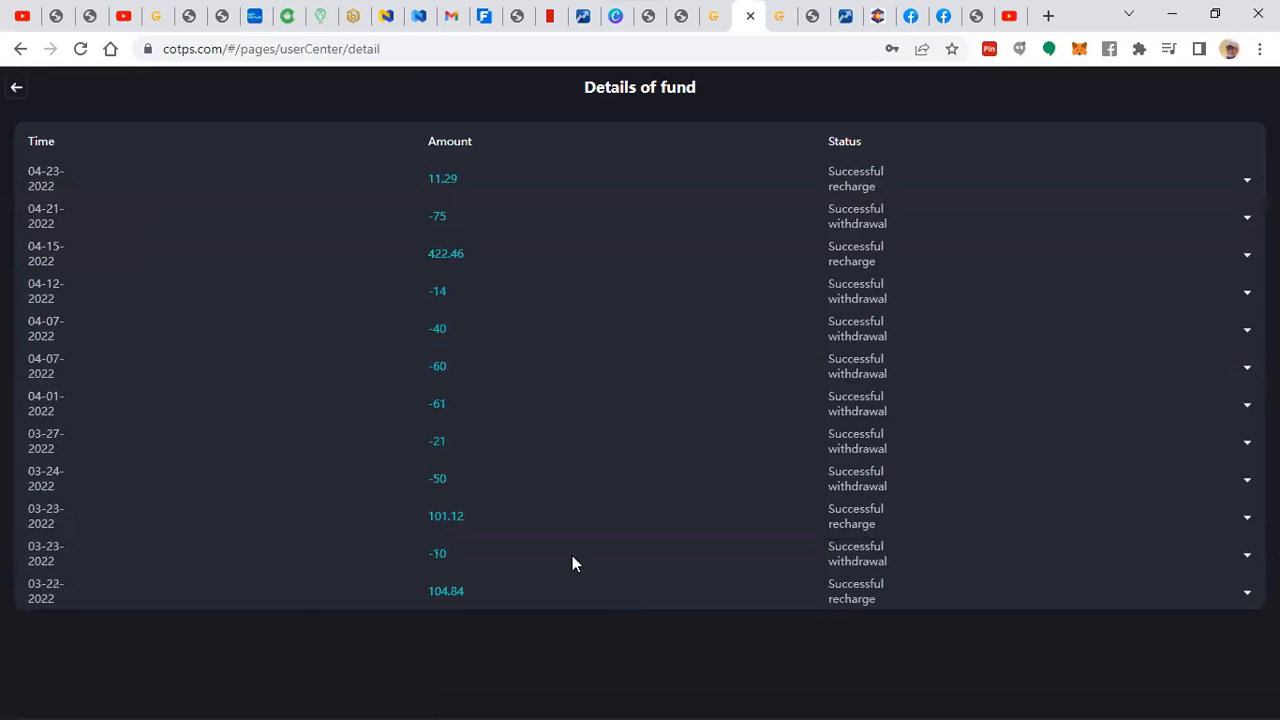
pyautogui.moveTo(445, 596)
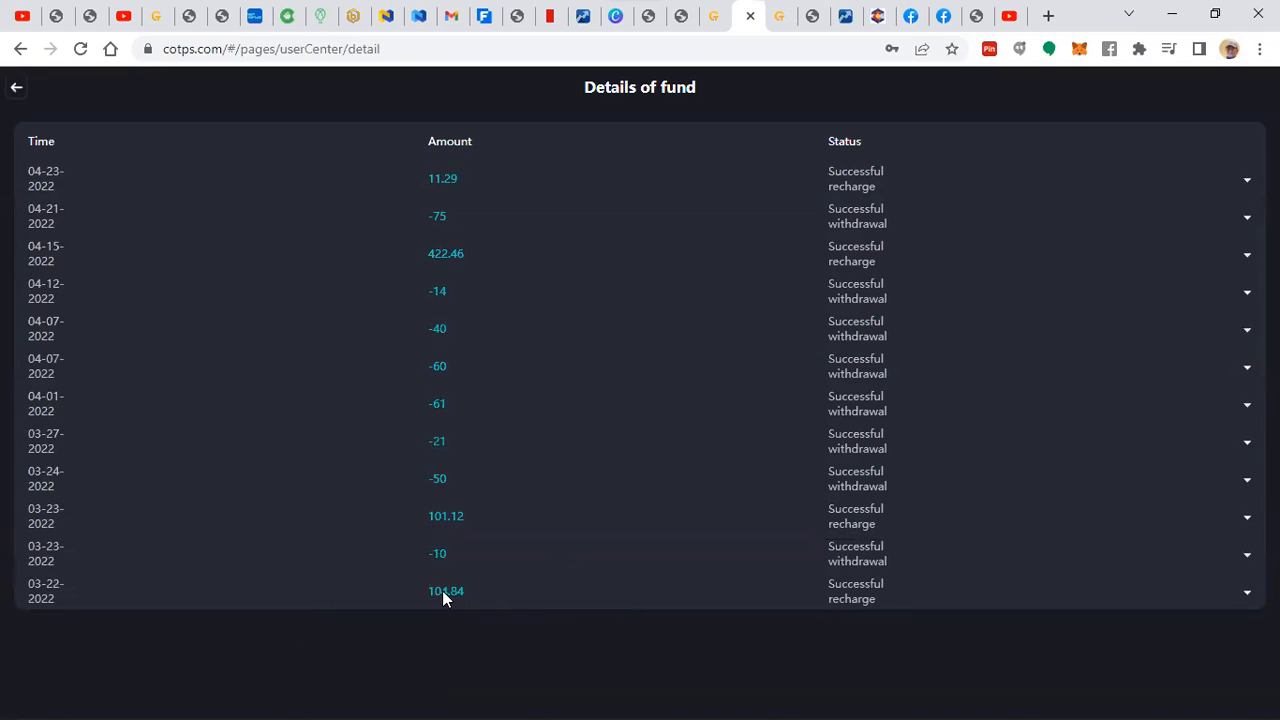
pyautogui.moveTo(443, 303)
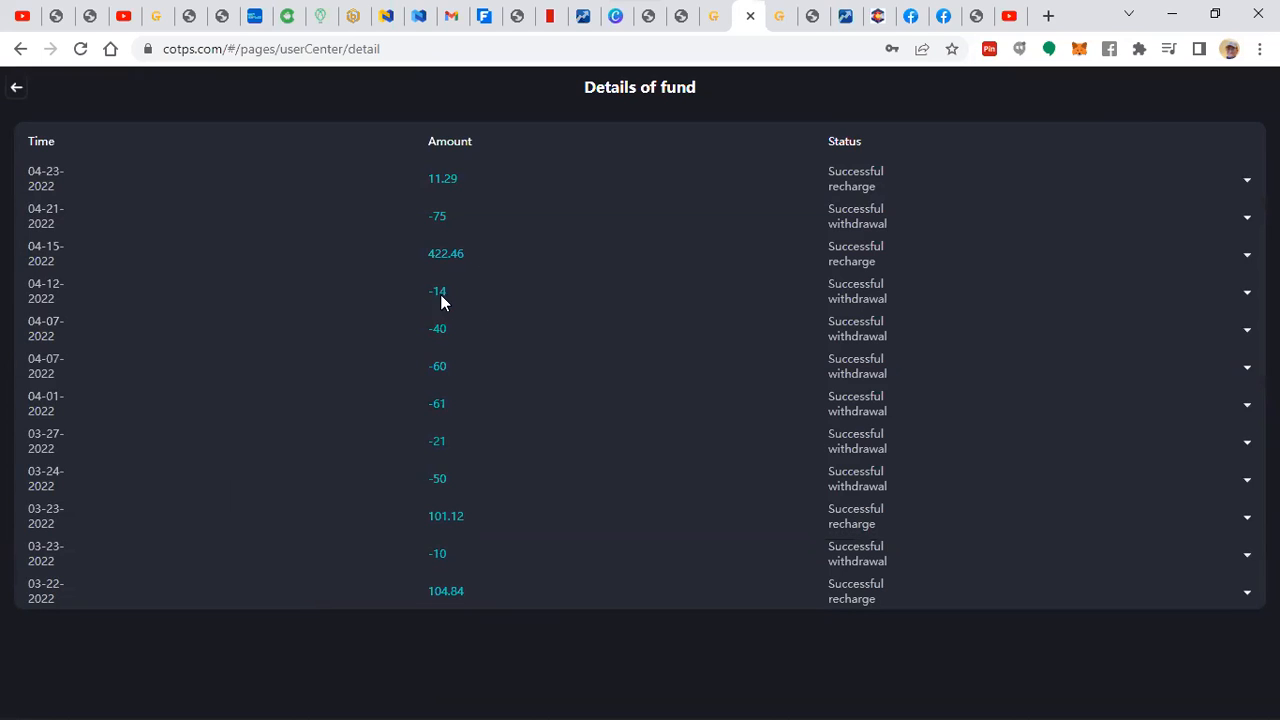
pyautogui.moveTo(437, 608)
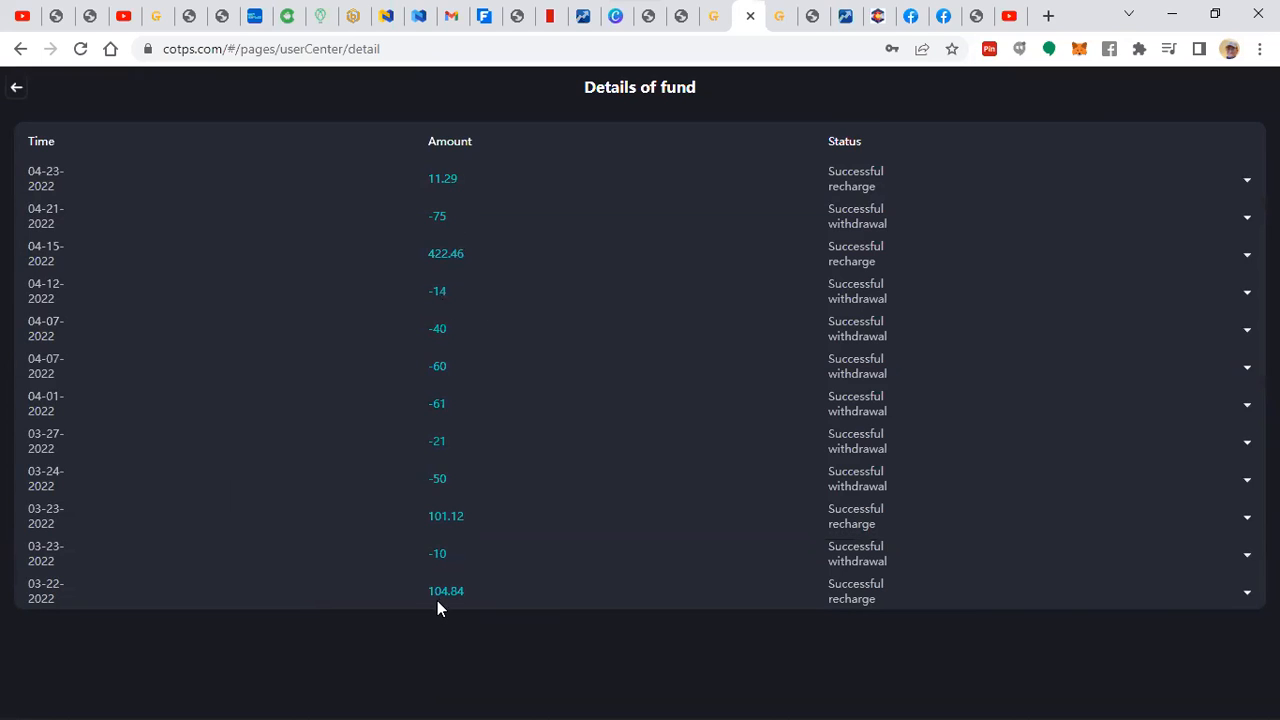
pyautogui.moveTo(425, 597)
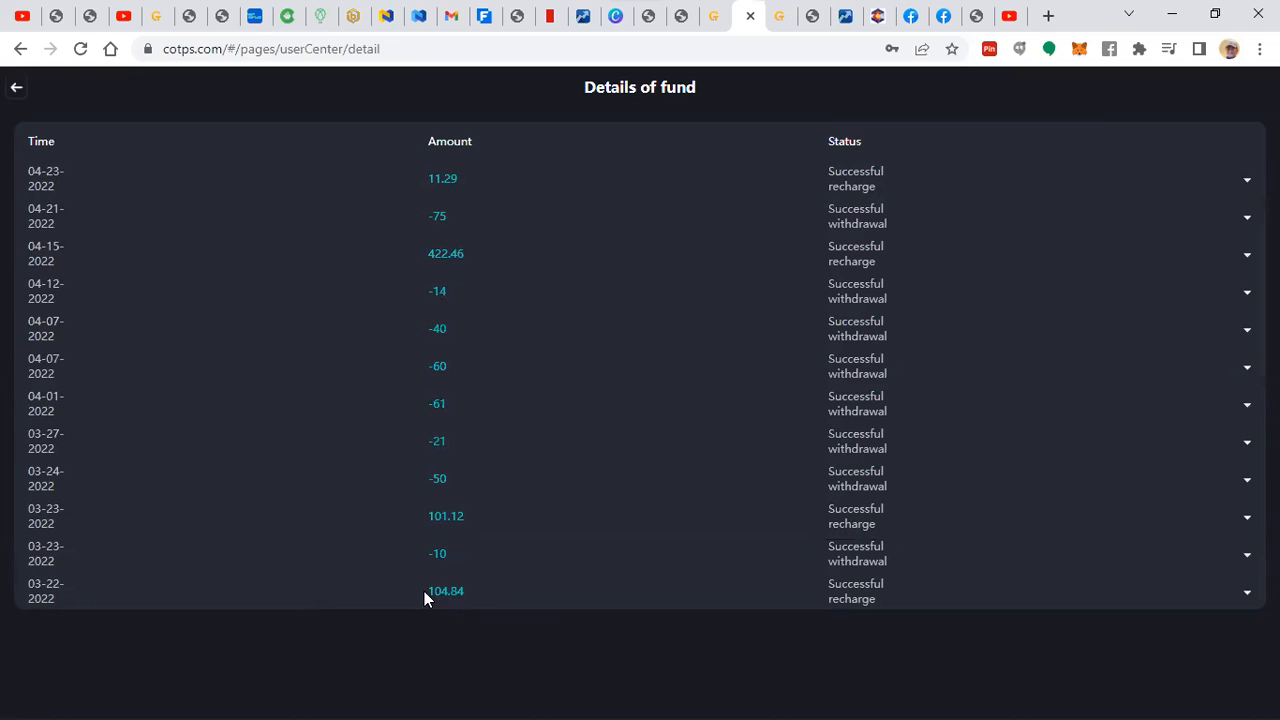
pyautogui.moveTo(440, 562)
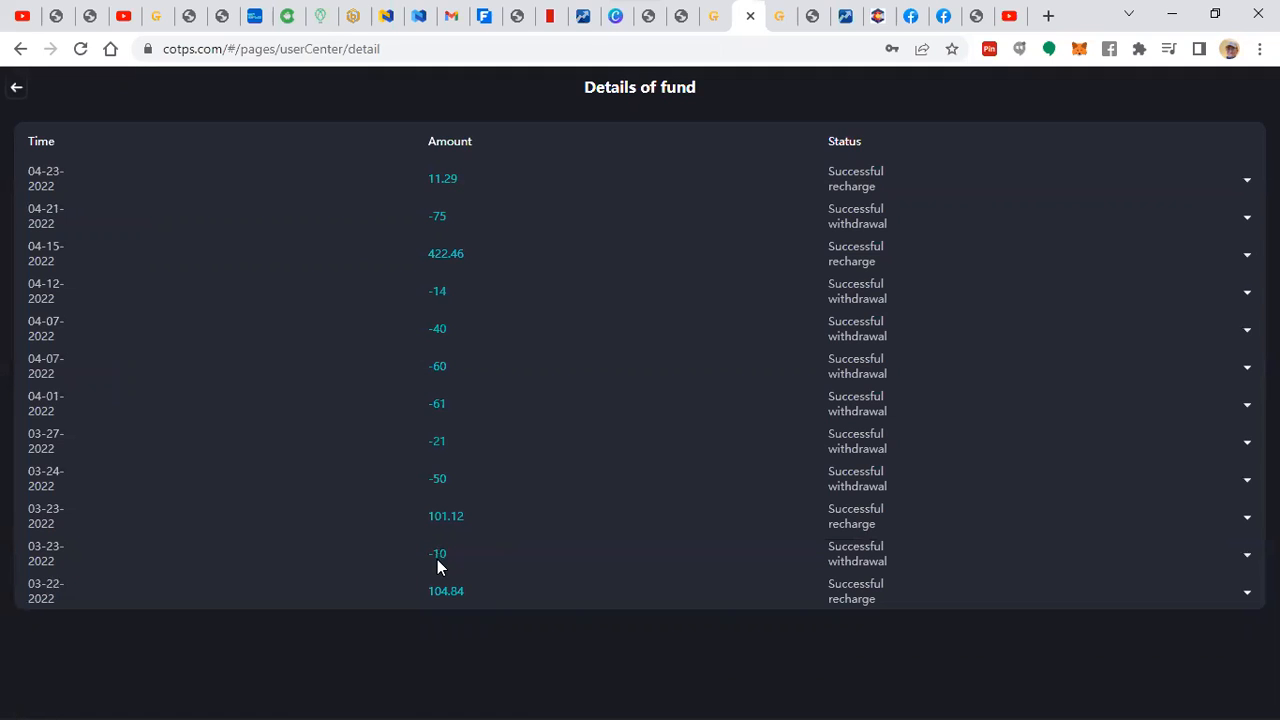
pyautogui.moveTo(1107, 218)
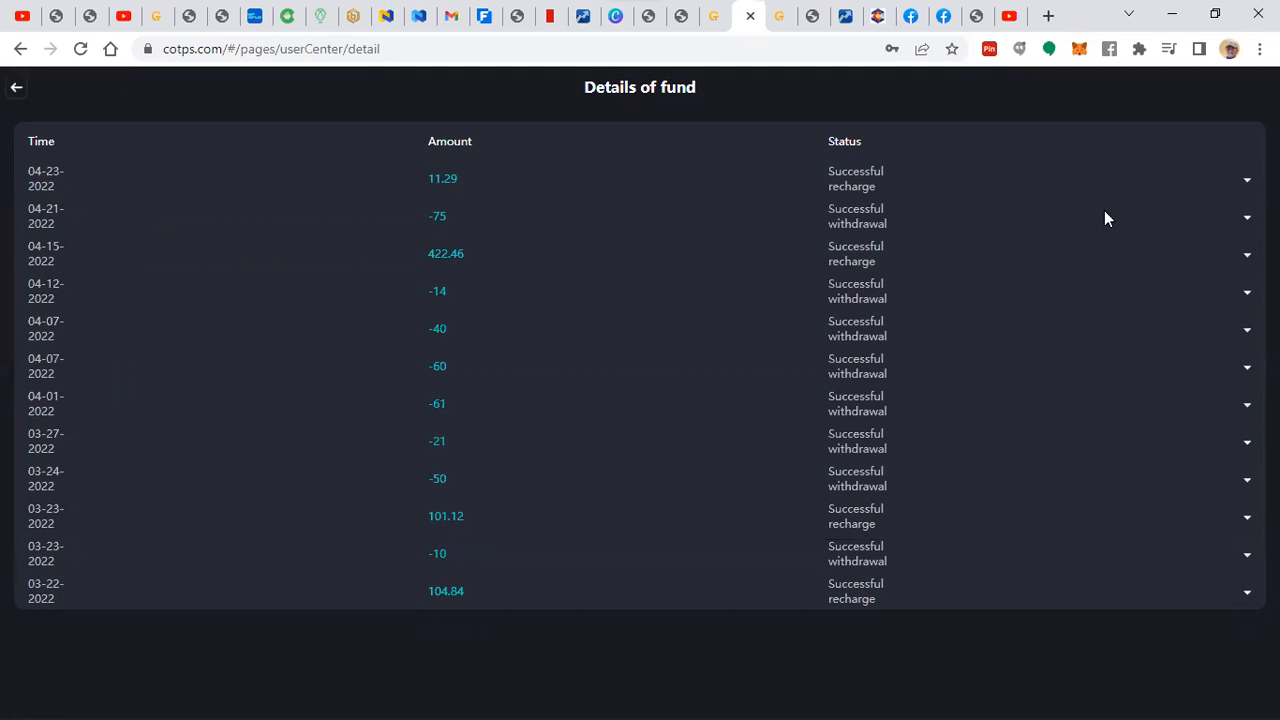
# - Bring up the TronLink wallet's Tether USD transaction history showing transfers to Bitrue
pyautogui.click(1139, 48)
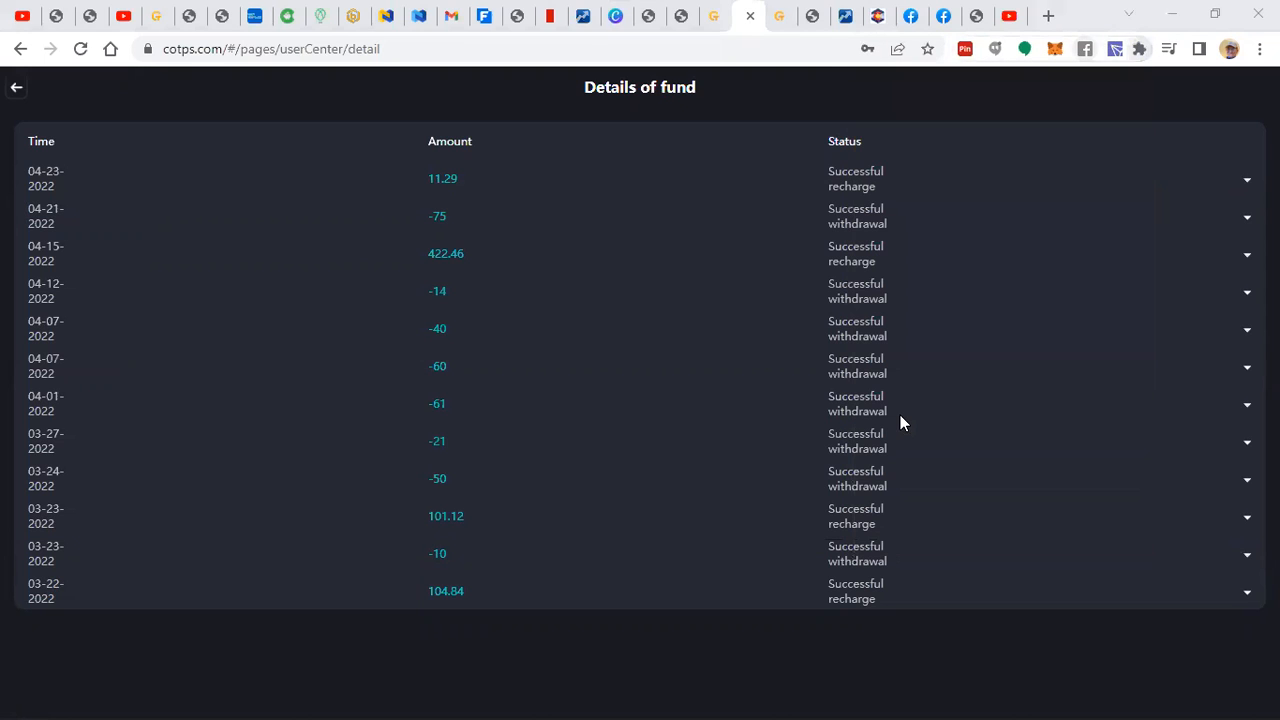
pyautogui.click(1111, 48)
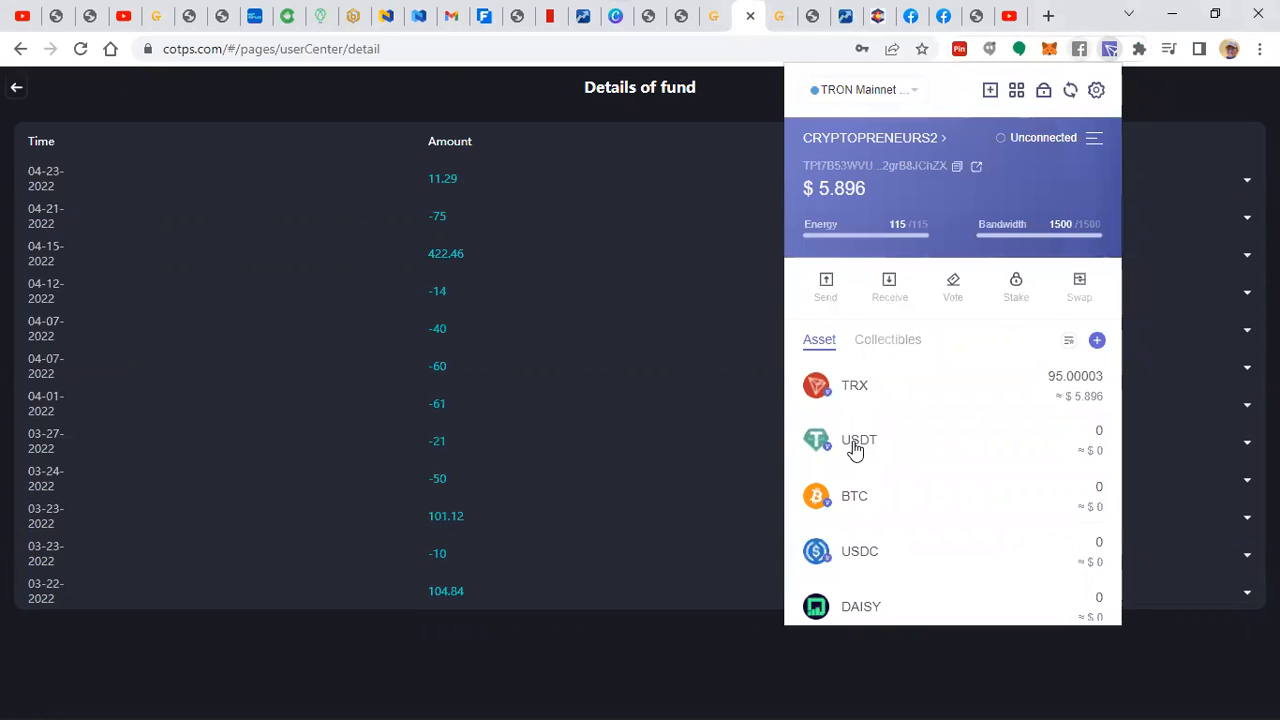
pyautogui.click(855, 440)
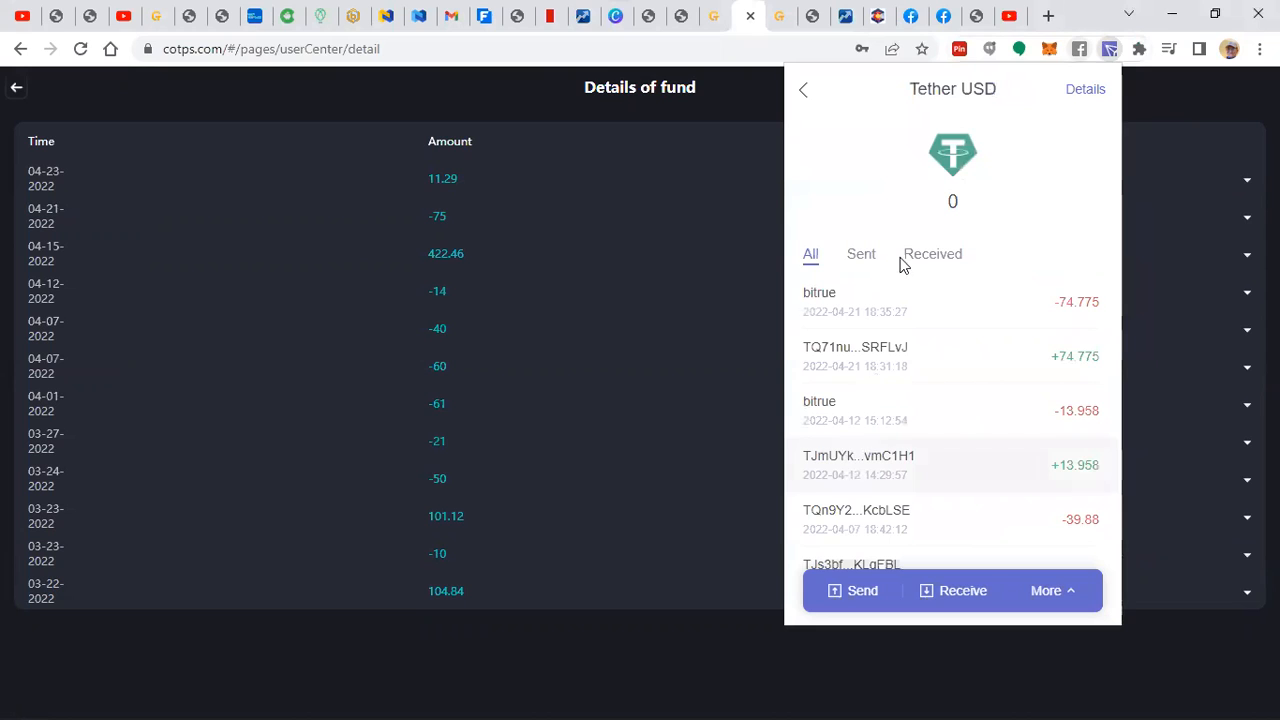
# - Filter to received USDT transfers and look through them back to the December 2021 deposit
pyautogui.click(932, 253)
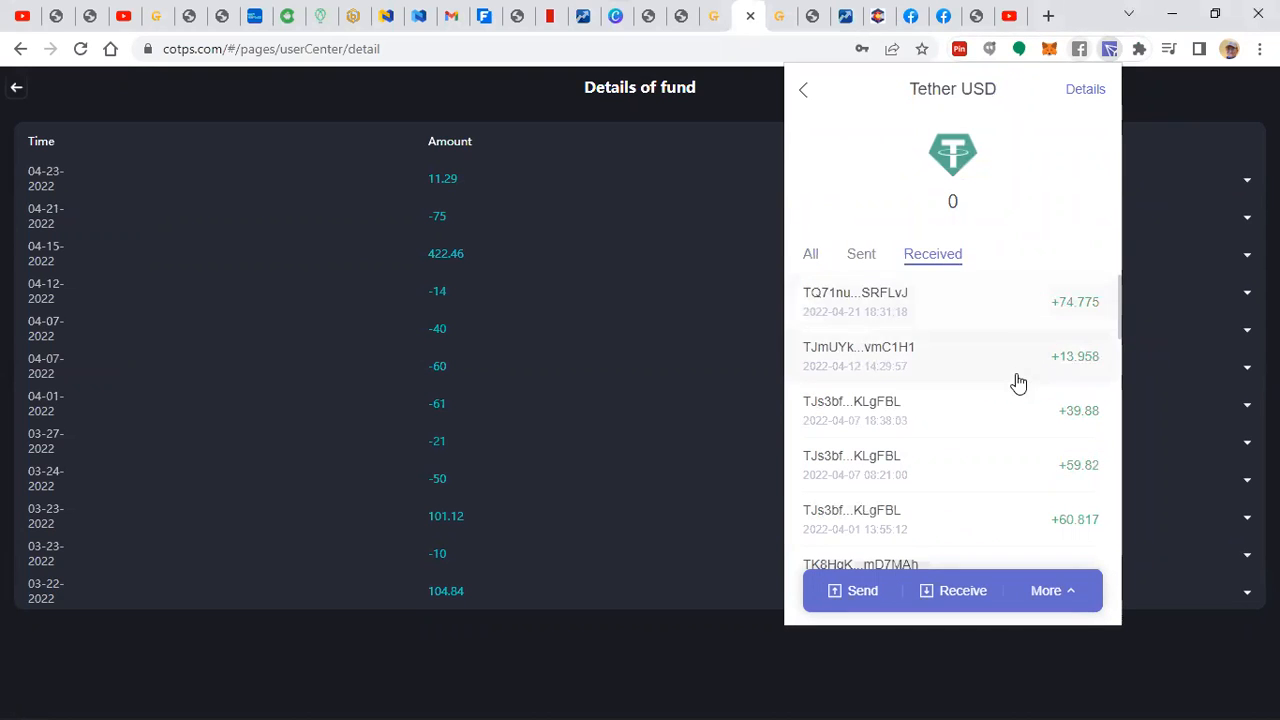
pyautogui.scroll(-3)
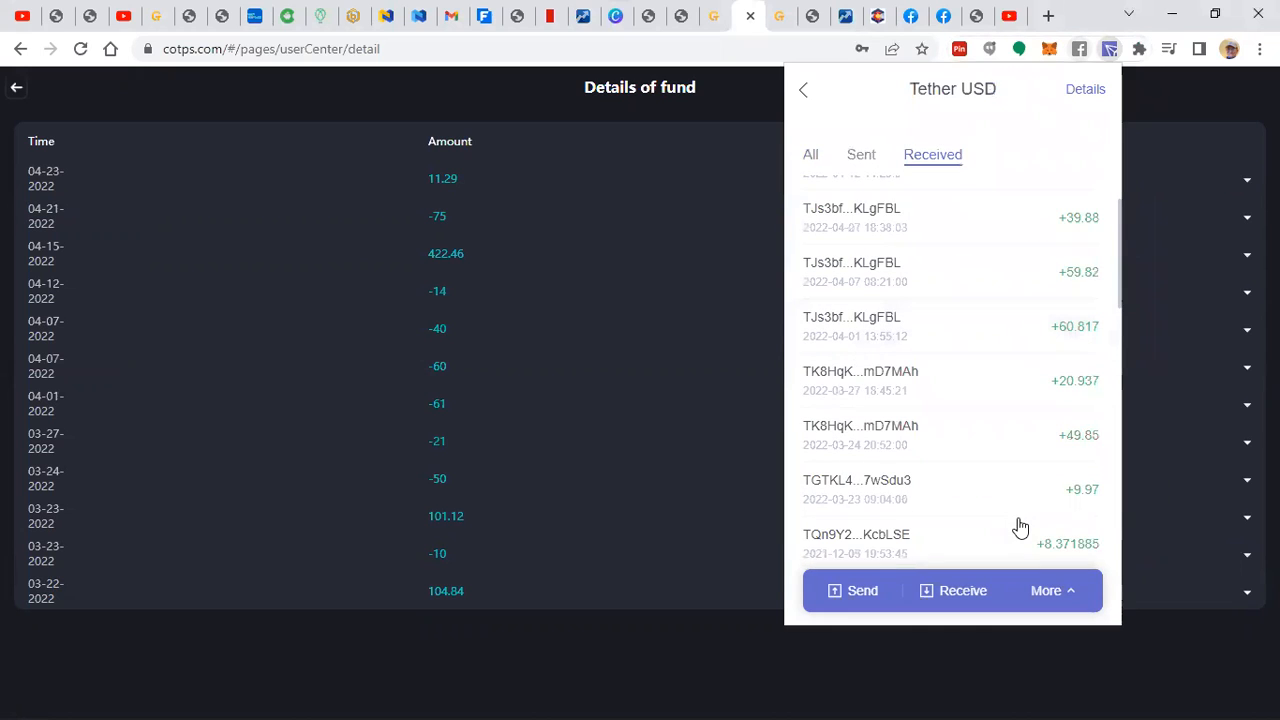
pyautogui.moveTo(967, 500)
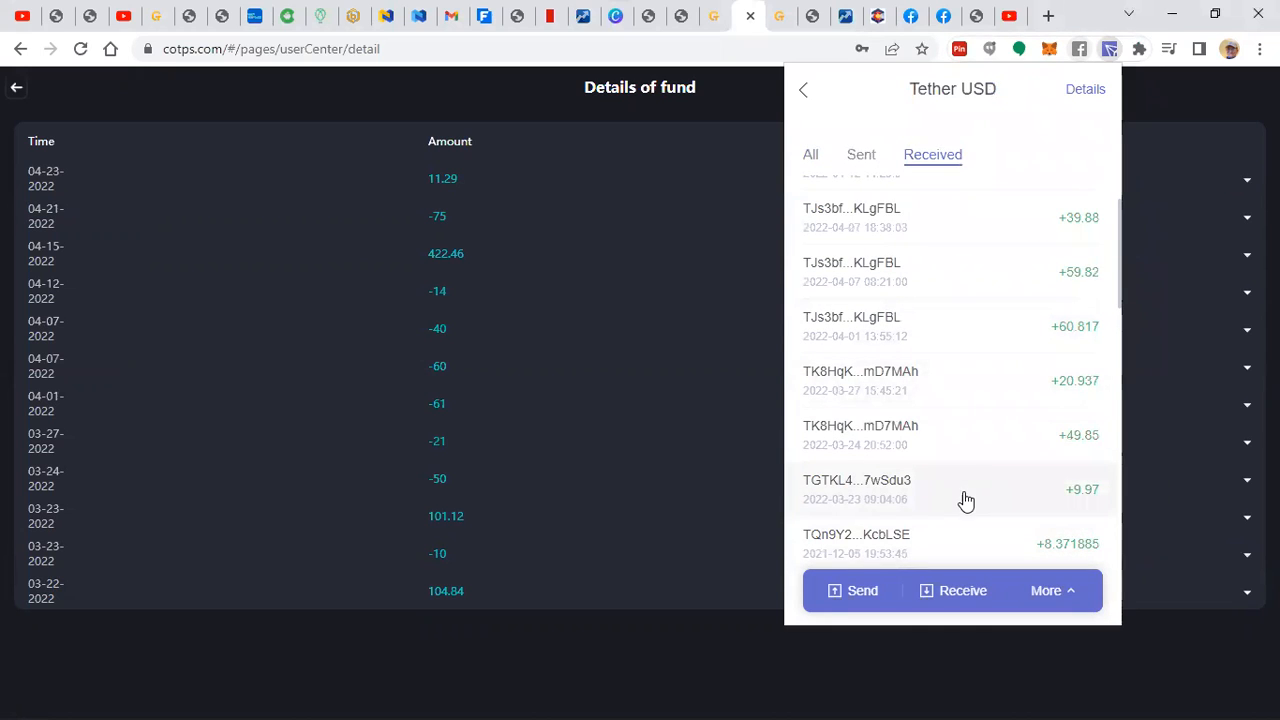
pyautogui.moveTo(997, 300)
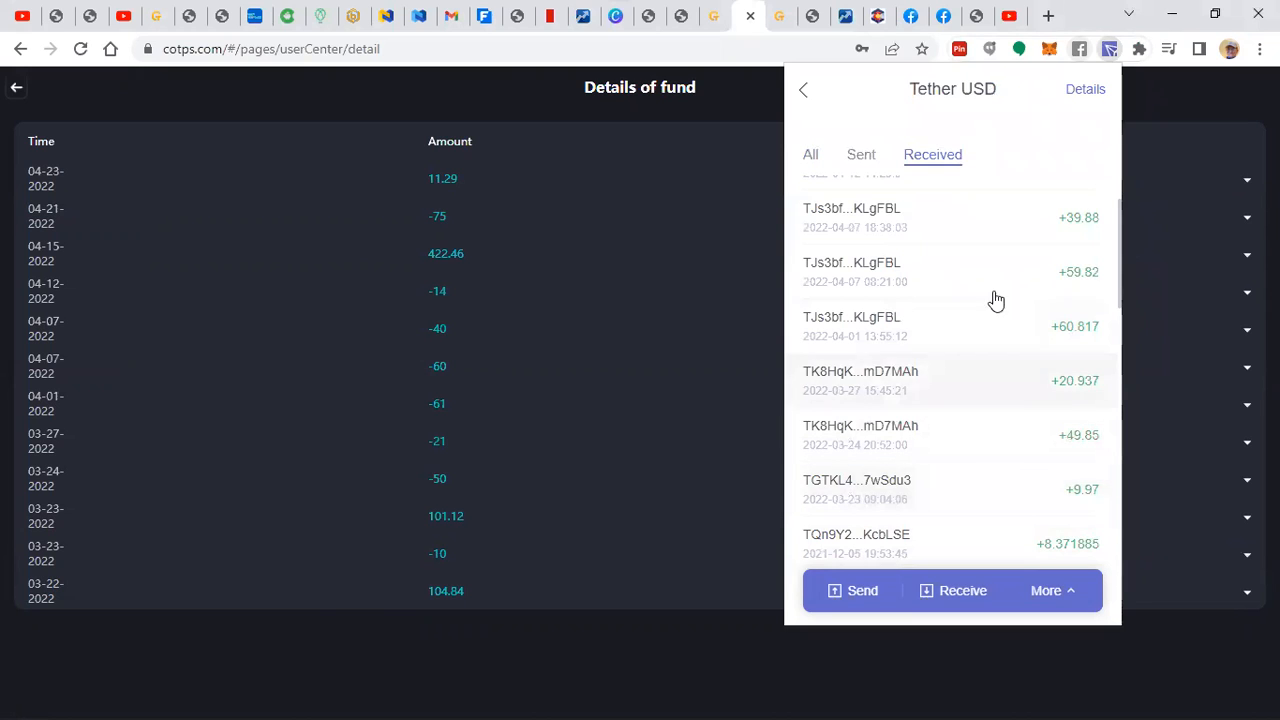
pyautogui.moveTo(425, 500)
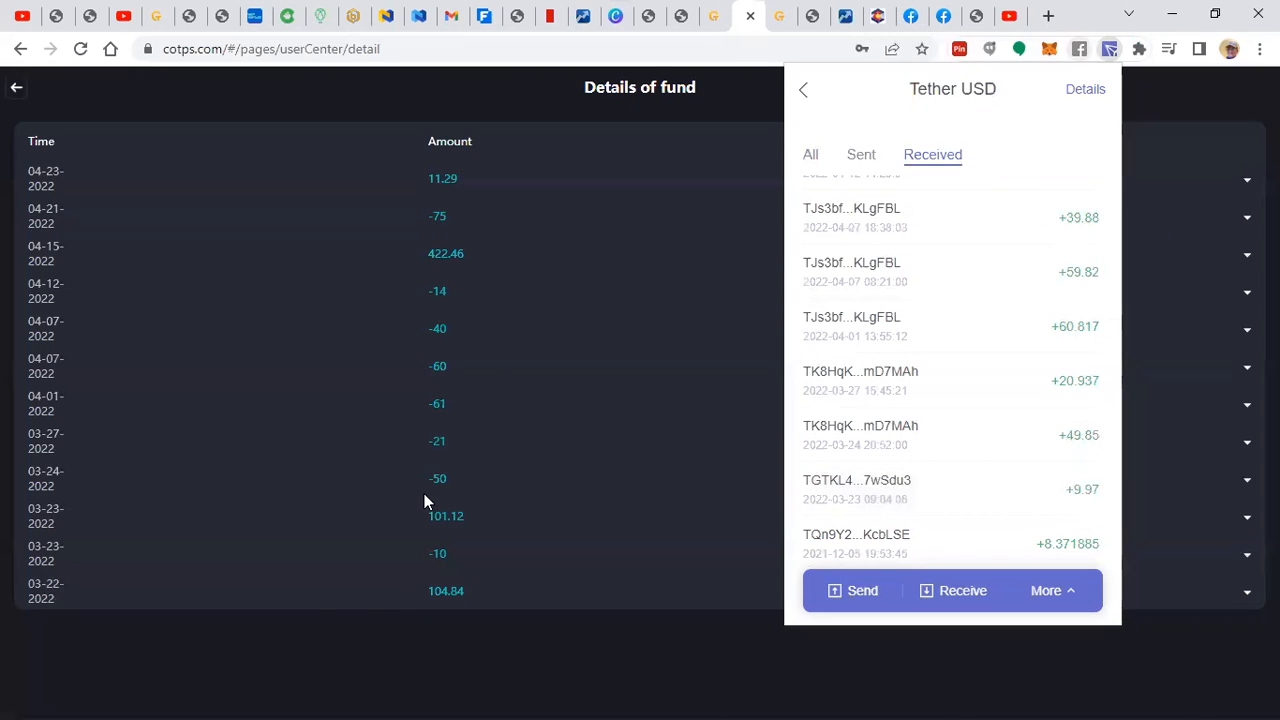
pyautogui.moveTo(518, 387)
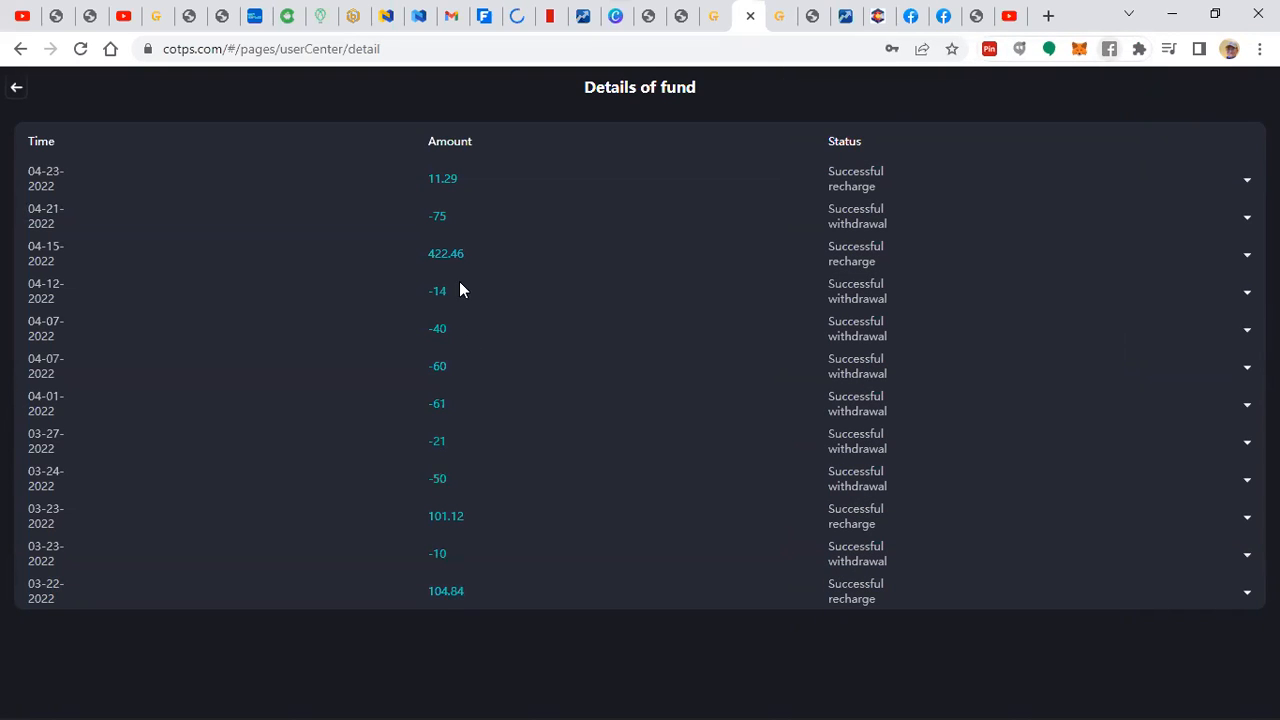
pyautogui.moveTo(456, 305)
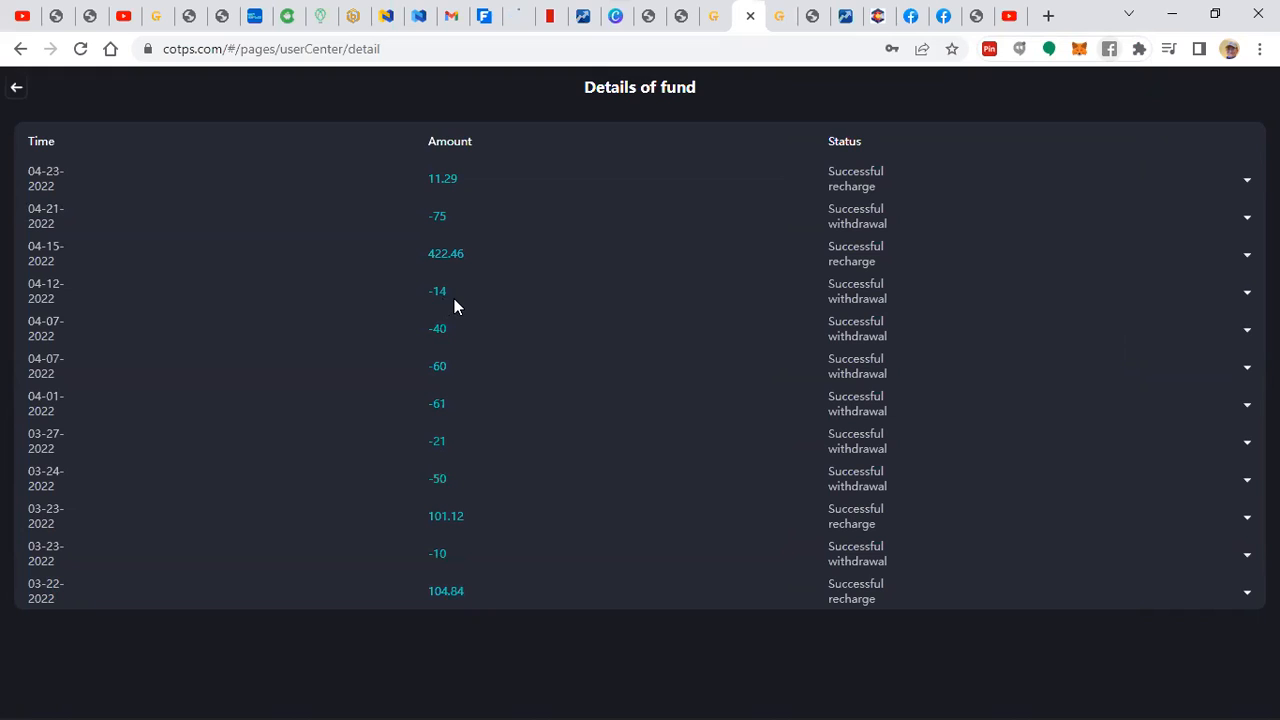
pyautogui.moveTo(460, 556)
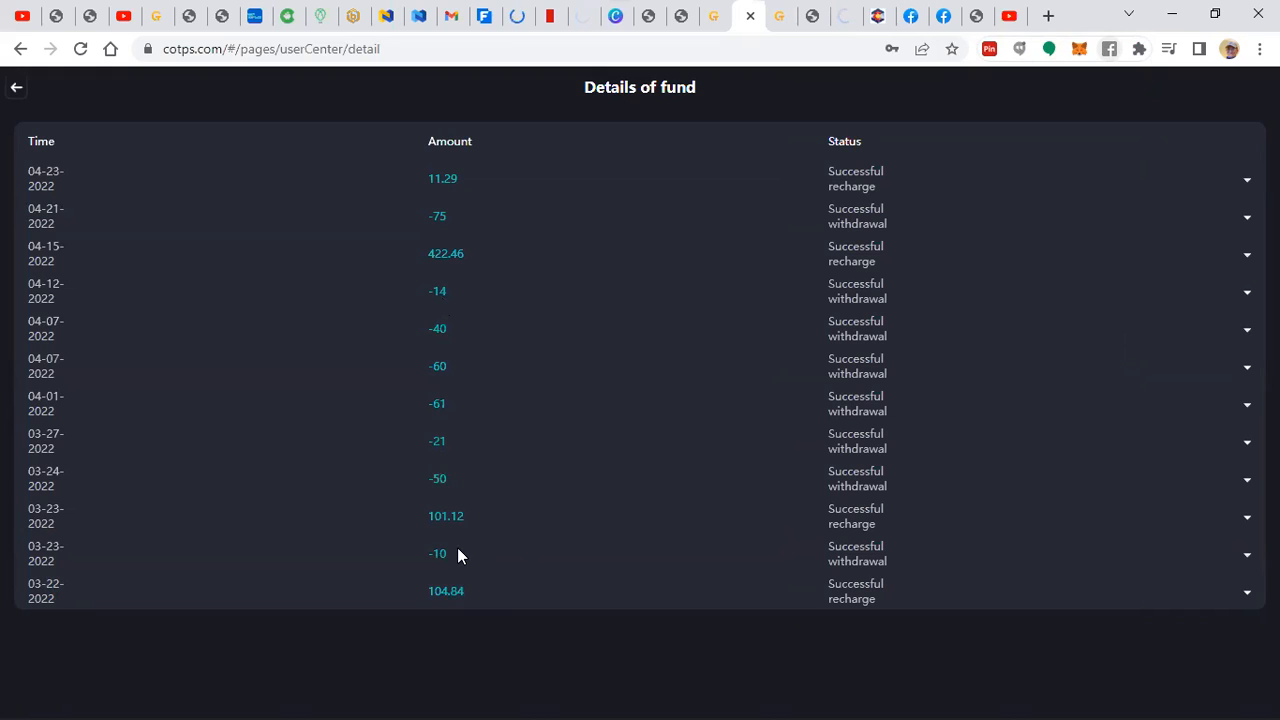
pyautogui.moveTo(447, 445)
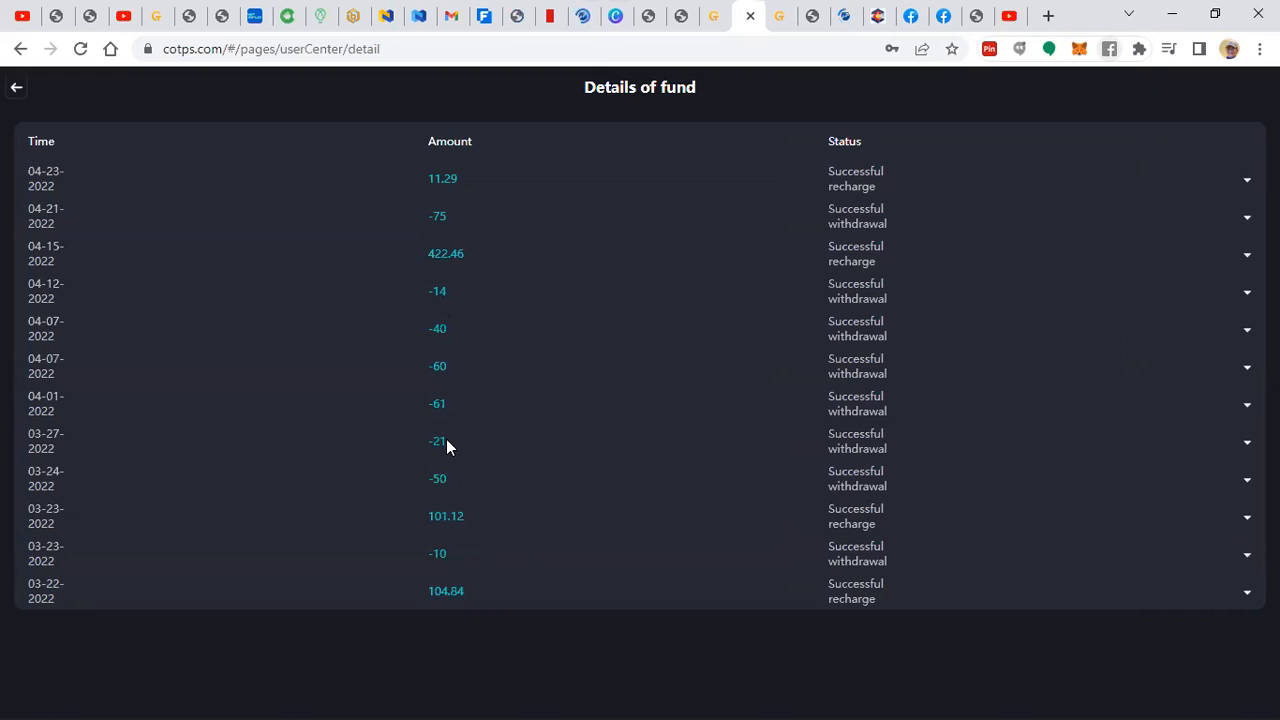
pyautogui.moveTo(321, 259)
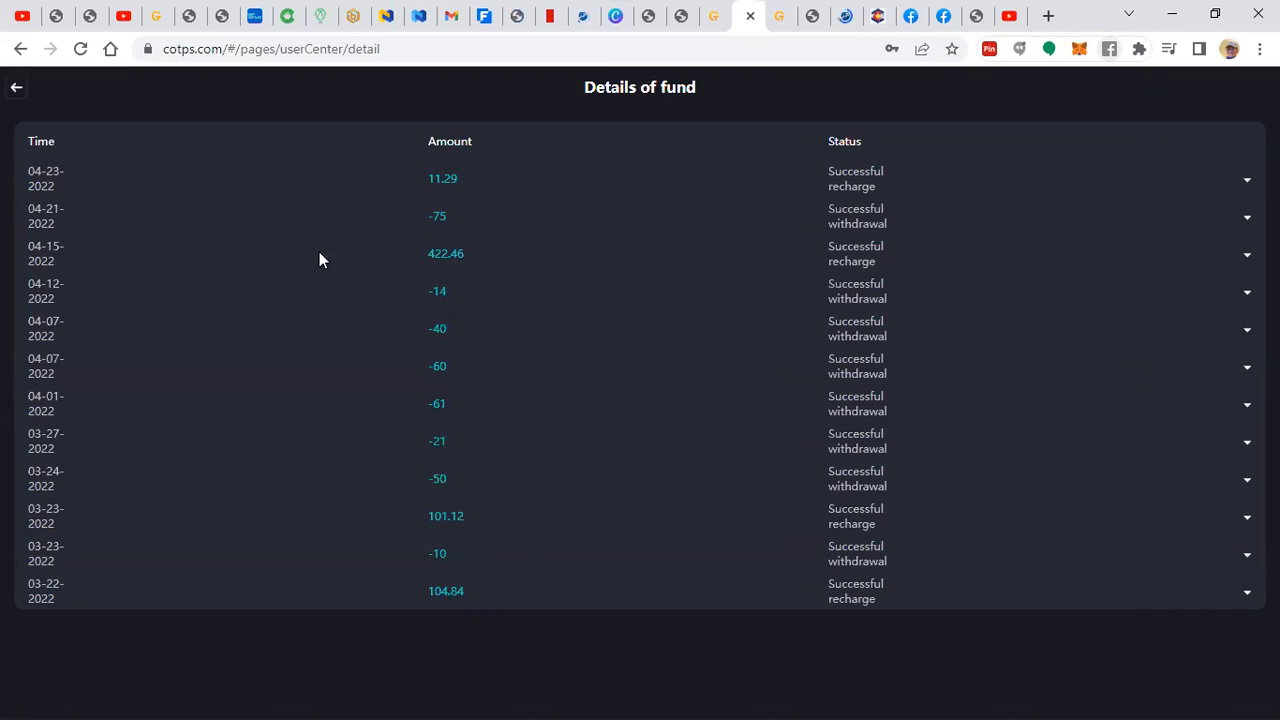
pyautogui.moveTo(432, 278)
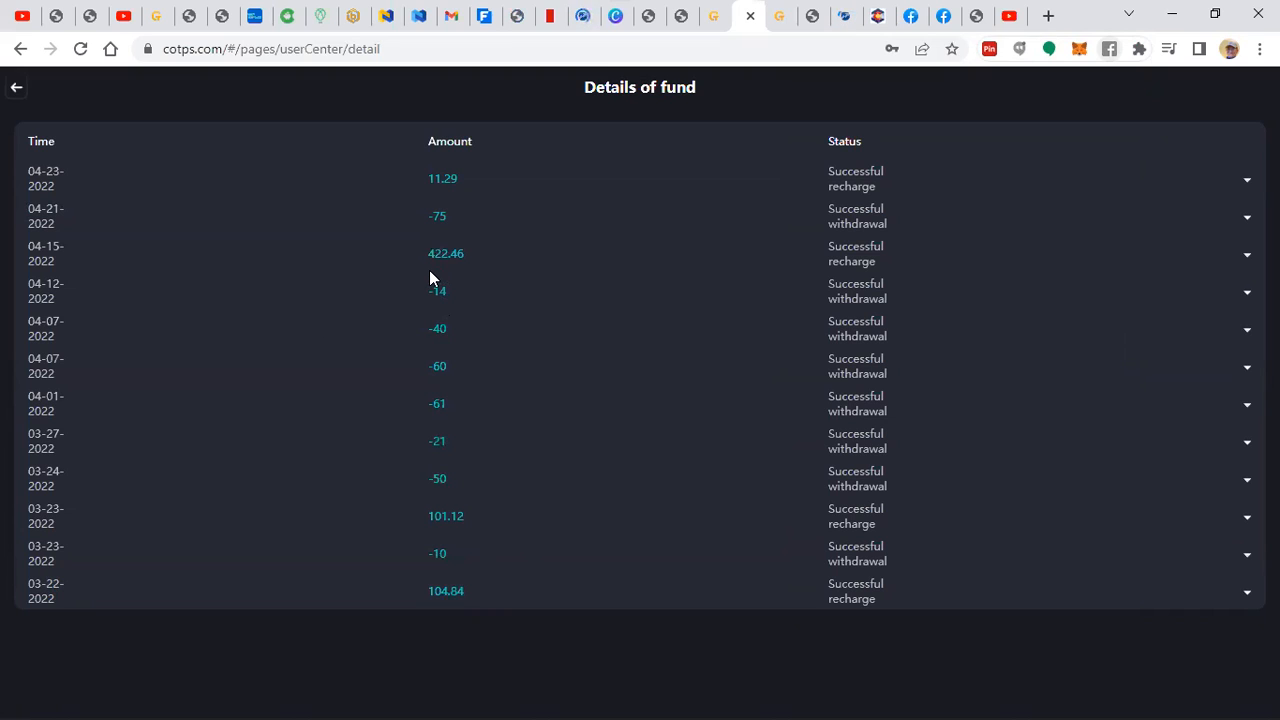
pyautogui.moveTo(460, 268)
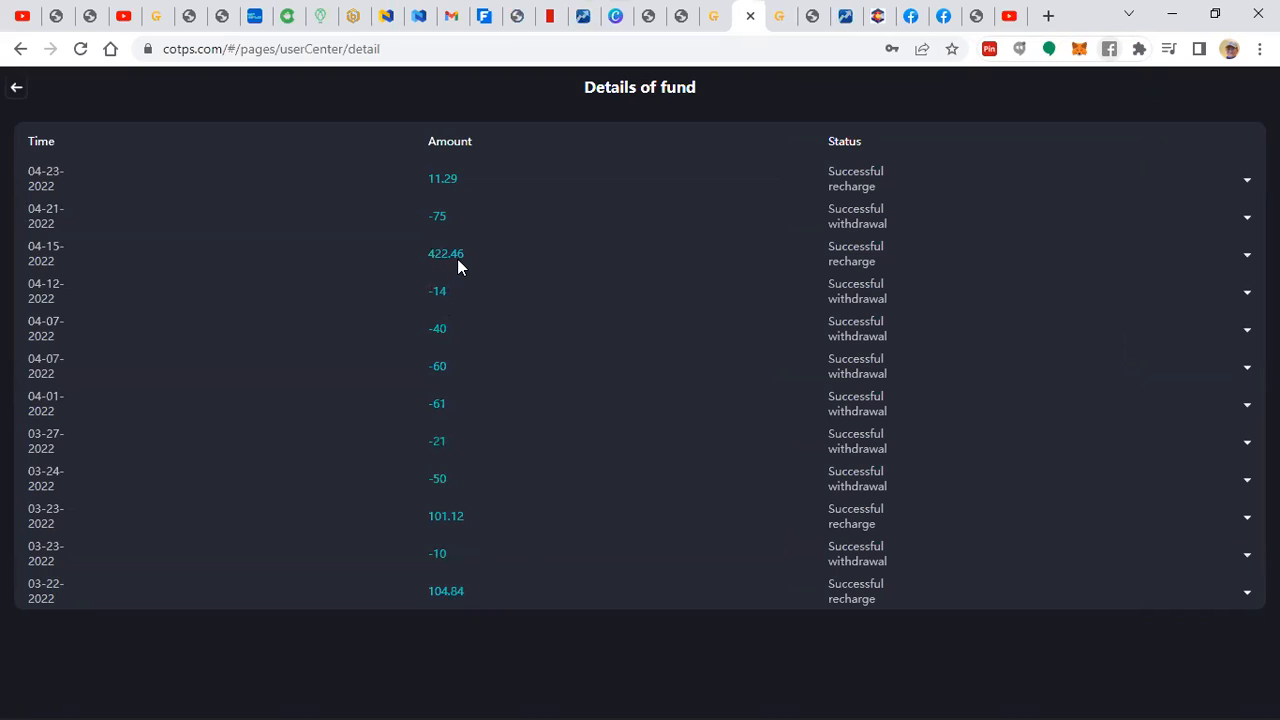
pyautogui.moveTo(463, 270)
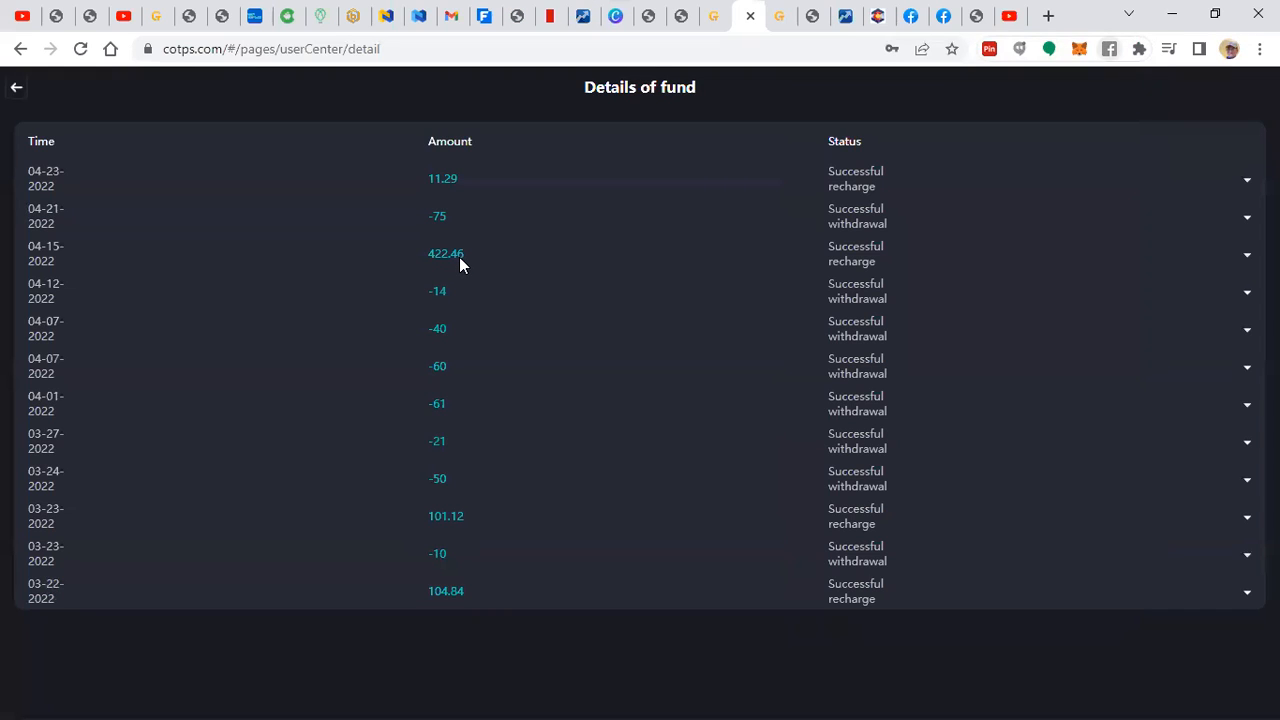
pyautogui.moveTo(457, 218)
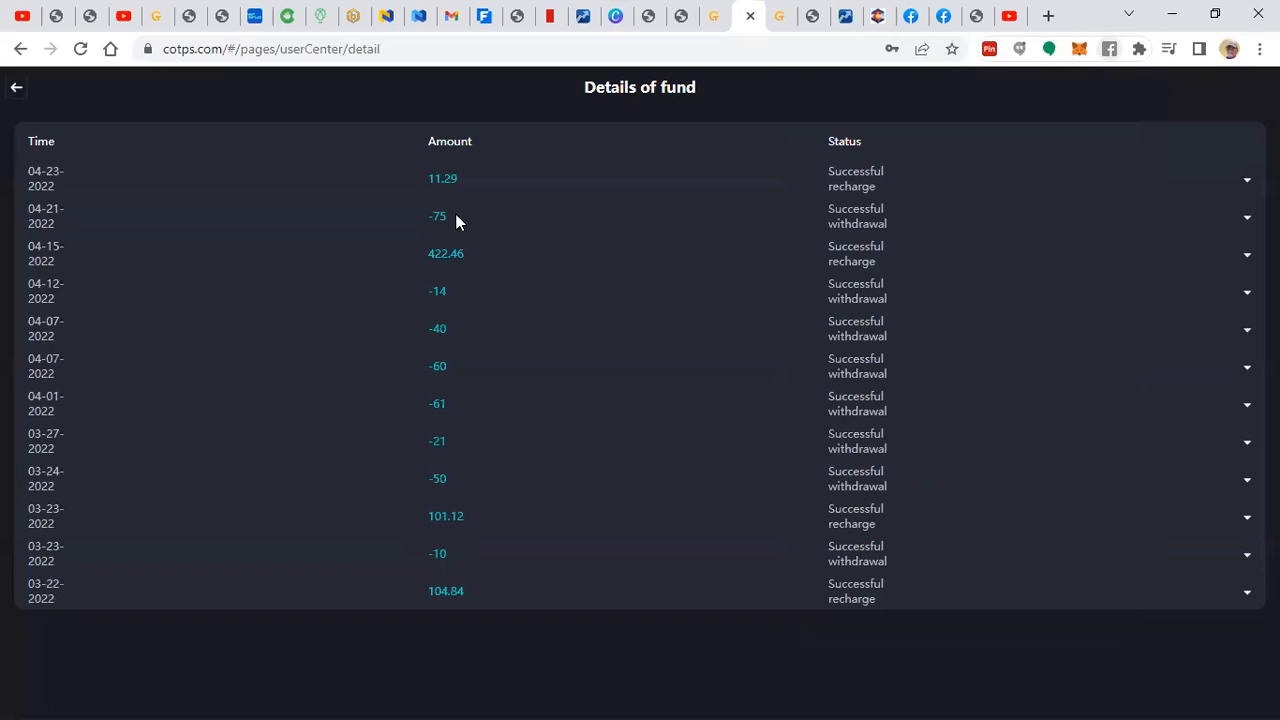
pyautogui.moveTo(457, 192)
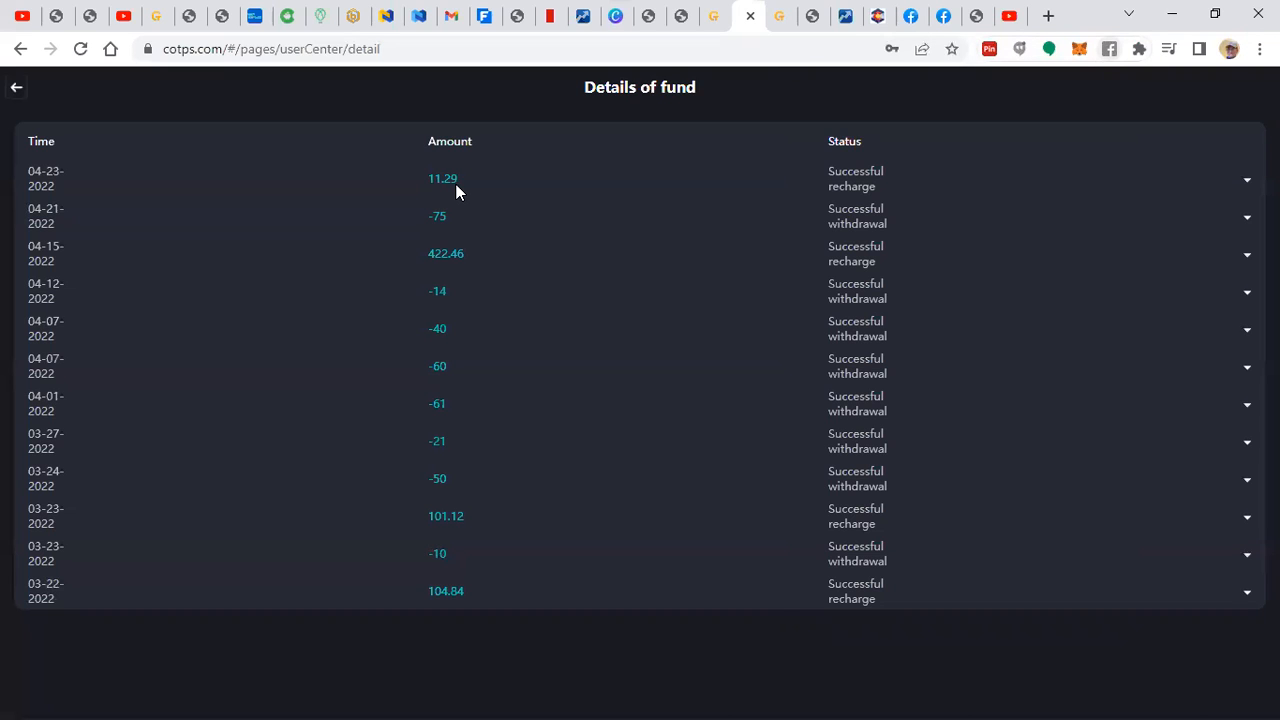
# - Return from the fund details list to the Cryptob account overview showing 527.822 total assets
pyautogui.click(16, 86)
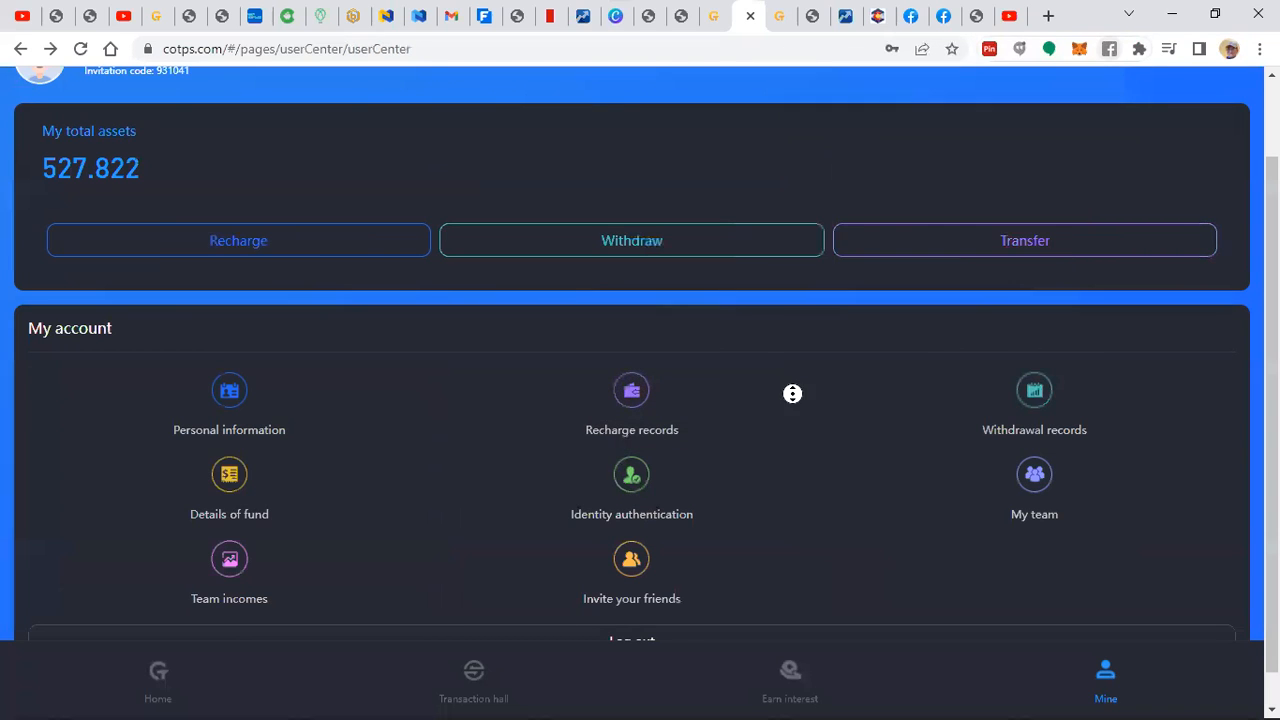
# - Leave the Mine page for the Transaction hall listing 04-26 order-competition records
pyautogui.scroll(3)
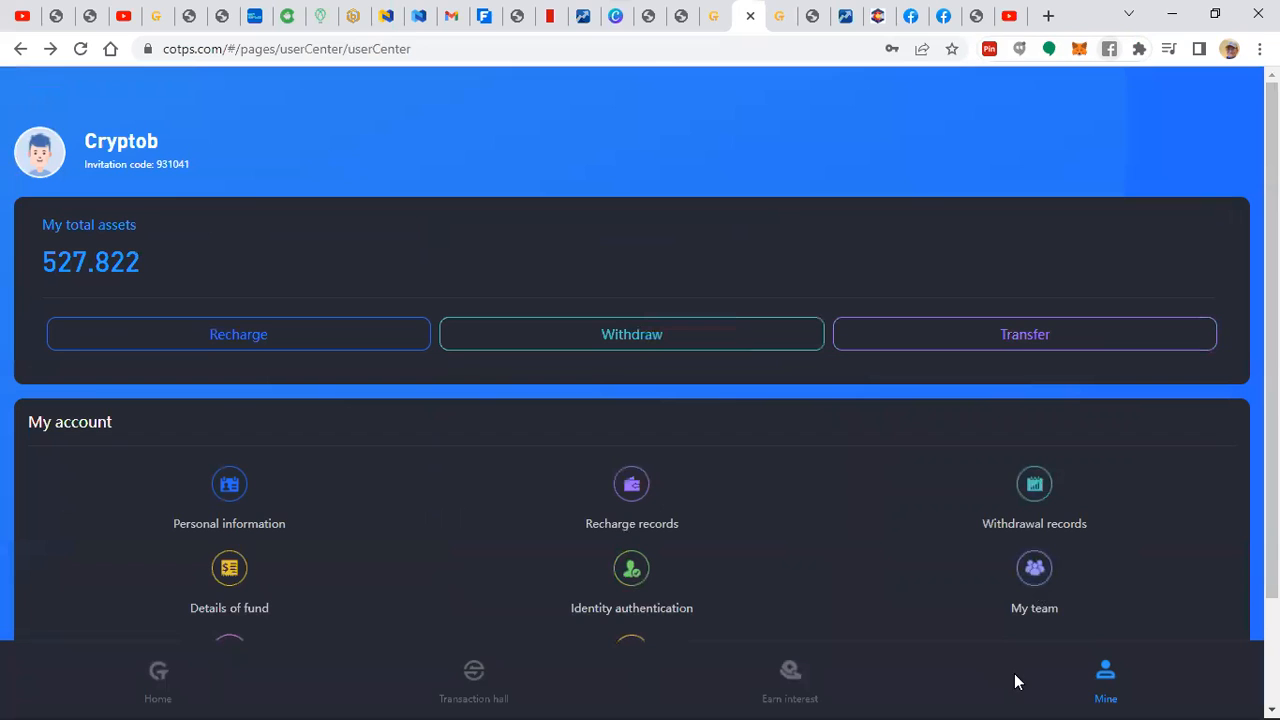
pyautogui.moveTo(1106, 680)
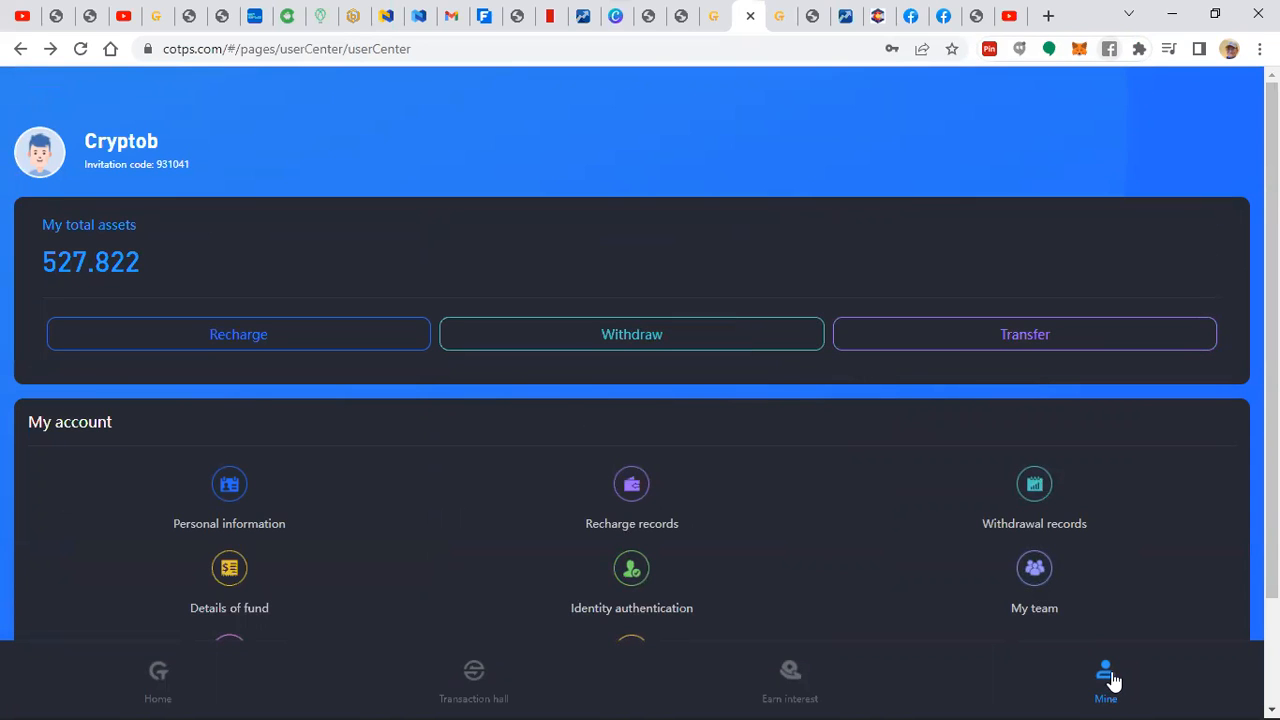
pyautogui.moveTo(1106, 680)
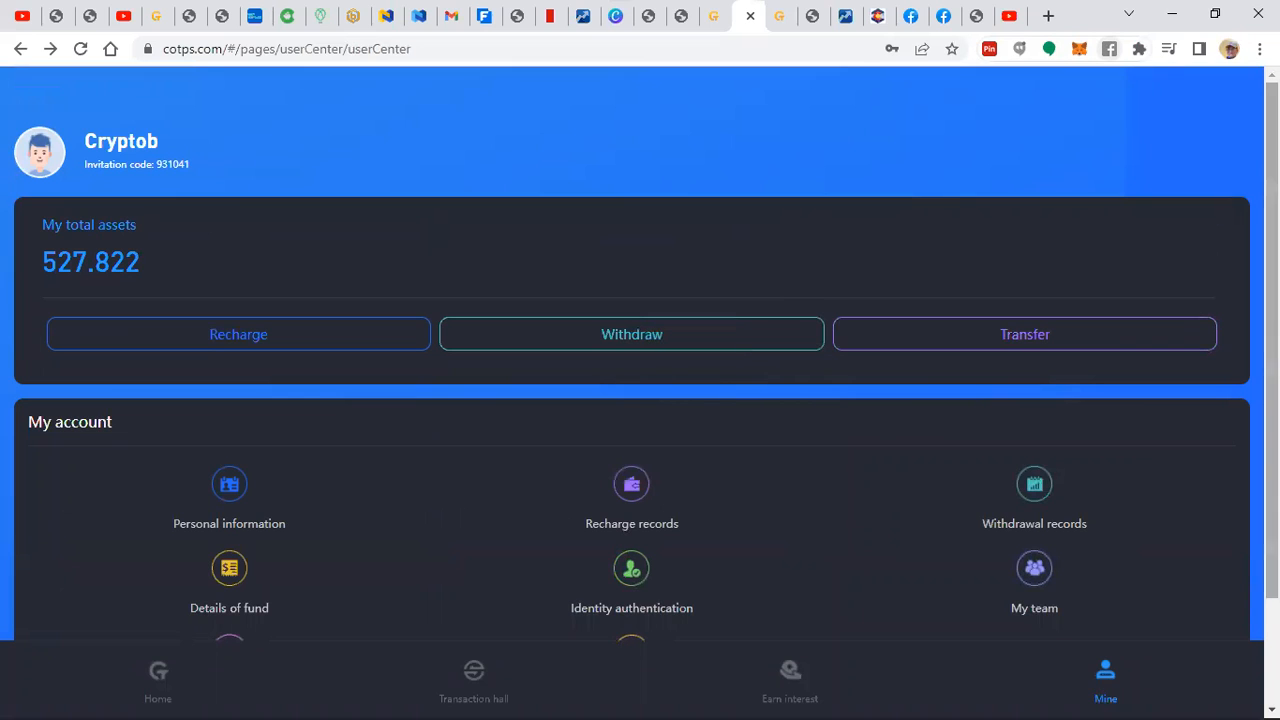
pyautogui.scroll(-3)
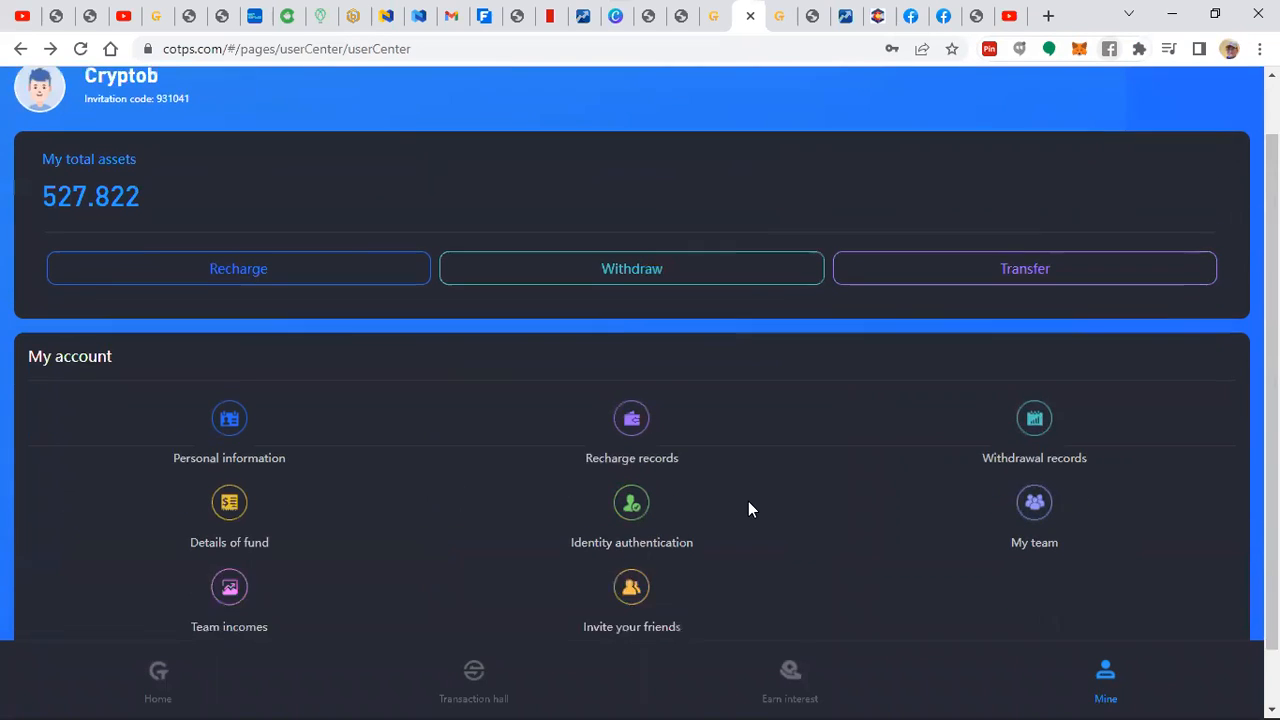
pyautogui.click(473, 680)
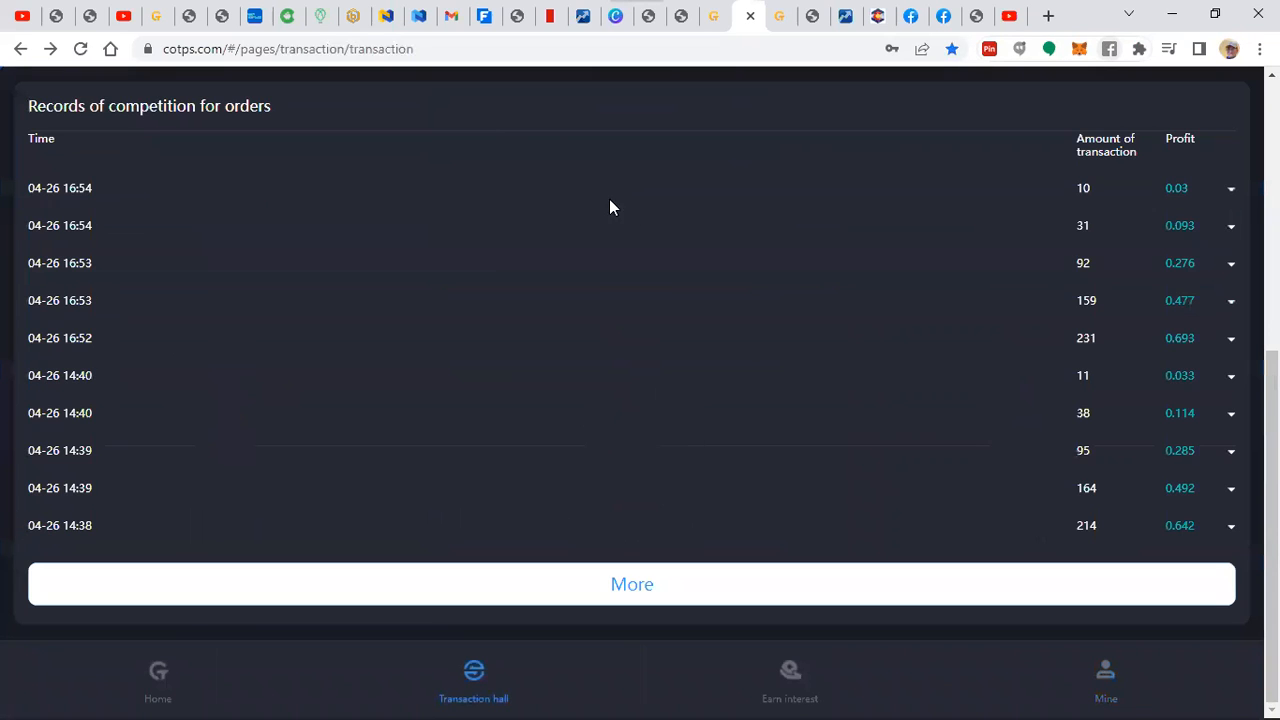
# - Show the income statistics for Cryptob: 1041 orders, 65,677 amount, 197.031 profits
pyautogui.scroll(3)
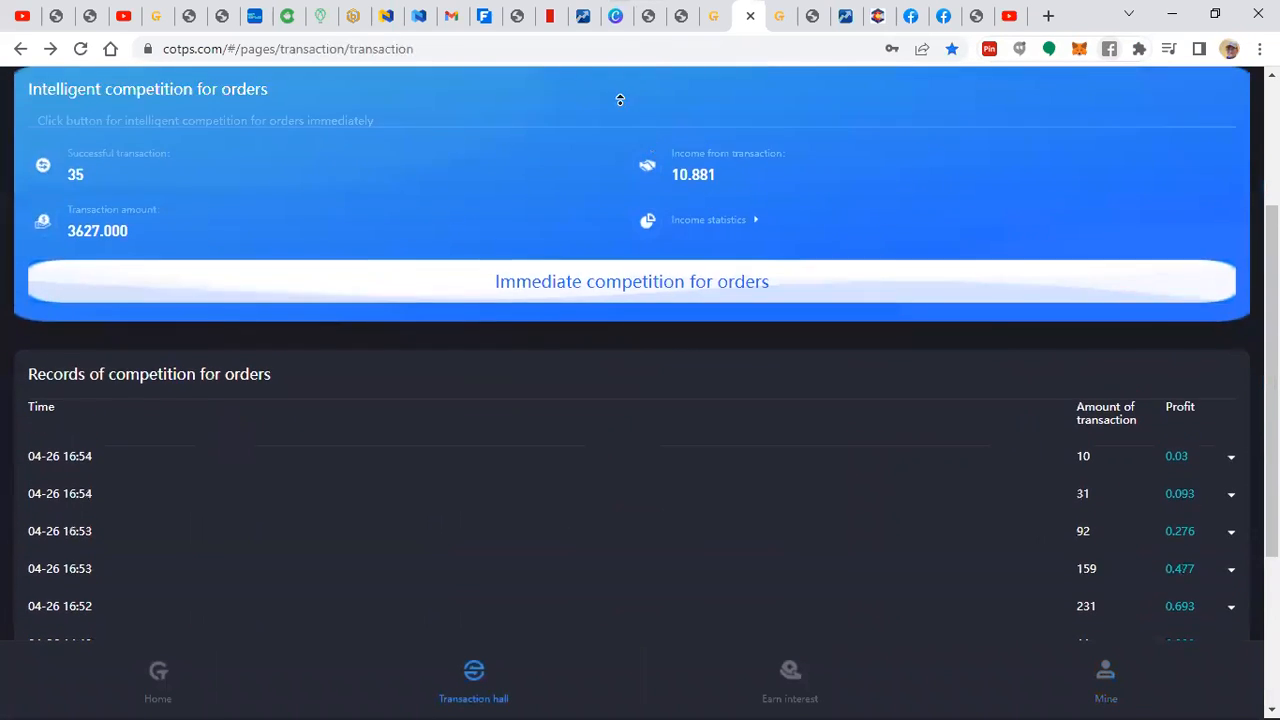
pyautogui.scroll(-3)
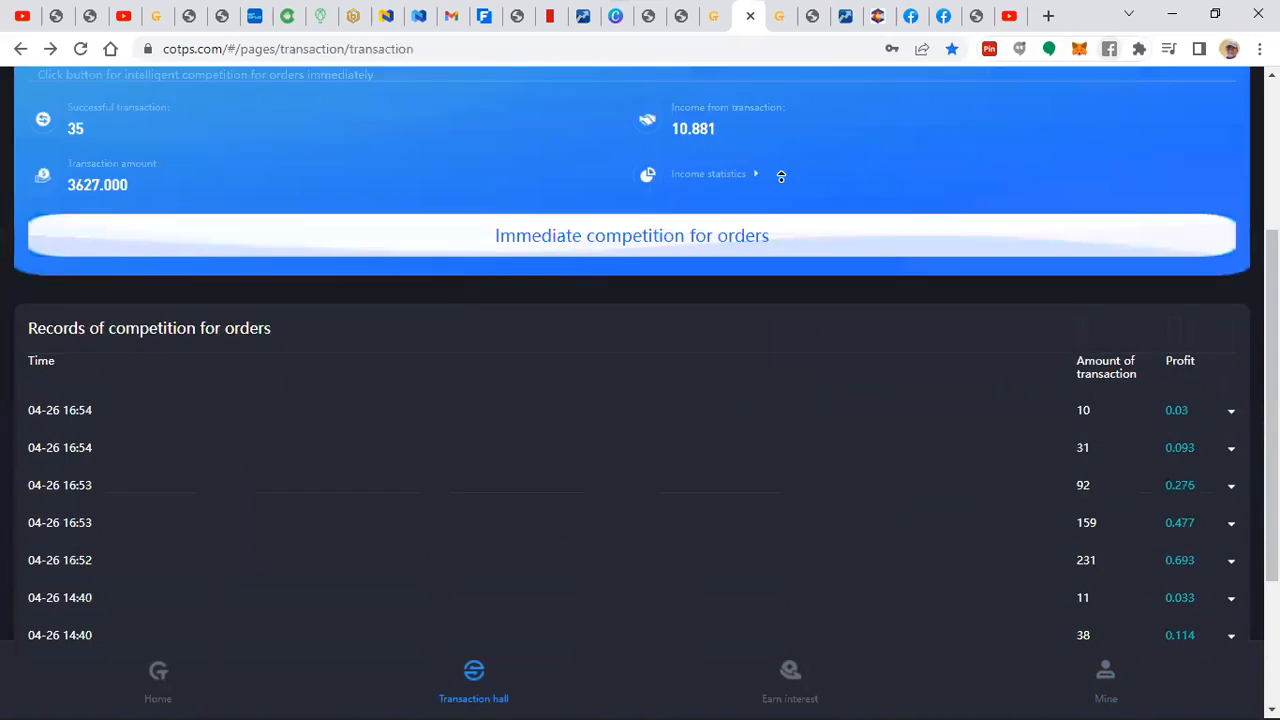
pyautogui.scroll(3)
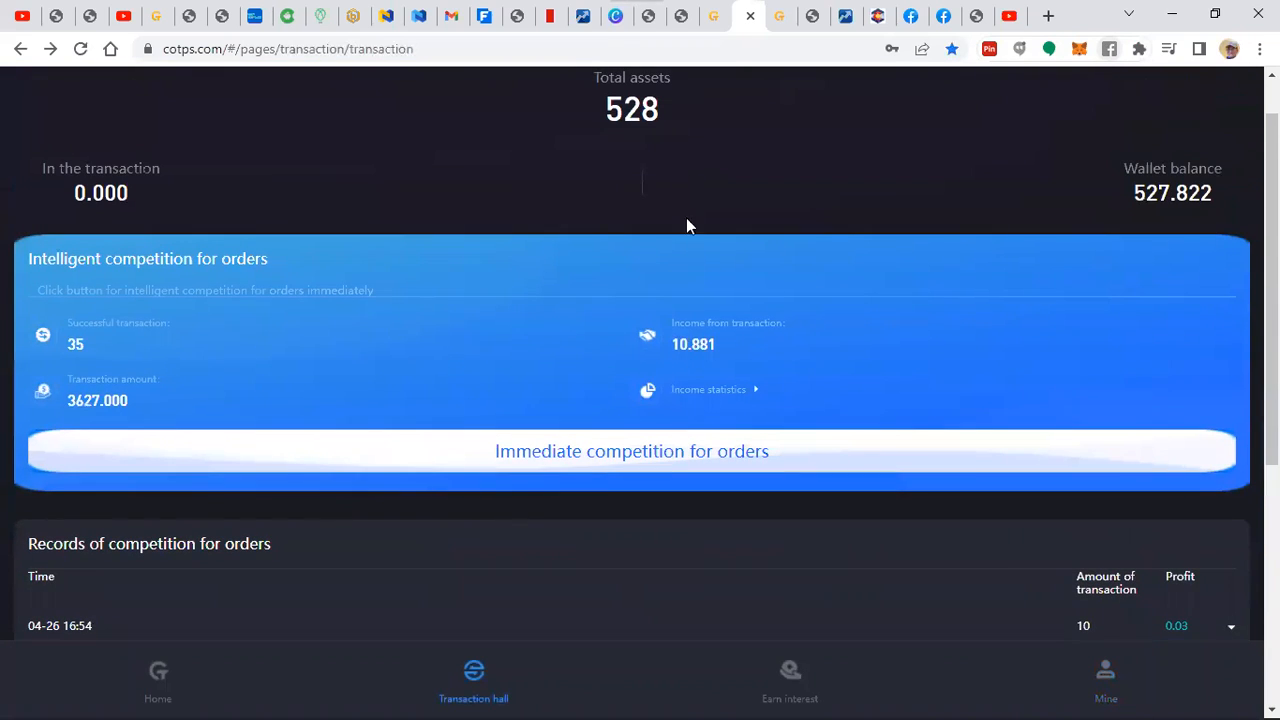
pyautogui.click(708, 389)
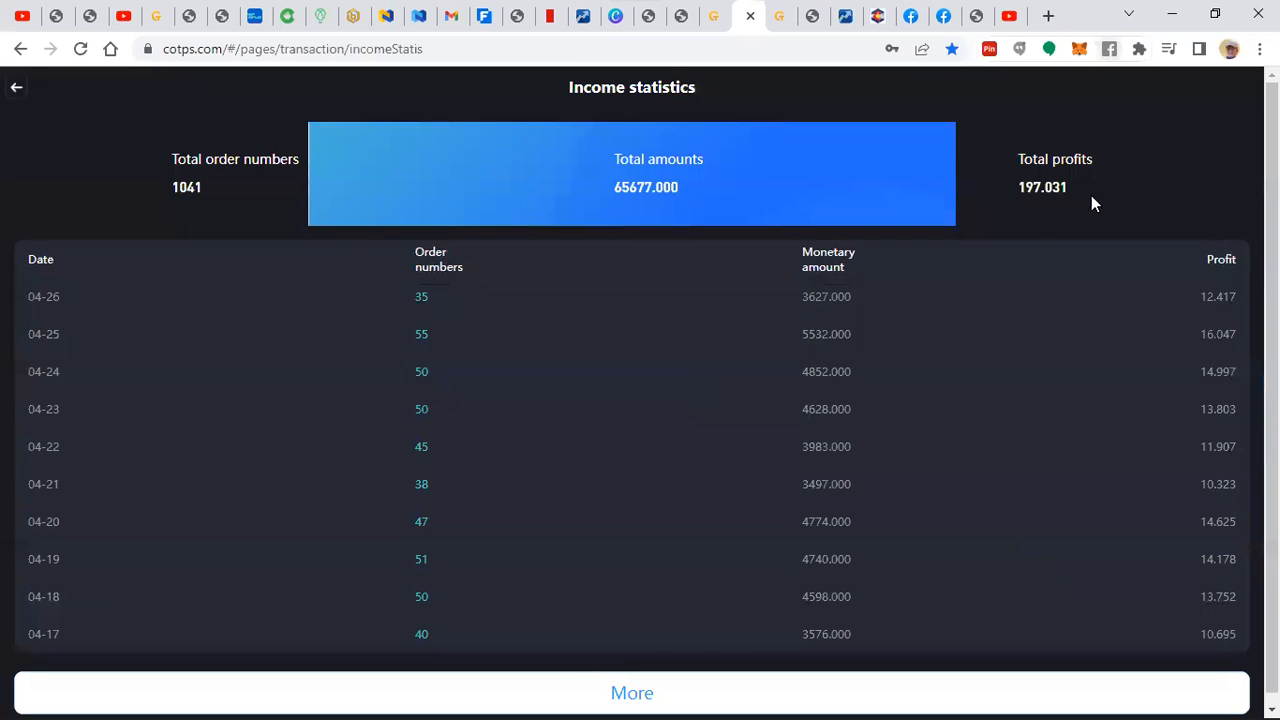
pyautogui.moveTo(1030, 222)
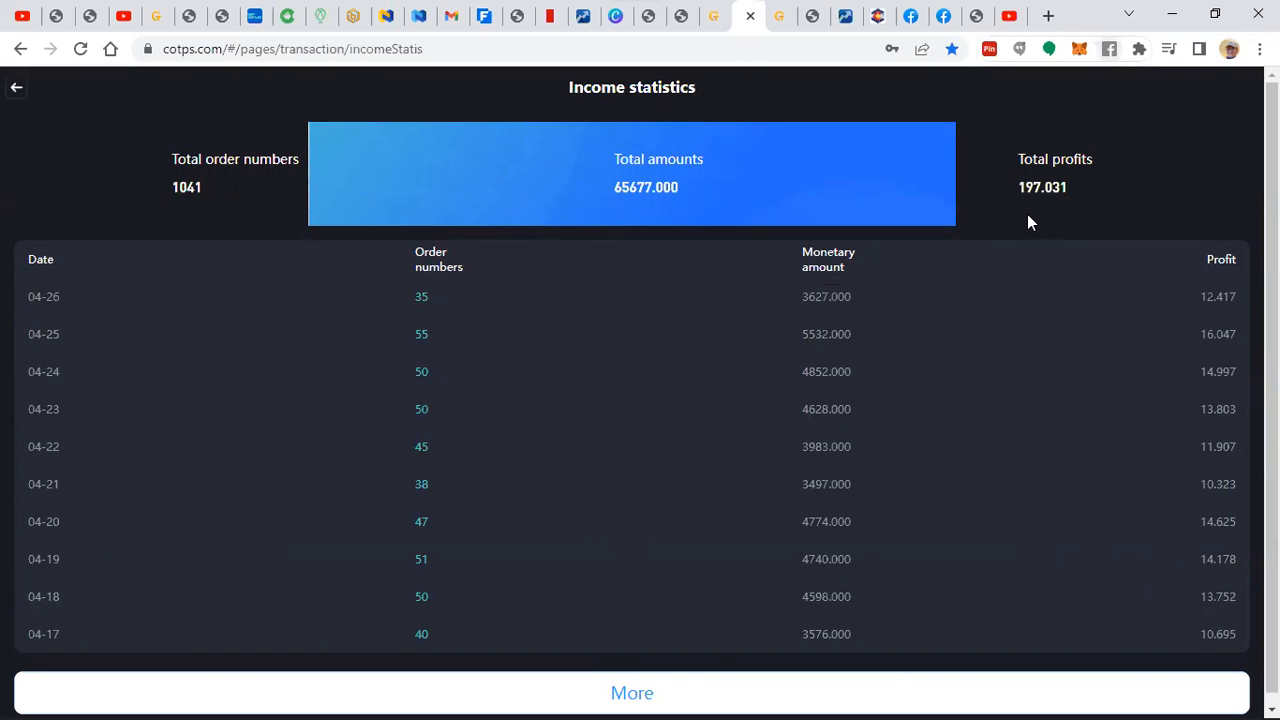
pyautogui.moveTo(993, 278)
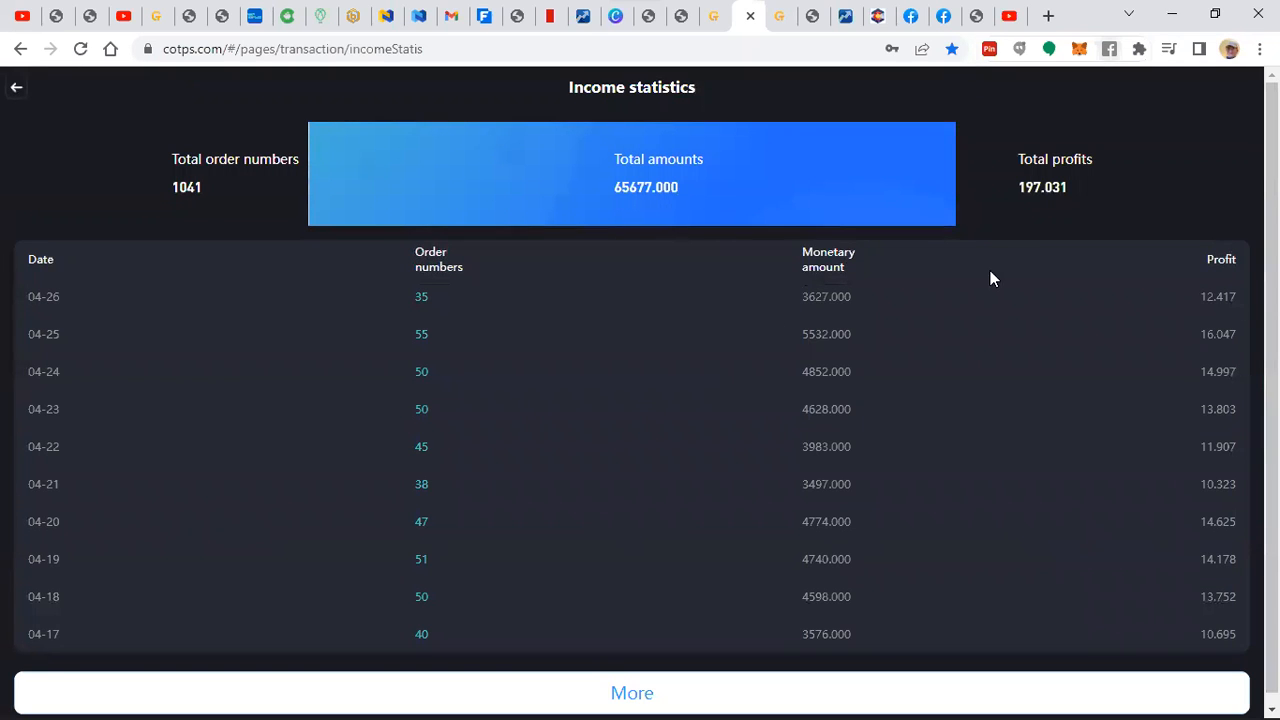
pyautogui.moveTo(423, 651)
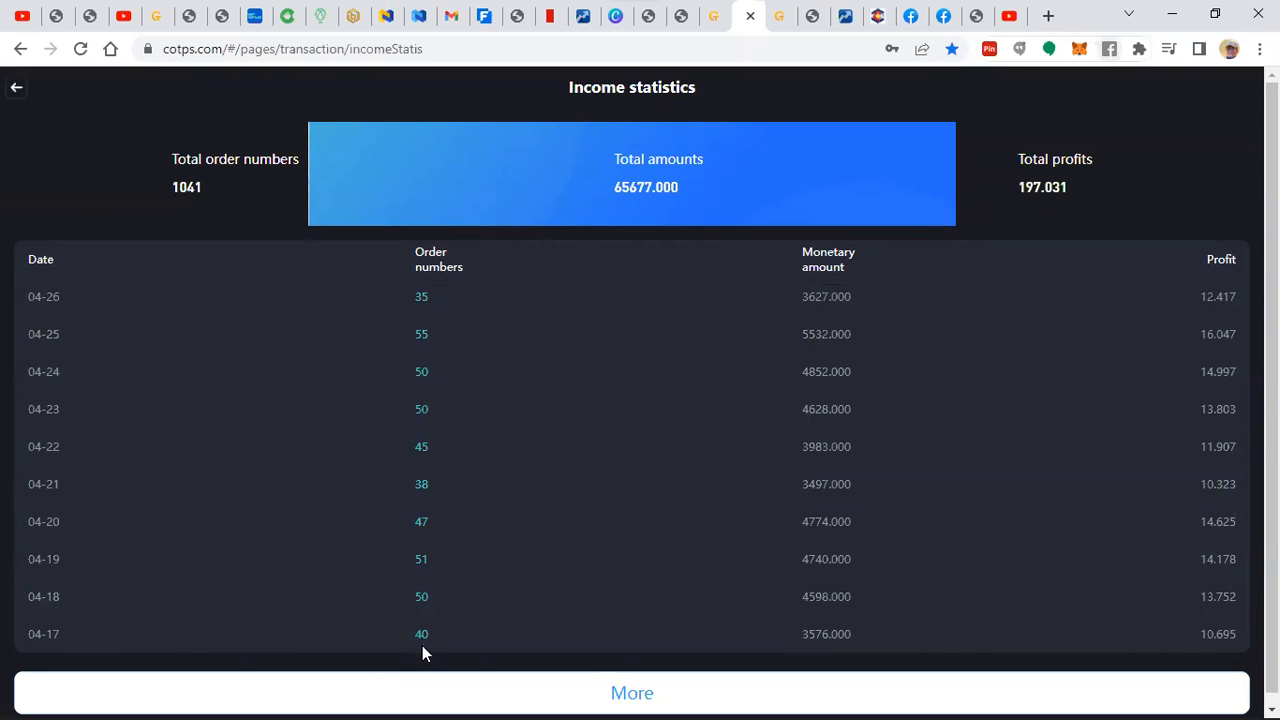
pyautogui.moveTo(418, 535)
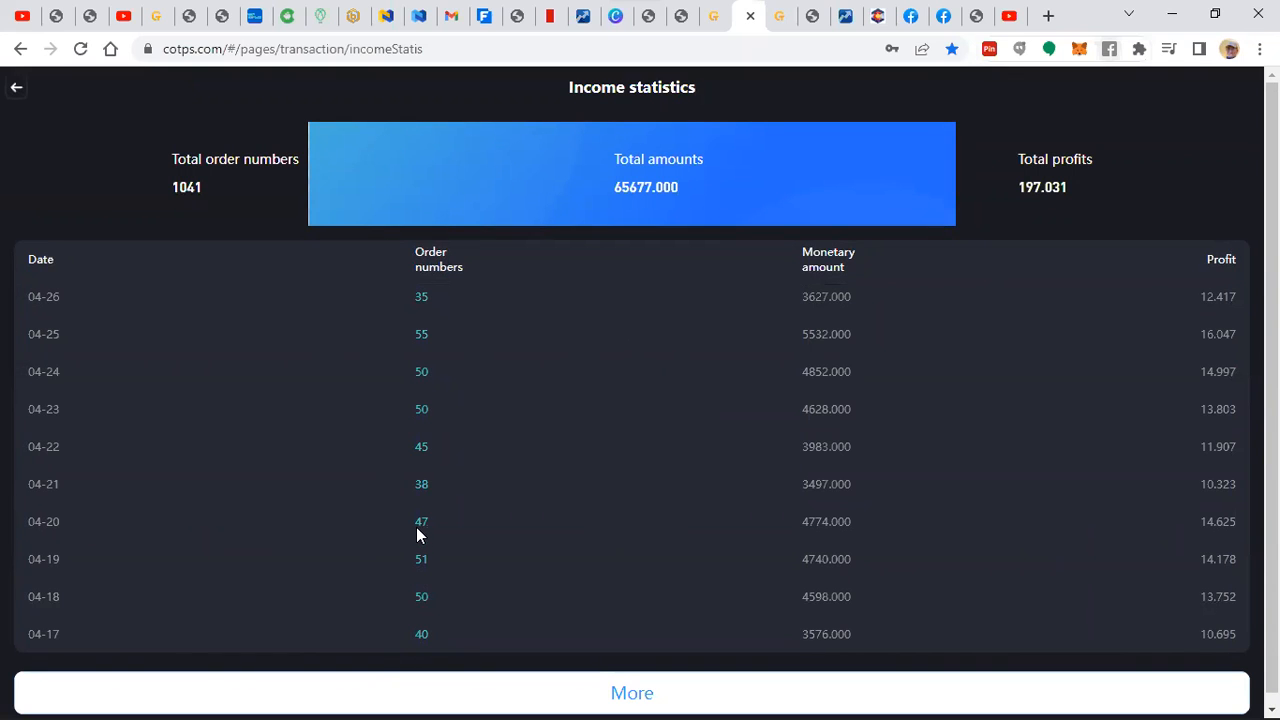
pyautogui.moveTo(426, 470)
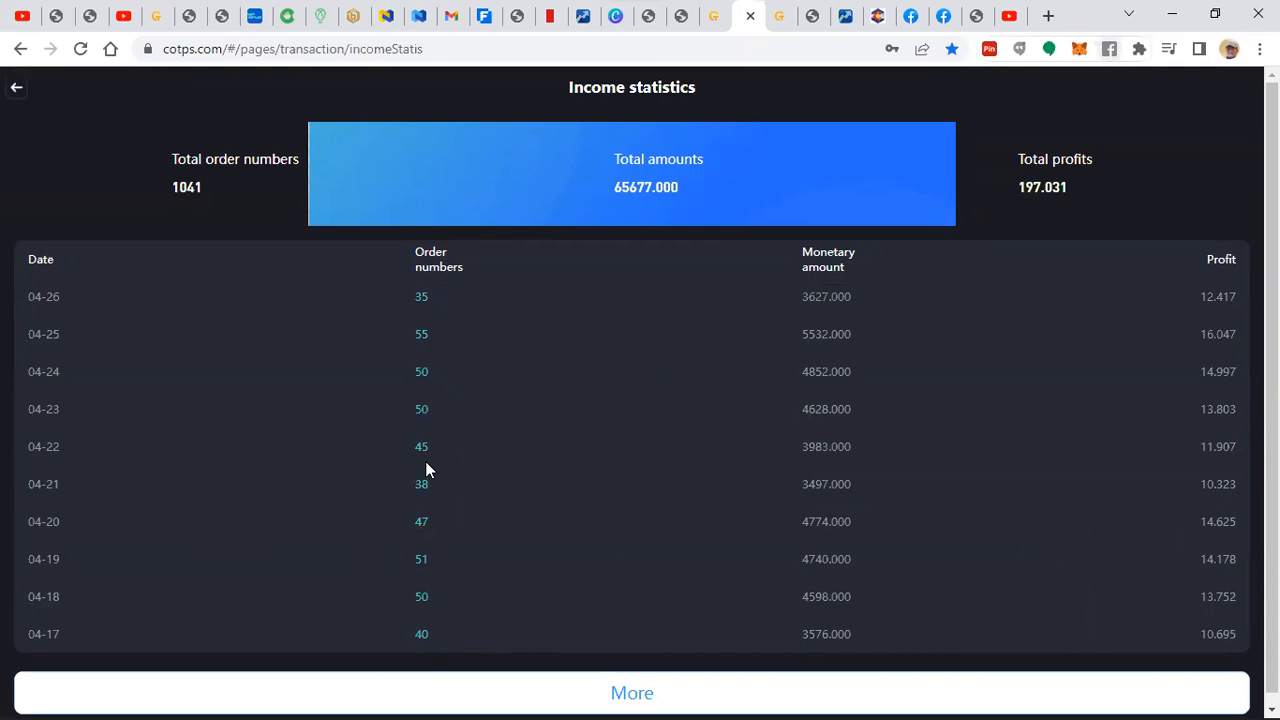
pyautogui.moveTo(428, 392)
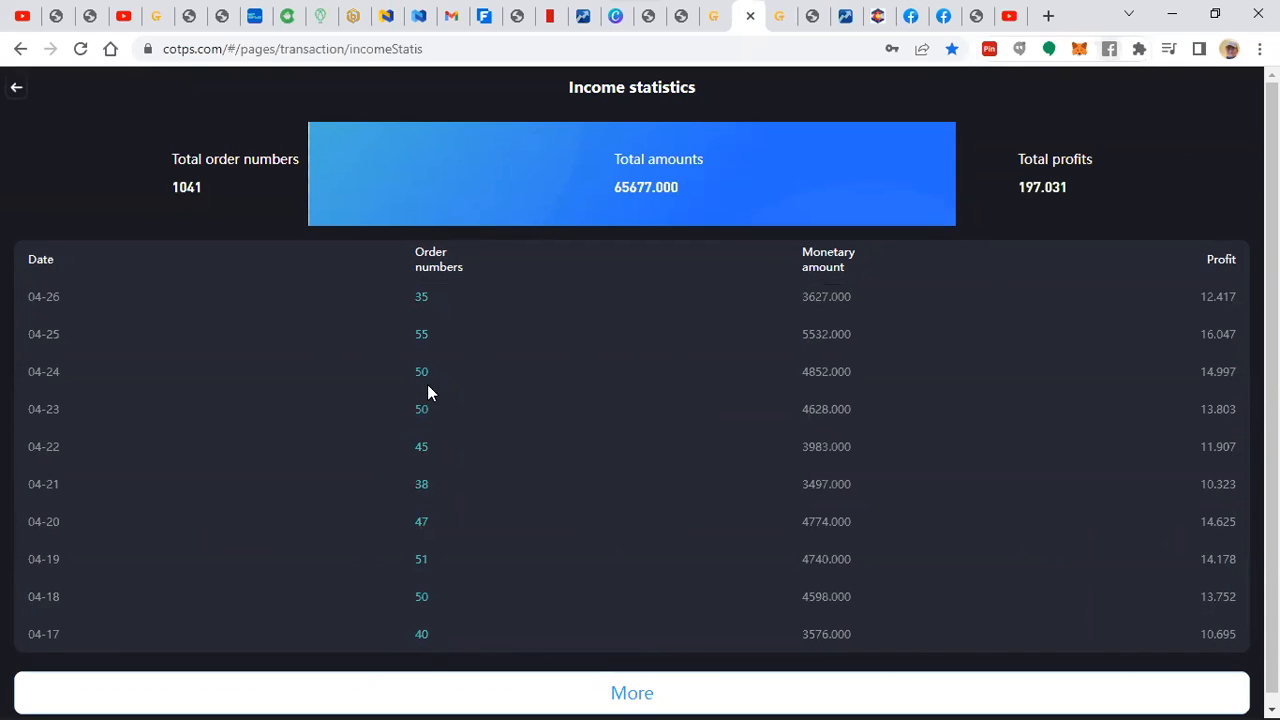
pyautogui.moveTo(150, 298)
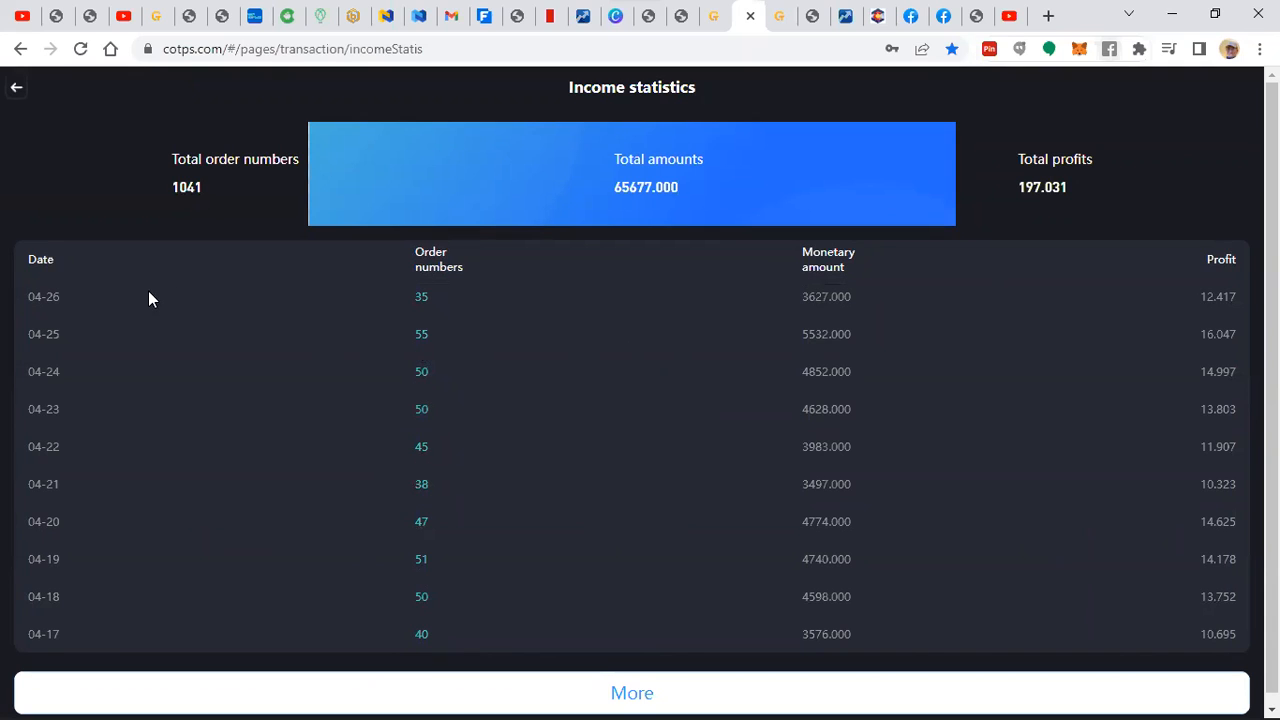
pyautogui.moveTo(1245, 676)
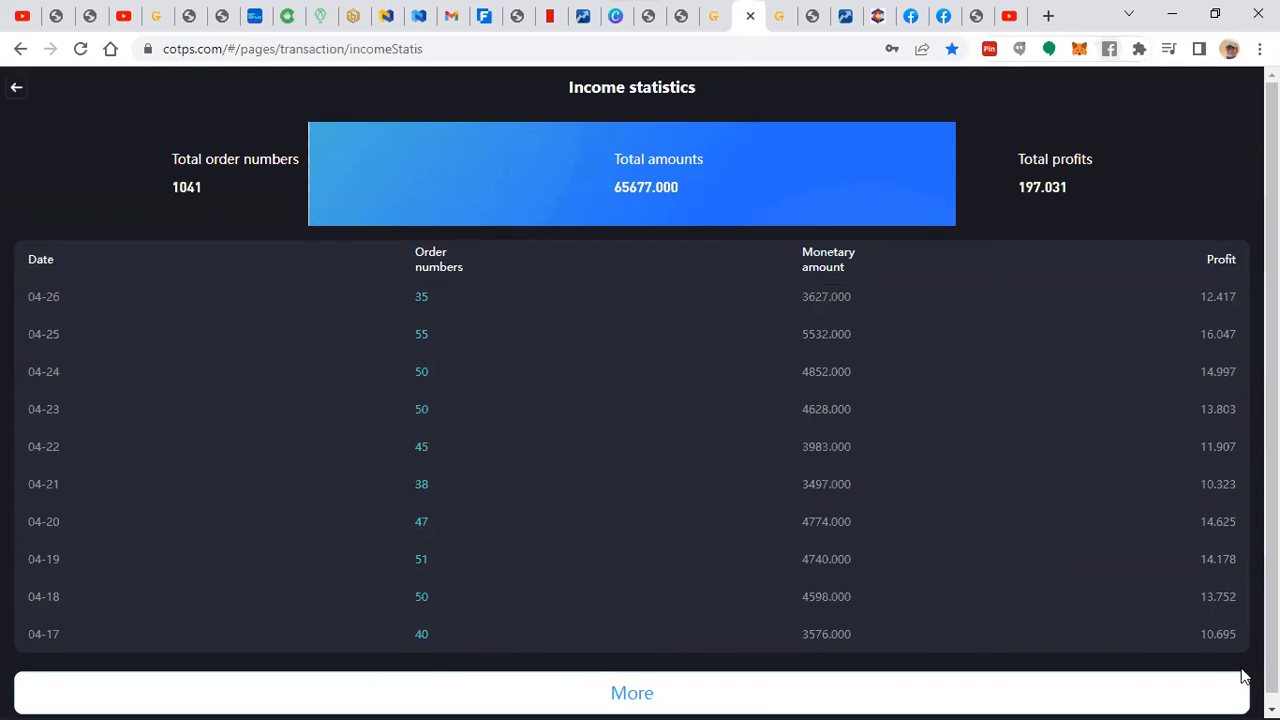
pyautogui.moveTo(1215, 515)
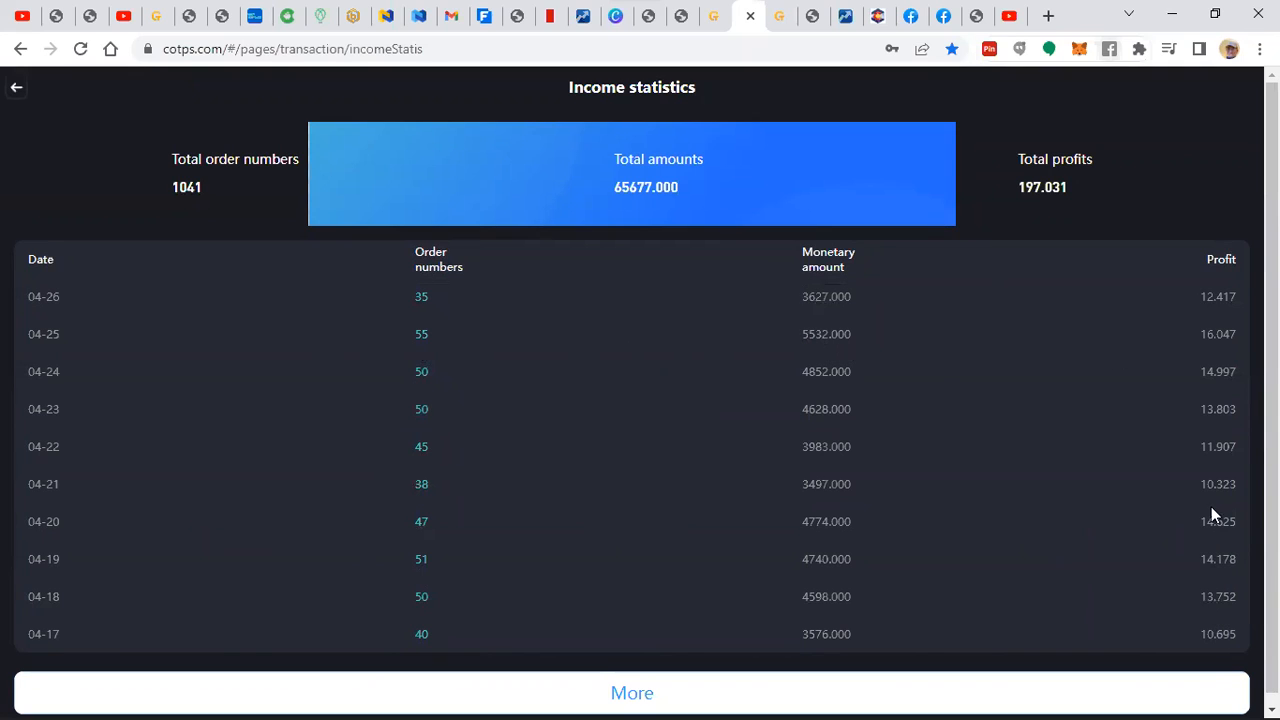
pyautogui.moveTo(1135, 496)
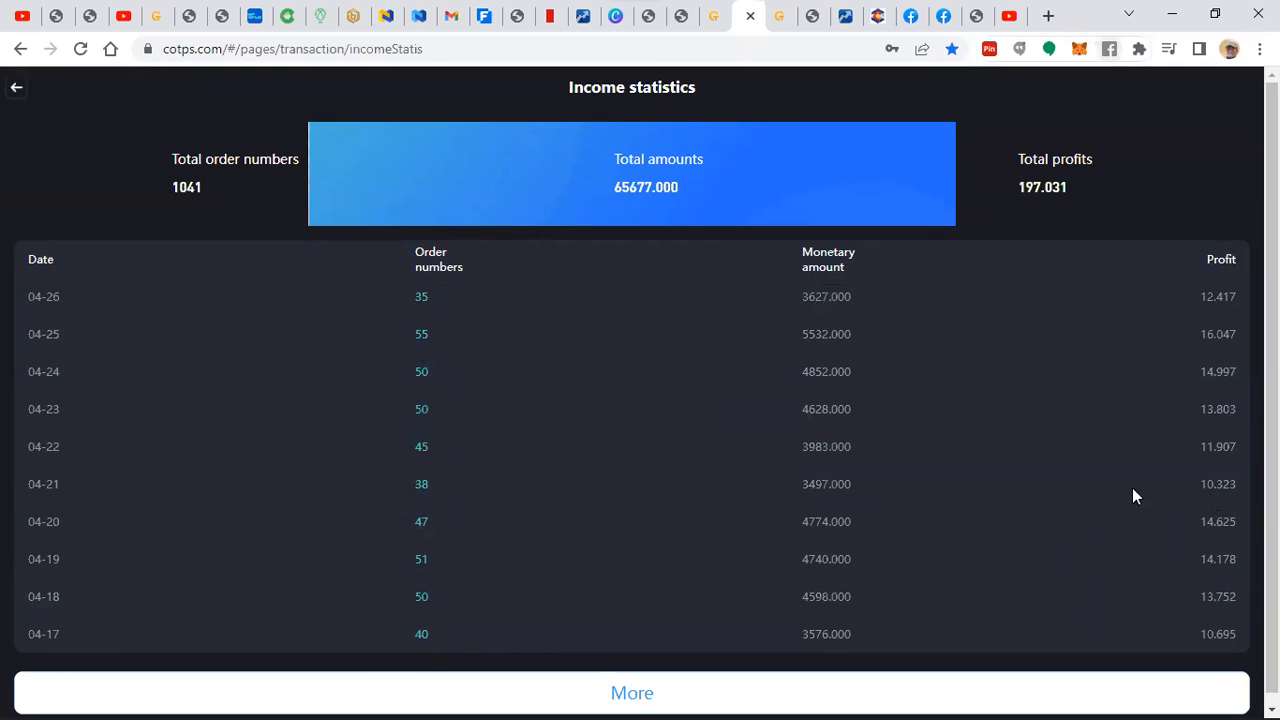
pyautogui.moveTo(1220, 461)
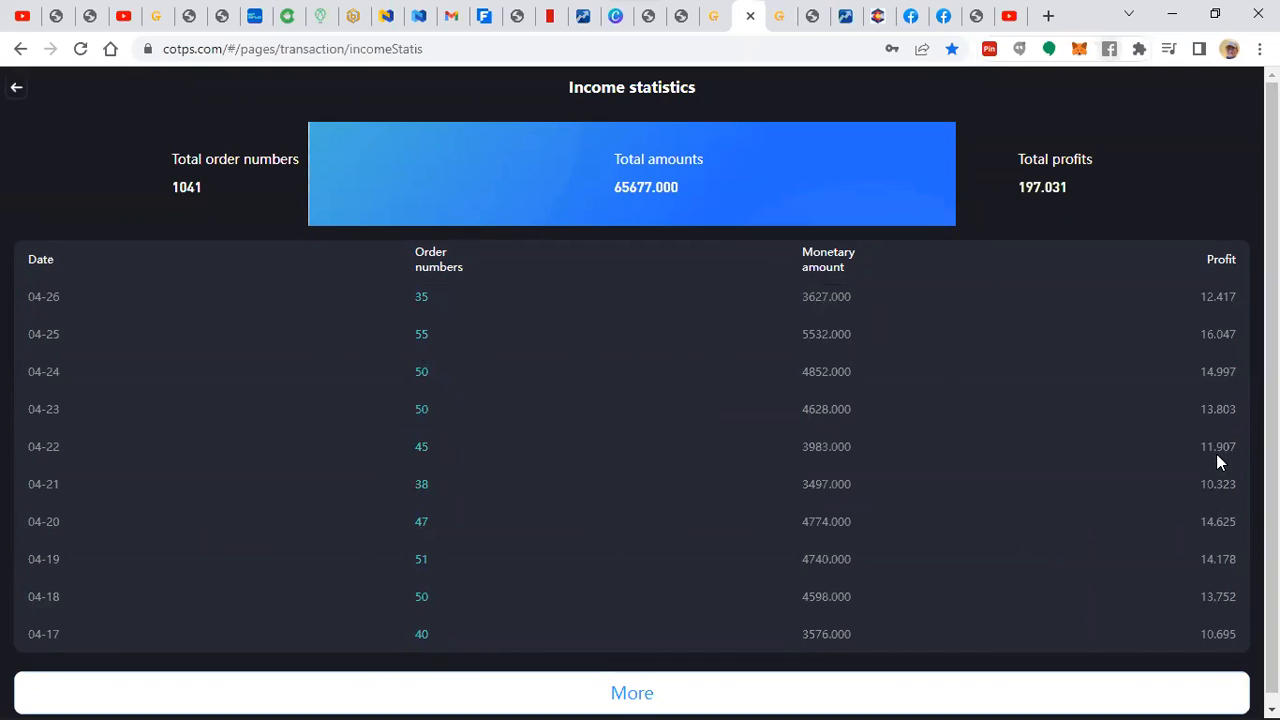
pyautogui.moveTo(1225, 381)
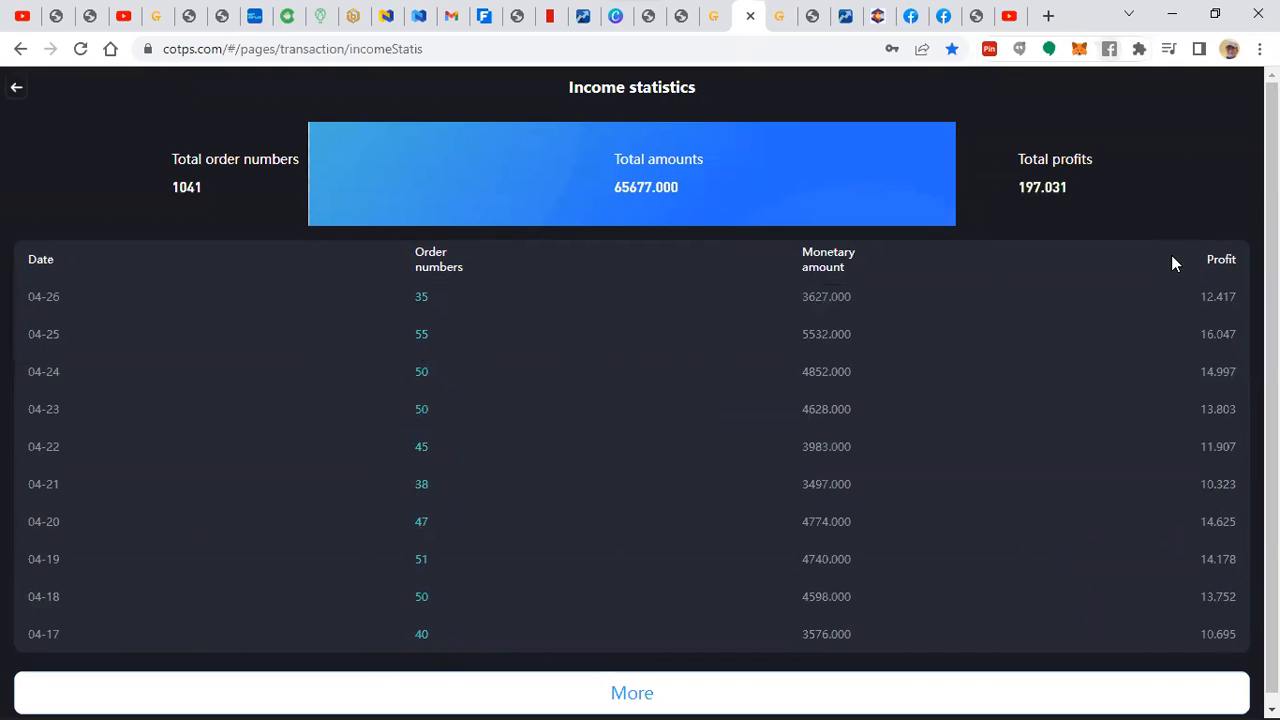
pyautogui.moveTo(743, 27)
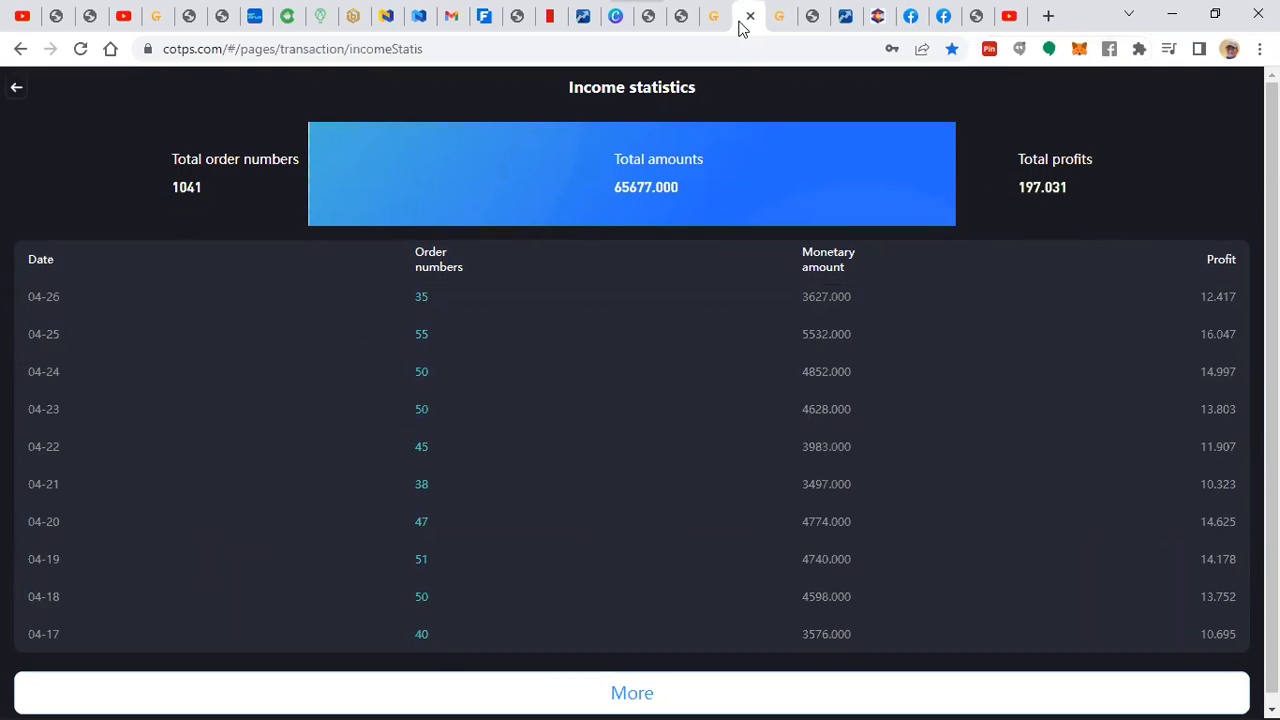
pyautogui.moveTo(814, 16)
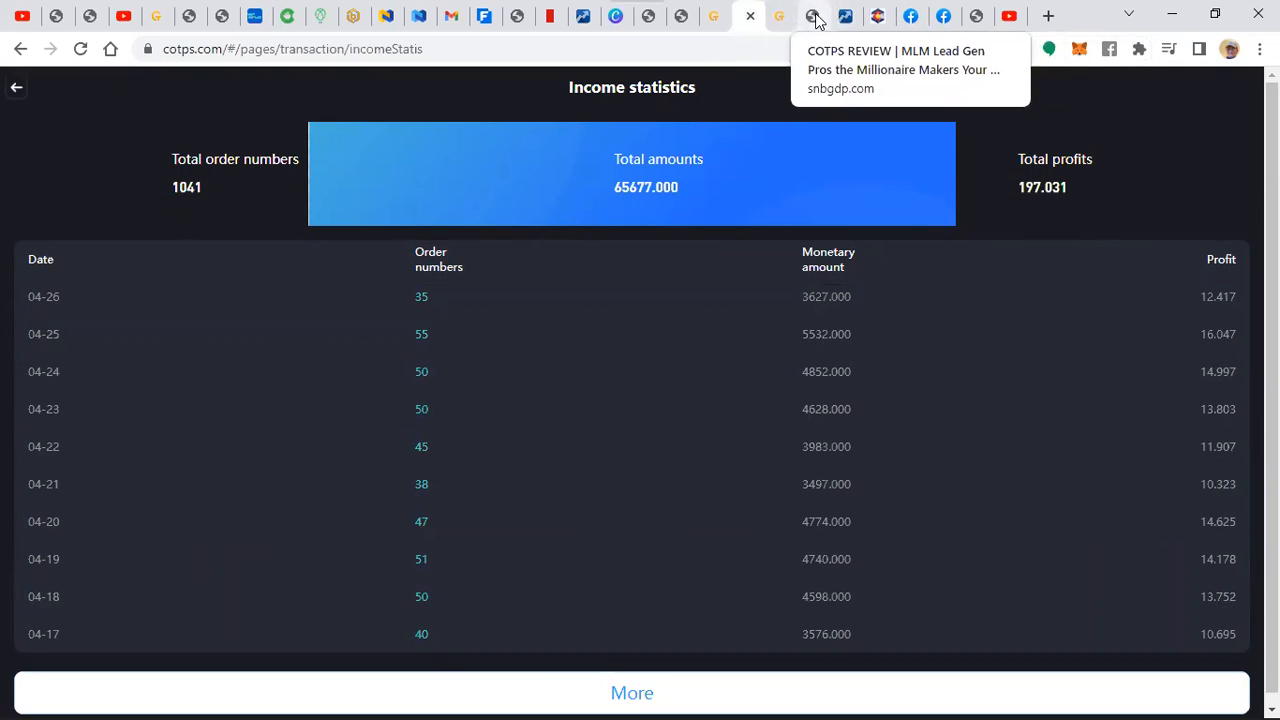
# - Read through the snbgdp.com COTPS REVIEW post past the arbitrage promo to its Vimeo videos
pyautogui.click(814, 16)
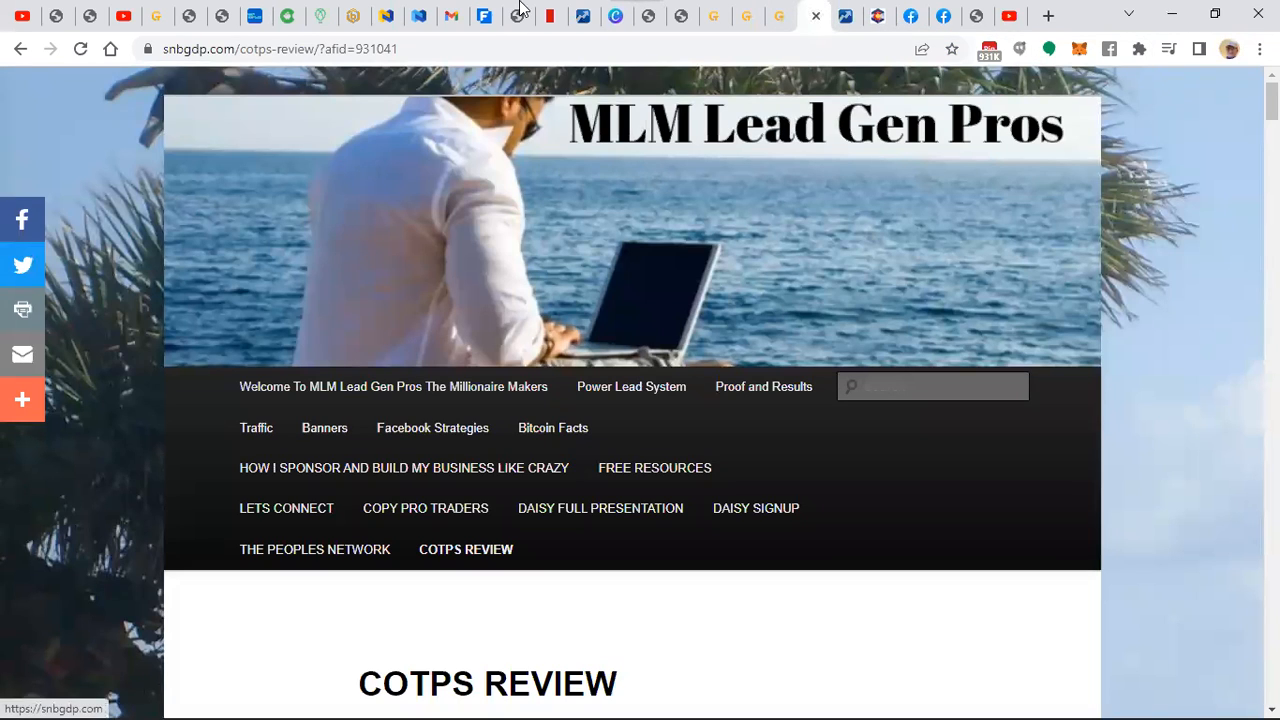
pyautogui.scroll(-3)
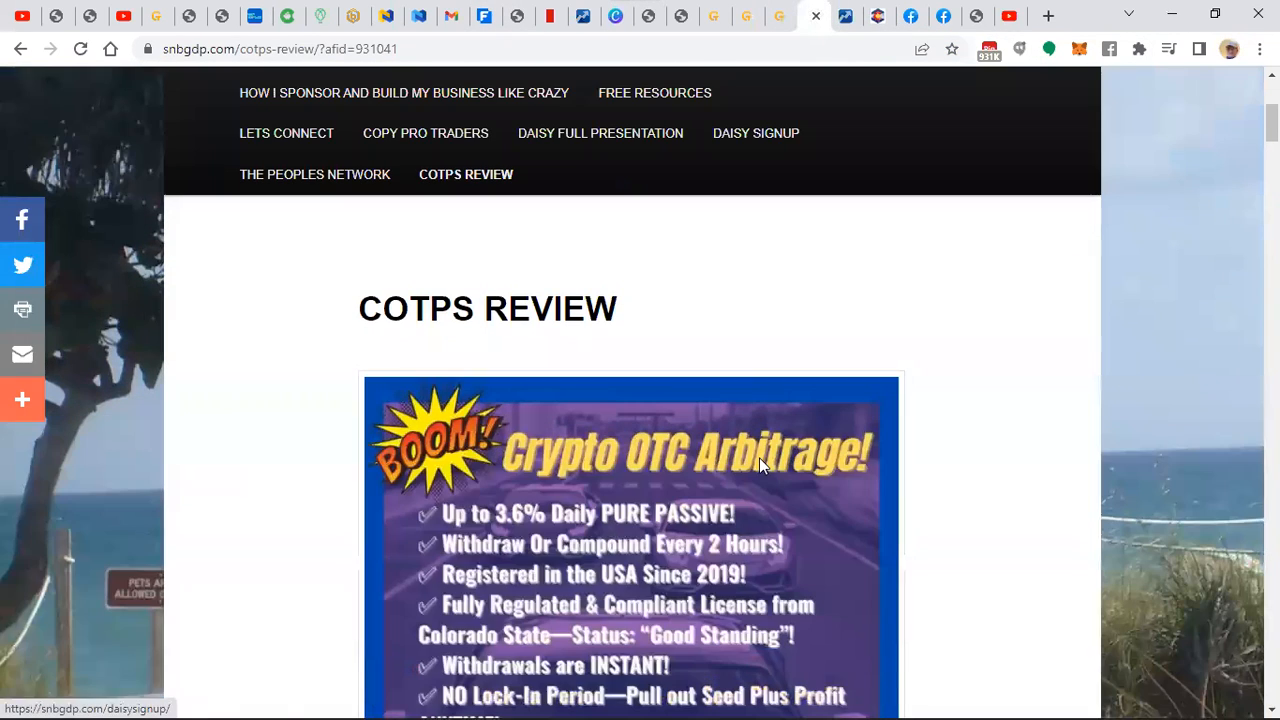
pyautogui.scroll(-3)
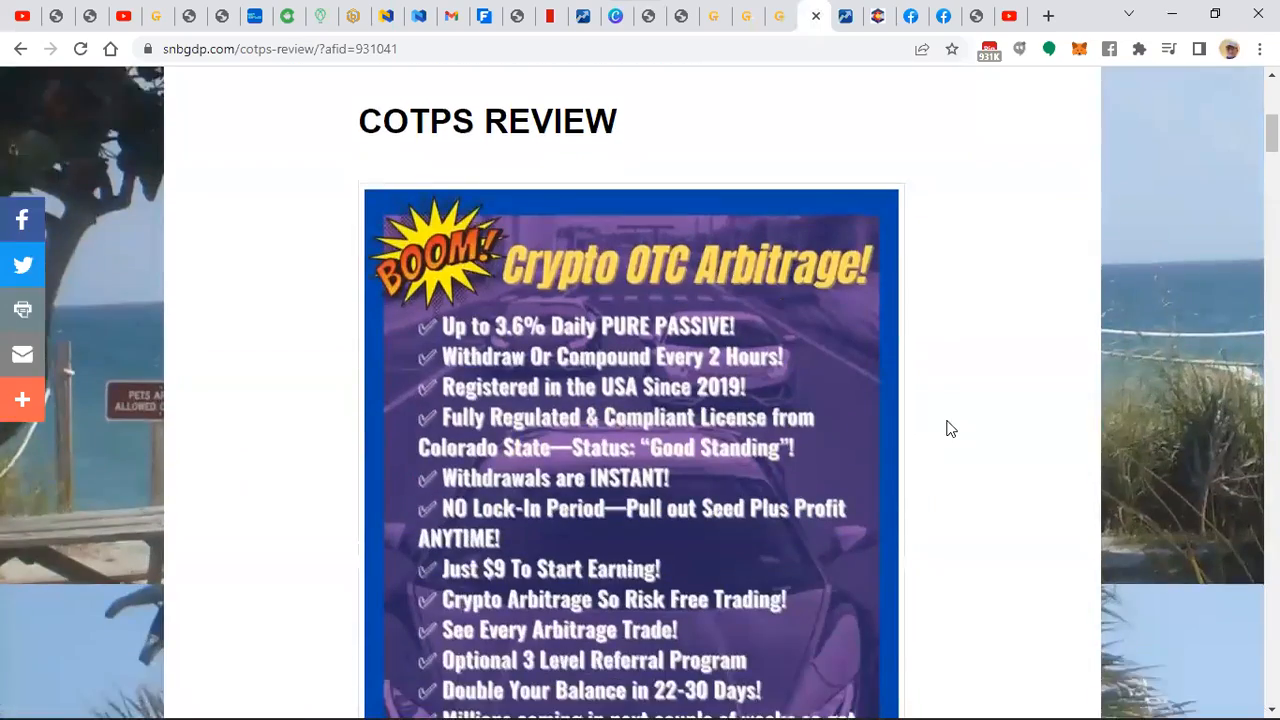
pyautogui.scroll(-3)
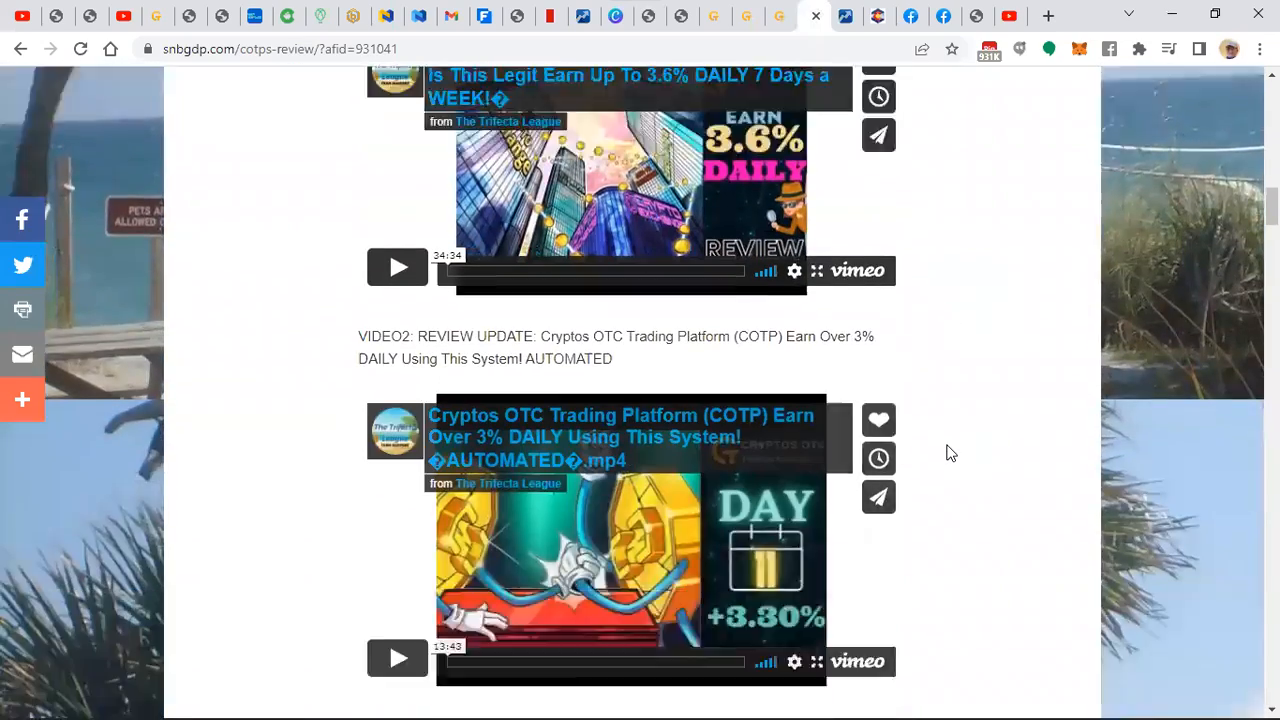
pyautogui.scroll(-3)
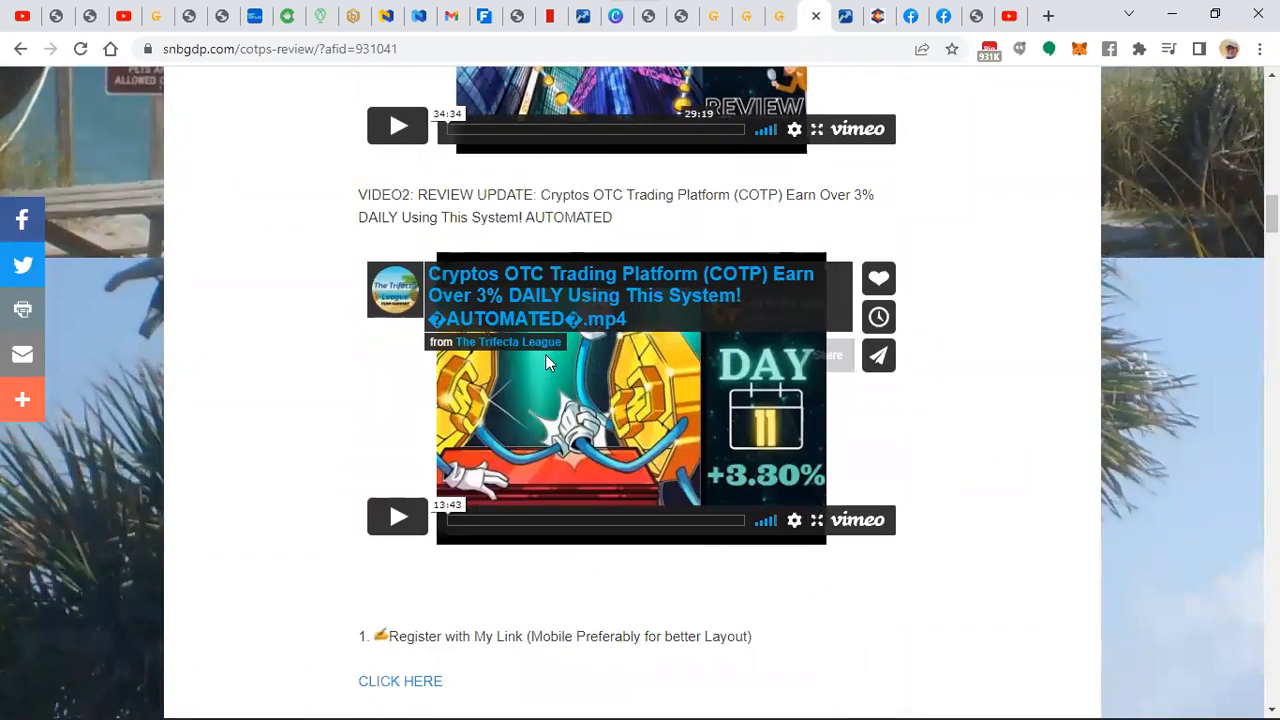
pyautogui.scroll(-3)
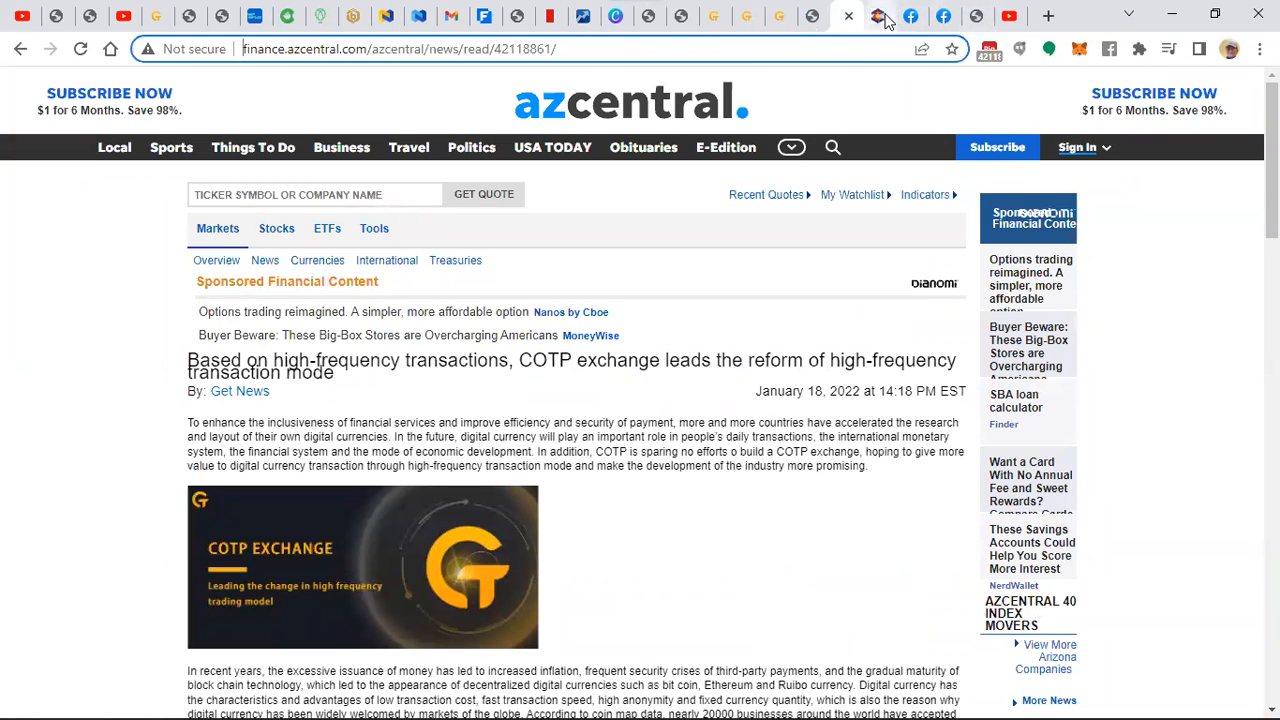
# - Show the Colorado Secretary of State summary for Cryptos OTC Trading Platform Limited, Good Standing, formed 10/14/2021
pyautogui.click(845, 16)
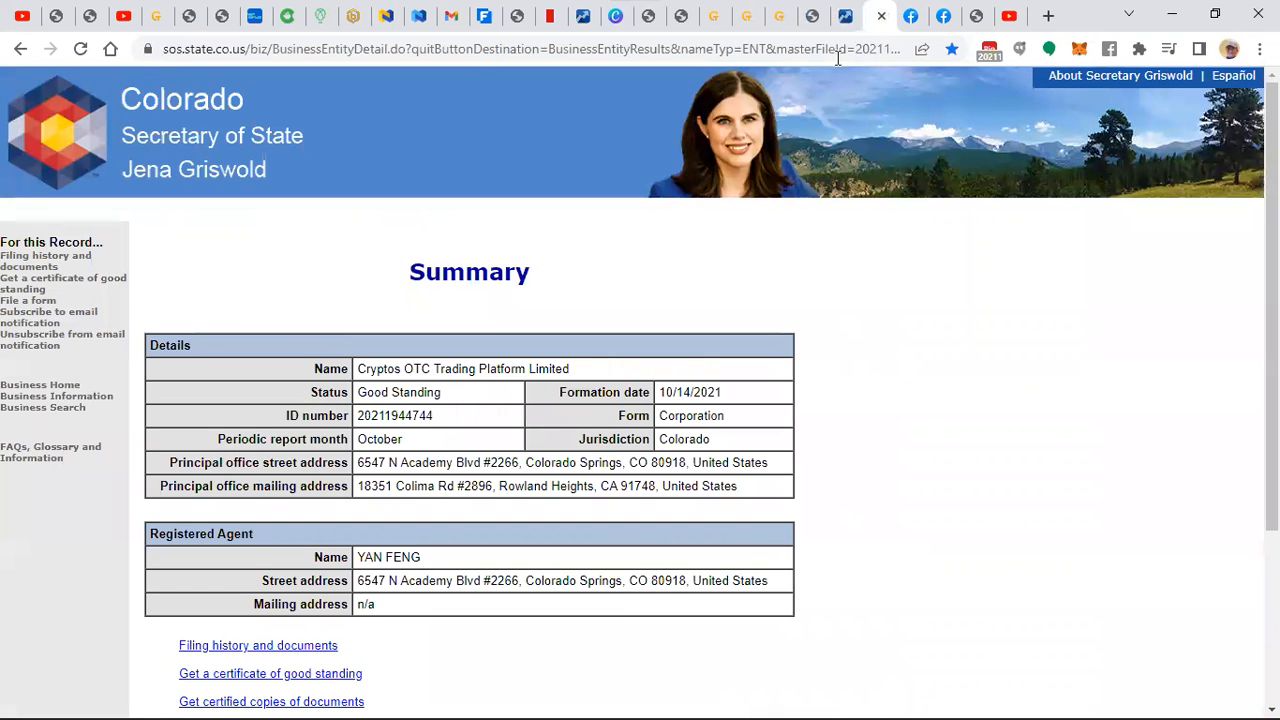
pyautogui.moveTo(156, 16)
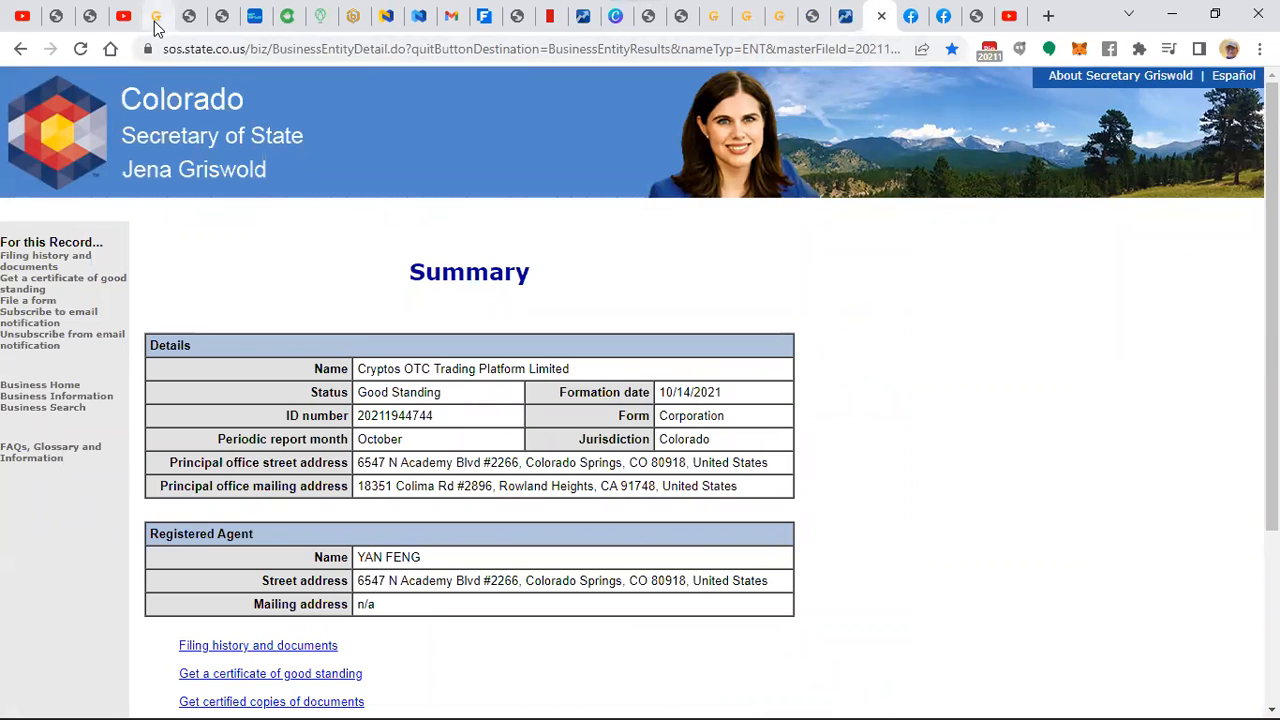
pyautogui.moveTo(332, 128)
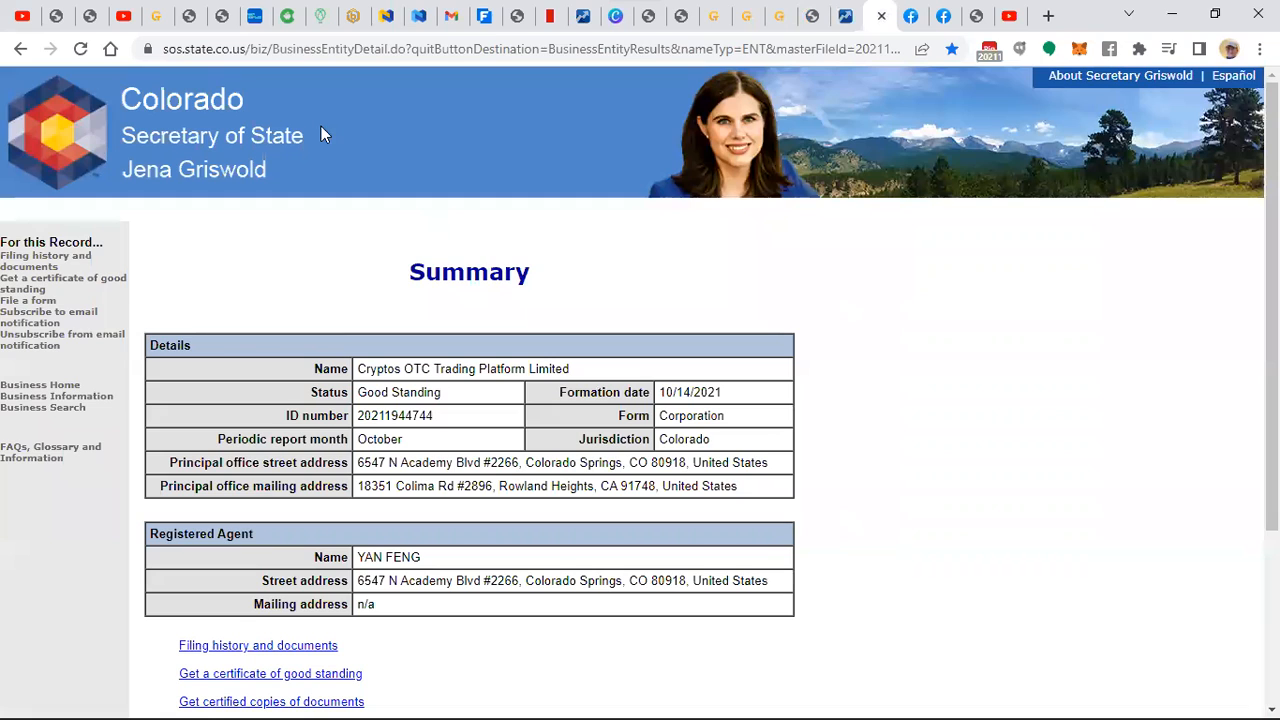
pyautogui.moveTo(306, 256)
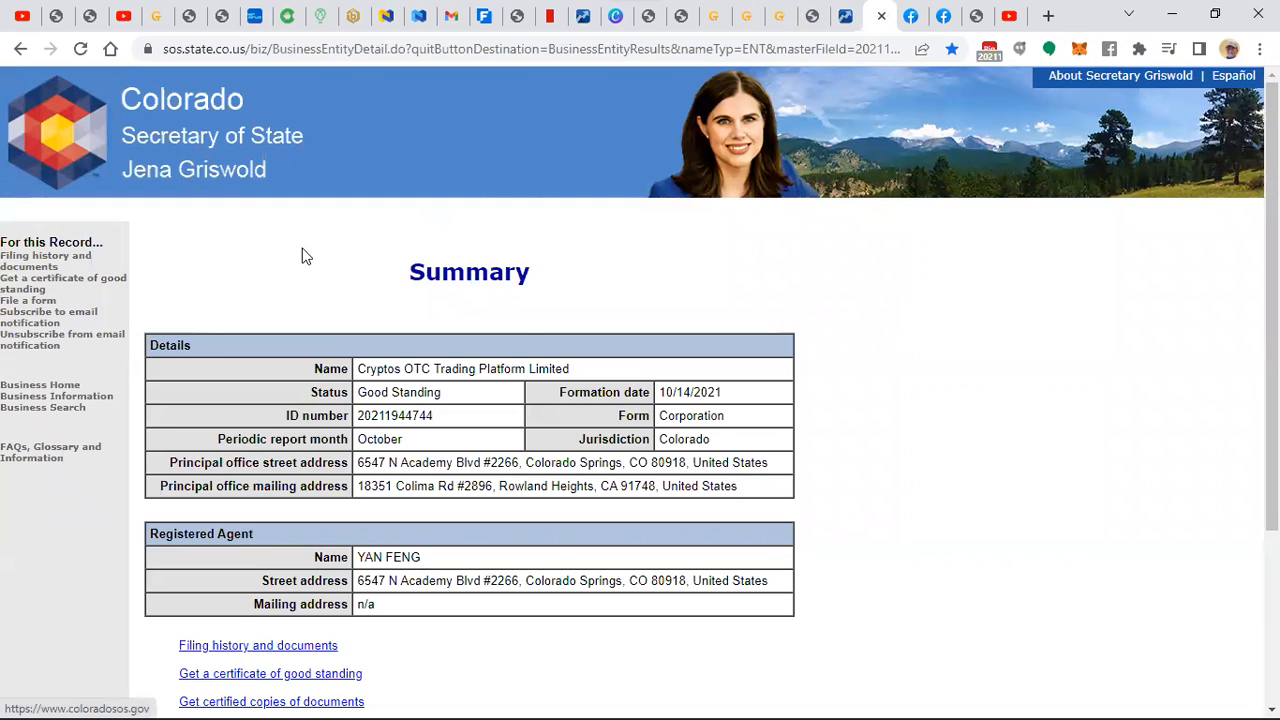
pyautogui.moveTo(360, 391)
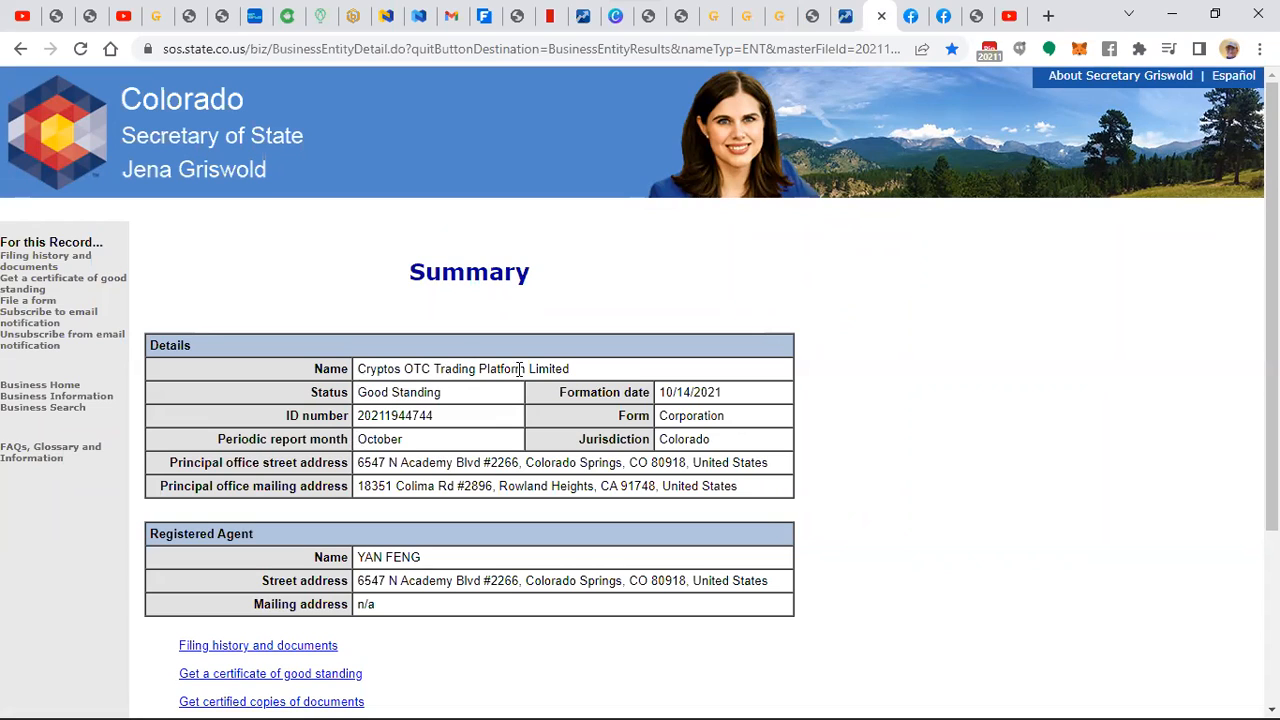
pyautogui.moveTo(679, 411)
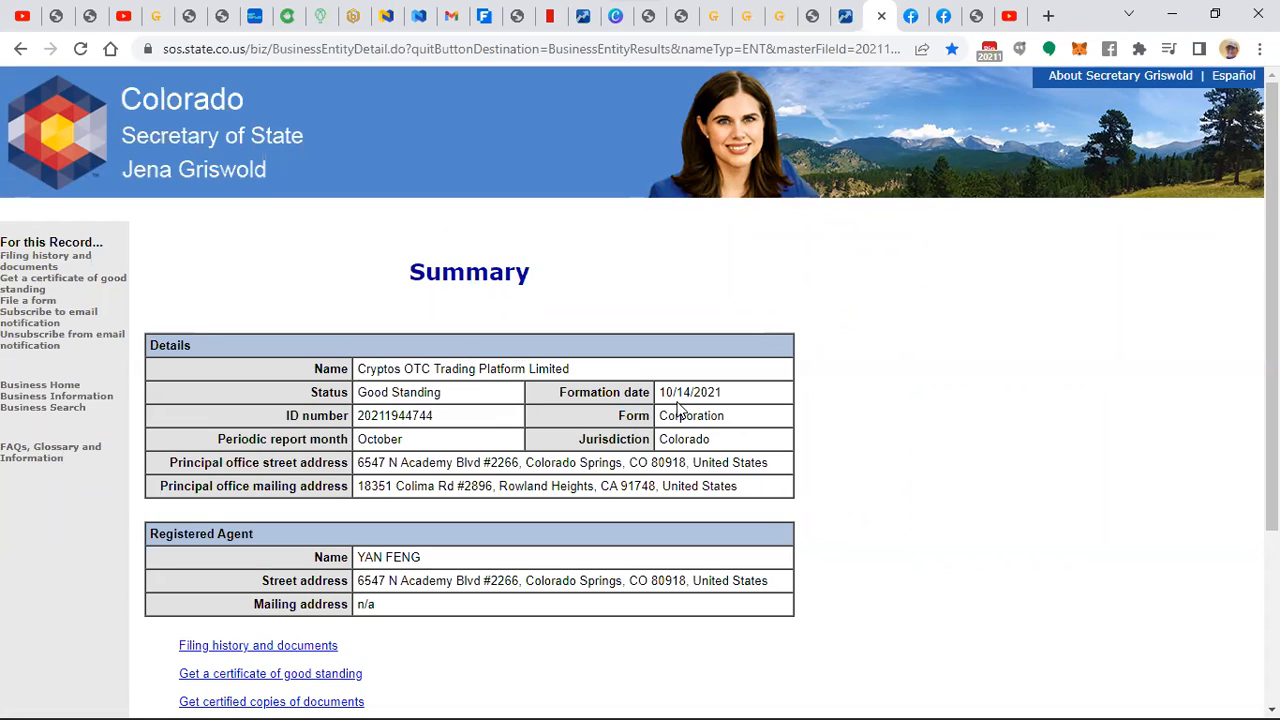
pyautogui.moveTo(695, 408)
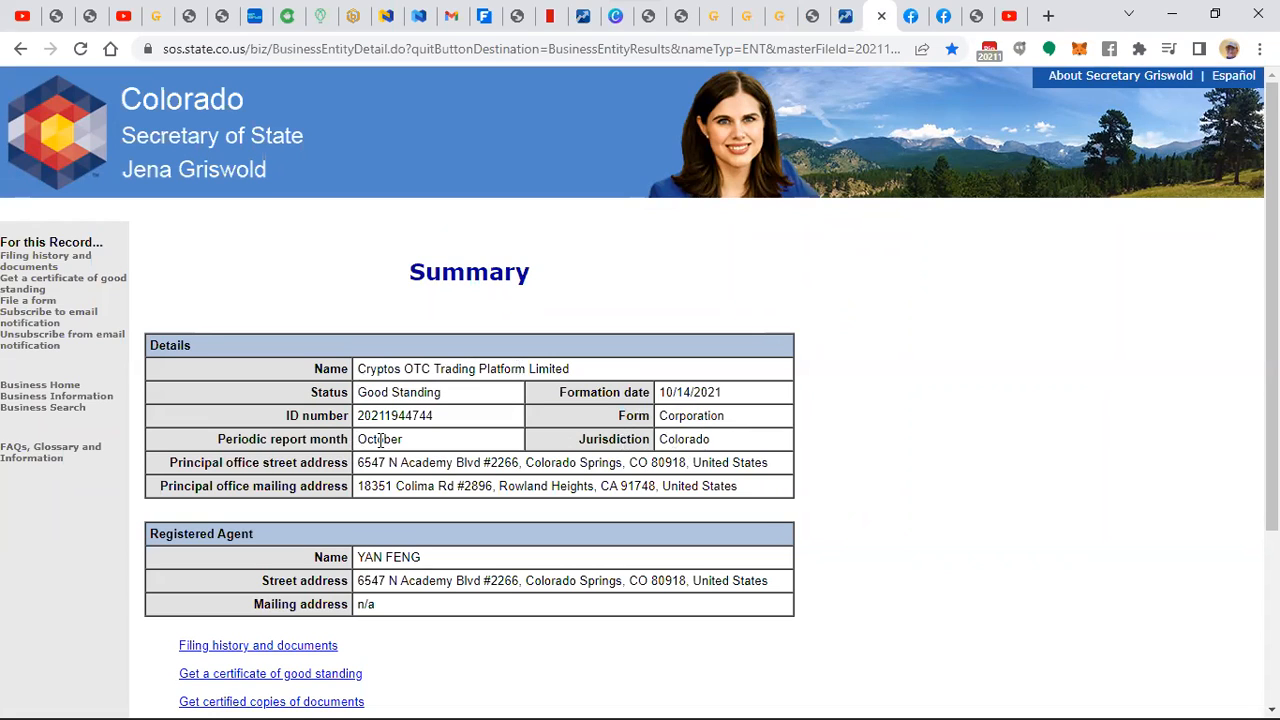
pyautogui.moveTo(480, 390)
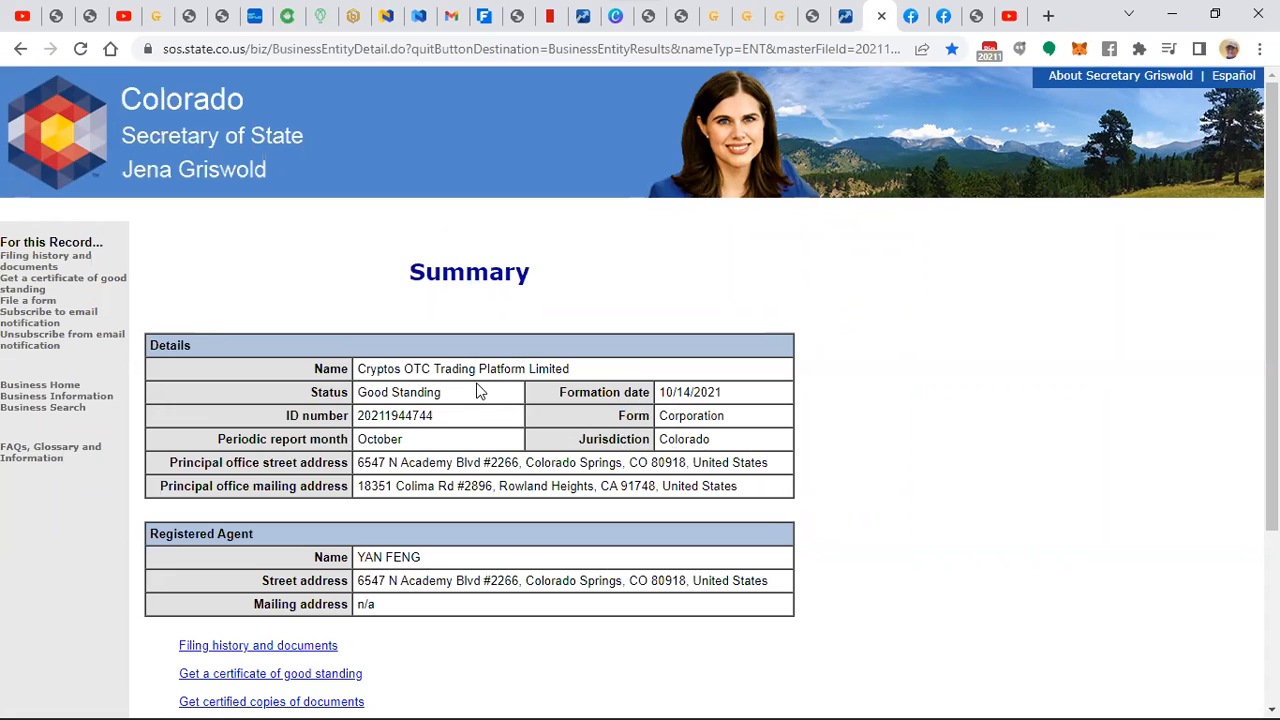
pyautogui.moveTo(845, 16)
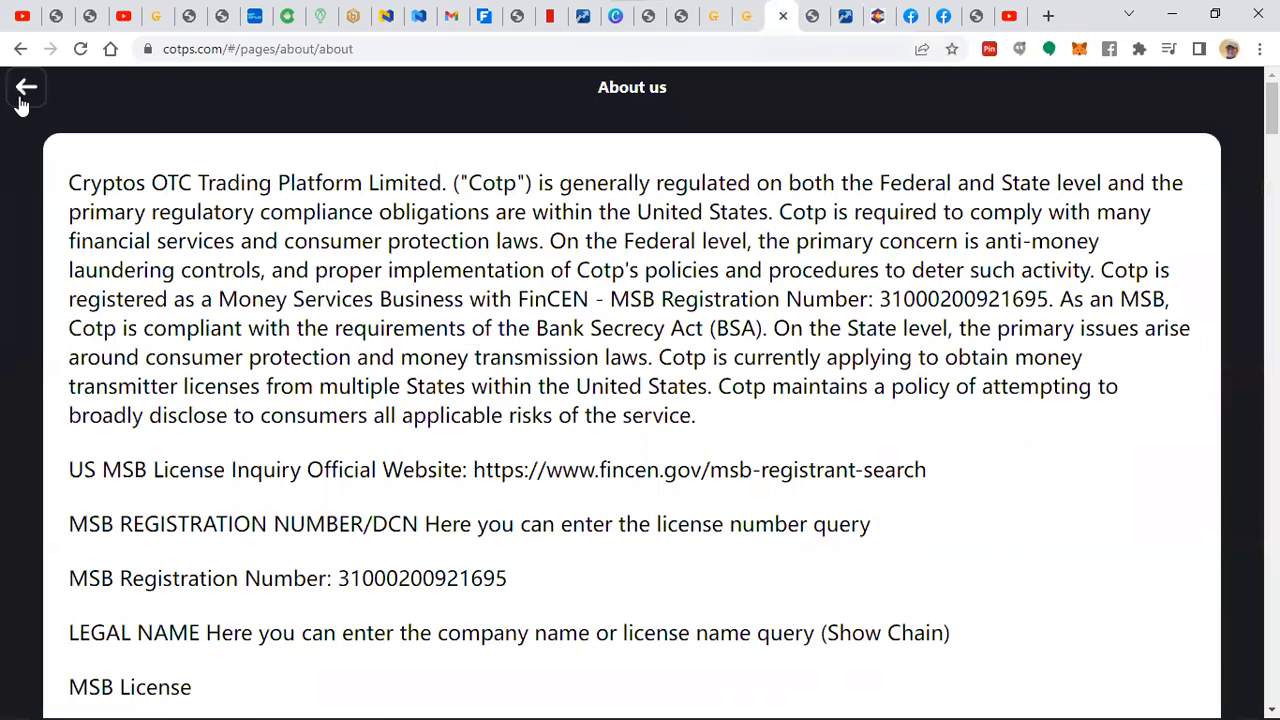
# - Go to the COTPS home page and bring up its About us licensing information
pyautogui.click(26, 87)
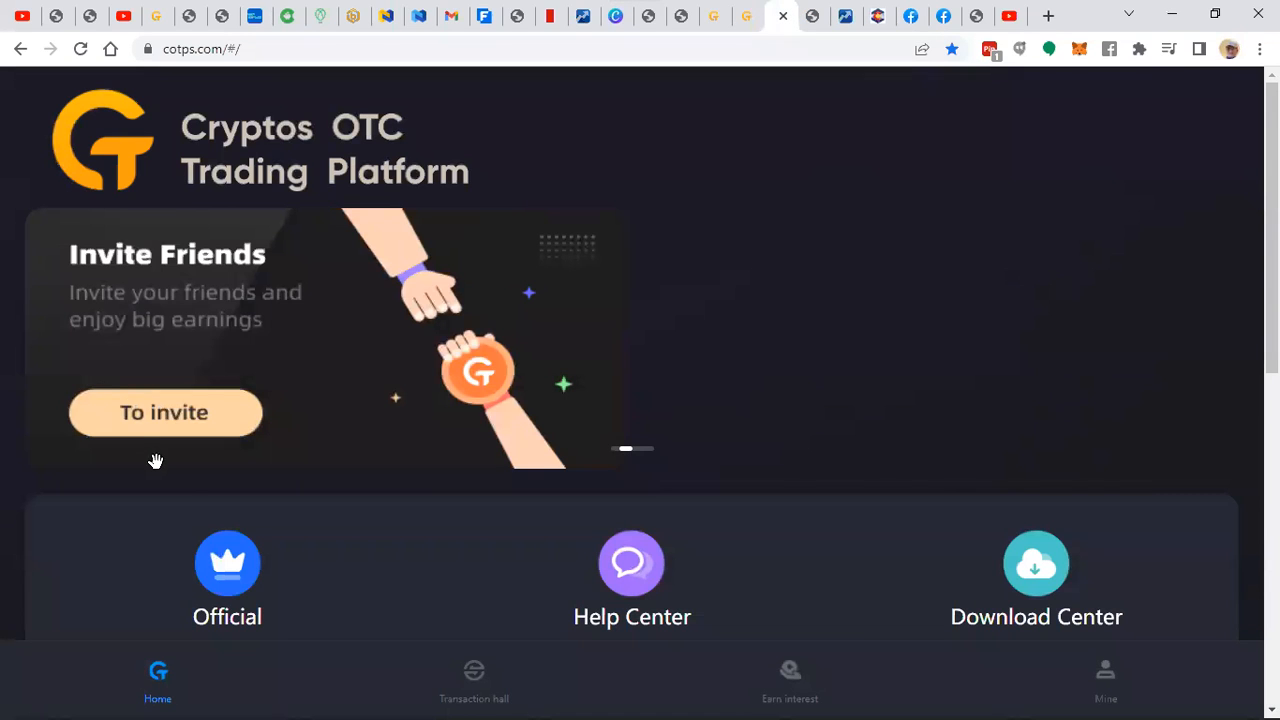
pyautogui.scroll(-3)
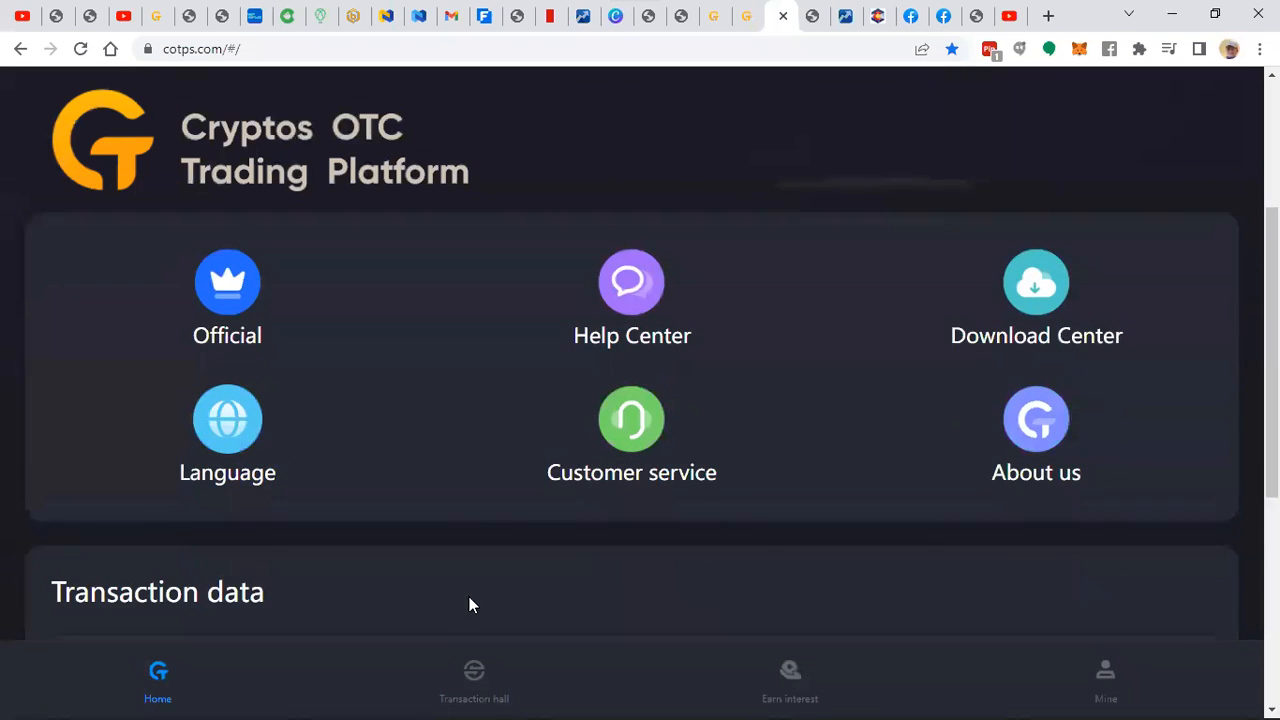
pyautogui.click(1036, 420)
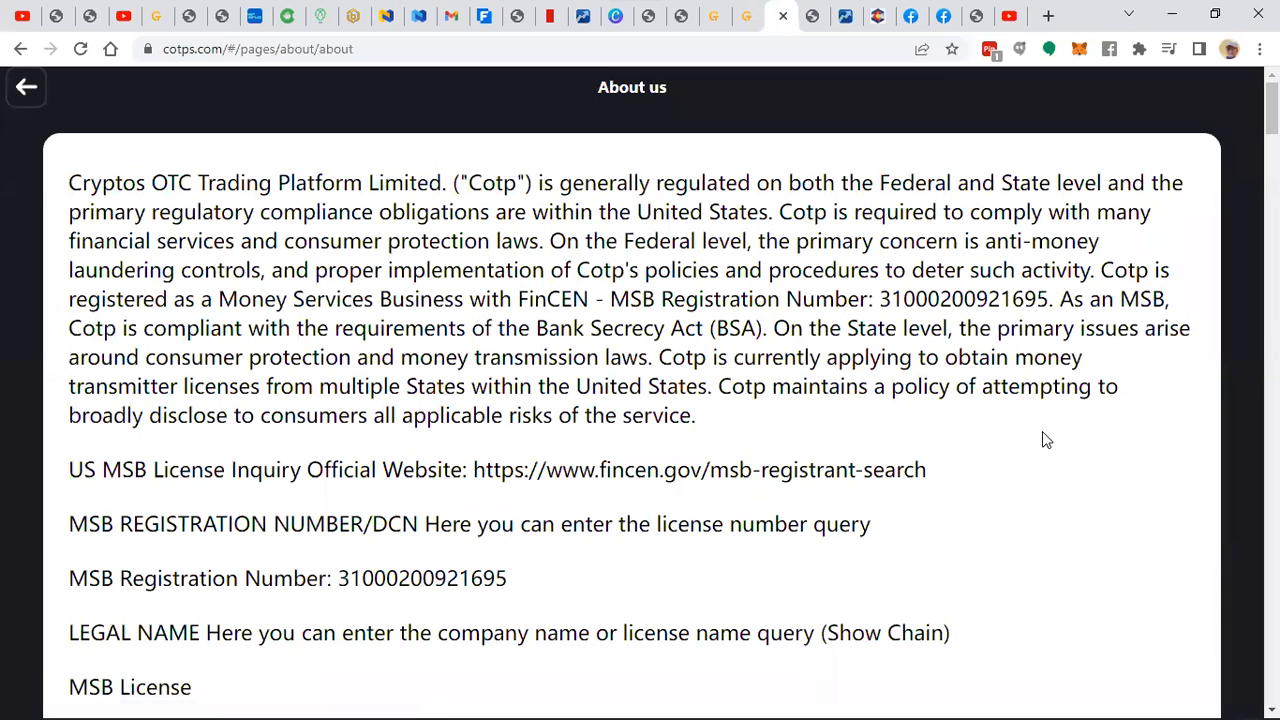
pyautogui.moveTo(678, 195)
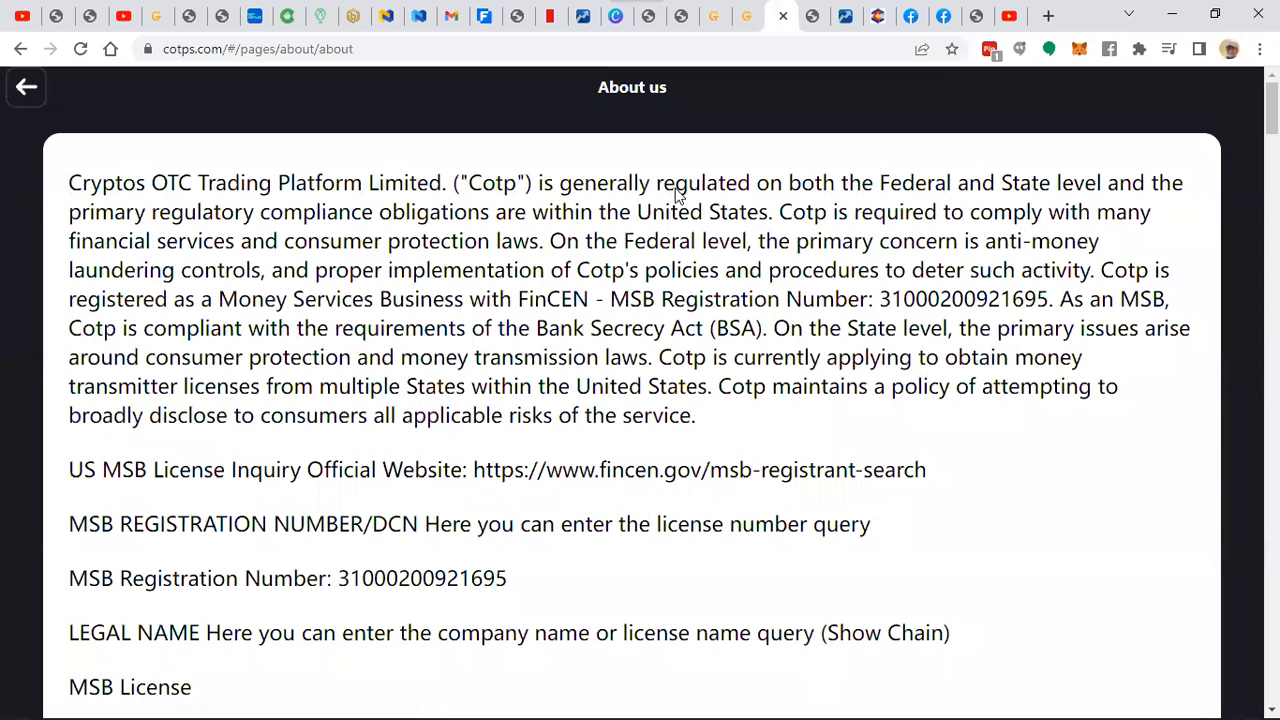
pyautogui.moveTo(1137, 222)
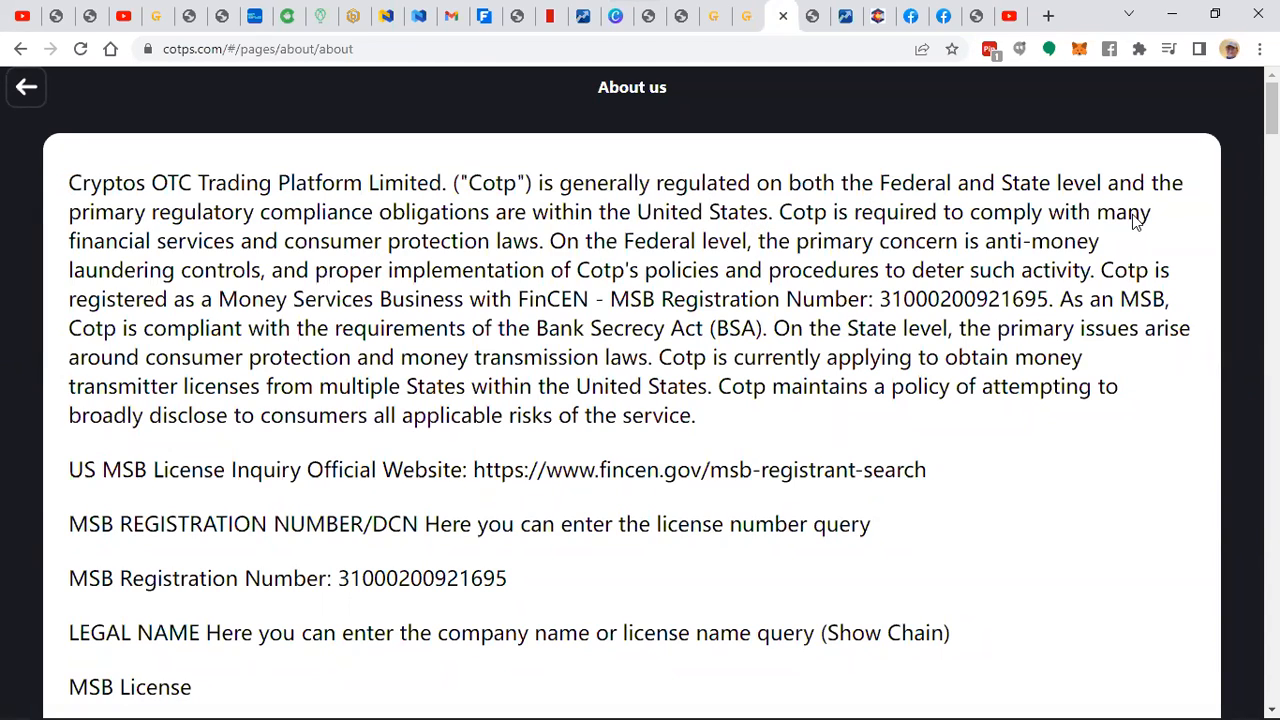
pyautogui.moveTo(478, 172)
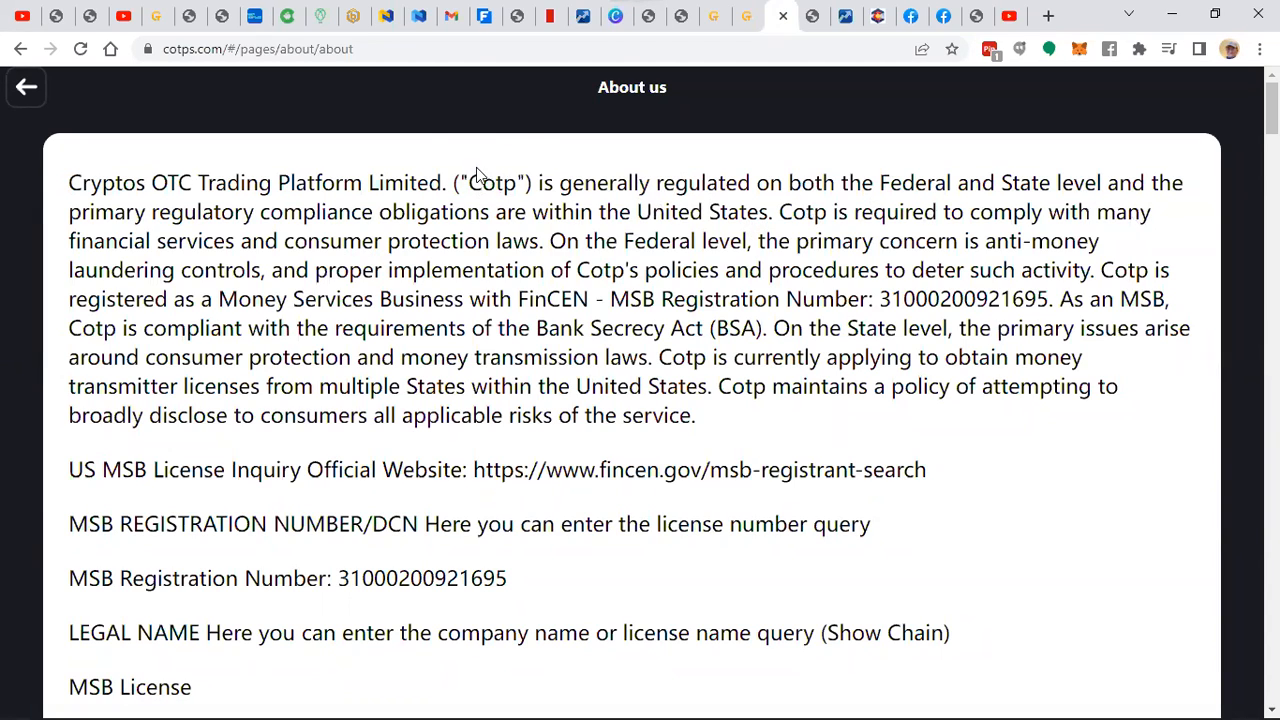
pyautogui.moveTo(712, 280)
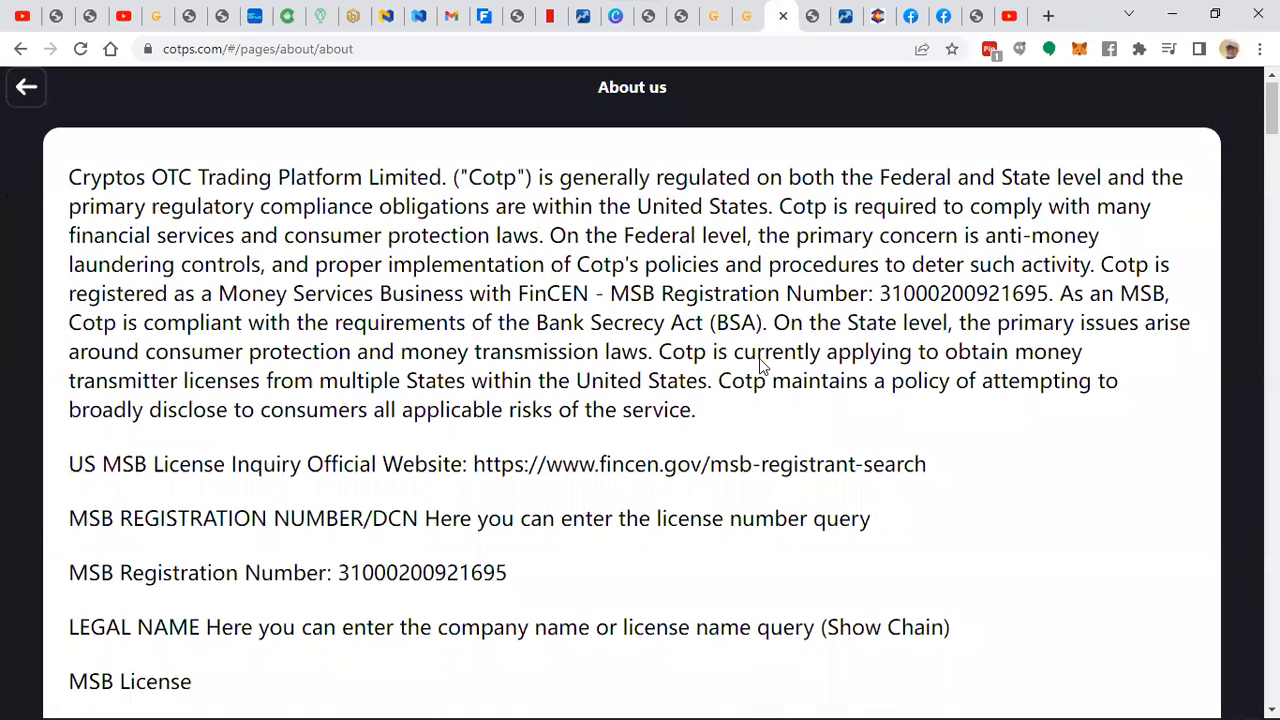
# - Look through the FinCEN MSB registration and Colorado filing images, then close the About us page
pyautogui.scroll(-3)
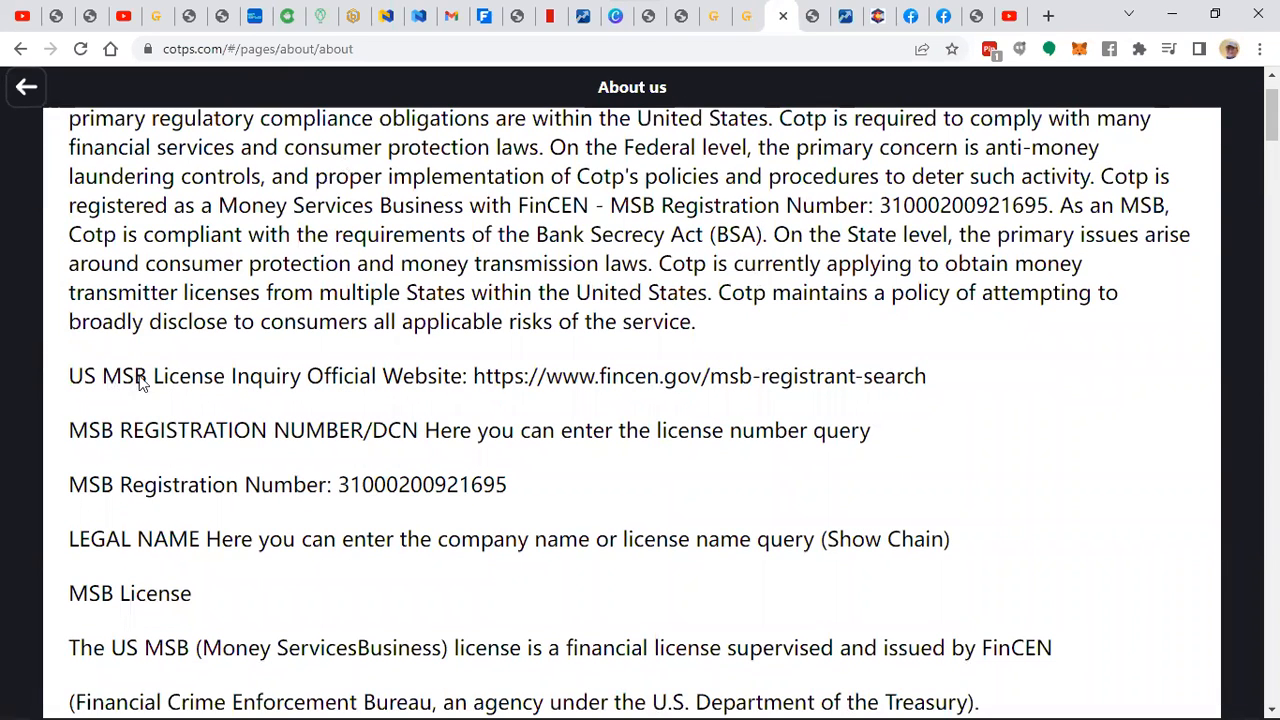
pyautogui.moveTo(140, 412)
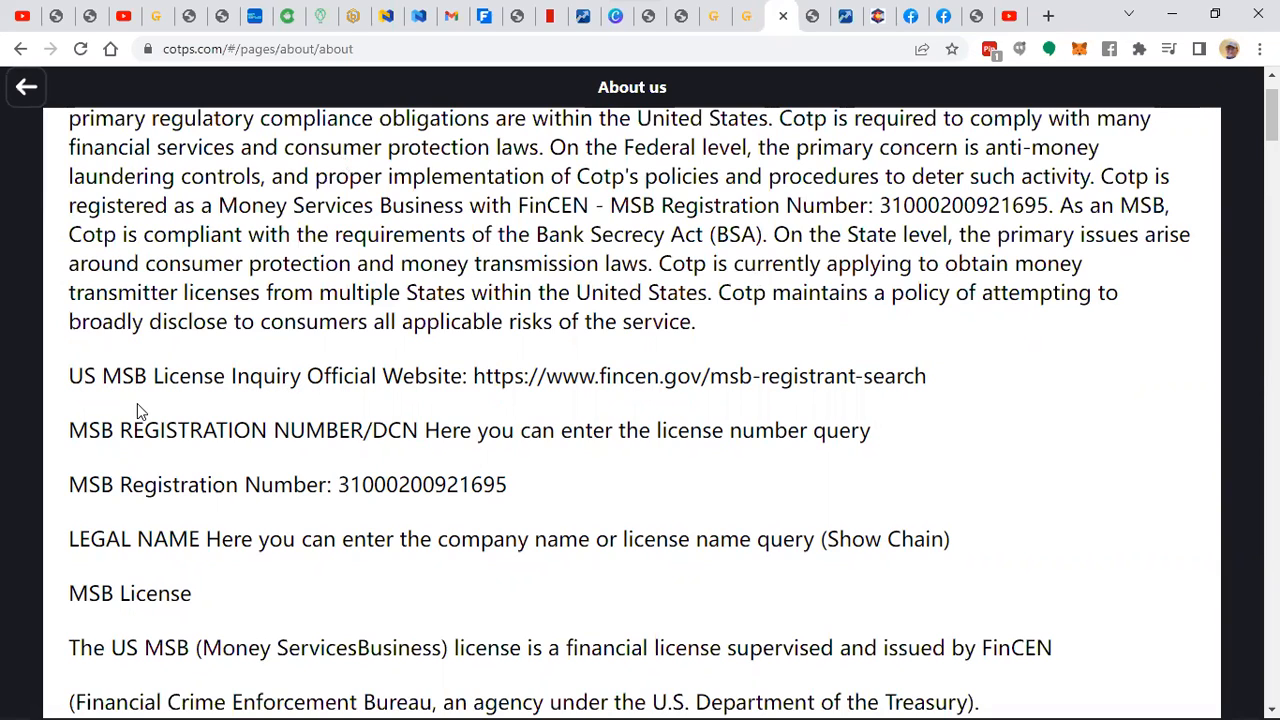
pyautogui.moveTo(16, 567)
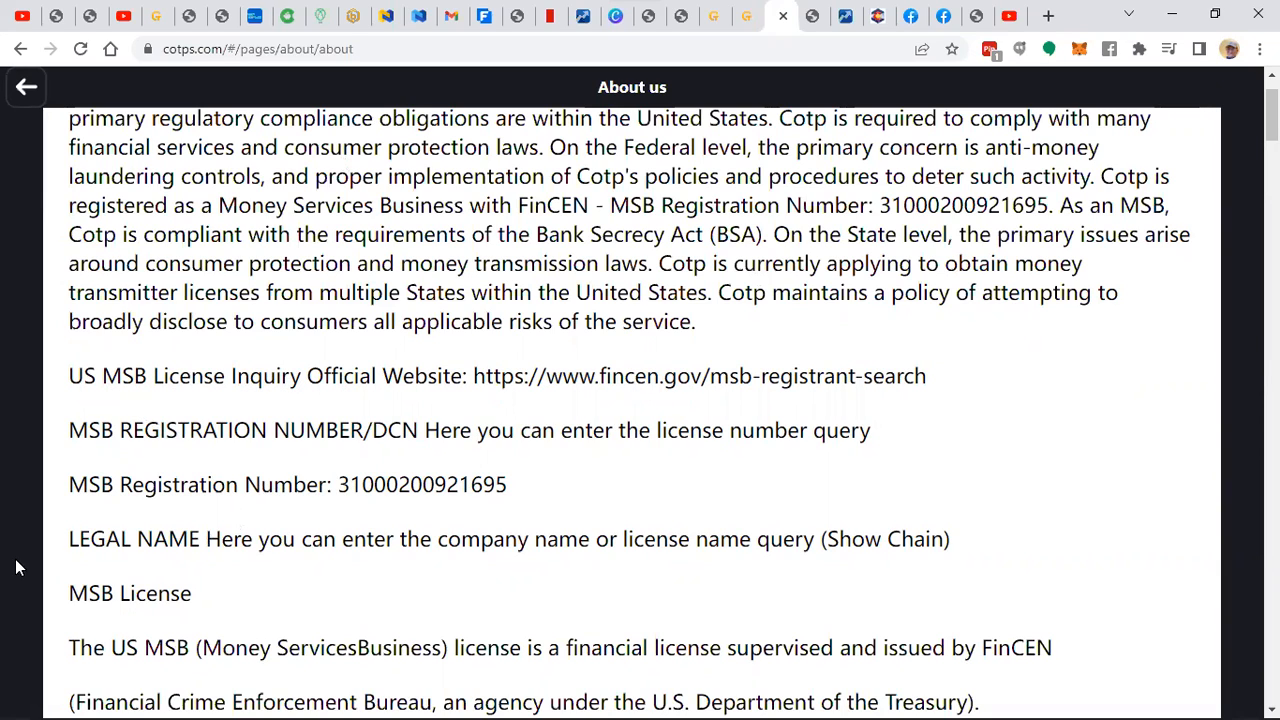
pyautogui.moveTo(435, 503)
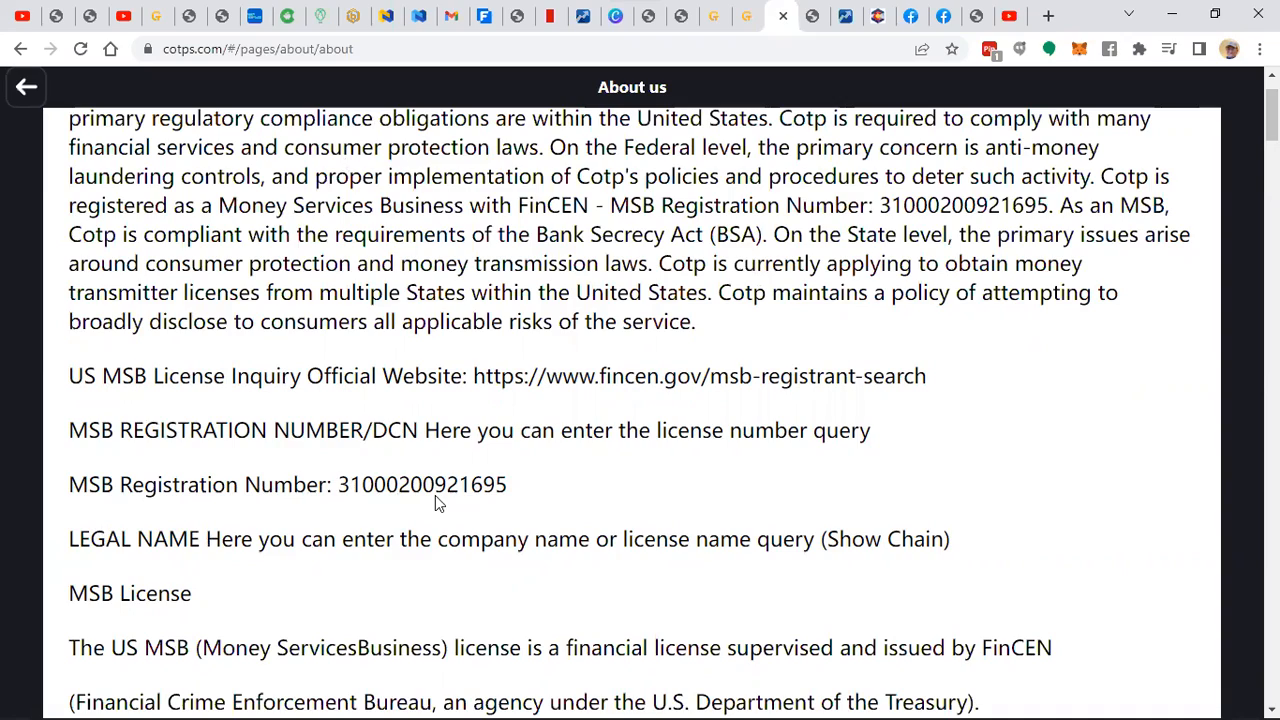
pyautogui.scroll(-3)
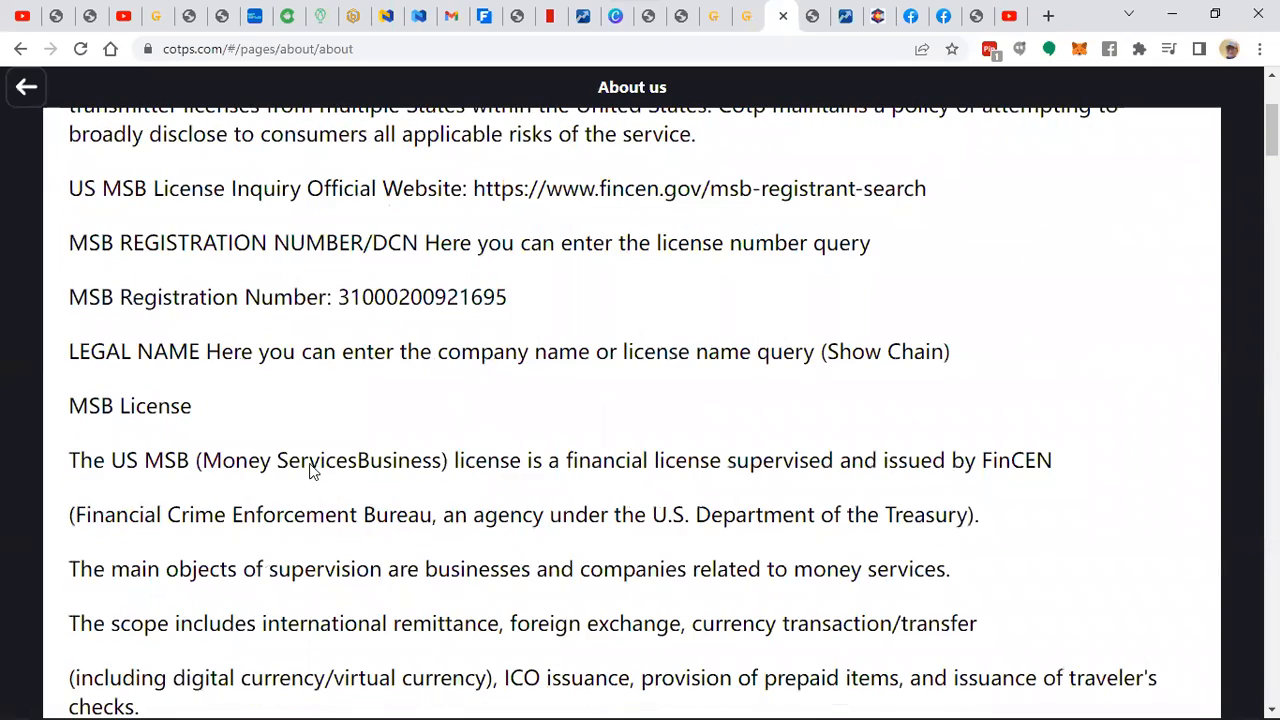
pyautogui.scroll(-3)
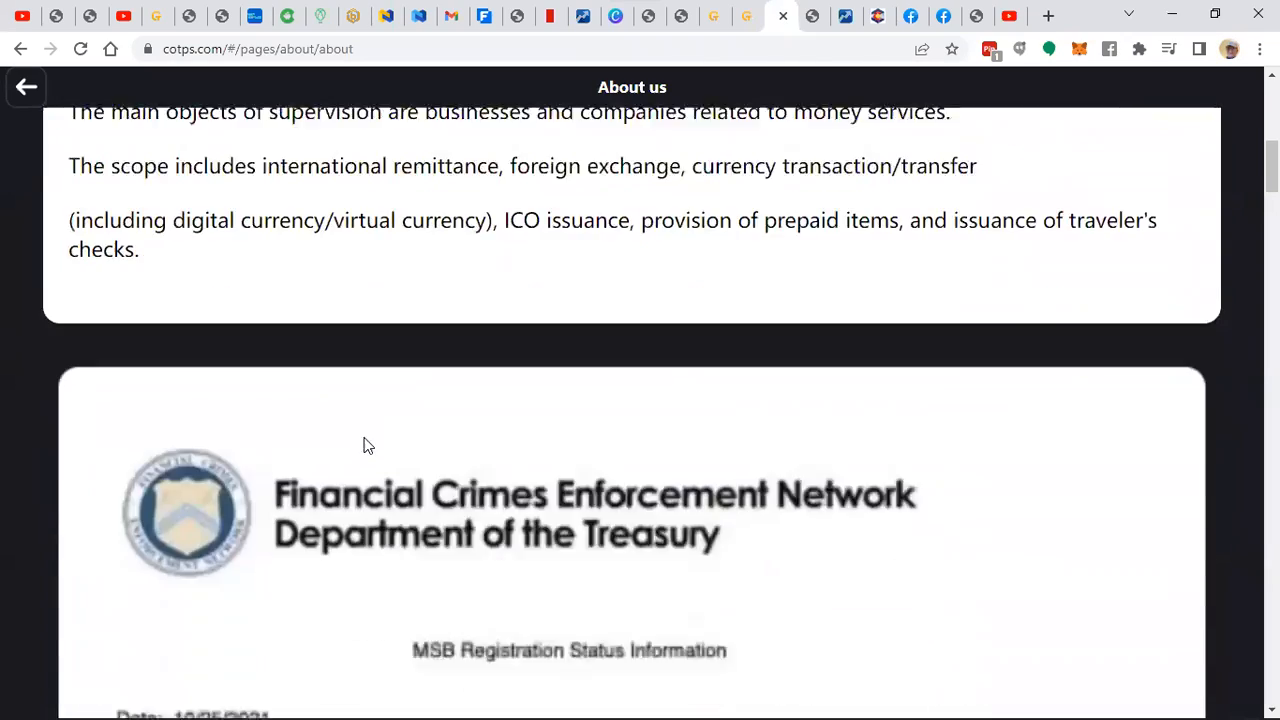
pyautogui.scroll(-3)
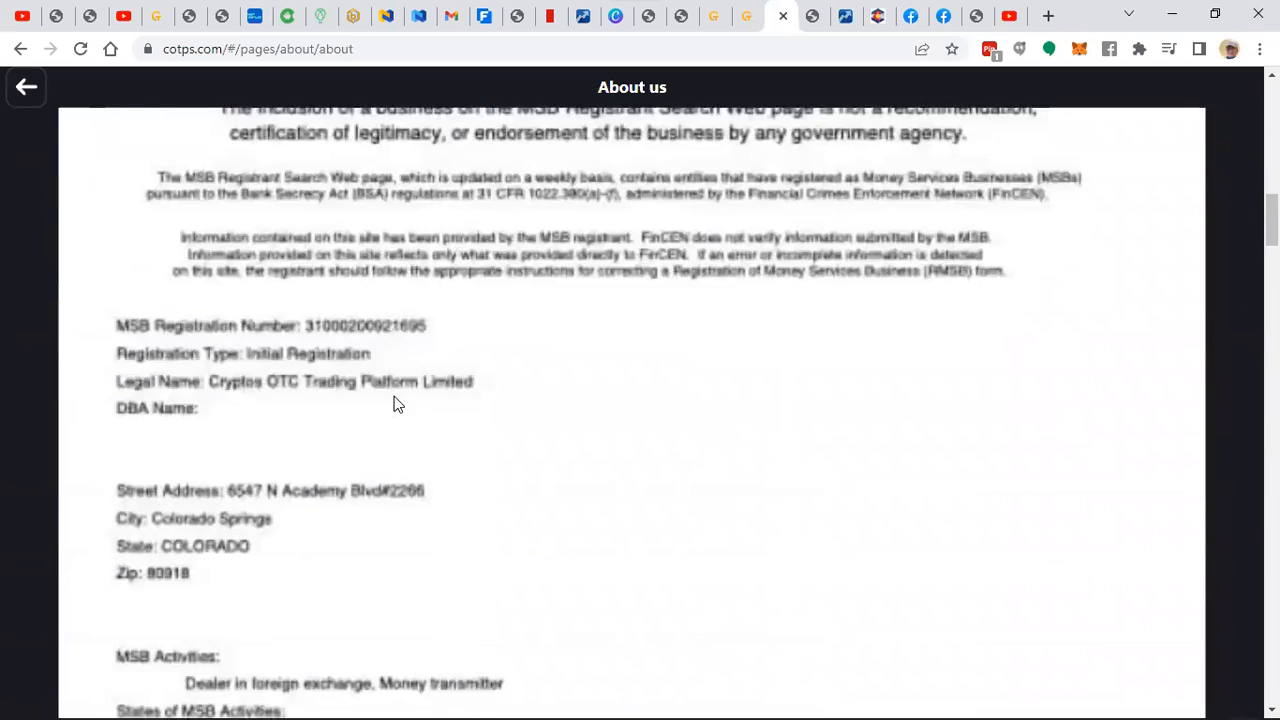
pyautogui.scroll(-3)
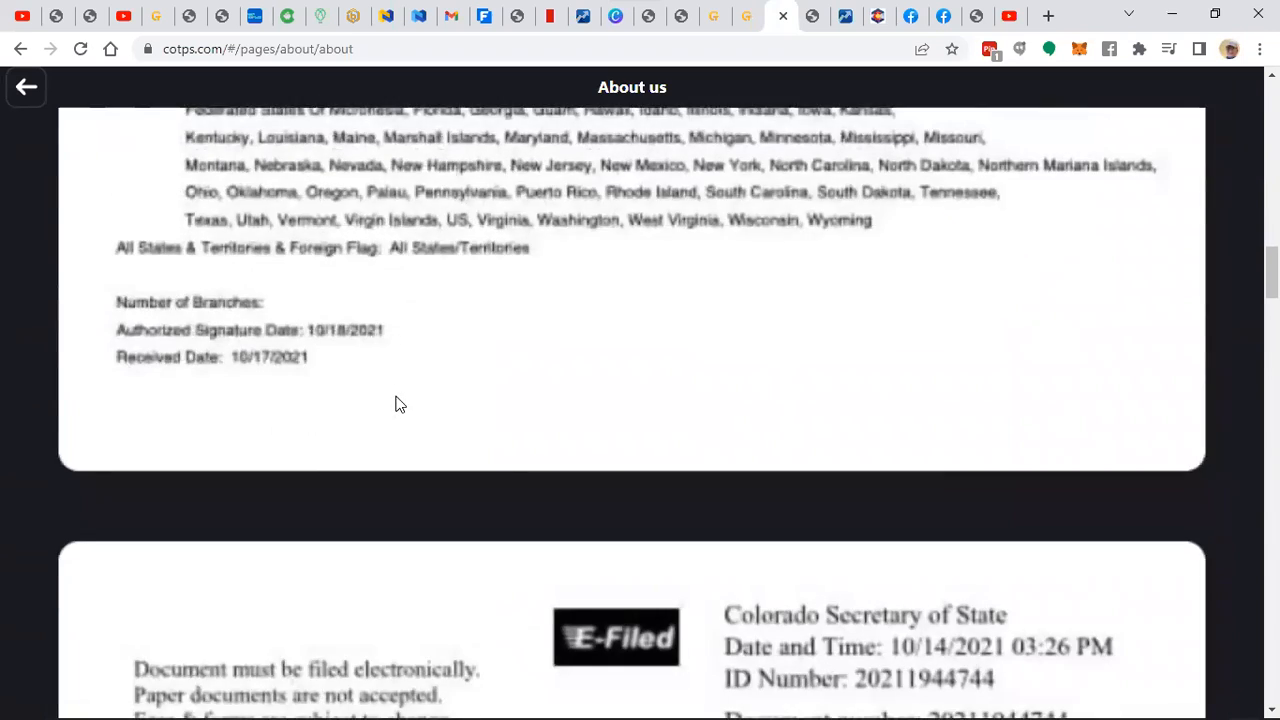
pyautogui.scroll(3)
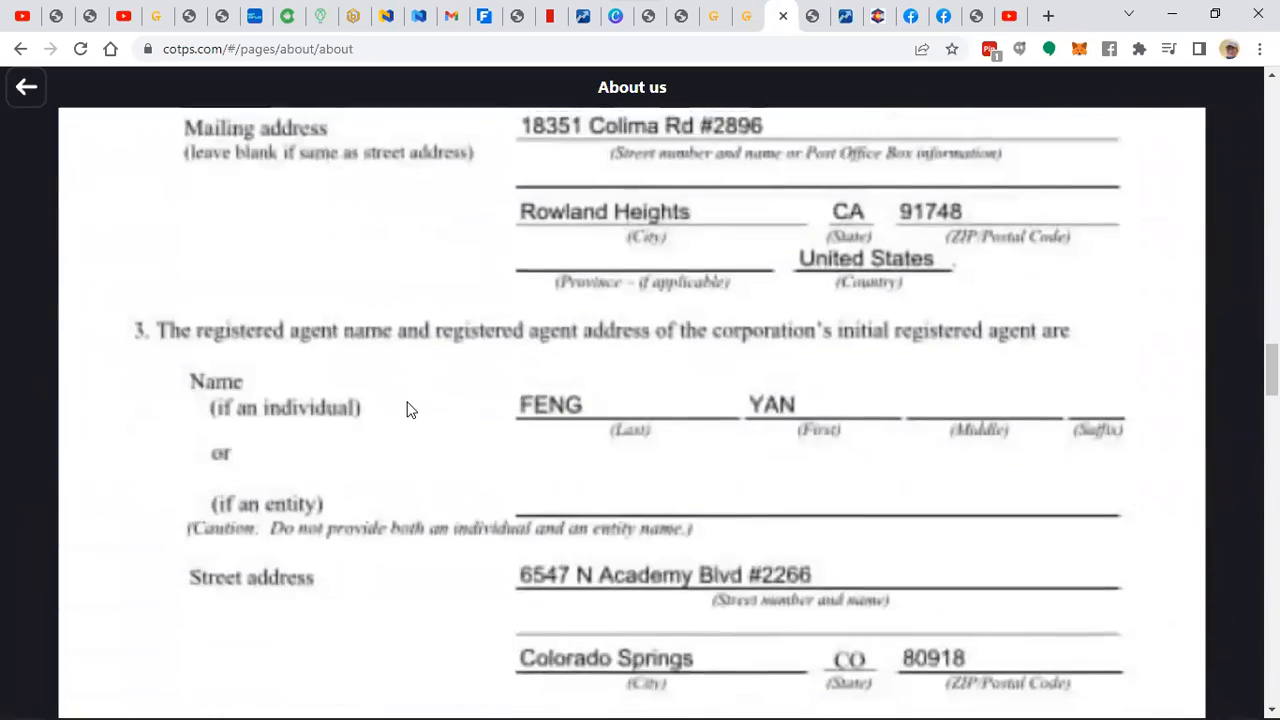
pyautogui.scroll(-3)
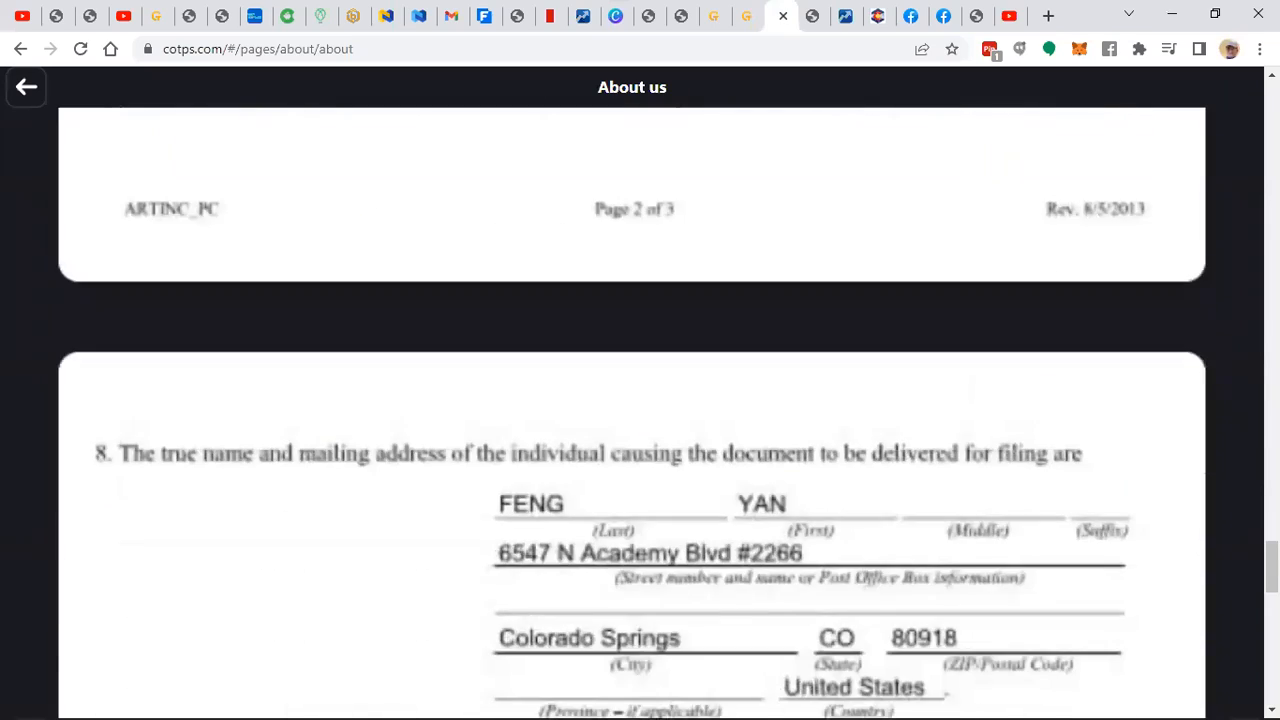
pyautogui.scroll(3)
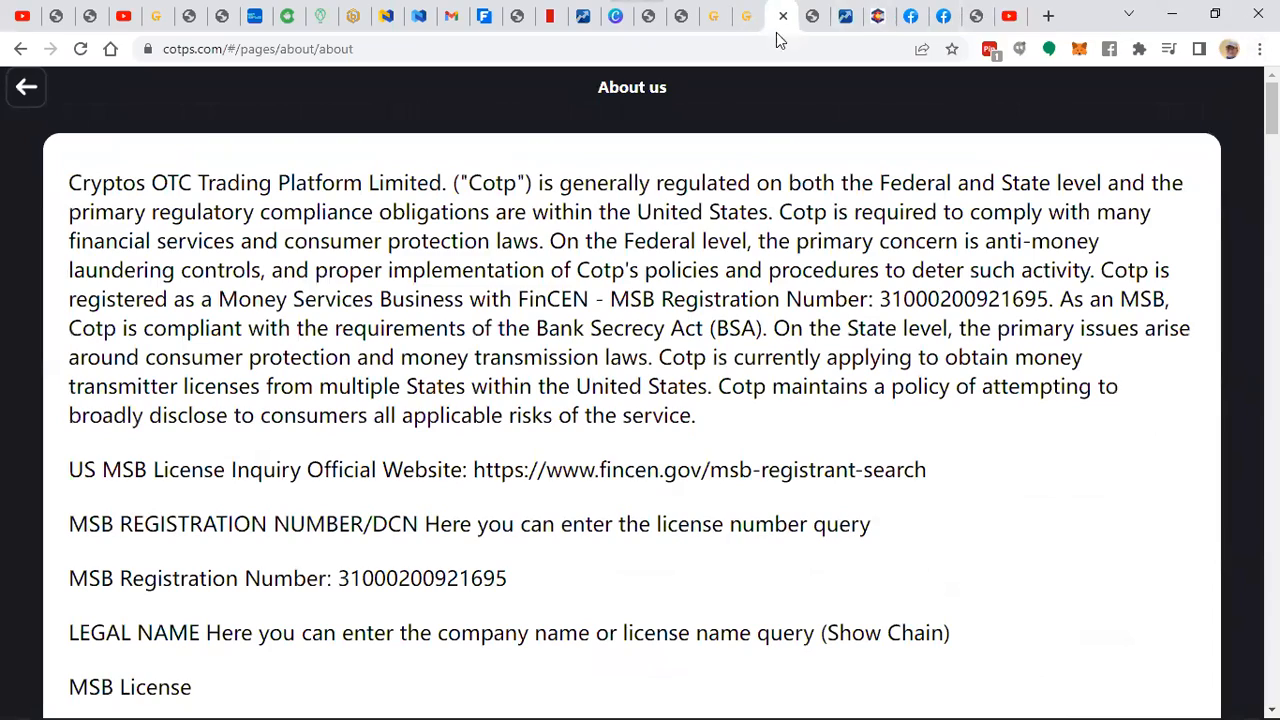
pyautogui.click(713, 16)
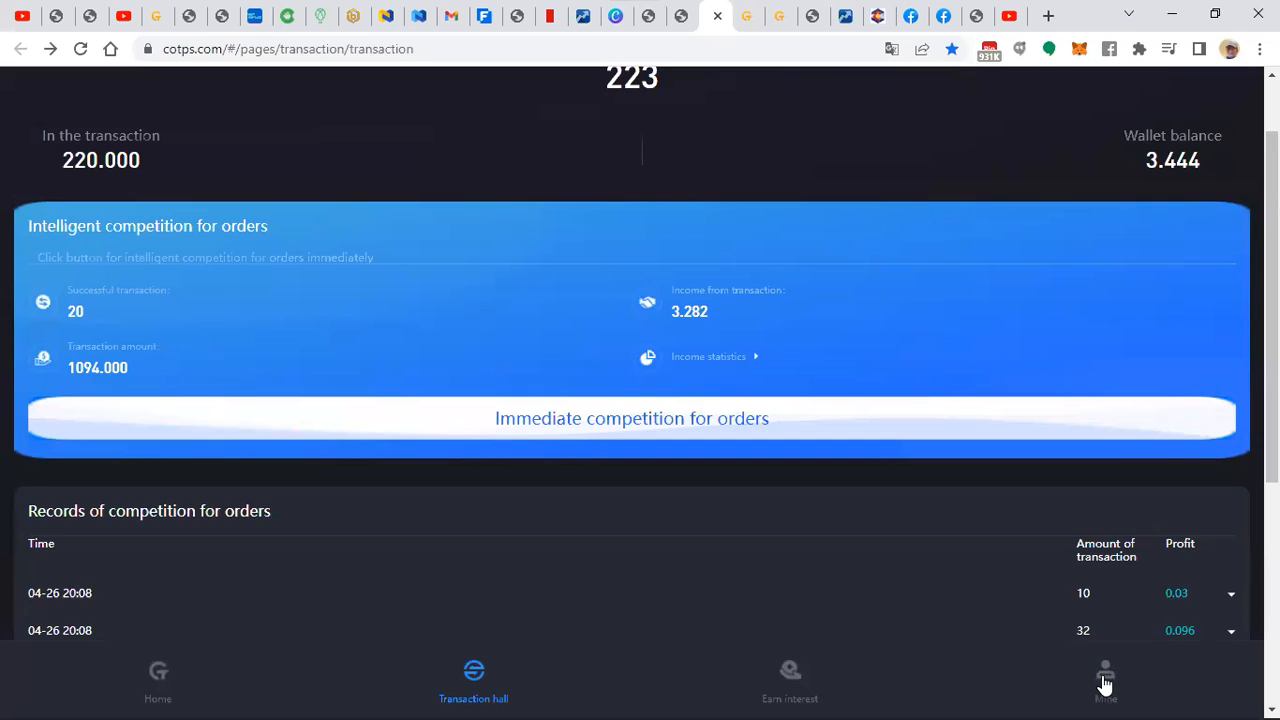
# - Show the My team page with 22.112 total incomes and level-one referral members
pyautogui.click(1105, 680)
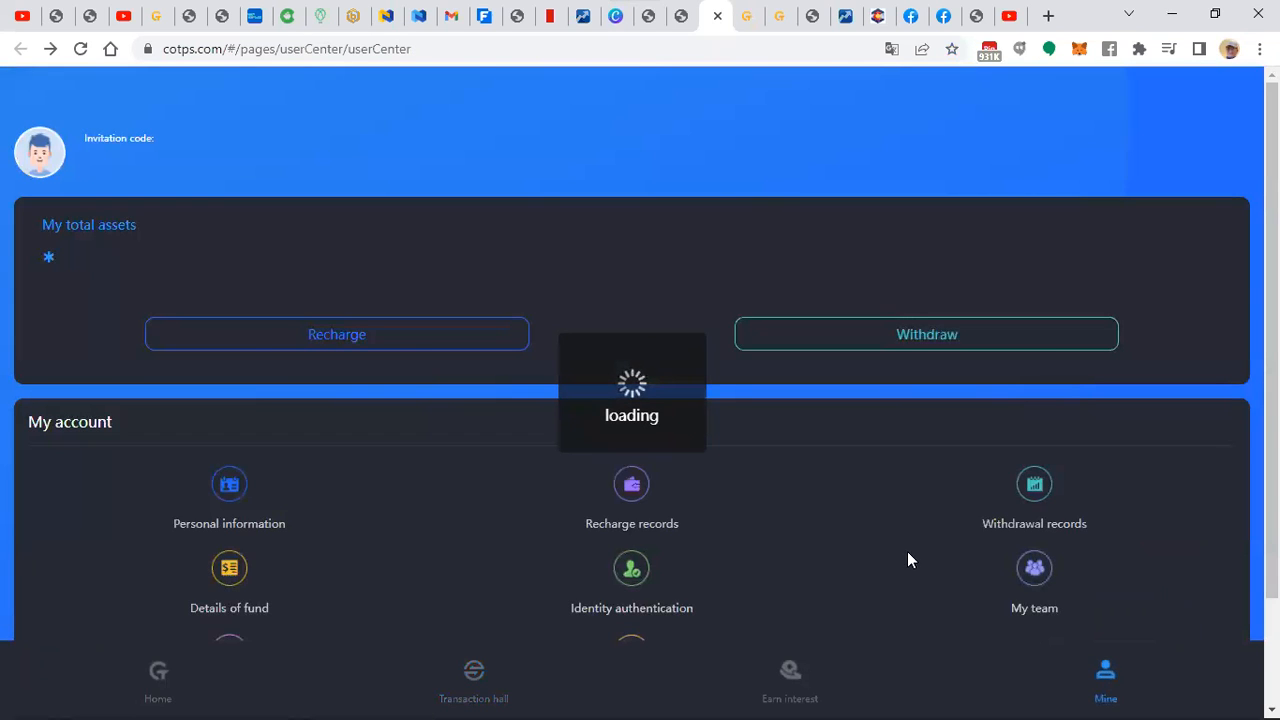
pyautogui.click(1034, 568)
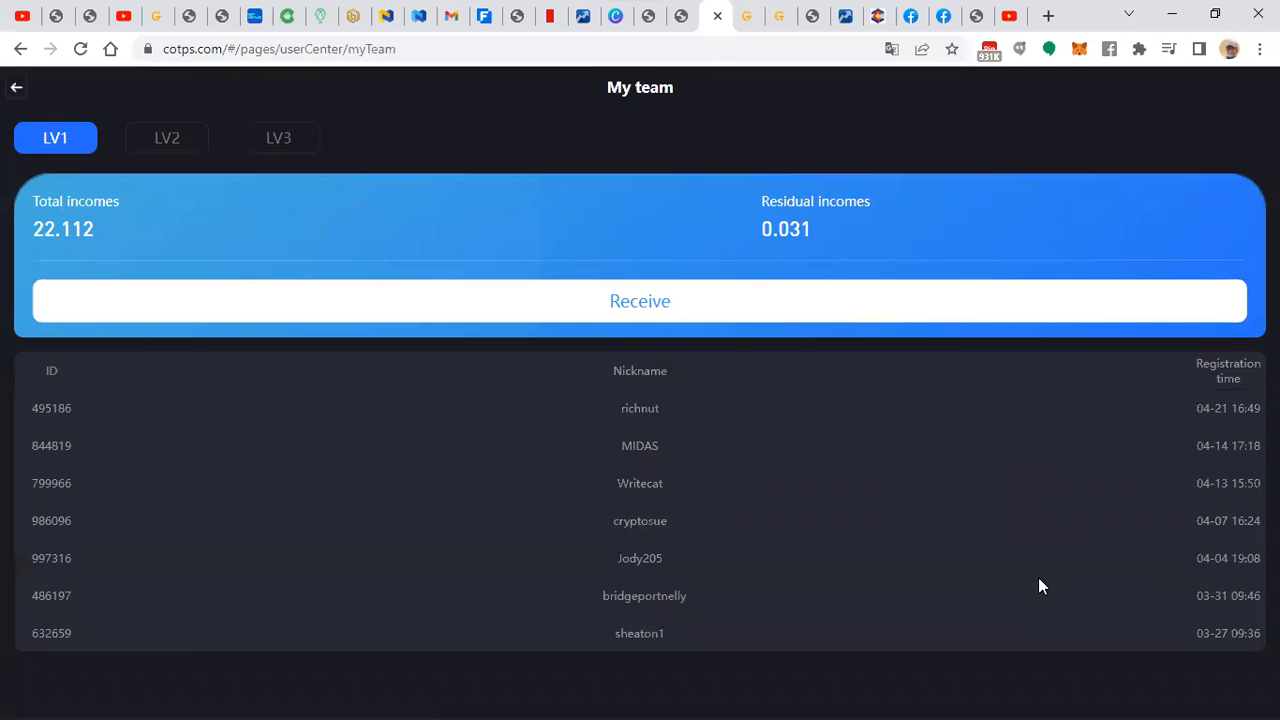
pyautogui.moveTo(616, 576)
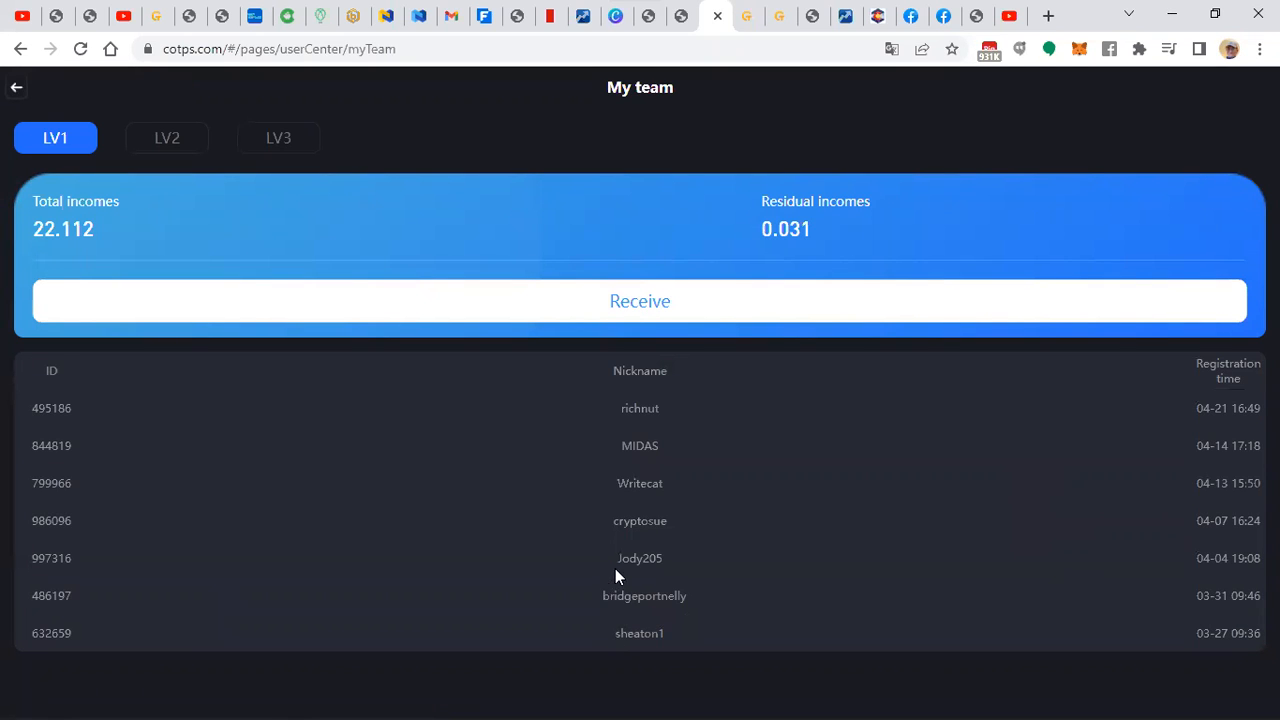
pyautogui.moveTo(755, 434)
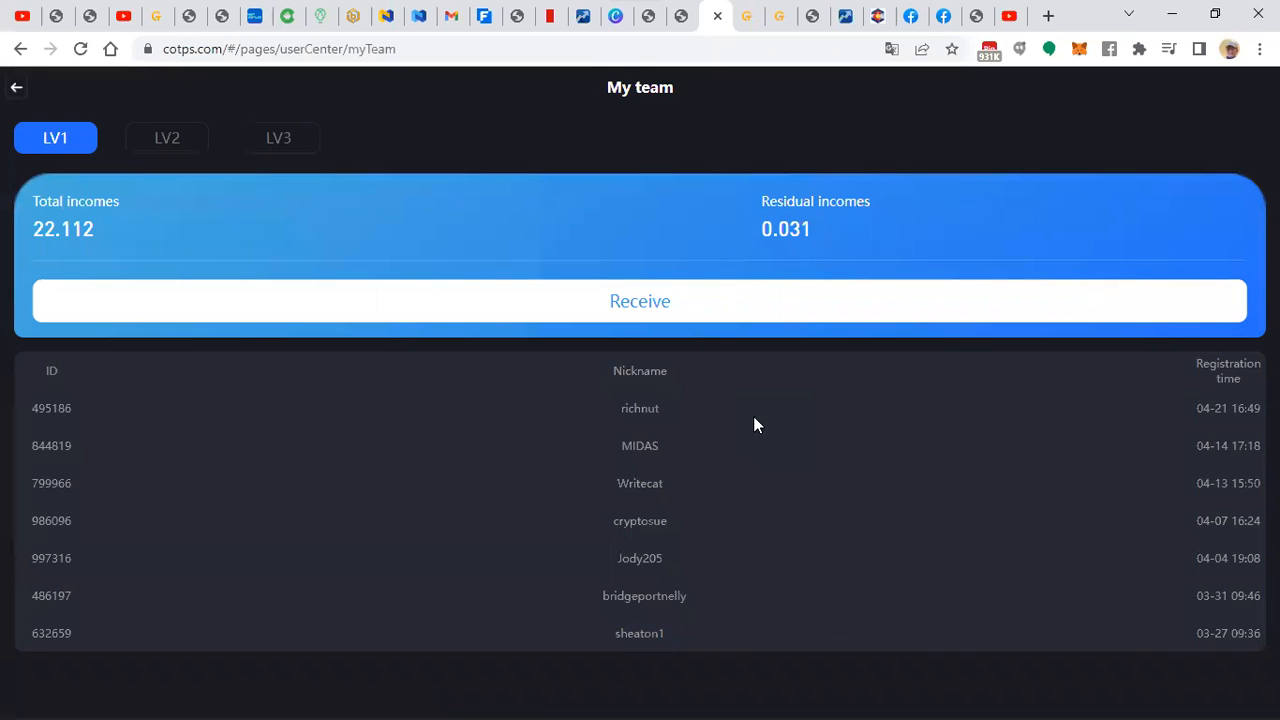
pyautogui.moveTo(759, 418)
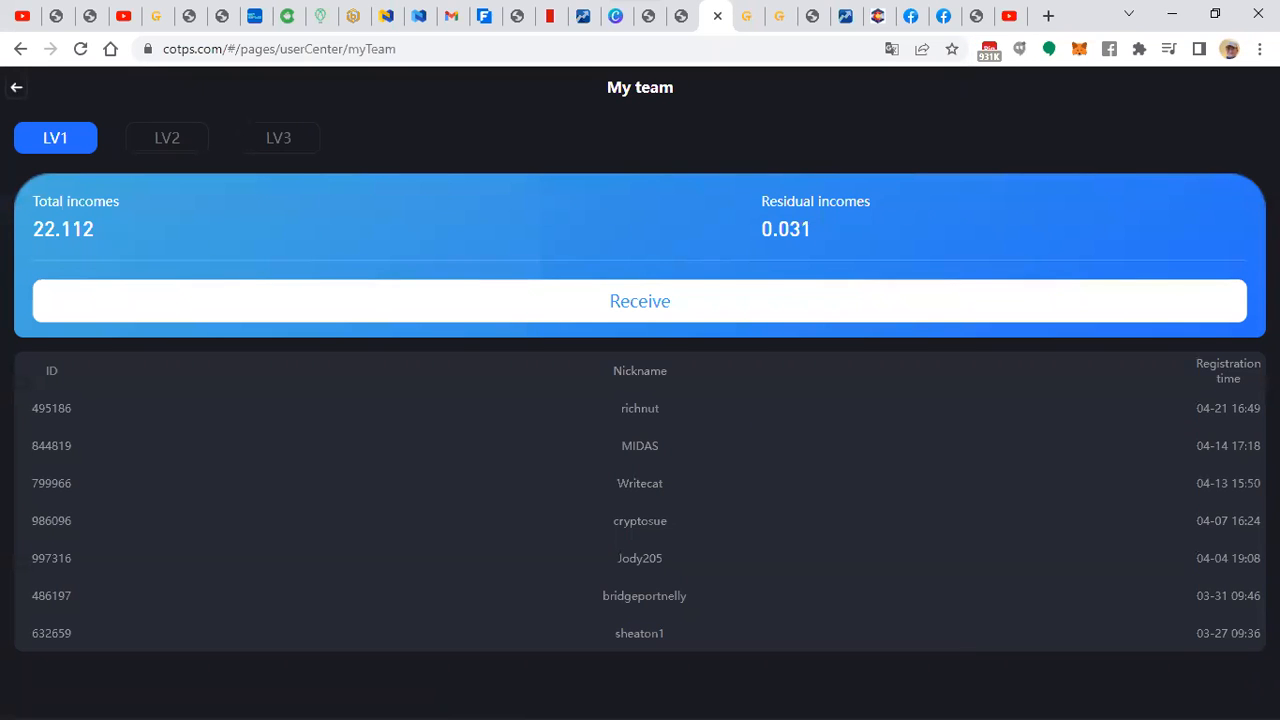
pyautogui.moveTo(878, 16)
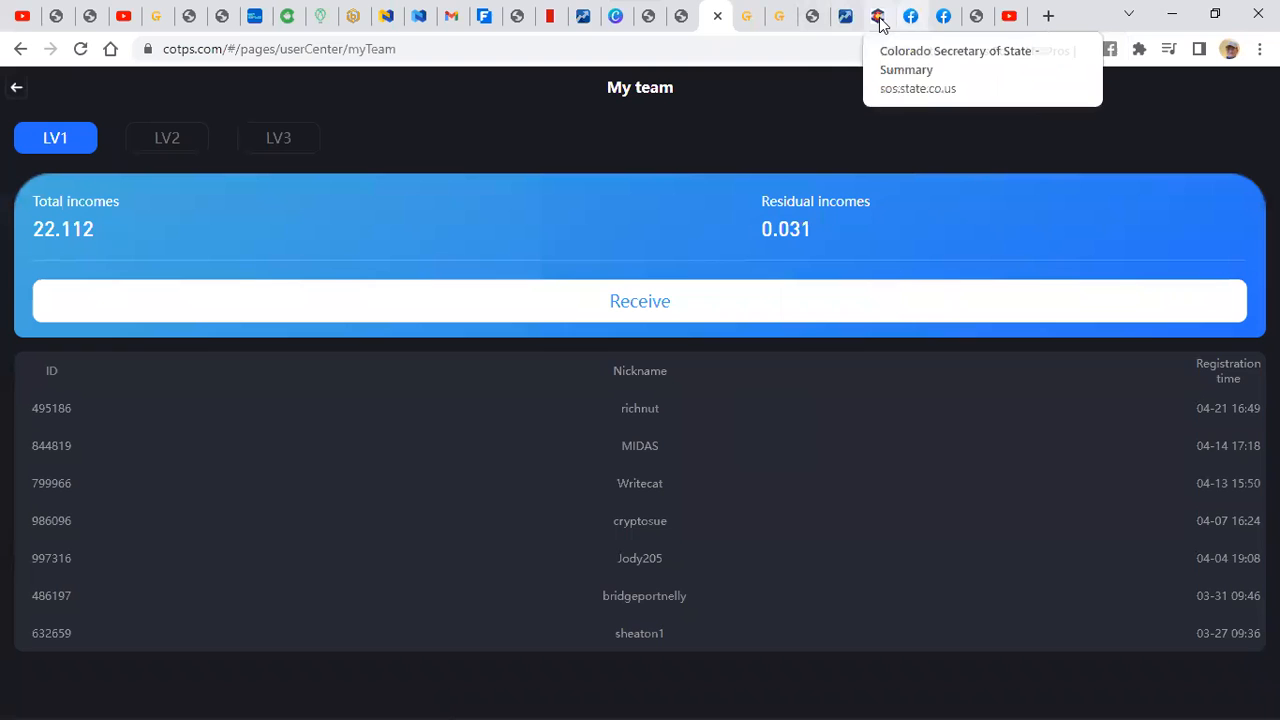
pyautogui.moveTo(1009, 16)
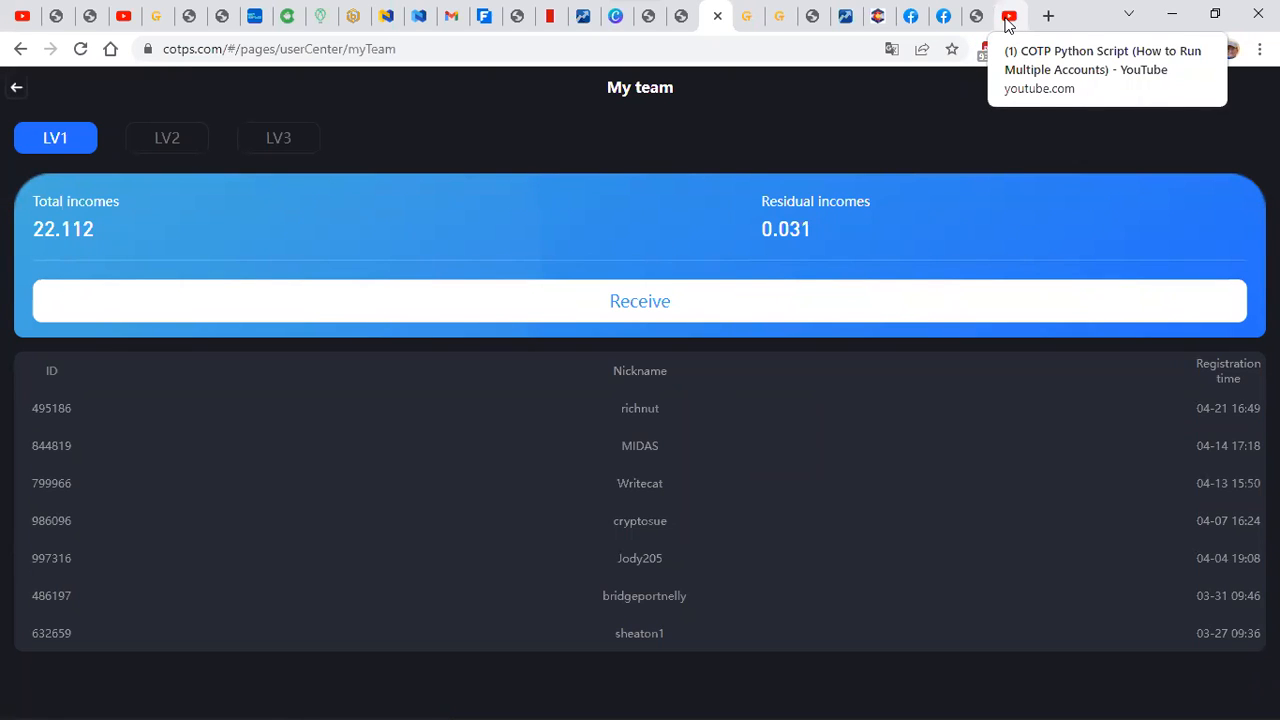
pyautogui.moveTo(810, 606)
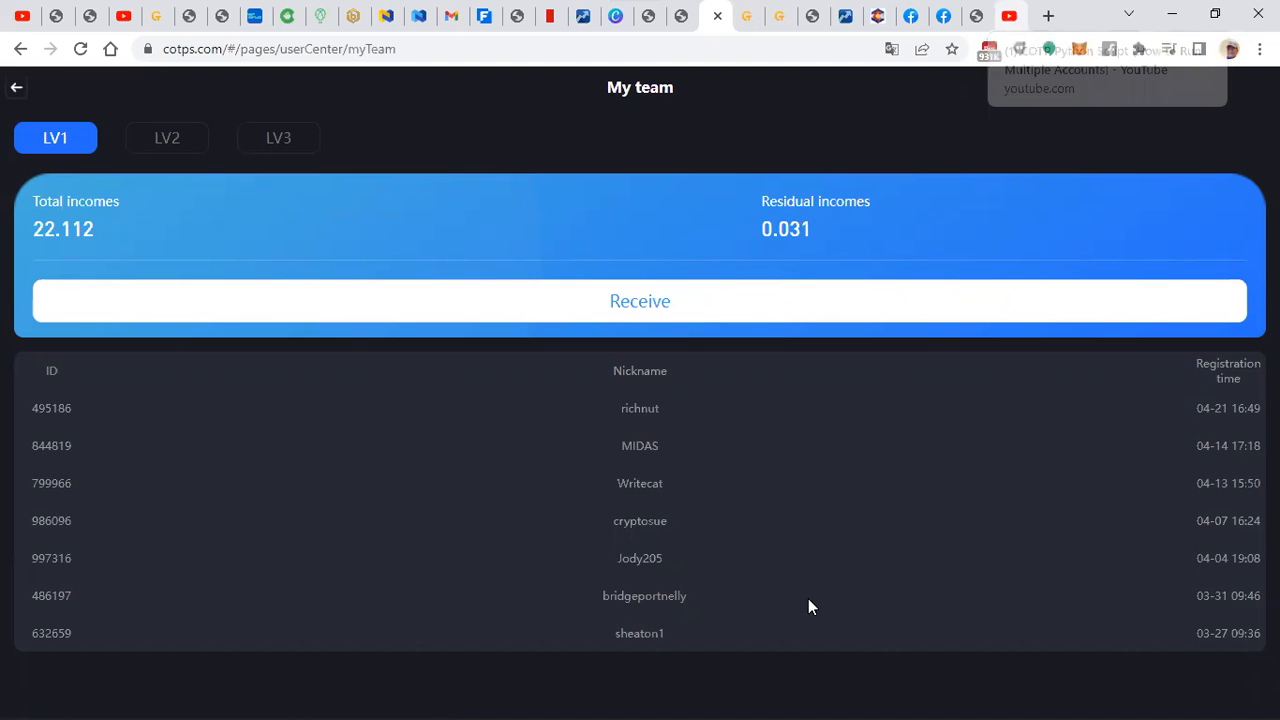